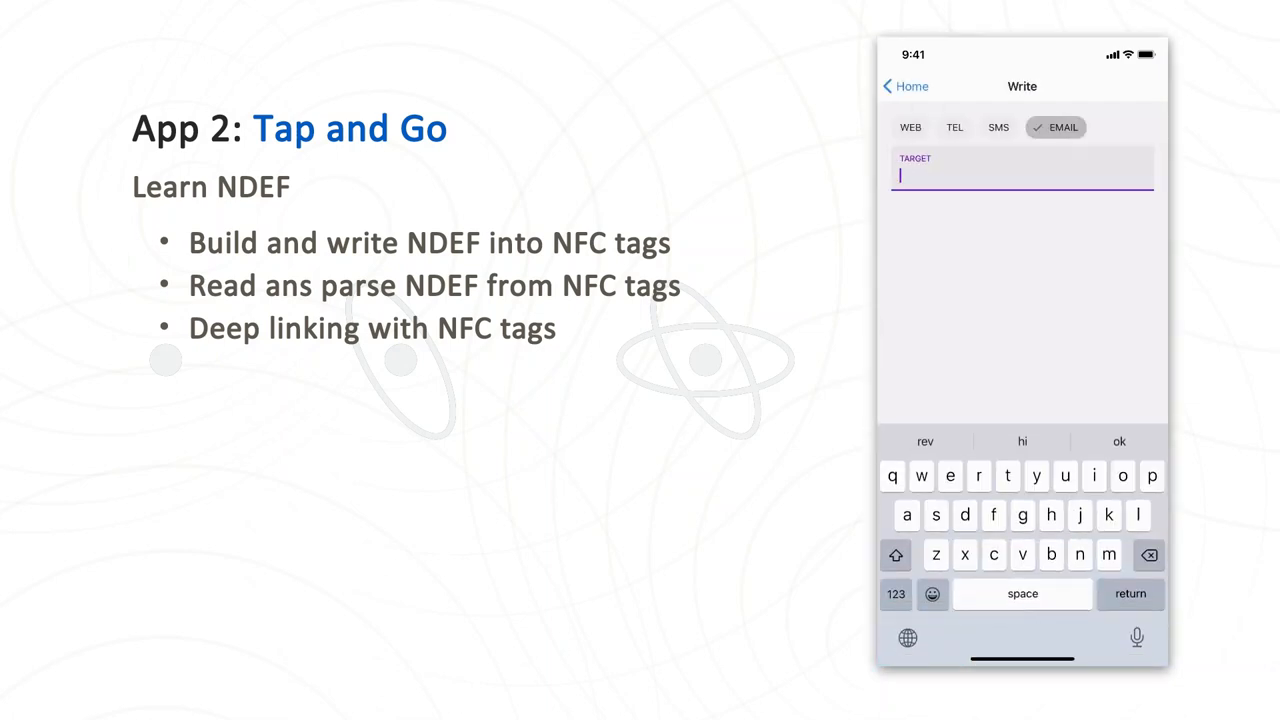
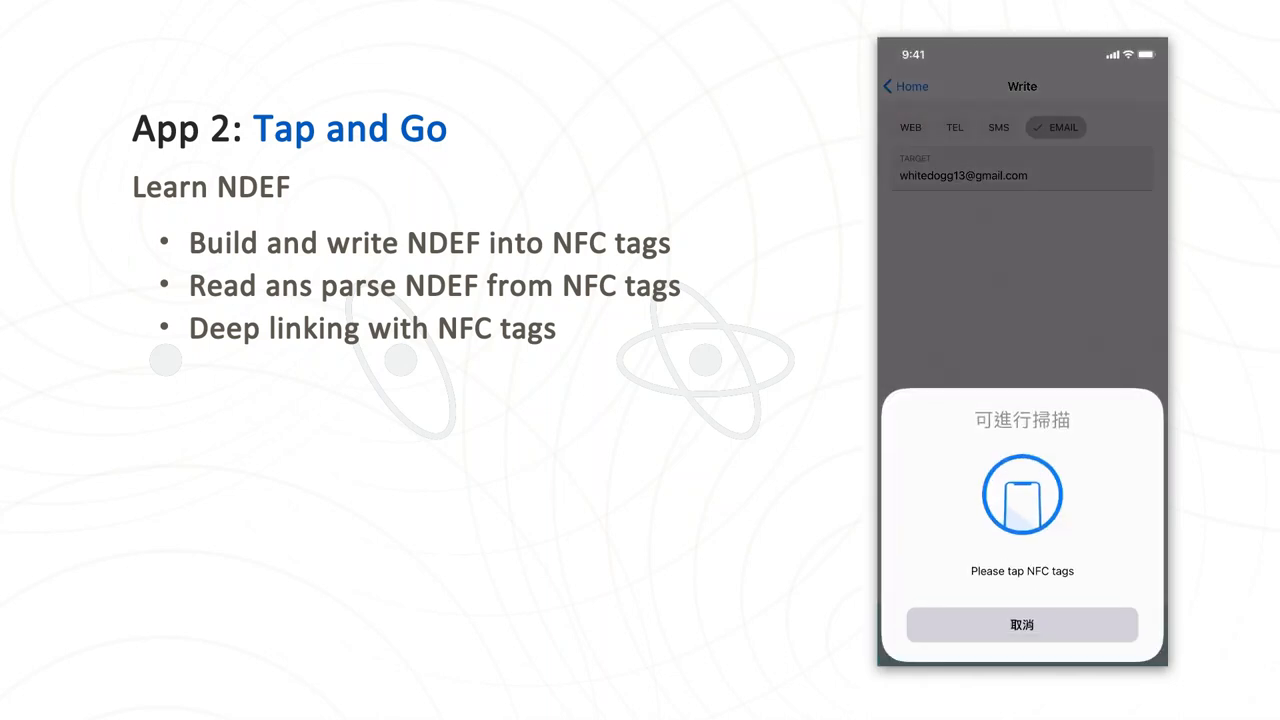
left_click(1022, 624)
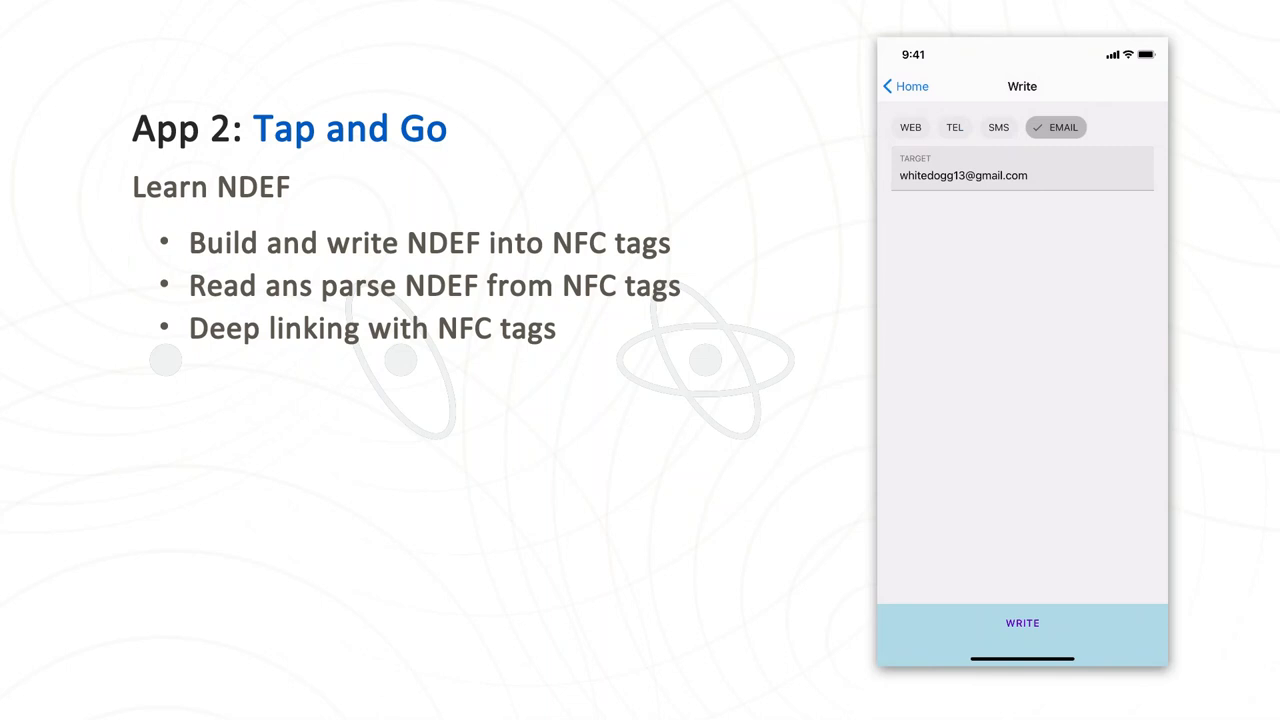
left_click(1022, 623)
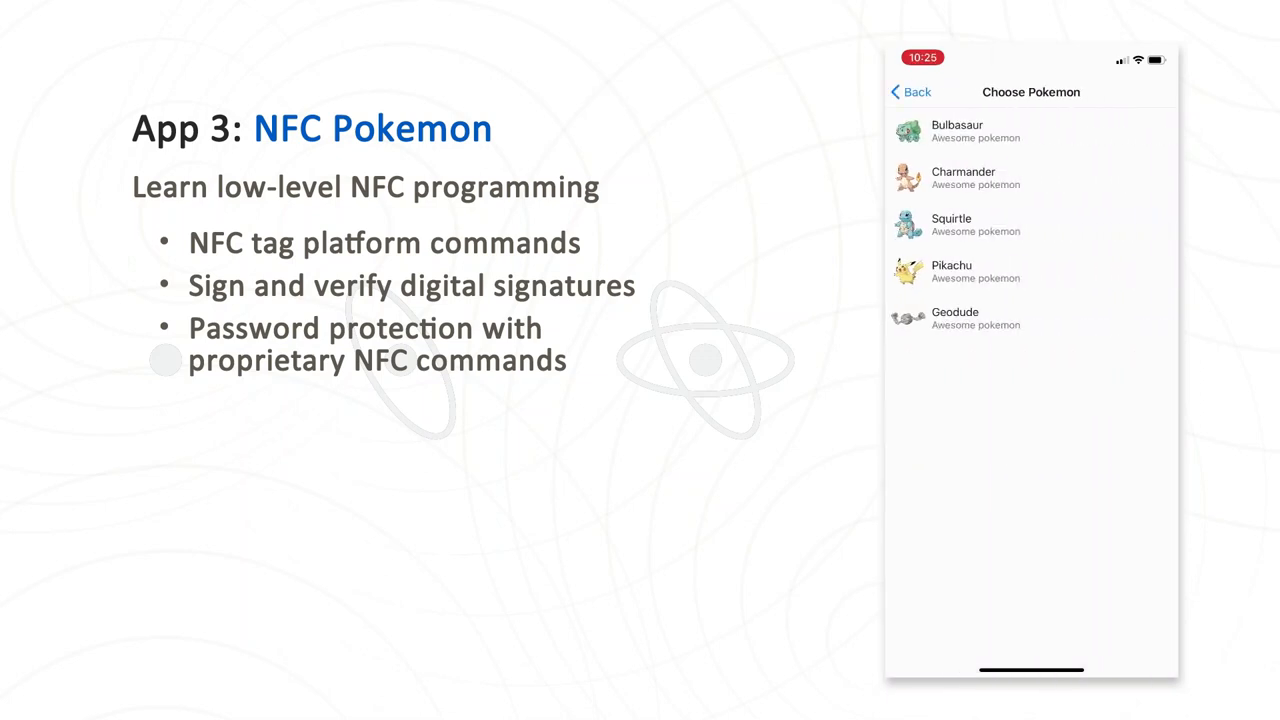
left_click(1000, 271)
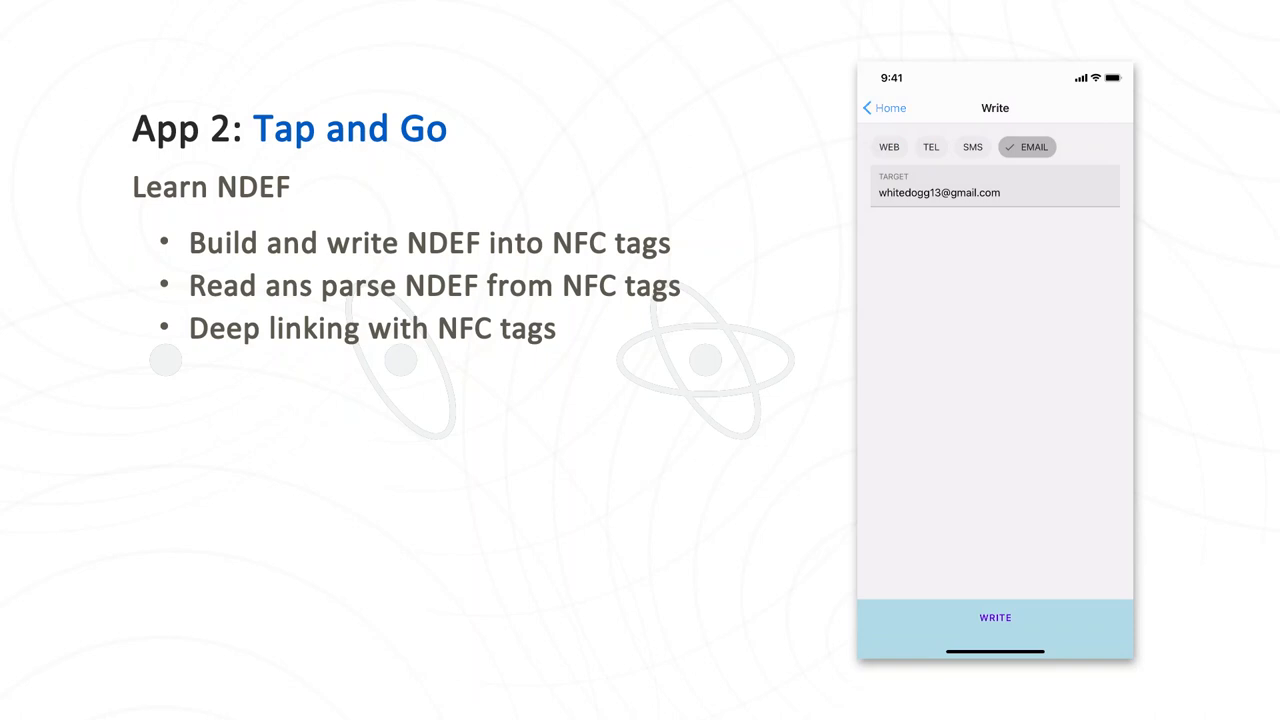
- Advance to the App 2: Tap and Go slide on building, reading and deep-linking NDEF
left_click(995, 617)
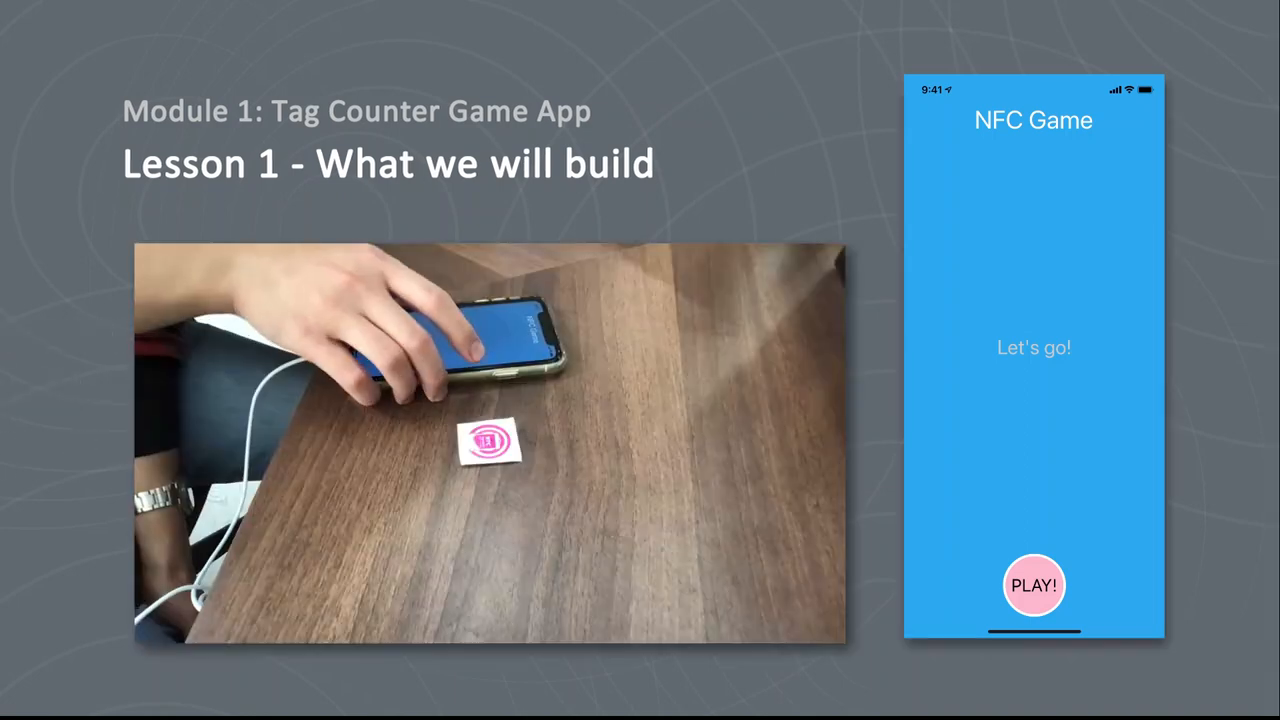
- Switch from the slides to Chrome to begin a new React search
left_click(1034, 585)
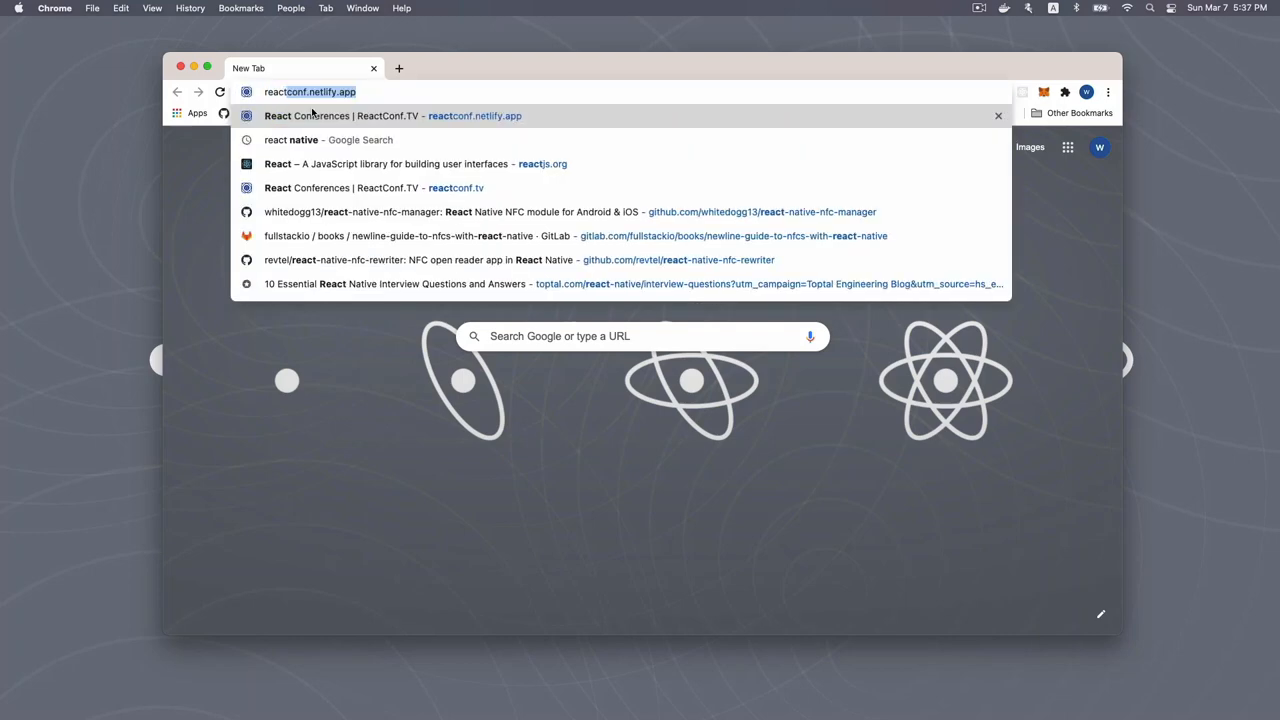
- Search 'react native', open reactnative.dev and reach the Environment setup docs page
left_click(291, 139)
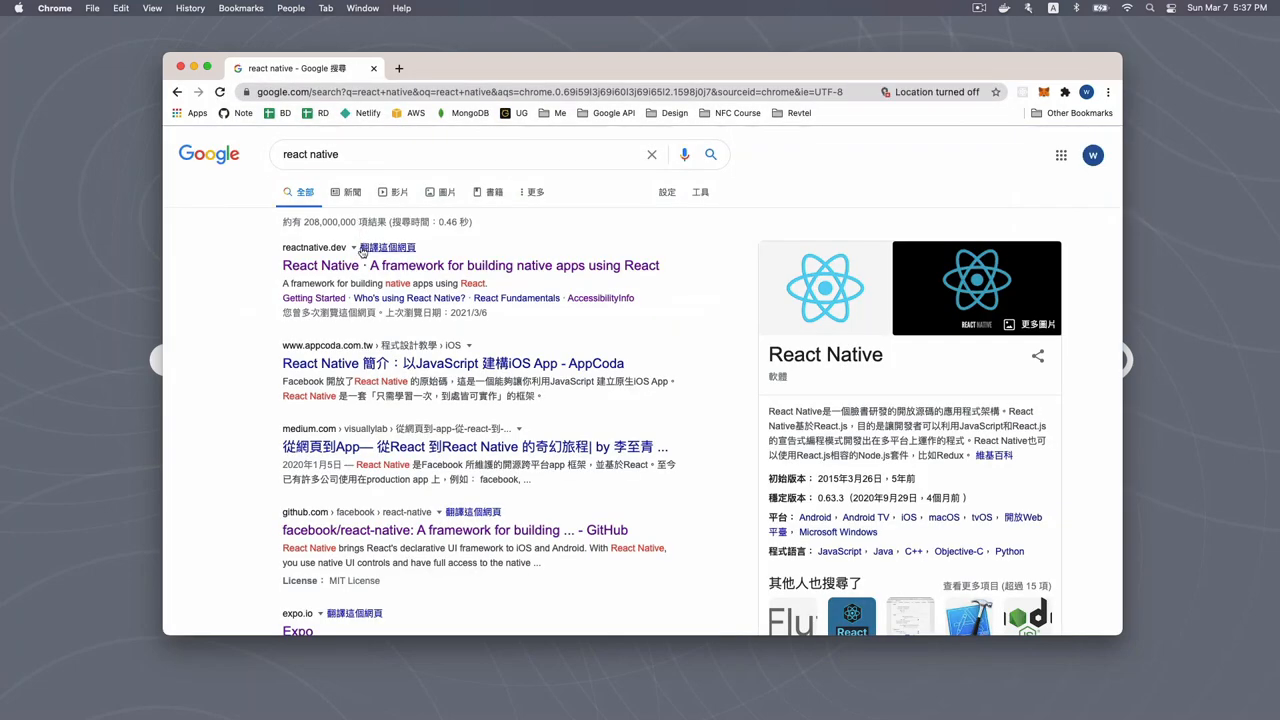
left_click(470, 265)
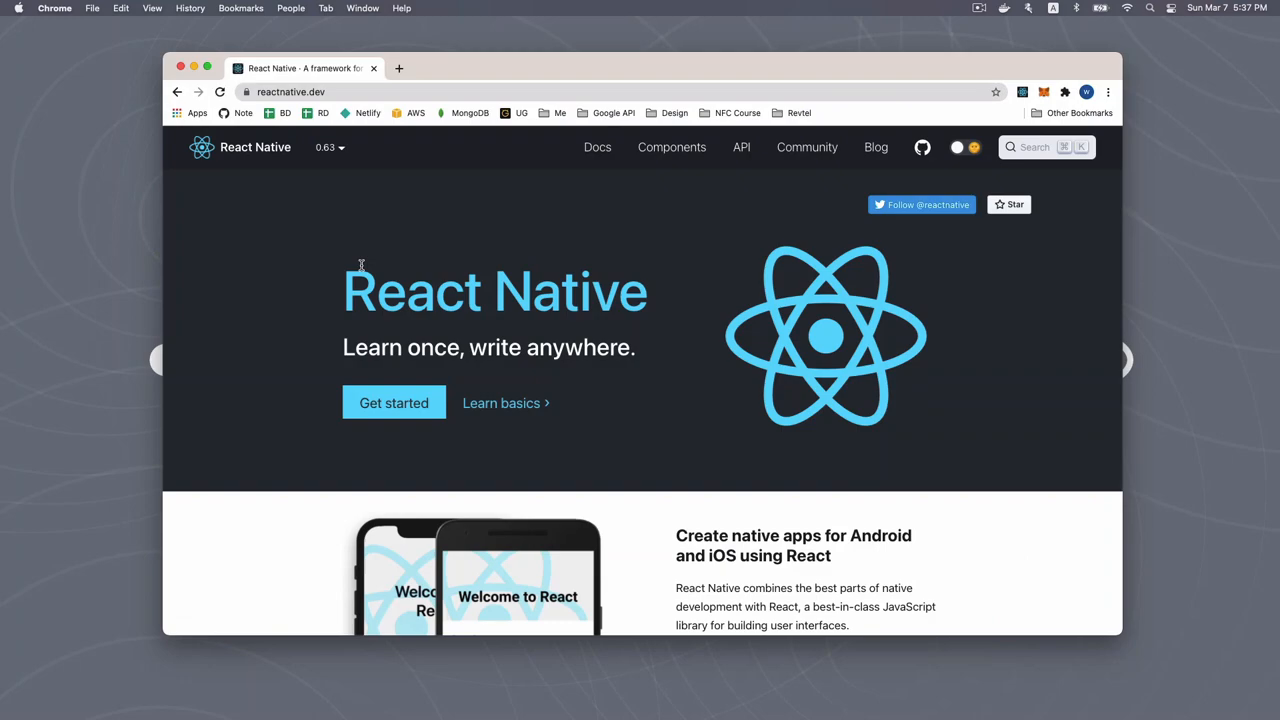
left_click(393, 402)
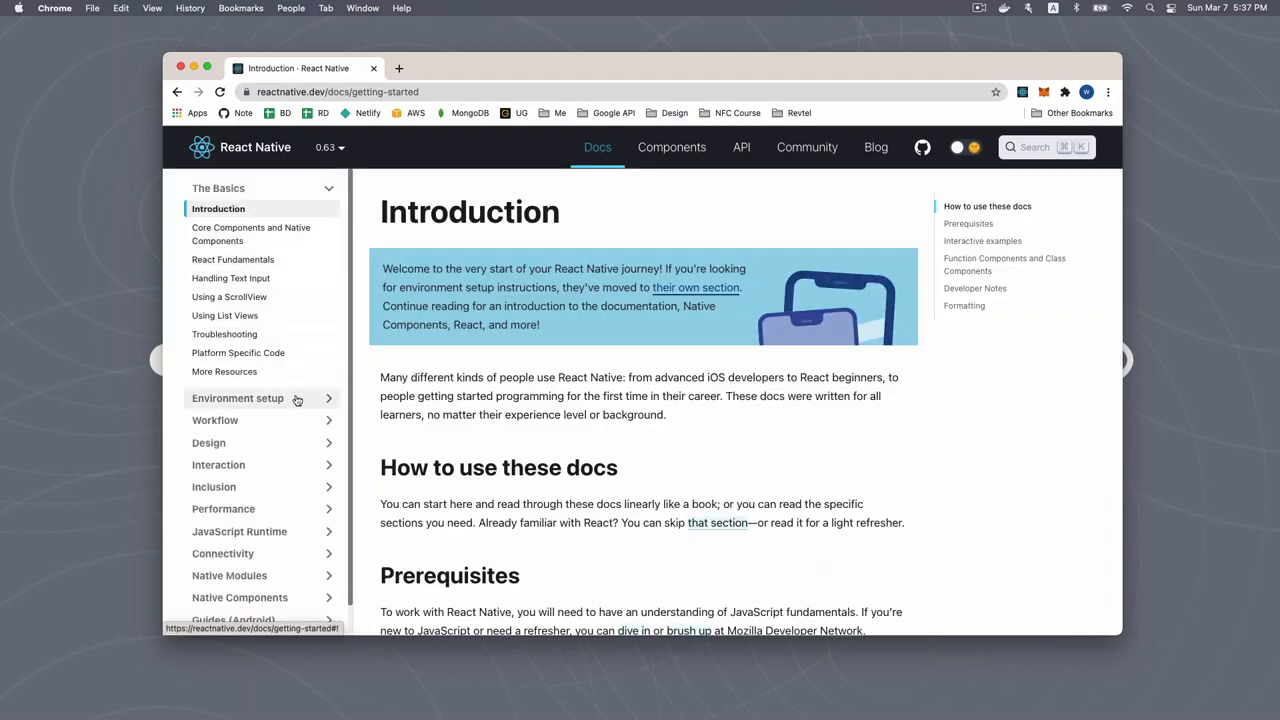
left_click(238, 398)
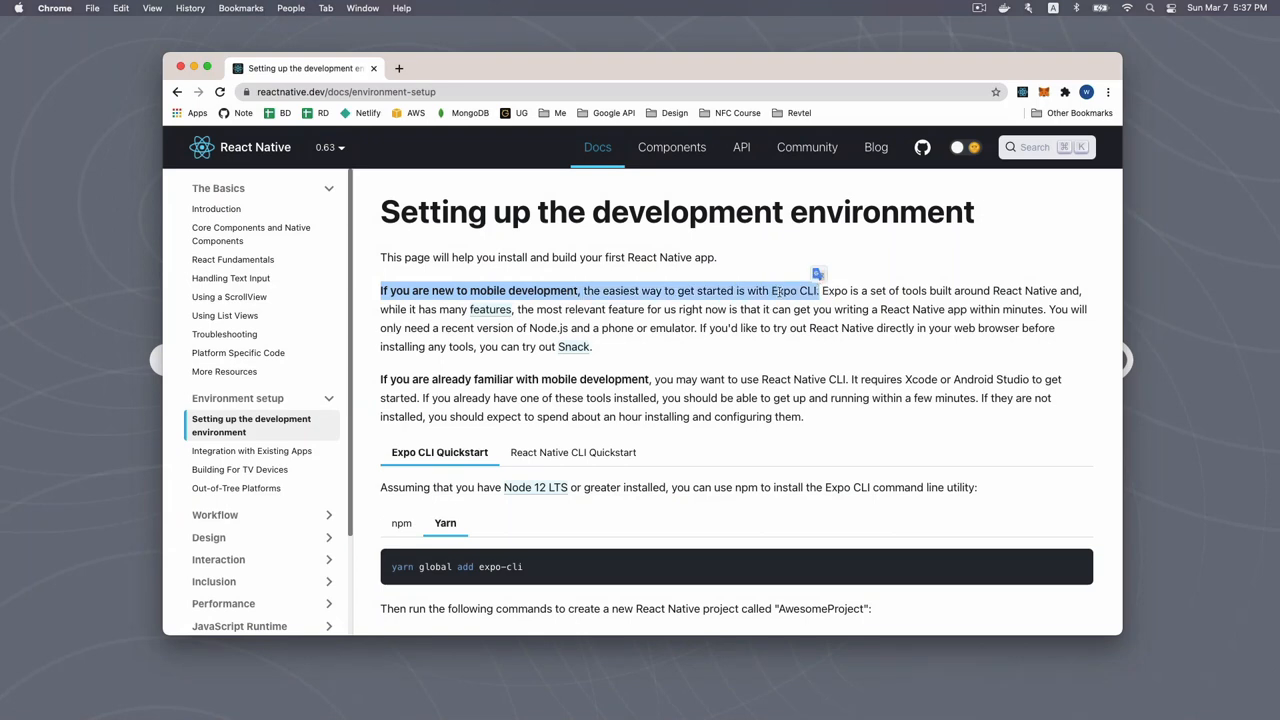
scroll("down", 3)
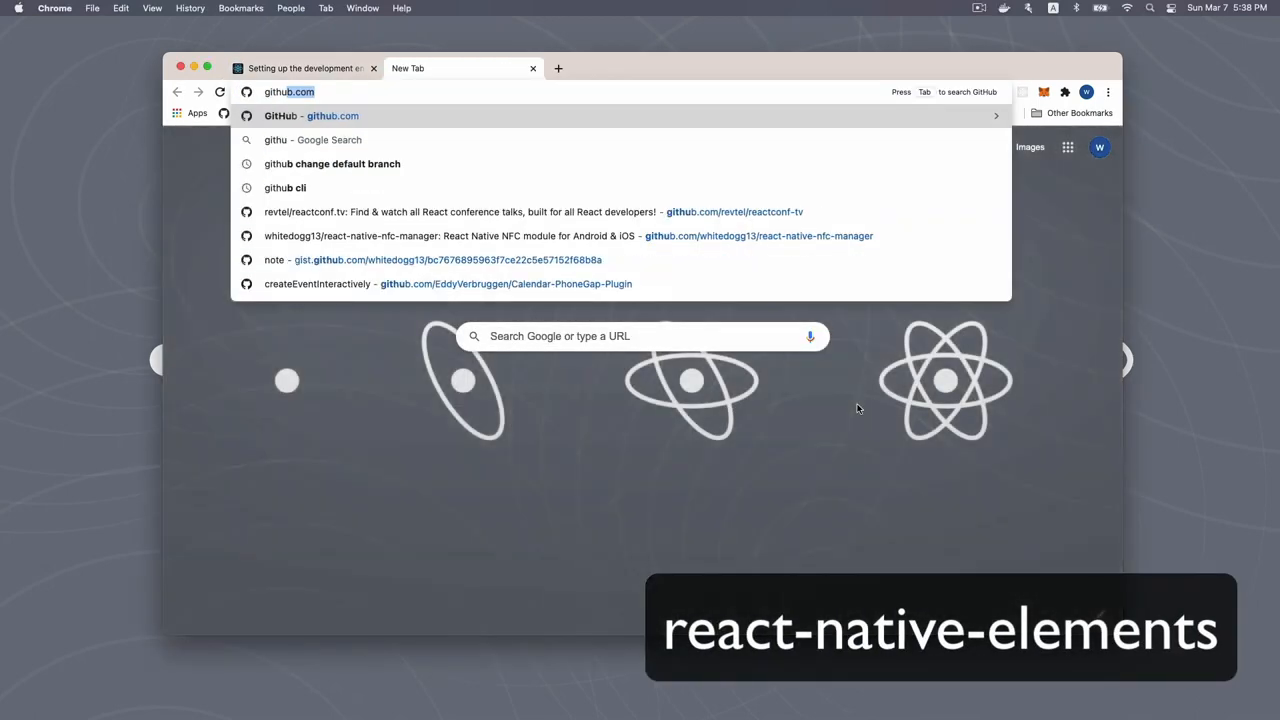
- Search GitHub for 'react native element' to list matching repositories
type("react na")
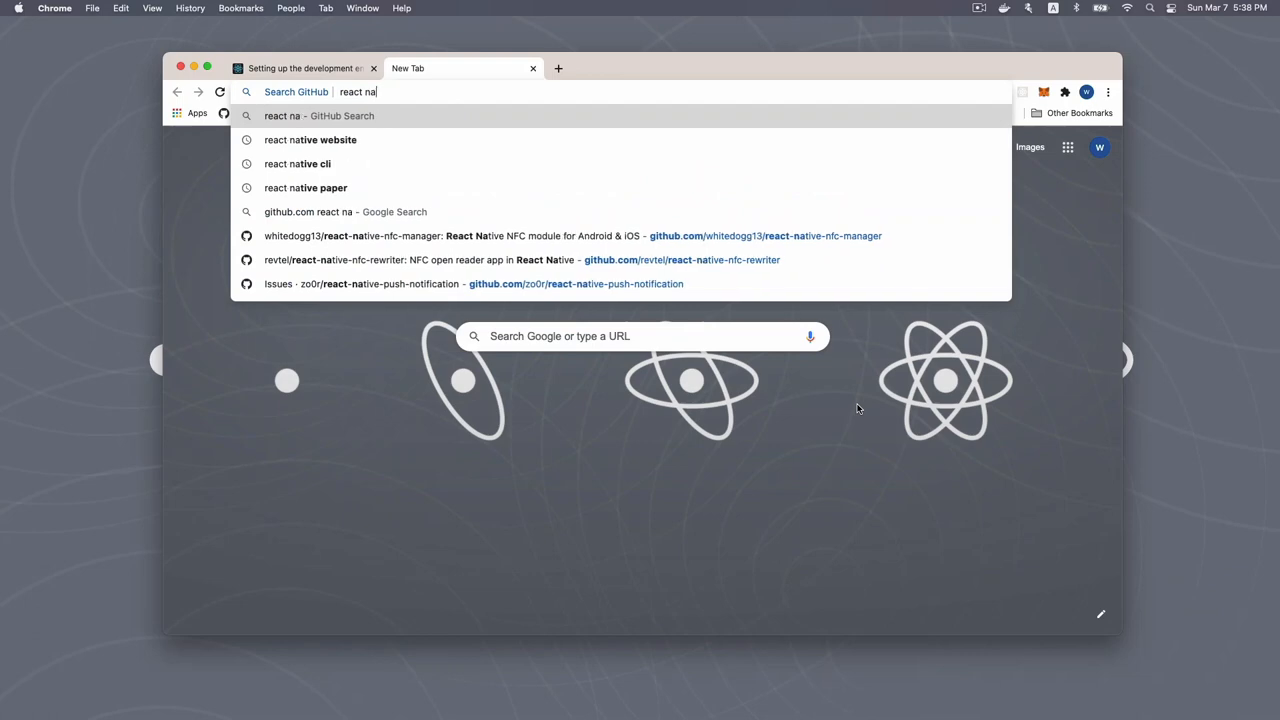
key("Return")
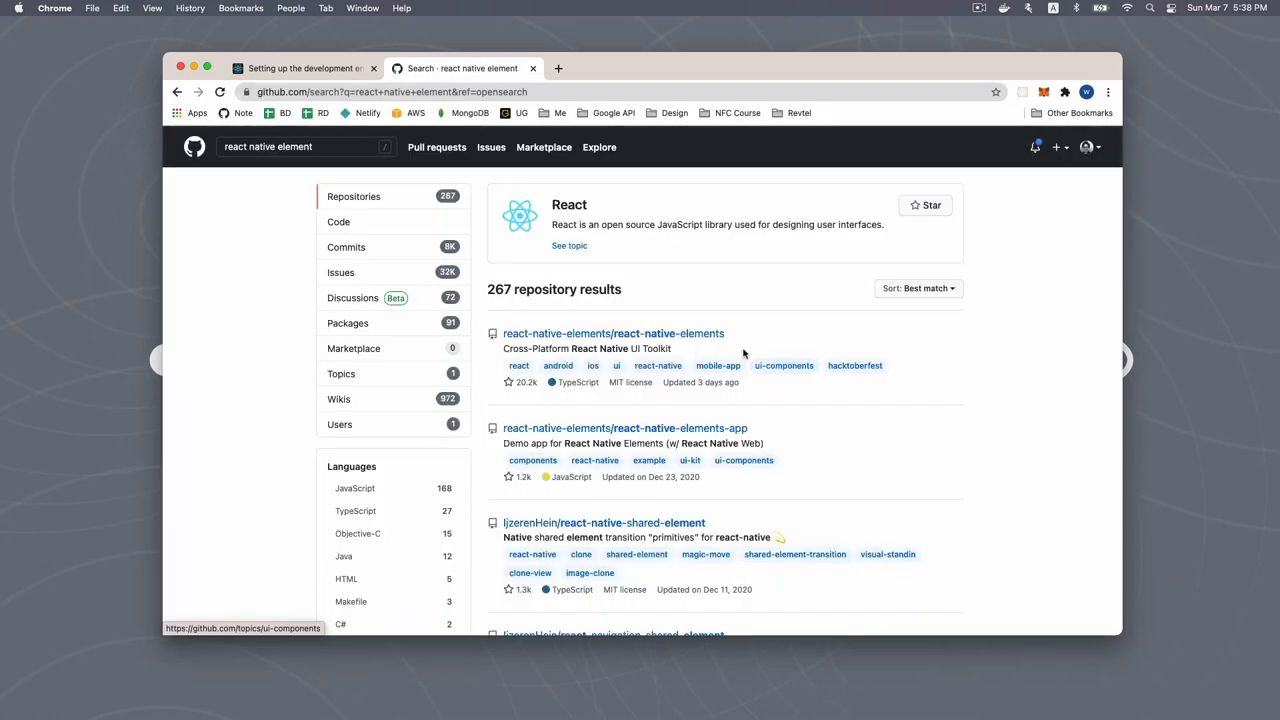
- Open the react-native-elements repository, review its README and Languages, then start a blank tab
left_click(613, 333)
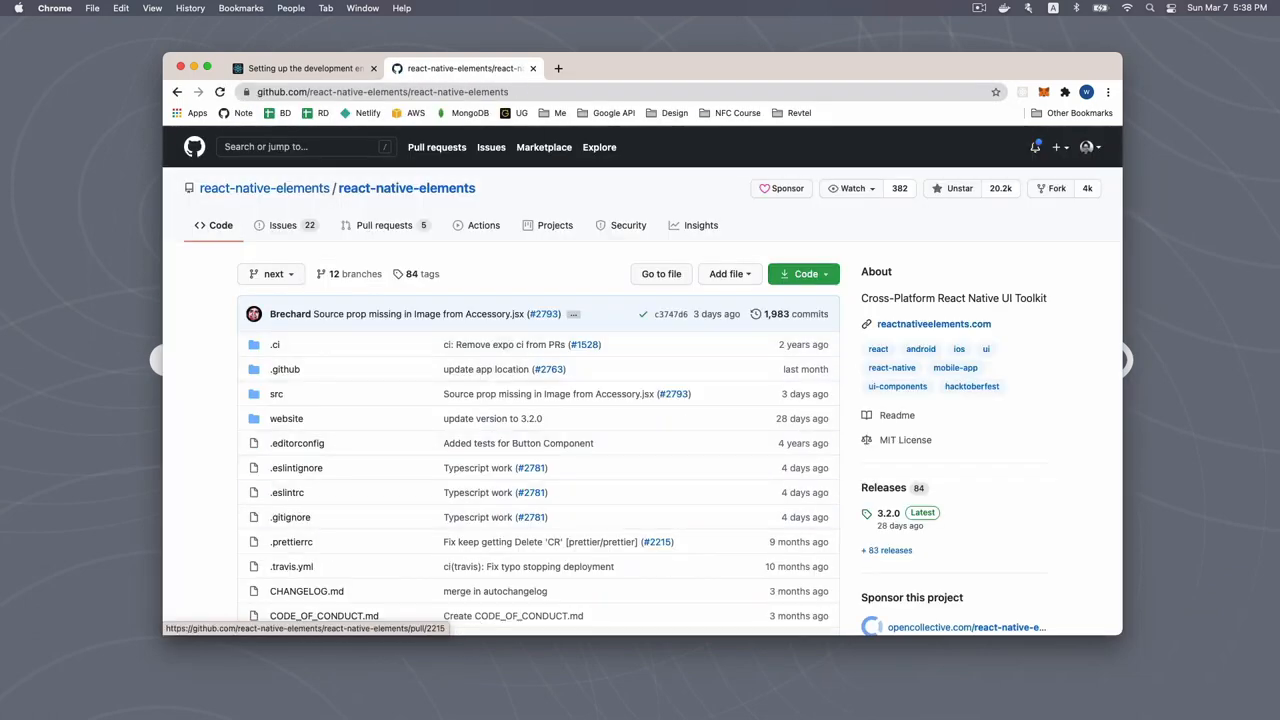
mouse_move(628, 541)
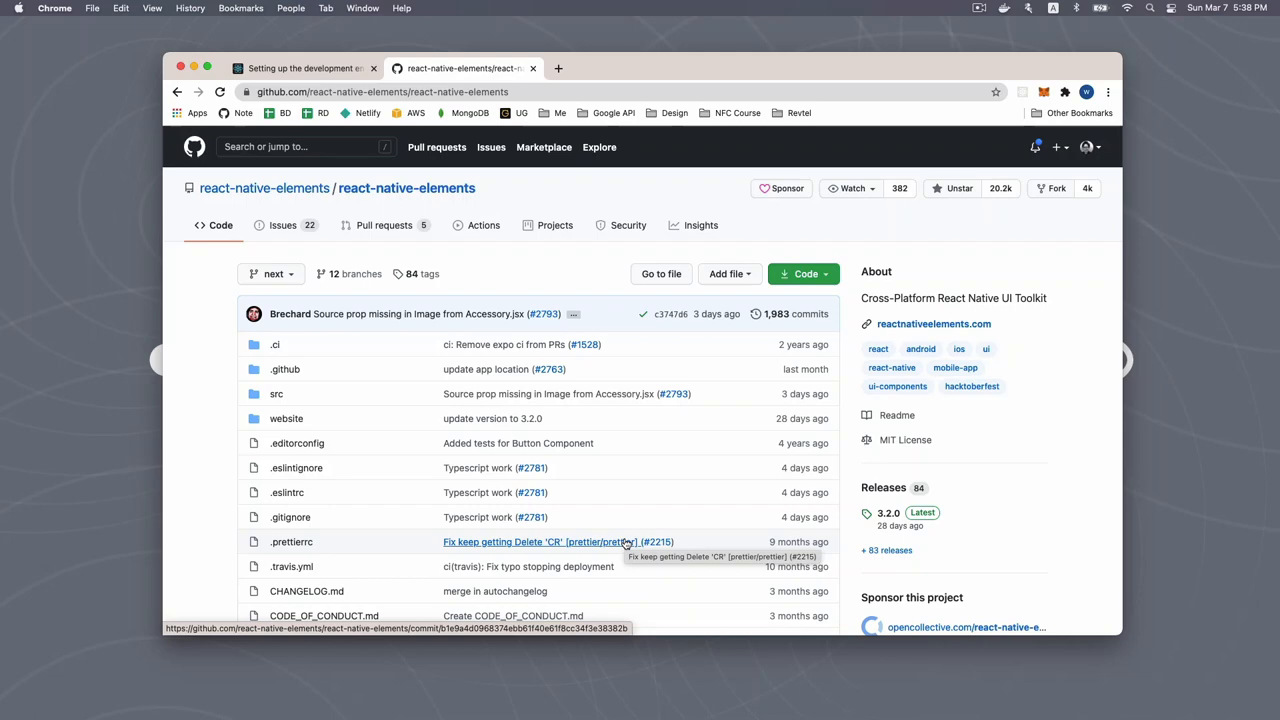
scroll("down", 3)
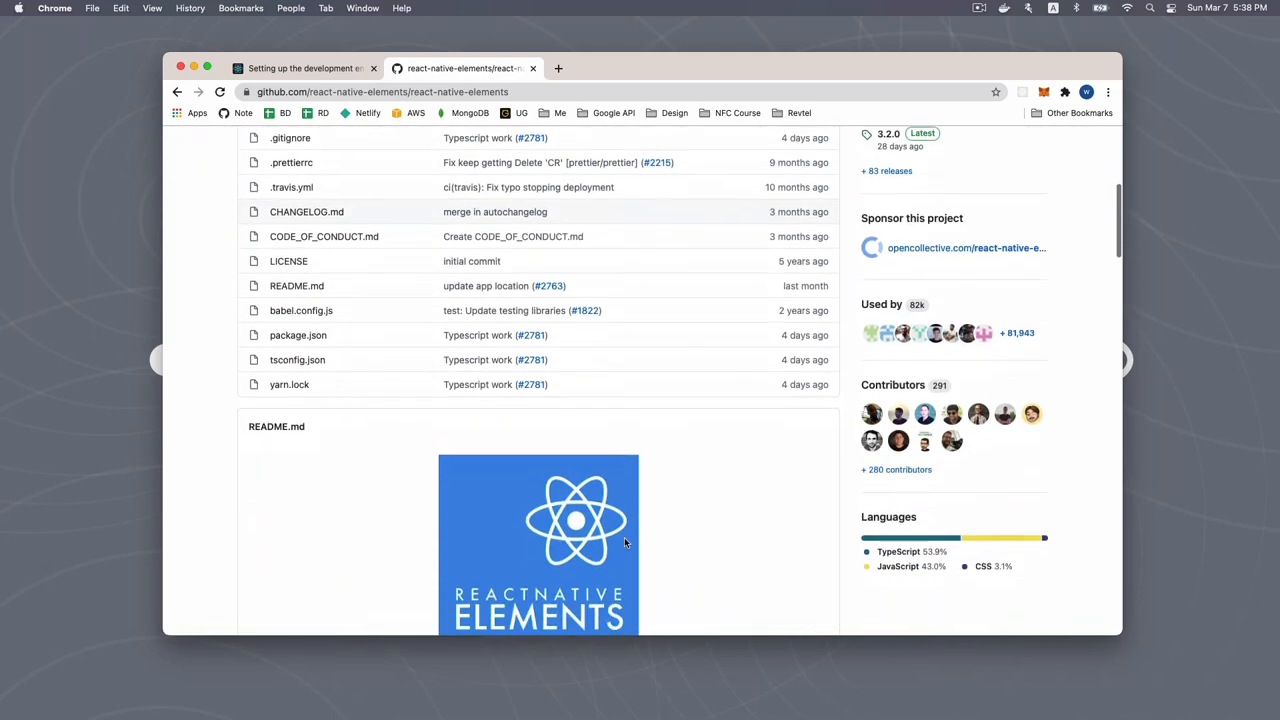
scroll("down", 3)
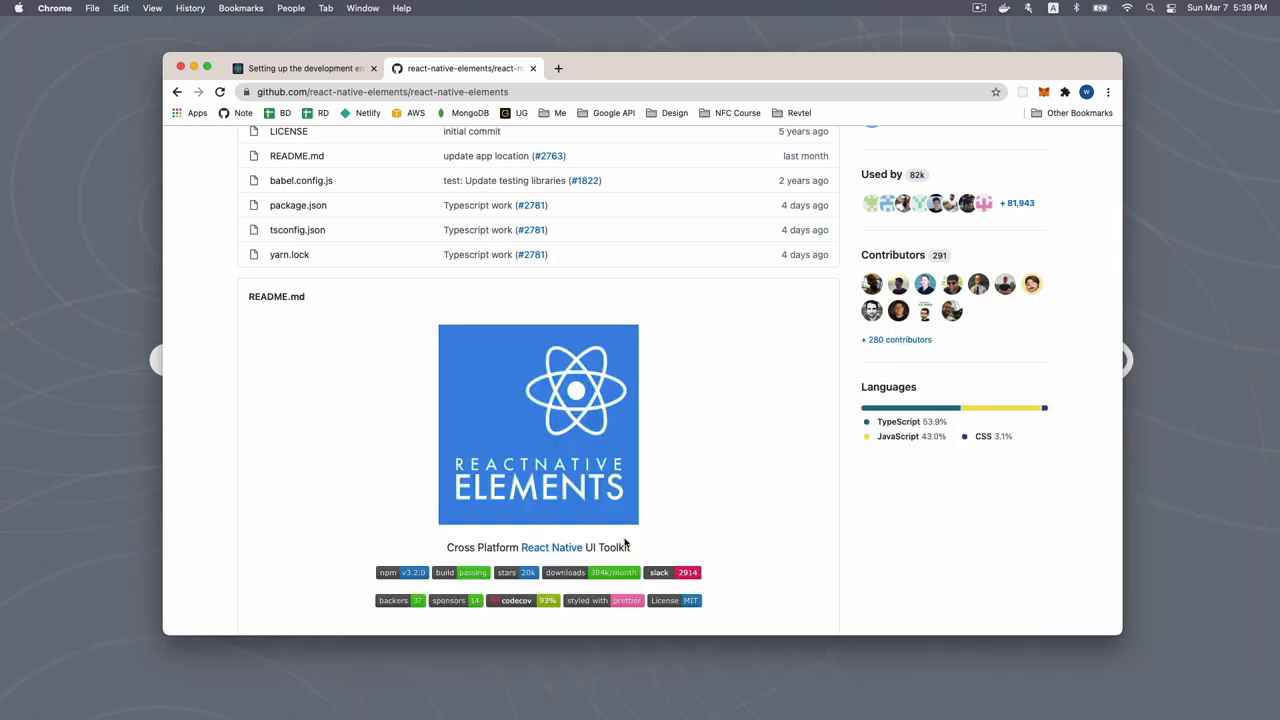
mouse_move(793, 367)
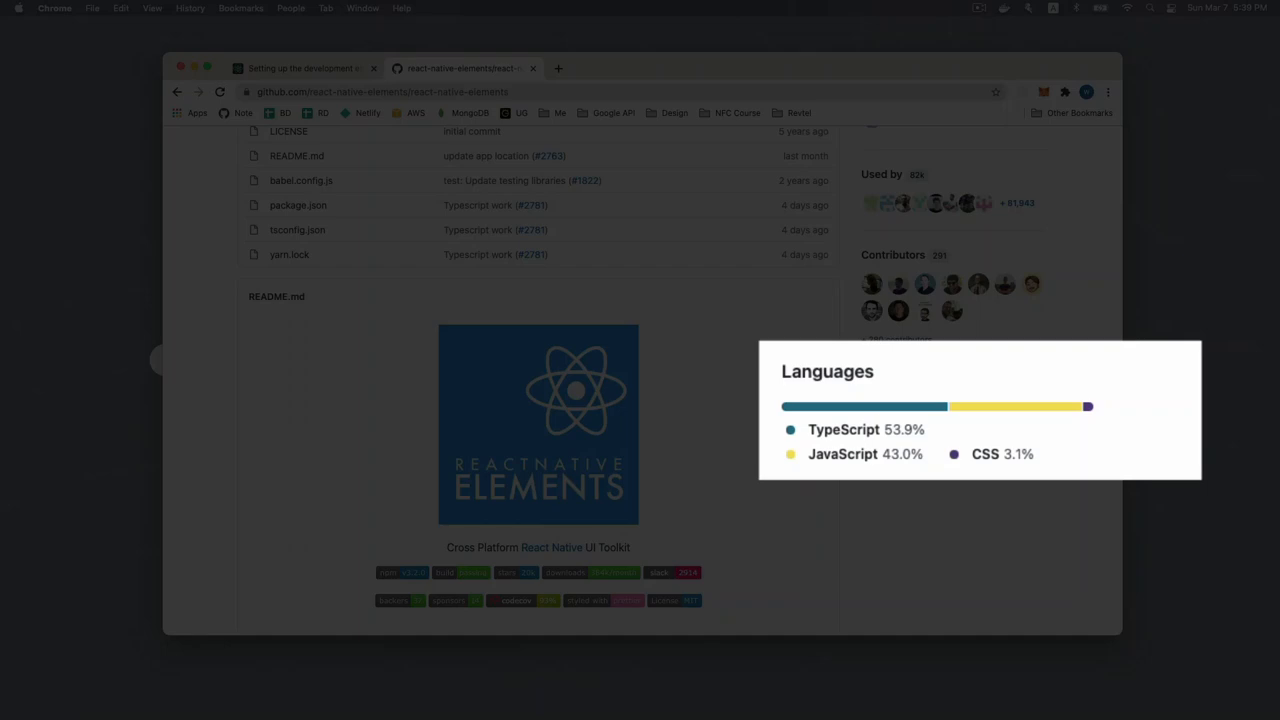
left_click(560, 254)
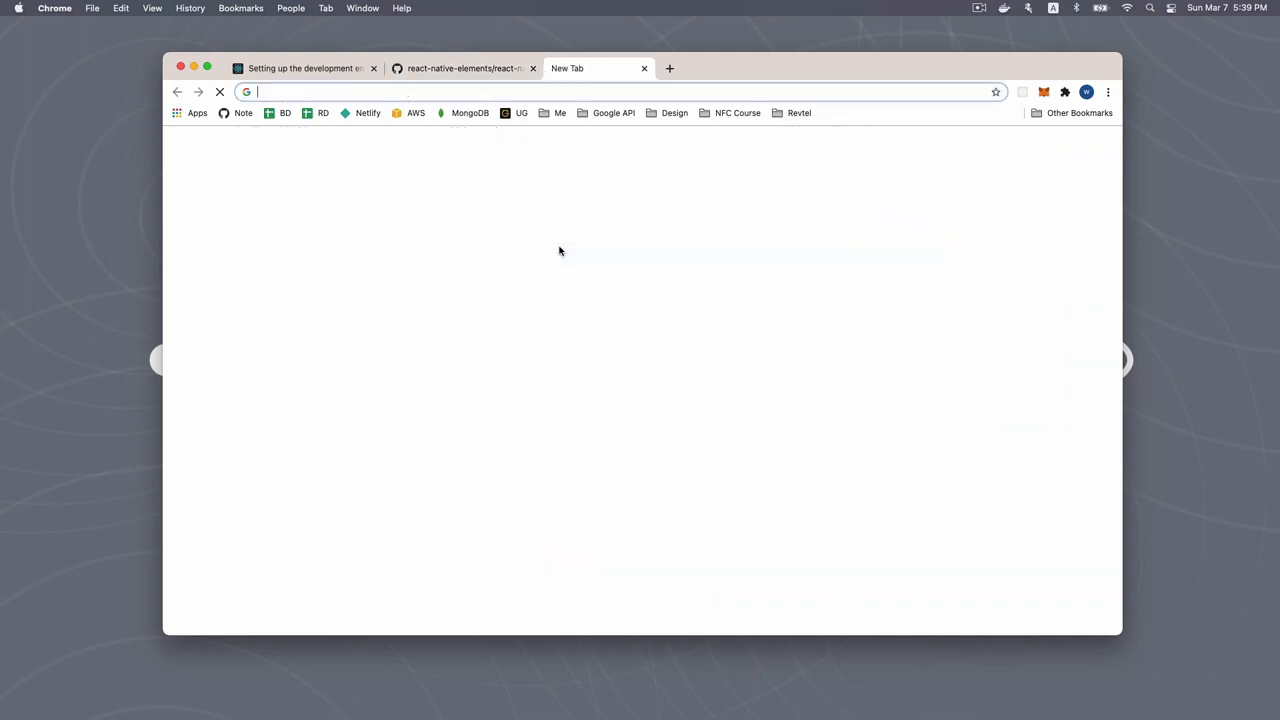
type("react-native-nfc-manager")
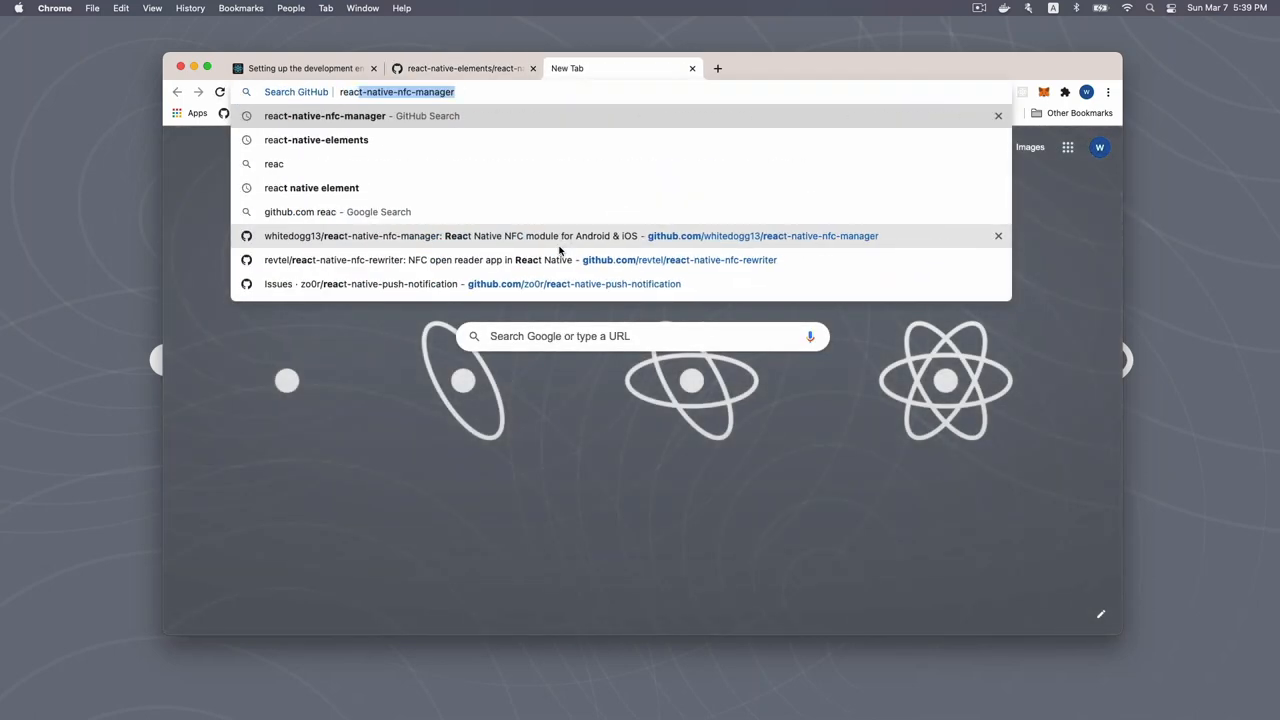
type("react native nfc manager")
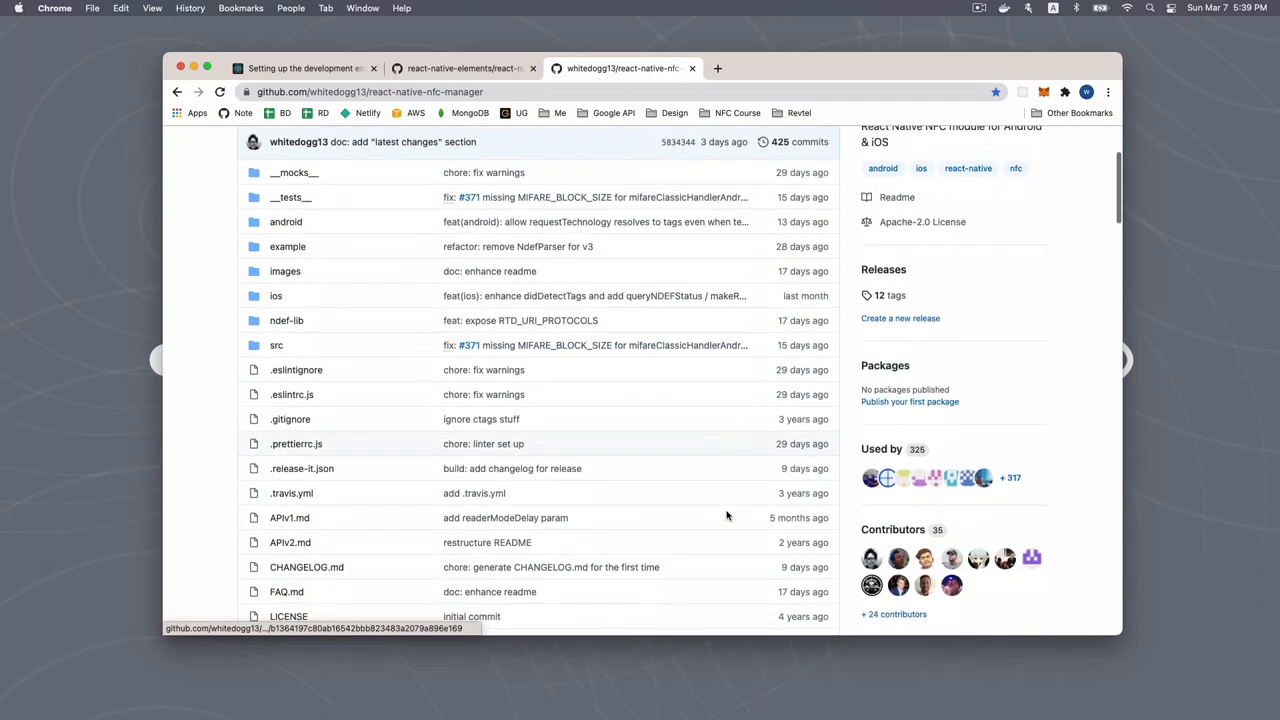
scroll("down", 3)
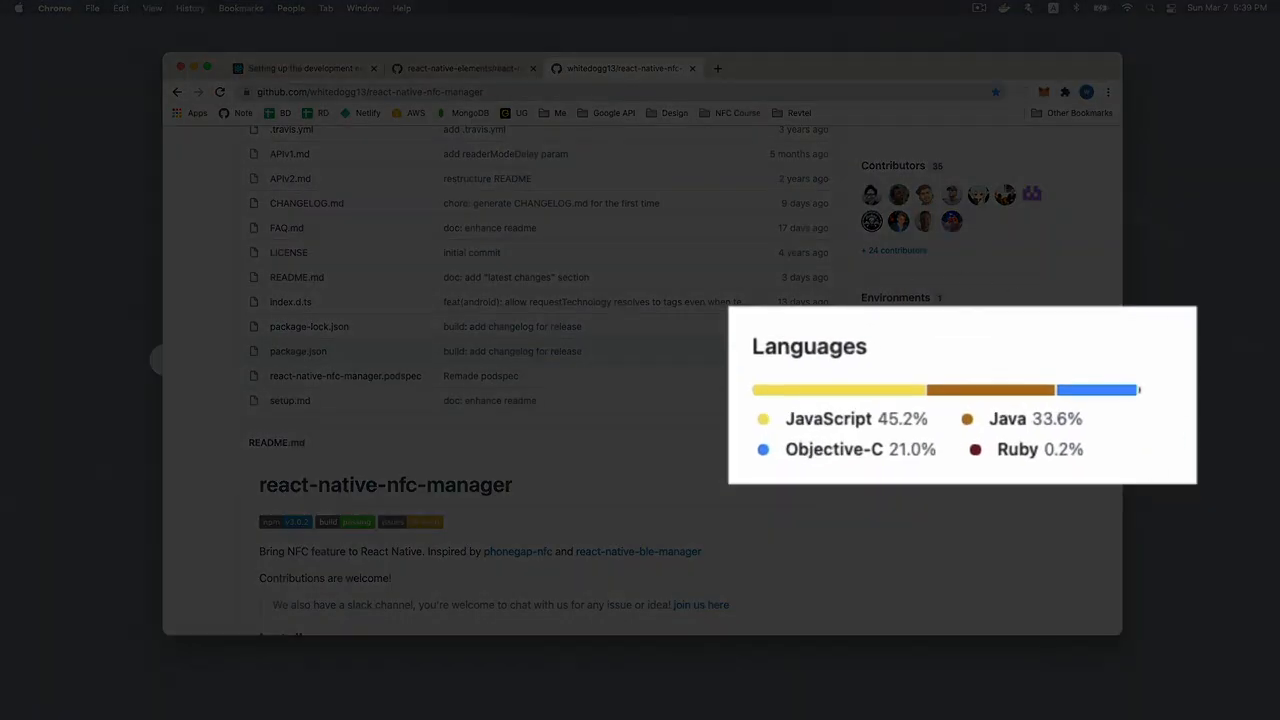
mouse_move(1007, 418)
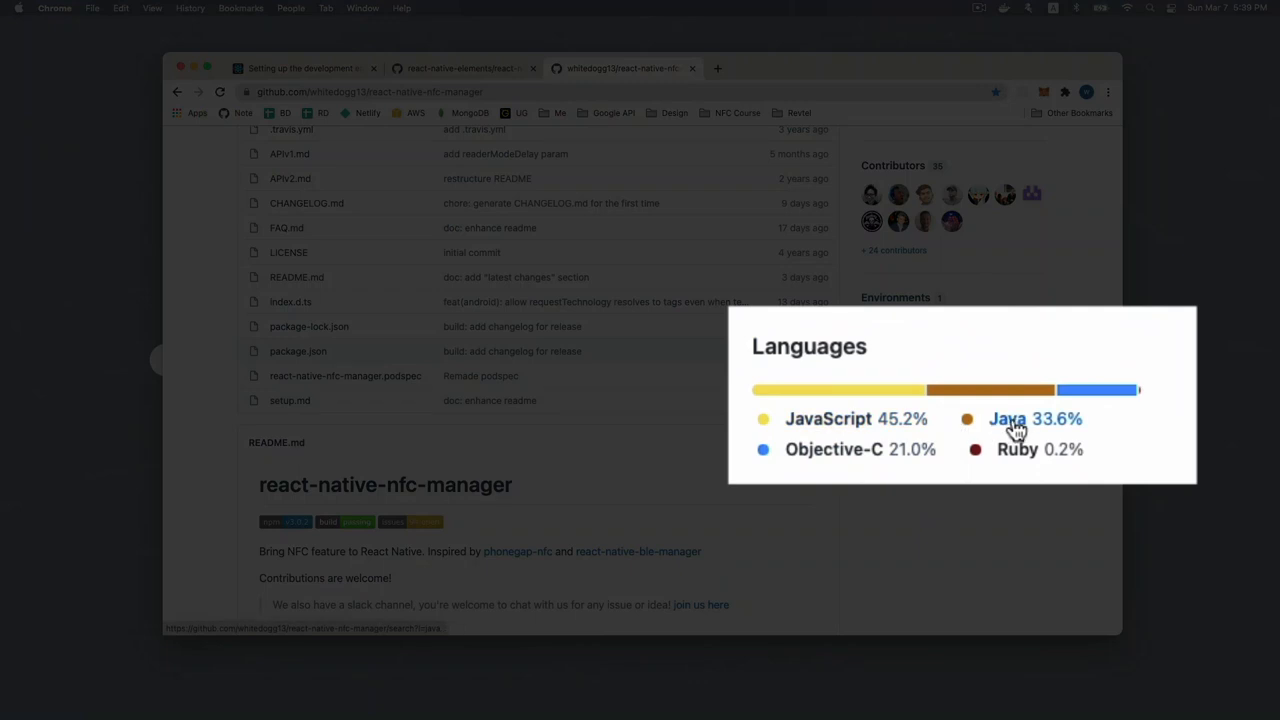
mouse_move(850, 460)
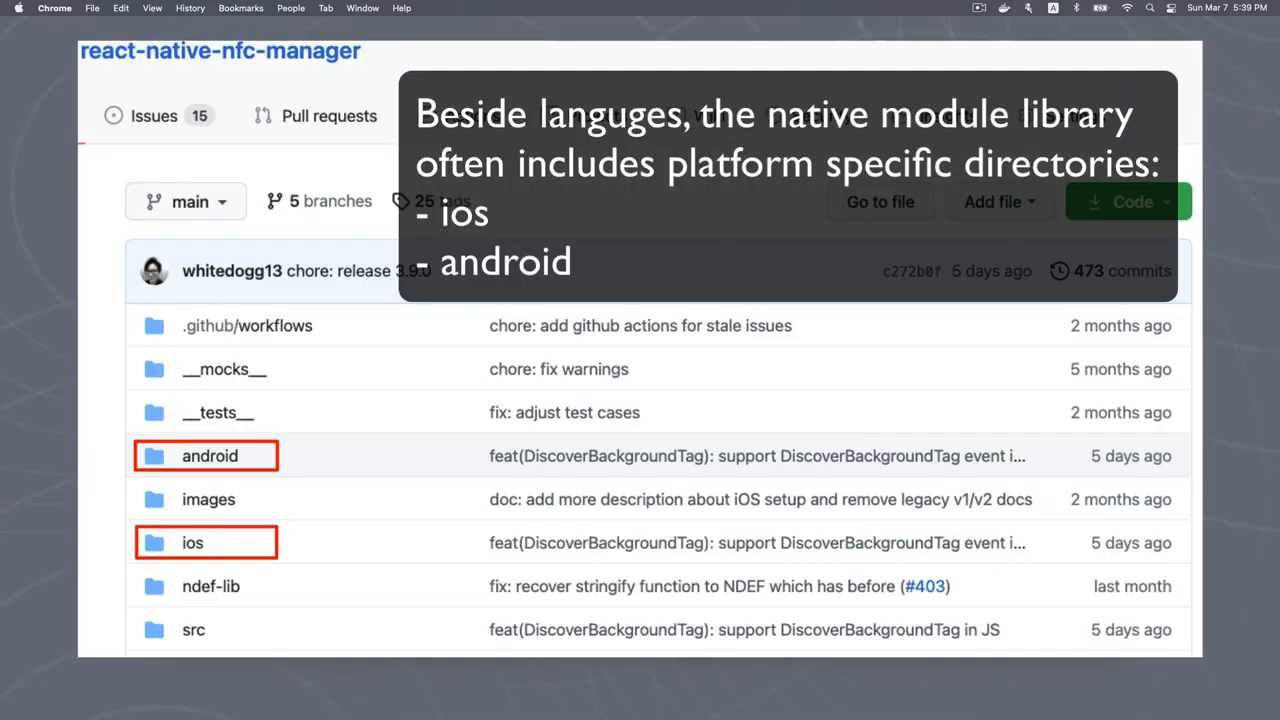
scroll("down", 3)
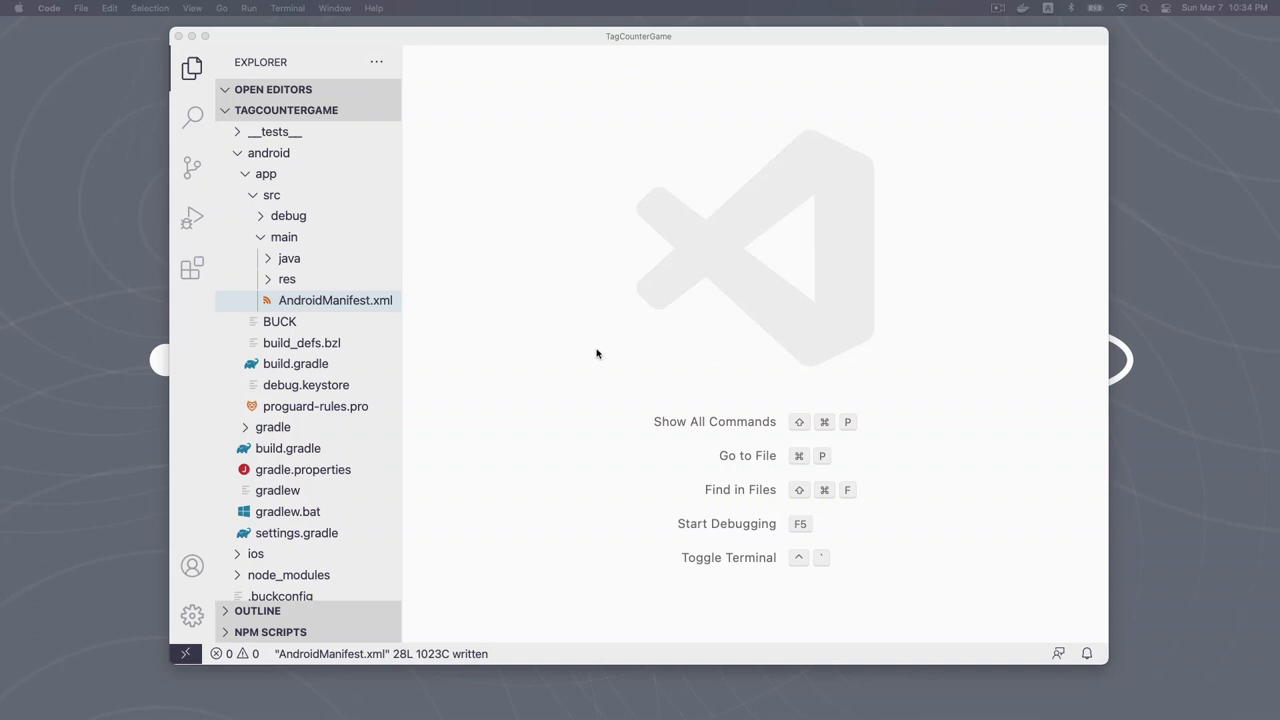
mouse_move(335, 300)
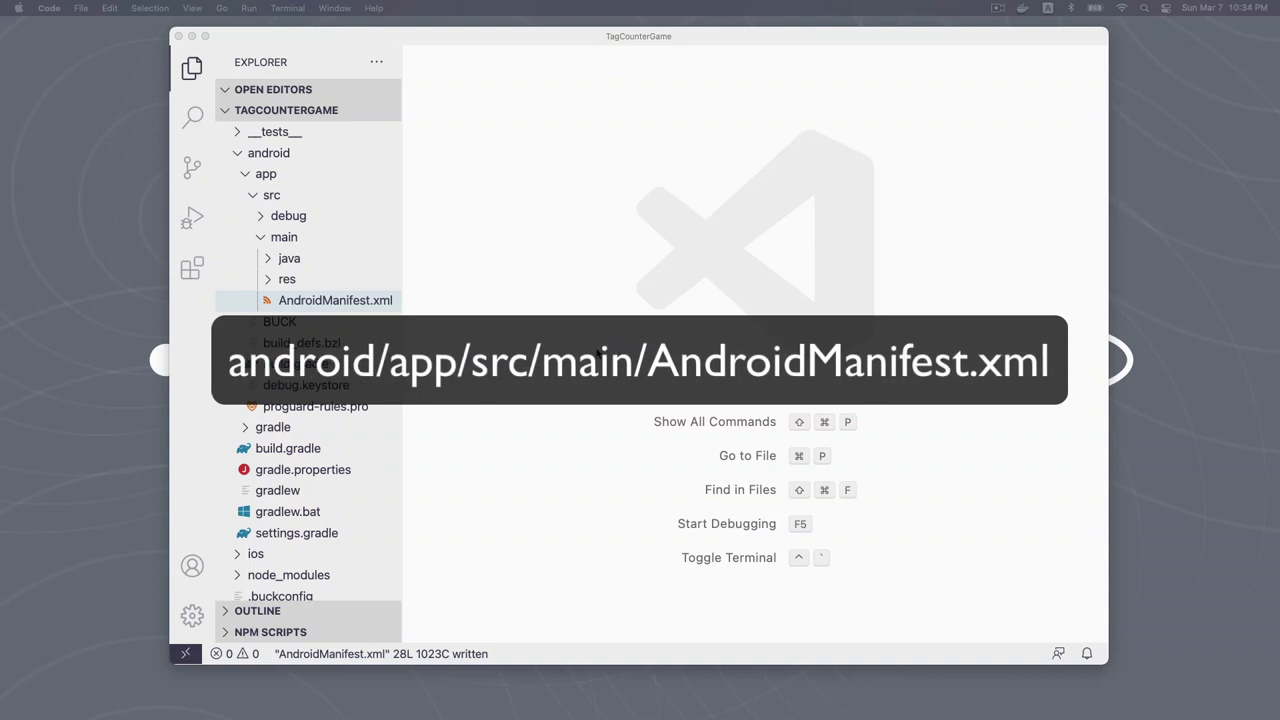
mouse_move(280, 158)
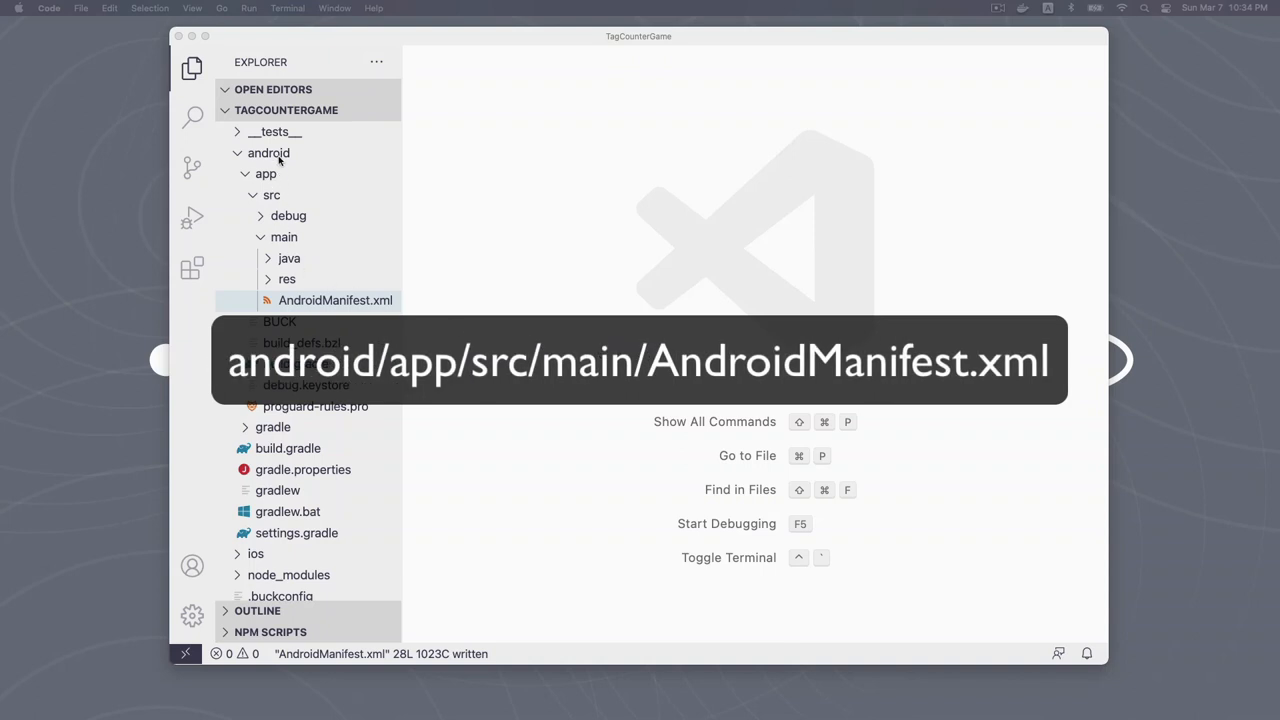
- Open android/app/src/main/AndroidManifest.xml and add the android.permission.NFC uses-permission line
left_click(268, 152)
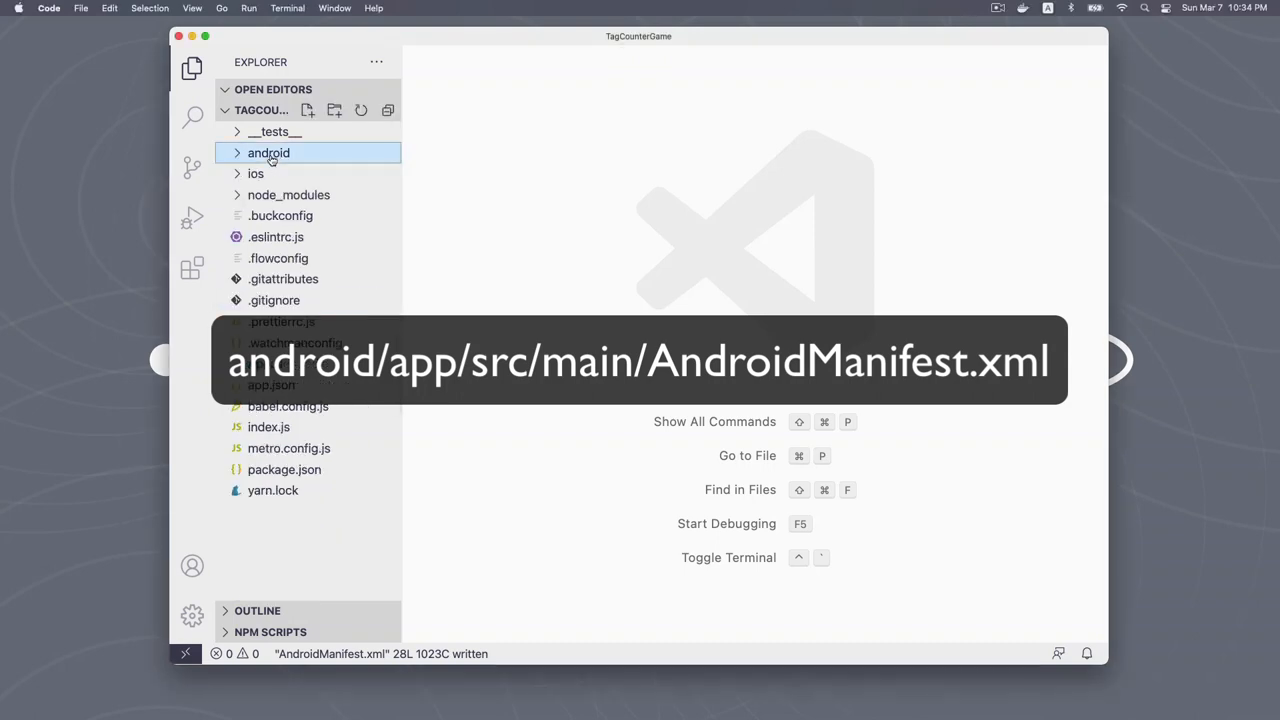
left_click(268, 152)
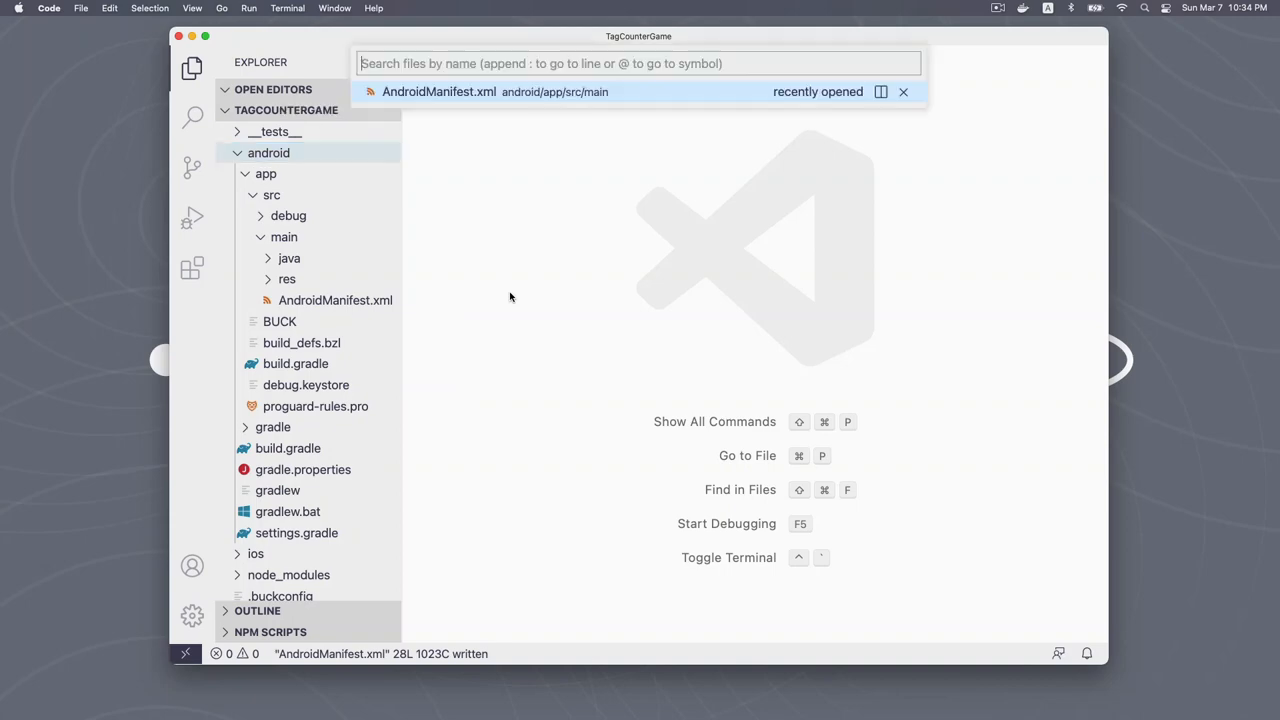
left_click(438, 91)
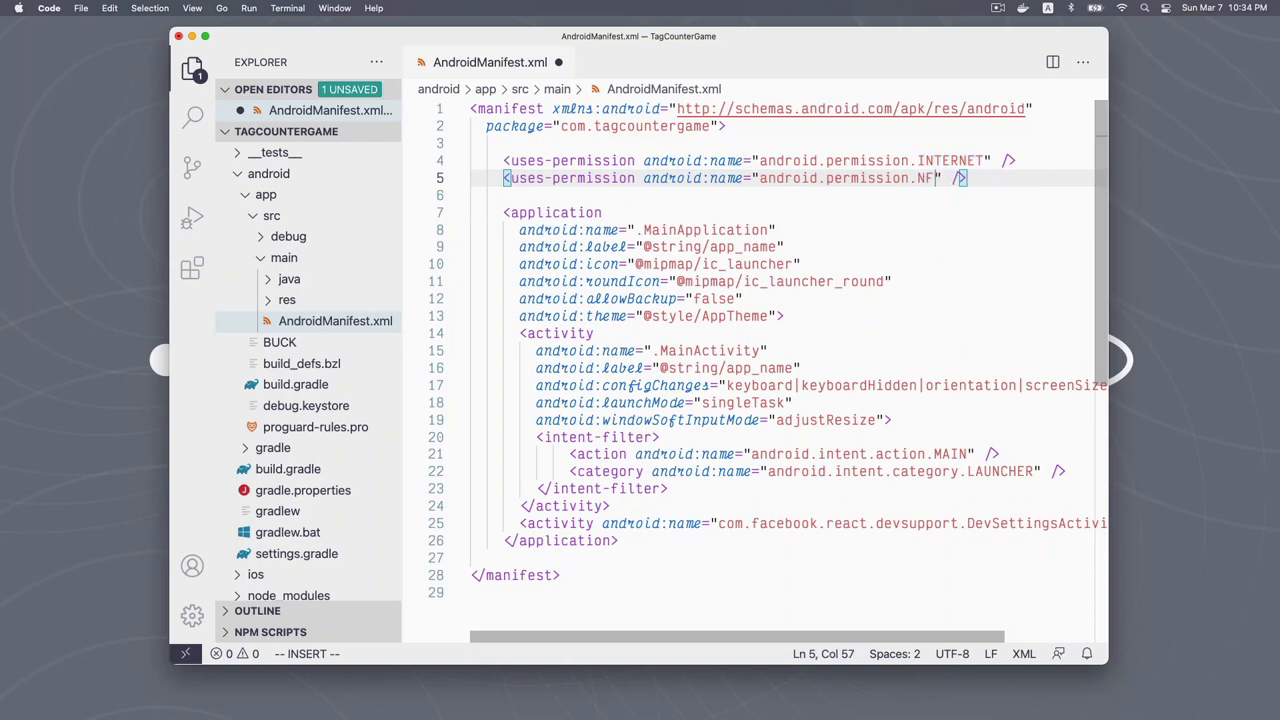
key("Escape")
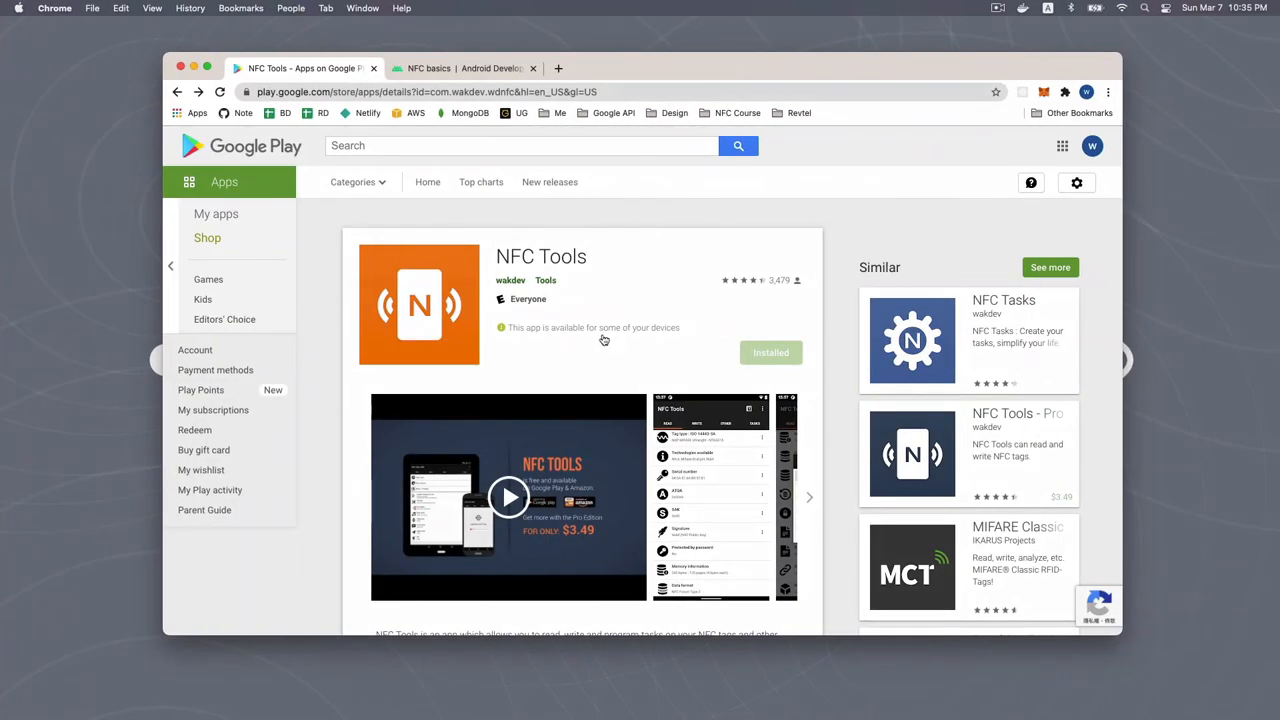
- View the NFC Tools Play Store permission details, showing Near Field Communication control
scroll("down", 3)
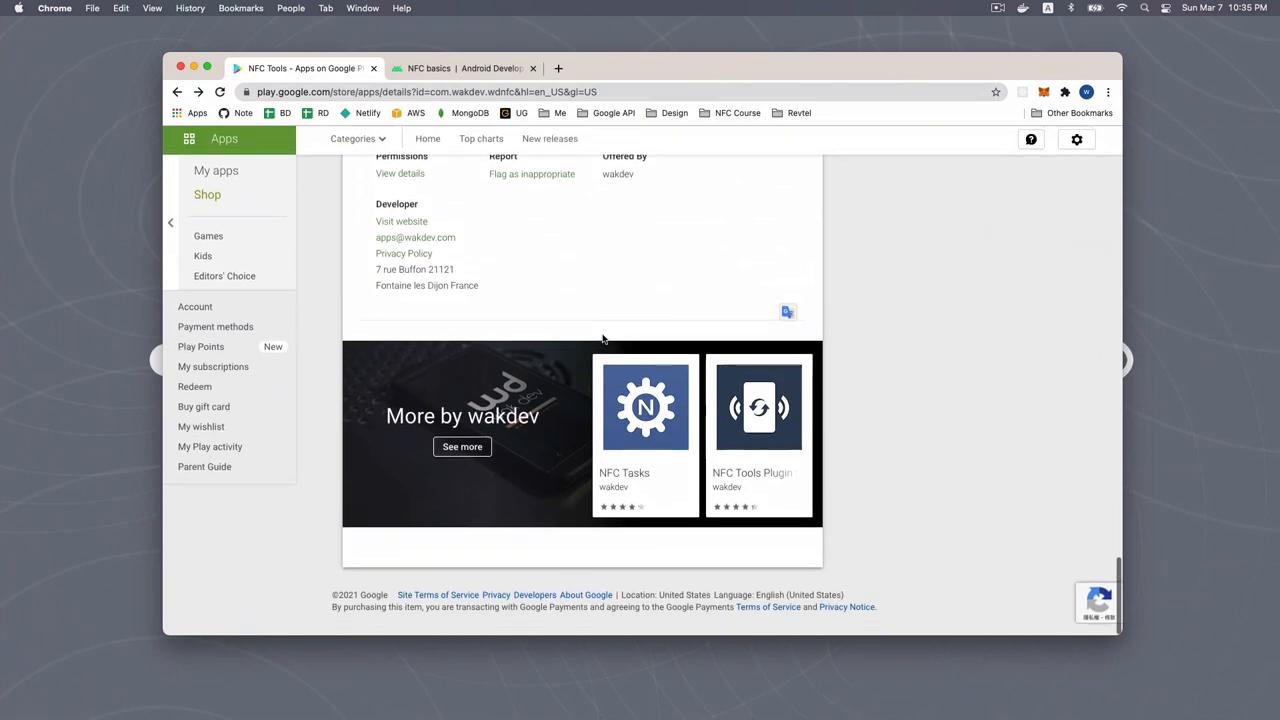
left_click(399, 173)
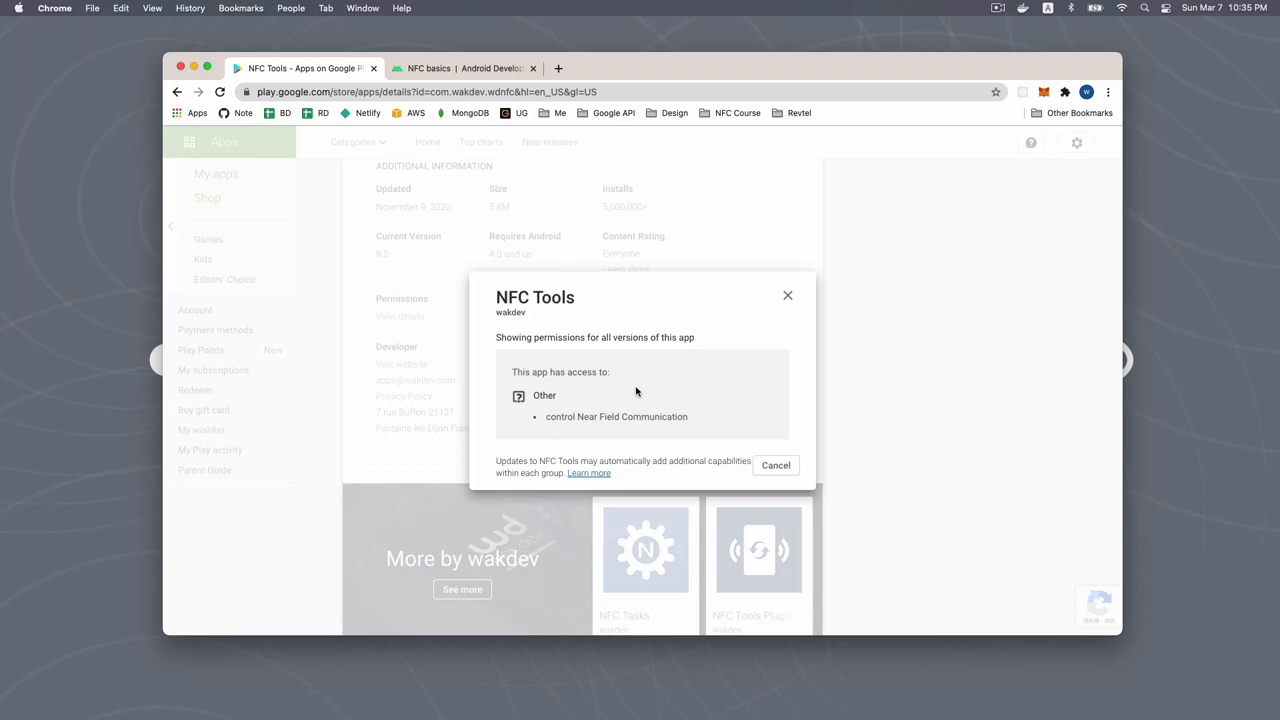
double_click(615, 416)
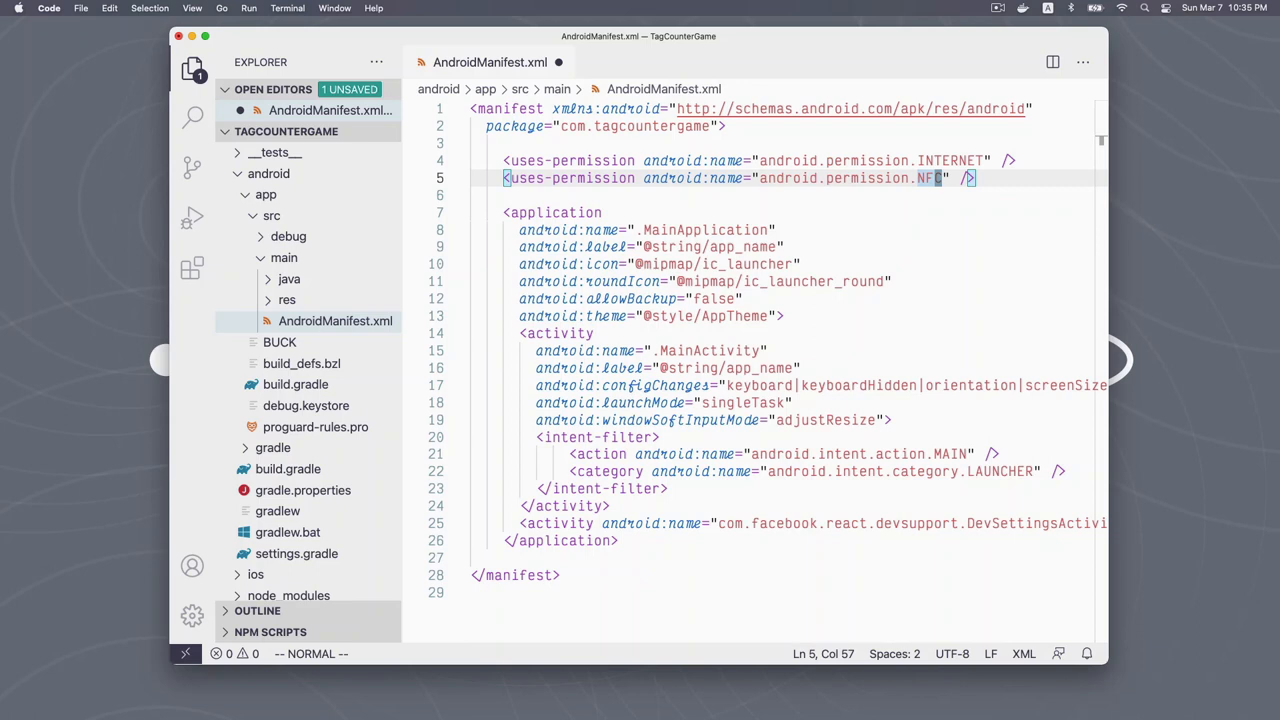
- Type <uses-feature android:name="android.hardware.nfc" android:required="true" /> below the NFC permission
left_click(701, 350)
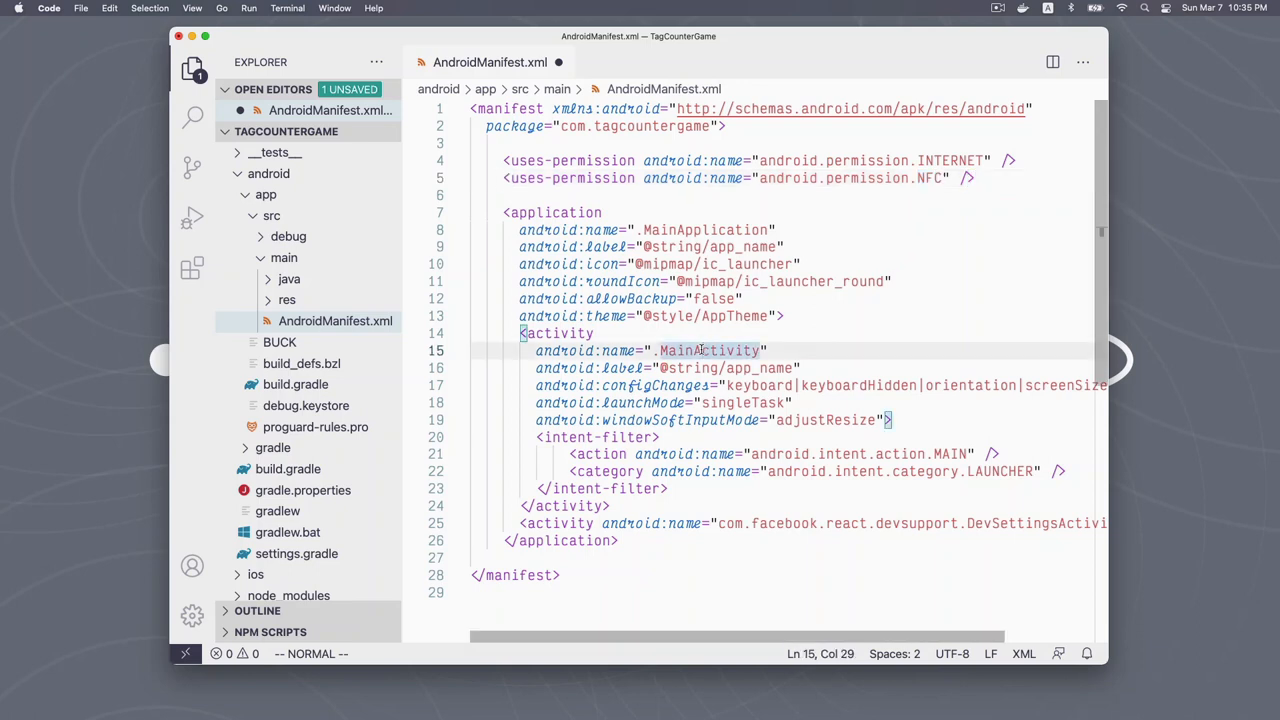
type("<u")
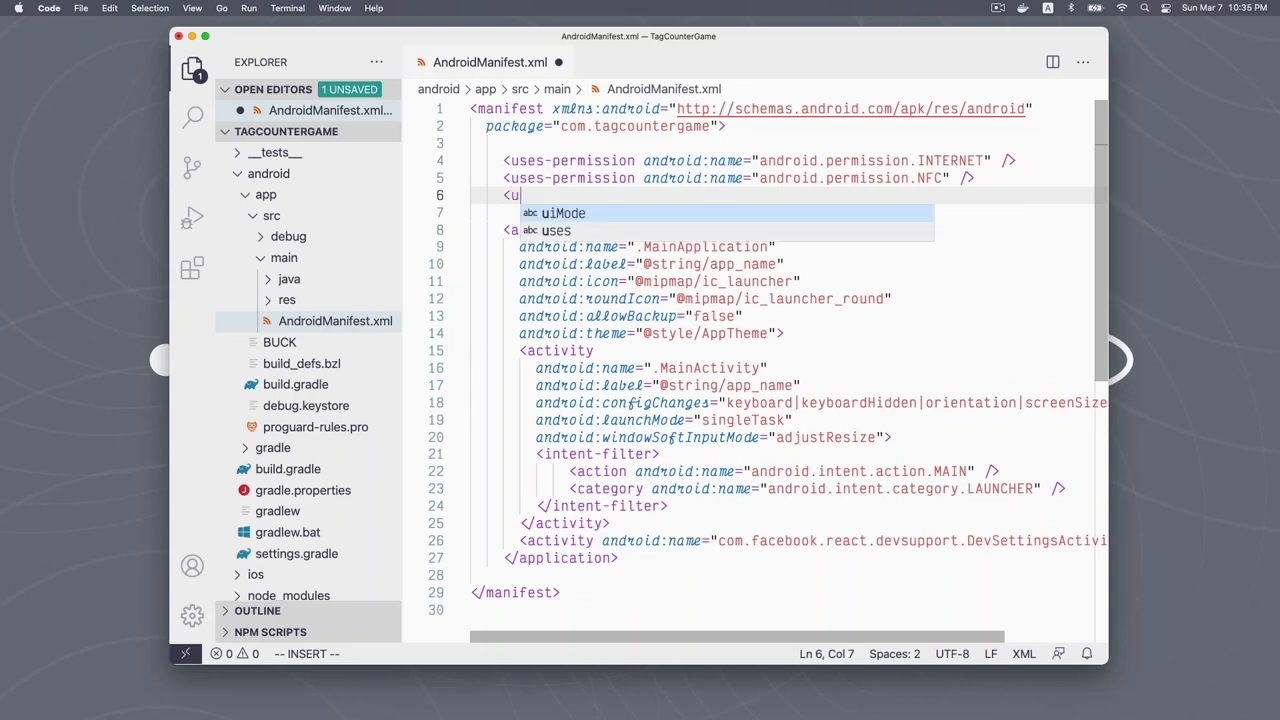
type("ses-feature")
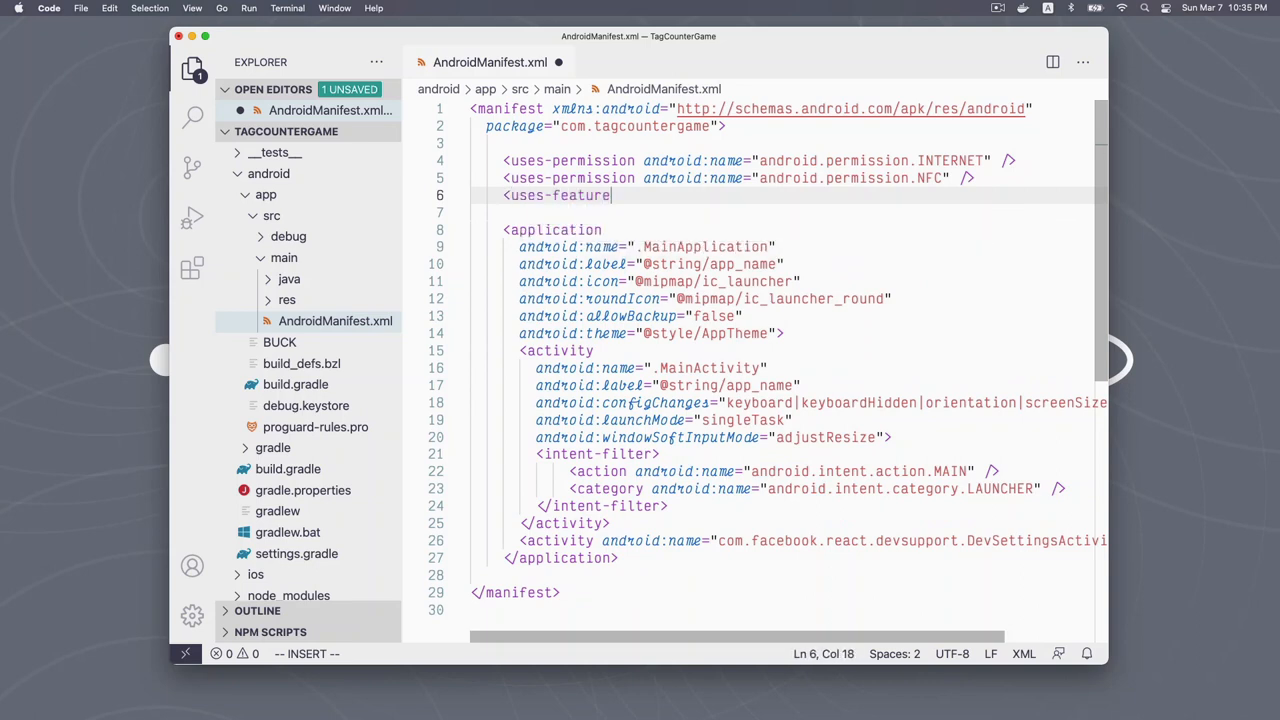
type("android;")
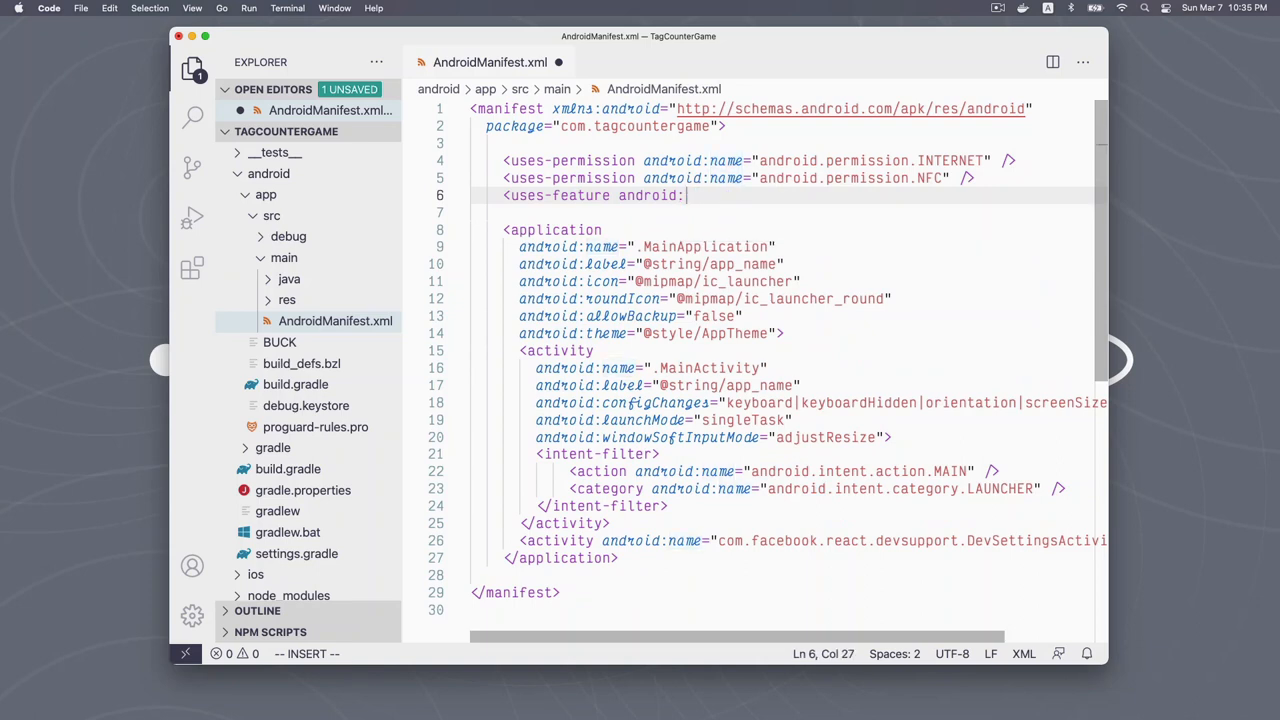
type("name=")
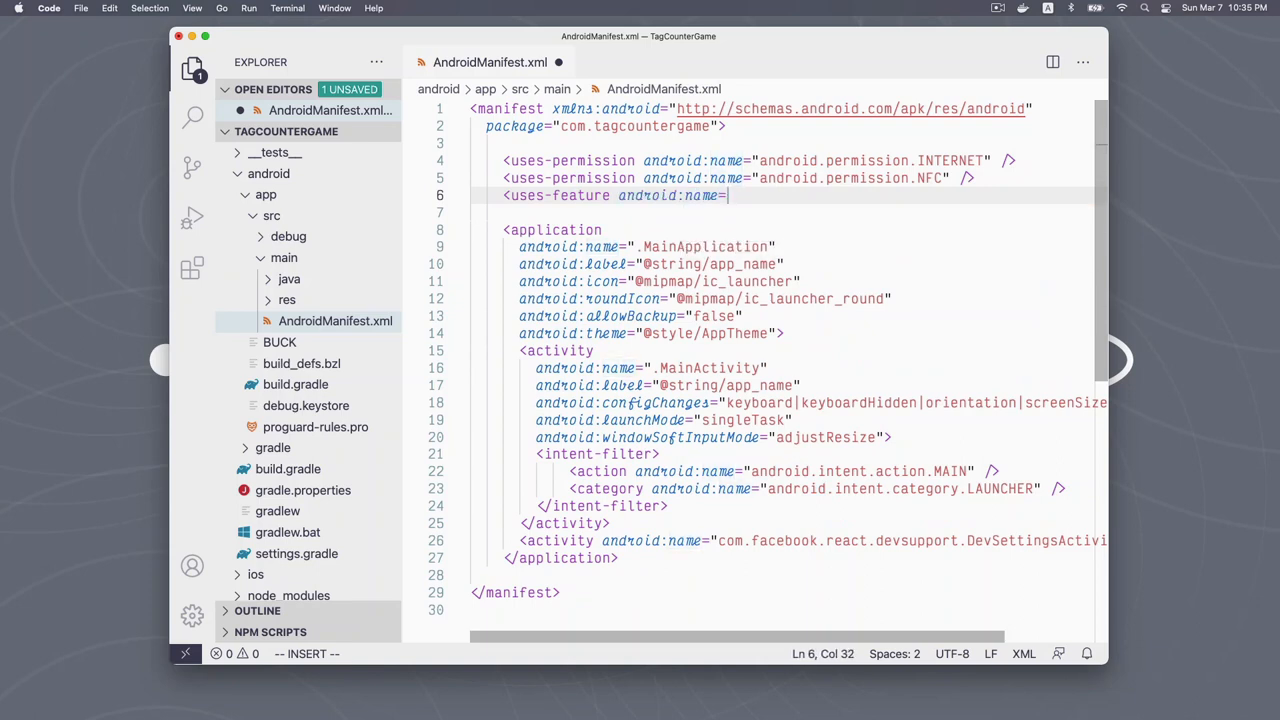
type("\"android.")
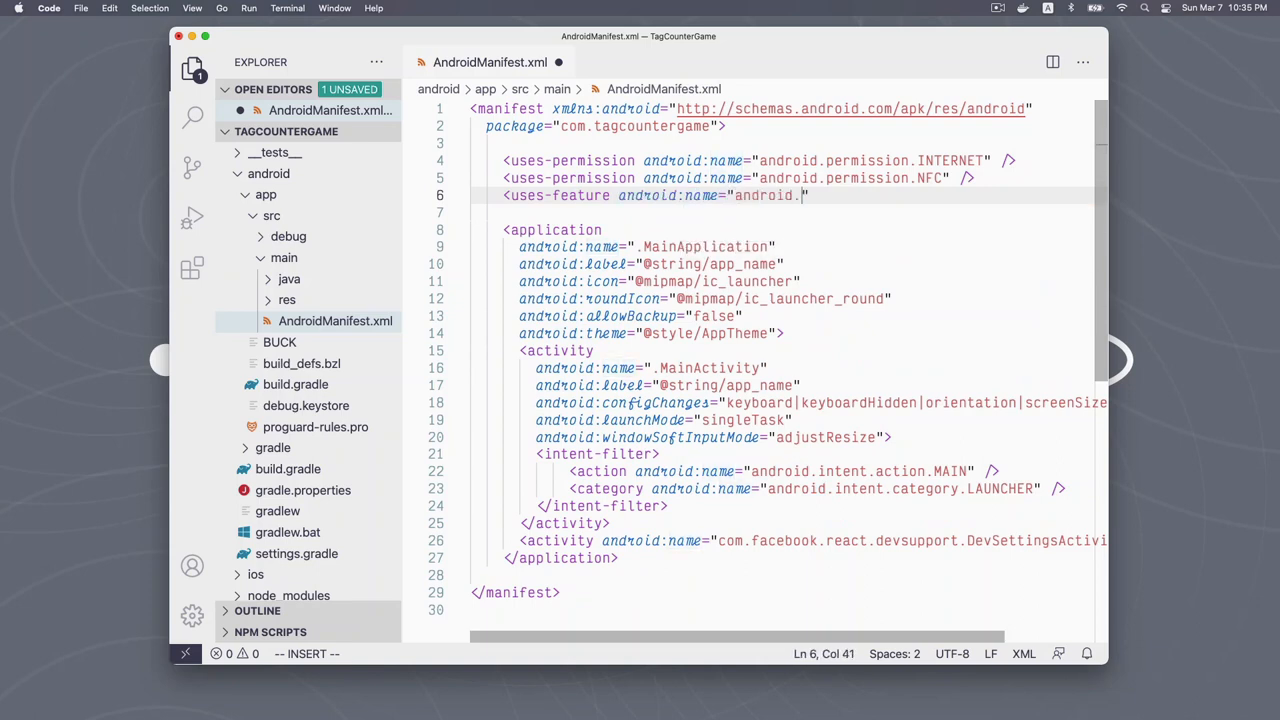
type("hardware")
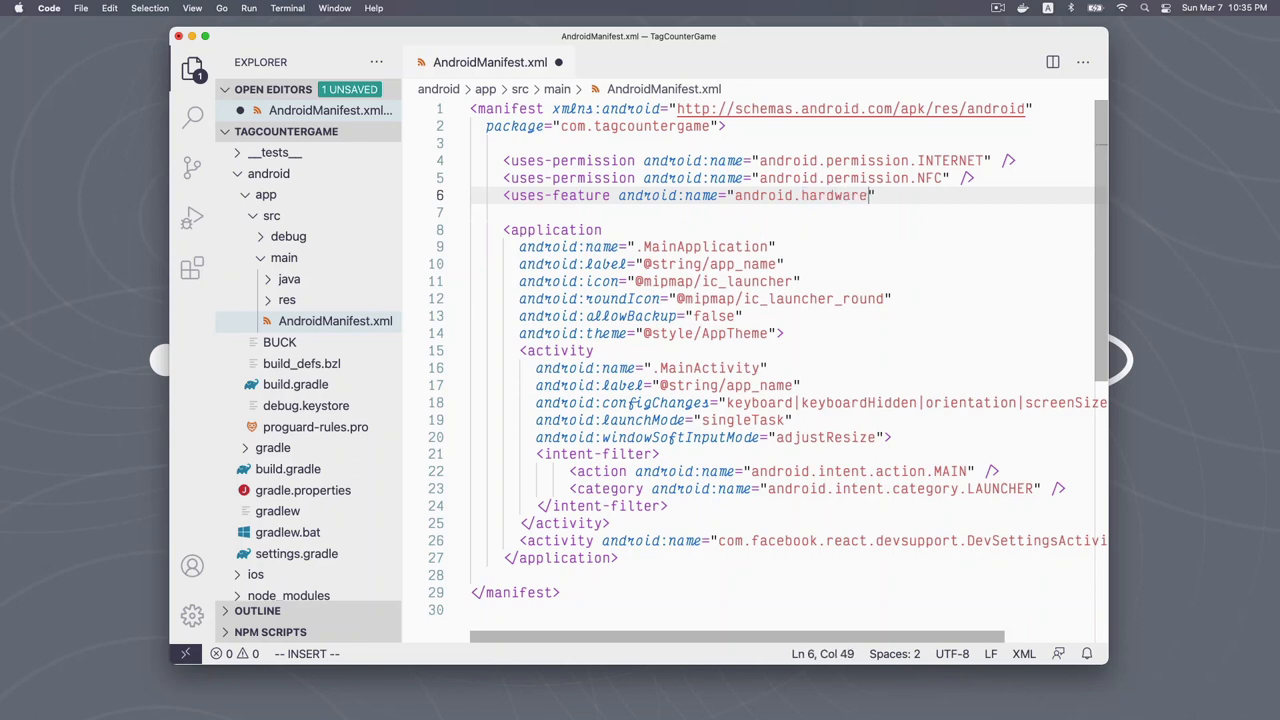
type(".")
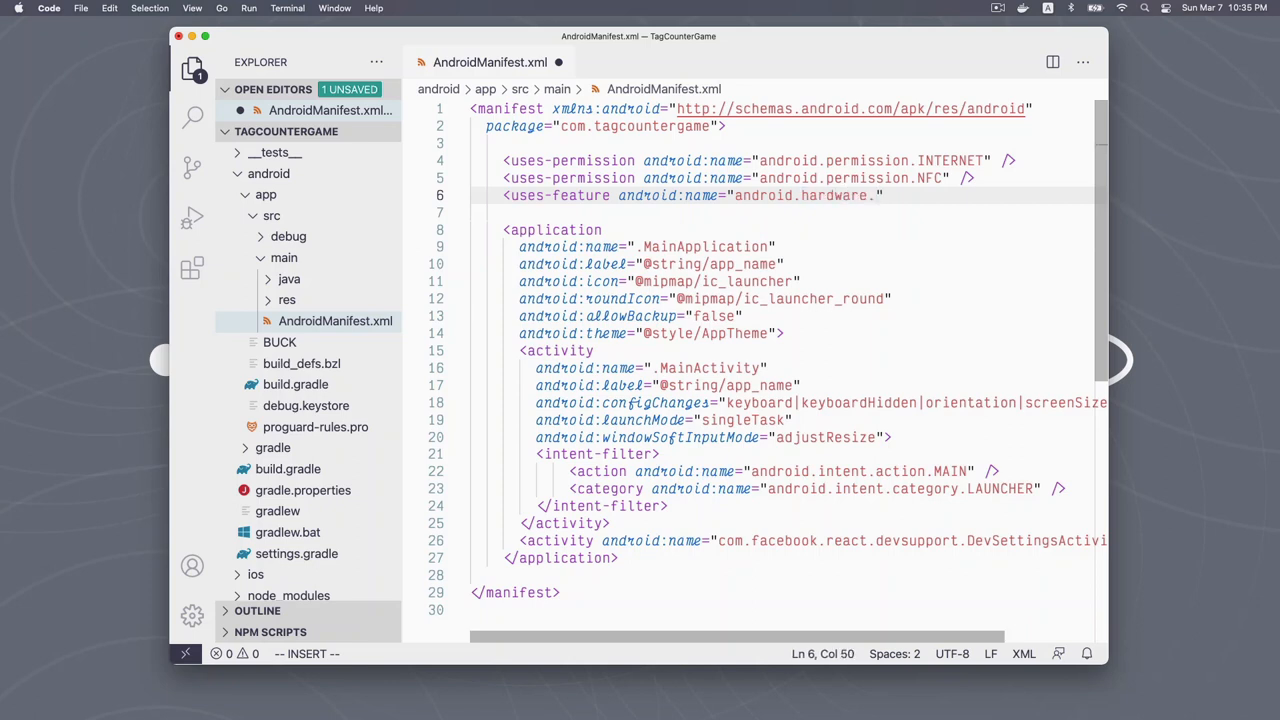
type("nfc")
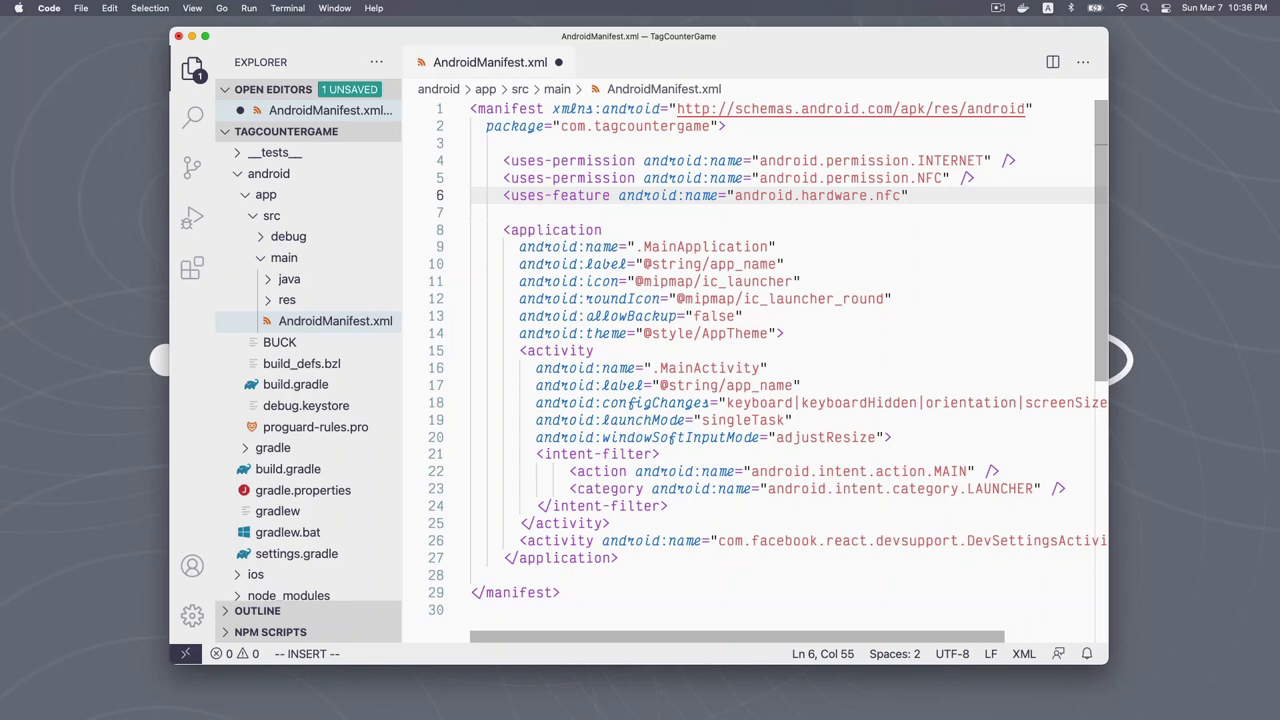
type("android:requi")
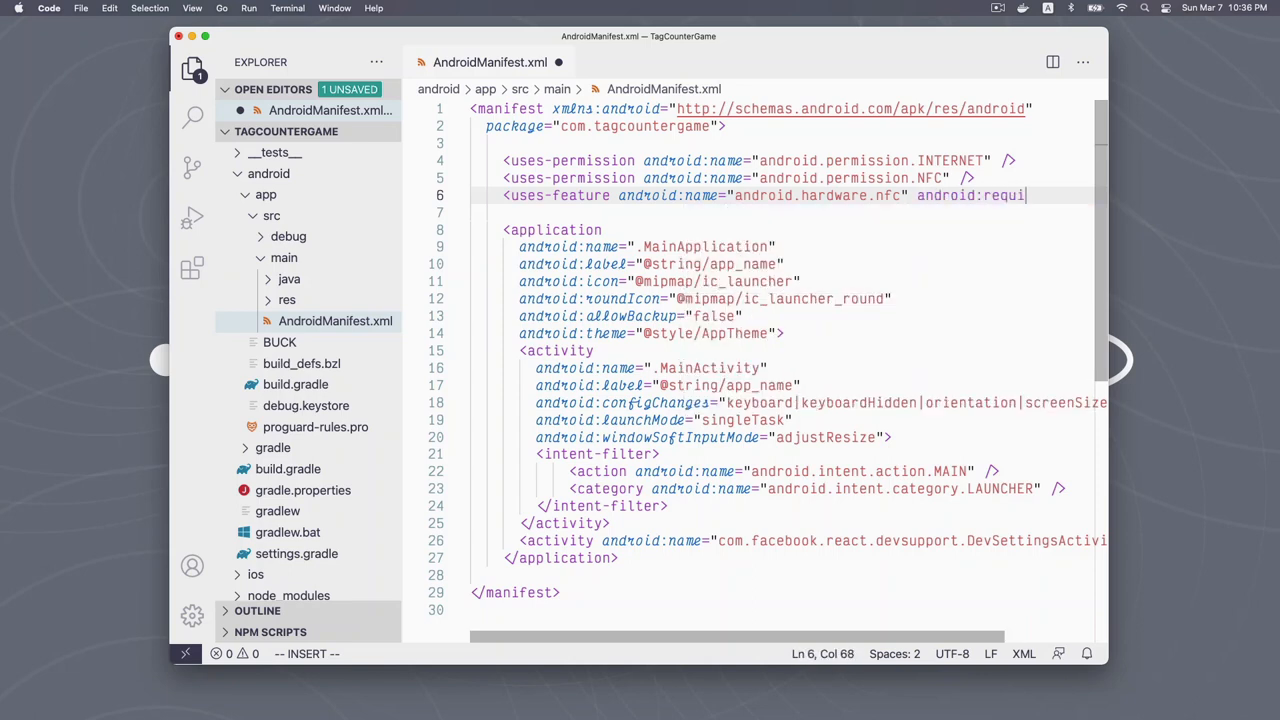
type("red=\"t\"")
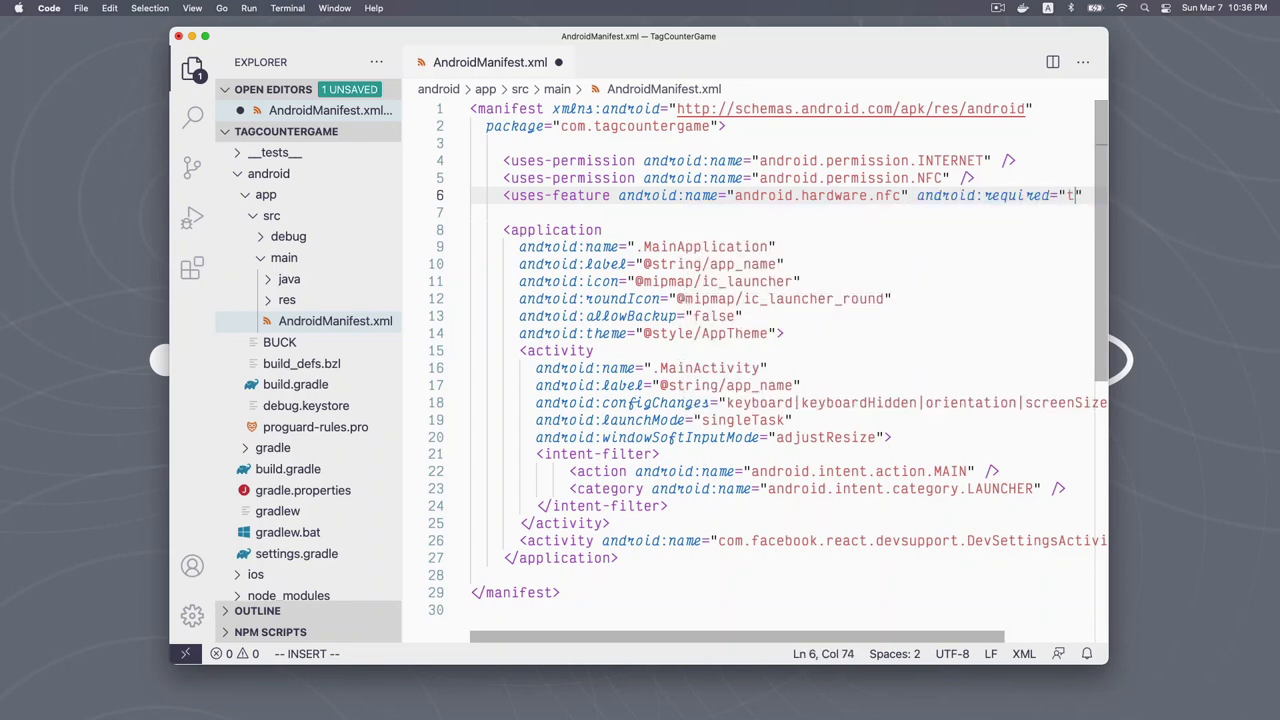
key("Escape")
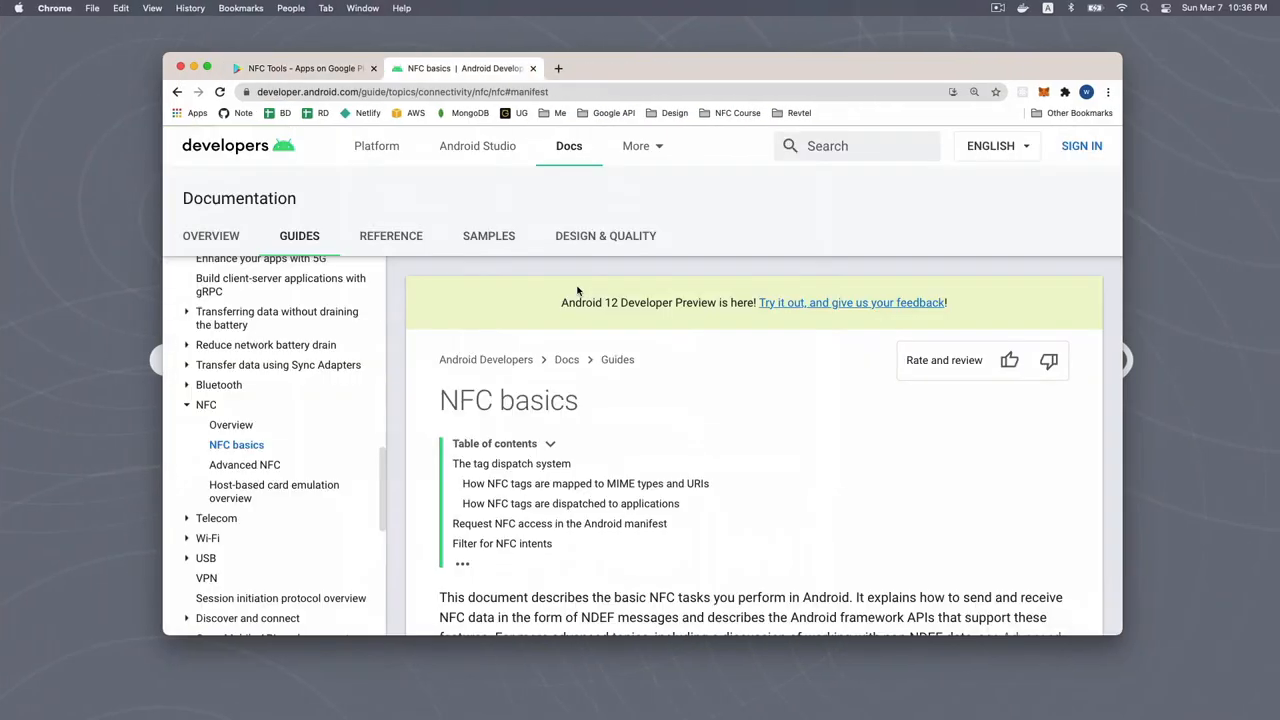
scroll("down", 3)
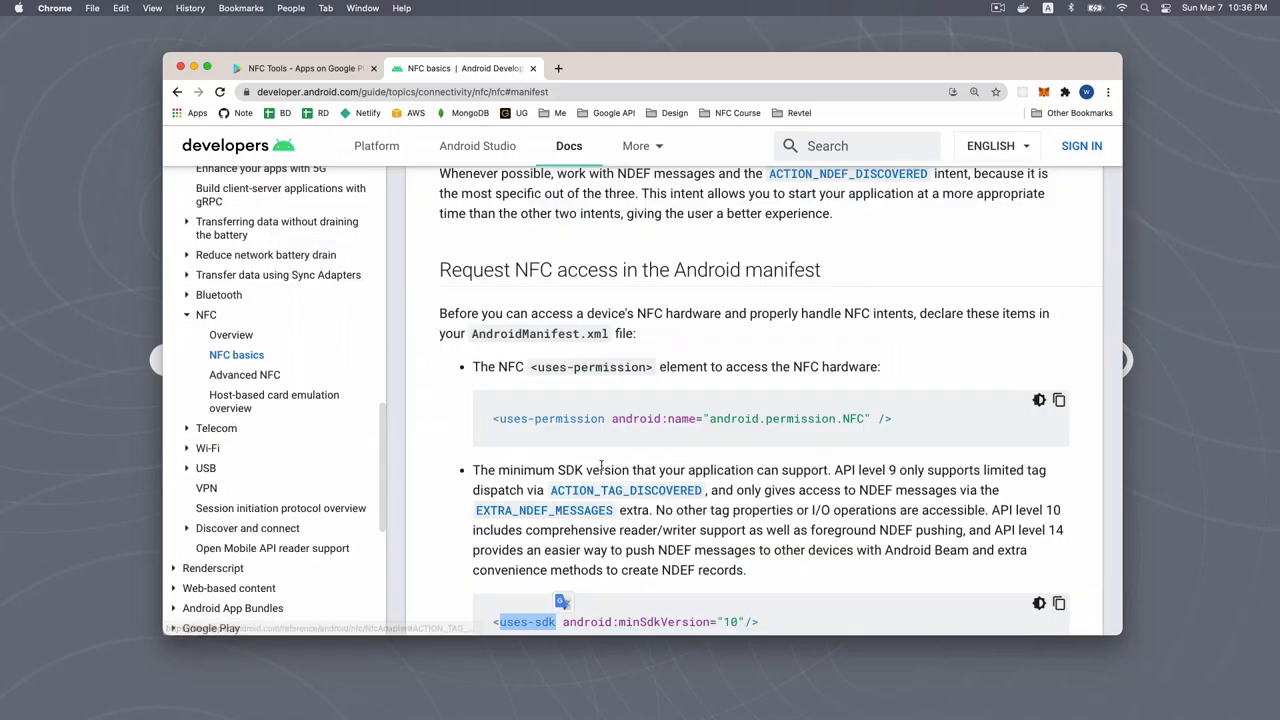
scroll("down", 3)
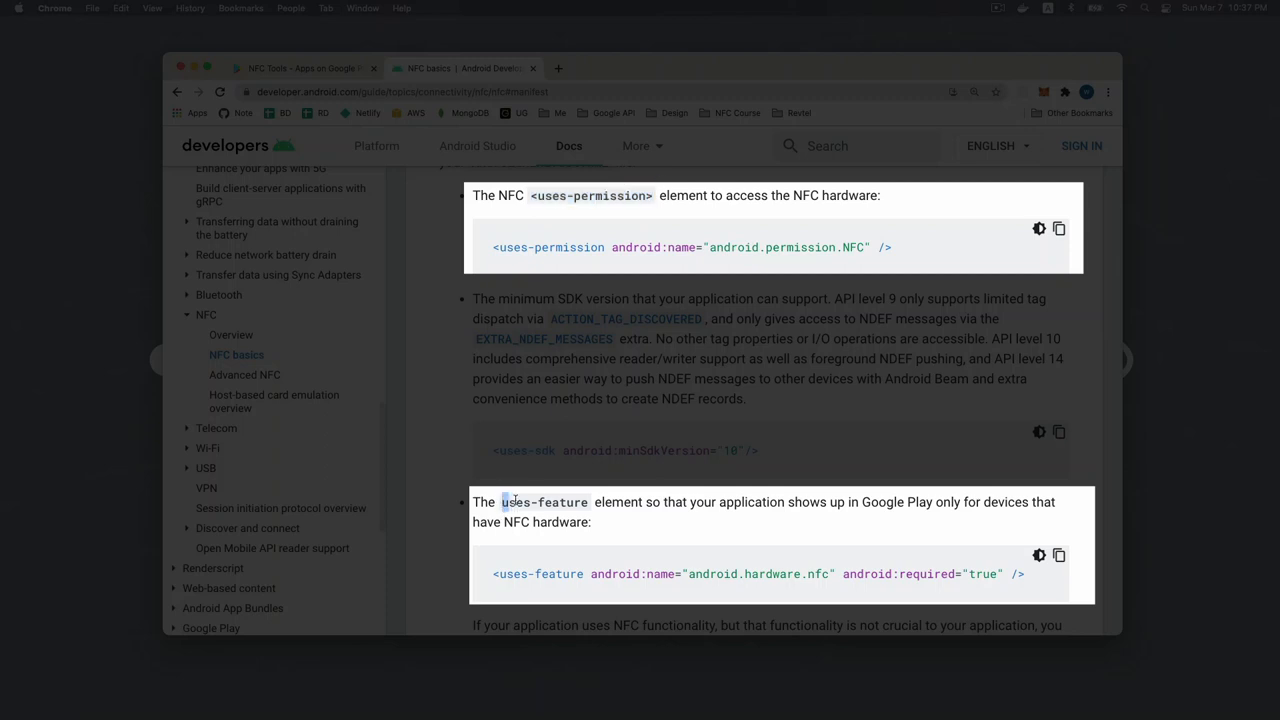
double_click(544, 501)
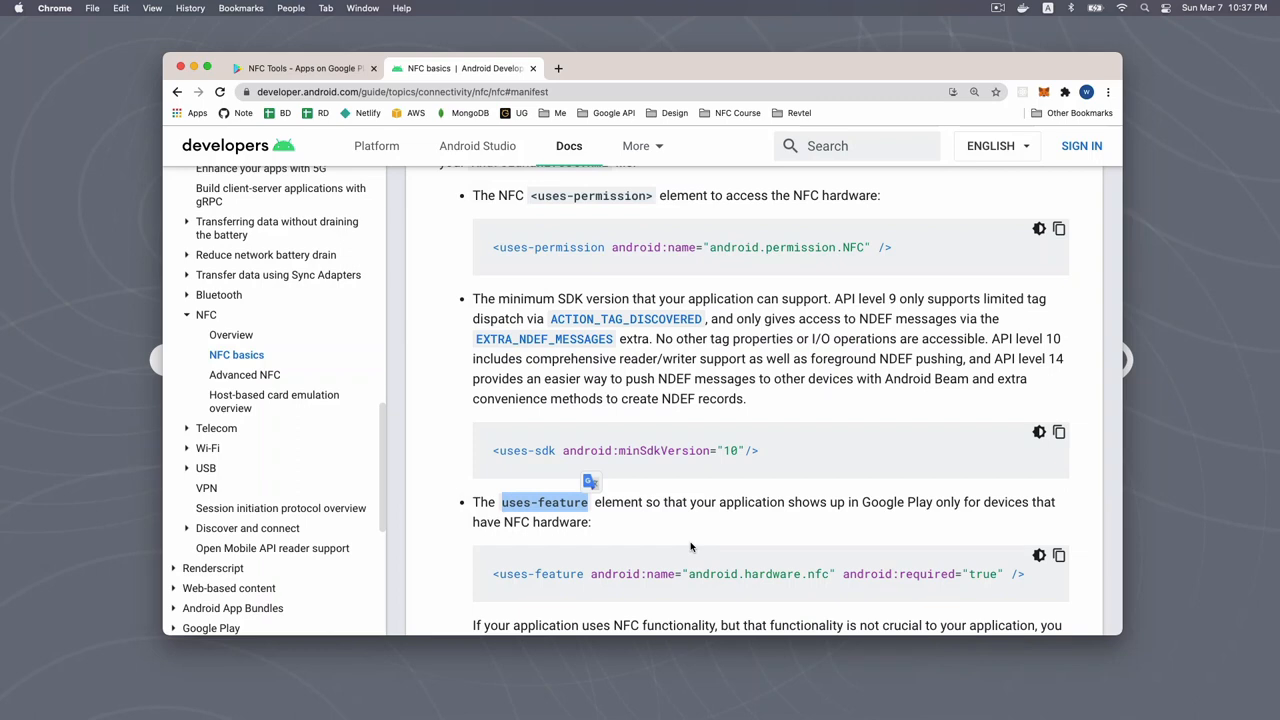
mouse_move(520, 430)
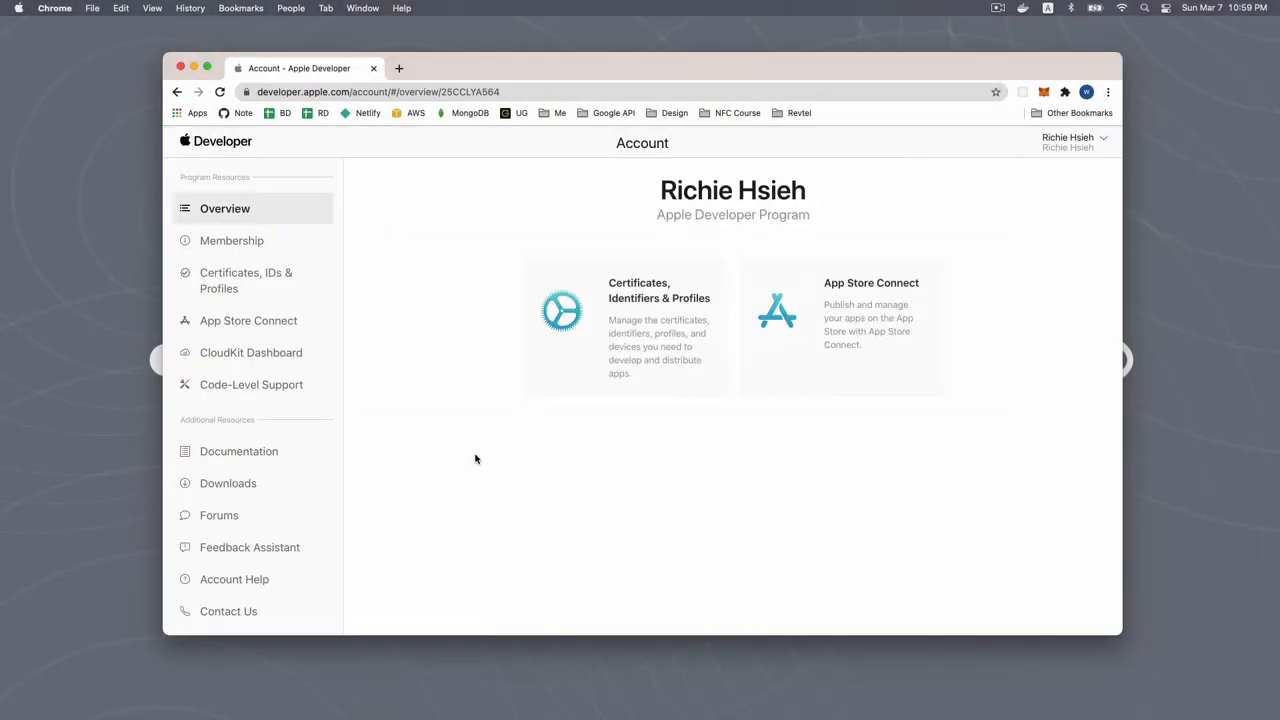
mouse_move(246, 280)
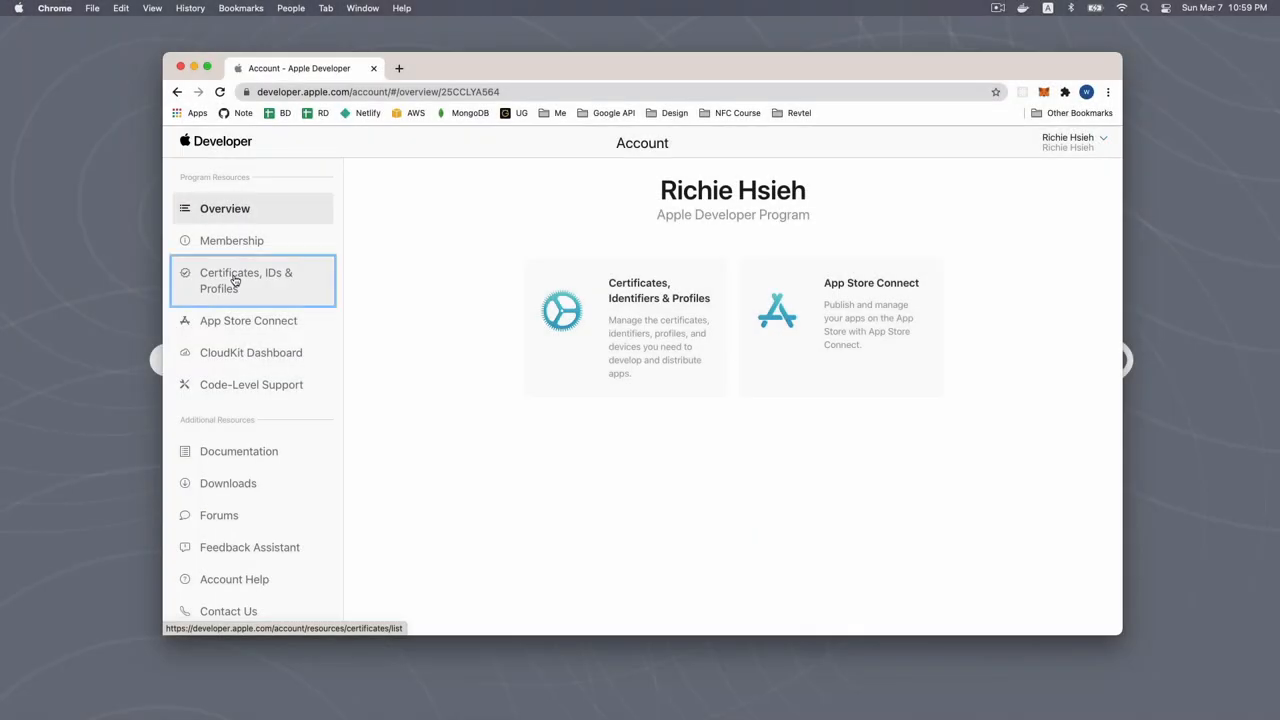
- Start registering a new App ID under Certificates, IDs & Profiles > Identifiers
left_click(246, 280)
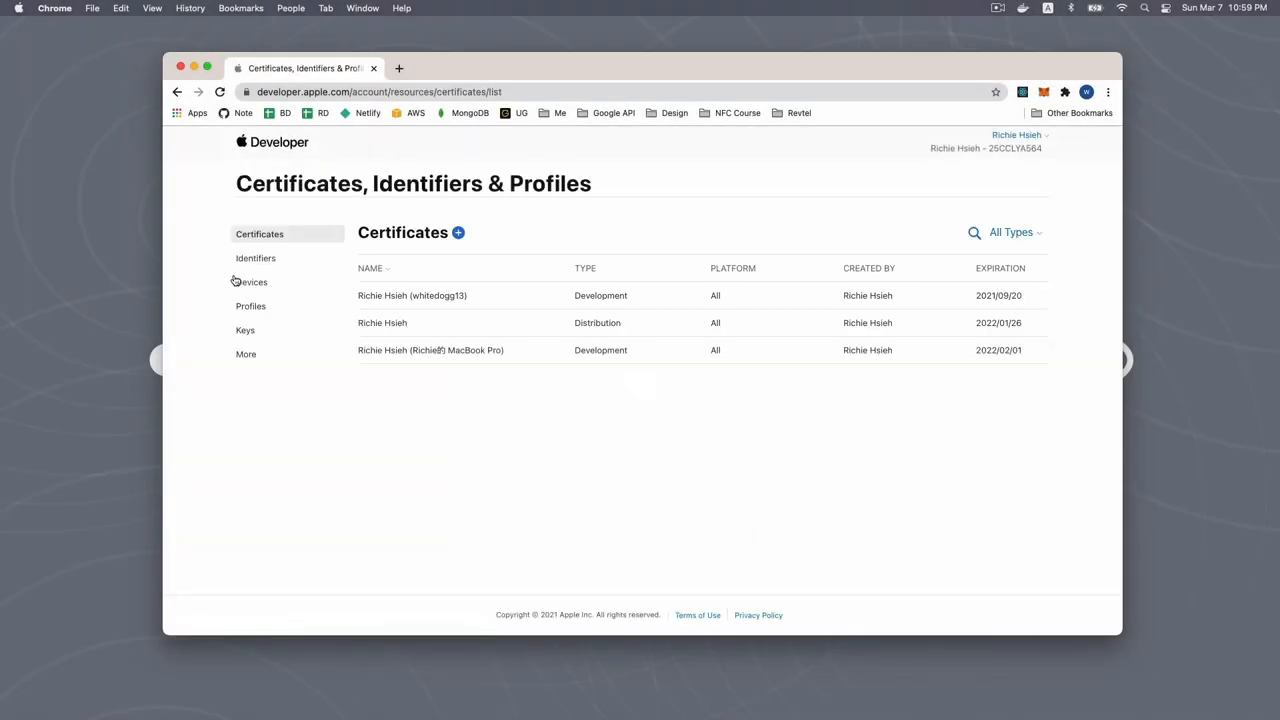
left_click(255, 258)
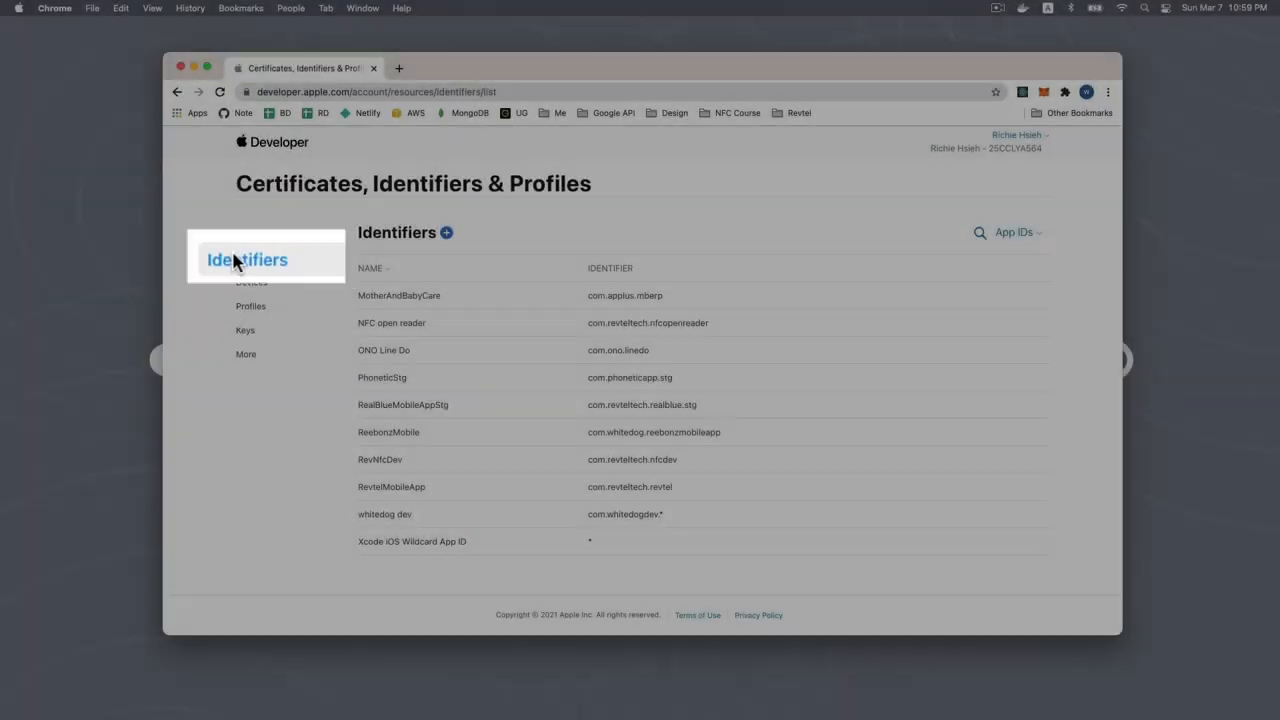
left_click(446, 232)
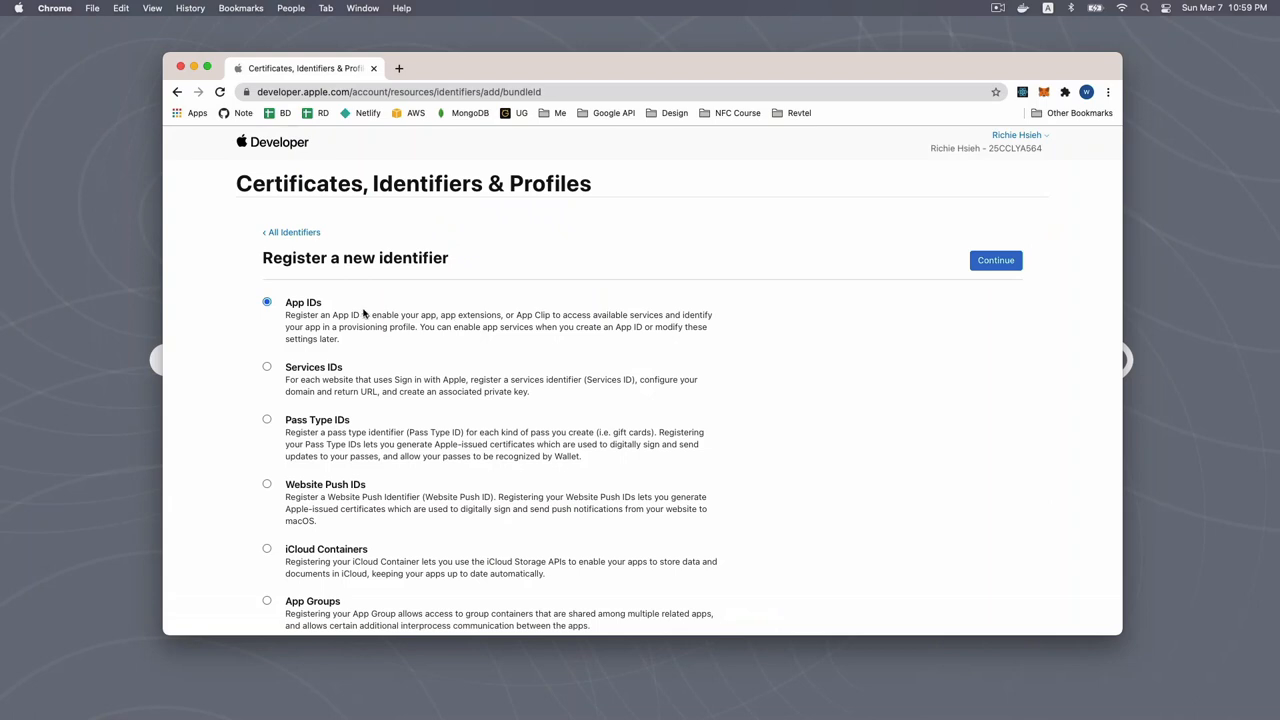
left_click(995, 260)
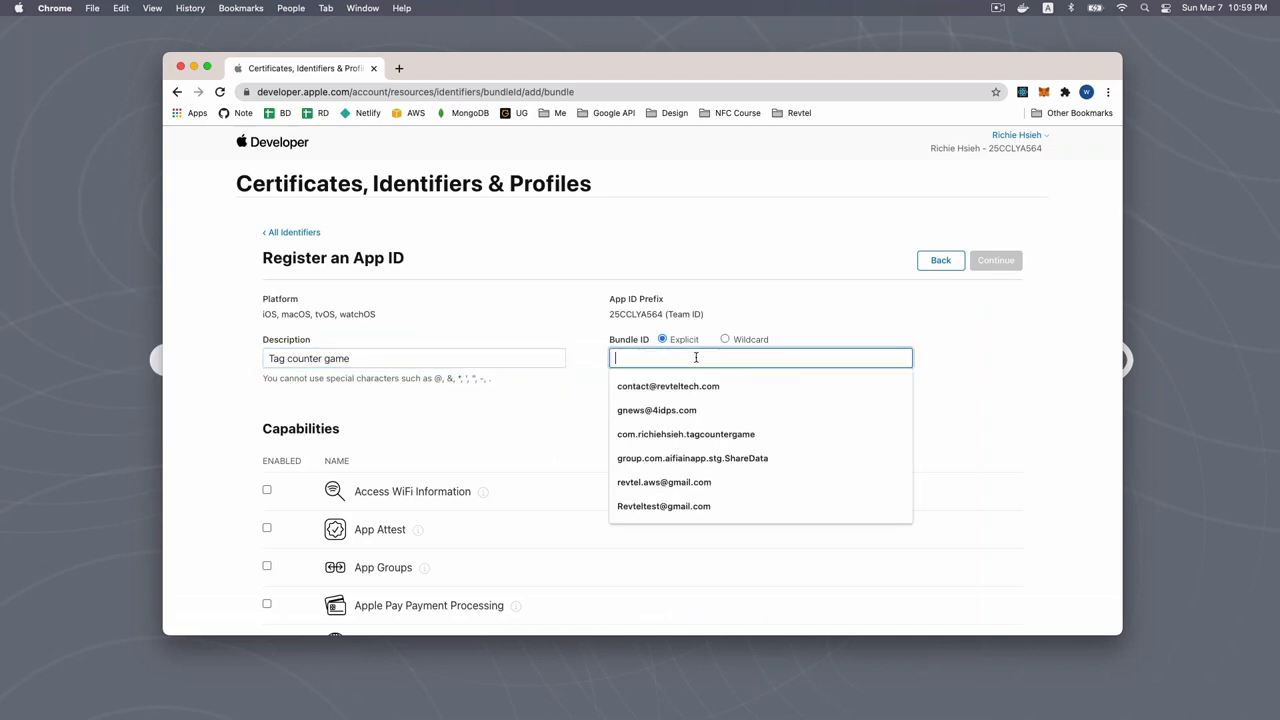
- Enter bundle ID com.richiehsieh.tagcountergame, enable NFC Tag Reading, and continue to confirmation
type("com.")
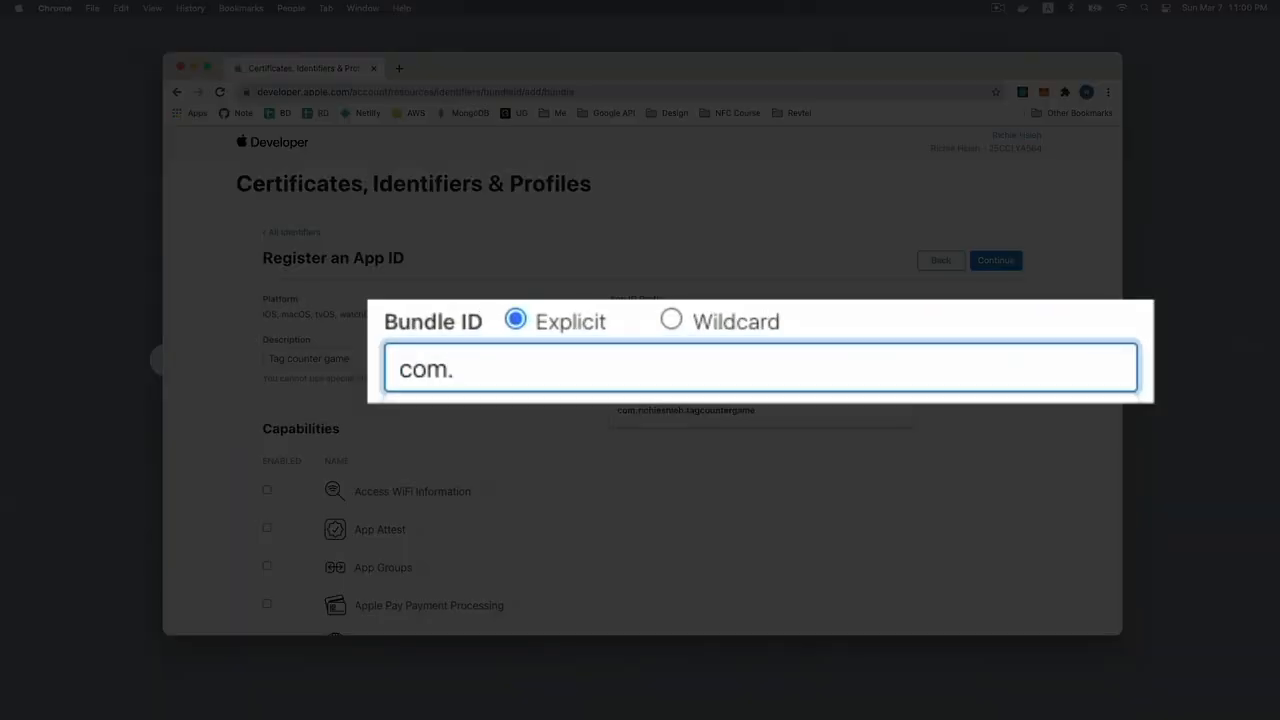
type("richi")
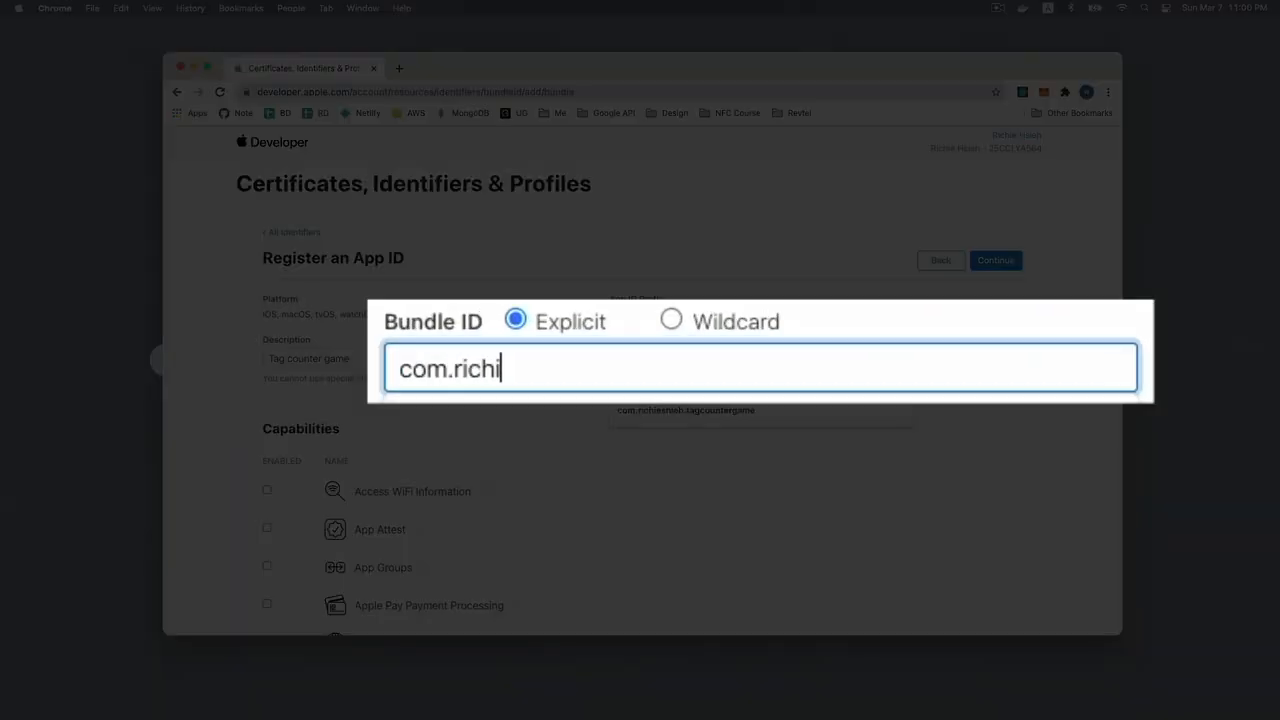
type("ehsieh.t")
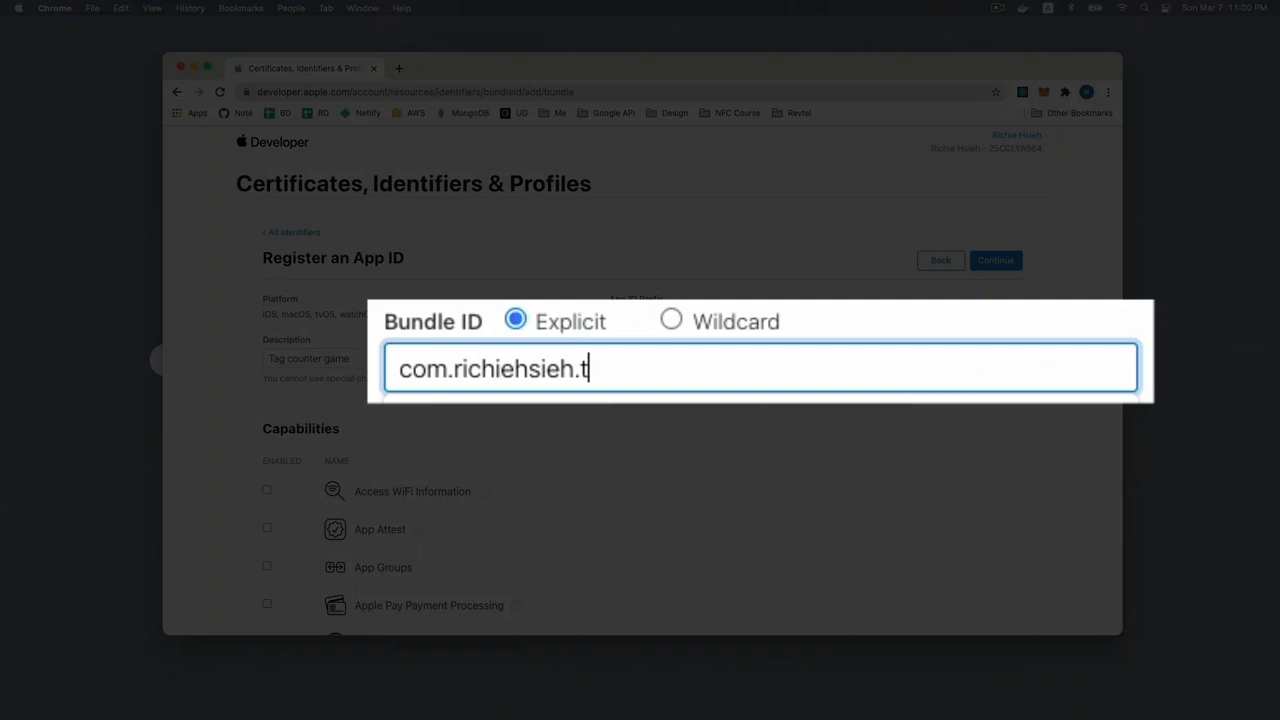
type("agcountergame")
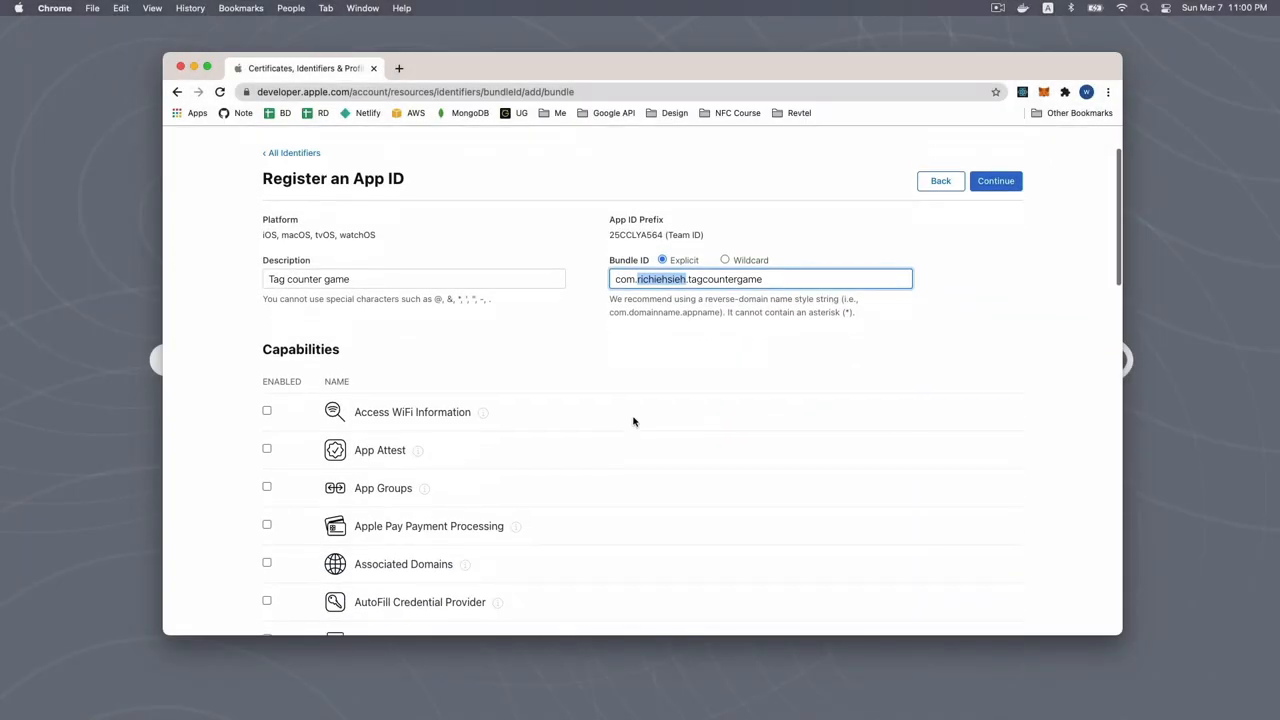
scroll("up", 3)
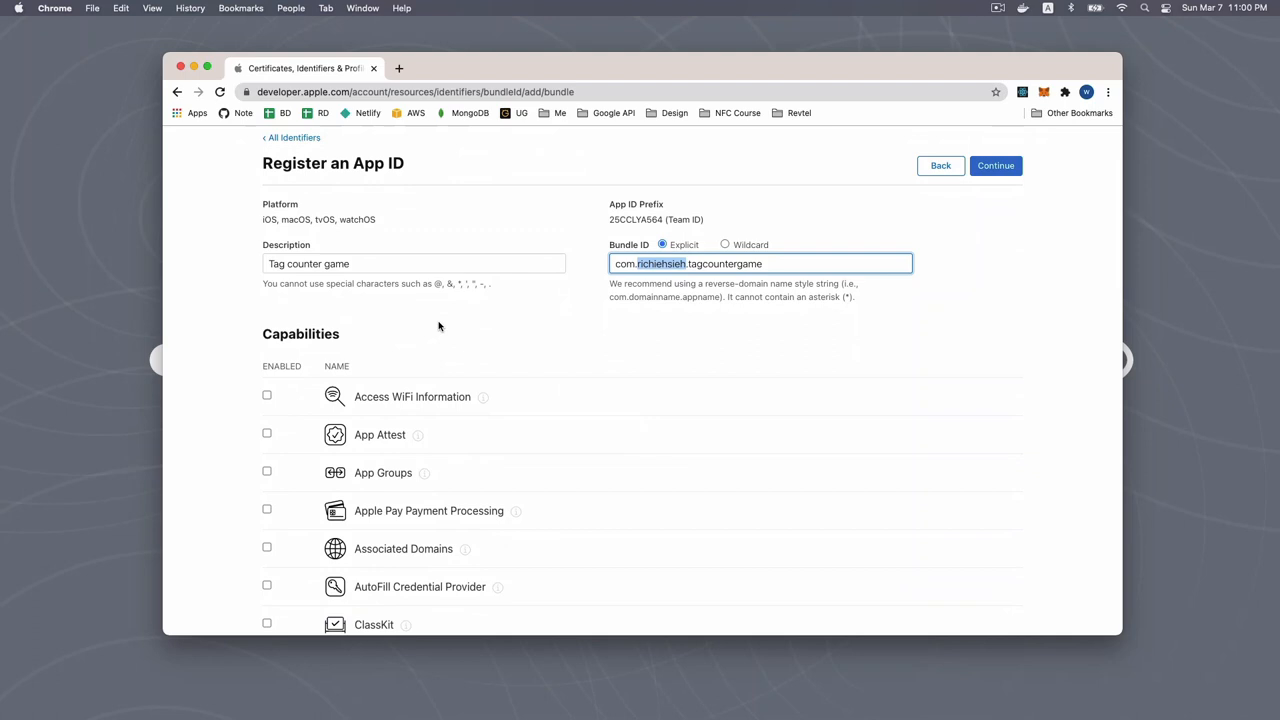
scroll("down", 3)
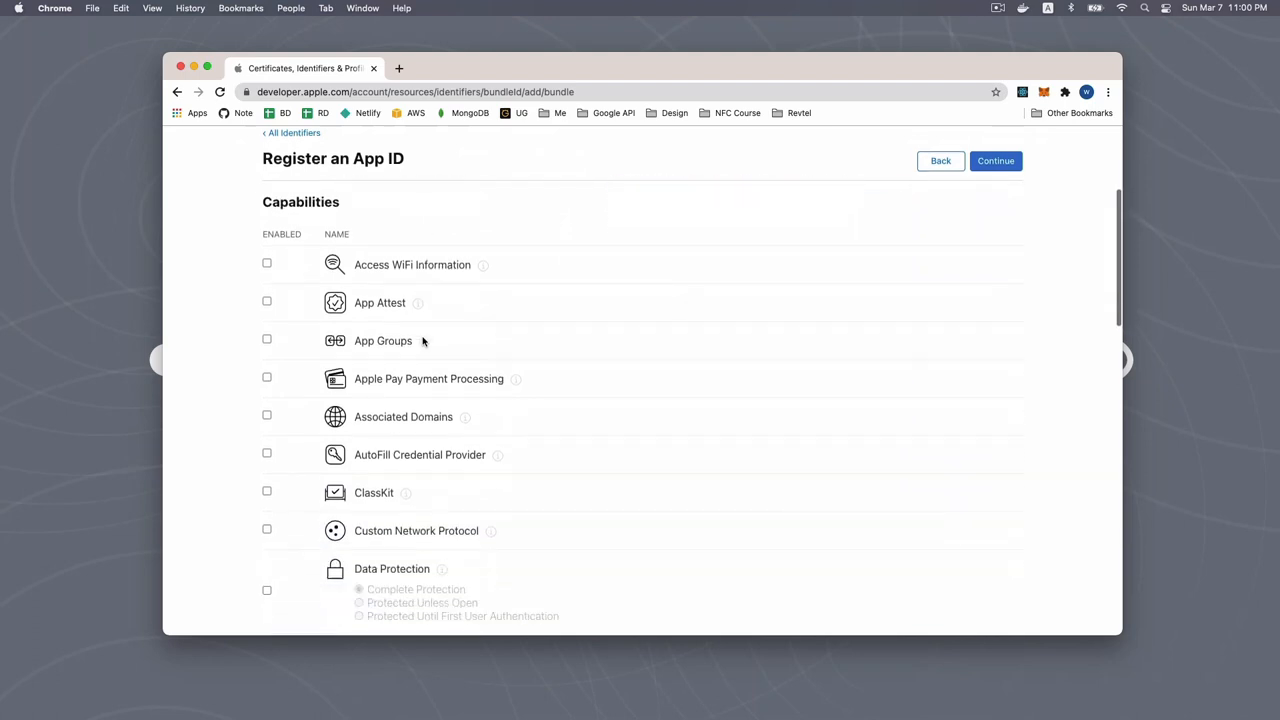
scroll("down", 3)
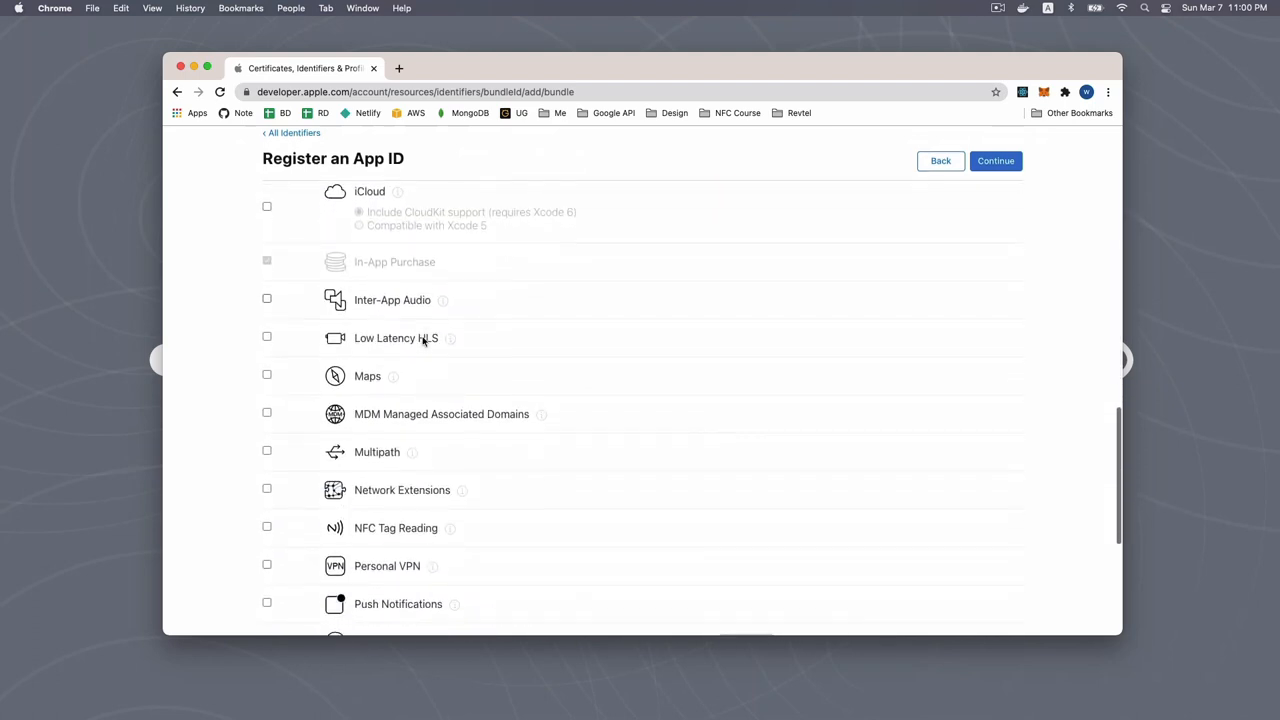
scroll("down", 3)
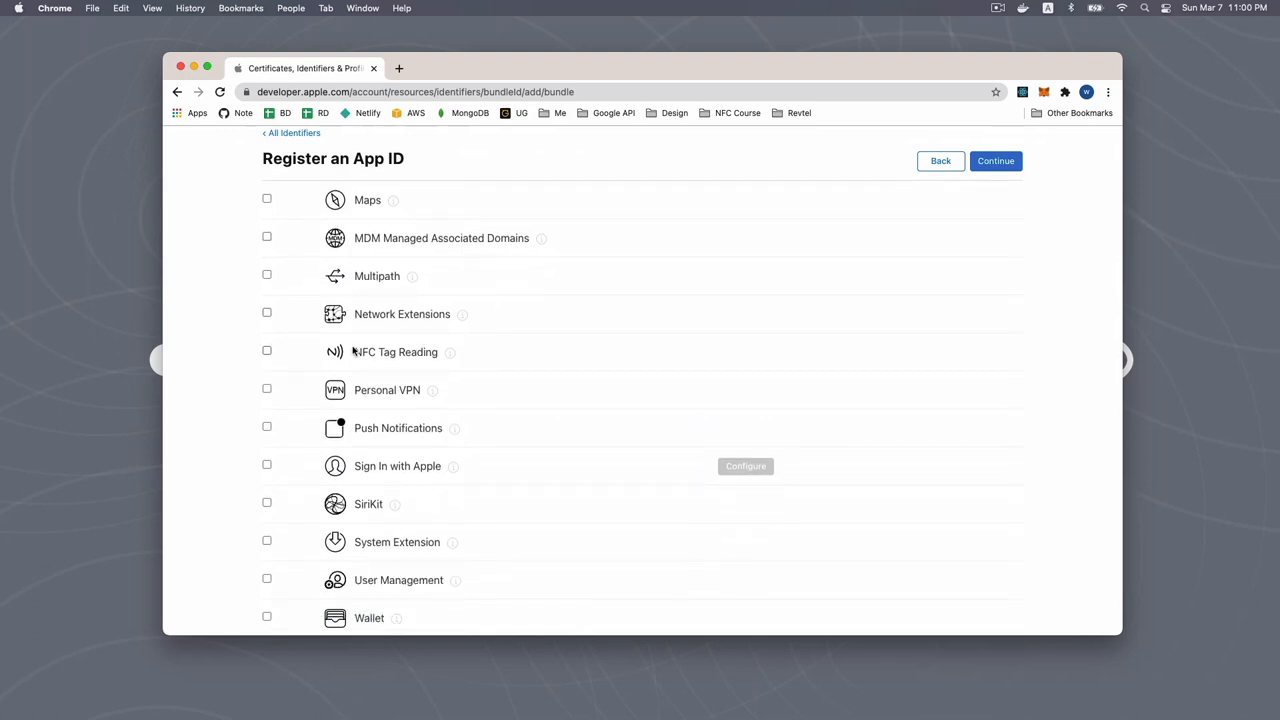
mouse_move(402, 363)
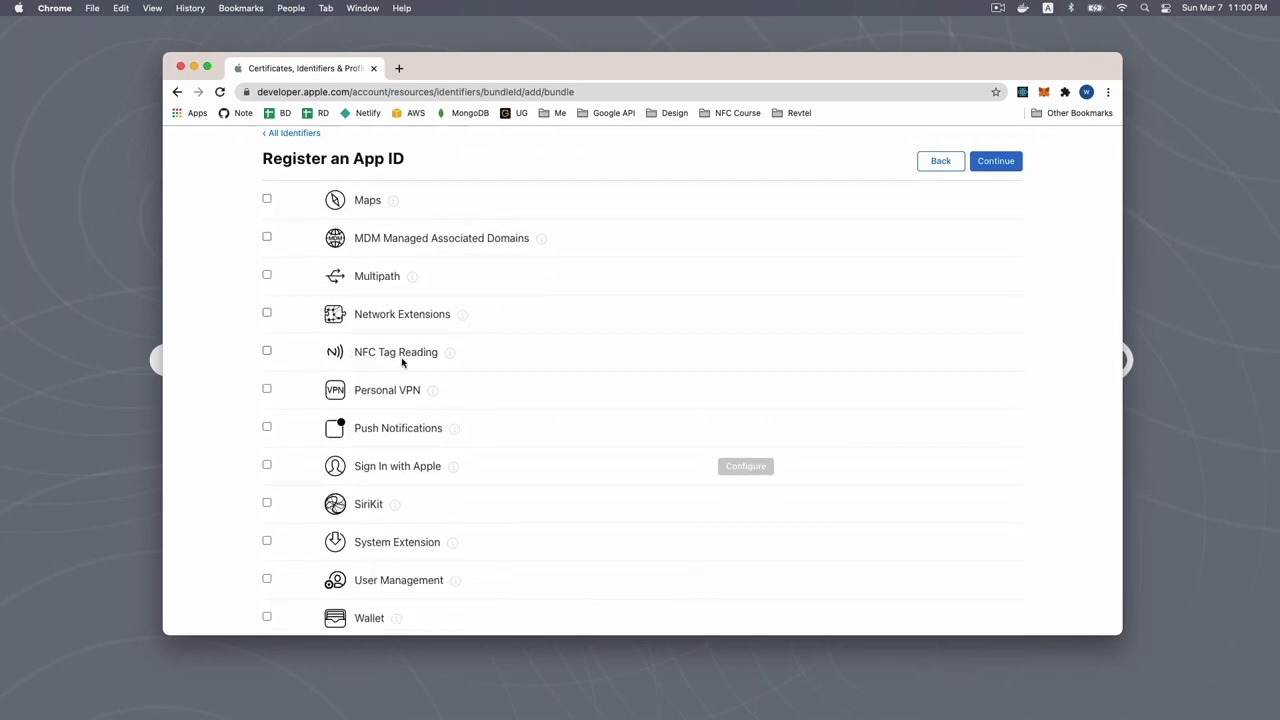
left_click(267, 350)
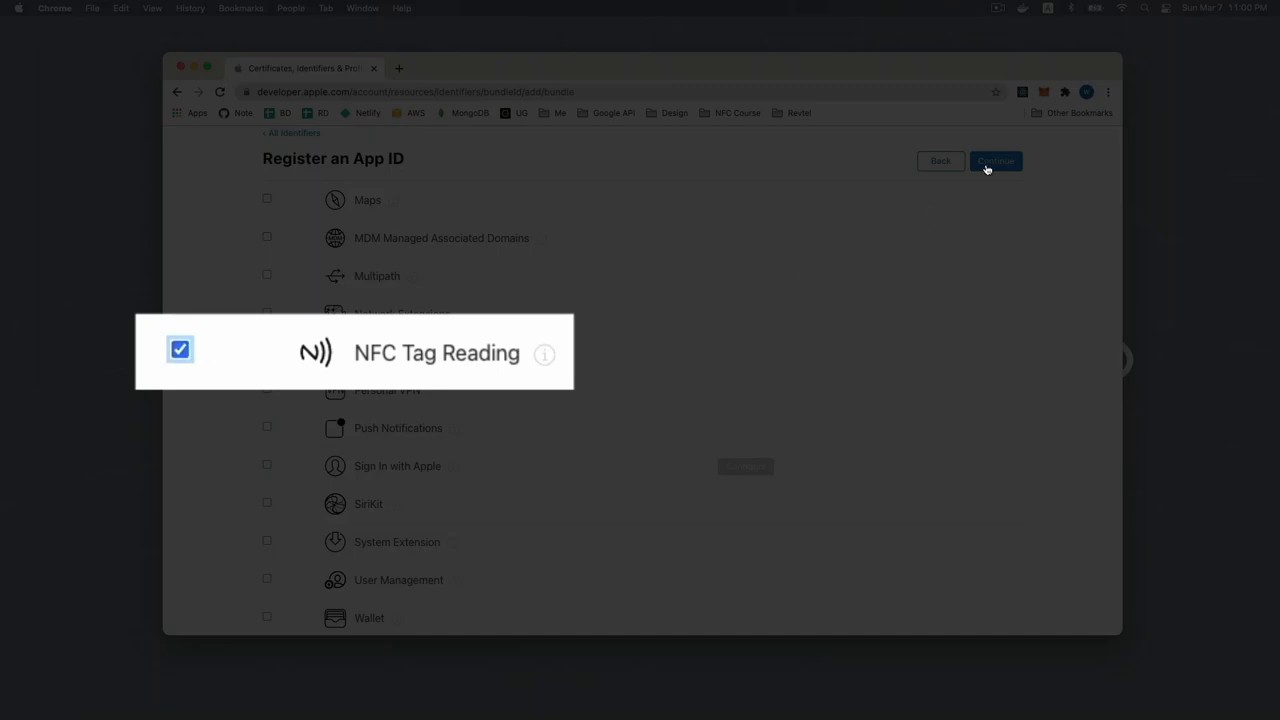
left_click(995, 160)
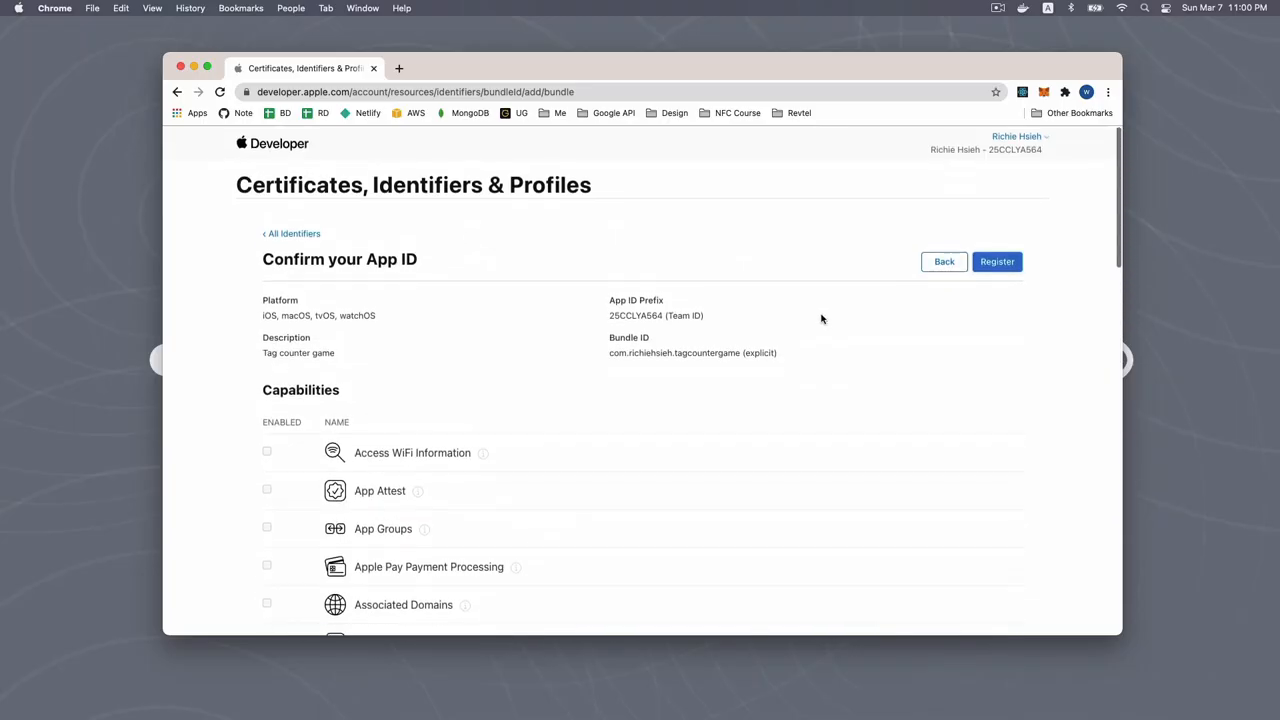
- Review the Tag counter game App ID details and register it
scroll("down", 3)
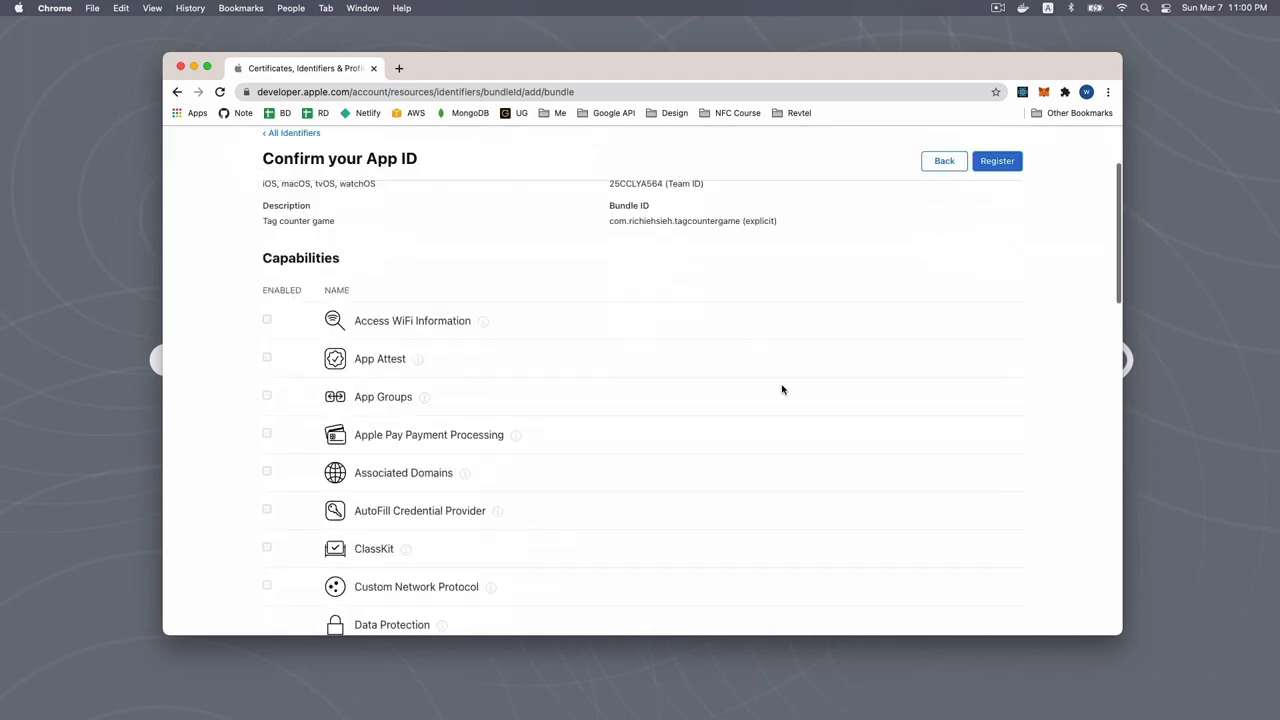
scroll("up", 3)
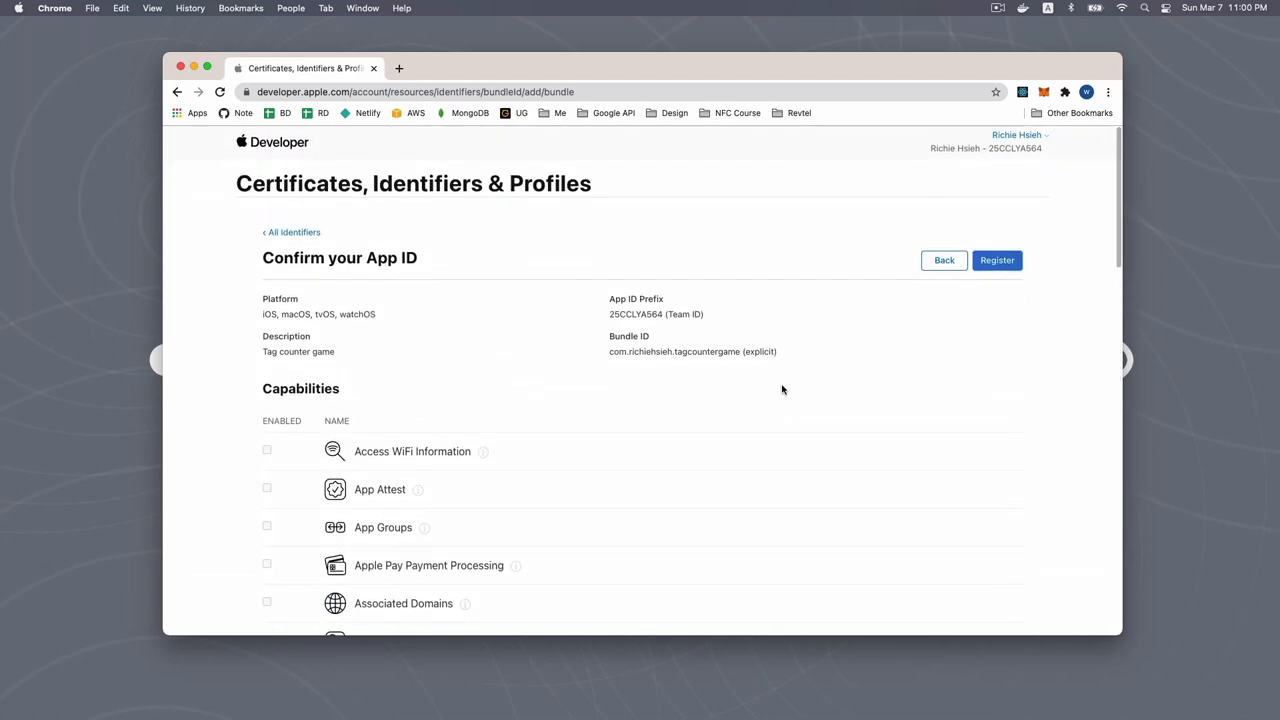
left_click(996, 260)
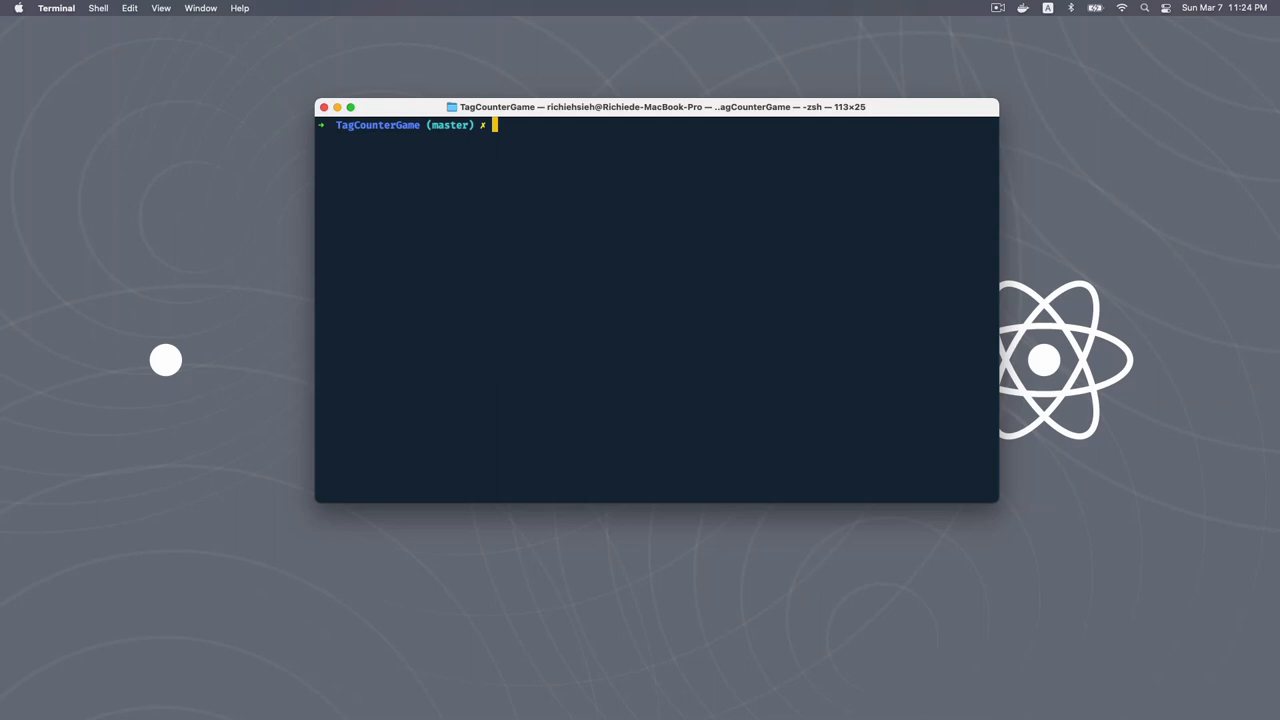
- Run 'open ios/TagCounterGame.xcworkspace' in Terminal
type("open ios/TagCounterGame.xcworkspace")
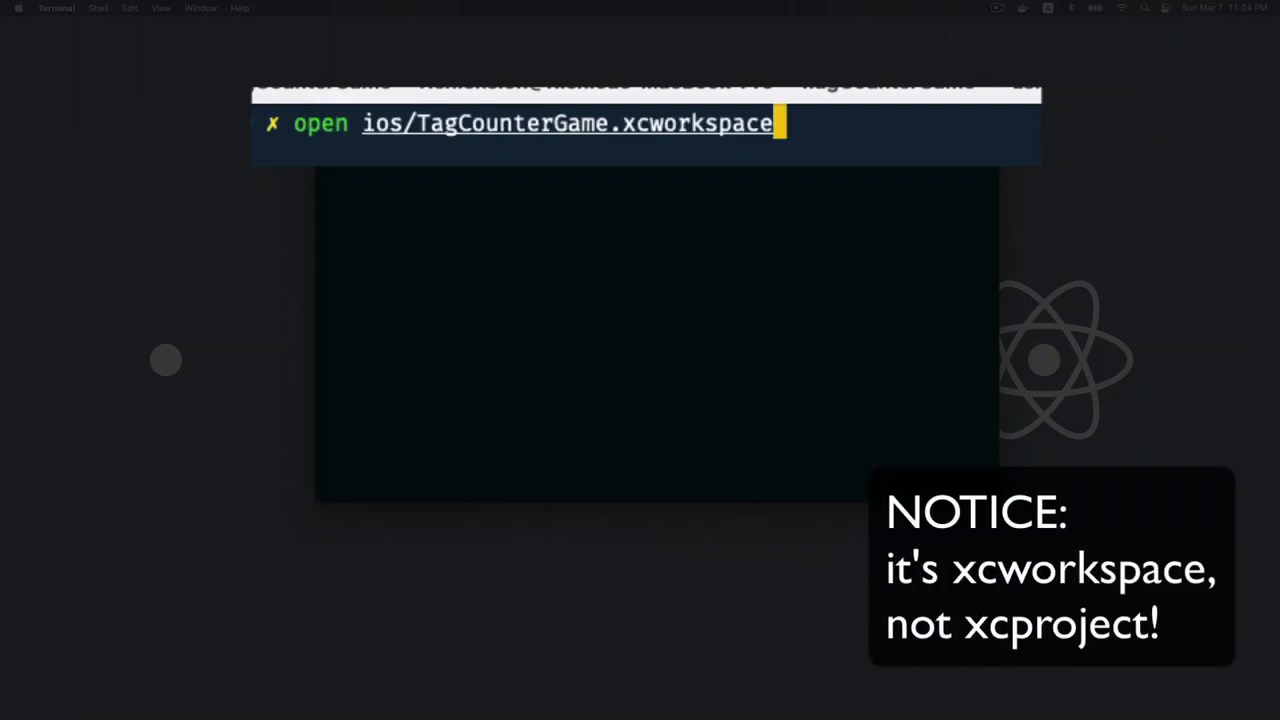
key("Return")
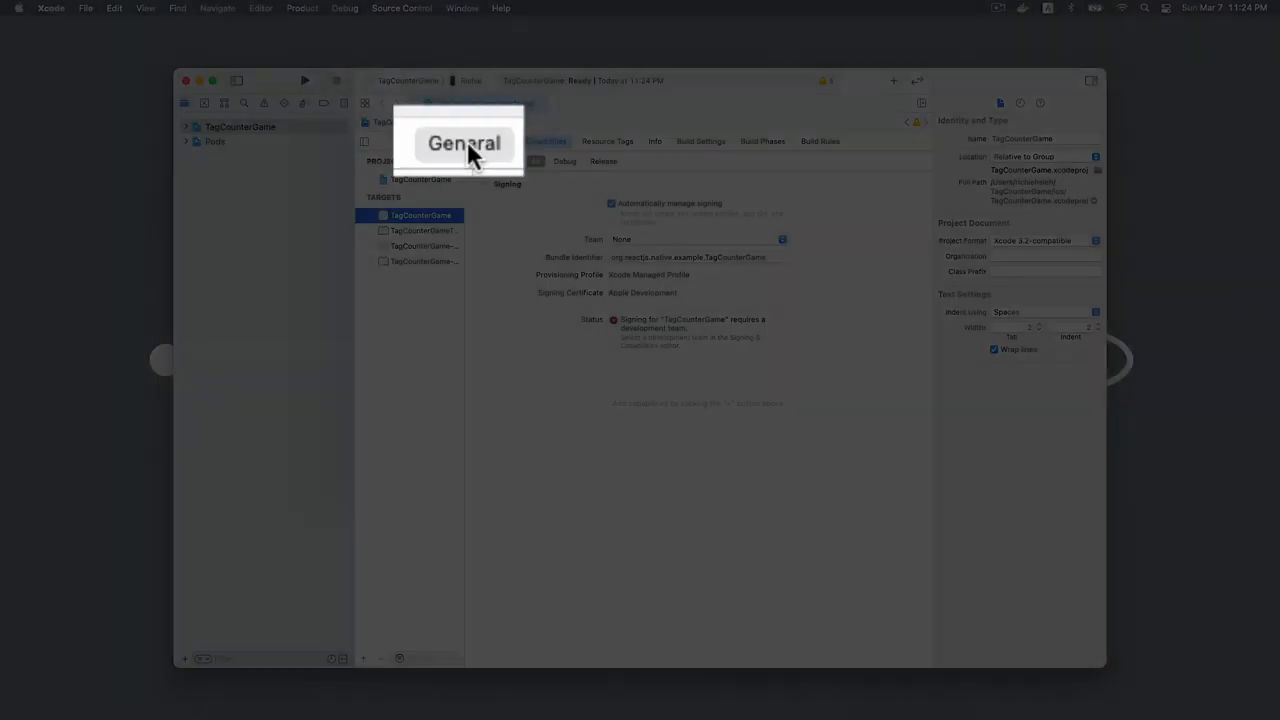
- Set the bundle identifier to com.richiehsieh.tagcountergame in the General settings
left_click(463, 141)
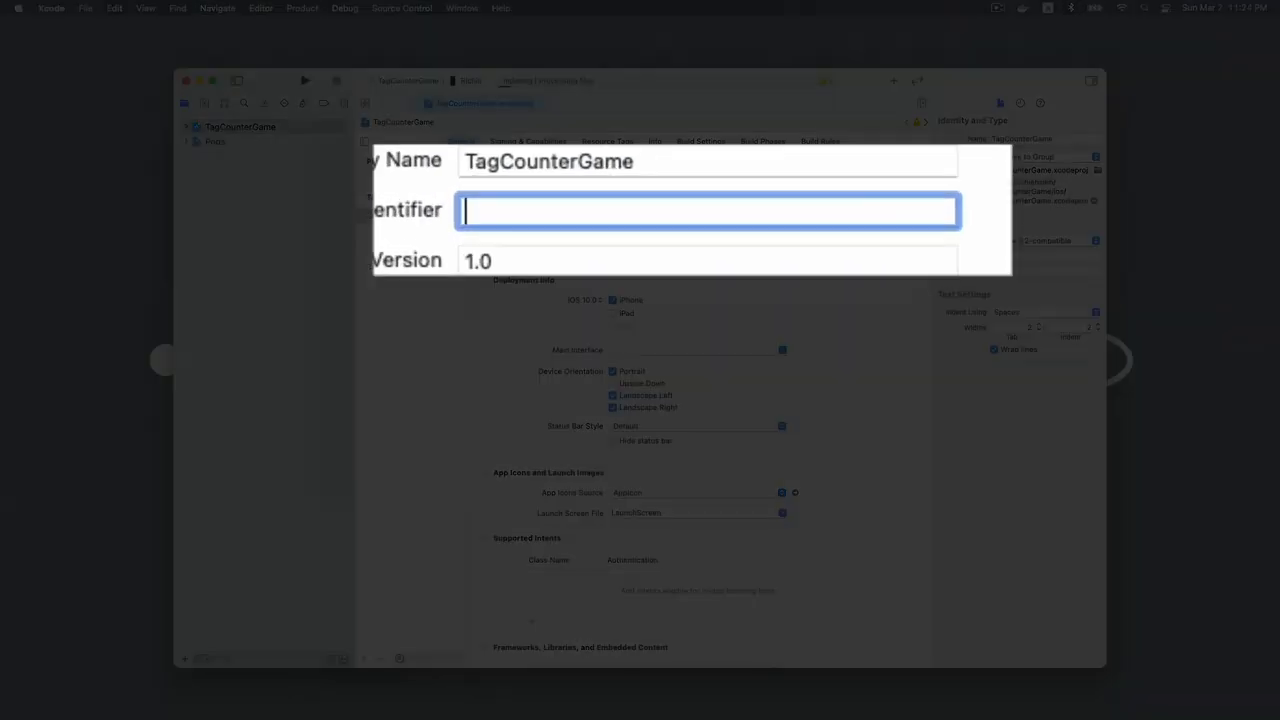
type("com.")
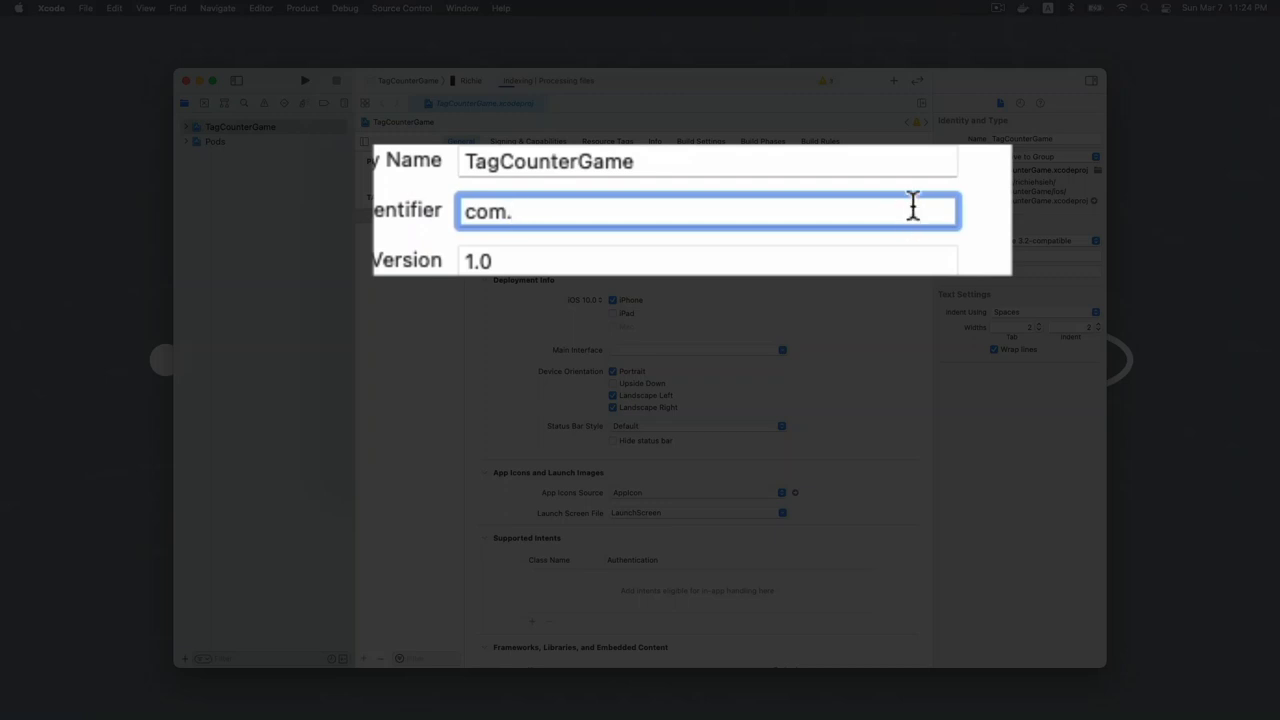
type("richiehsieh")
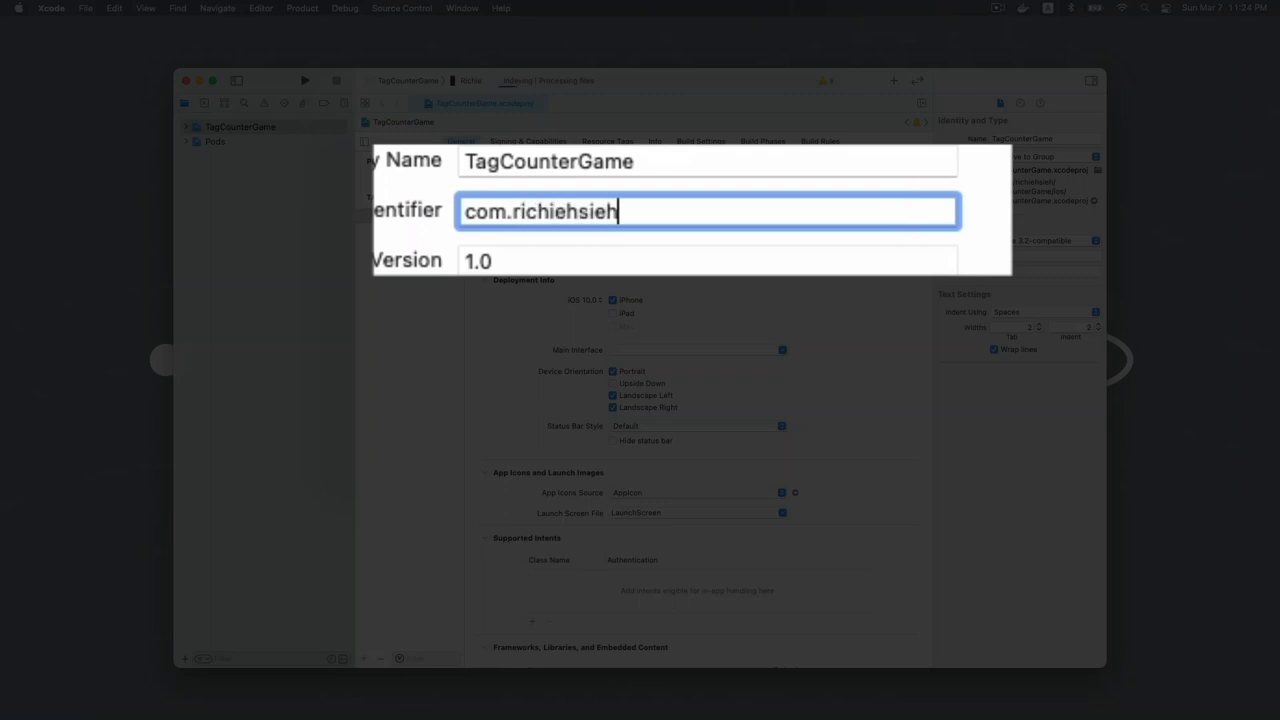
type(".tagcoun")
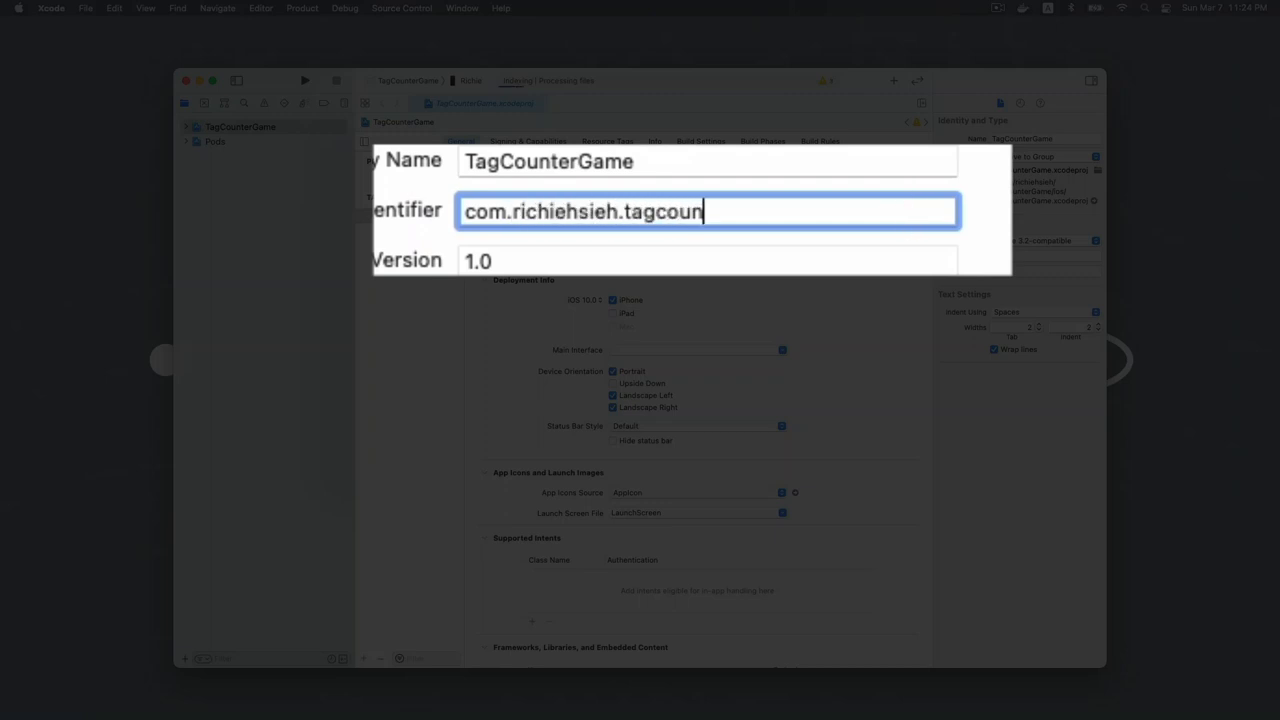
type("tergame")
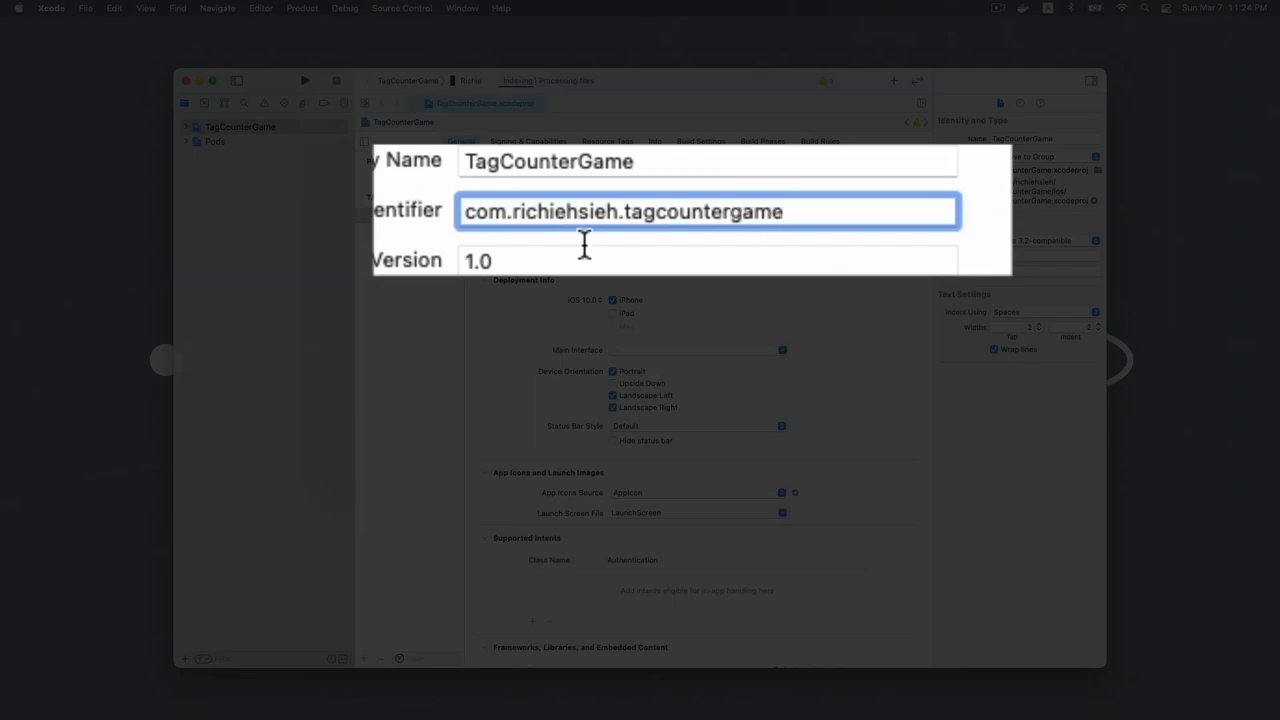
left_click(528, 141)
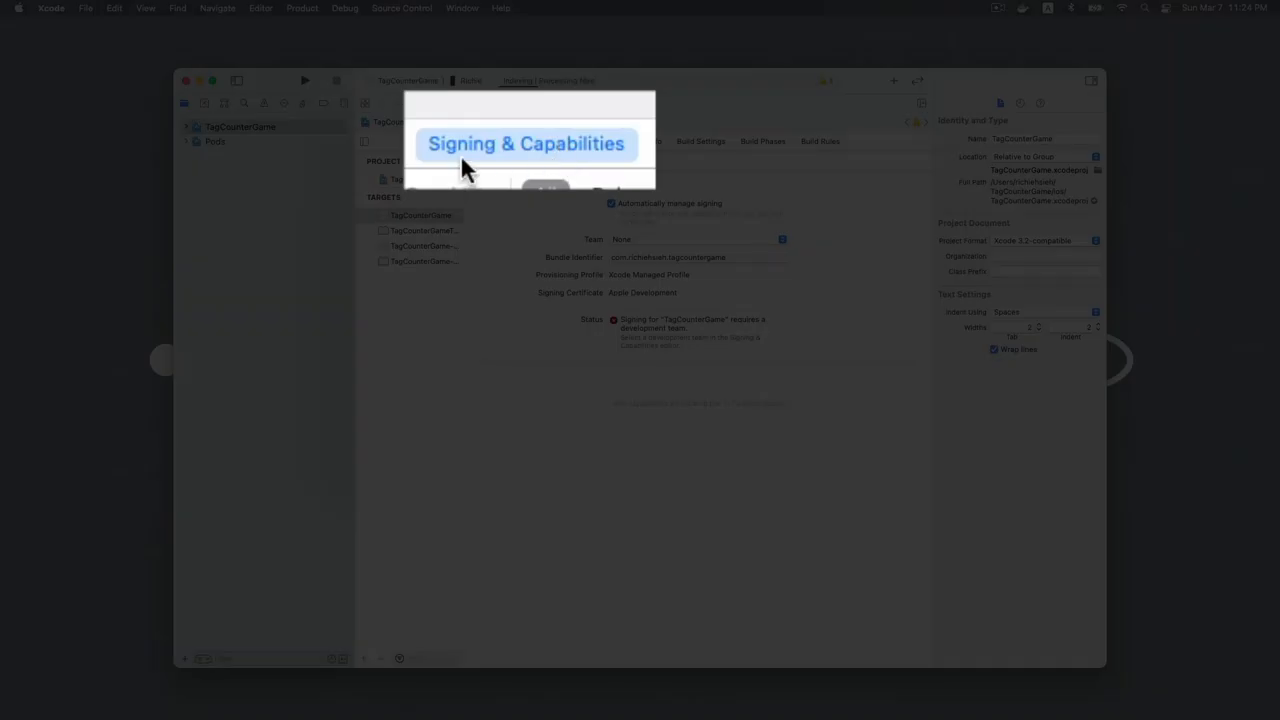
mouse_move(682, 235)
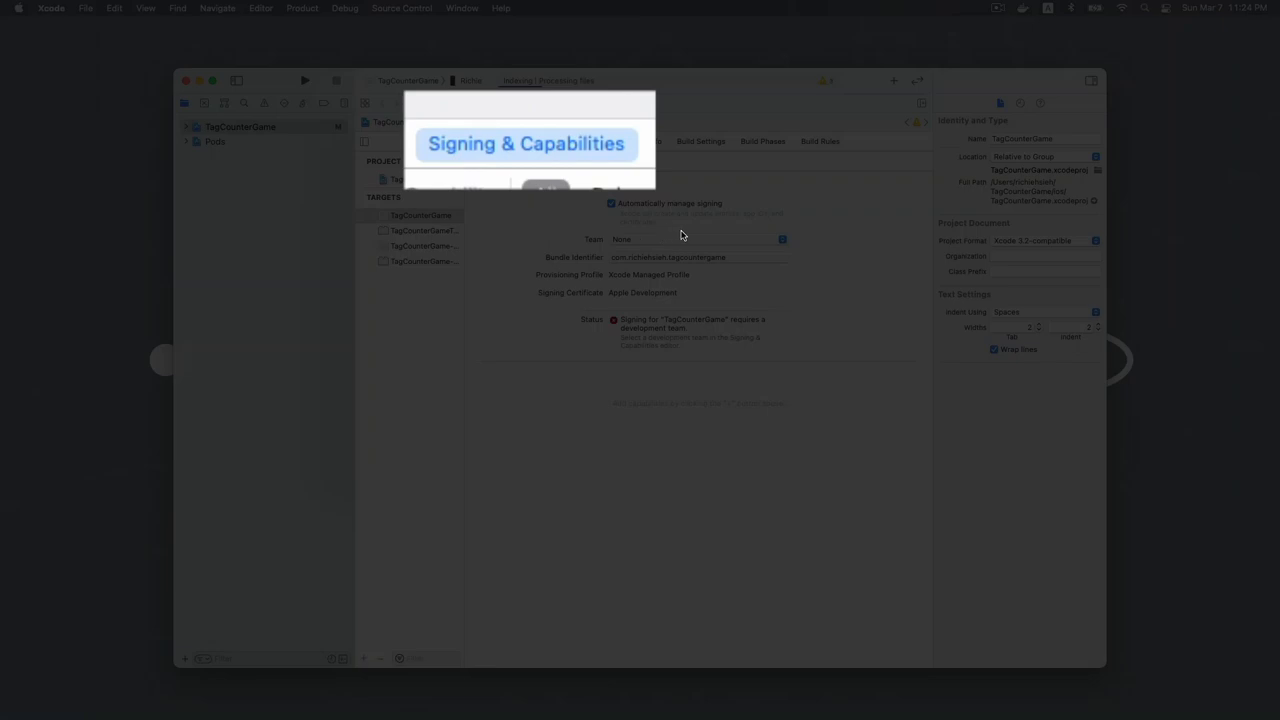
- Choose Richie Hsieh as the signing team for TagCounterGame
left_click(697, 239)
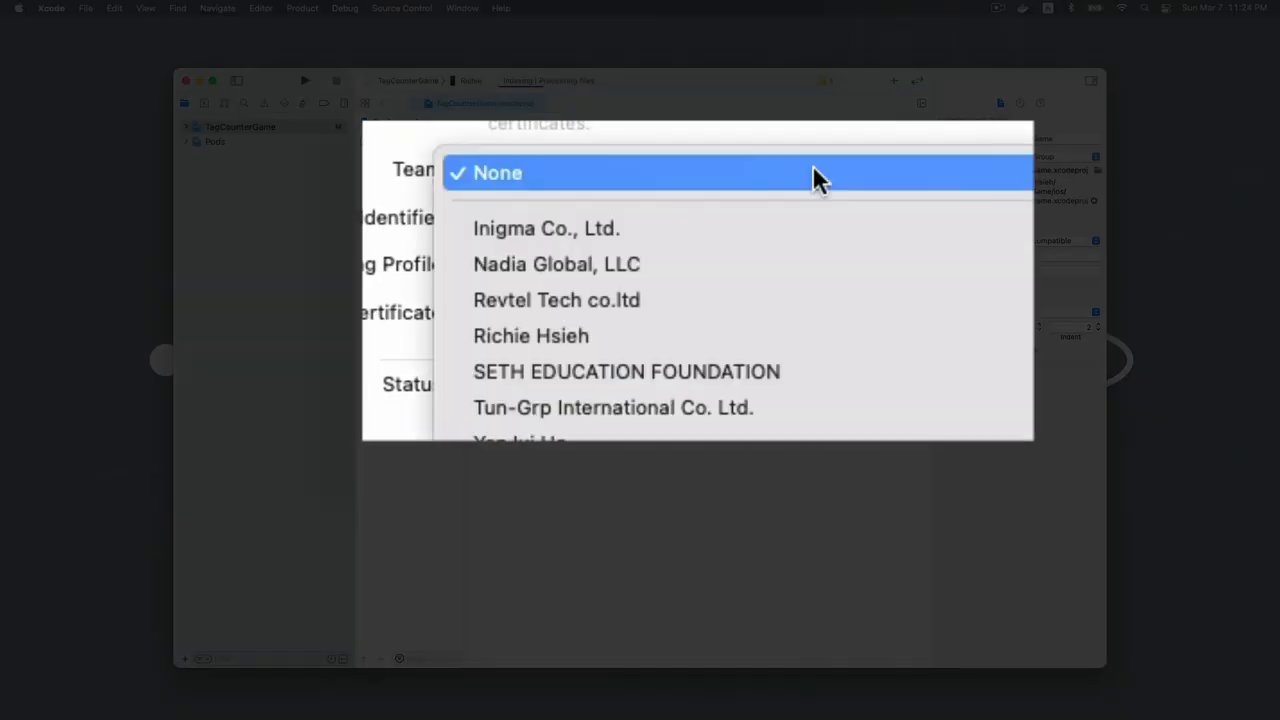
left_click(531, 335)
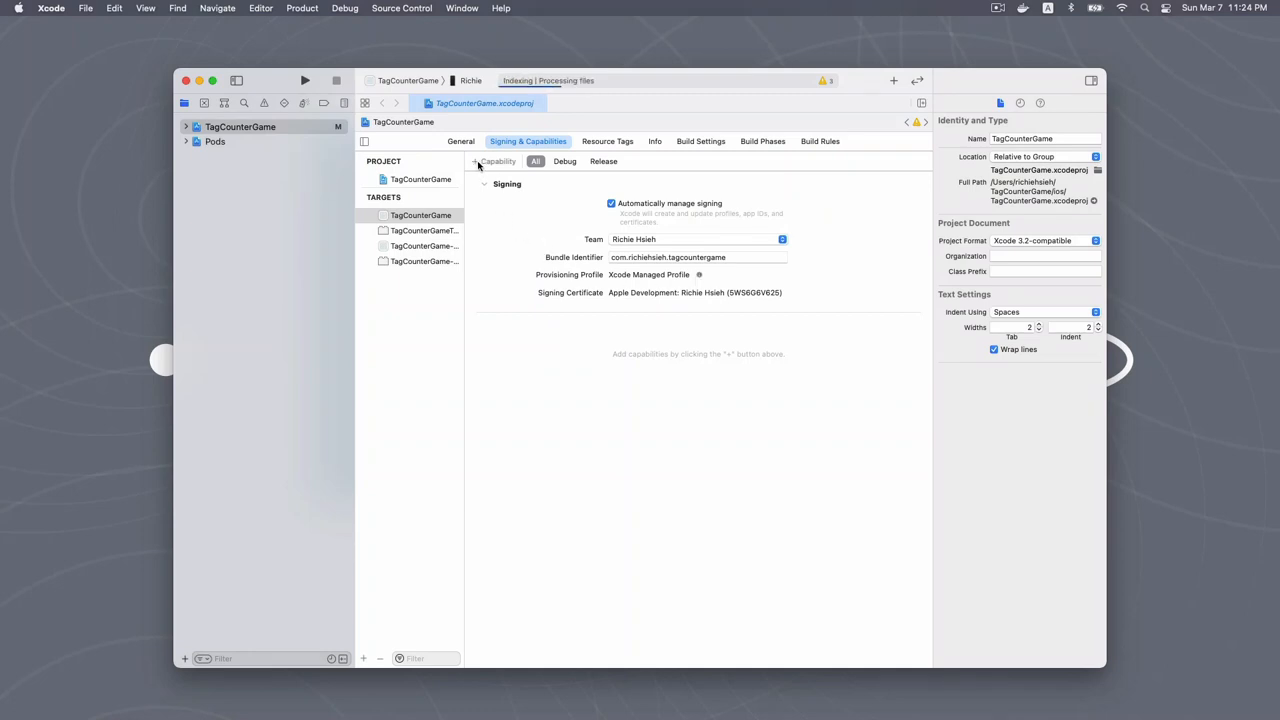
- Add the Near Field Communication Tag Reading capability via + Capability
left_click(493, 161)
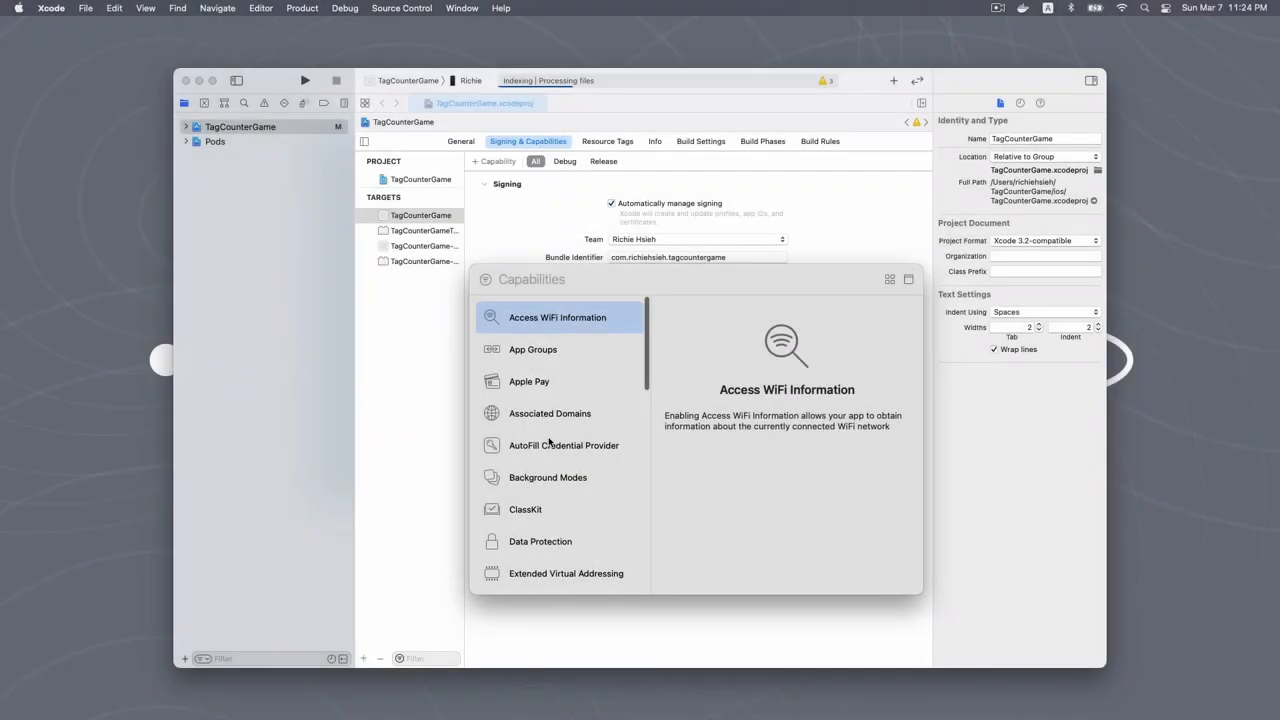
scroll("down", 3)
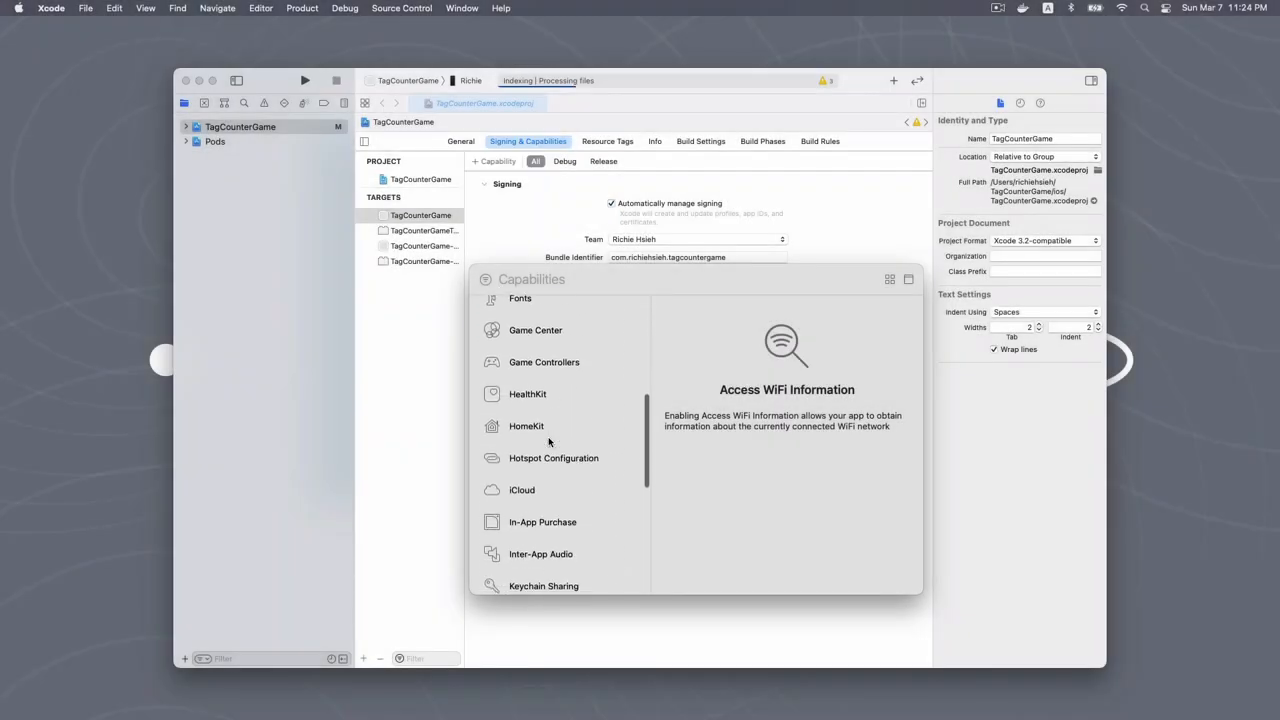
scroll("down", 3)
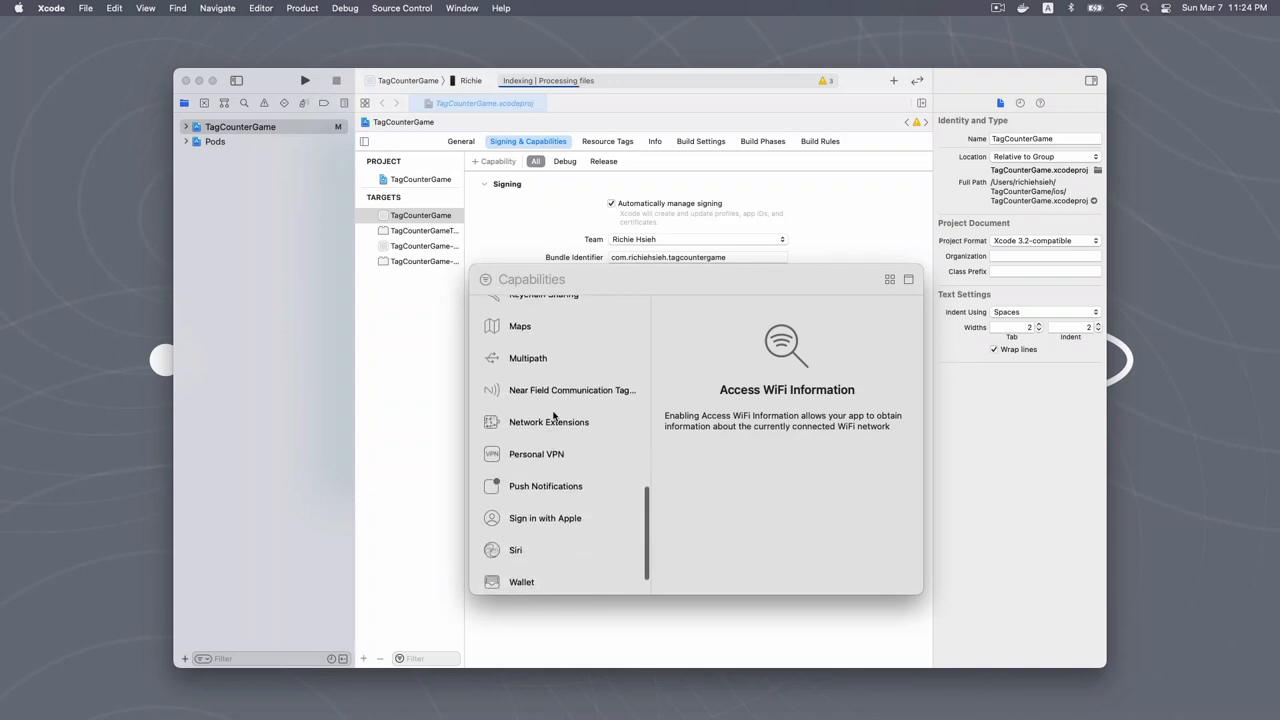
left_click(560, 390)
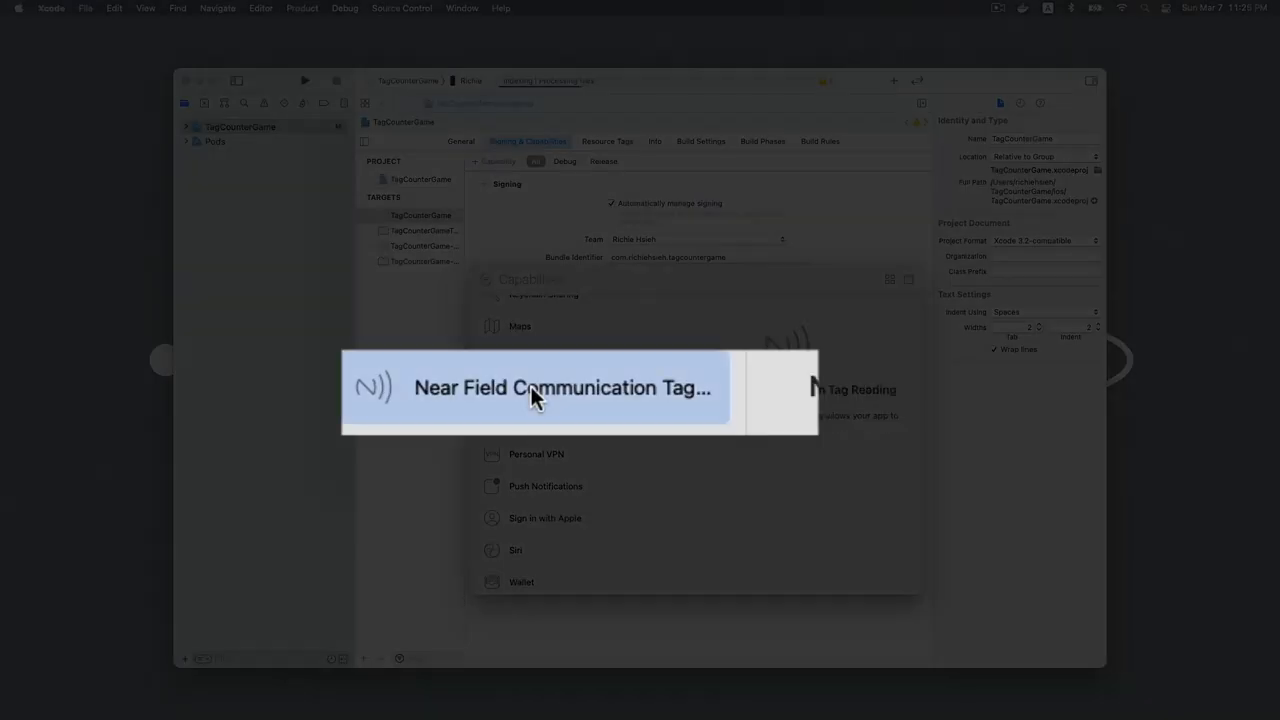
left_click(560, 388)
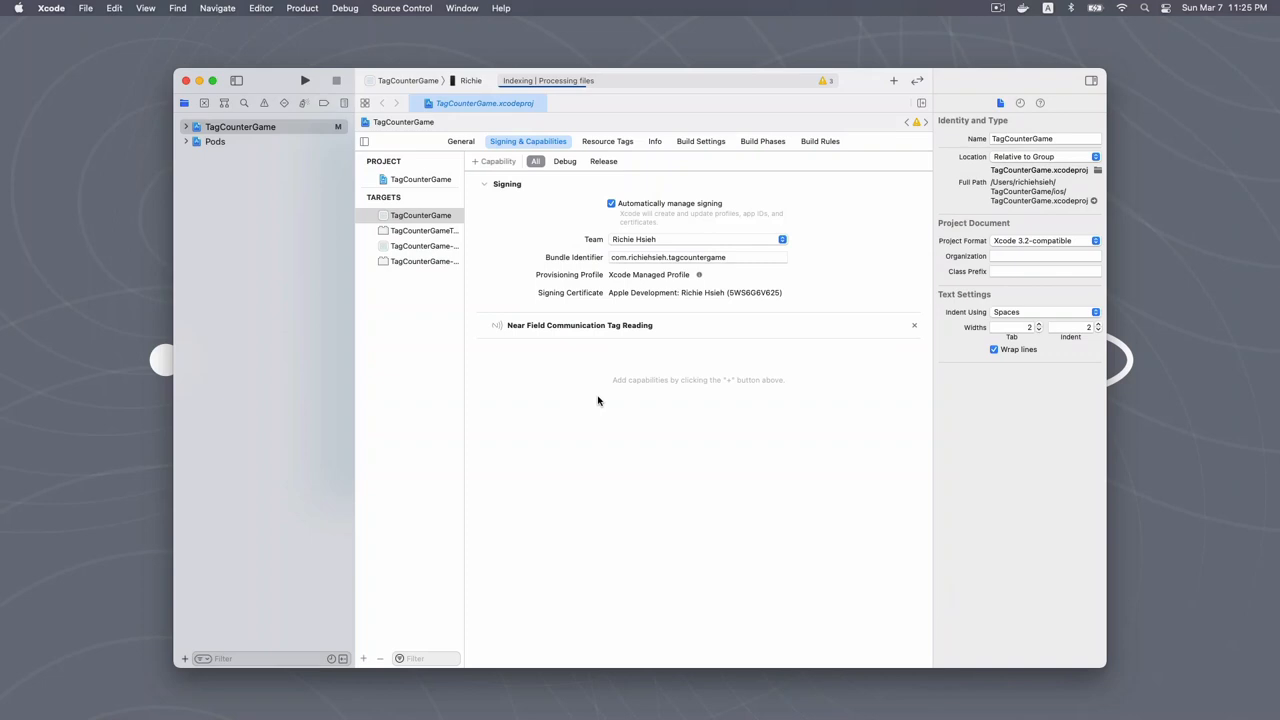
left_click(186, 127)
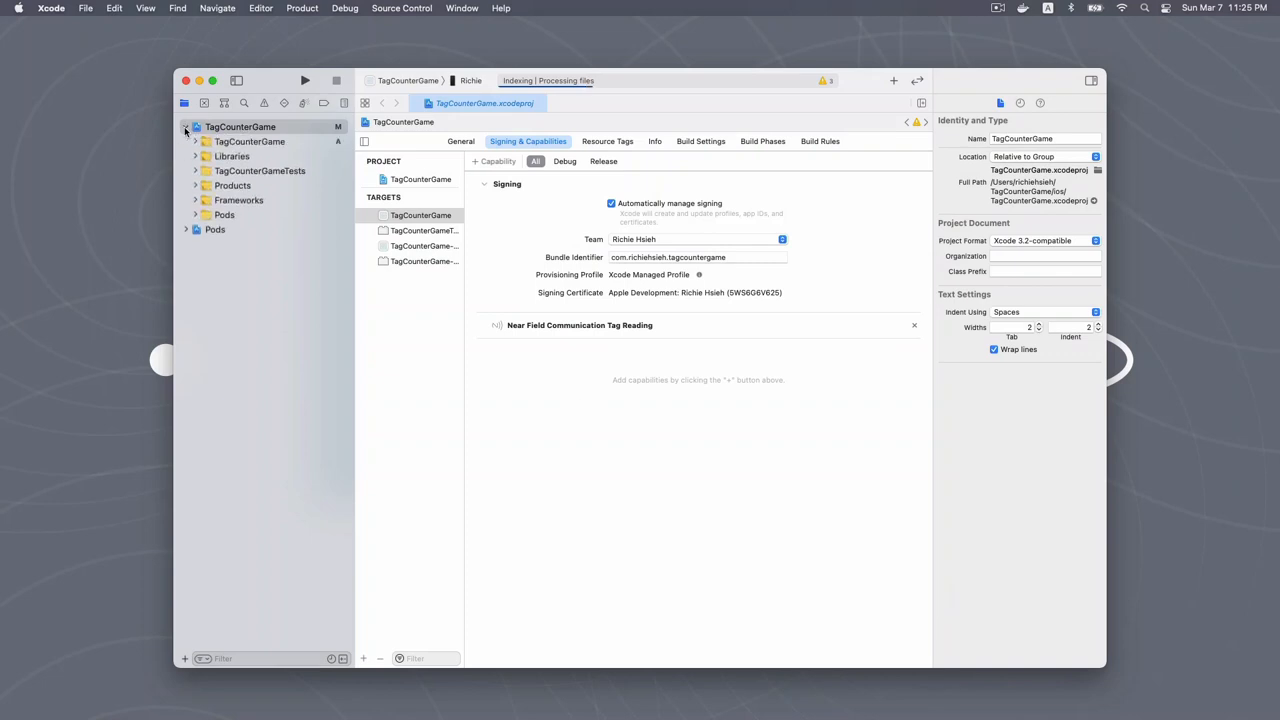
- Open TagCounterGame.entitlements and expand the NFC tag reader session formats (NDEF, tag-specific protocol)
left_click(196, 141)
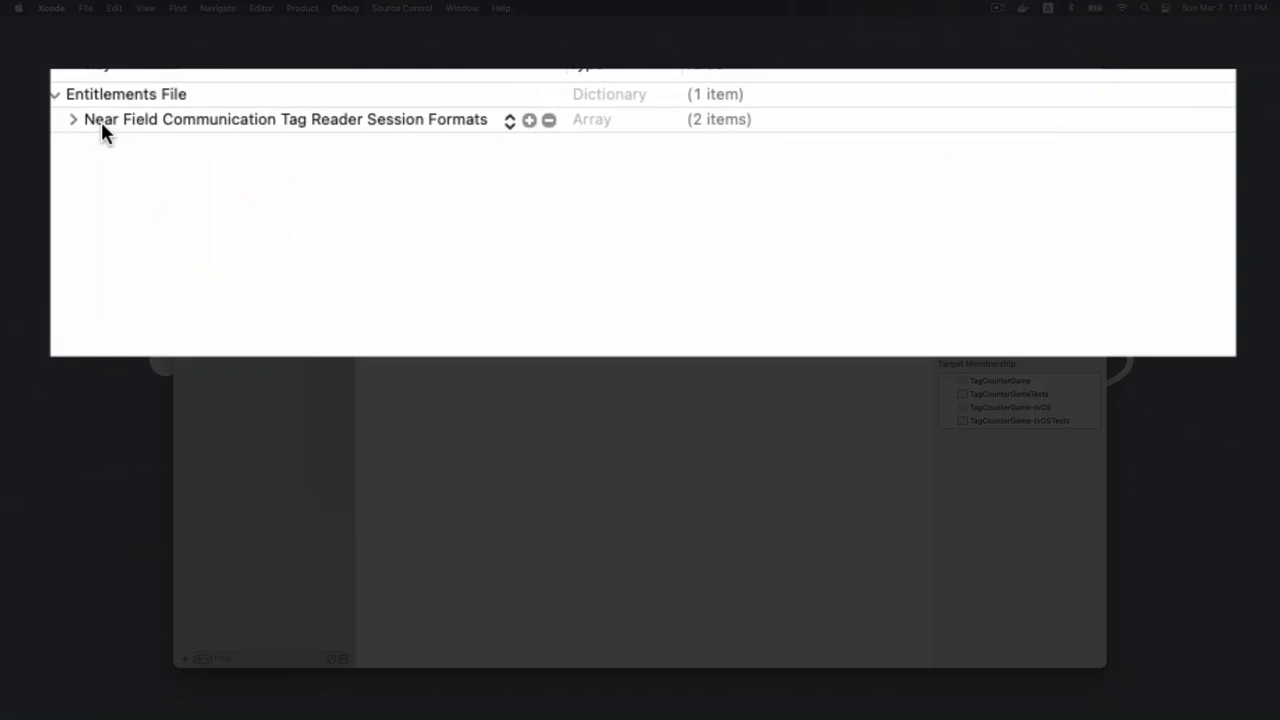
mouse_move(305, 125)
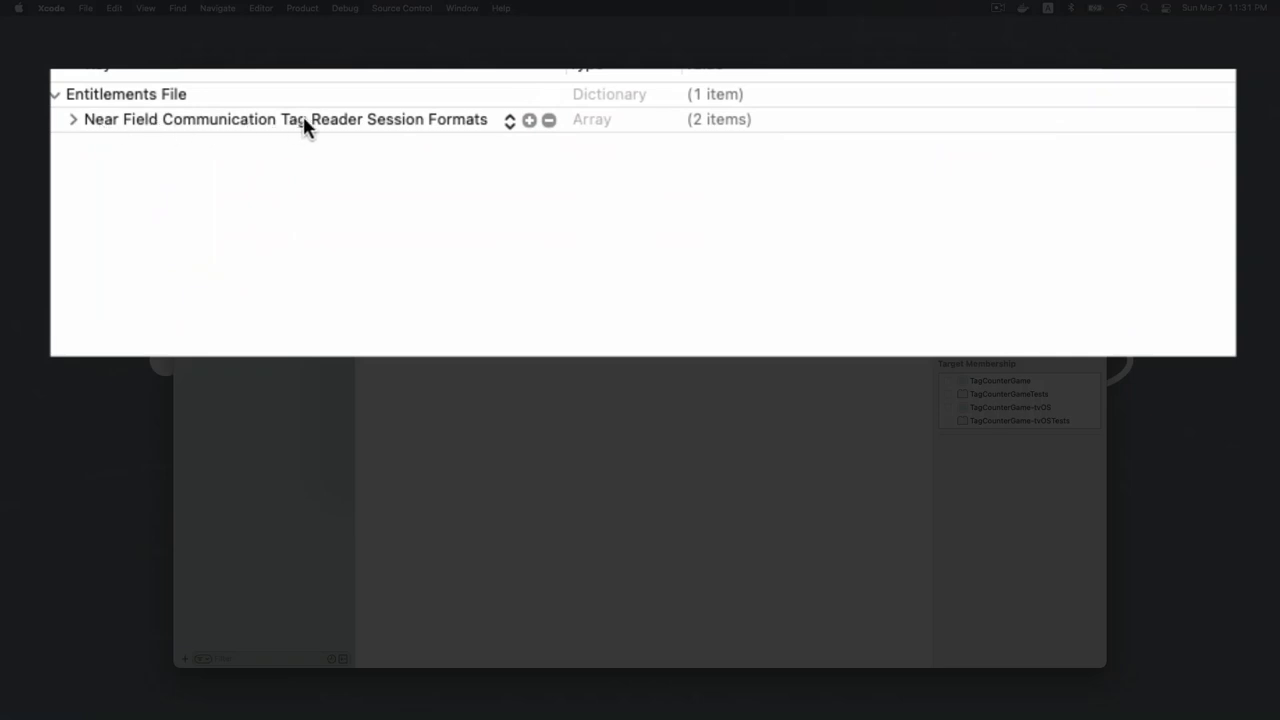
mouse_move(456, 131)
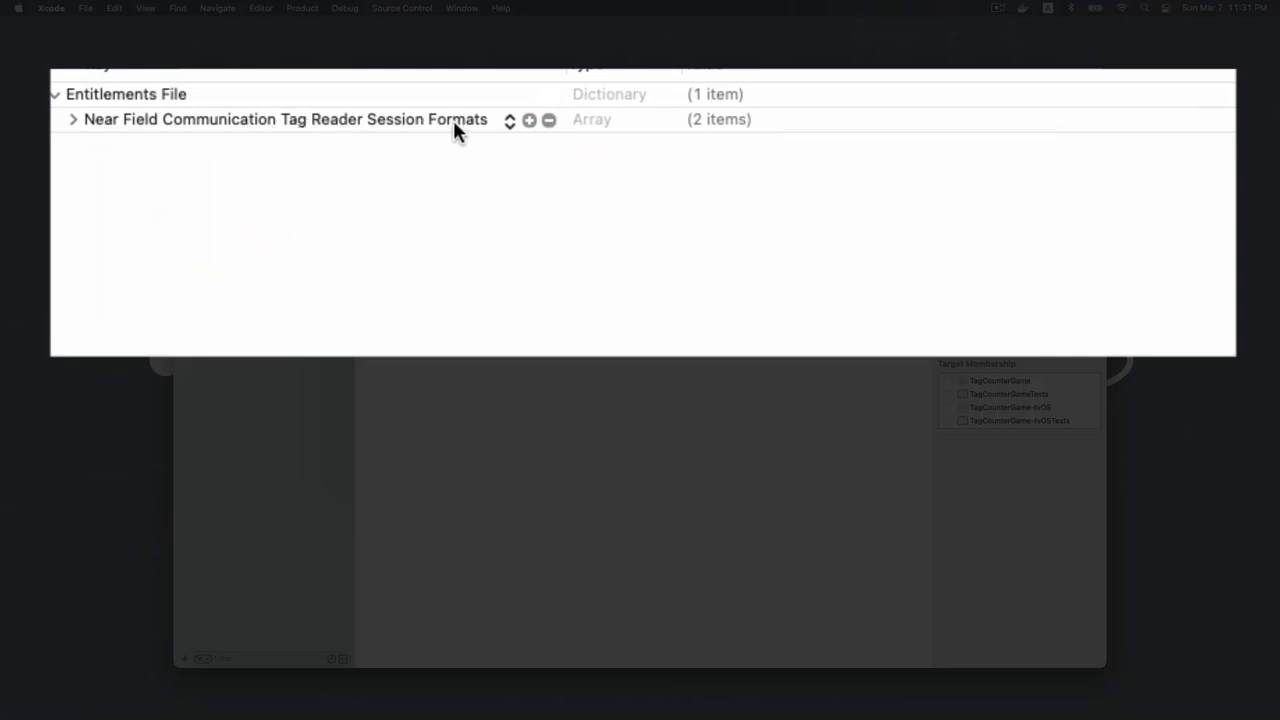
mouse_move(640, 130)
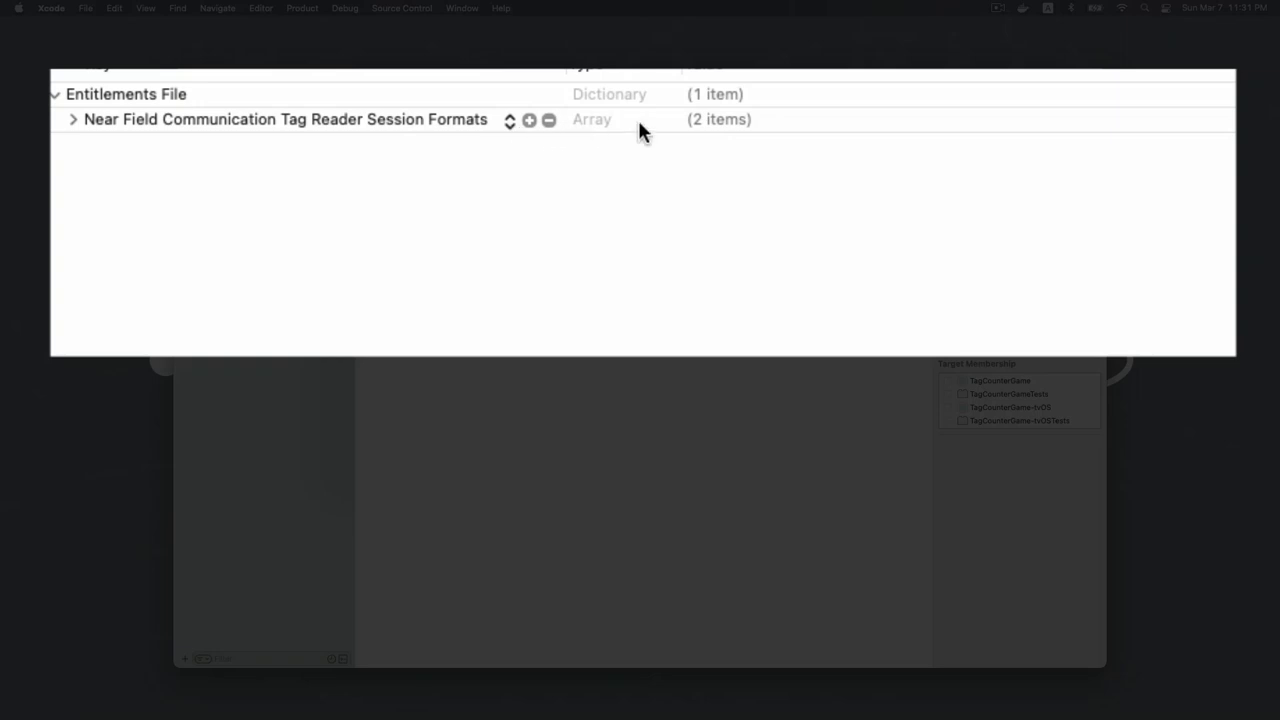
mouse_move(72, 122)
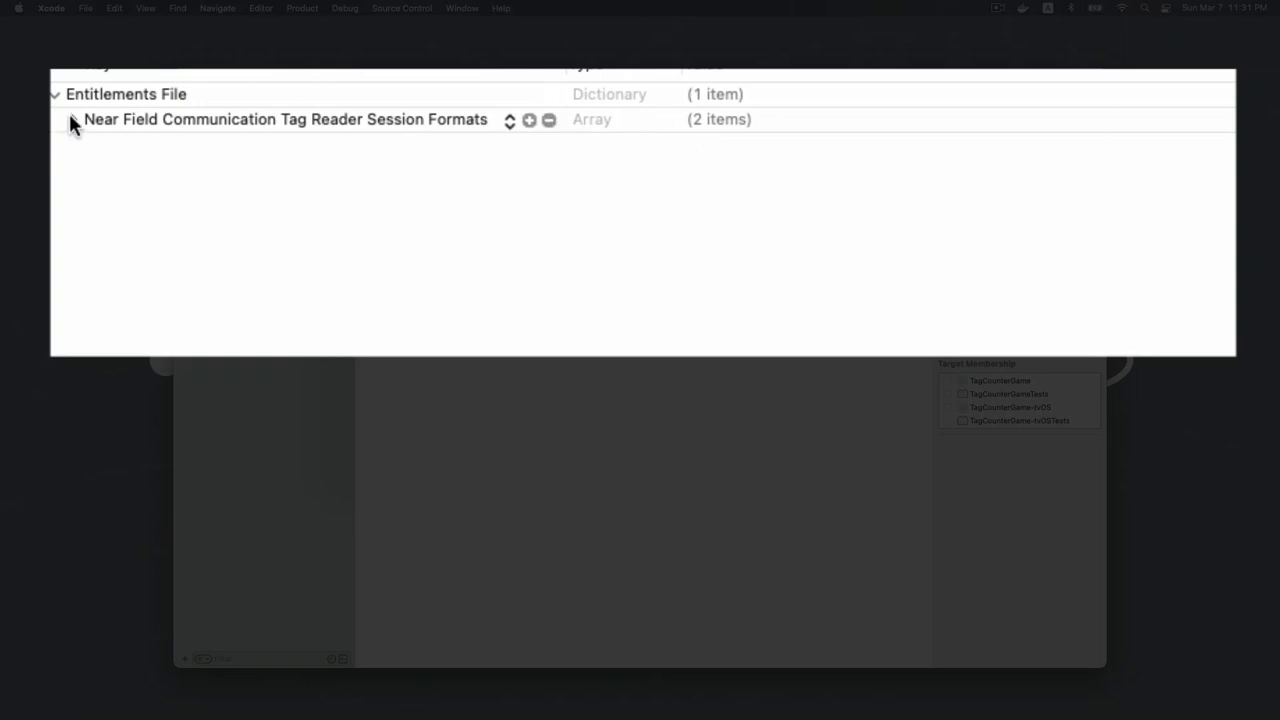
left_click(72, 119)
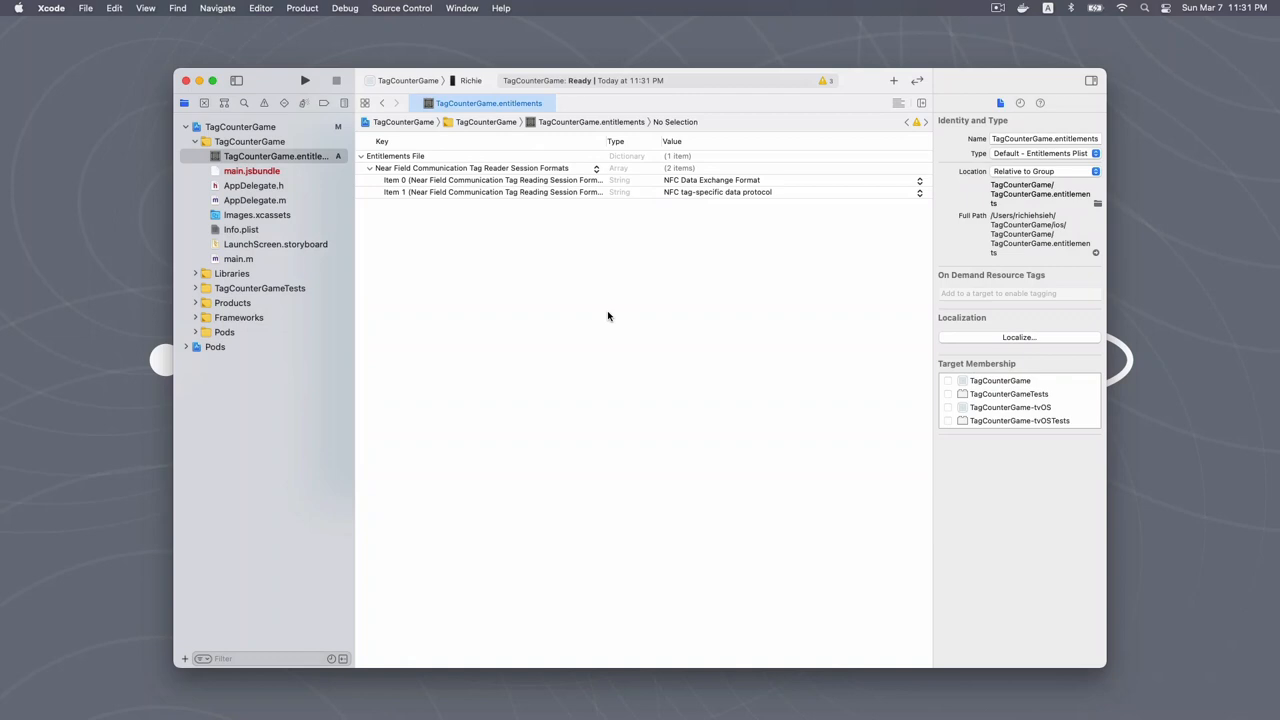
mouse_move(270, 231)
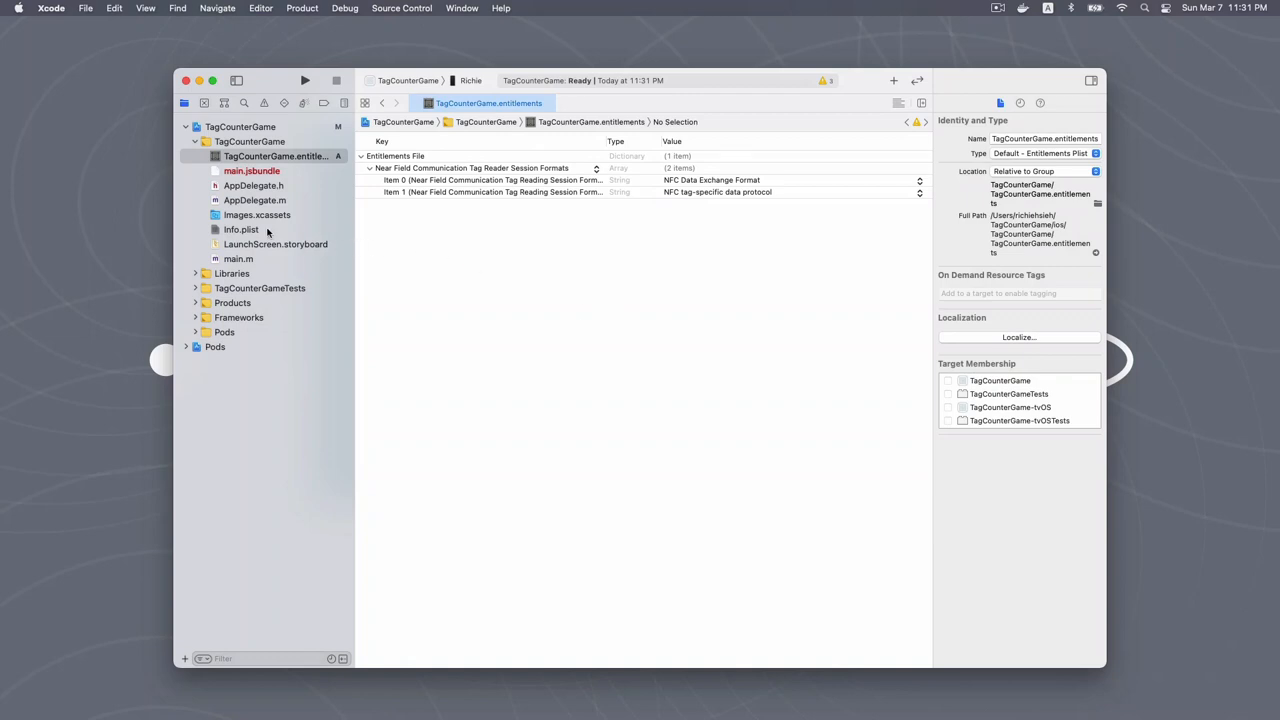
- Add the 'Privacy - NFC Scan Usage Description' key to Info.plist
left_click(241, 229)
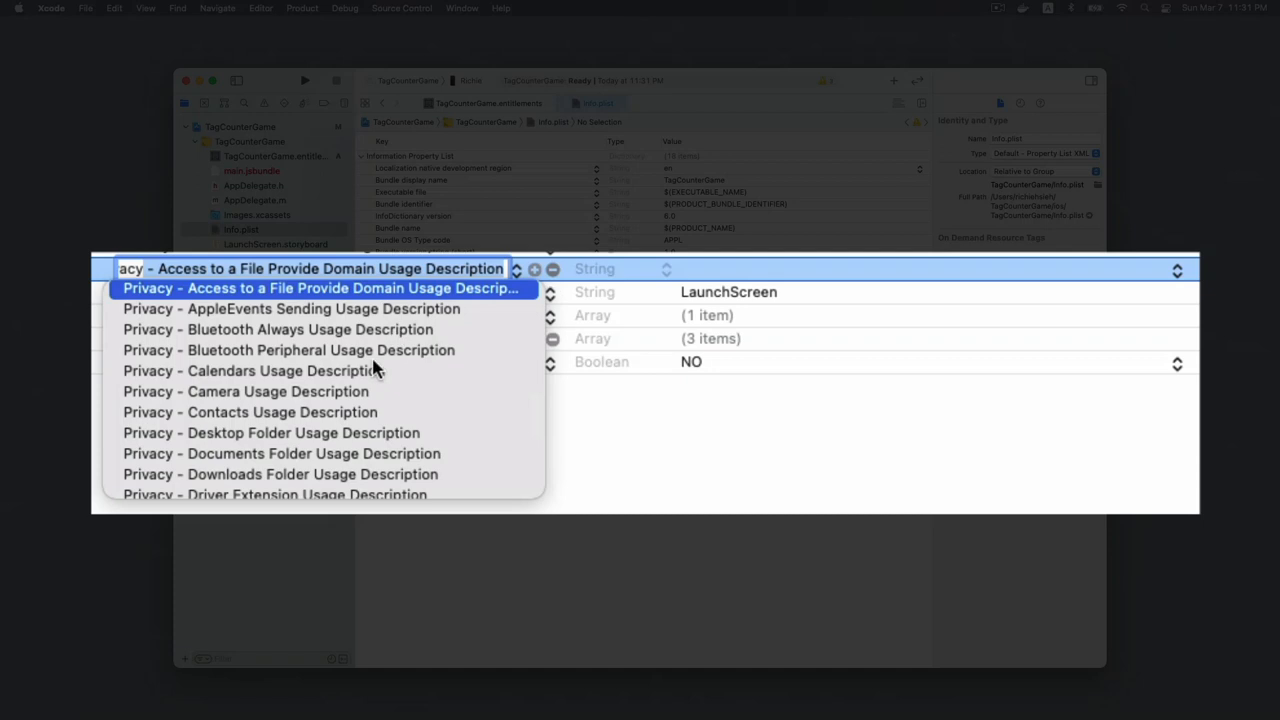
scroll("down", 3)
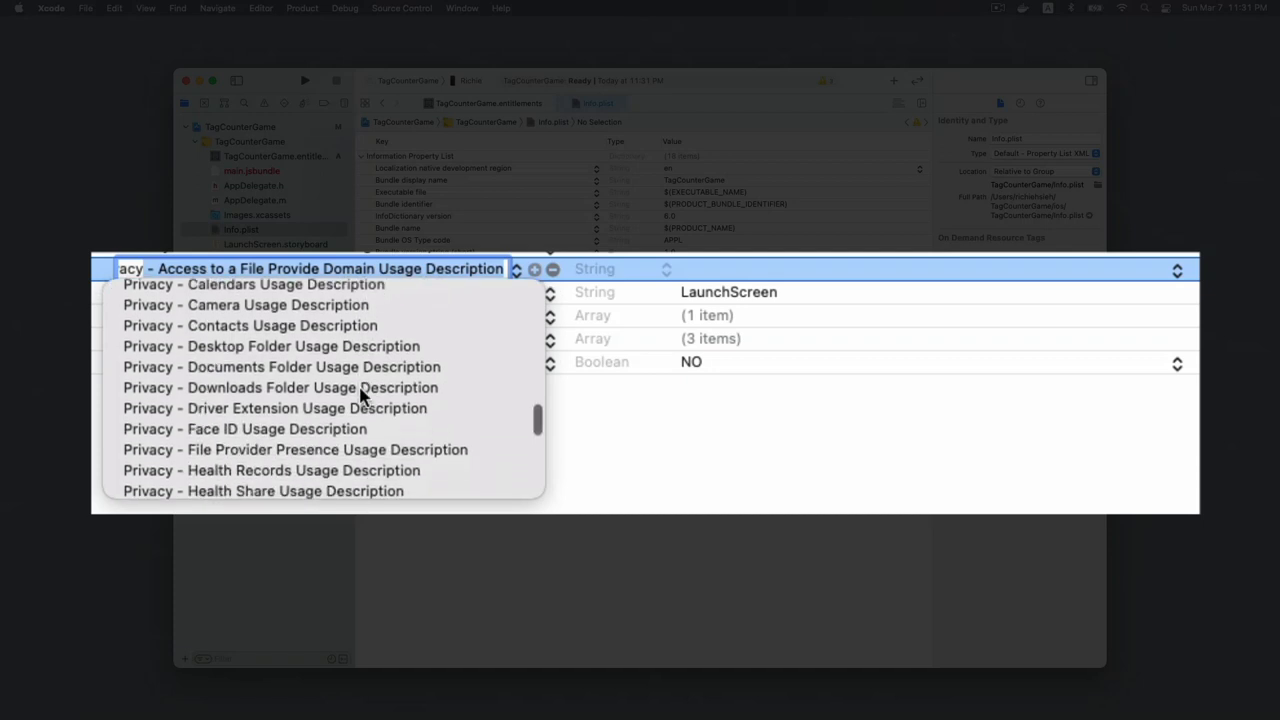
scroll("down", 3)
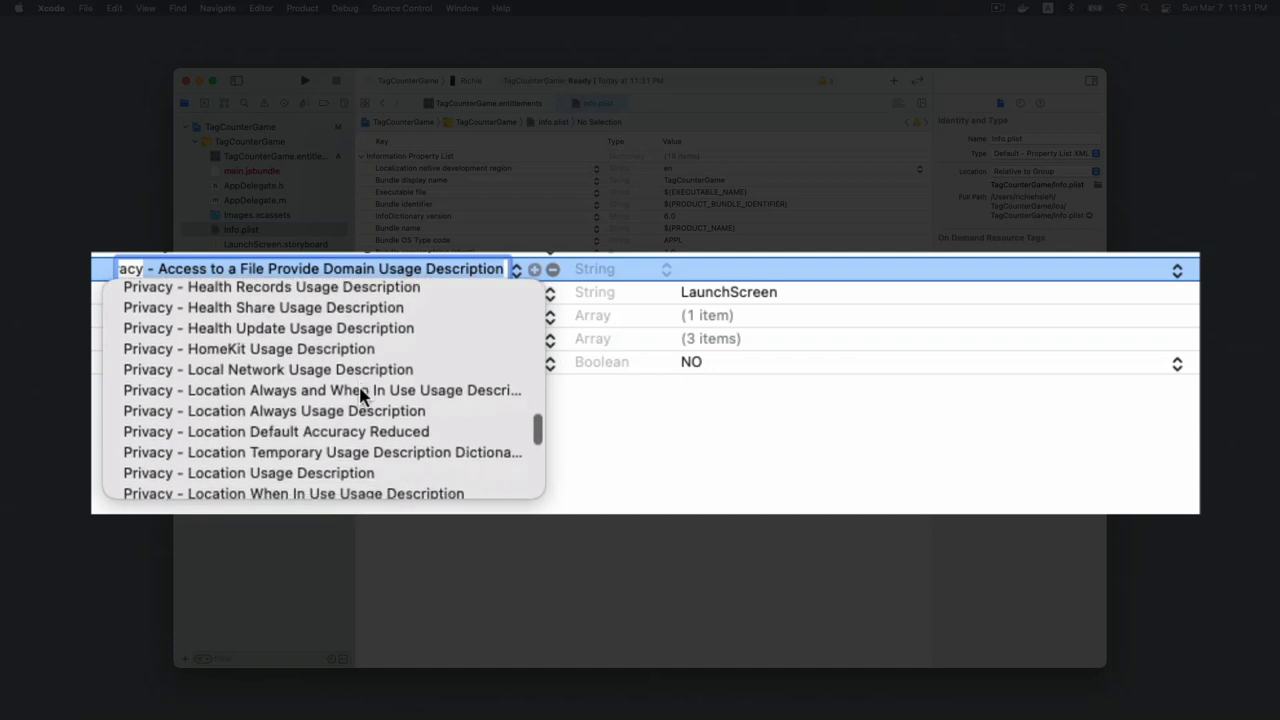
scroll("down", 3)
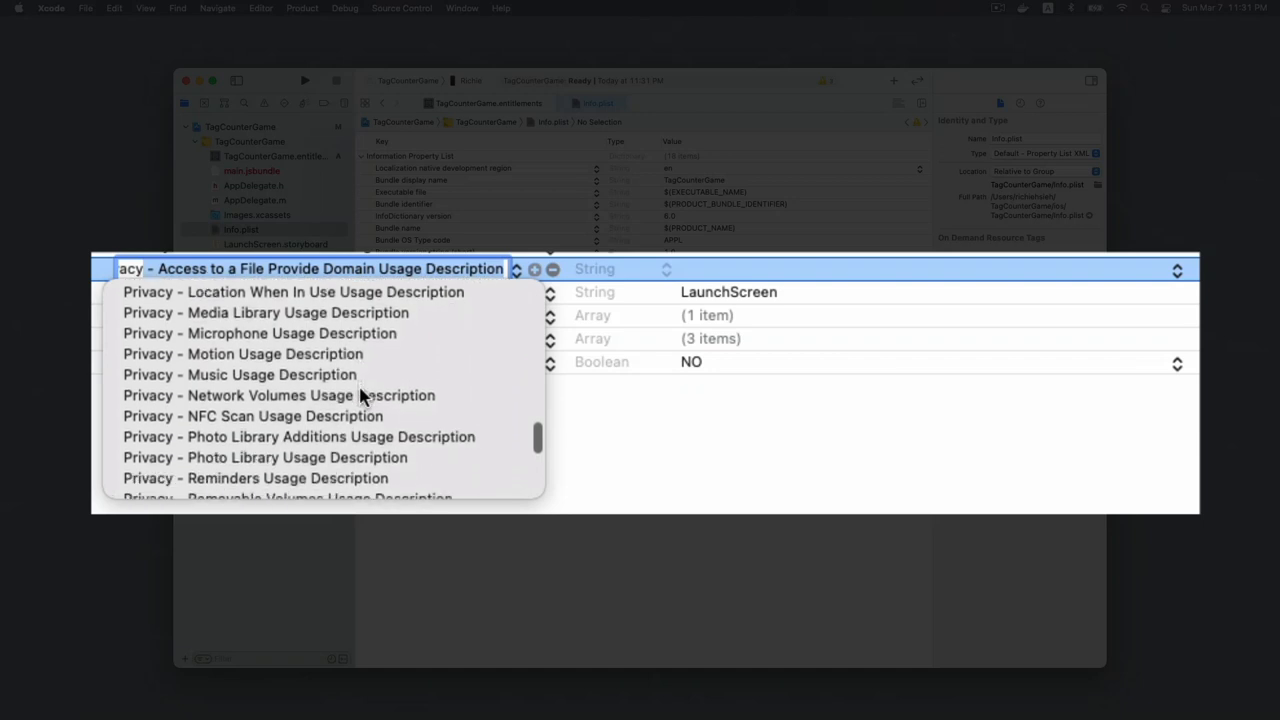
mouse_move(253, 416)
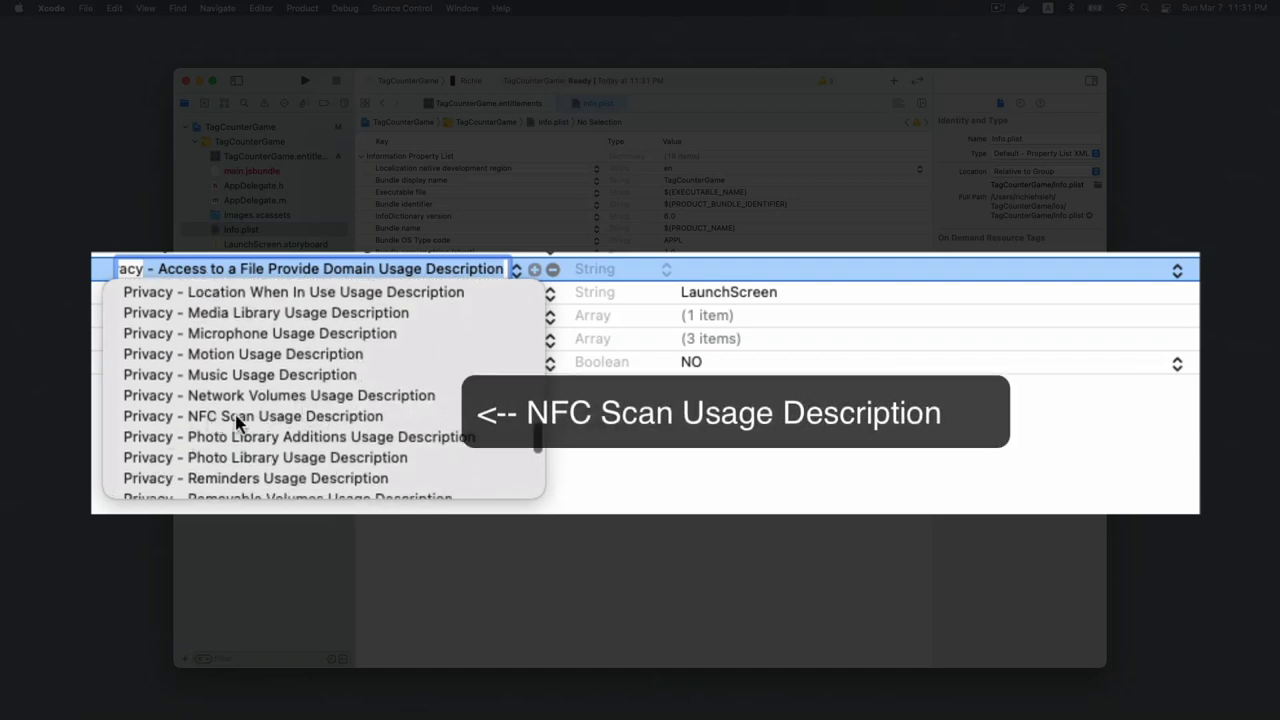
left_click(253, 416)
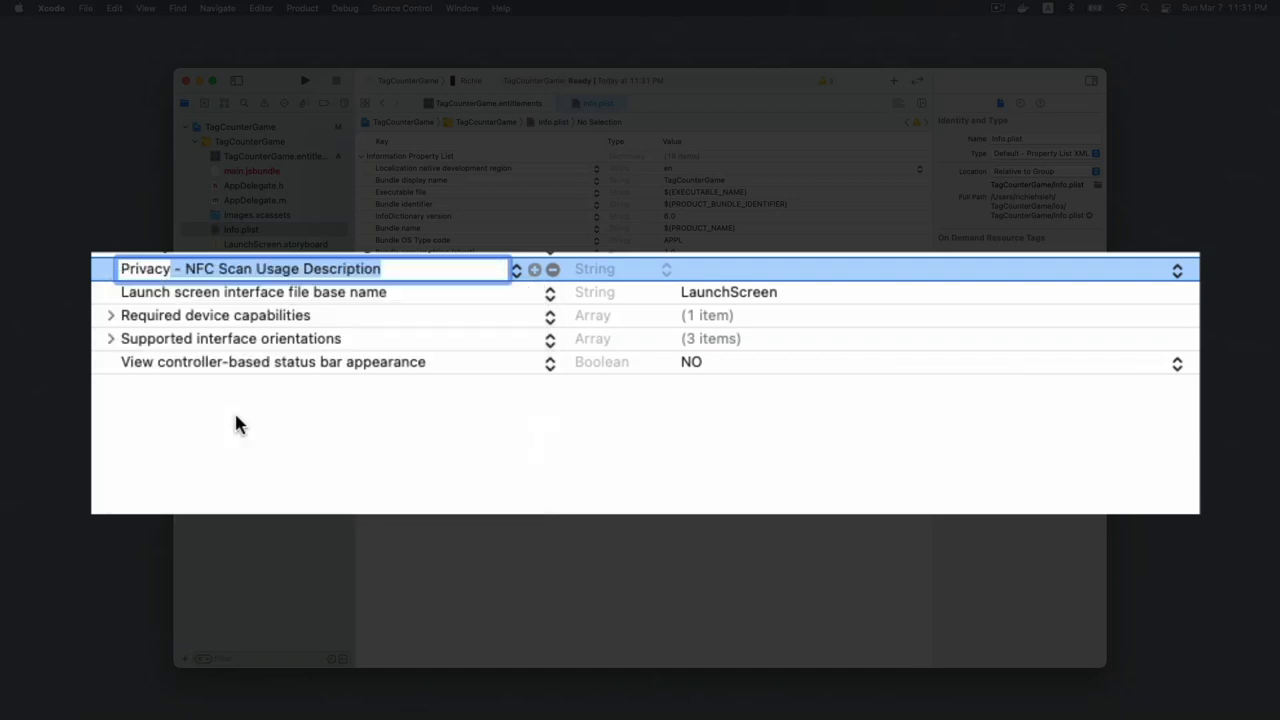
- Set the NFC usage description value to 'Our app needs to use NFC'
left_click(930, 268)
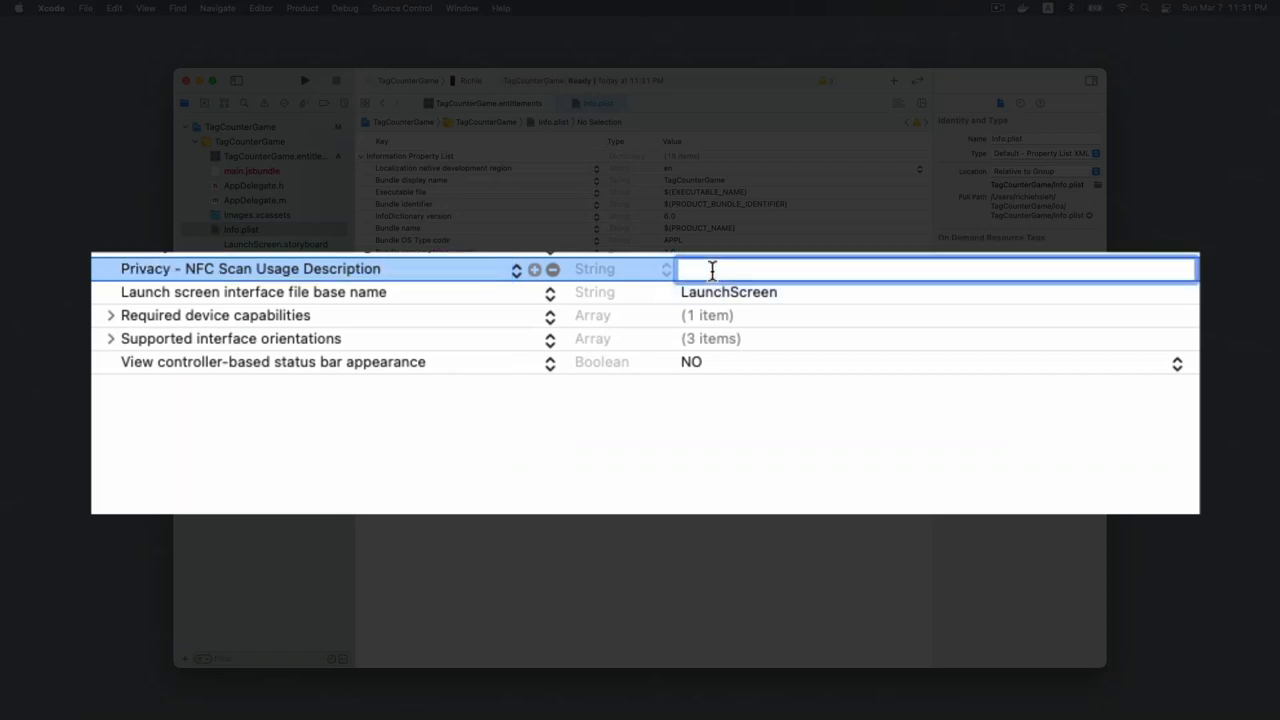
type("Our app nee")
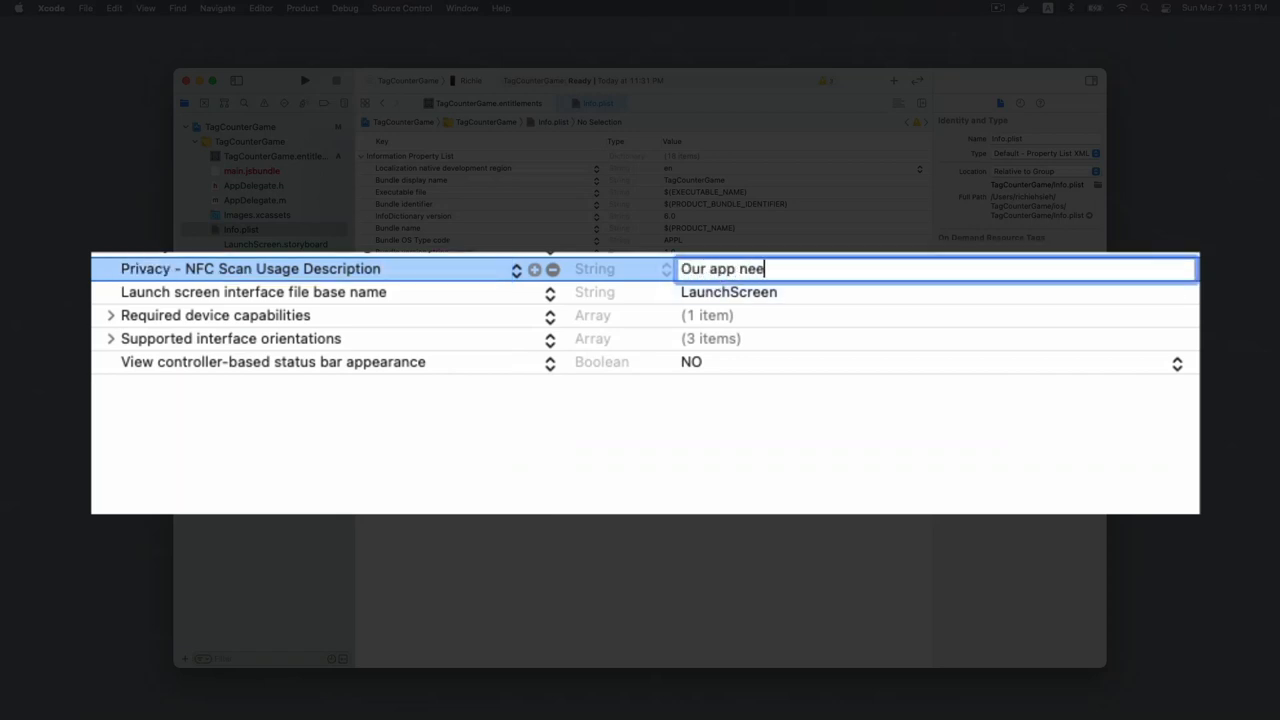
type("ds to use")
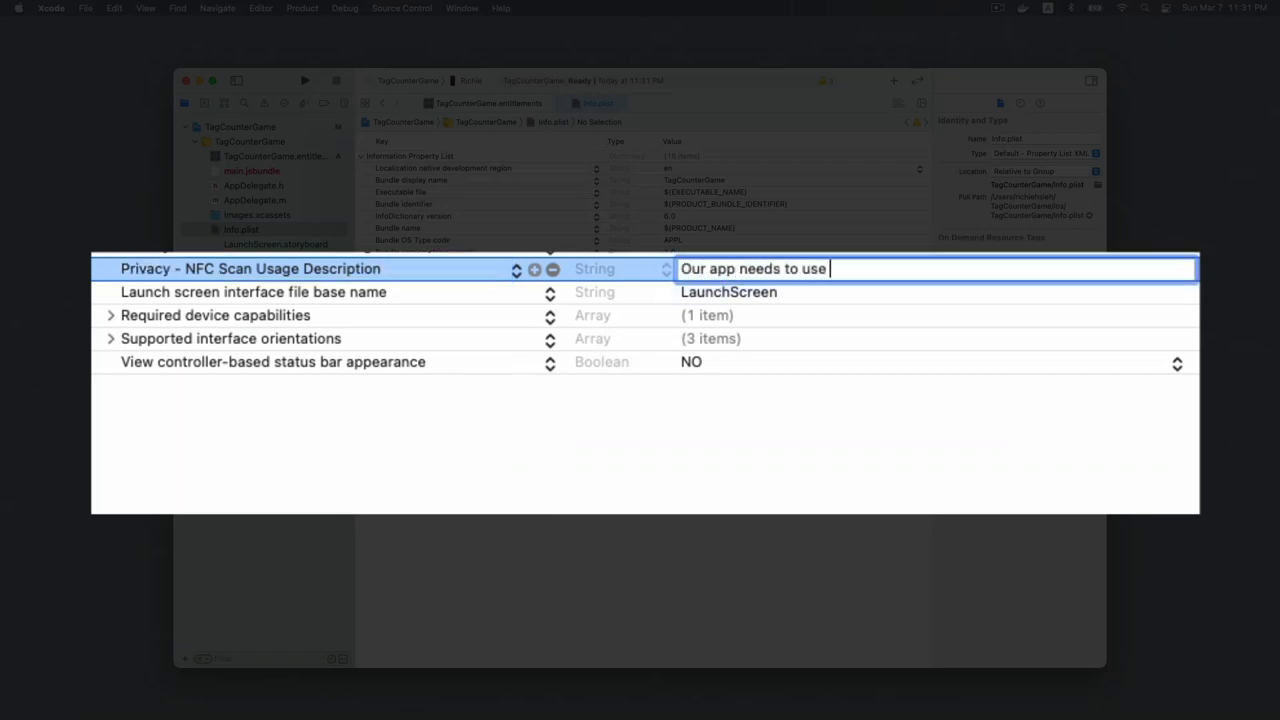
type("NFC")
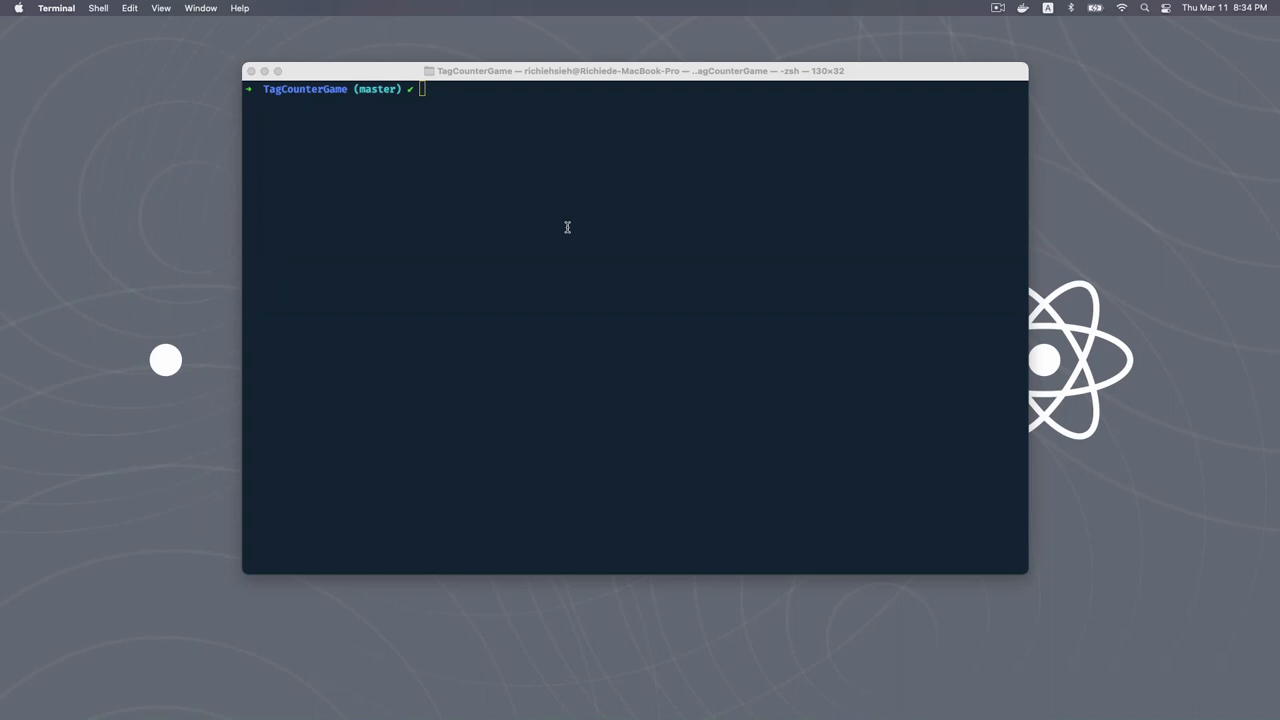
- Install react-native-nfc-manager with npm and view package.json in vi
type("npm i react-native-n")
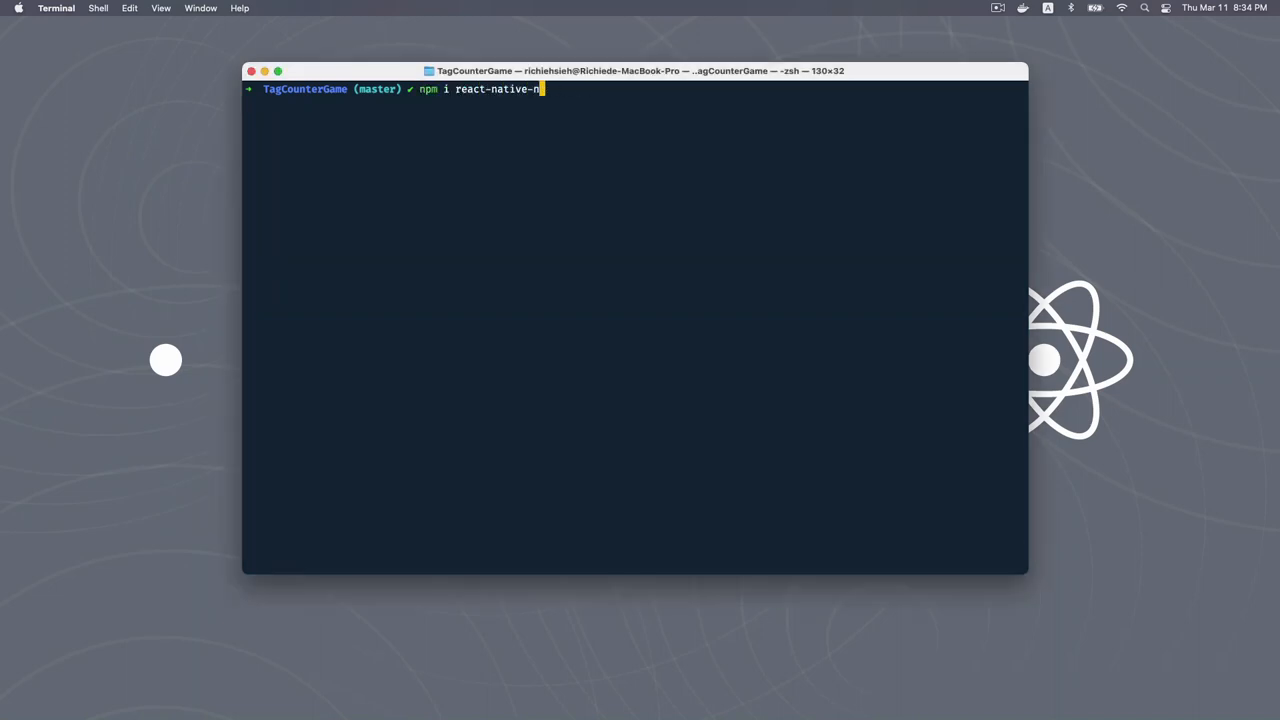
key("Return")
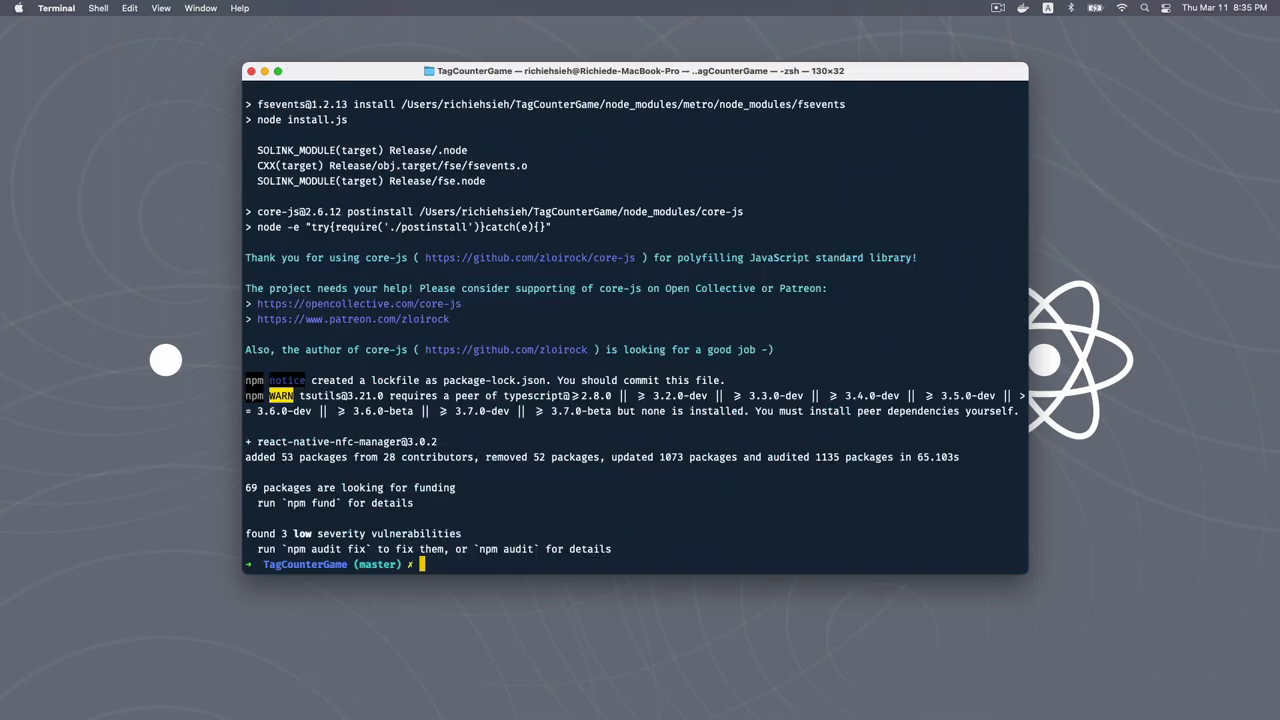
type("vi package.json")
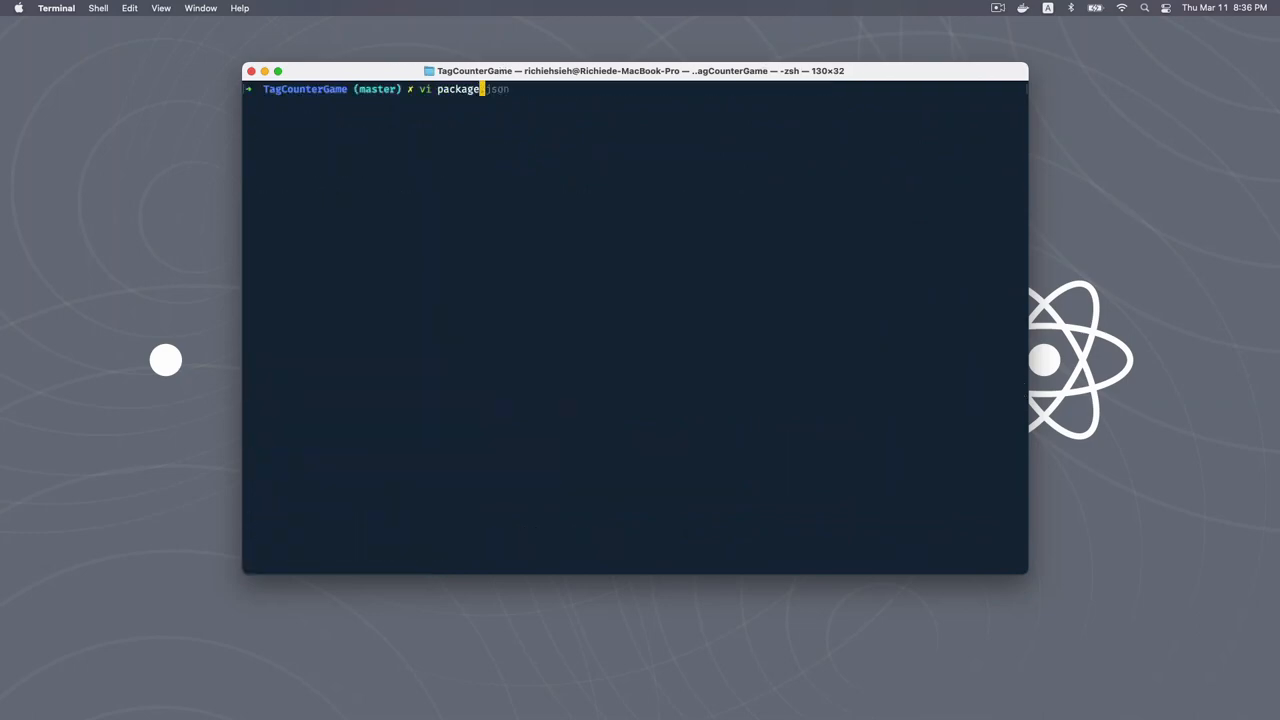
key("Return")
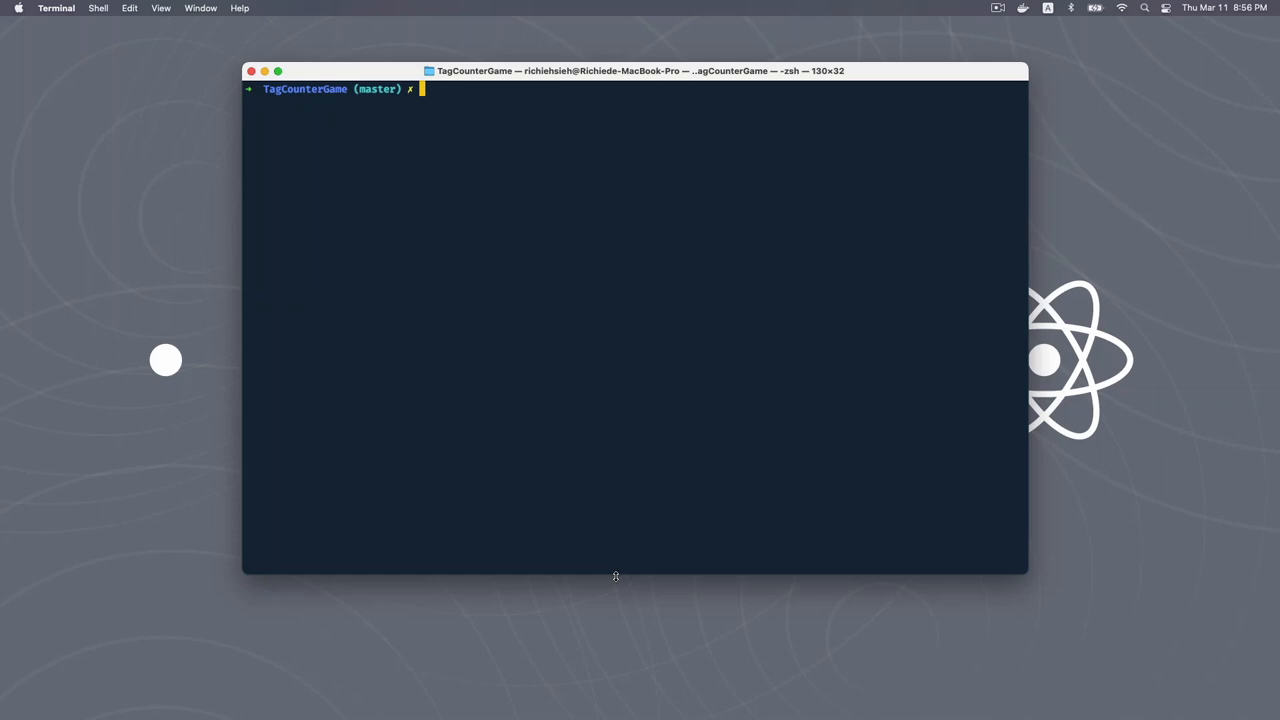
mouse_move(605, 277)
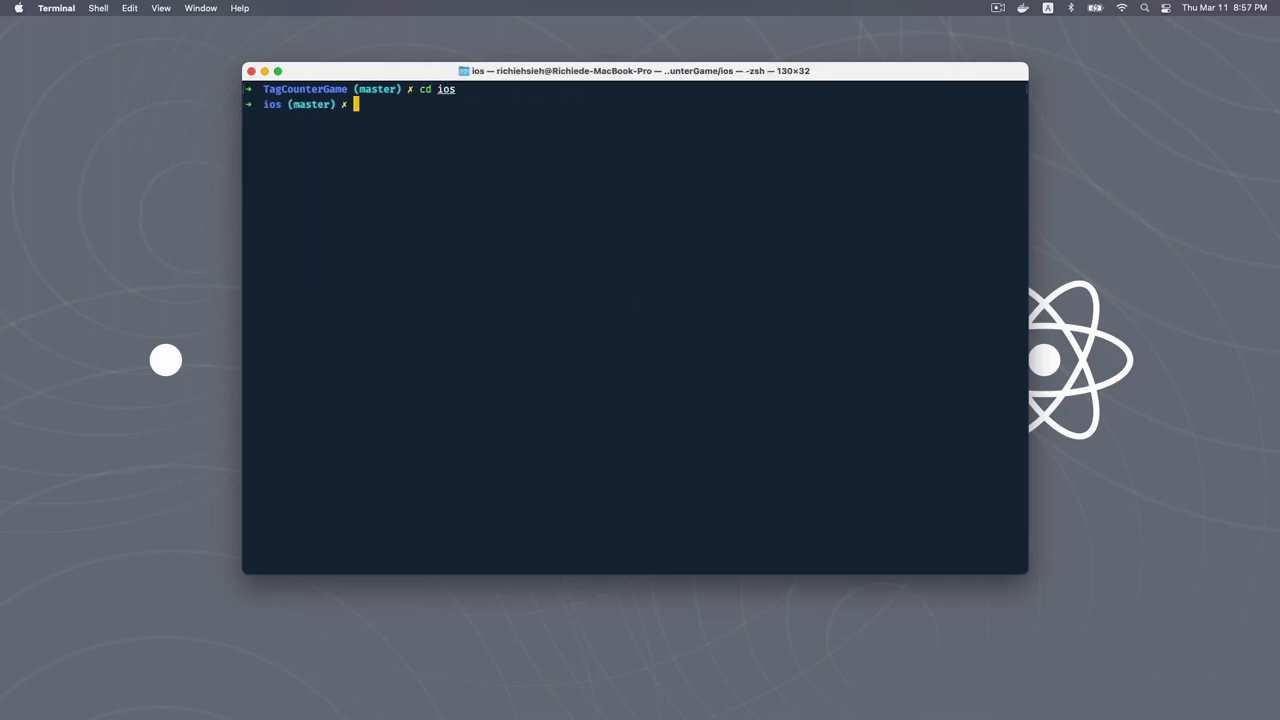
- Run pod install for the iOS native dependencies
type("pod install")
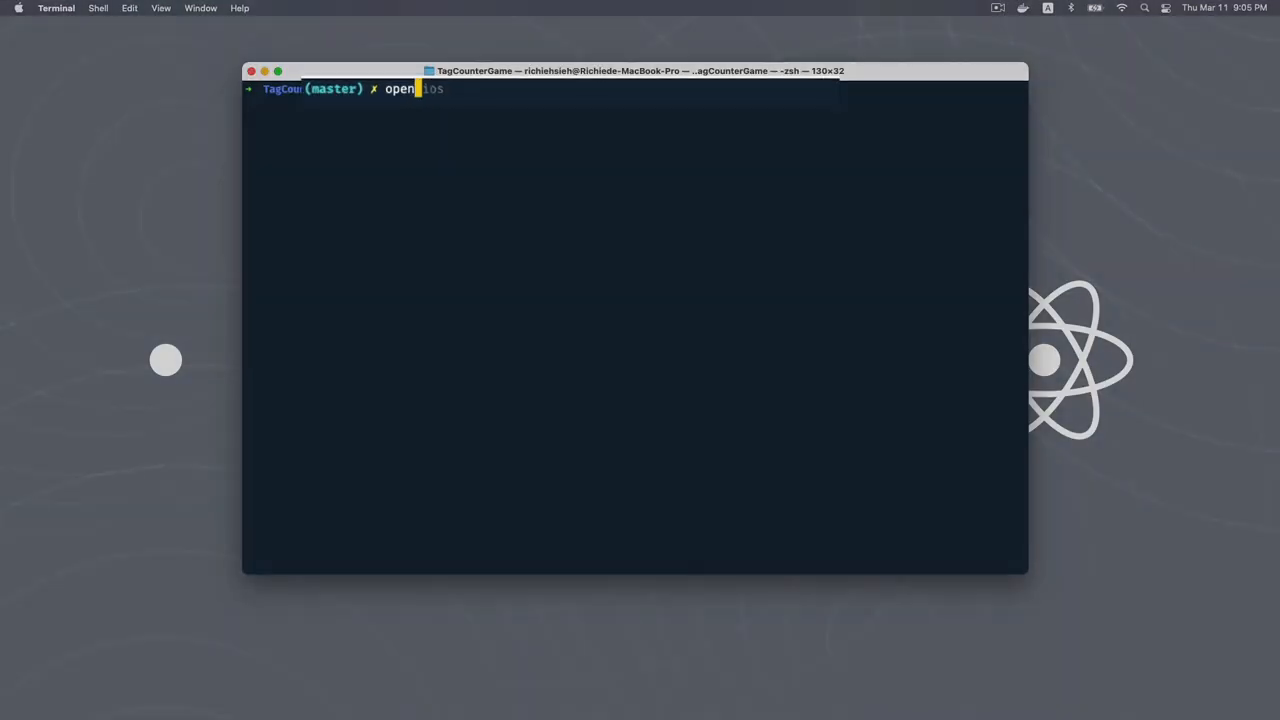
- Run open on ios/TagCounterGame.xcworkspace to load the project in Xcode
type("RevtelOfficial.xcworkspace")
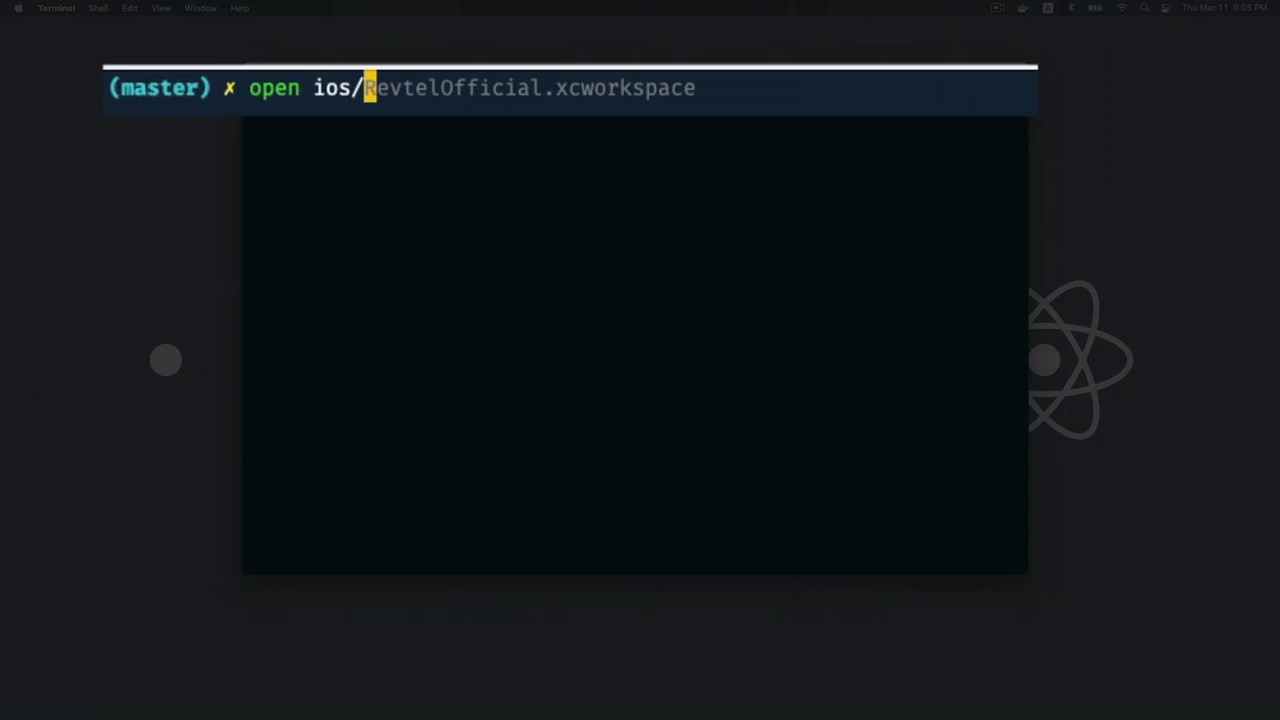
type("TagCounterGame.xcworkspace/")
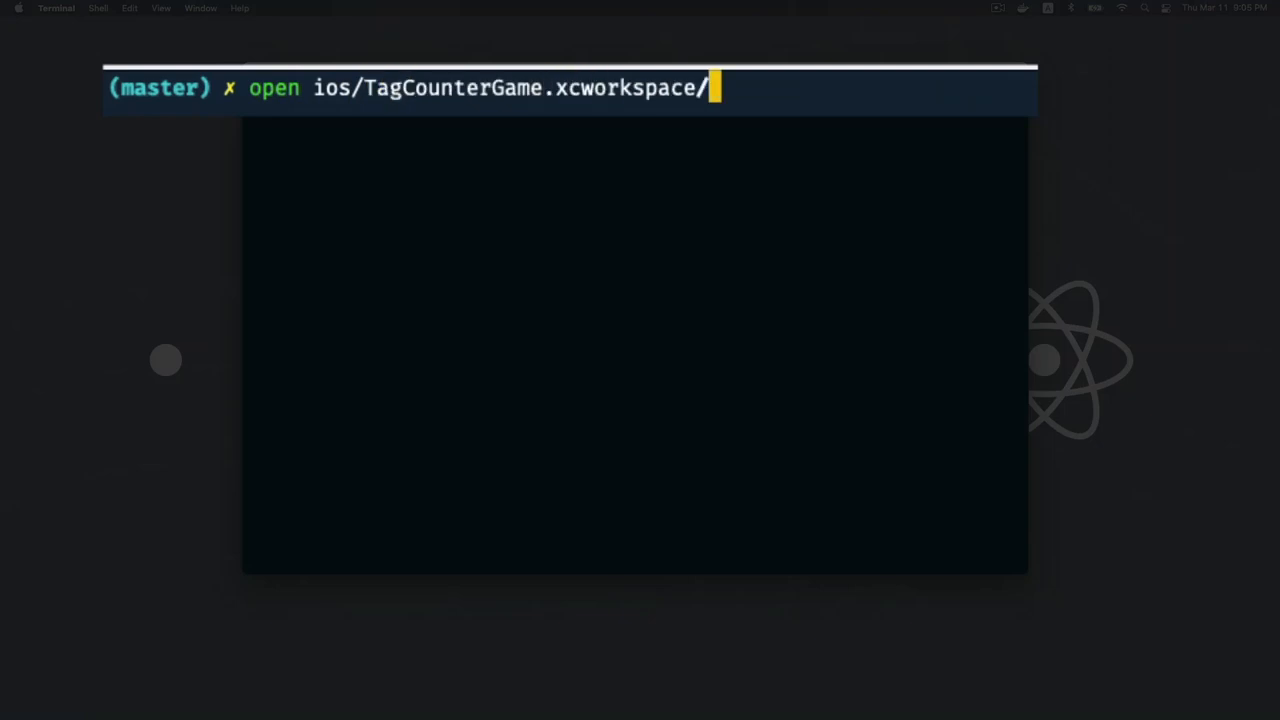
key("Return")
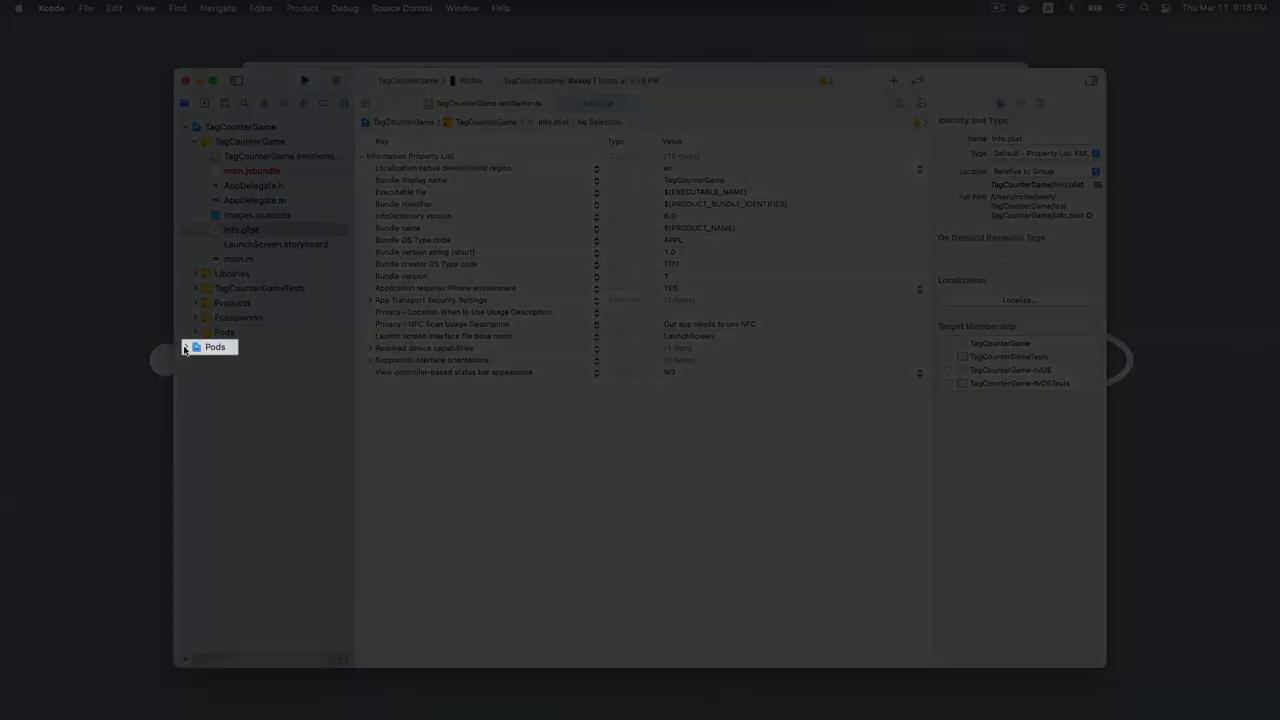
- Expand the Pods group in the Xcode project navigator
left_click(197, 347)
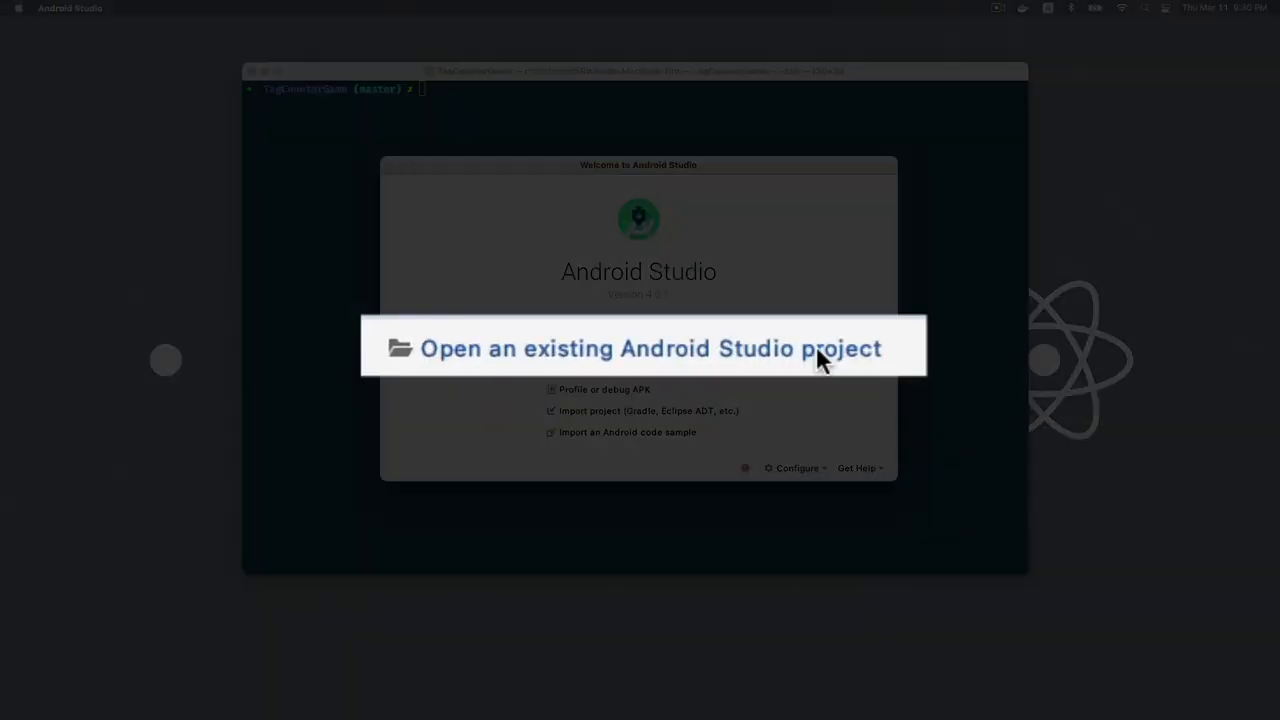
- Open TagCounterGame/android as an existing Android Studio project
left_click(650, 348)
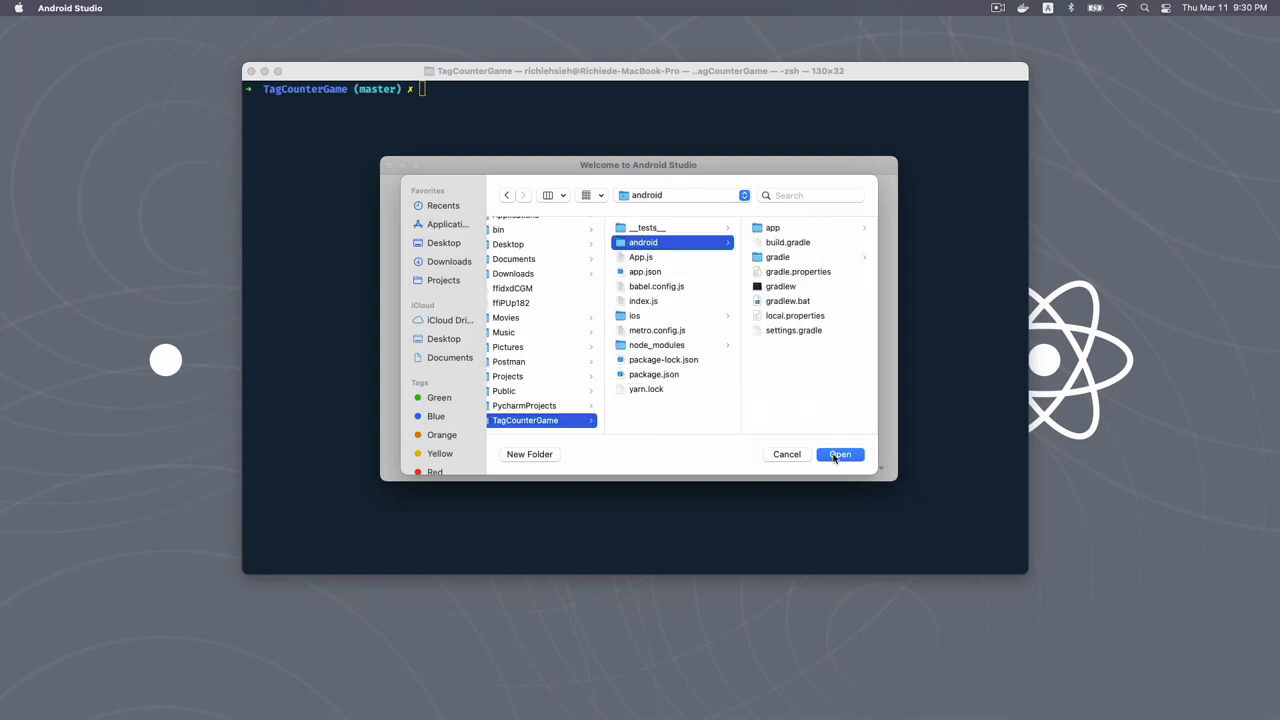
left_click(839, 454)
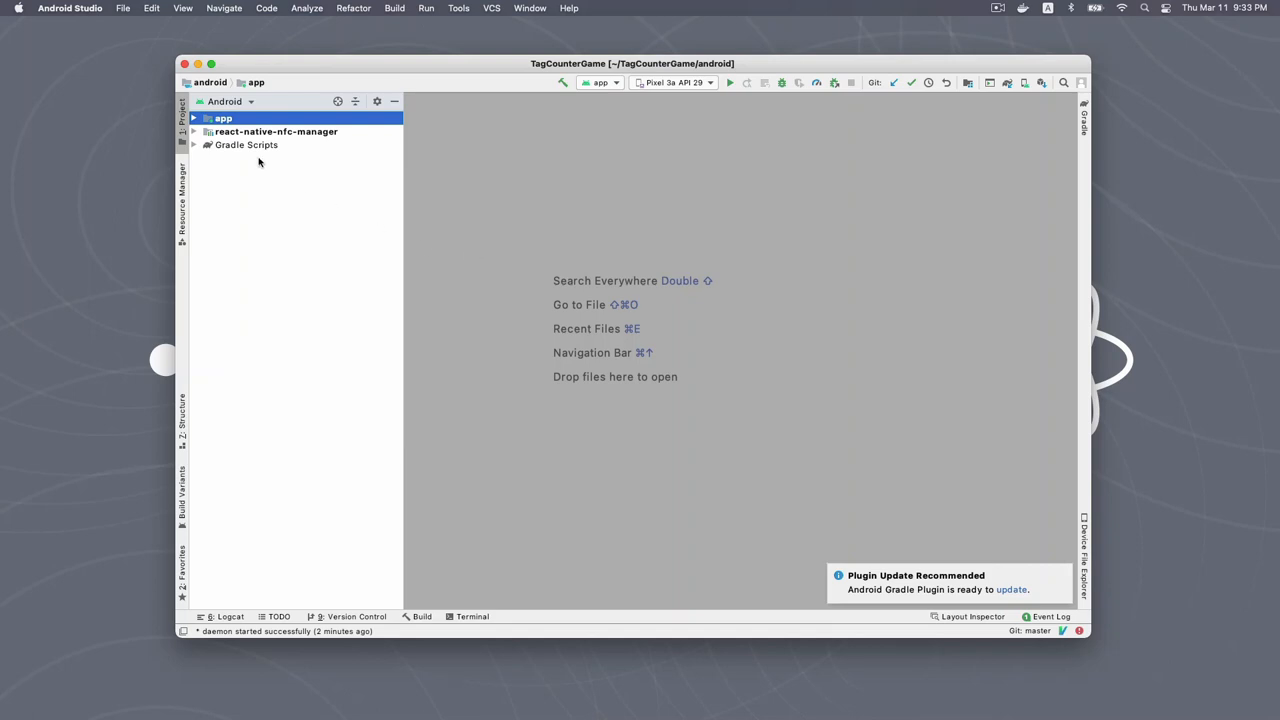
left_click(224, 101)
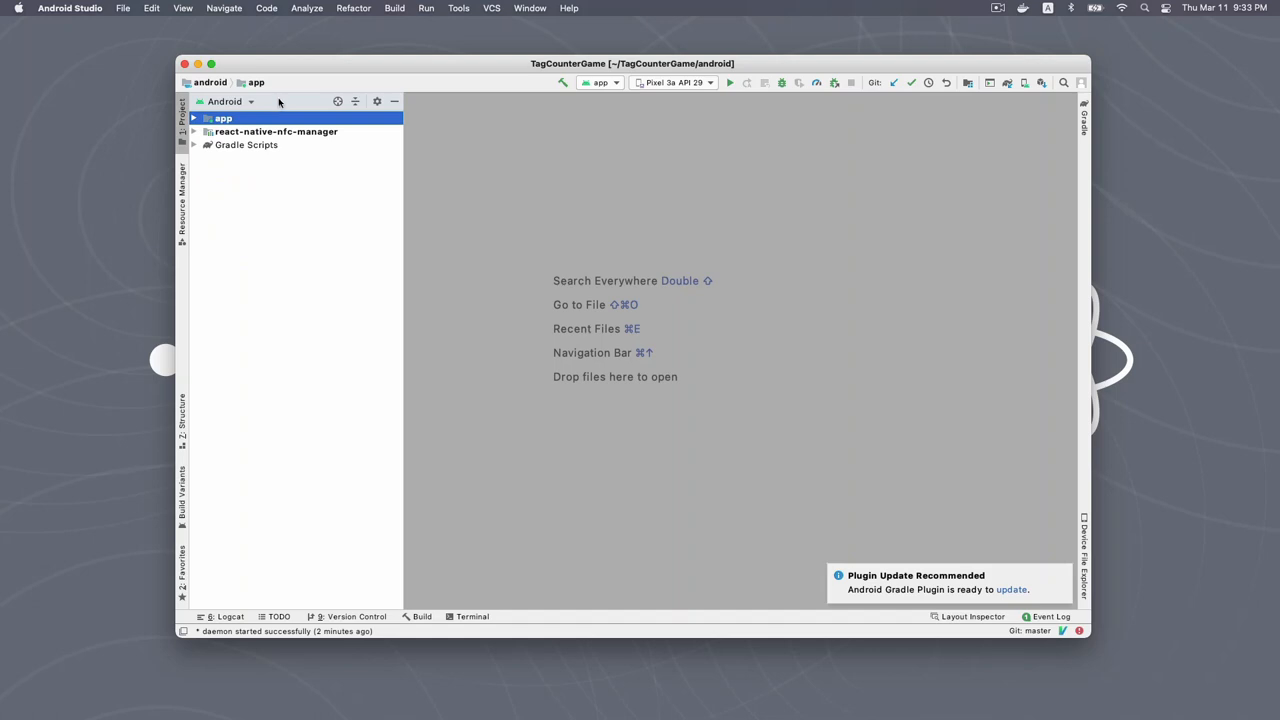
left_click(194, 131)
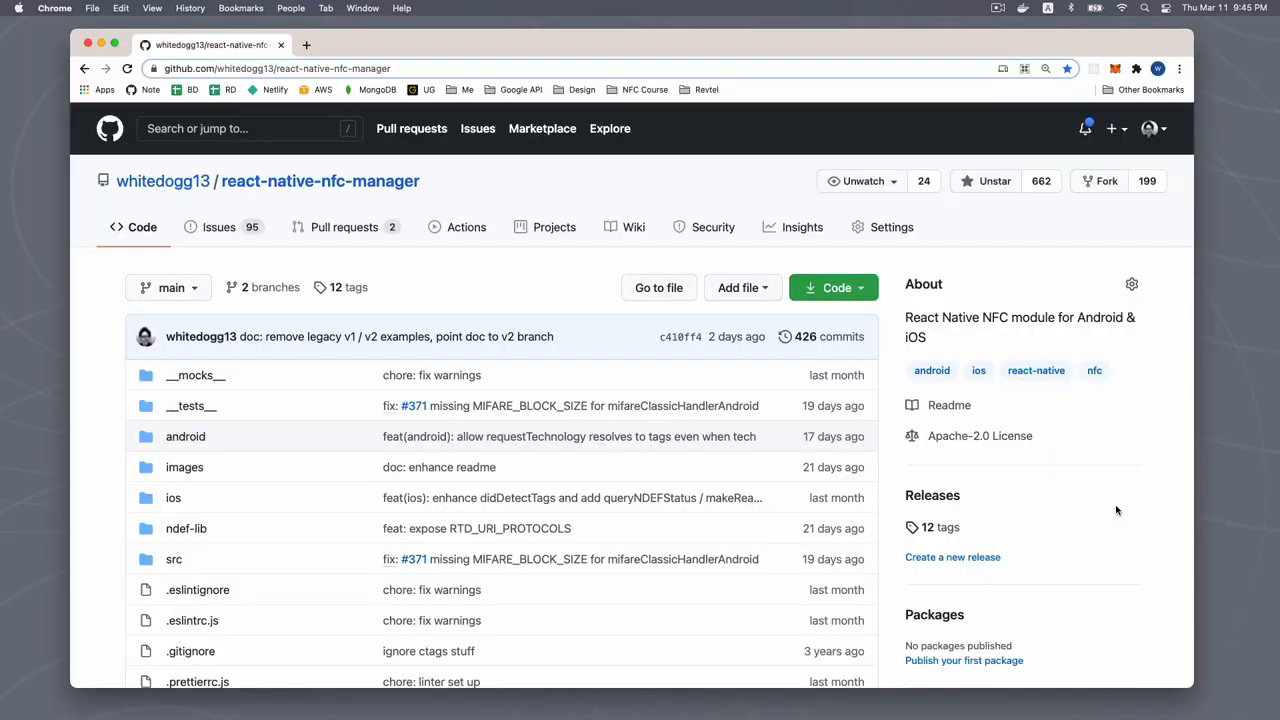
- Scroll the react-native-nfc-manager README down to its Basic Usage example
scroll("down", 3)
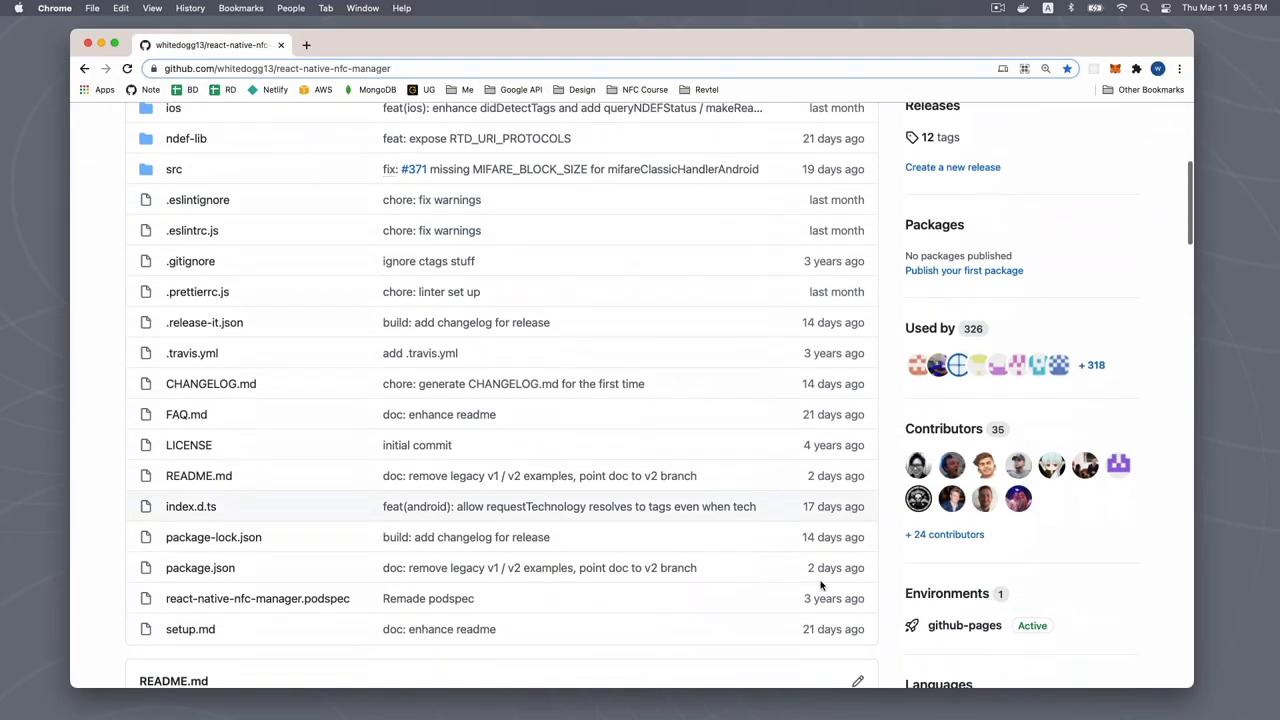
scroll("down", 3)
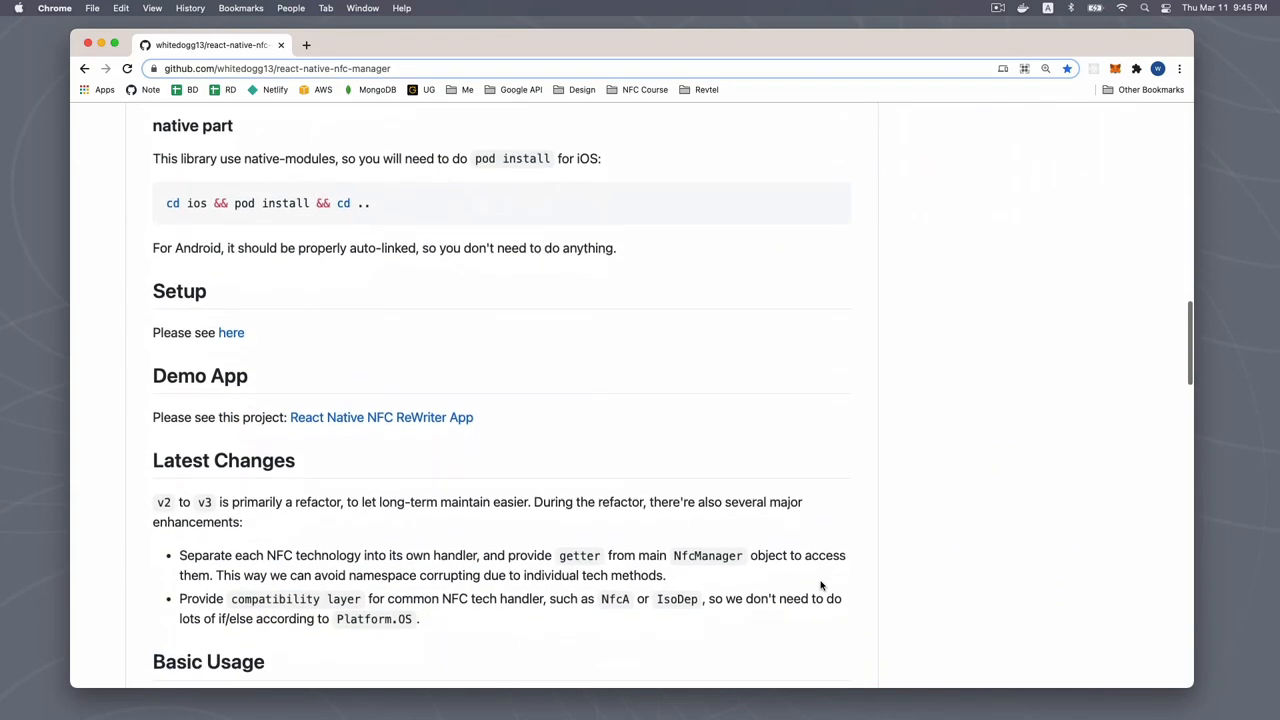
scroll("down", 3)
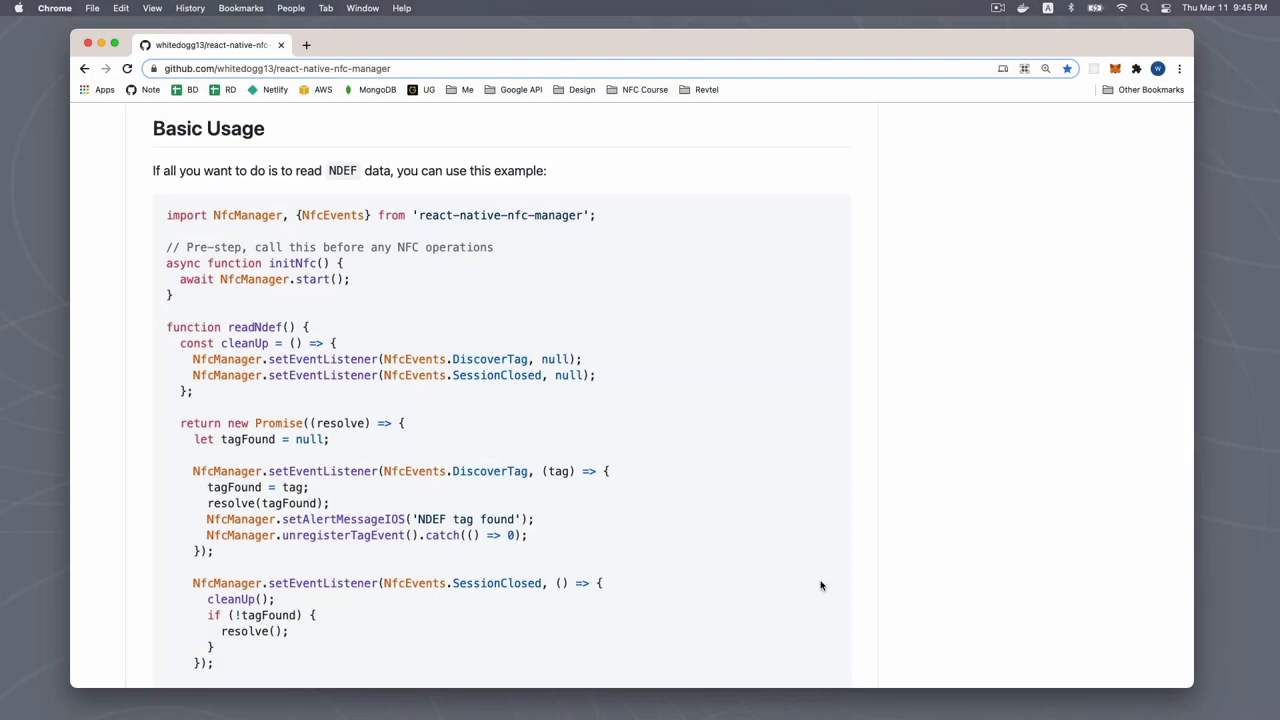
scroll("down", 3)
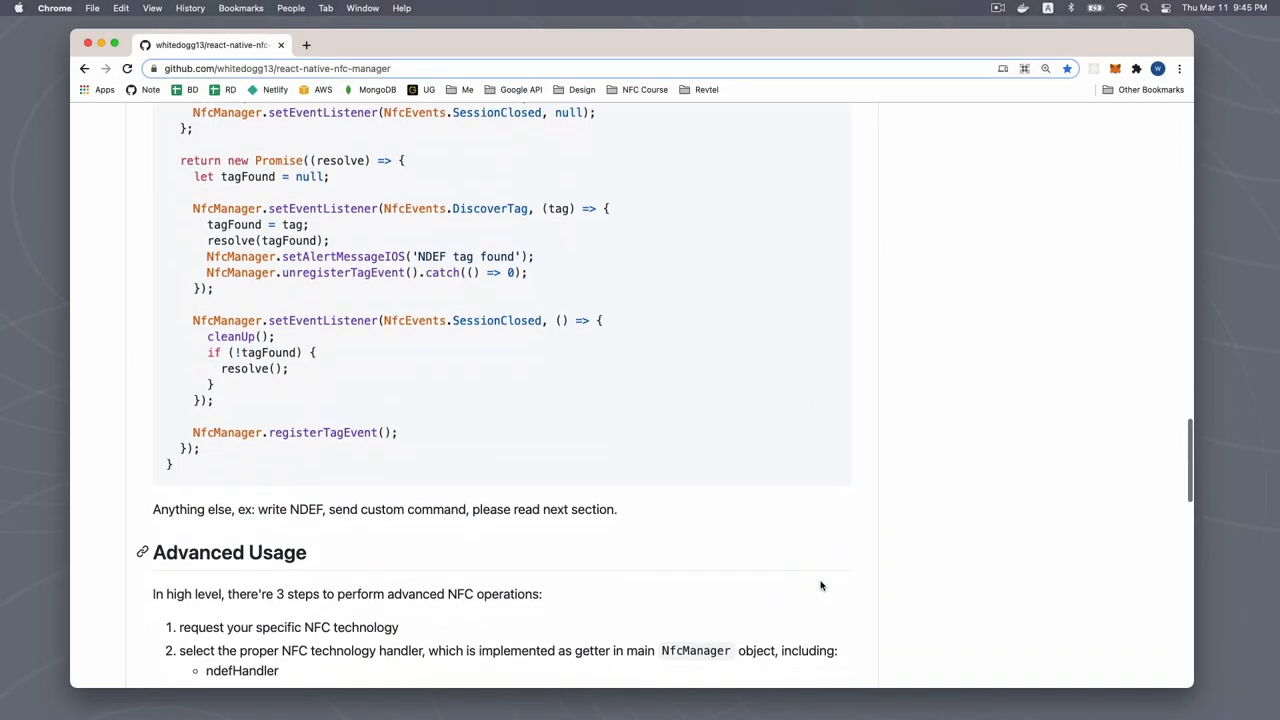
scroll("down", 3)
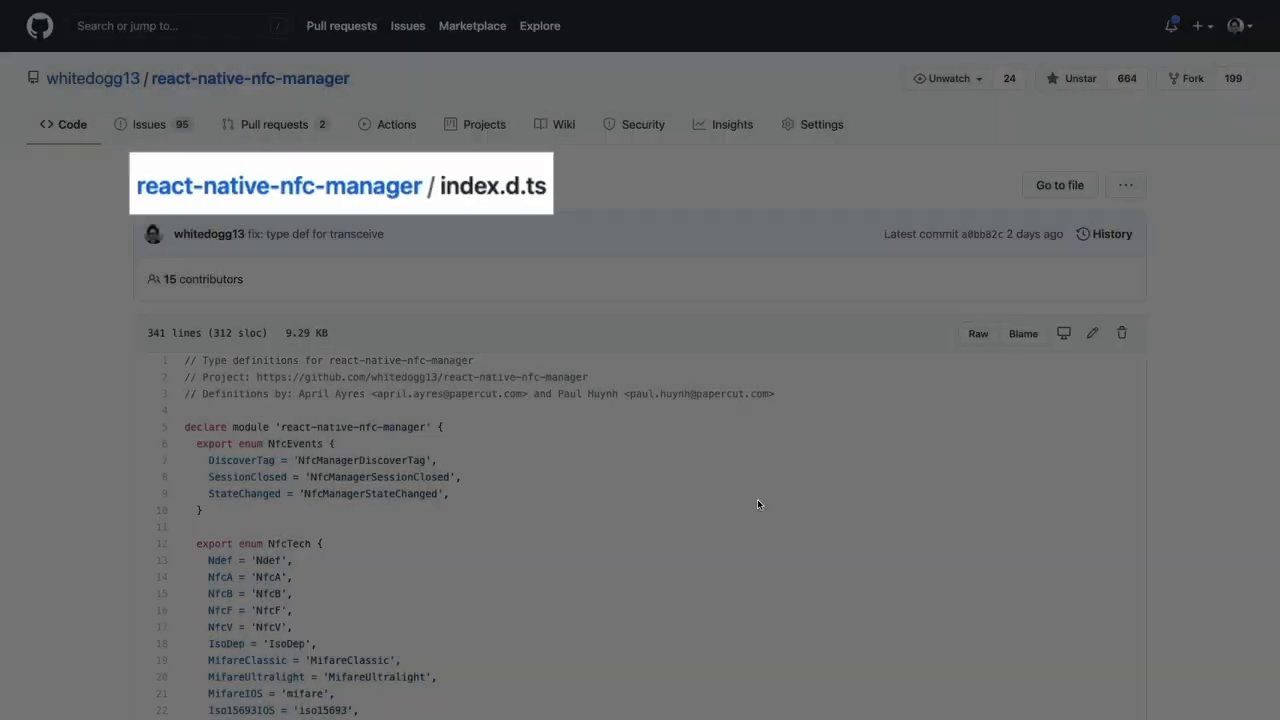
scroll("down", 3)
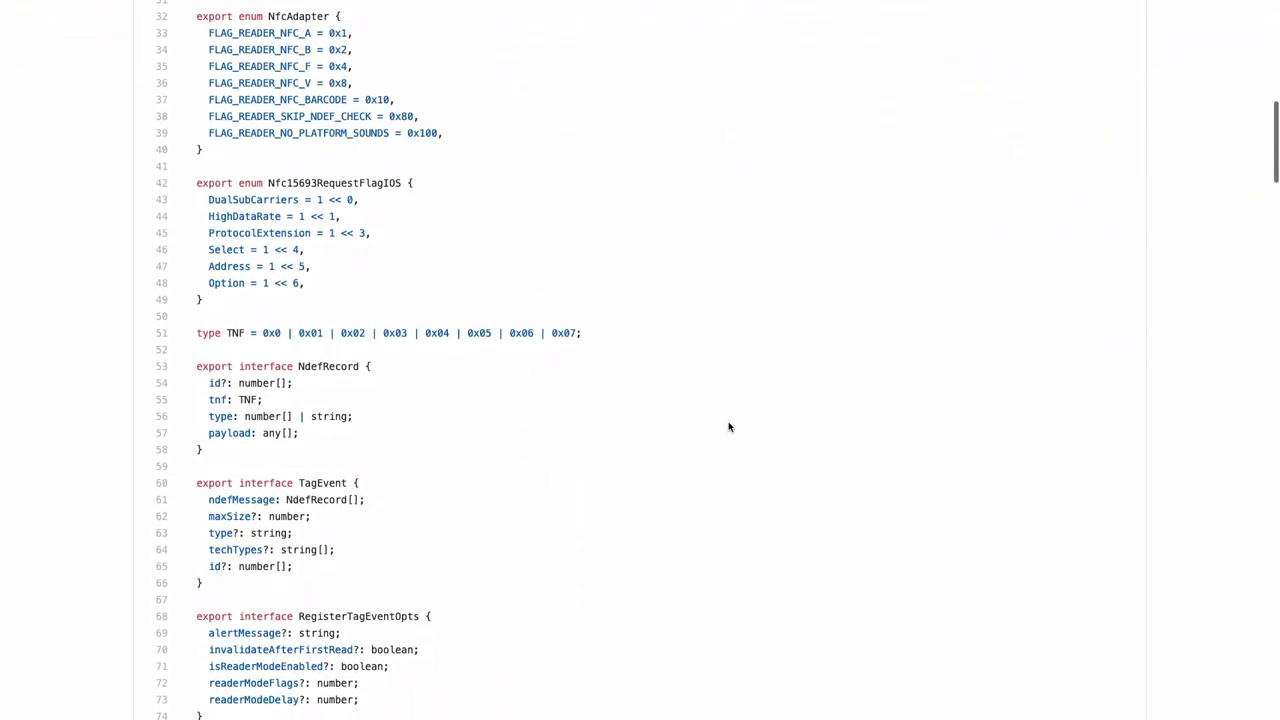
scroll("down", 3)
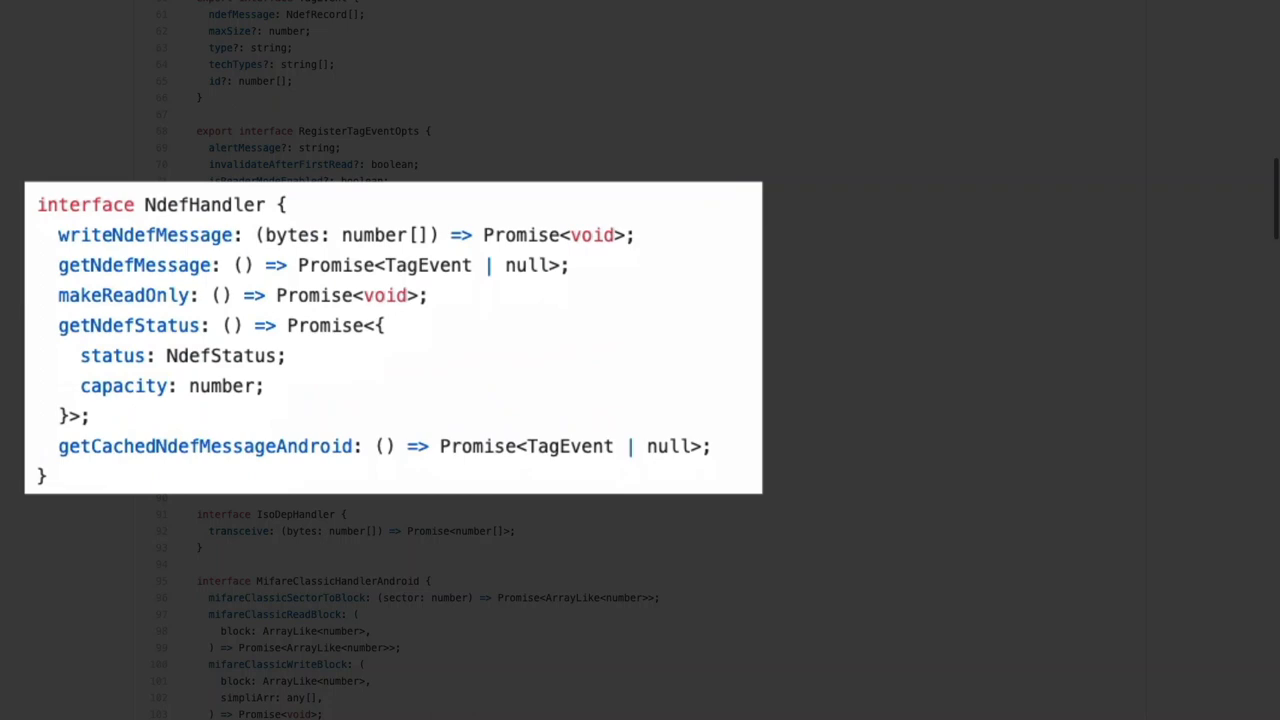
left_click(729, 427)
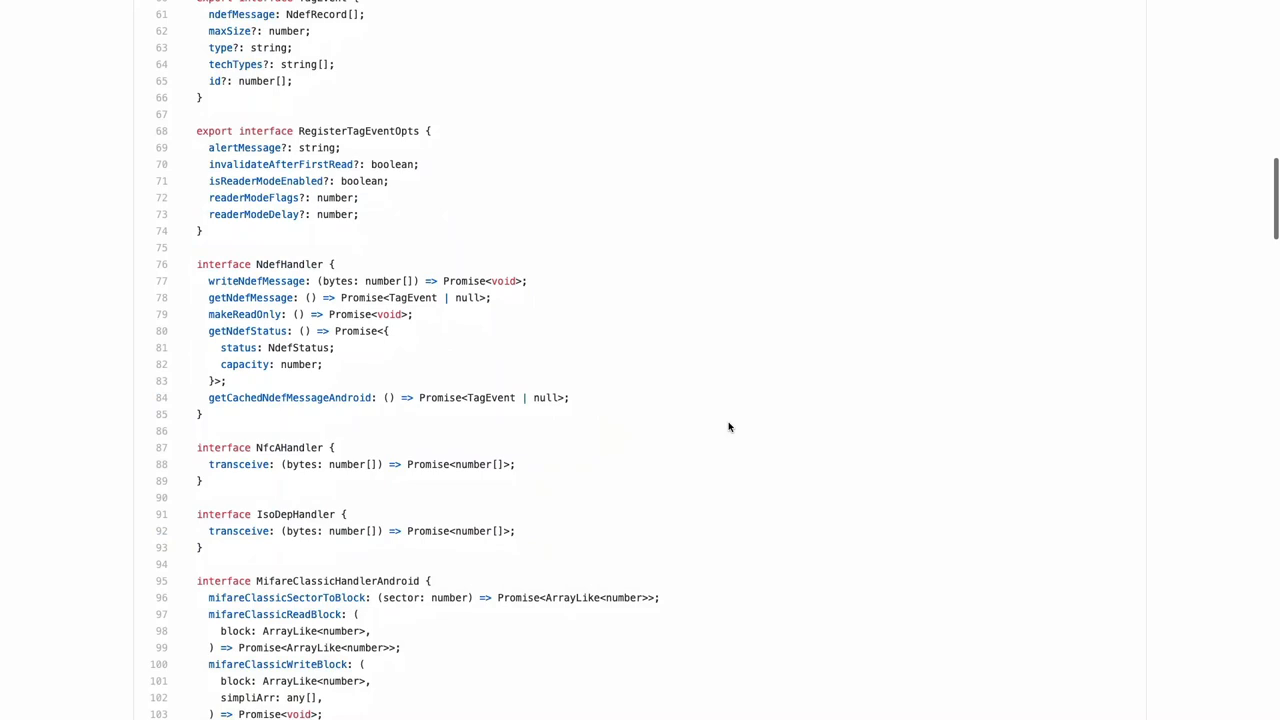
scroll("down", 3)
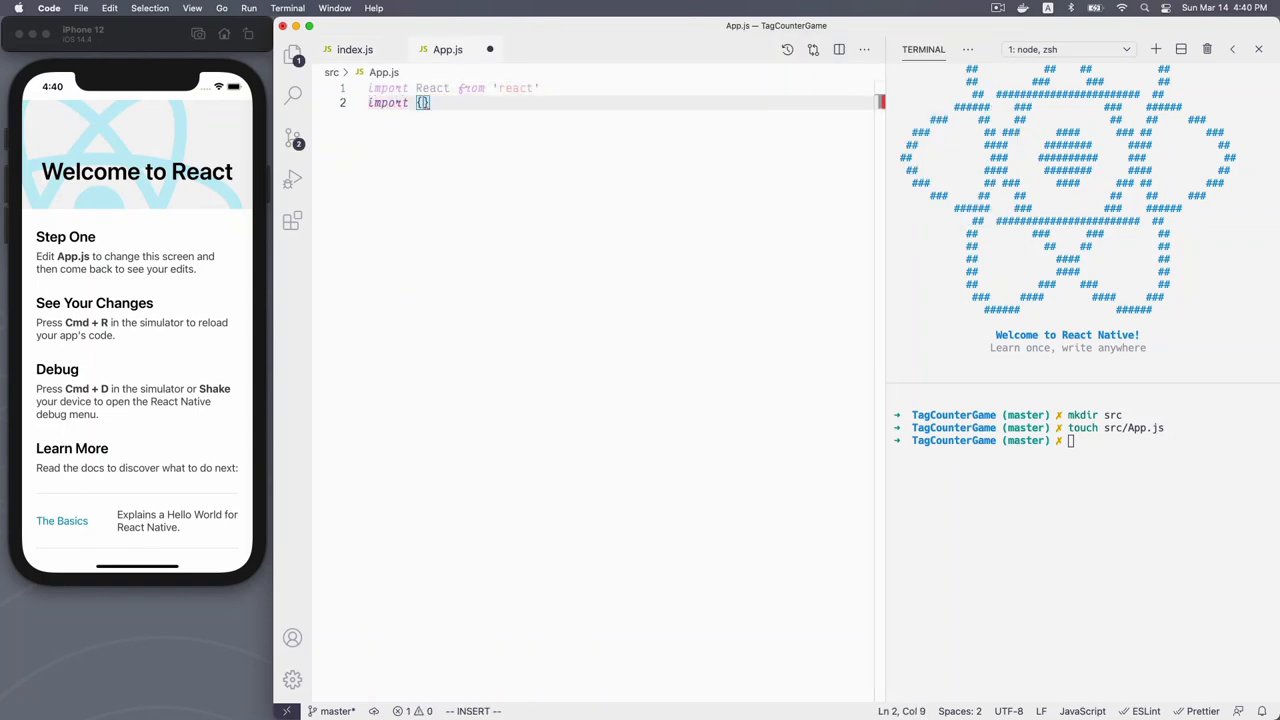
- Finish App.js's View, Text, StyleSheet import and make index.js import App from './src/App'
type("View, Text, StyleSheet} from 'react-native';")
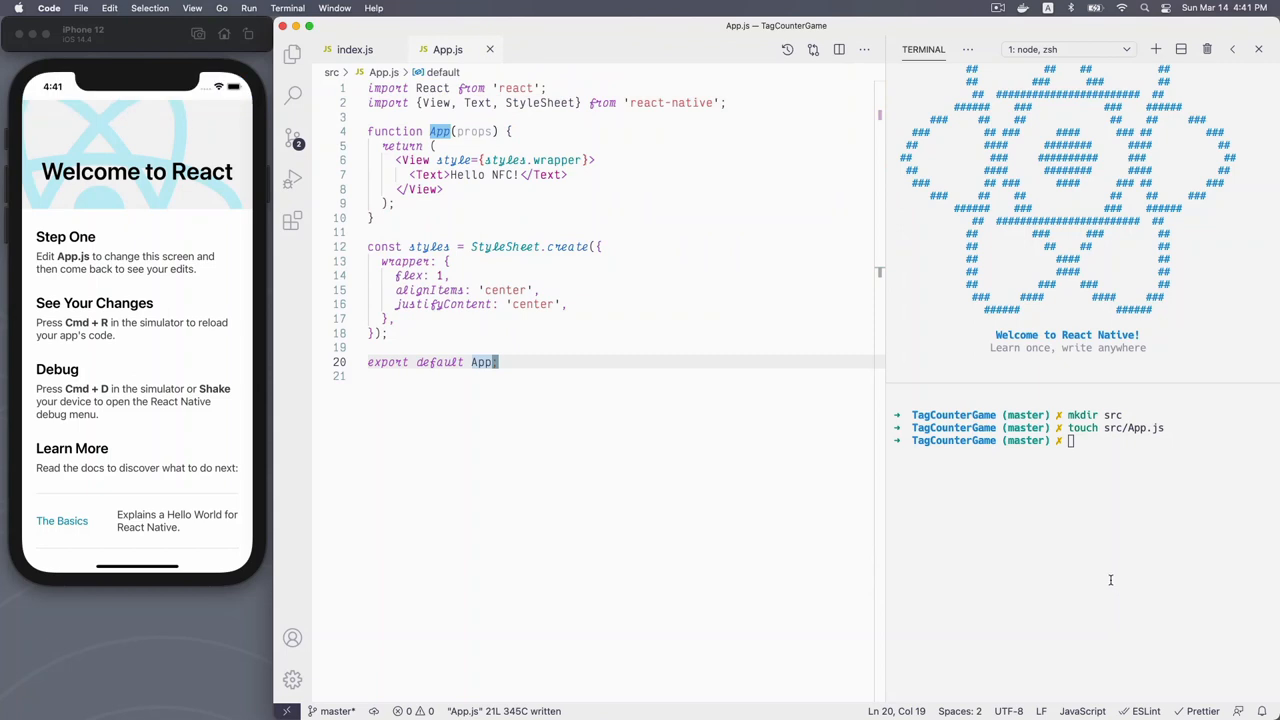
left_click(355, 49)
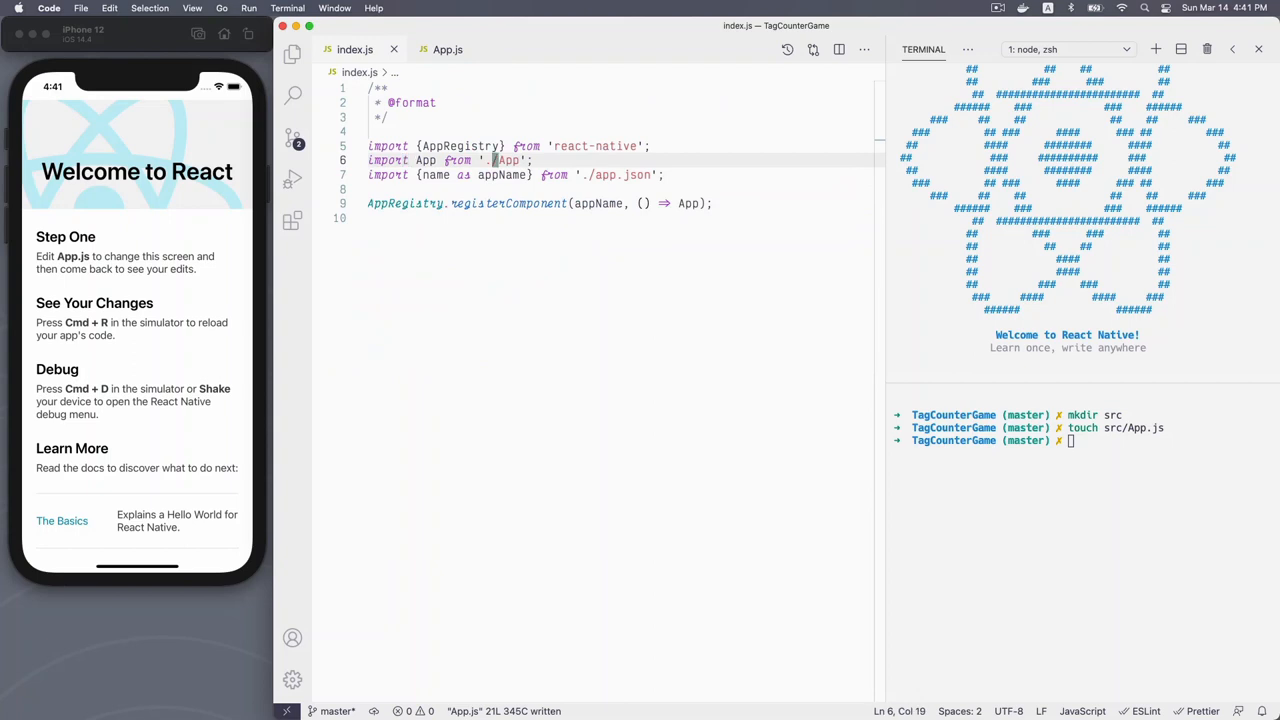
type("src/")
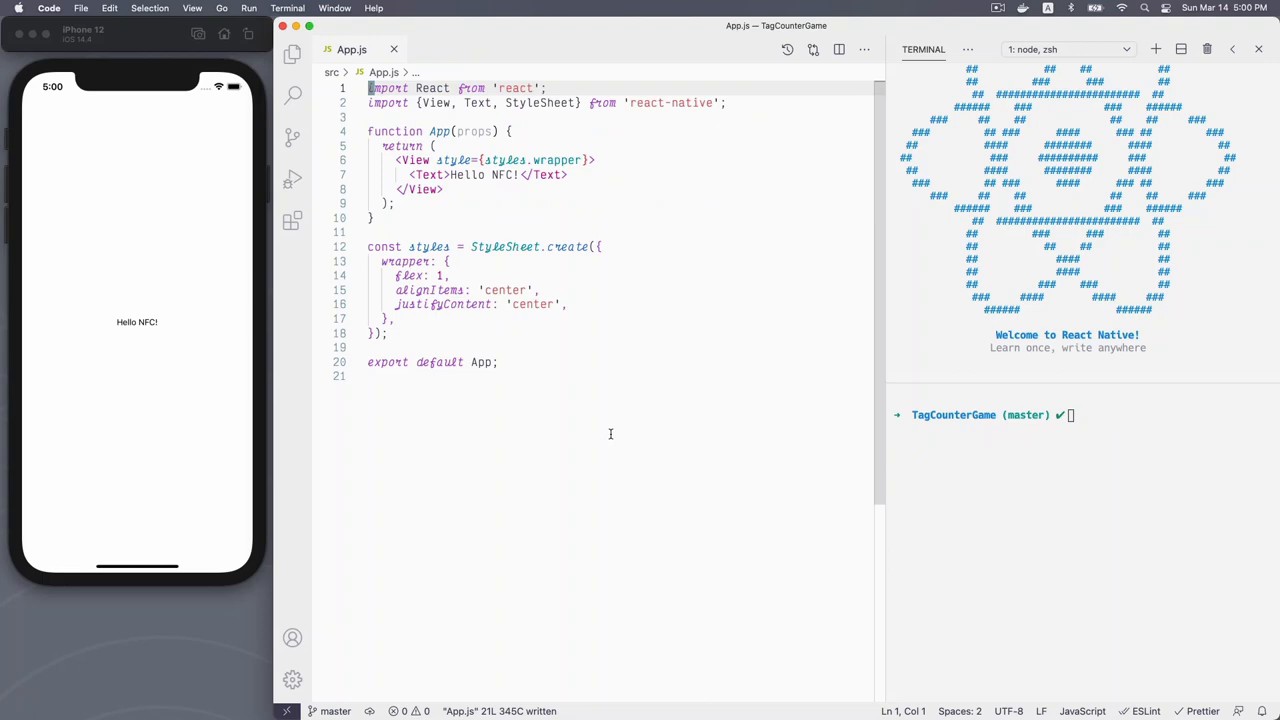
- Add hasNfc useState(null) with null and 'You device does not support NFC' branches
left_click(370, 102)
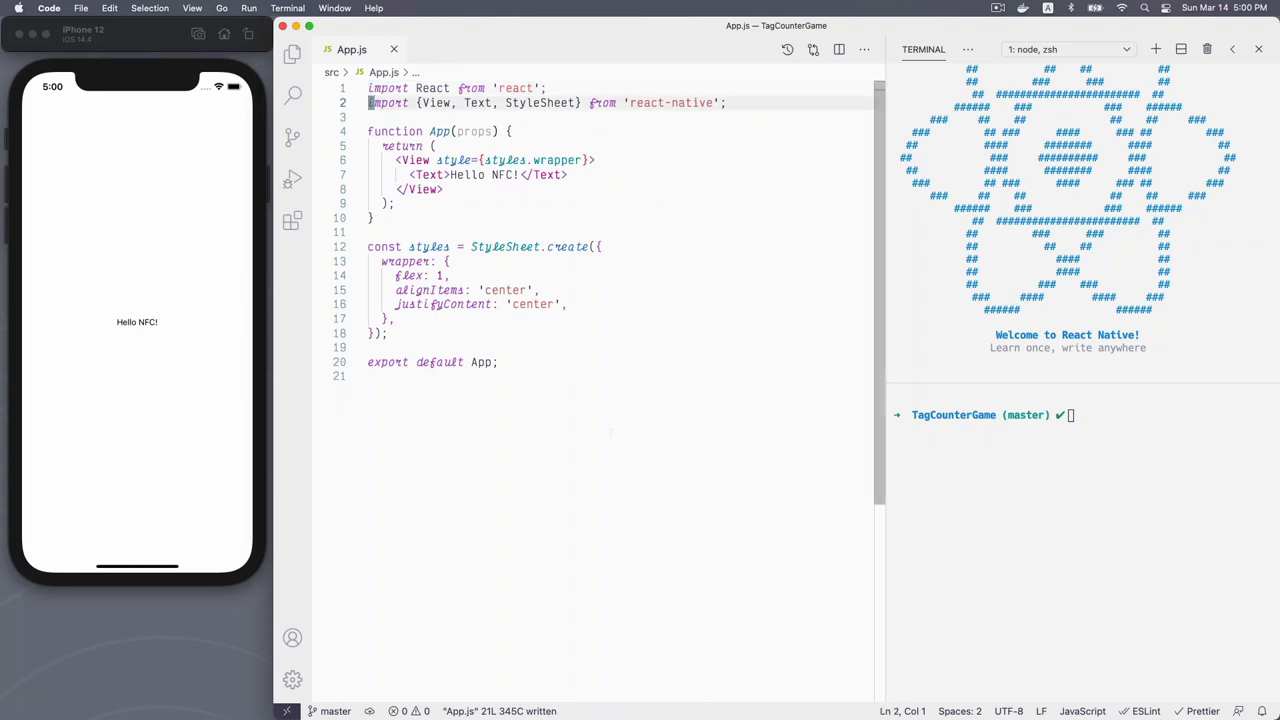
type("const [")
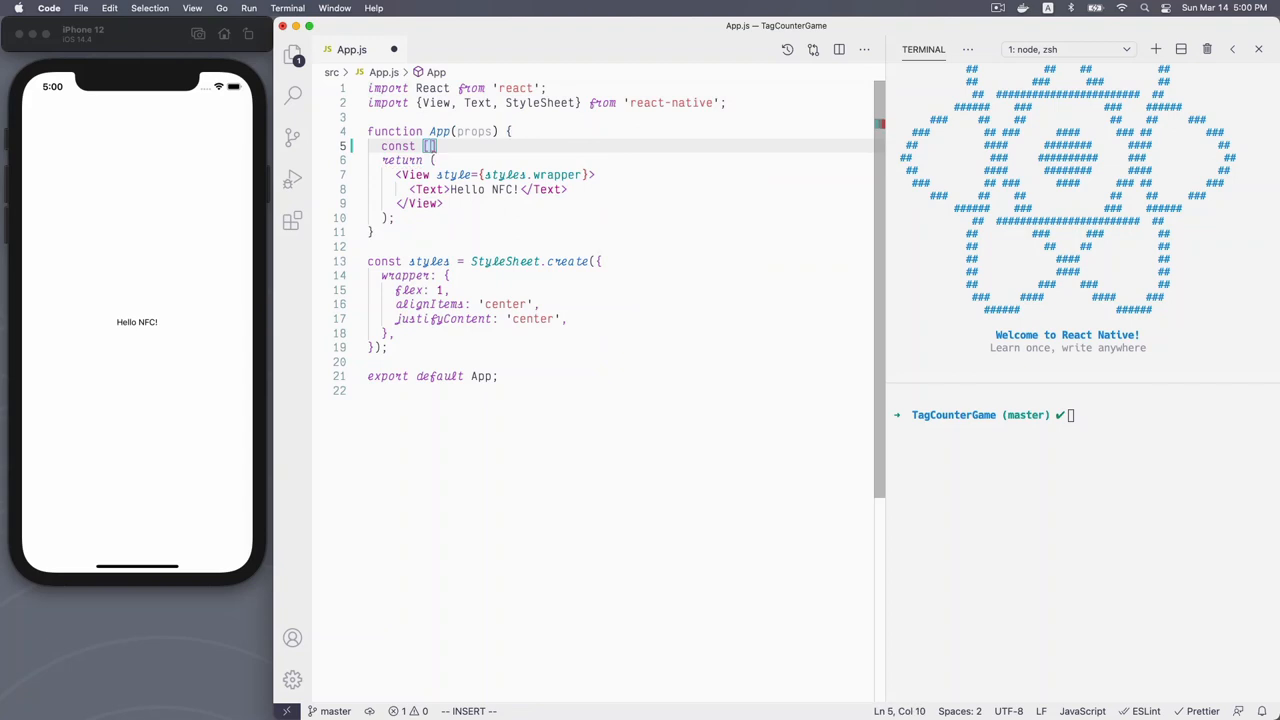
type("hasNfc, setHasNfc")
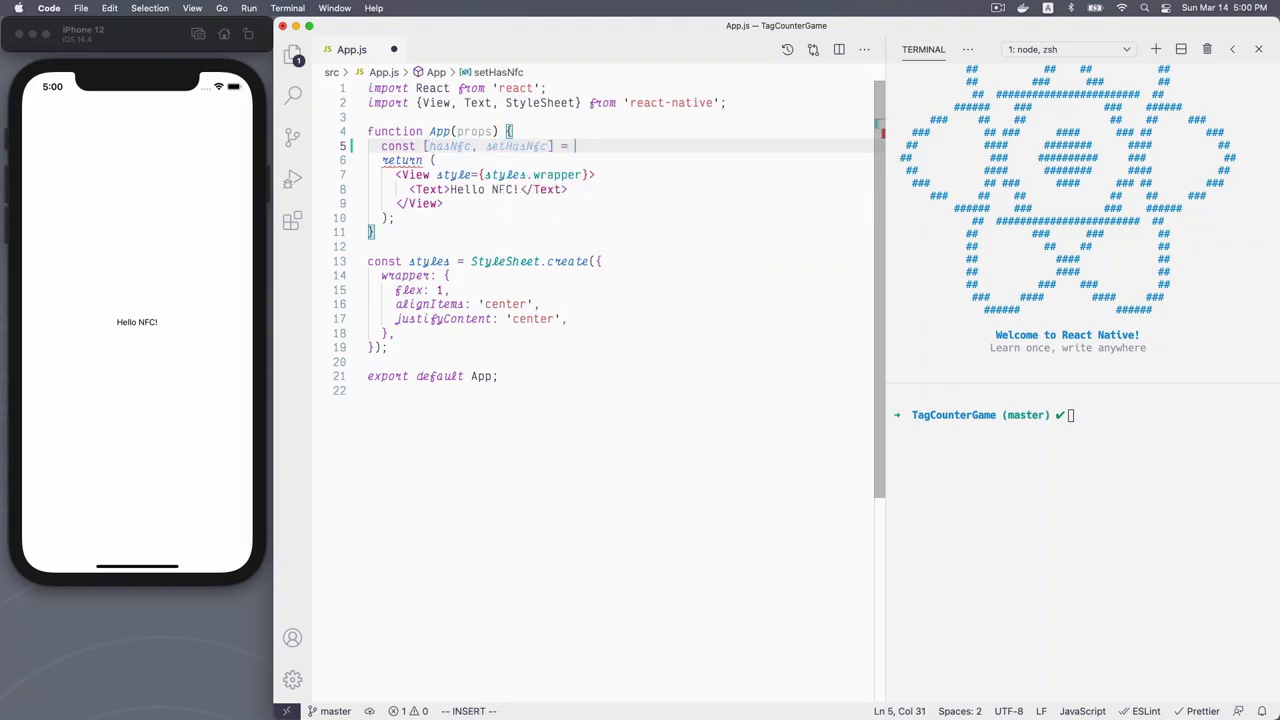
type("React.useState(null")
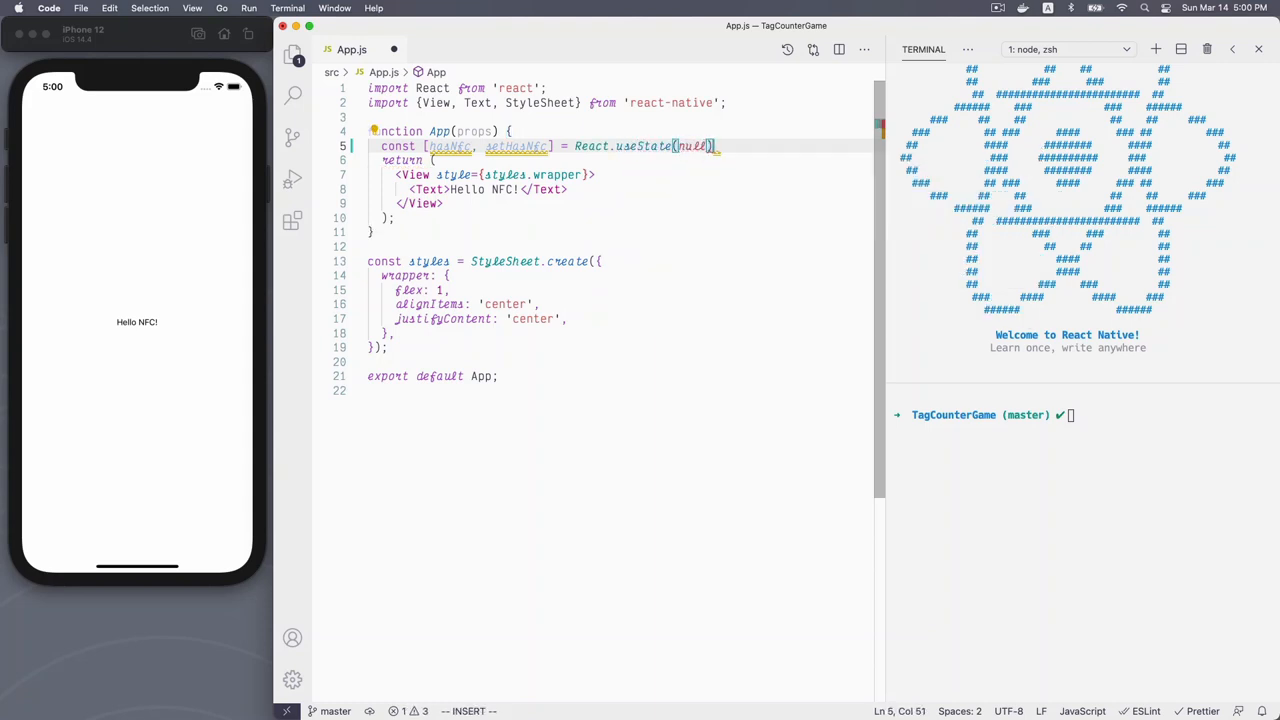
type(";")
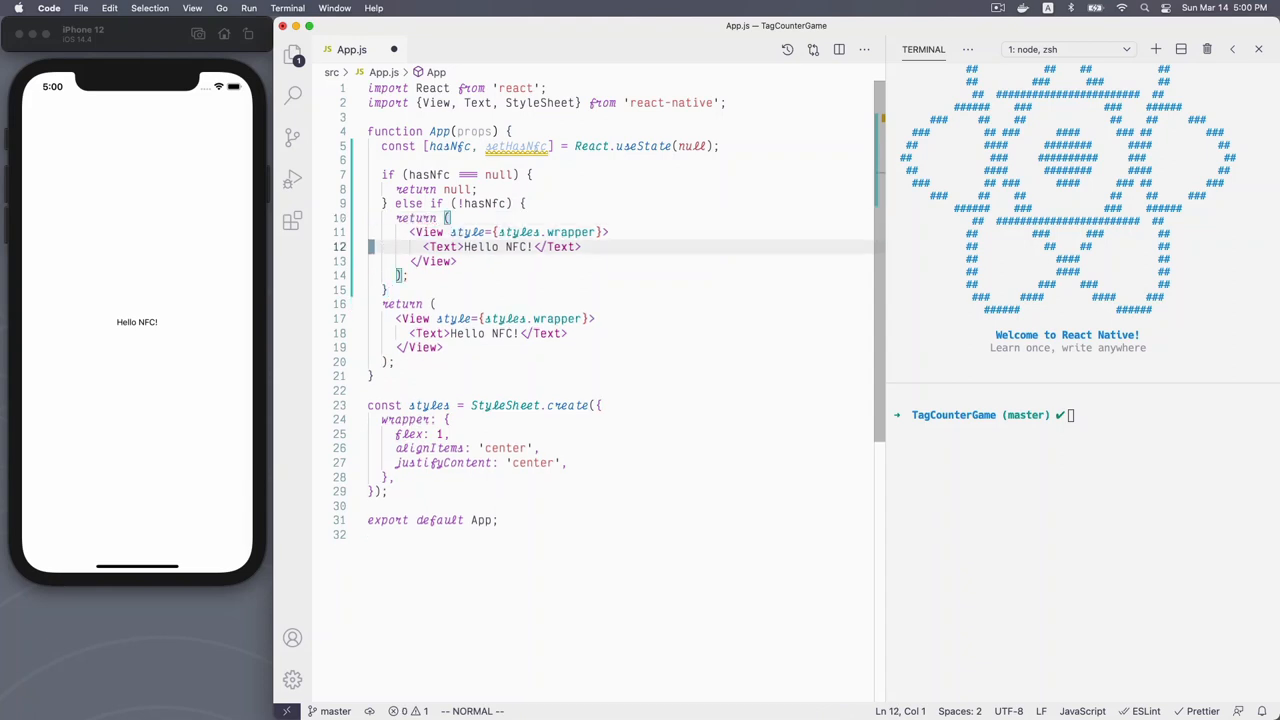
type("You device doesn't support")
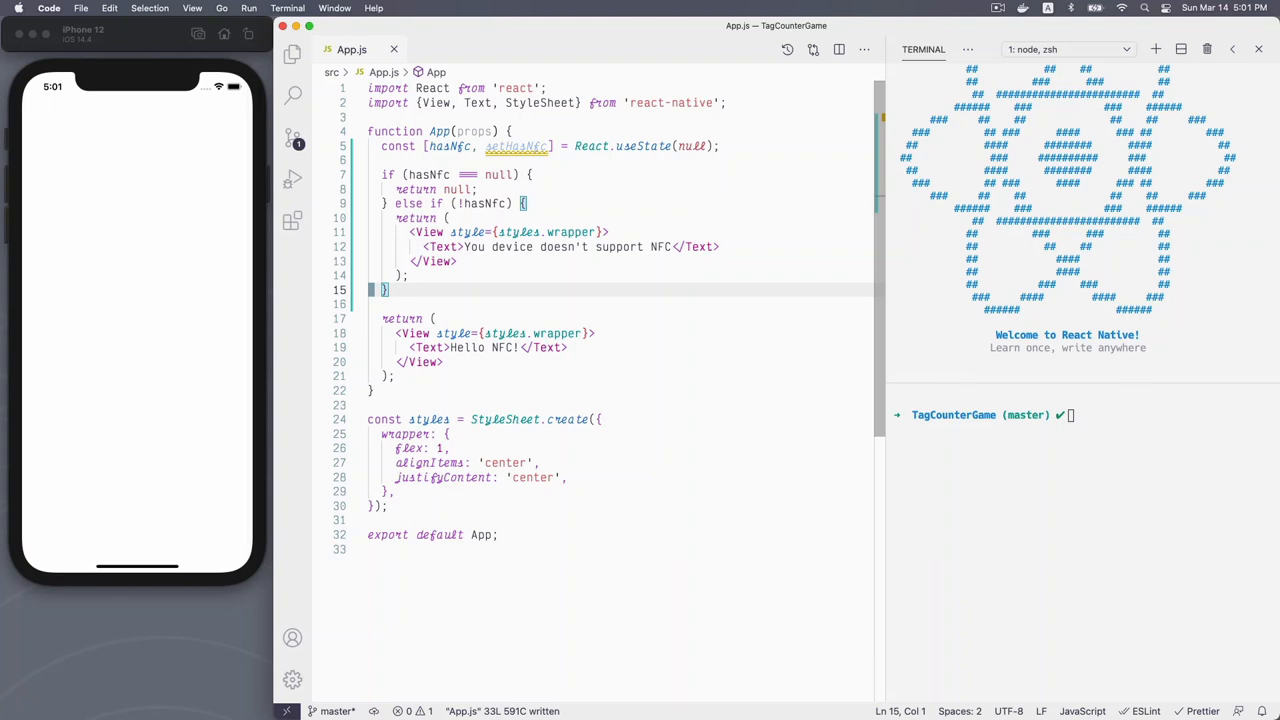
type("import")
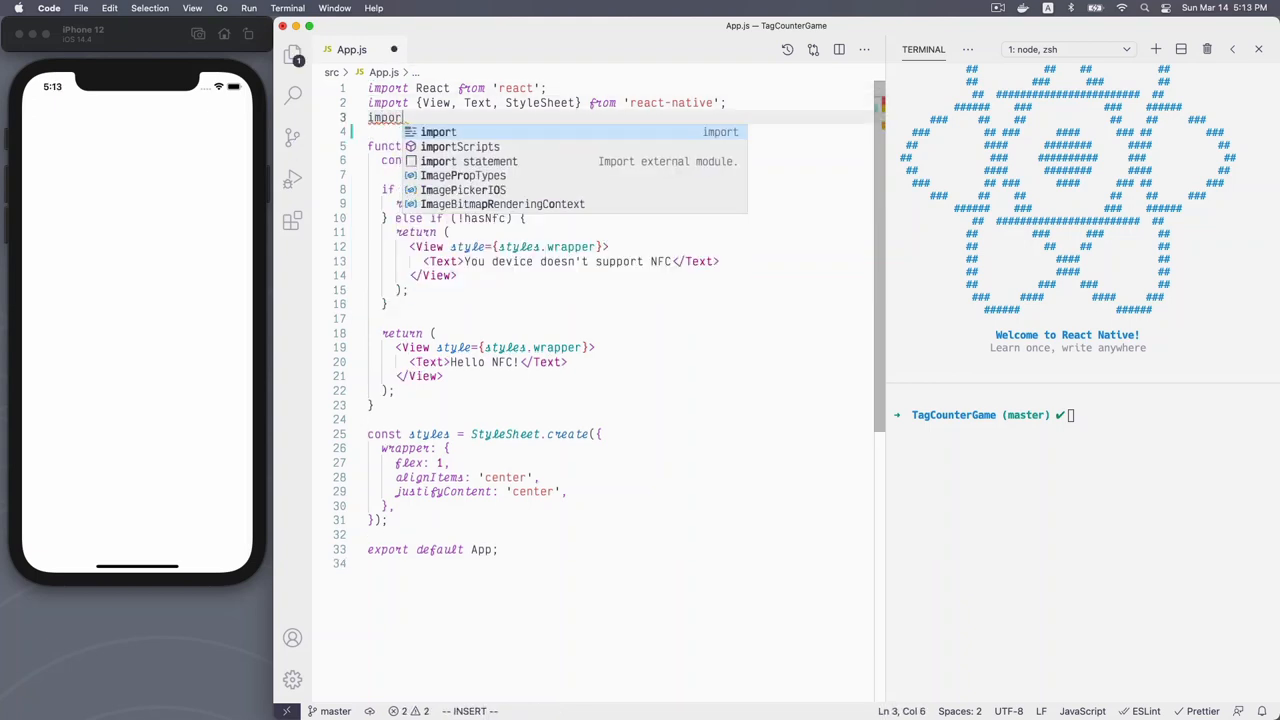
- Import NfcManager and add a checkNfc effect calling setHasNfc(await NfcManager.isSupported())
type("NfcManager from 'react-native-nfc-manager")
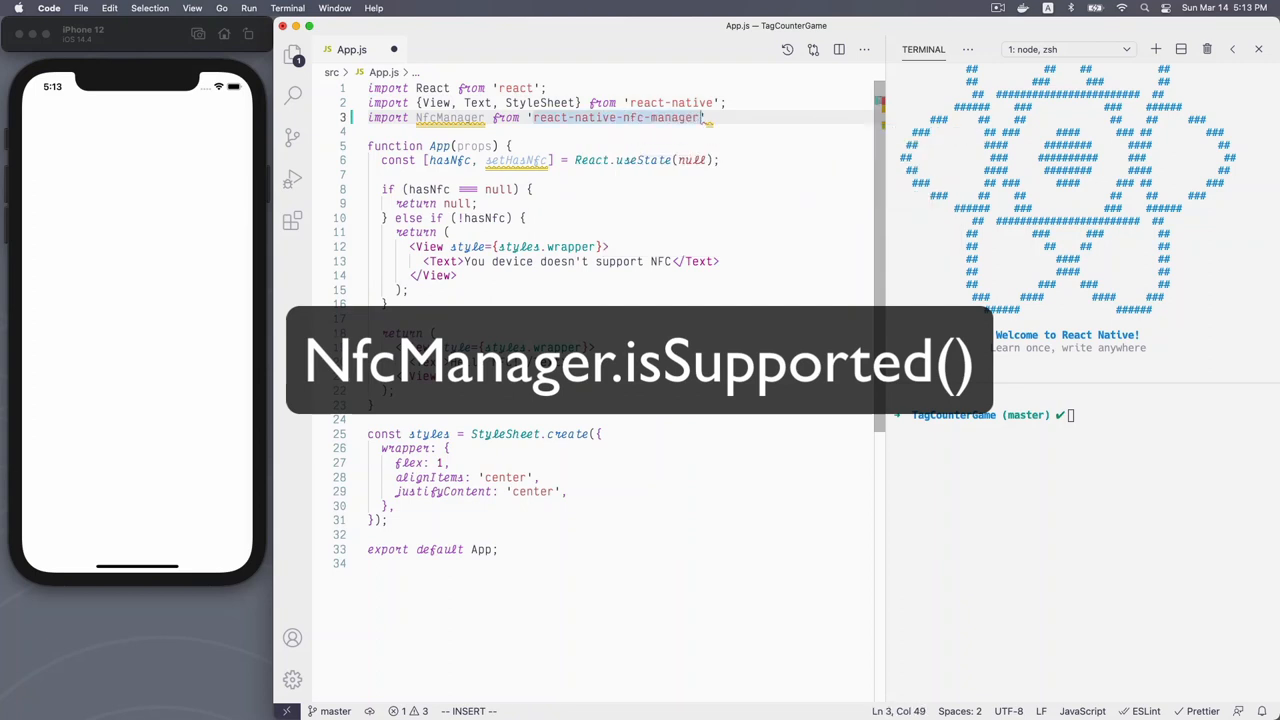
key("Escape")
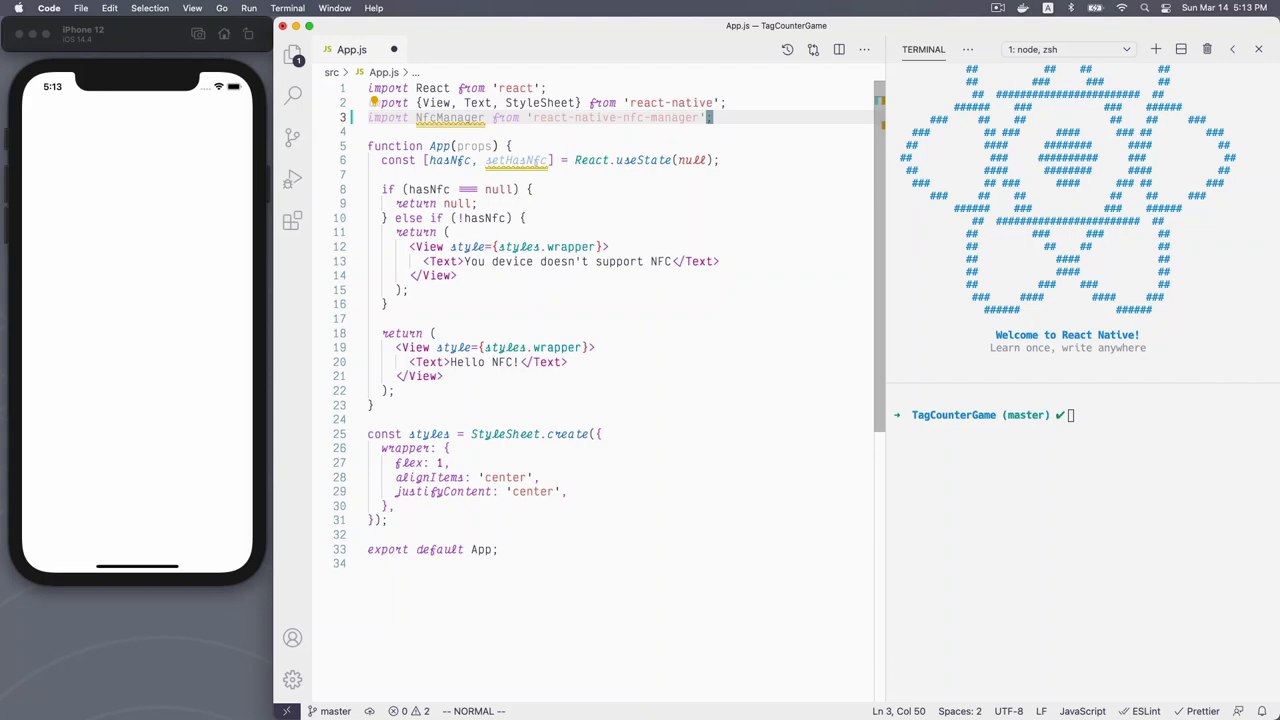
key("Return")
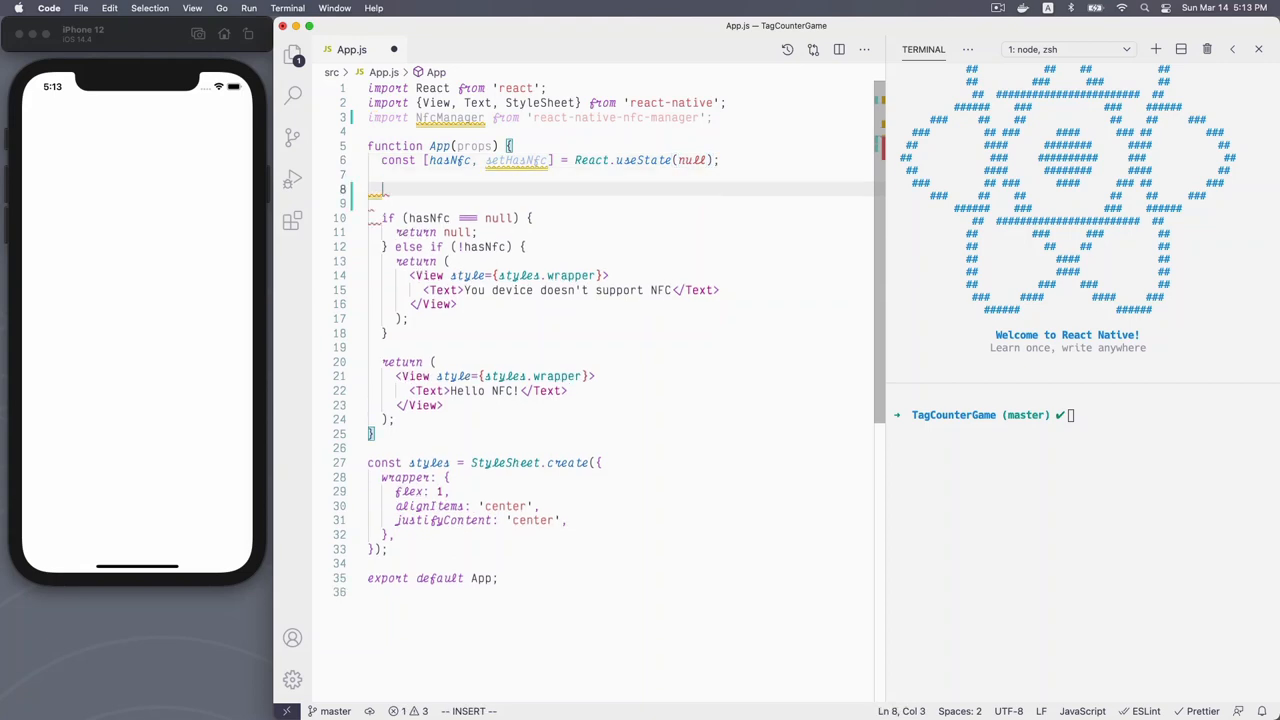
type("React.useEffect(() => {")
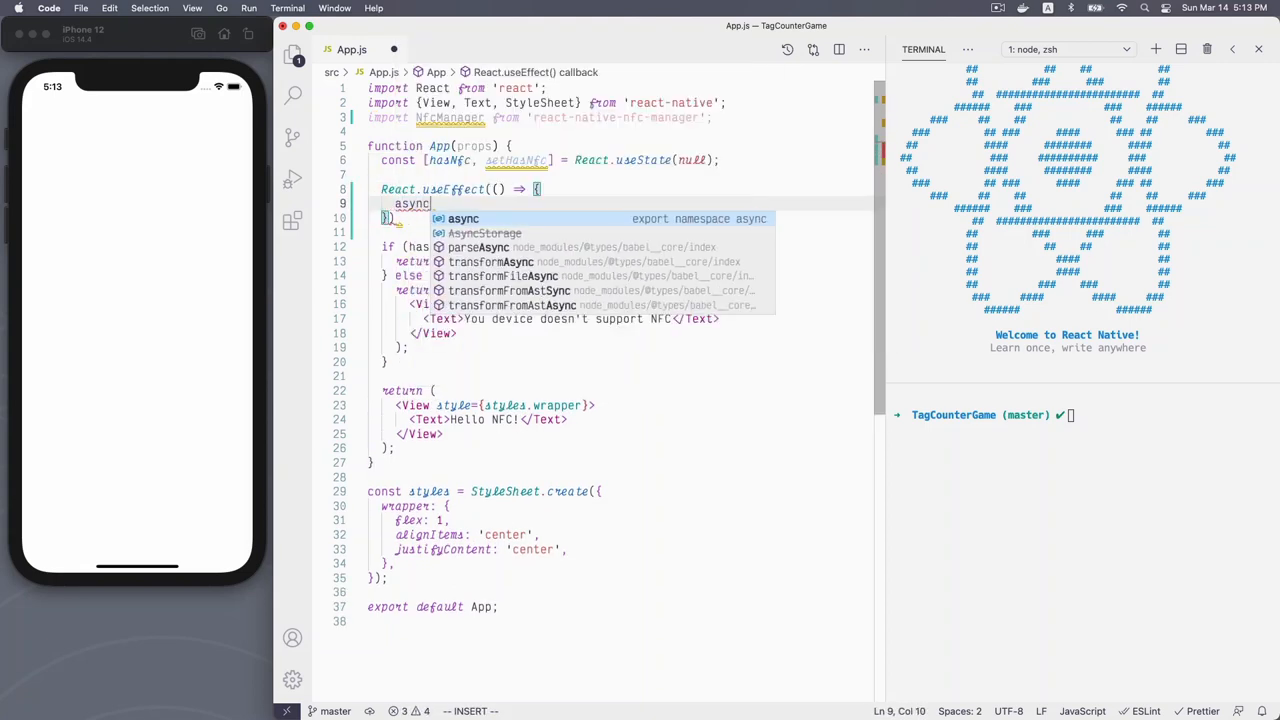
type("function checkNfc() {")
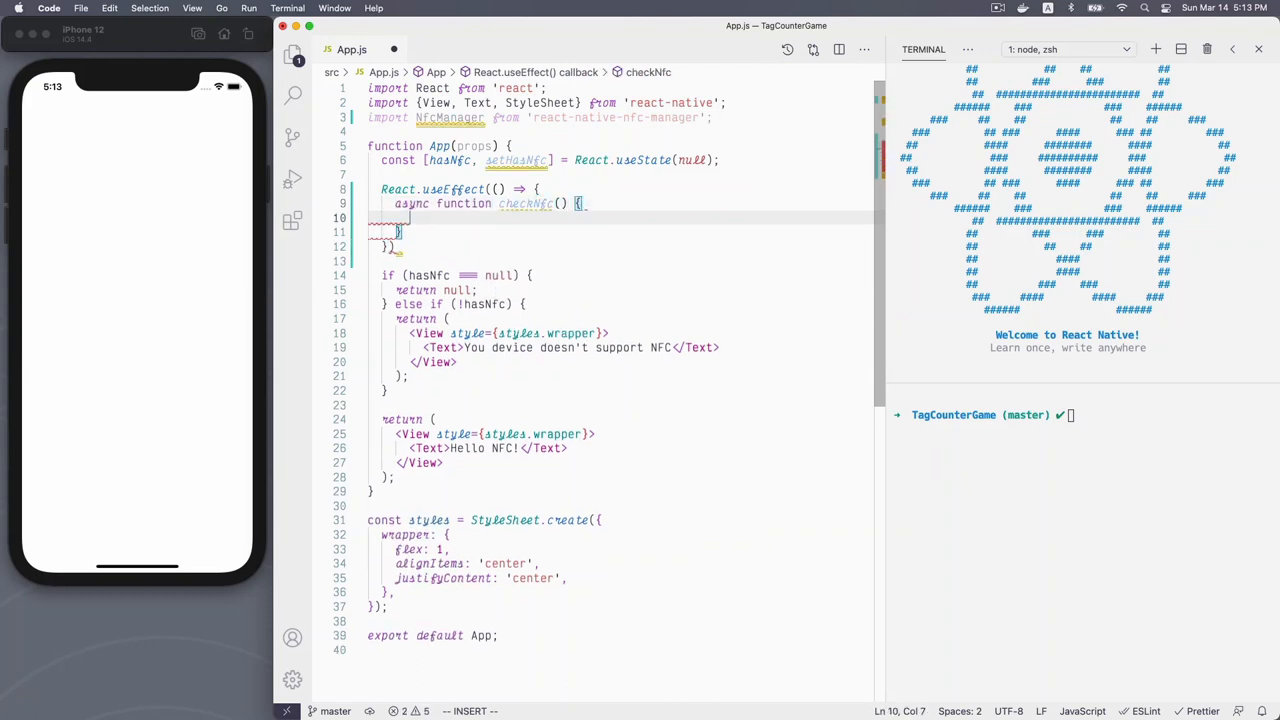
type("setHasN")
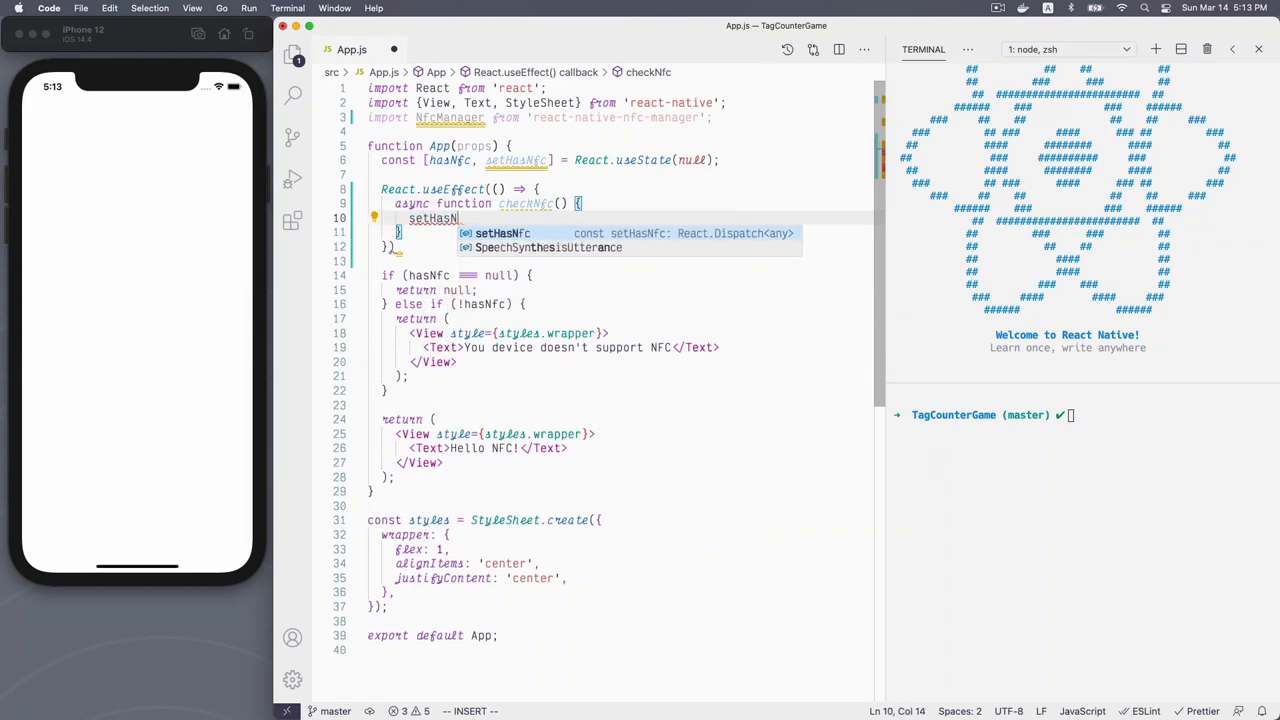
type("(await NfcManager.isSupported(")
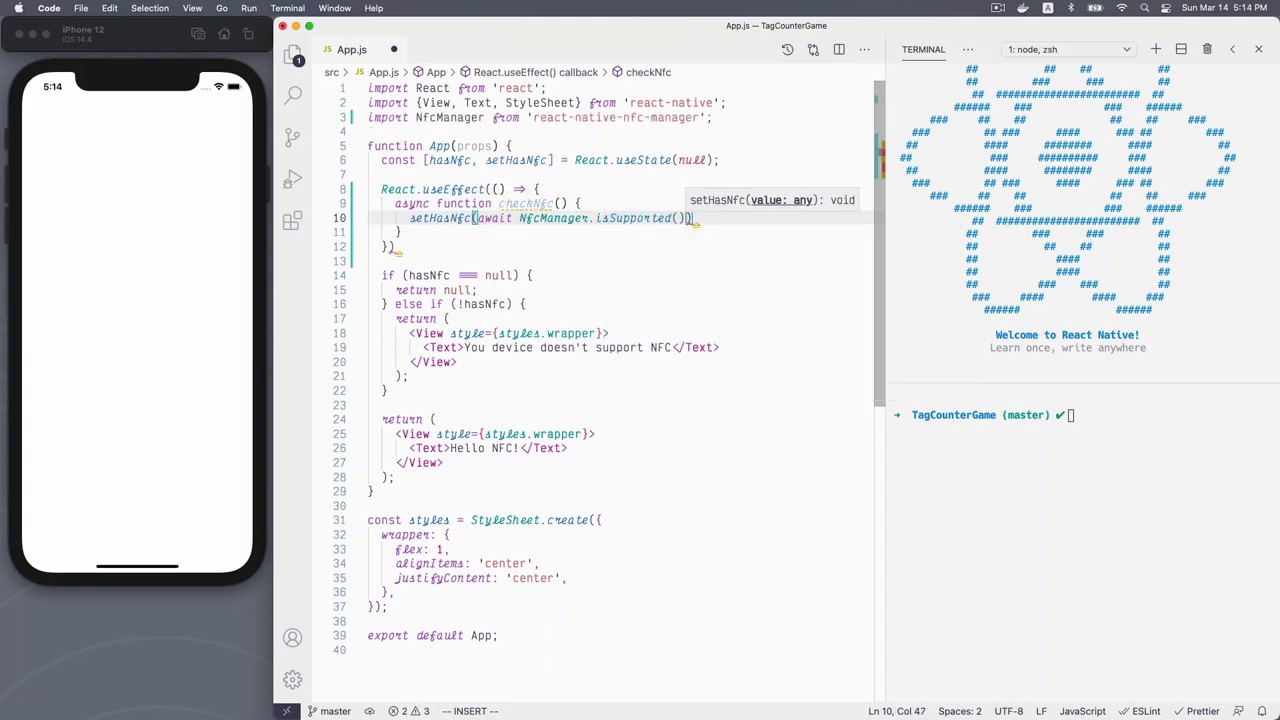
type("checkNfc();")
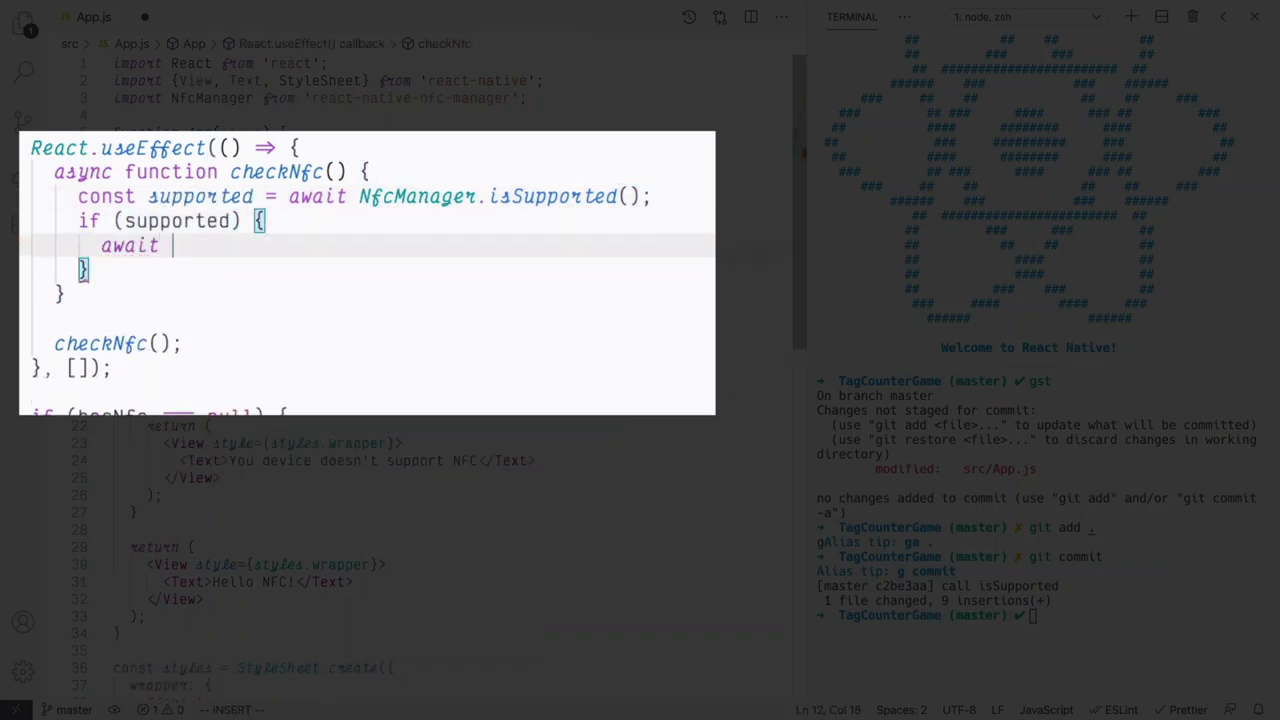
- Await NfcManager.start() before setHasNfc(supported) in checkNfc, then open the new Game.js
type("NfcManager.start();")
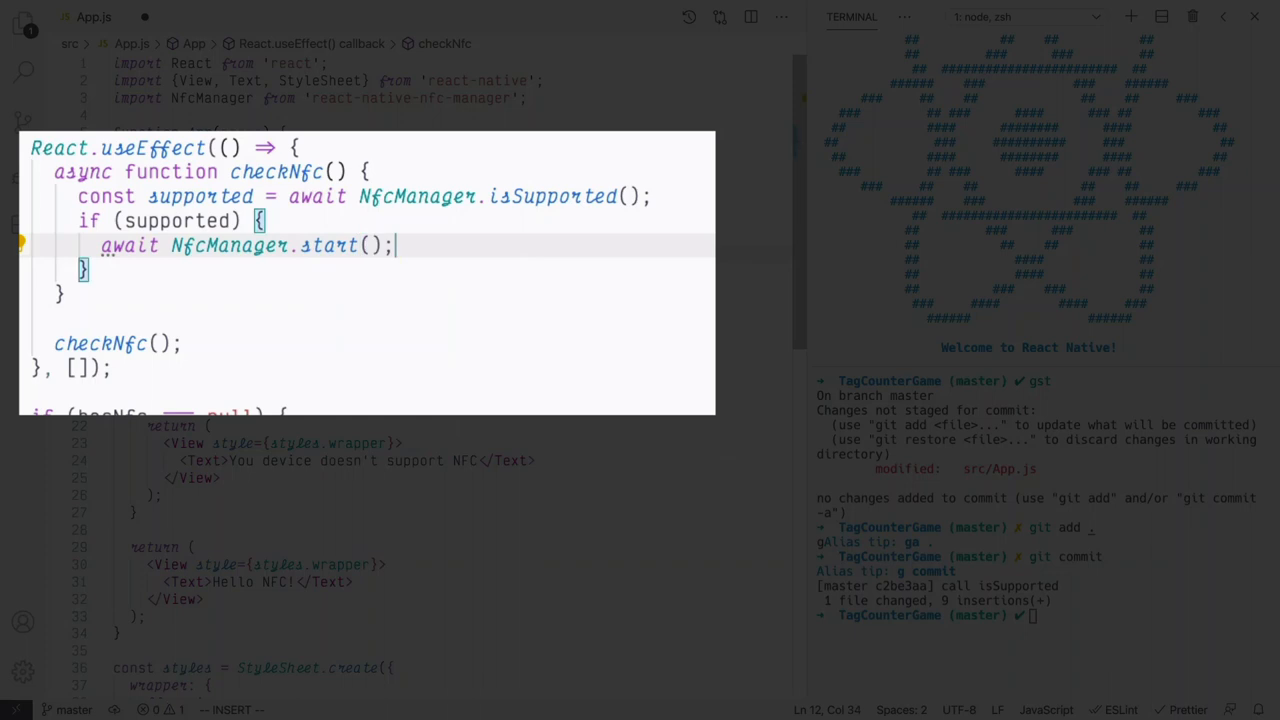
type("setHasNfc(su")
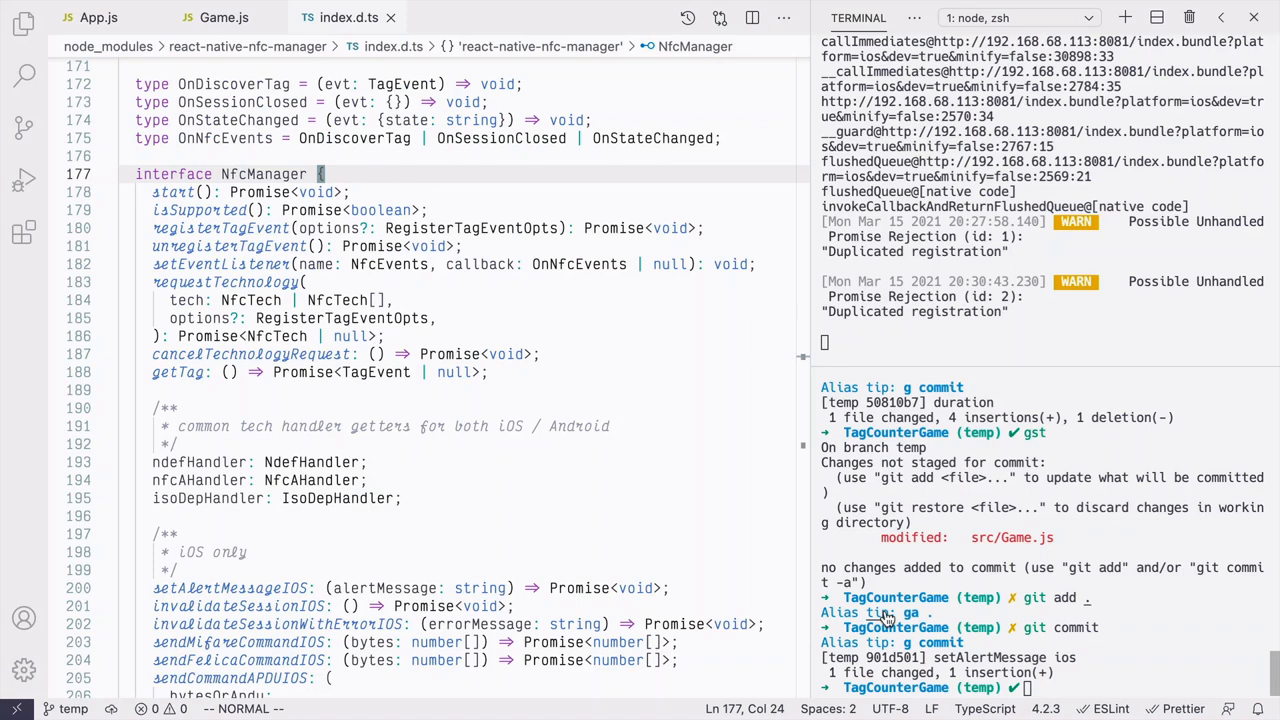
left_click(93, 17)
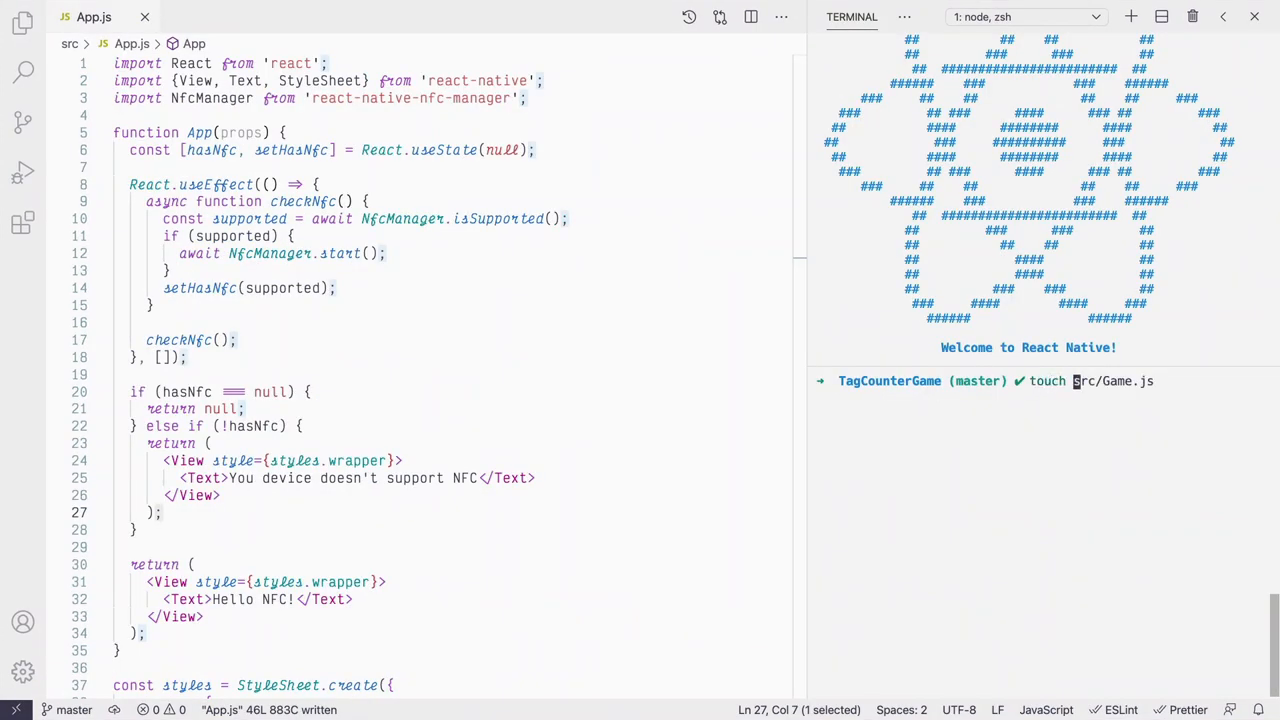
key("Return")
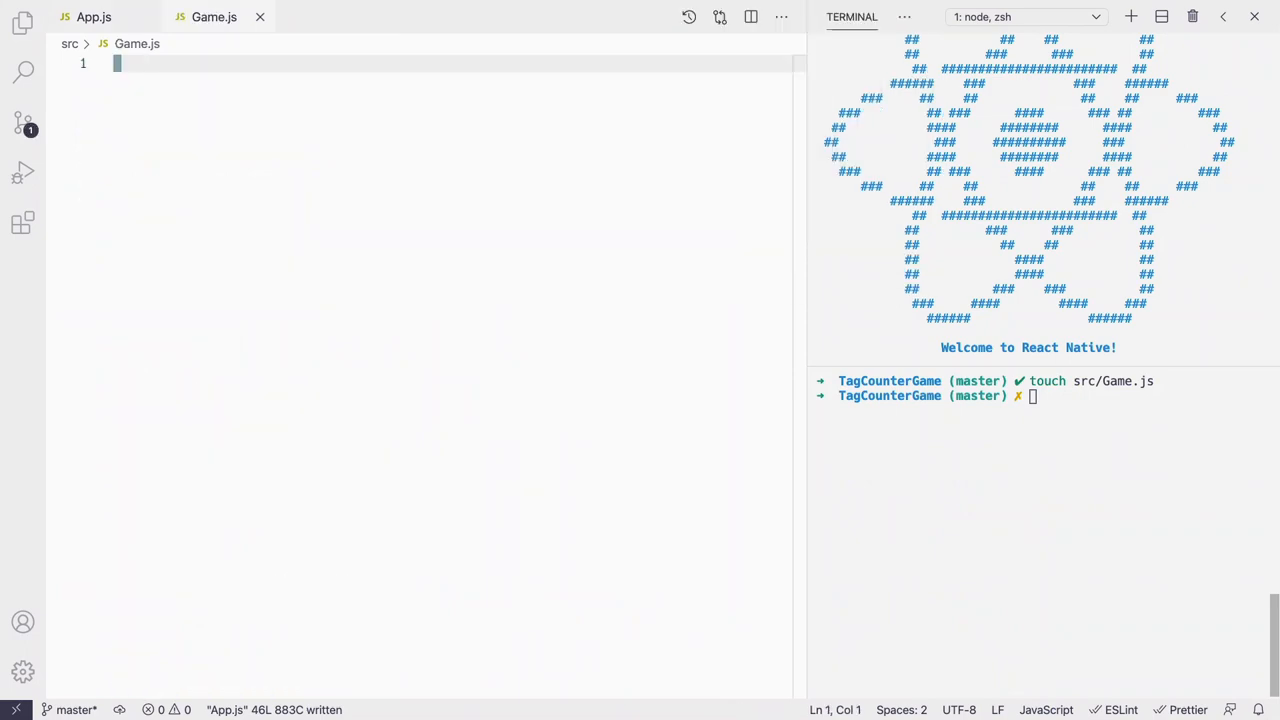
- Paste the starter Game component, then import Game in App.js and render <Game />
key("Escape")
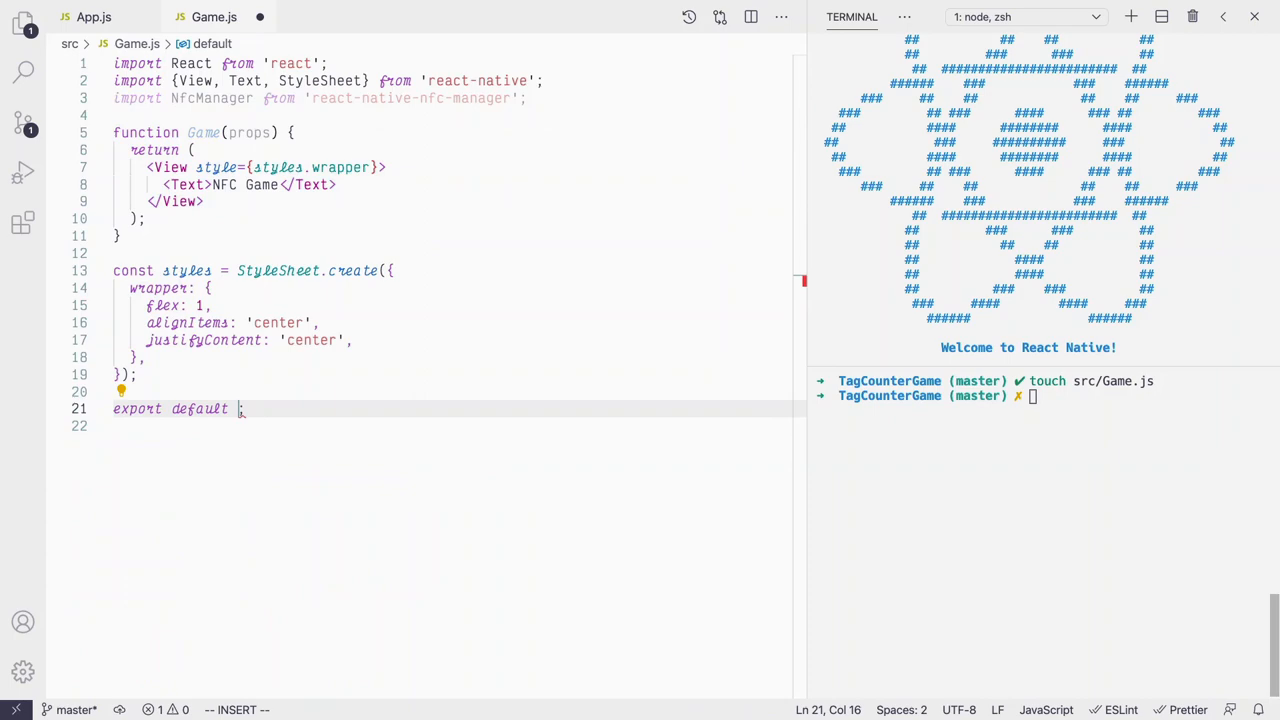
left_click(93, 17)
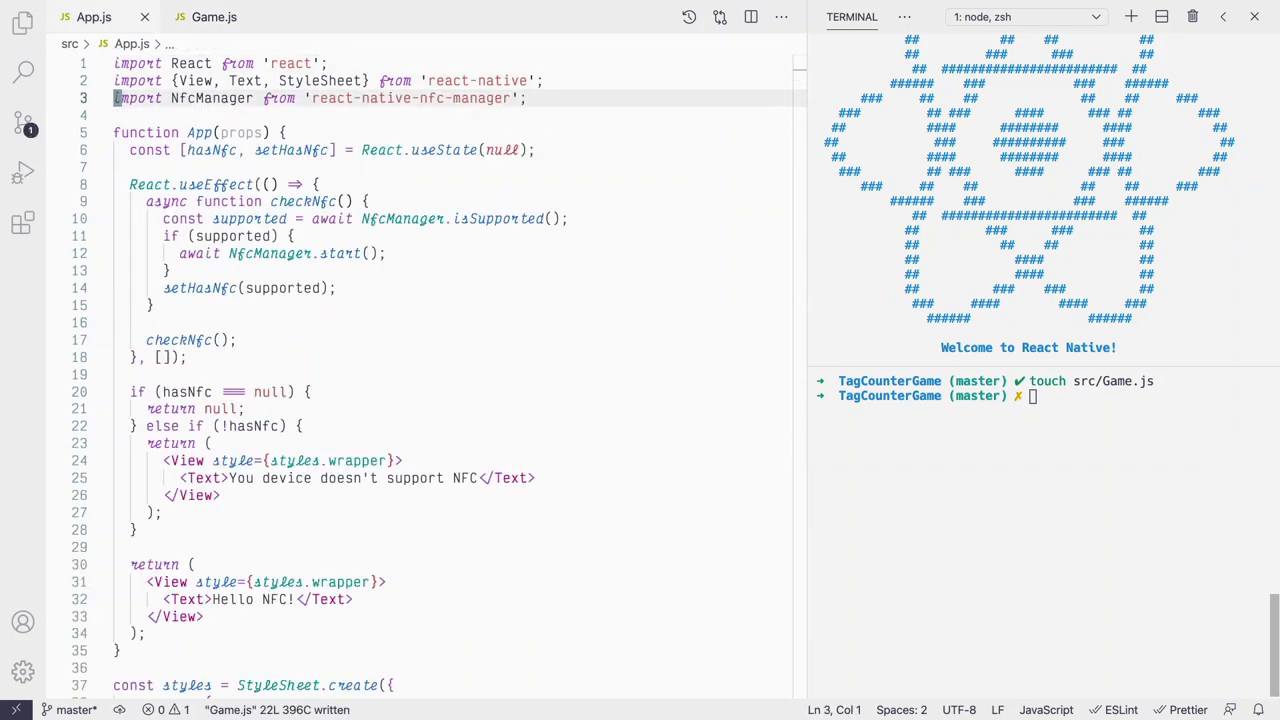
type("import Game from './Game';")
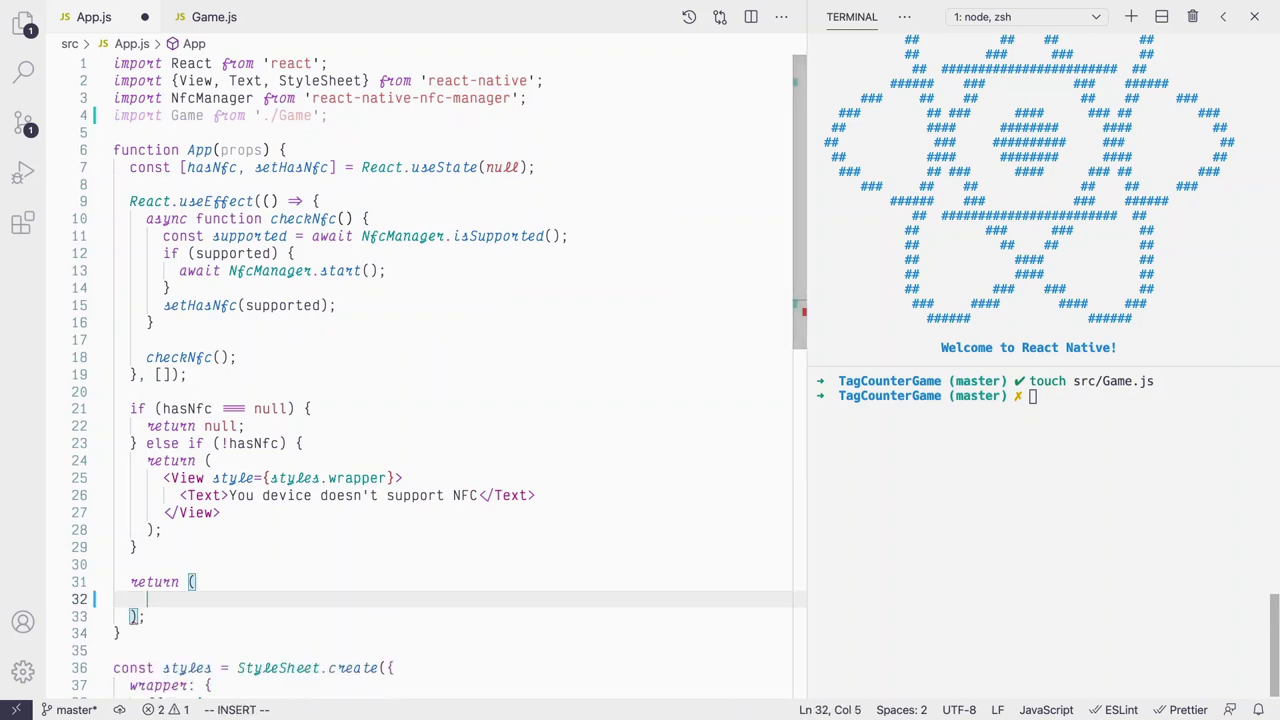
type("<Game />;")
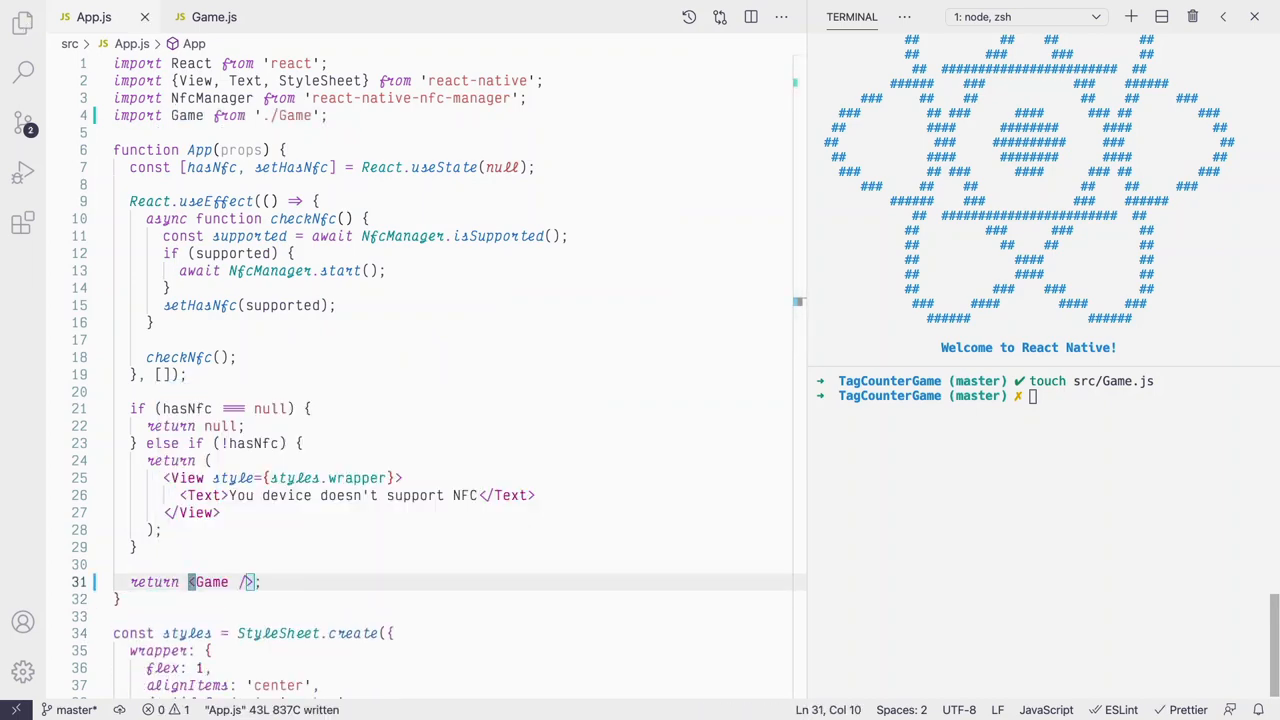
left_click(213, 17)
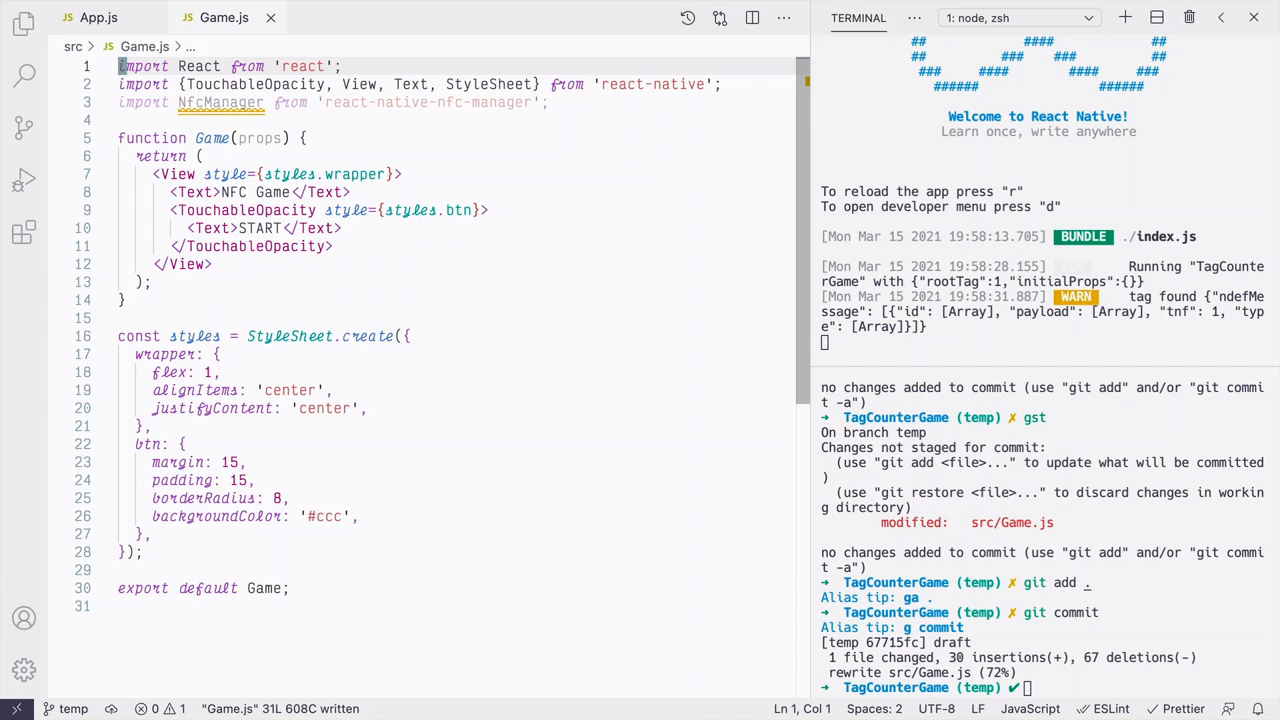
- Write async scanTag that logs discovered tags and calls registerTagEvent()
left_click(220, 102)
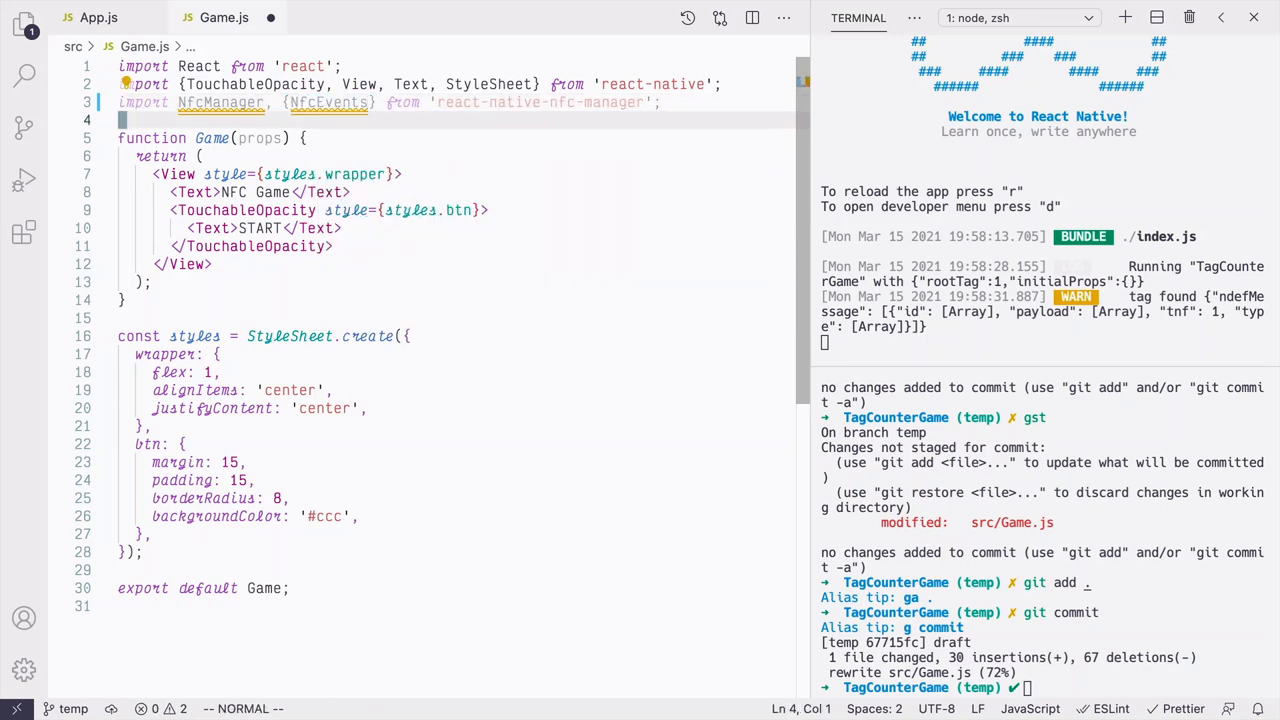
type("async function")
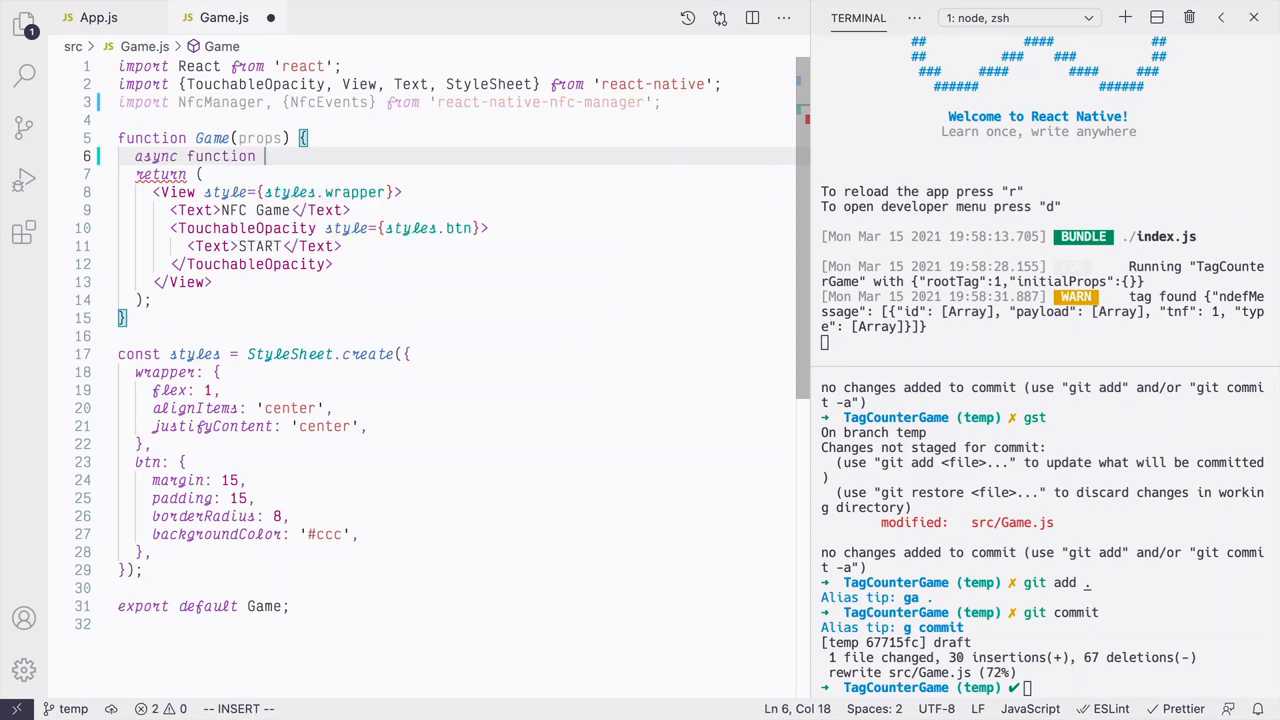
type("scanTag()")
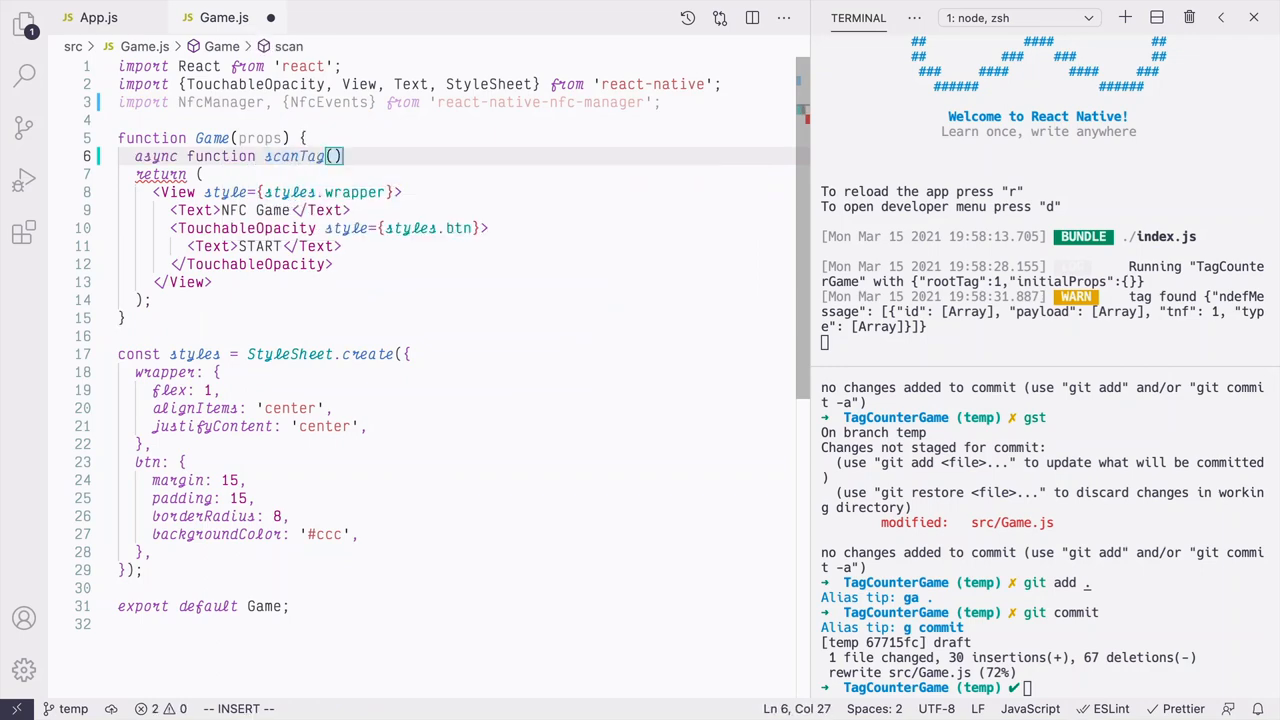
type("NfcManager.setEventListener(NfcEvents.DiscoverTag, tag =>")
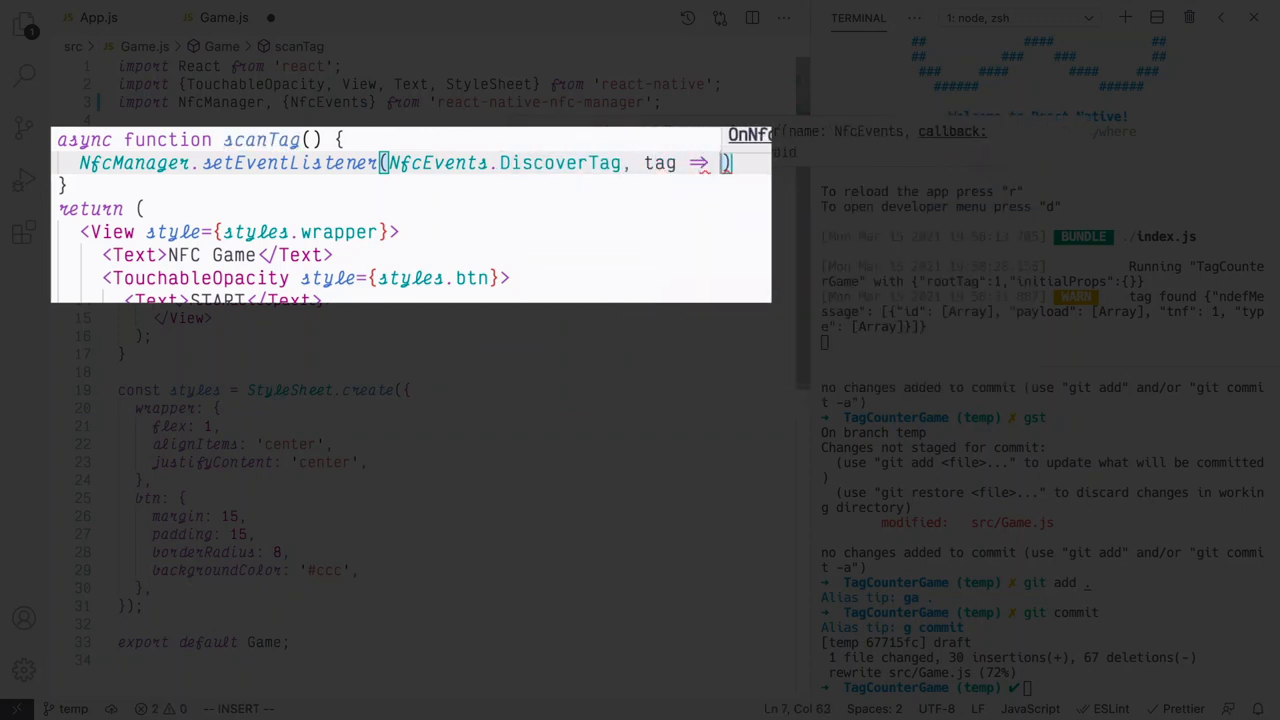
type("console.warn('tag found',")
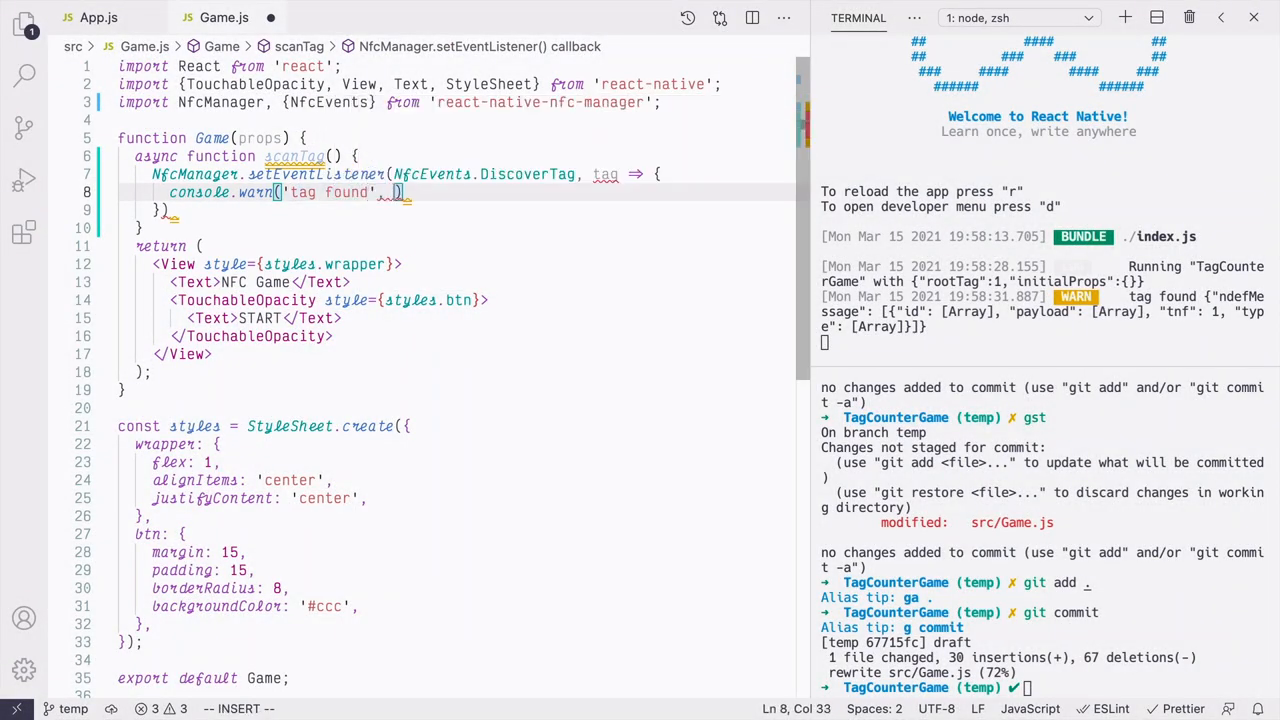
type("tag);")
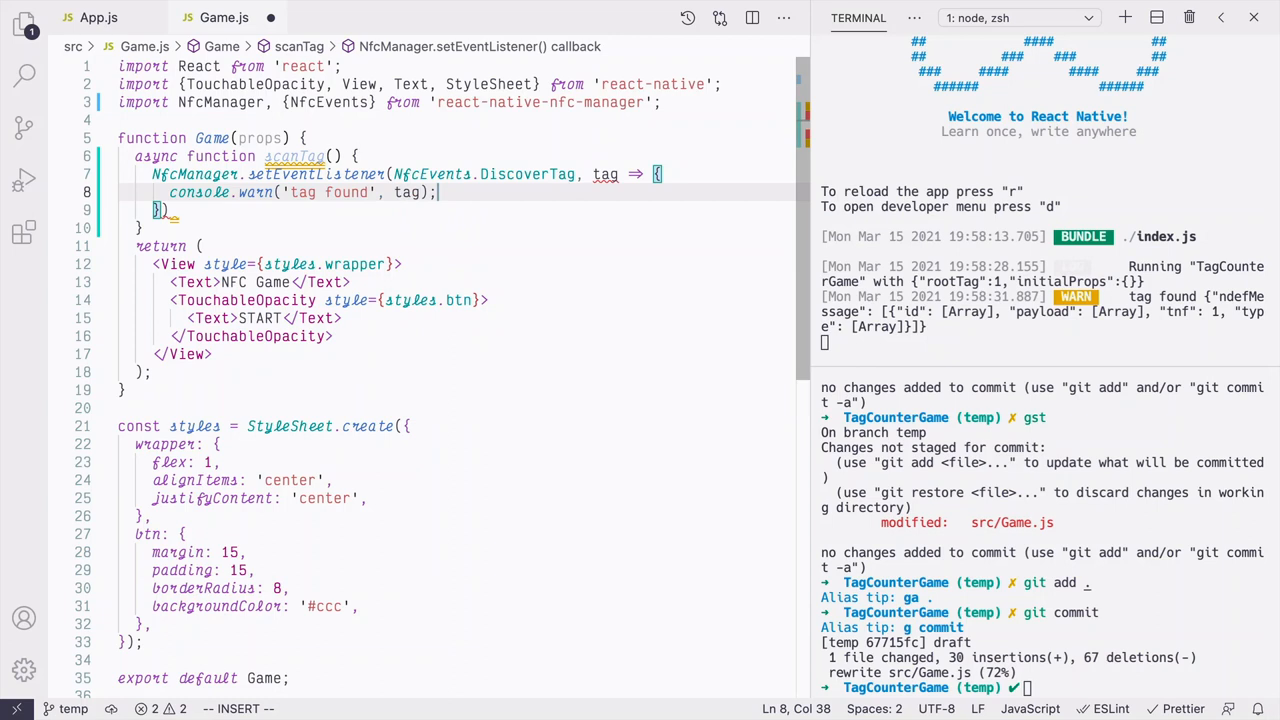
key("Escape")
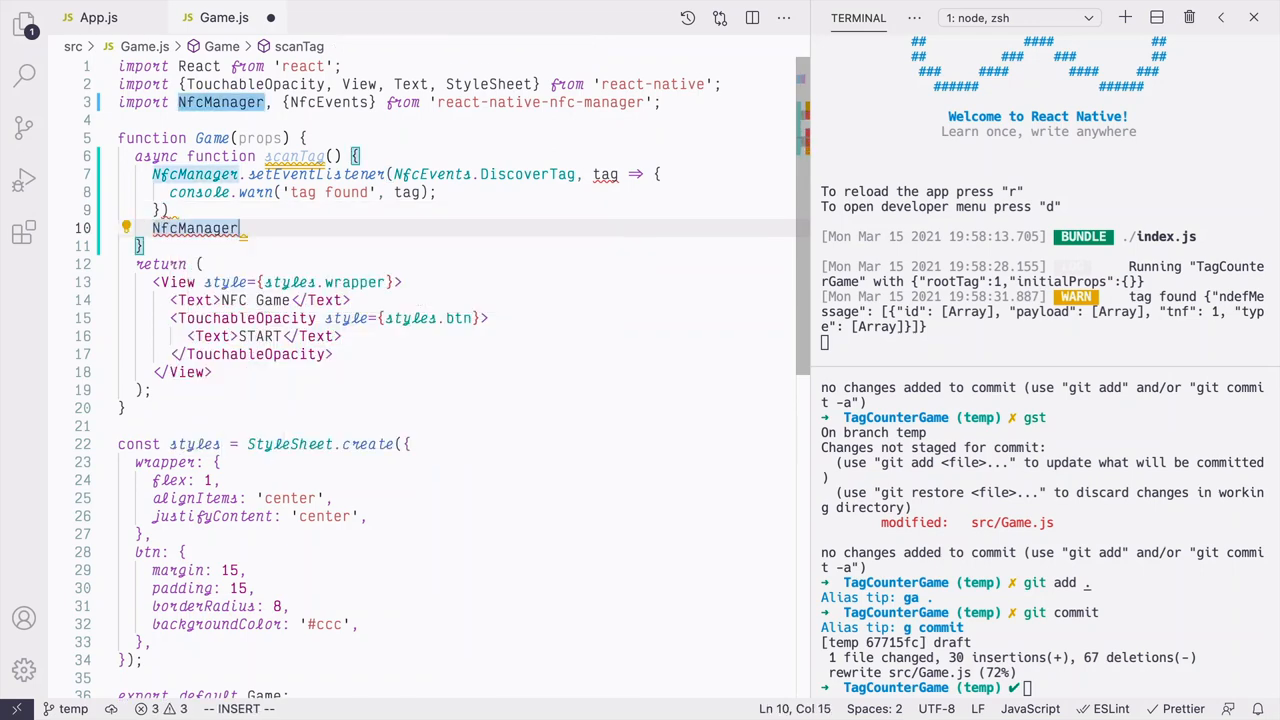
type(".registerTagEvent")
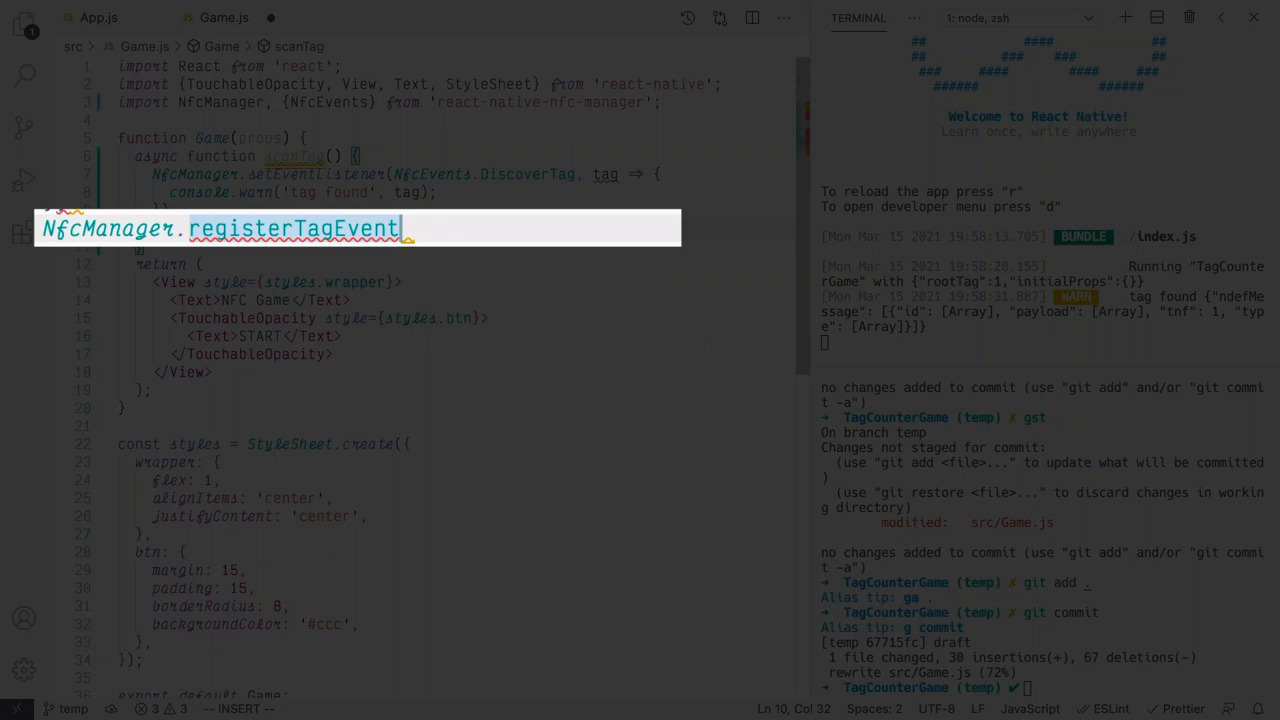
type("();")
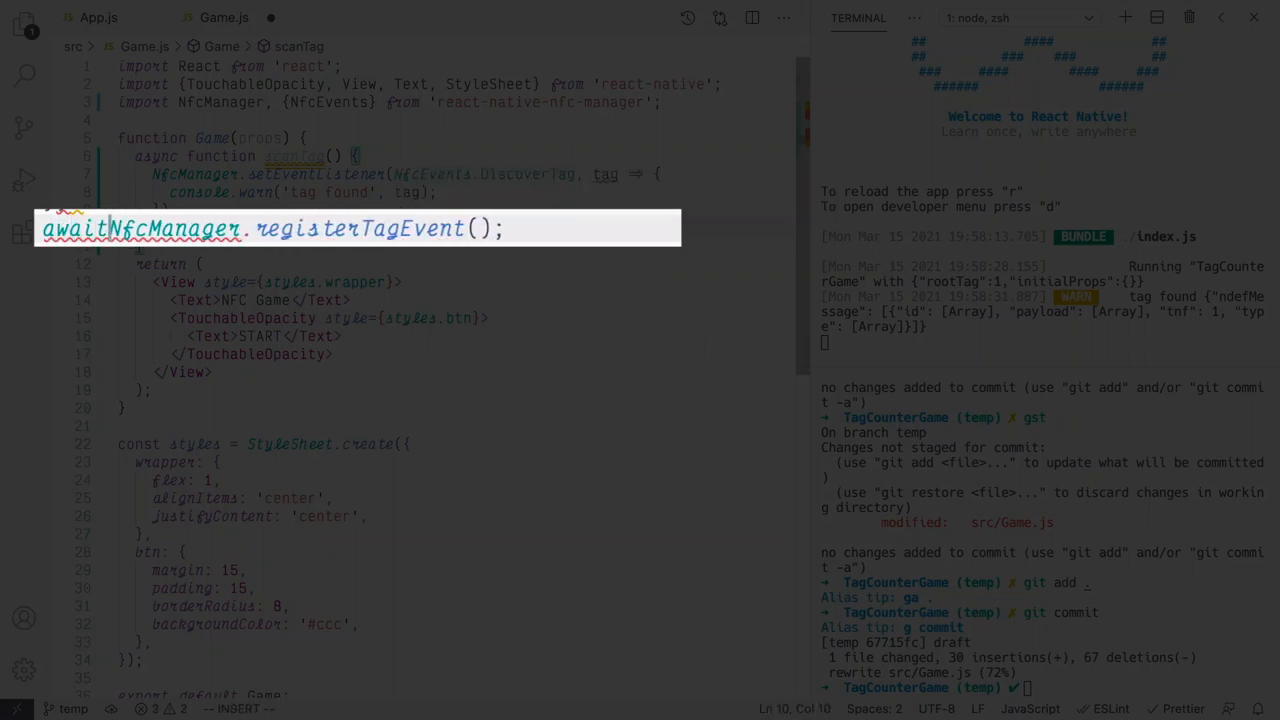
- Set onPress={scanTag} on the START button's TouchableOpacity
key("Escape")
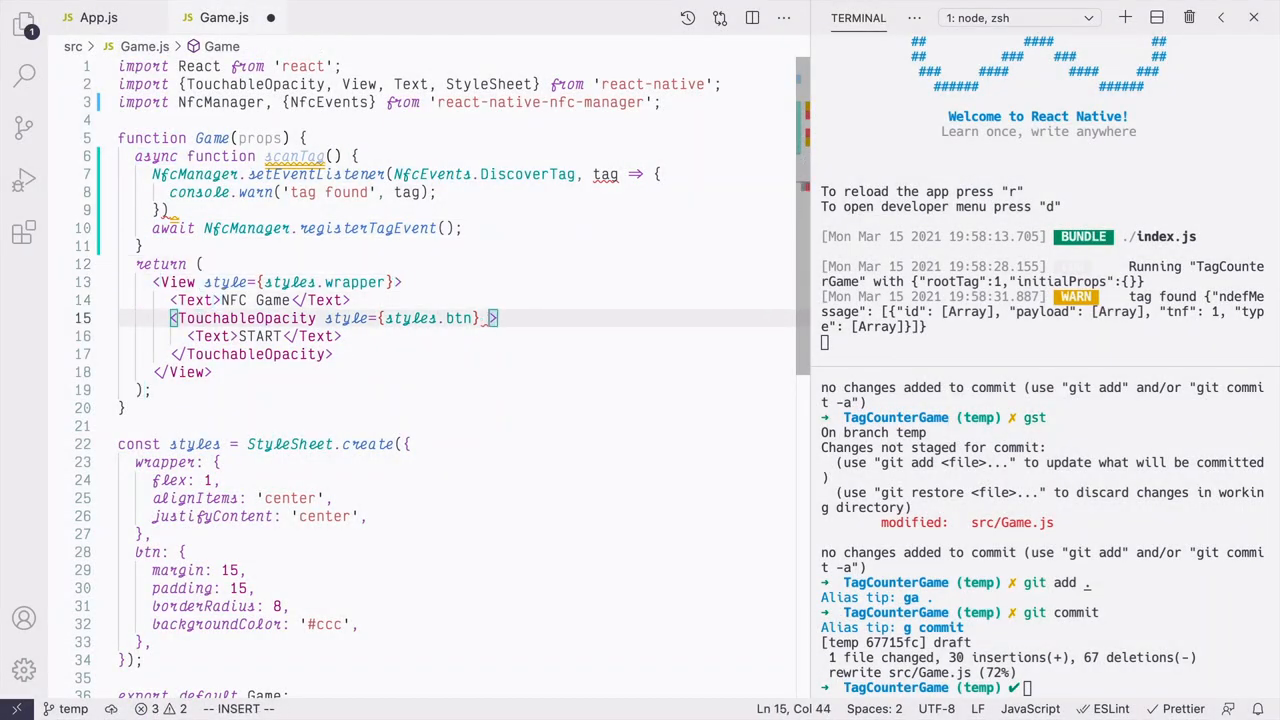
type("onPress={}")
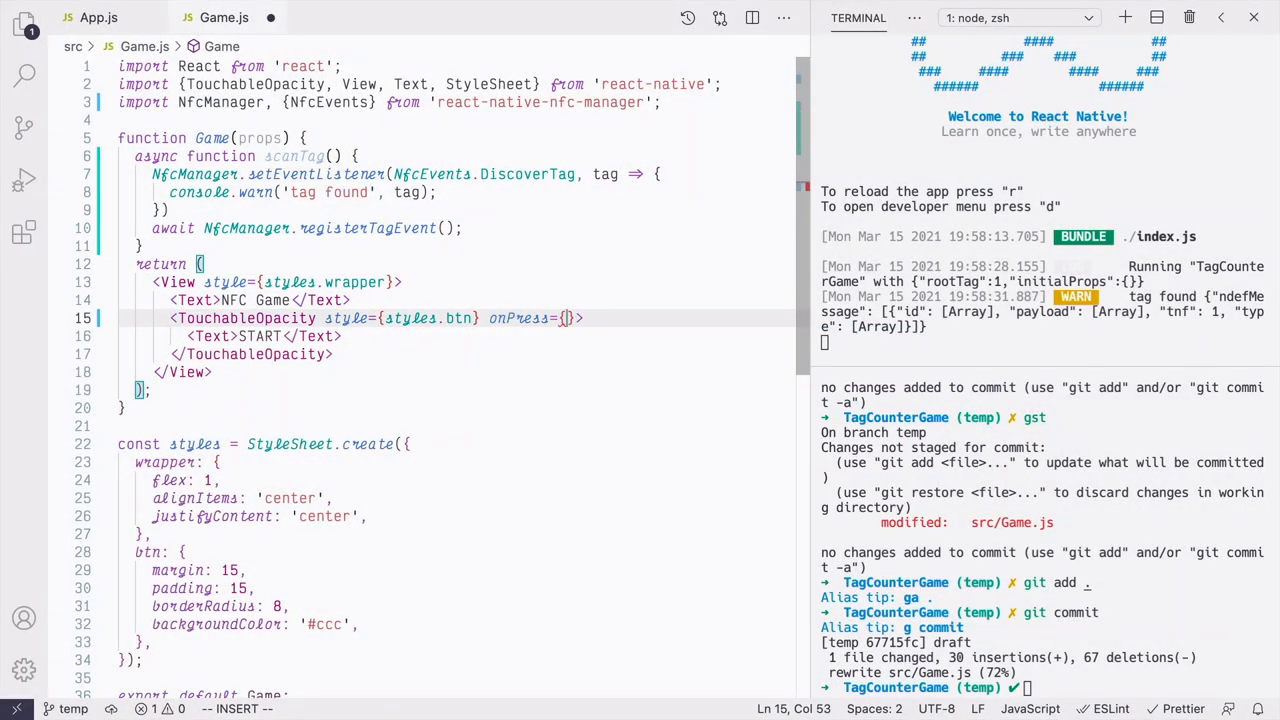
type("scanTag")
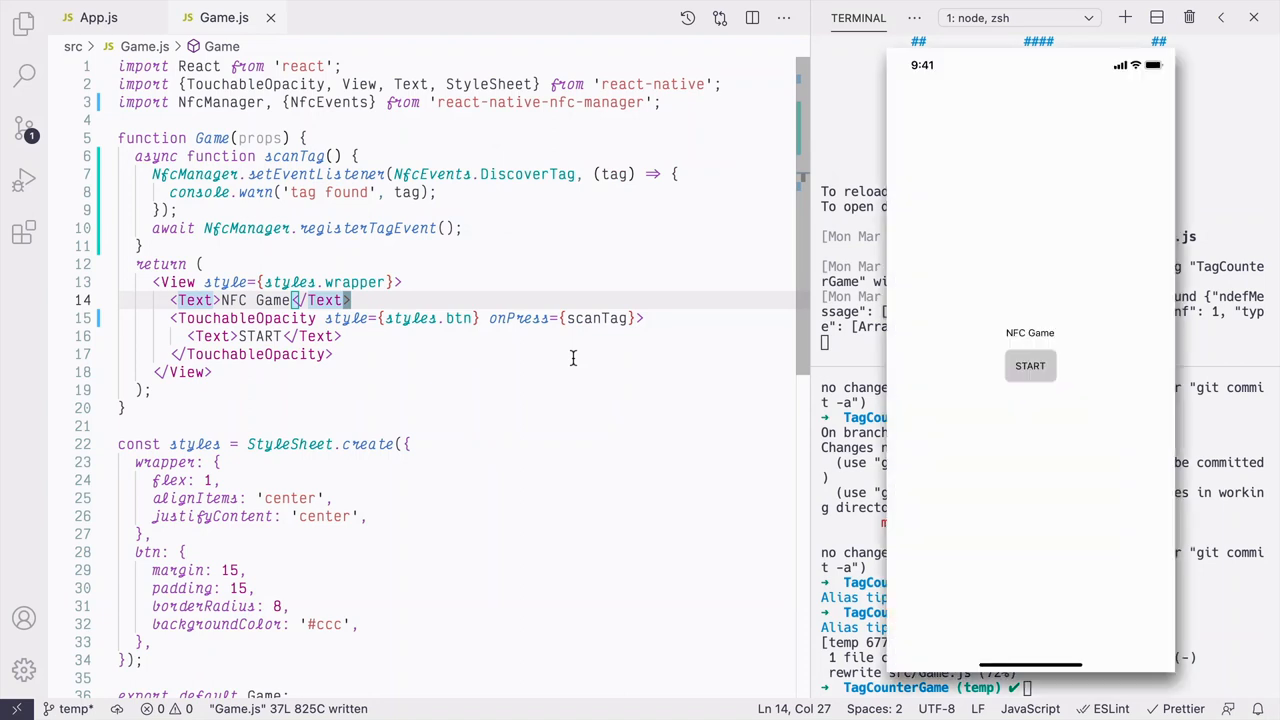
- Tap START in the simulator to show the NFC scan sheet, then dismiss it
left_click(1030, 365)
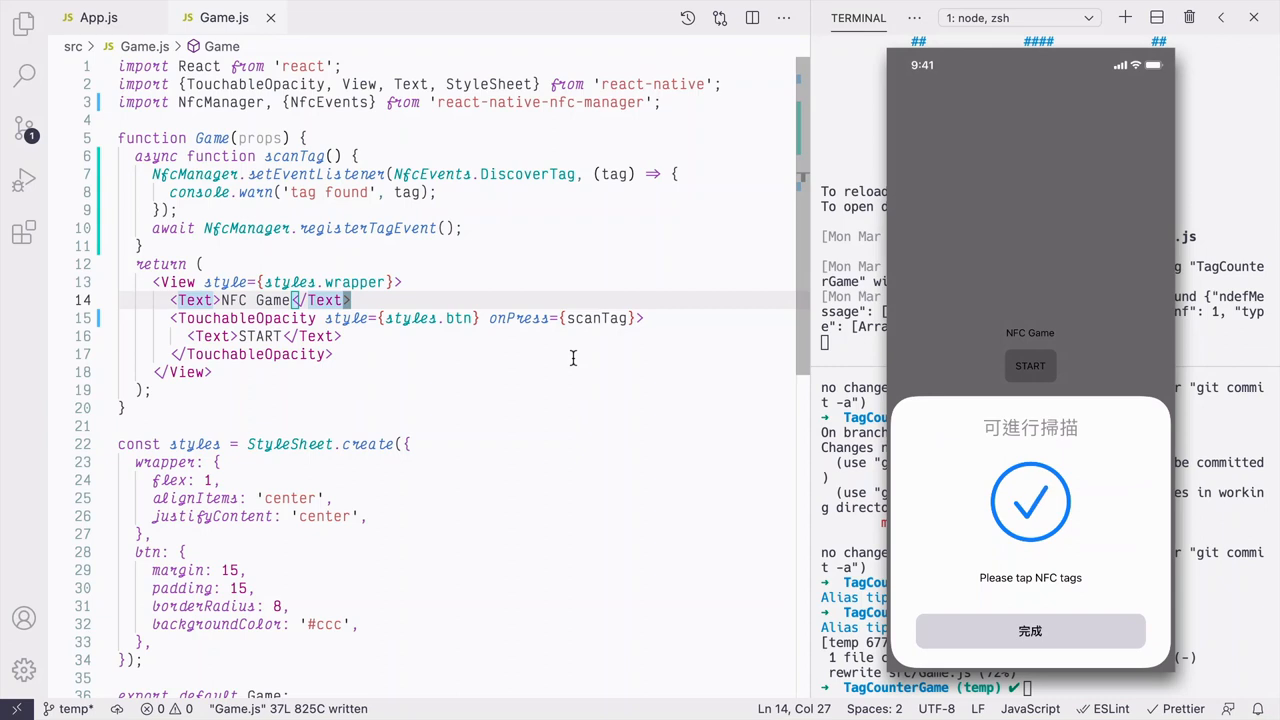
left_click(1030, 630)
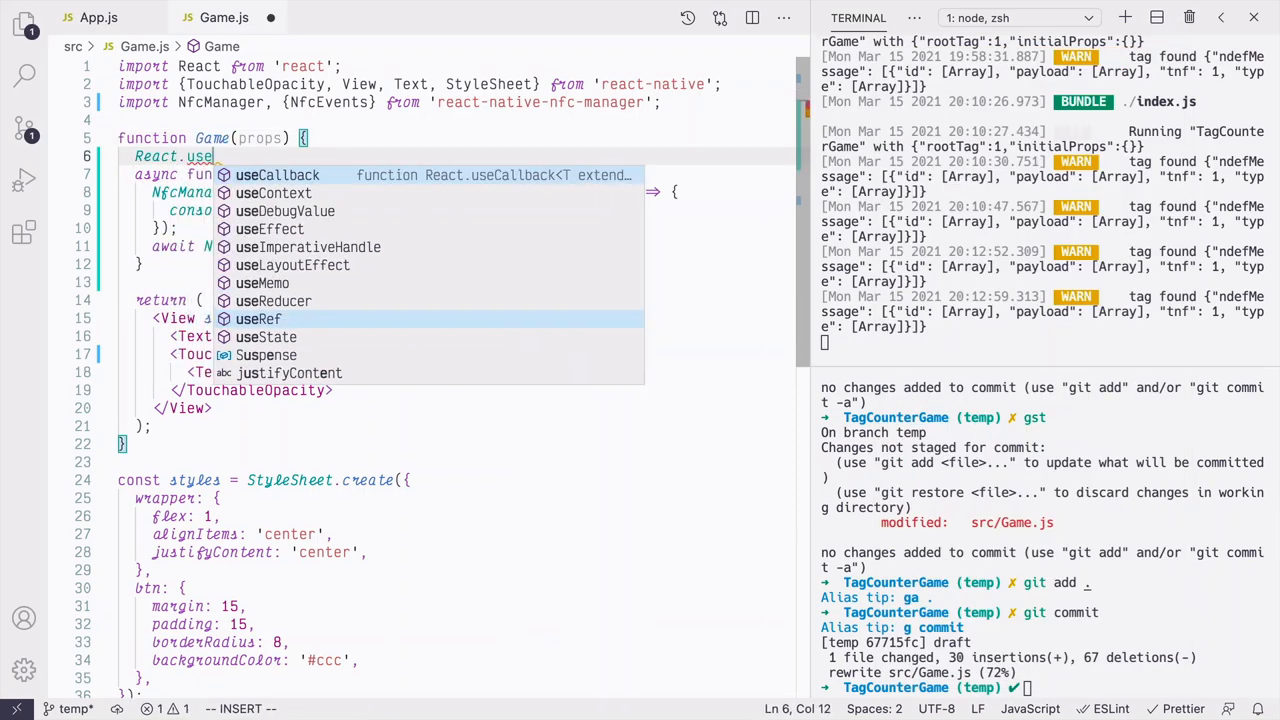
- Wrap the DiscoverTag listener in React.useEffect, with a cleanup that sets it to null
left_click(270, 229)
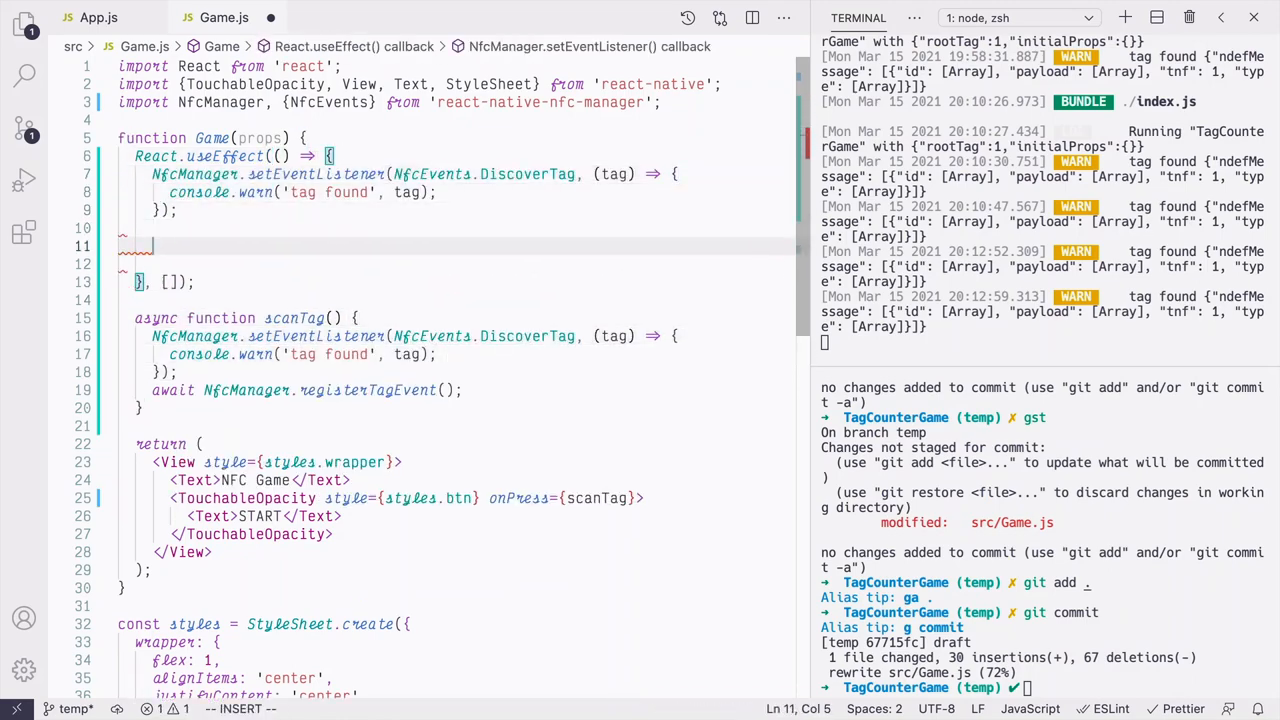
type("NfcManager.setEventListener(NfcEvents.DiscoverTag, null);")
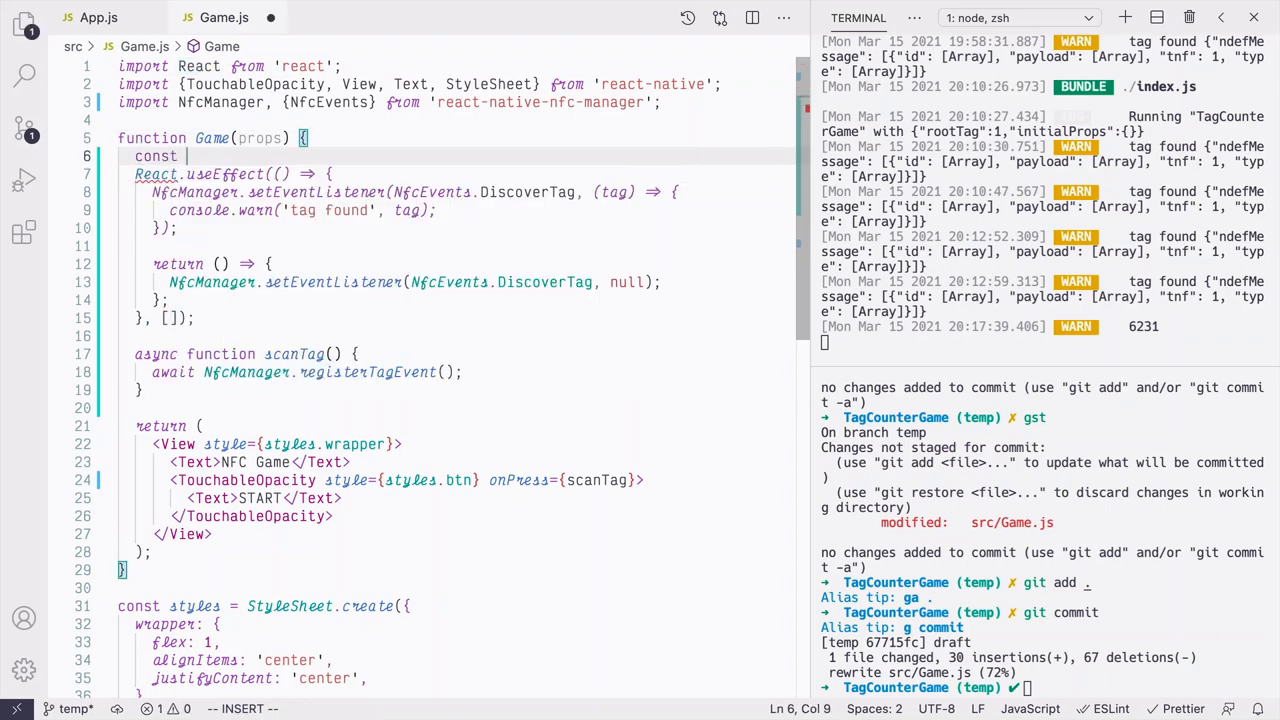
- Add a start state, set to new Date() in scanTag, with the effect depending on [start]
type("[start, setStart]")
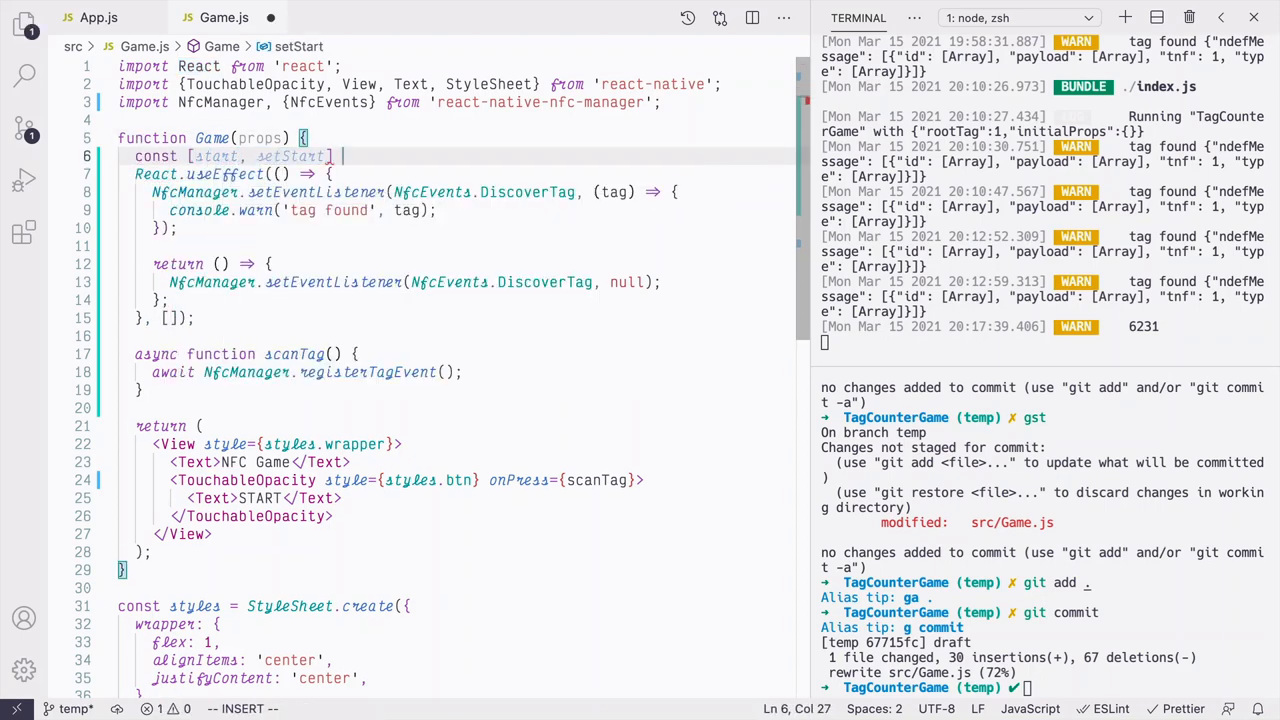
type("= React.useState(null);")
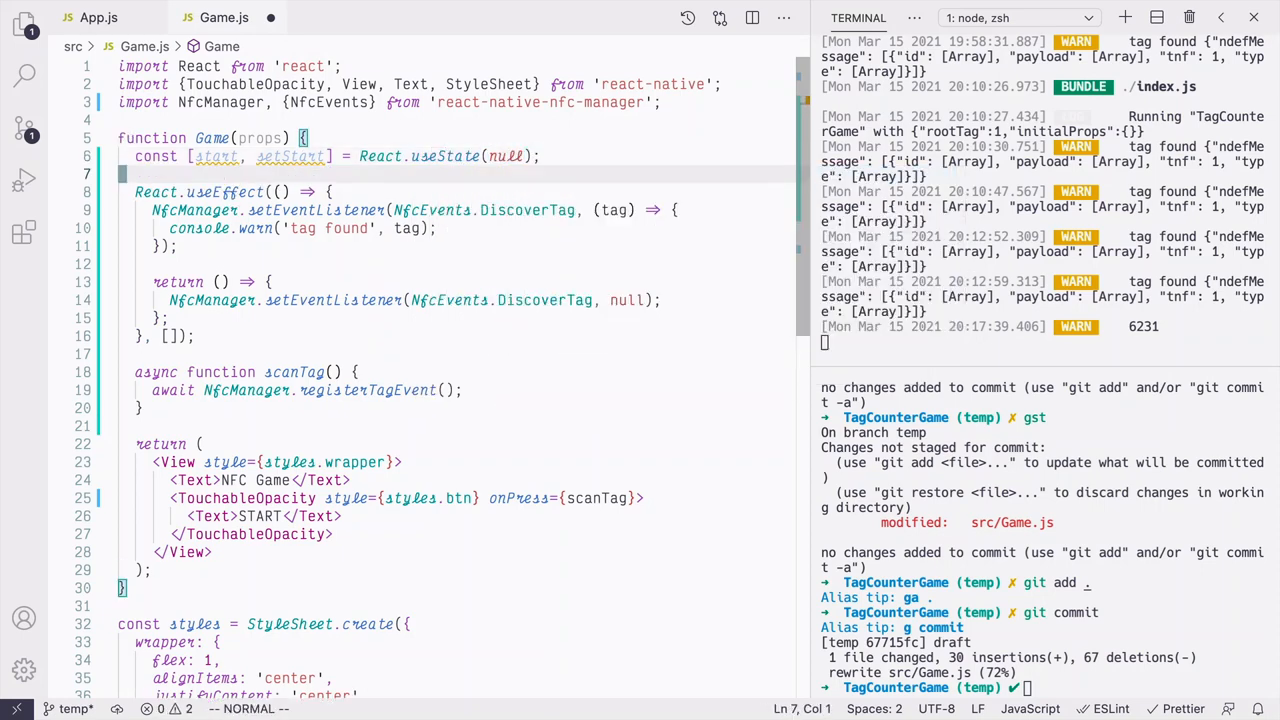
type("set")
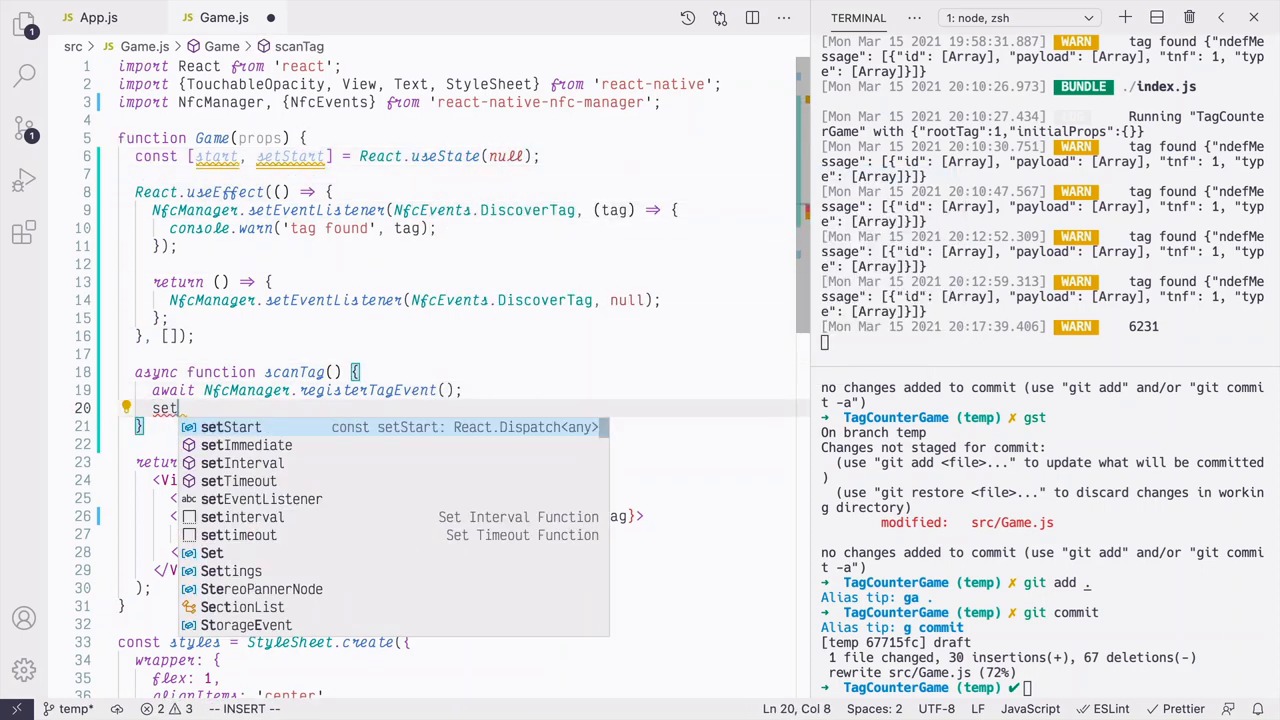
type("Start(new Da")
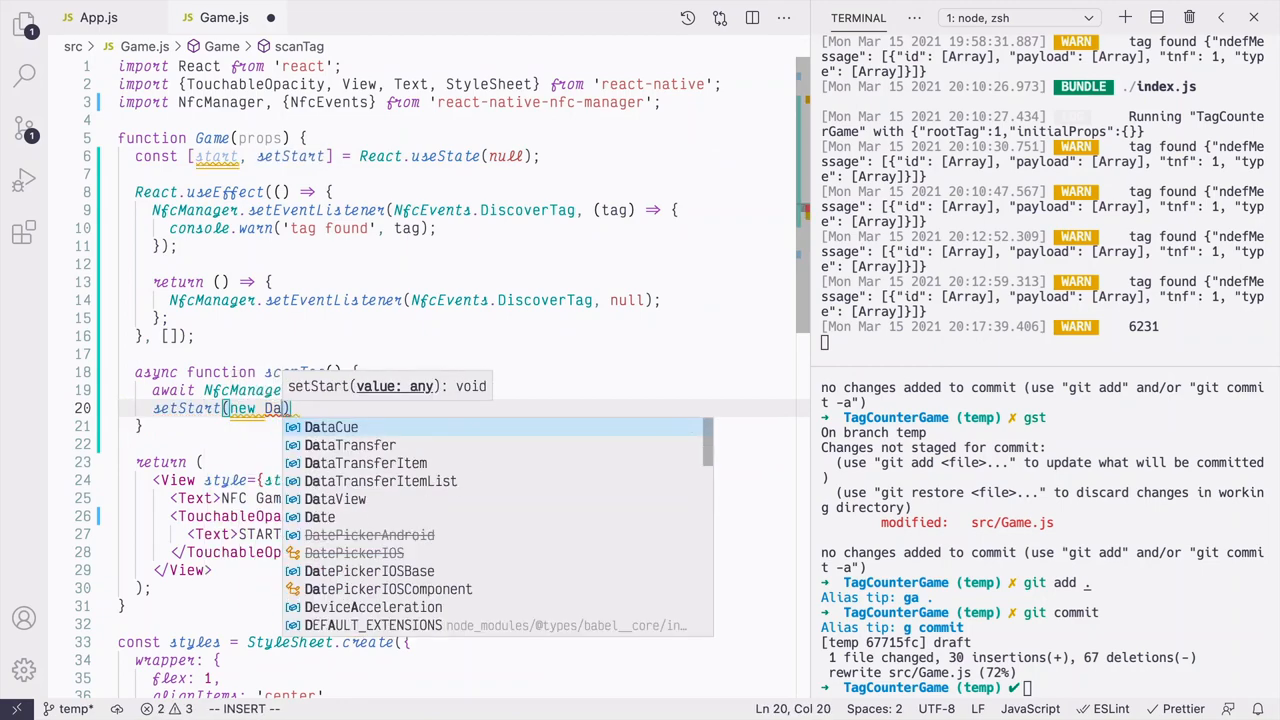
key("Escape")
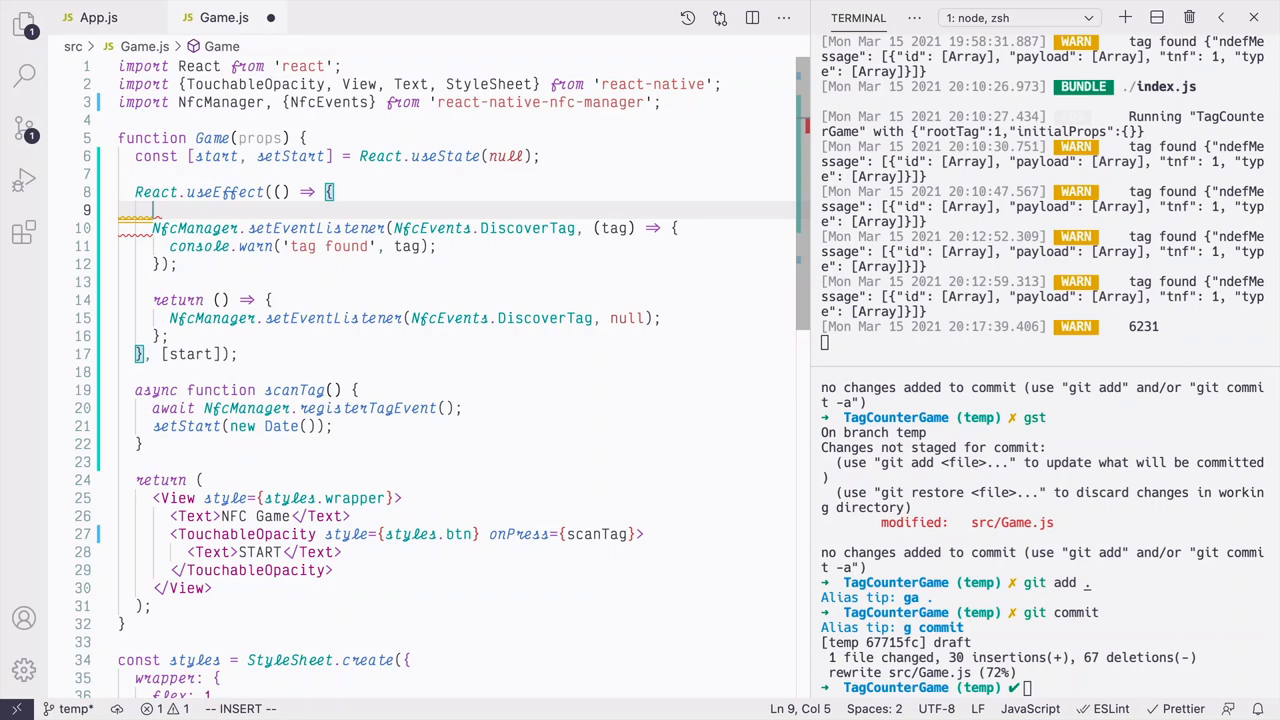
type("let count = 5;")
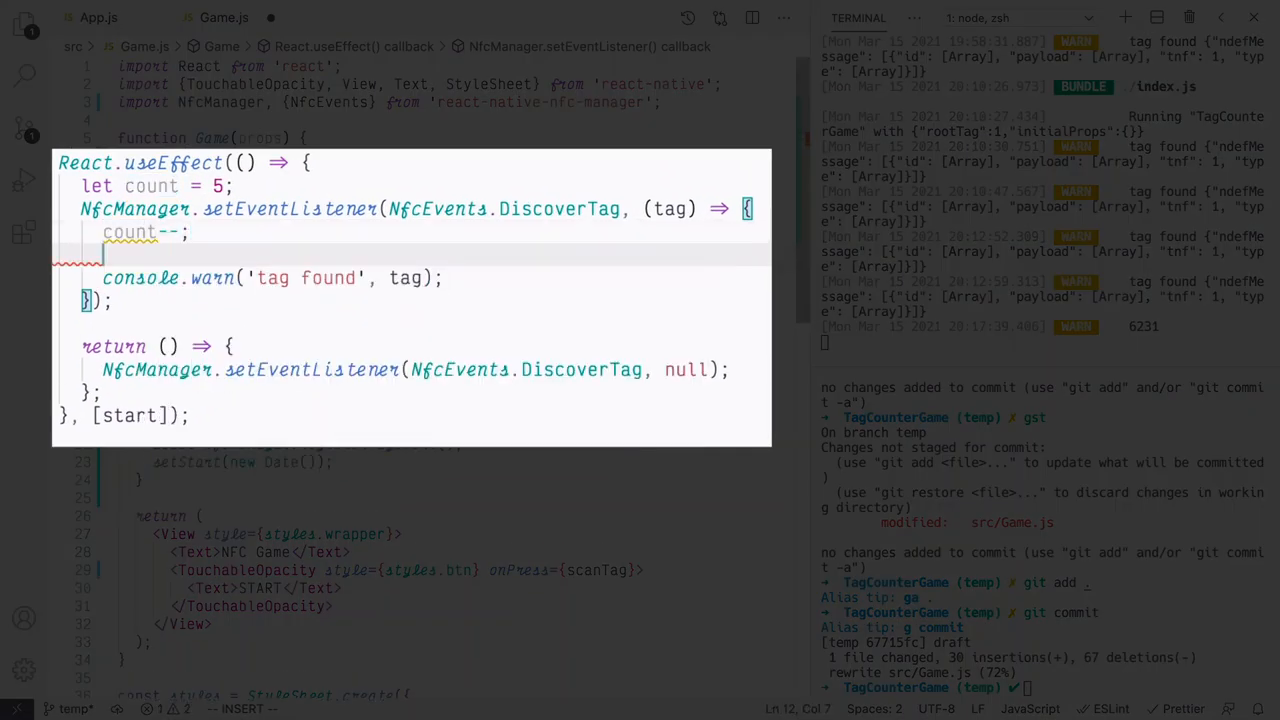
- When count <= 0, call unregisterTagEvent().catch(() => 0)
type("if (count <= 0) {")
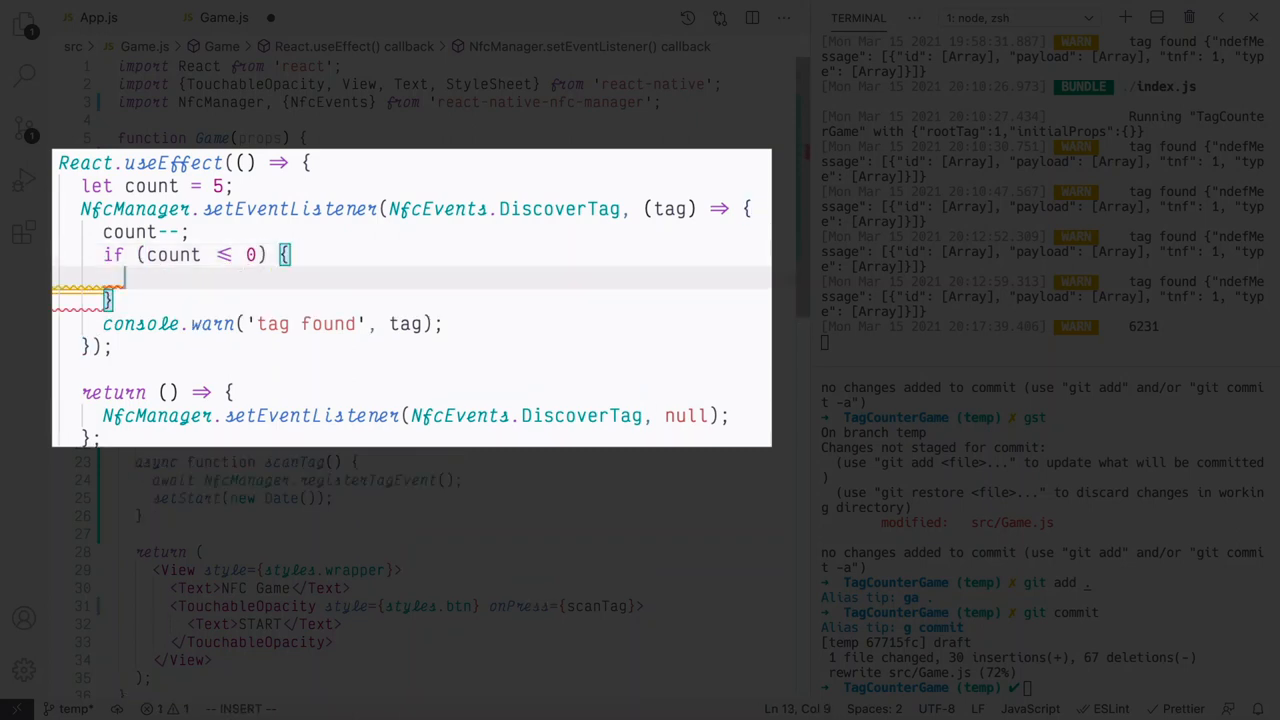
type("NfcManager.unregisterTagEvent(")
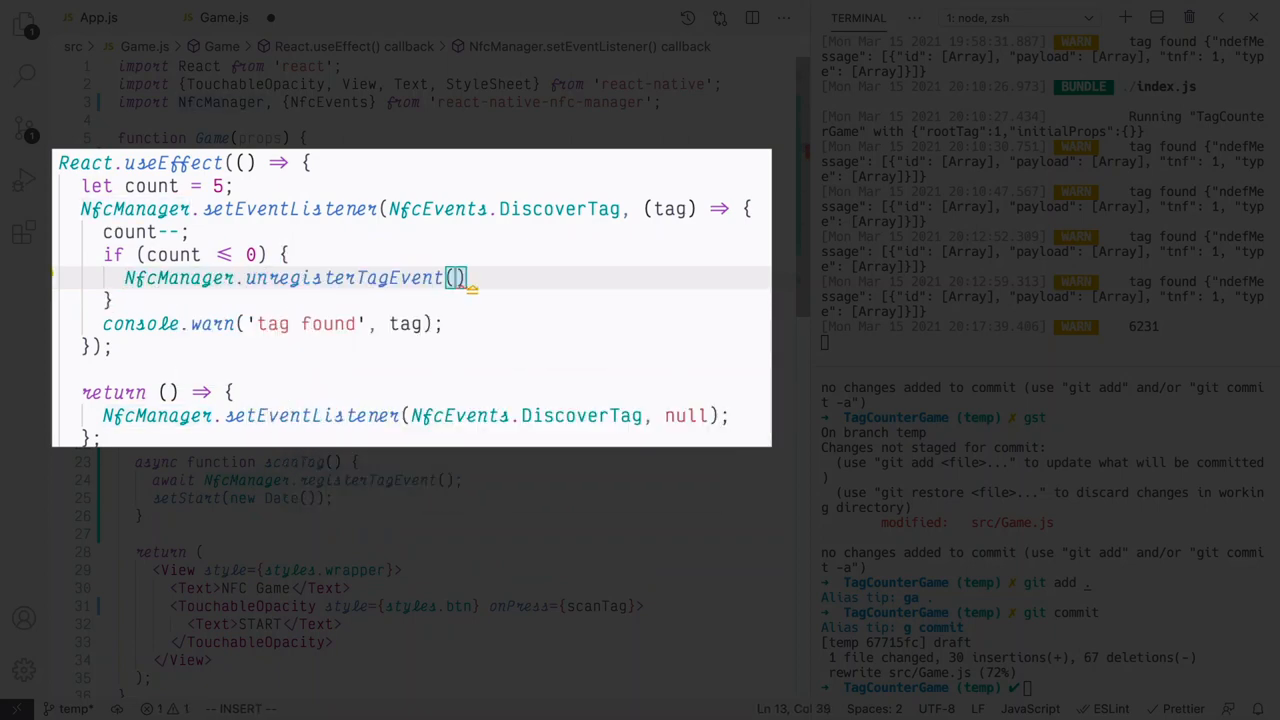
type(".catch()")
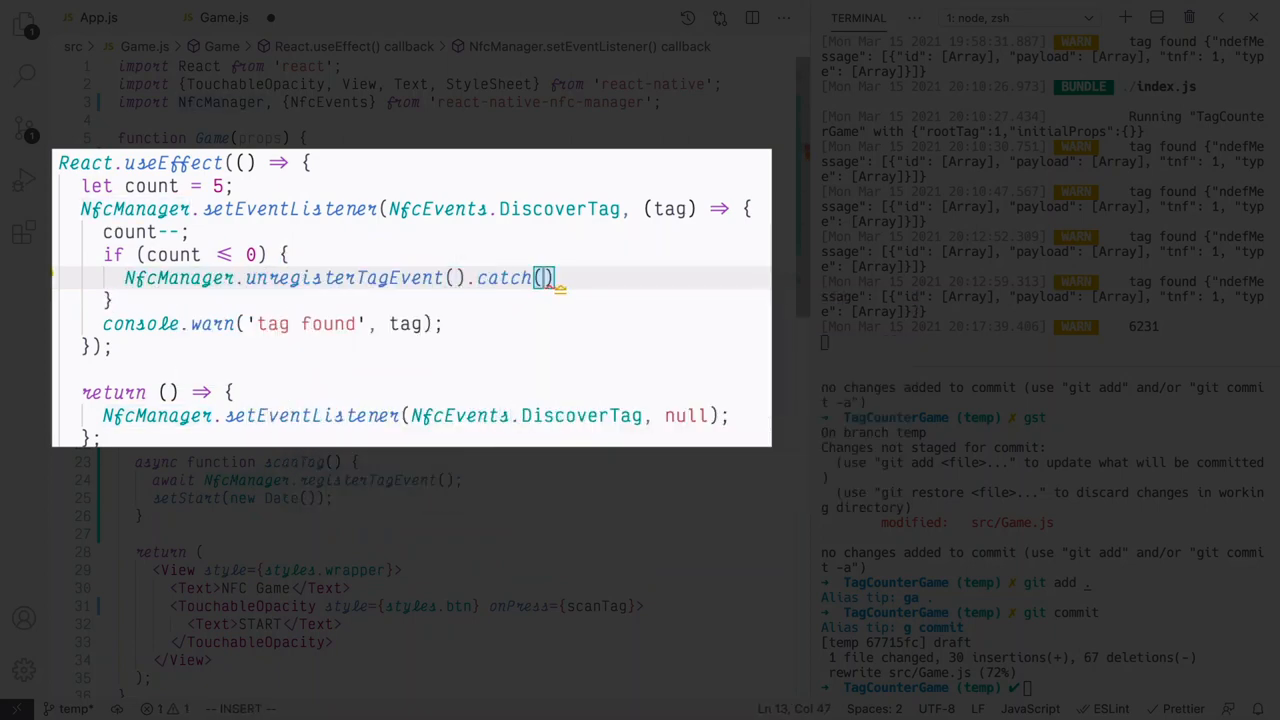
type("() => 0)")
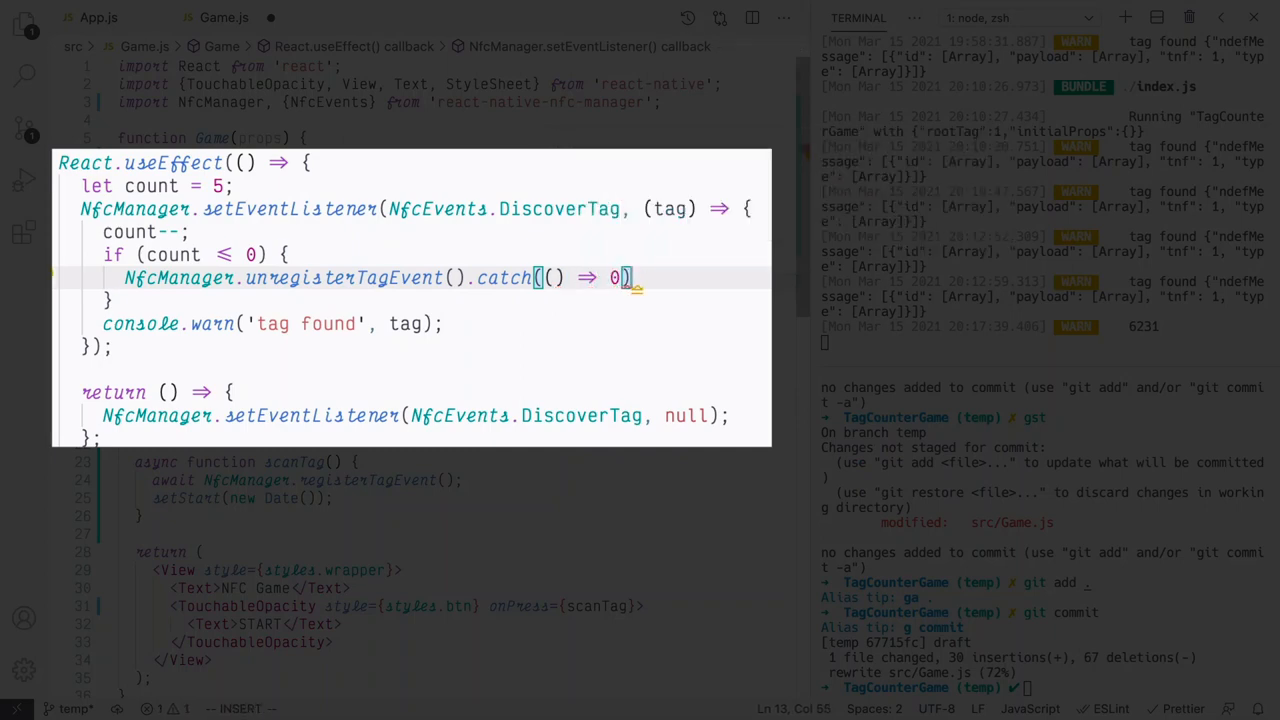
key("Return")
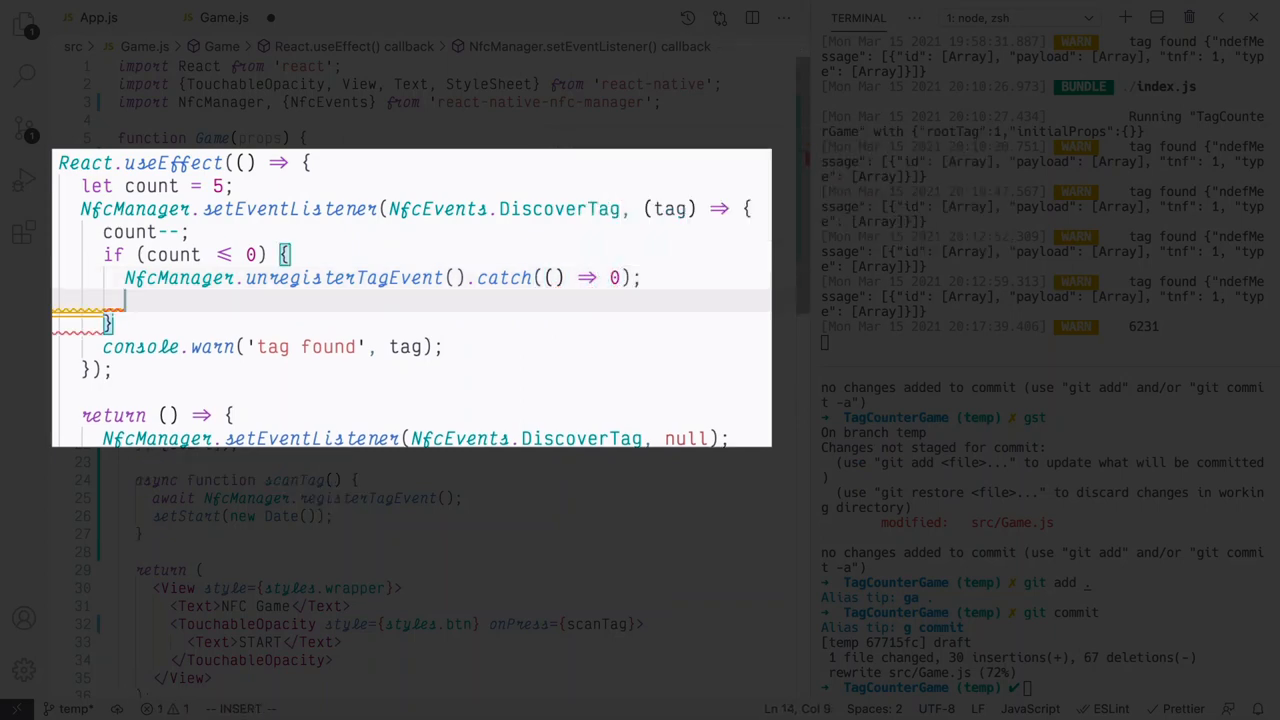
- Log the elapsed milliseconds since start with console.warn
type("console.warn()")
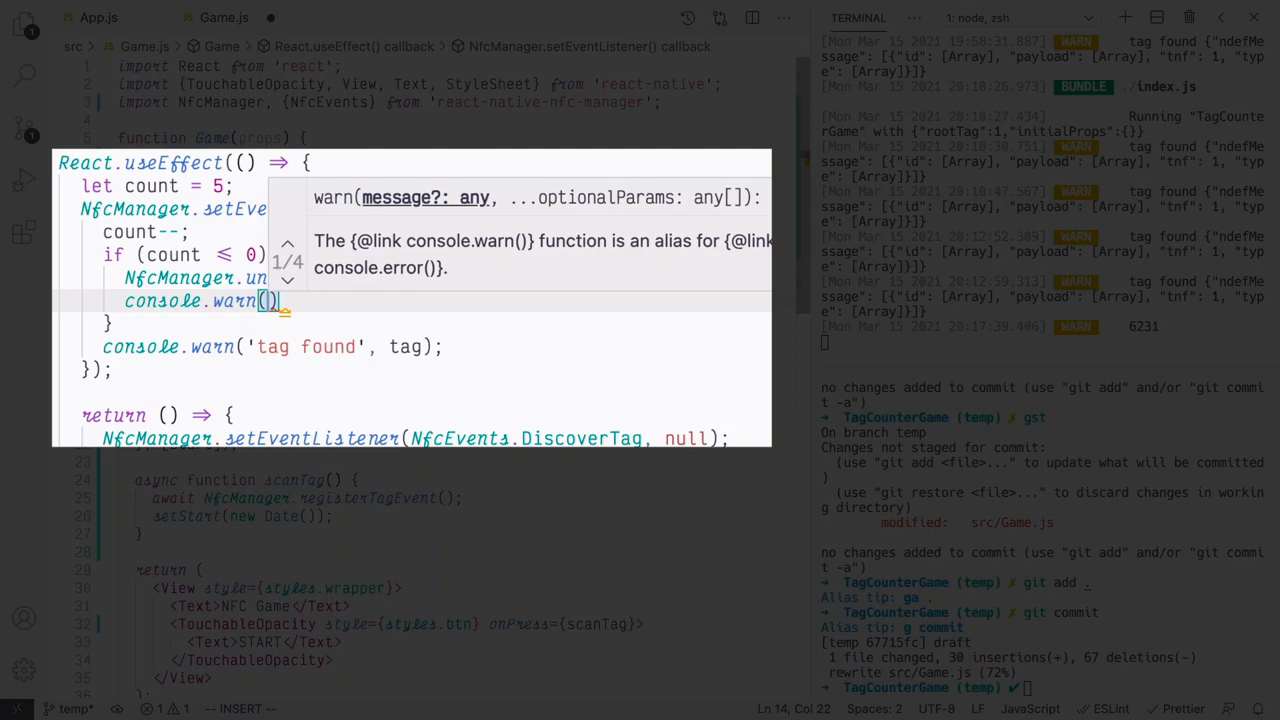
type("new Date()")
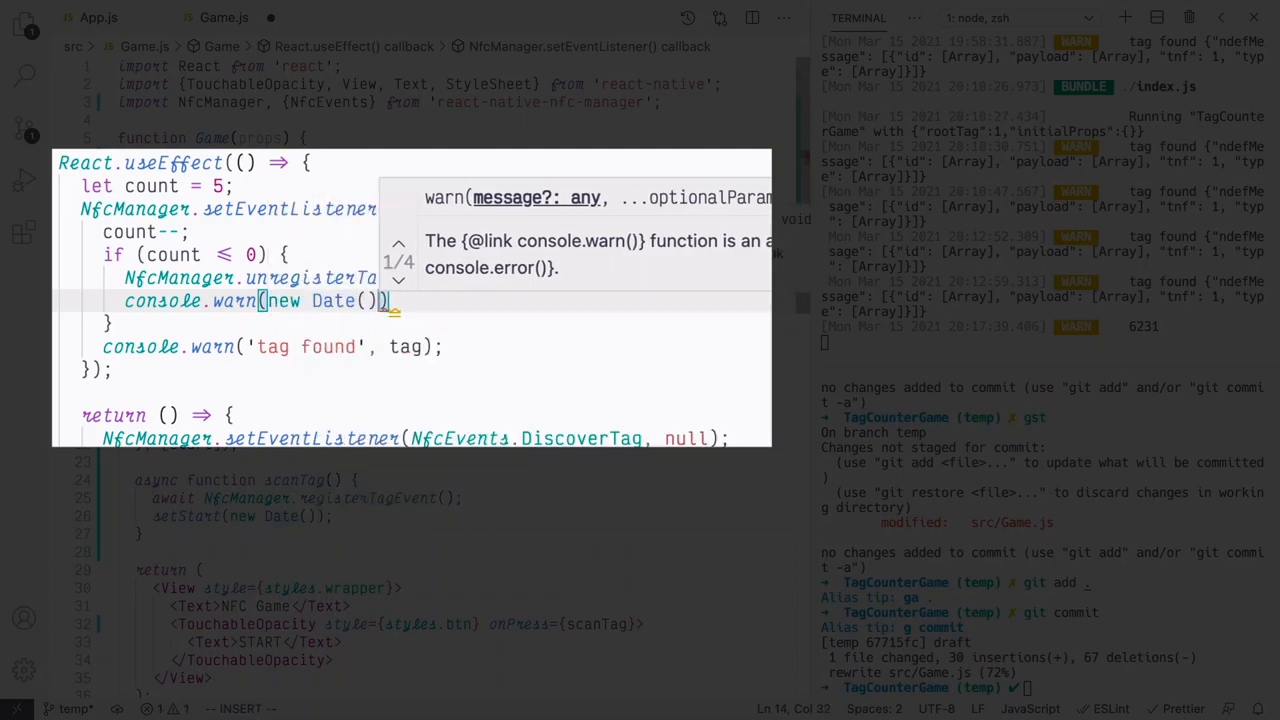
type(".getTime()")
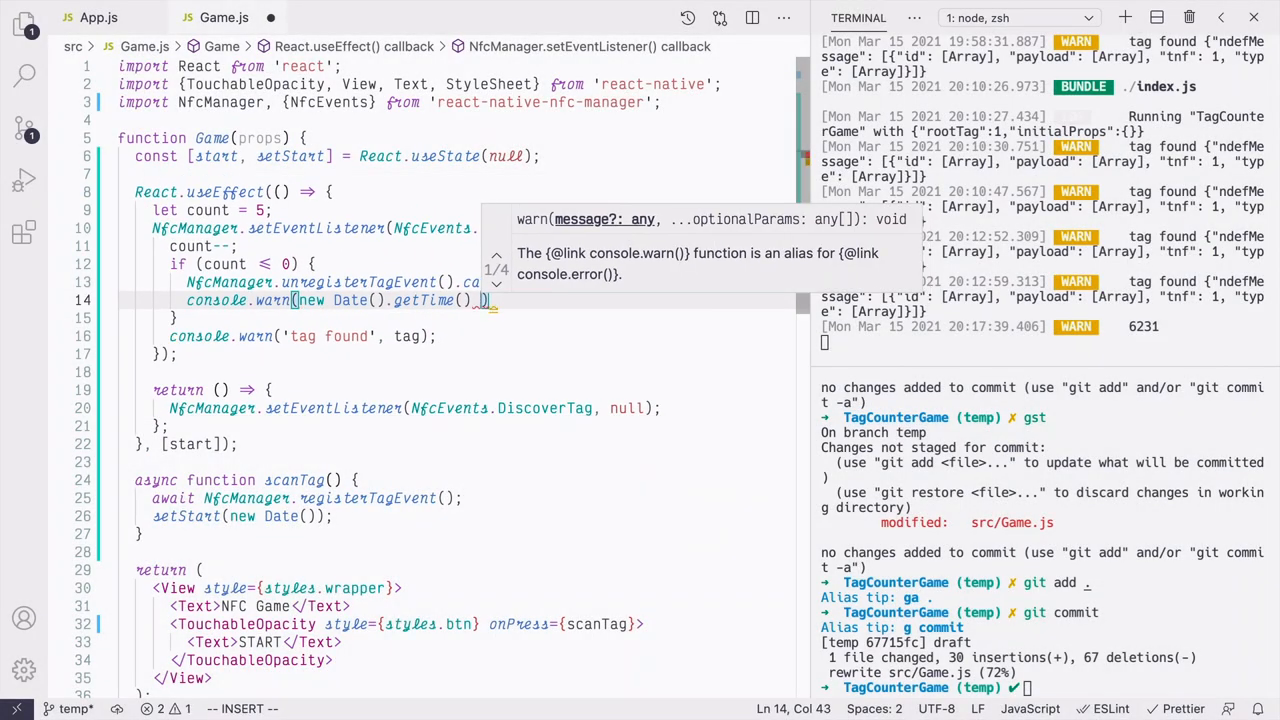
type("- start.getTime()")
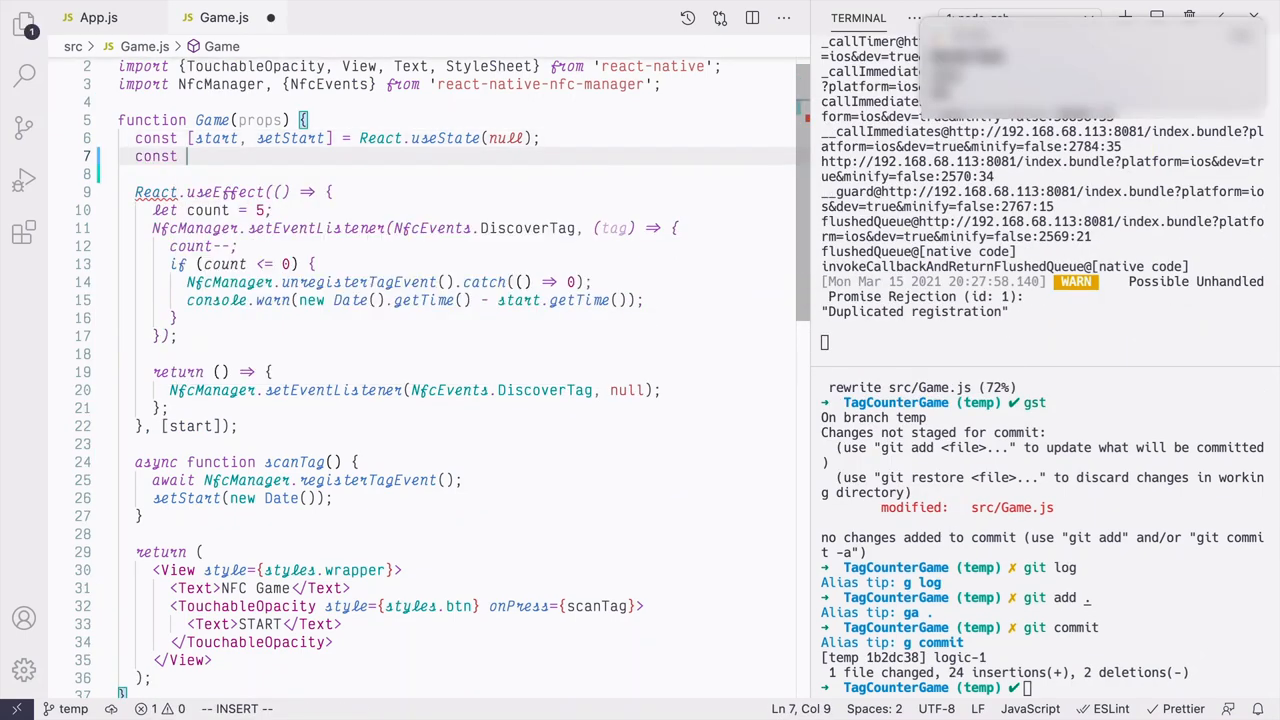
- Add a duration state and render '{duration} ms' when duration is above zero
type("duration, setDuration] = React.useState(0);")
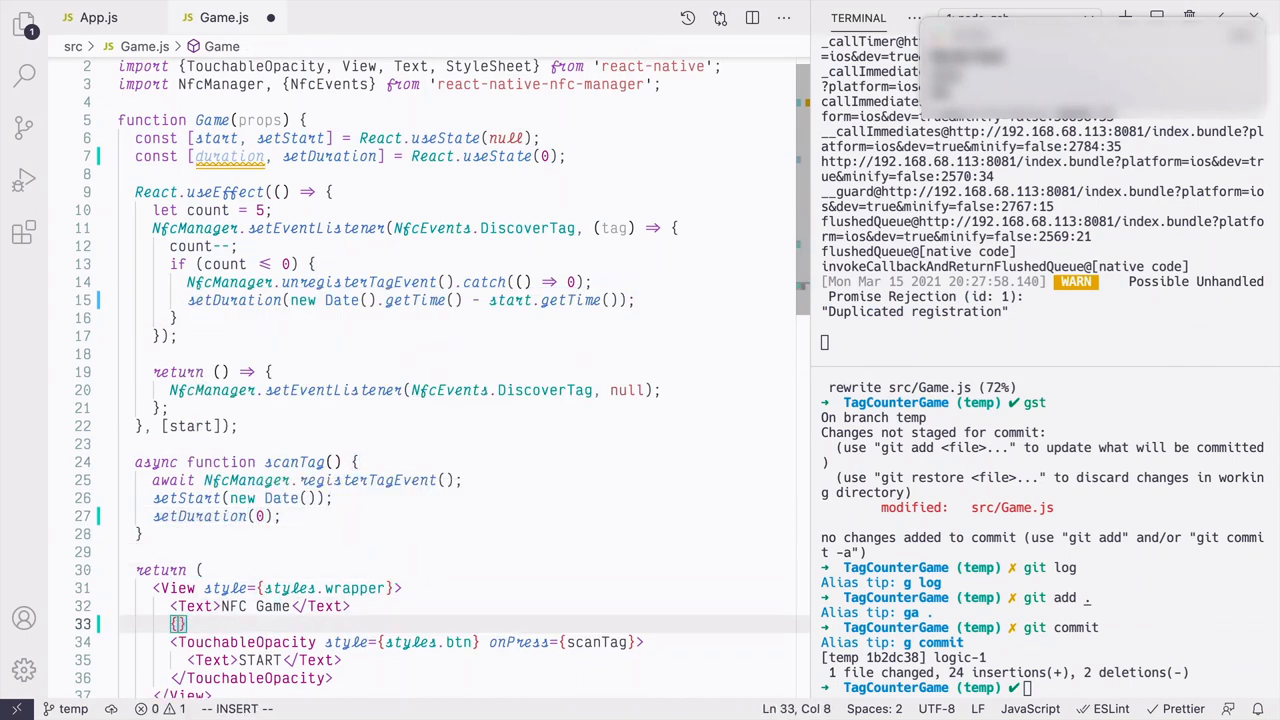
type("duration > 0 && (")
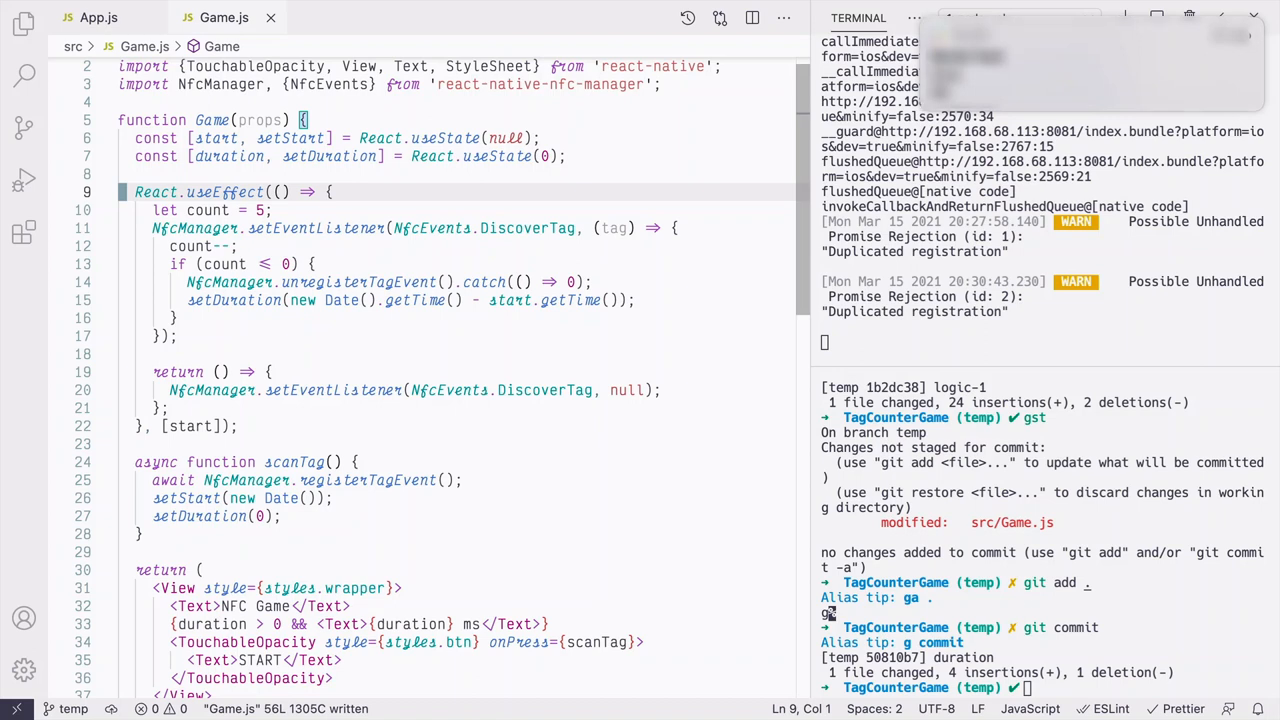
type("NfcManager.setAlertMessageIOS(`${count}...`);")
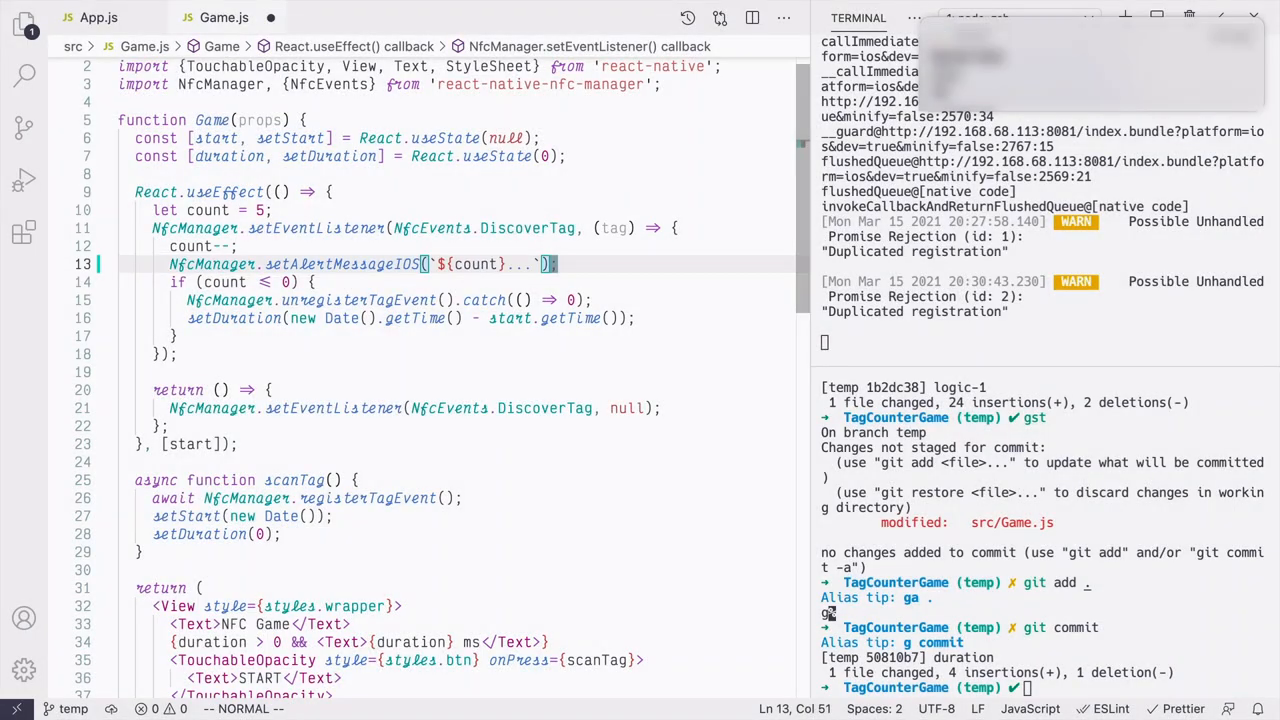
- Save Game.js with the count alert message, then tap START in the running game
key("ctrl+s")
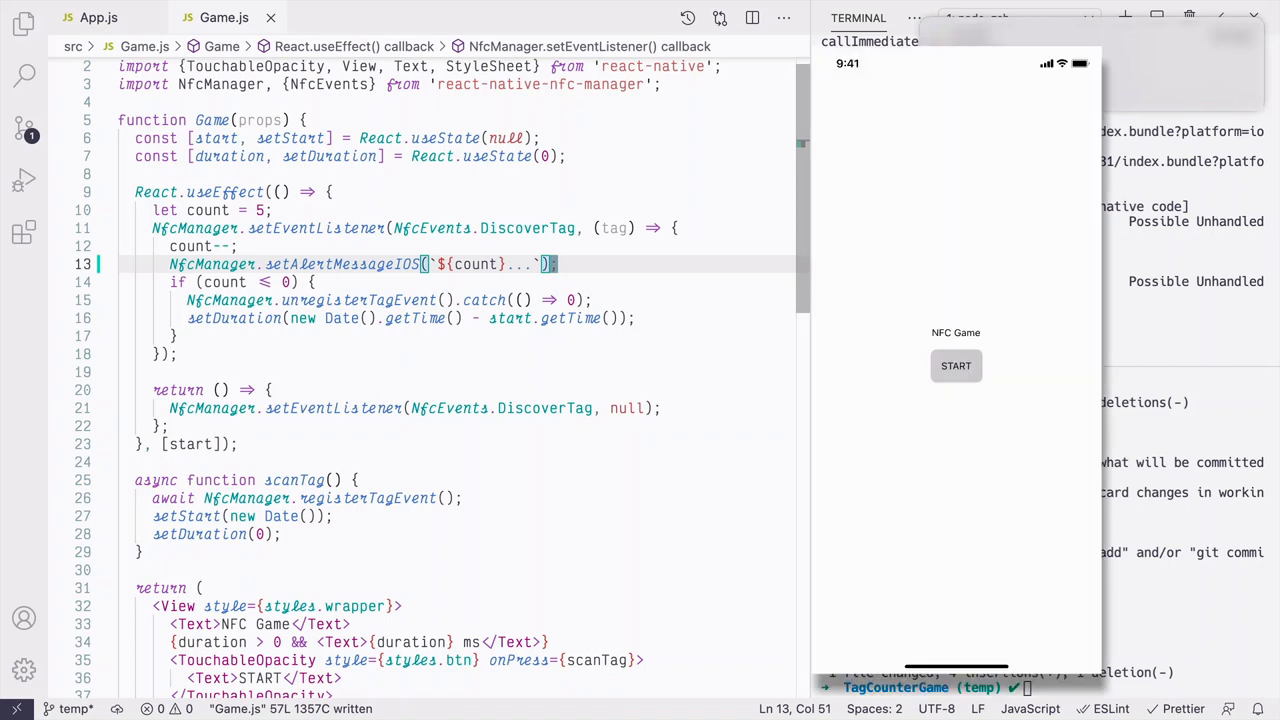
left_click(955, 365)
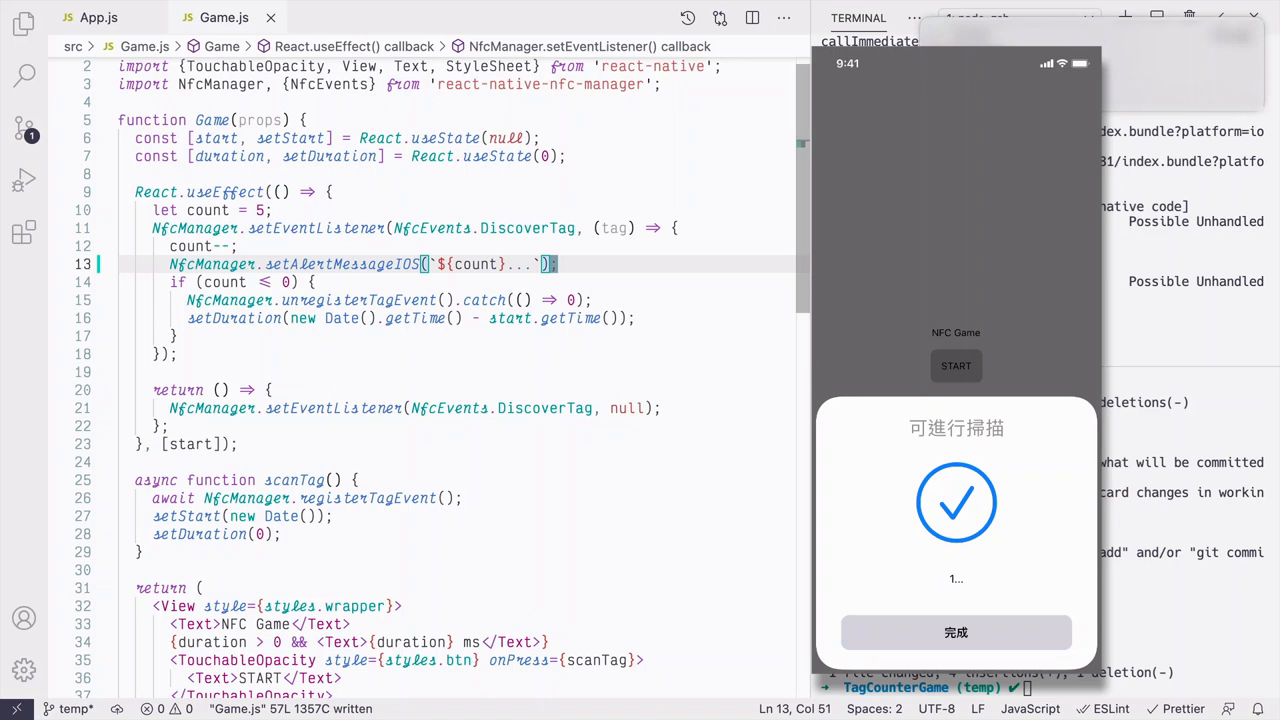
- Tap START again to open the NFC scan sheet and check the remaining count
left_click(955, 632)
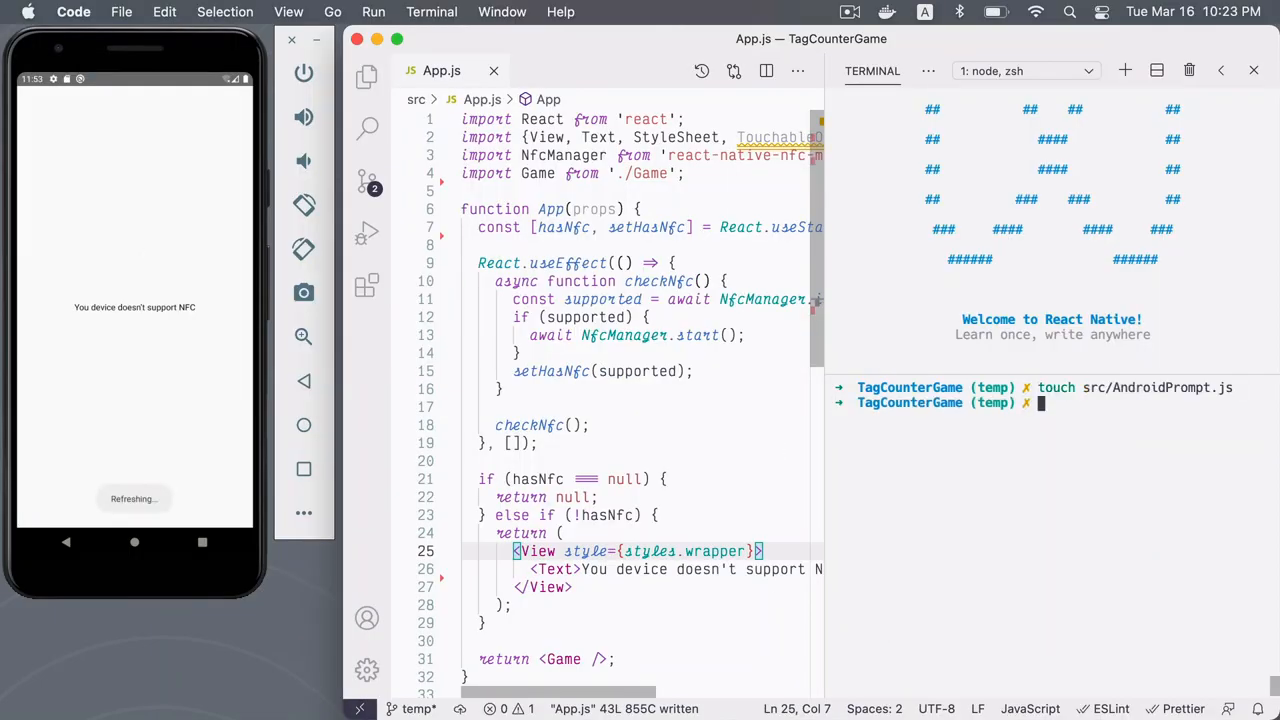
- Open AndroidPrompt.js and import React plus View, Text and Modal
left_click(594, 70)
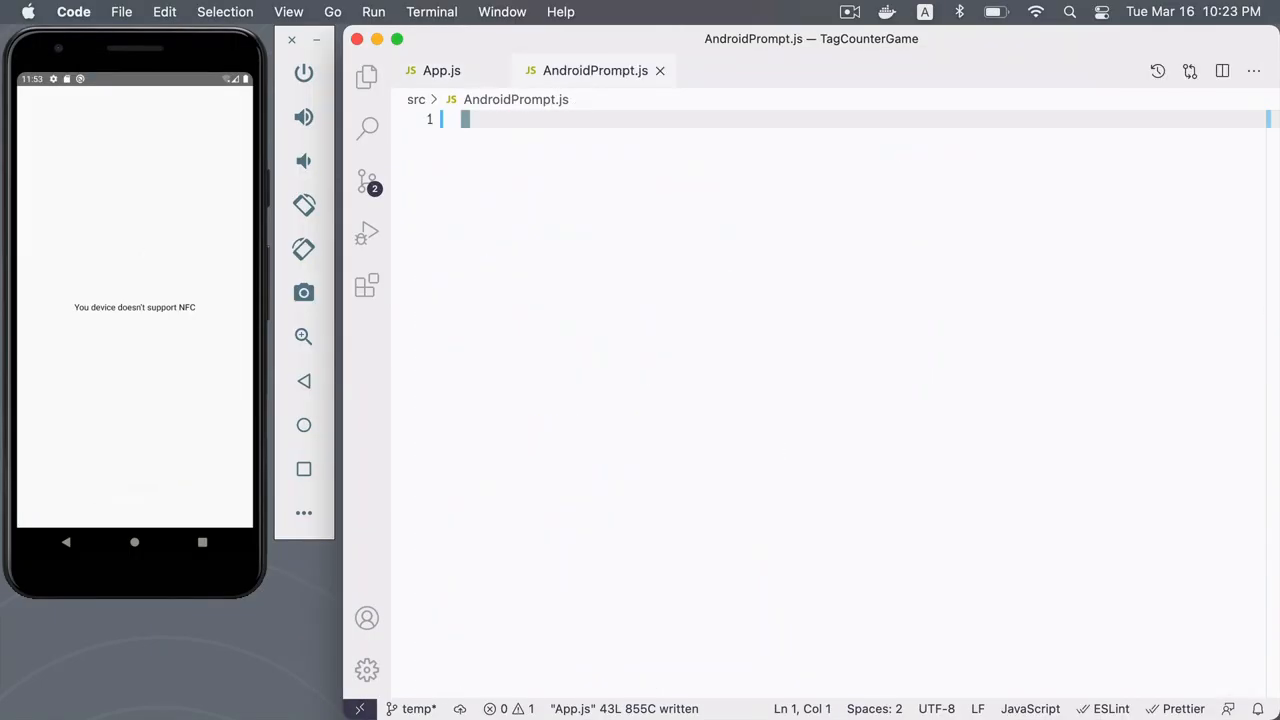
type("import React from 'react")
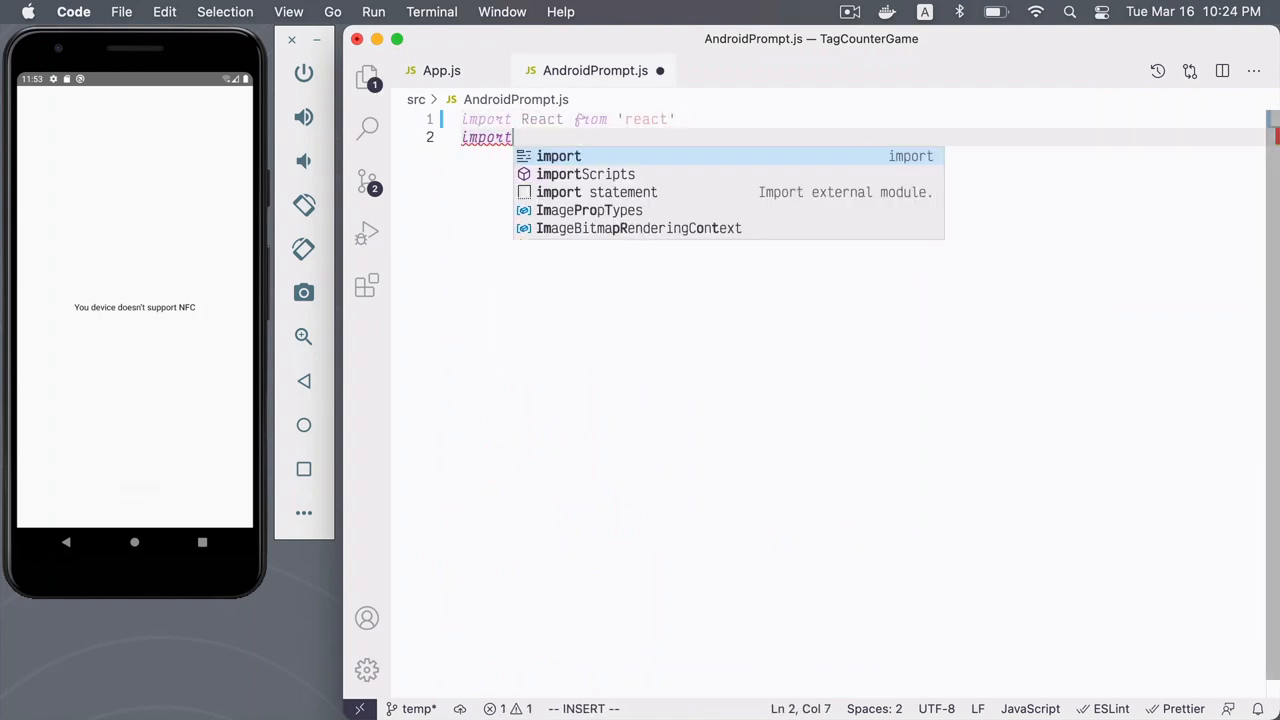
type("{View, Text, }")
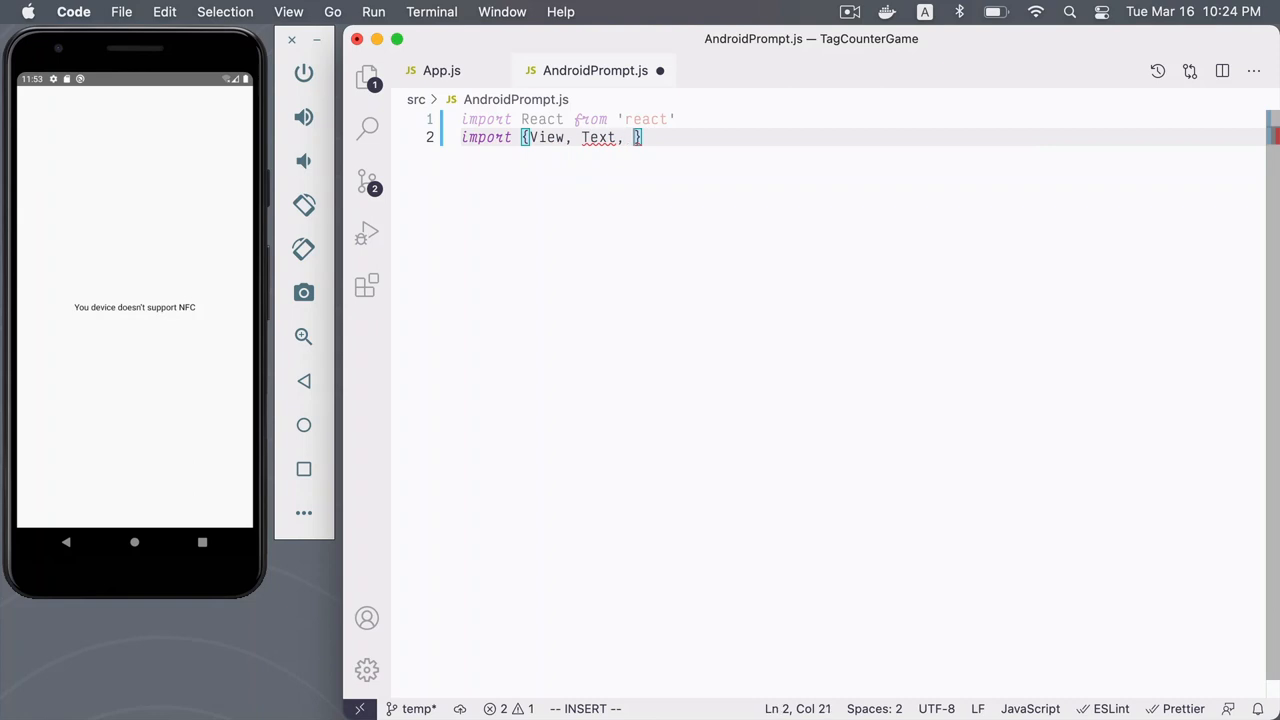
type("Modal} from 'react-native")
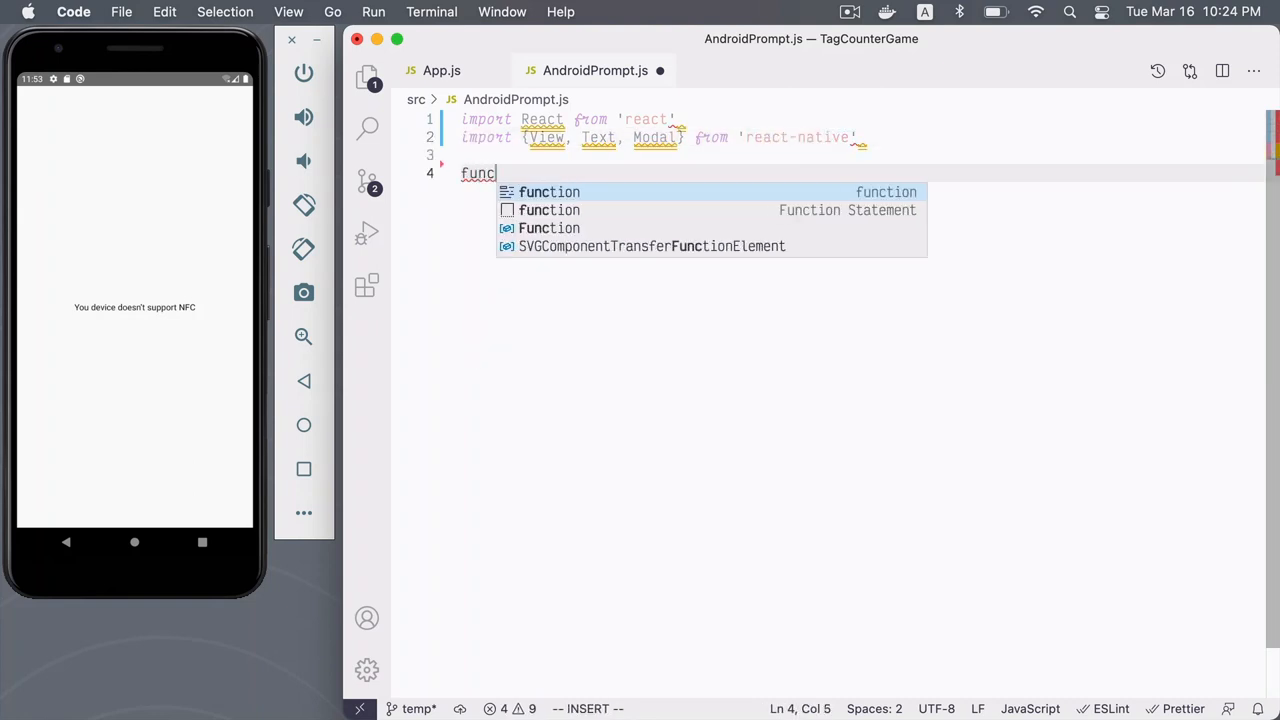
- Define AndroidPrompt returning a visible, transparent Modal with an absolutely positioned panel
type("AndroidPrompt(props) {")
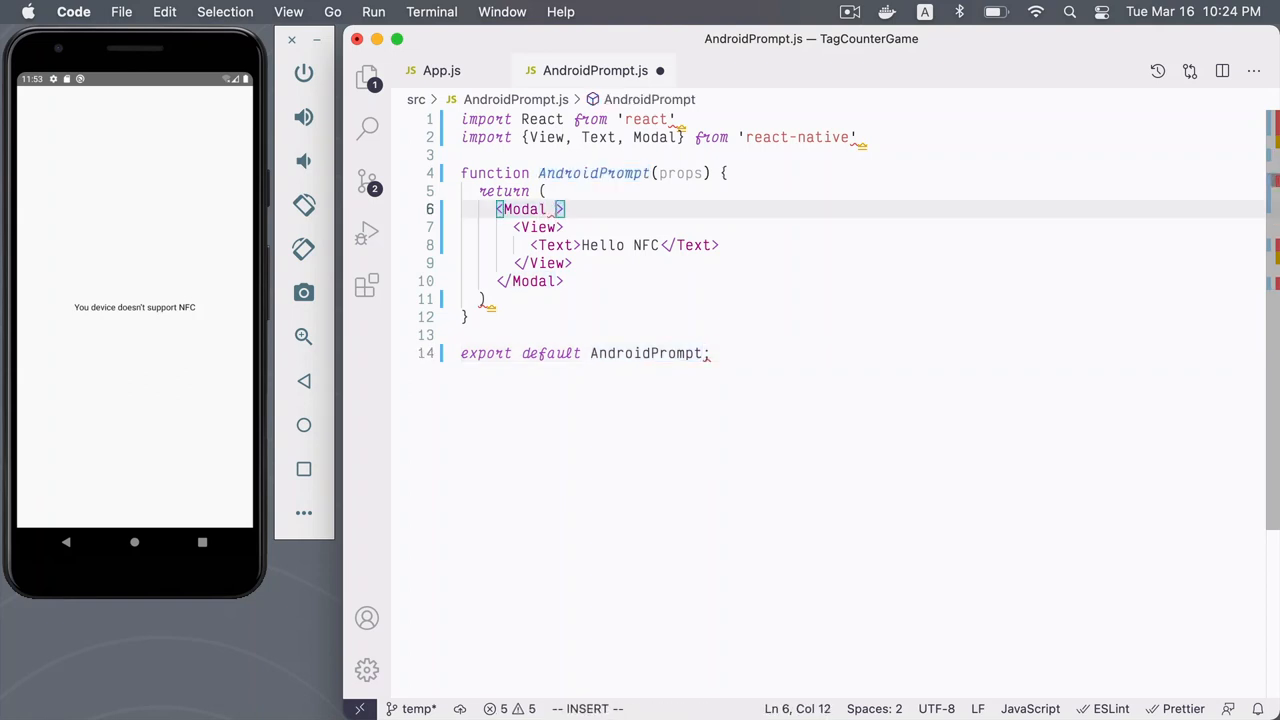
type("visible")
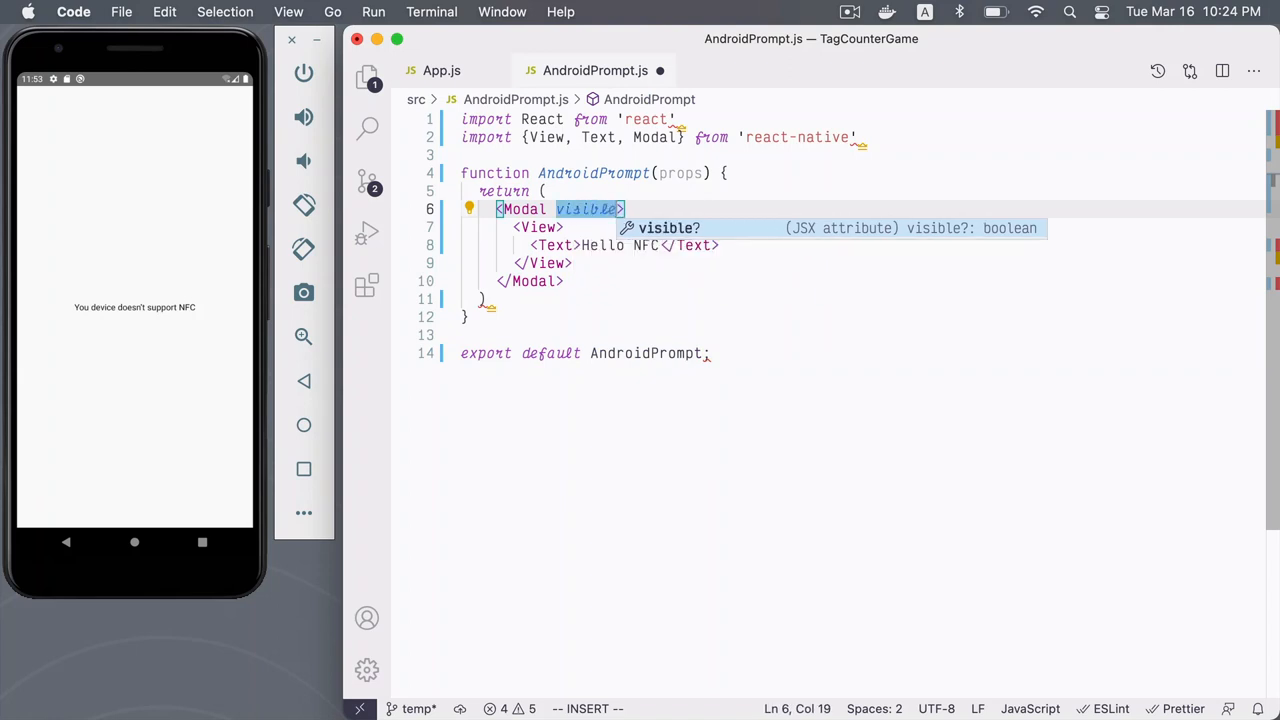
type("={true} transparent={true}")
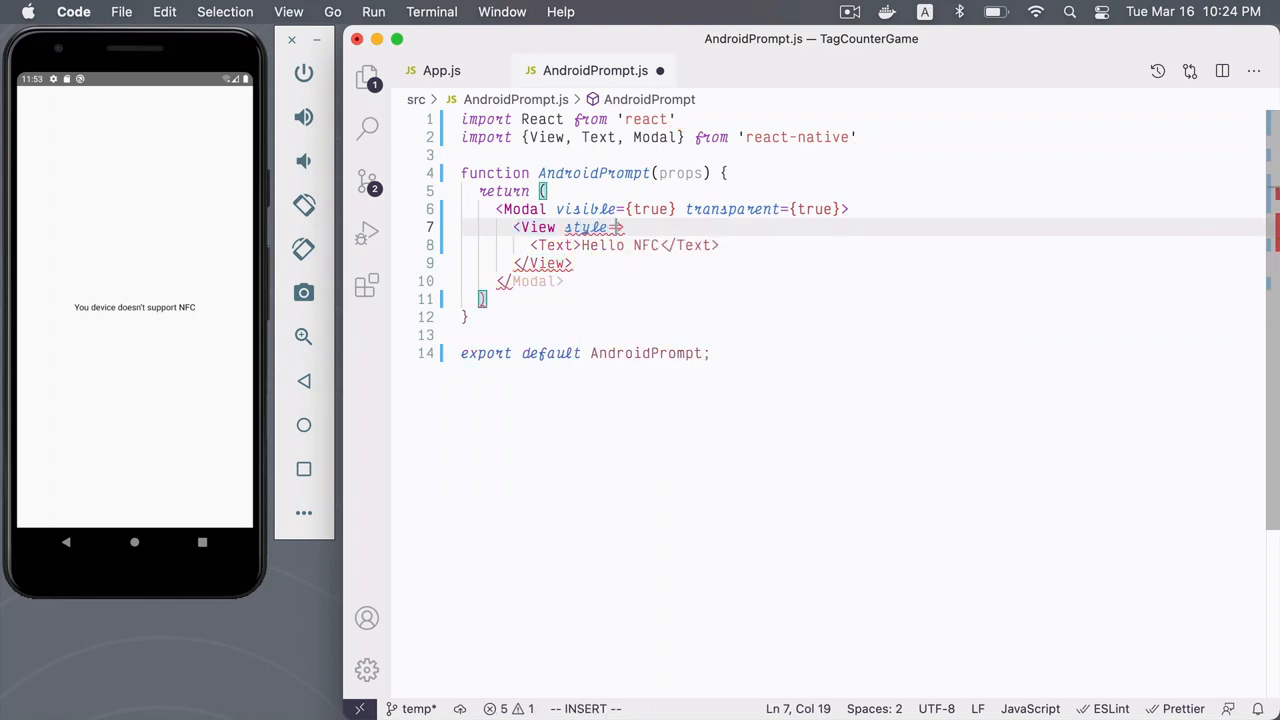
type("position: 'absolute',")
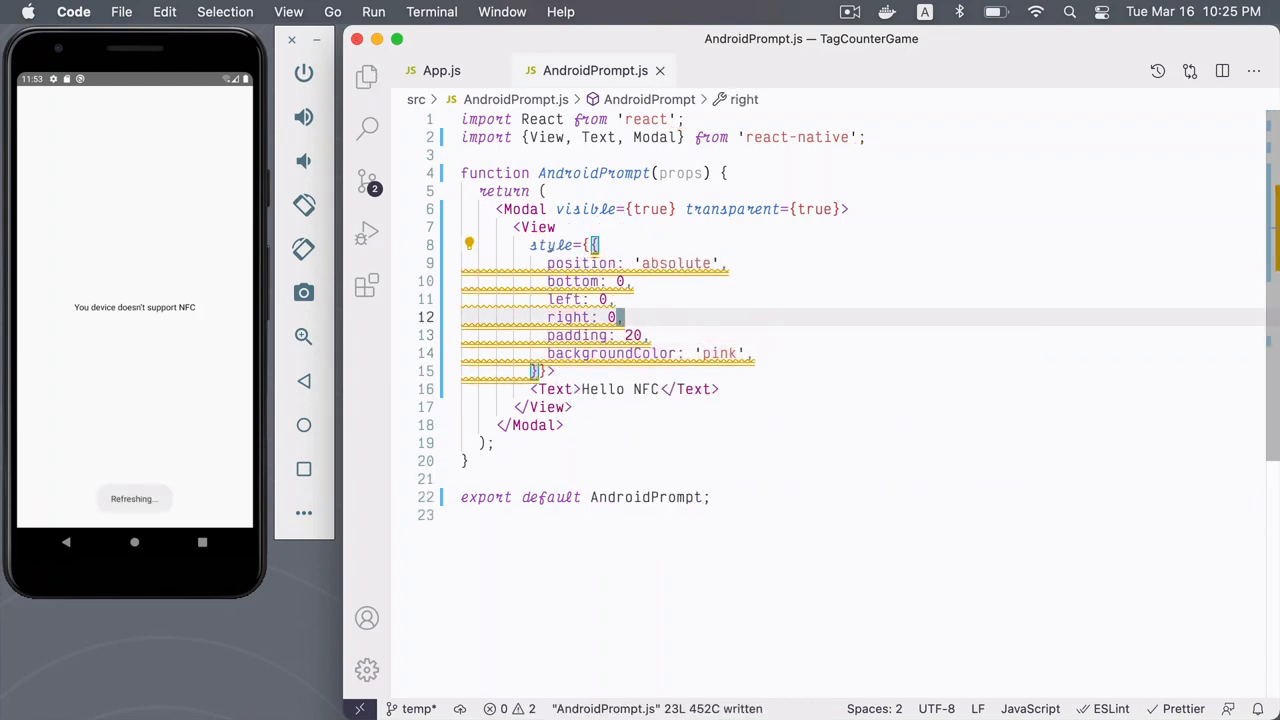
- Import AndroidPrompt in App.js and render it in the !hasNfc branch
left_click(441, 70)
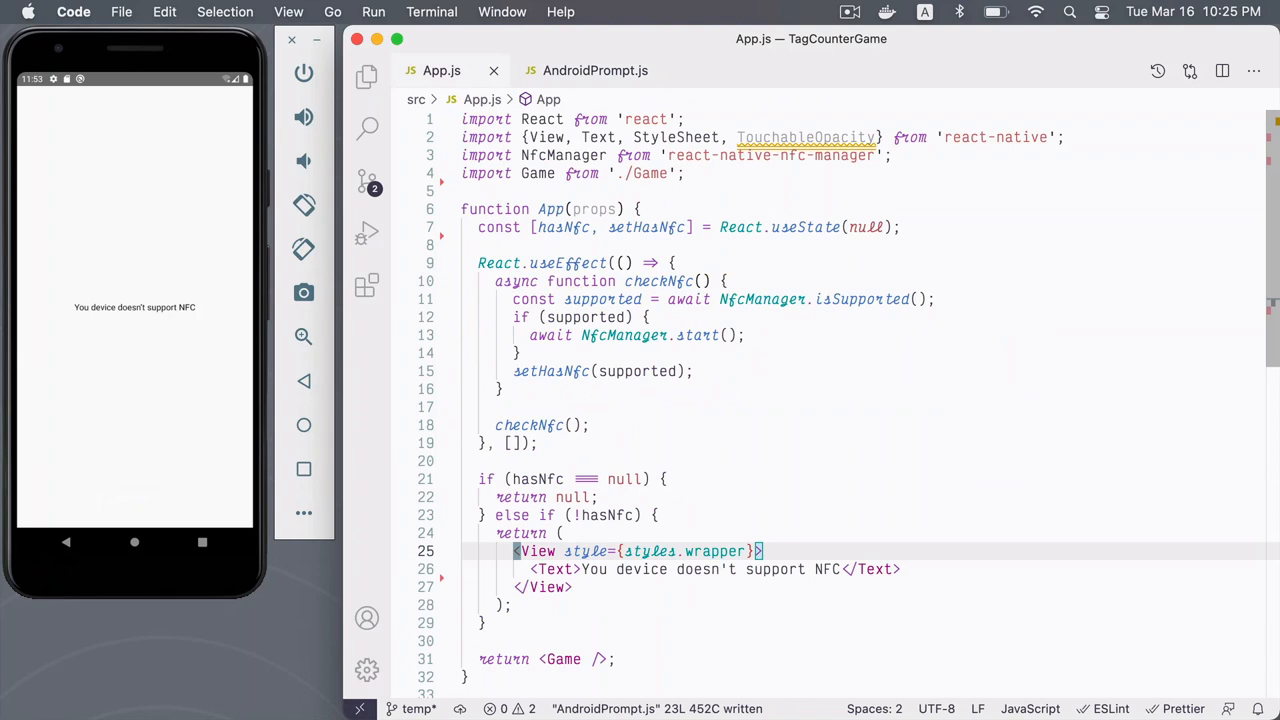
type("import AndroidPrompt from './AndroidPrompt")
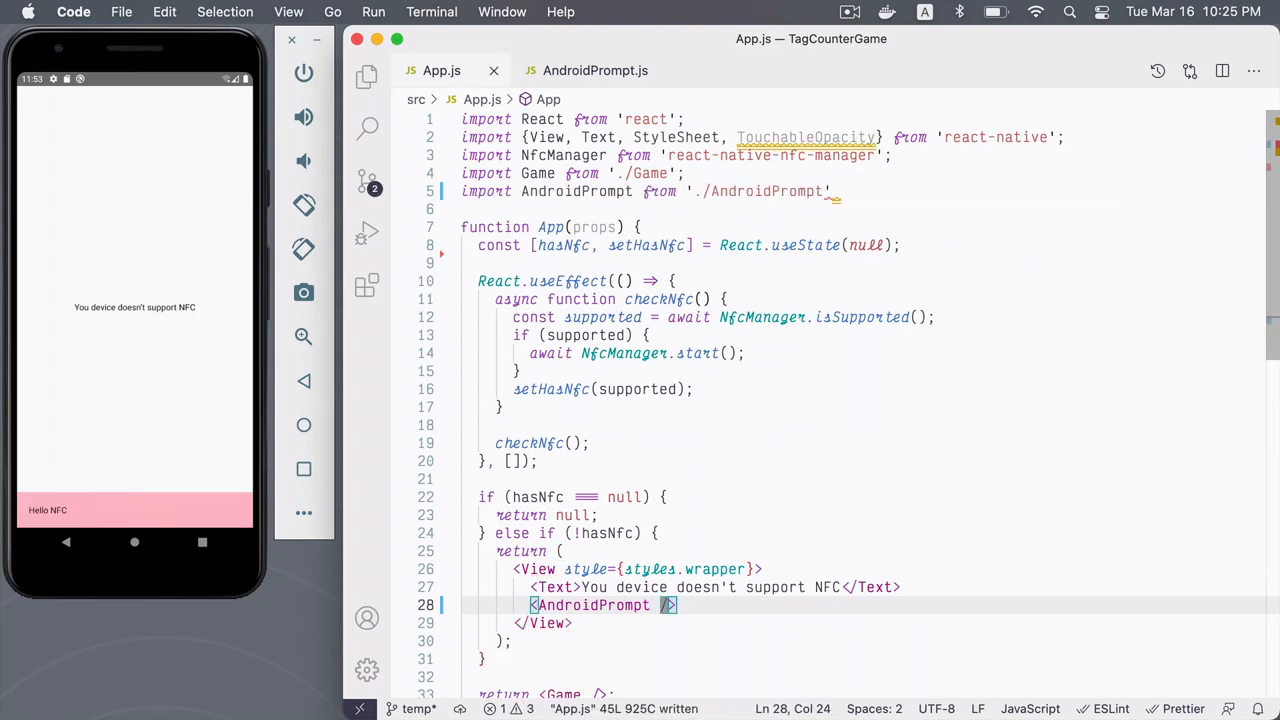
left_click(595, 70)
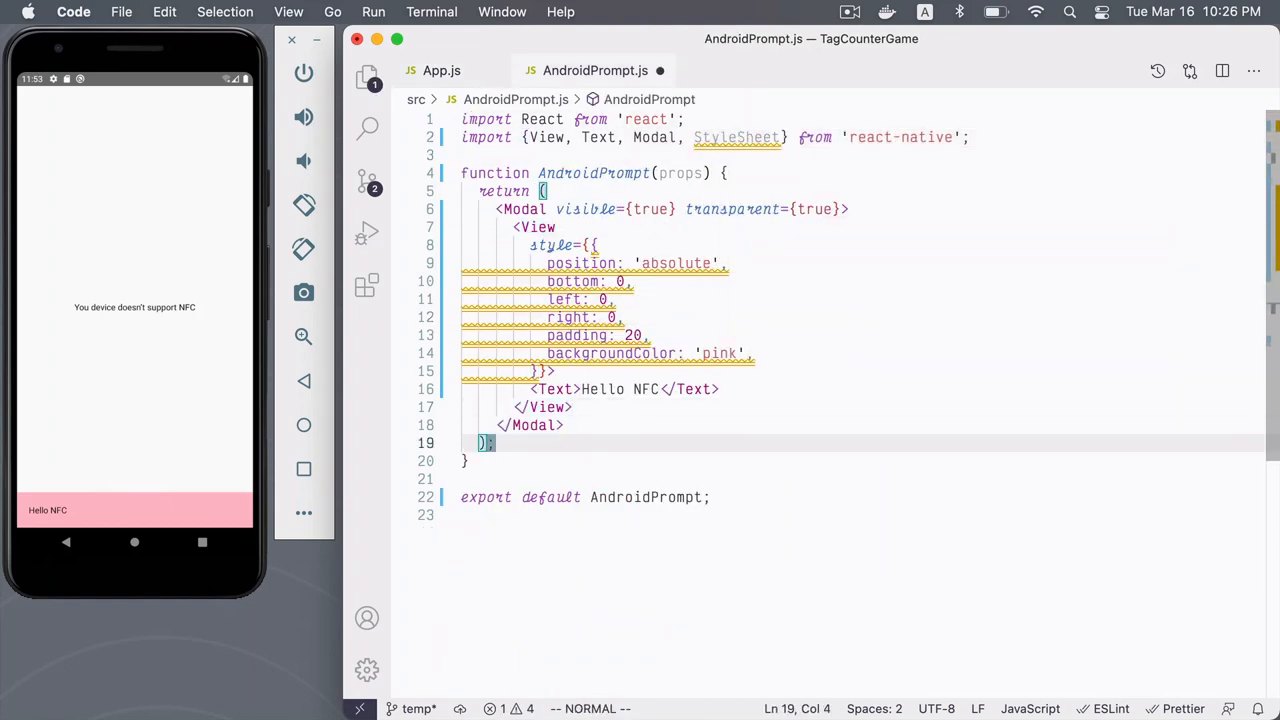
- Create a StyleSheet in AndroidPrompt.js, starting with the backdrop style
type("const styles = StyleSheet.create({")
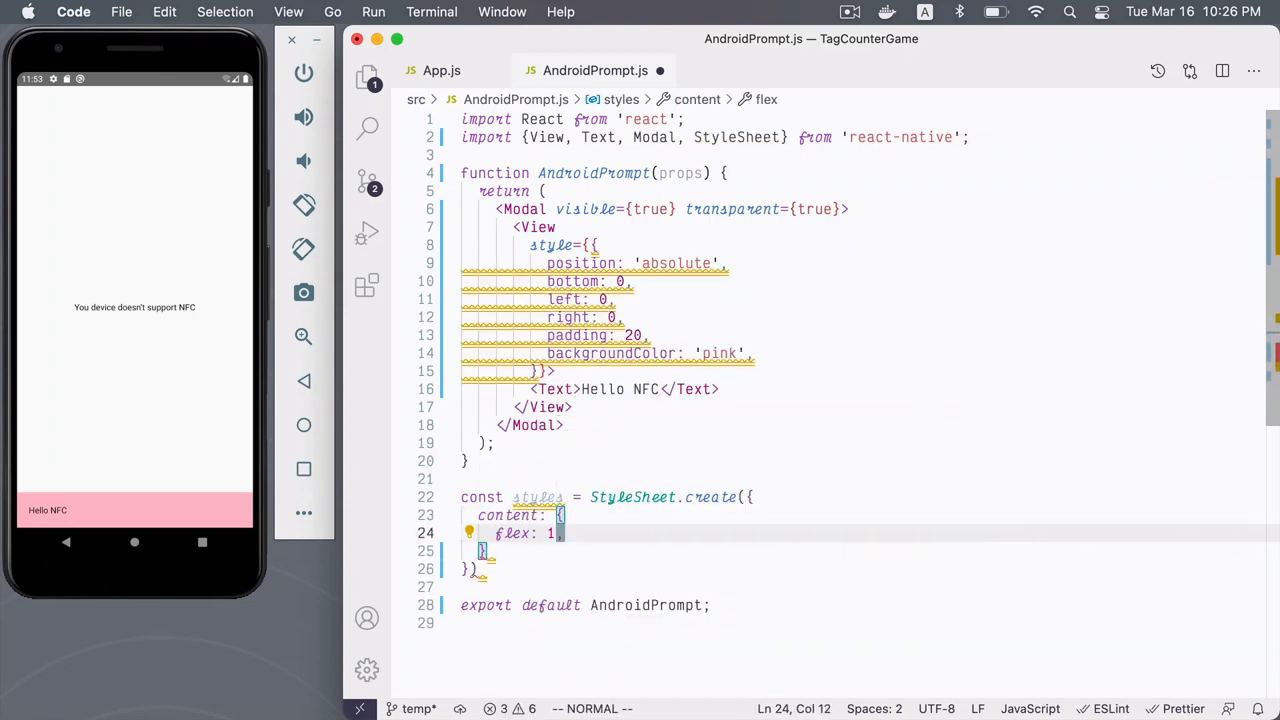
type("backdrop")
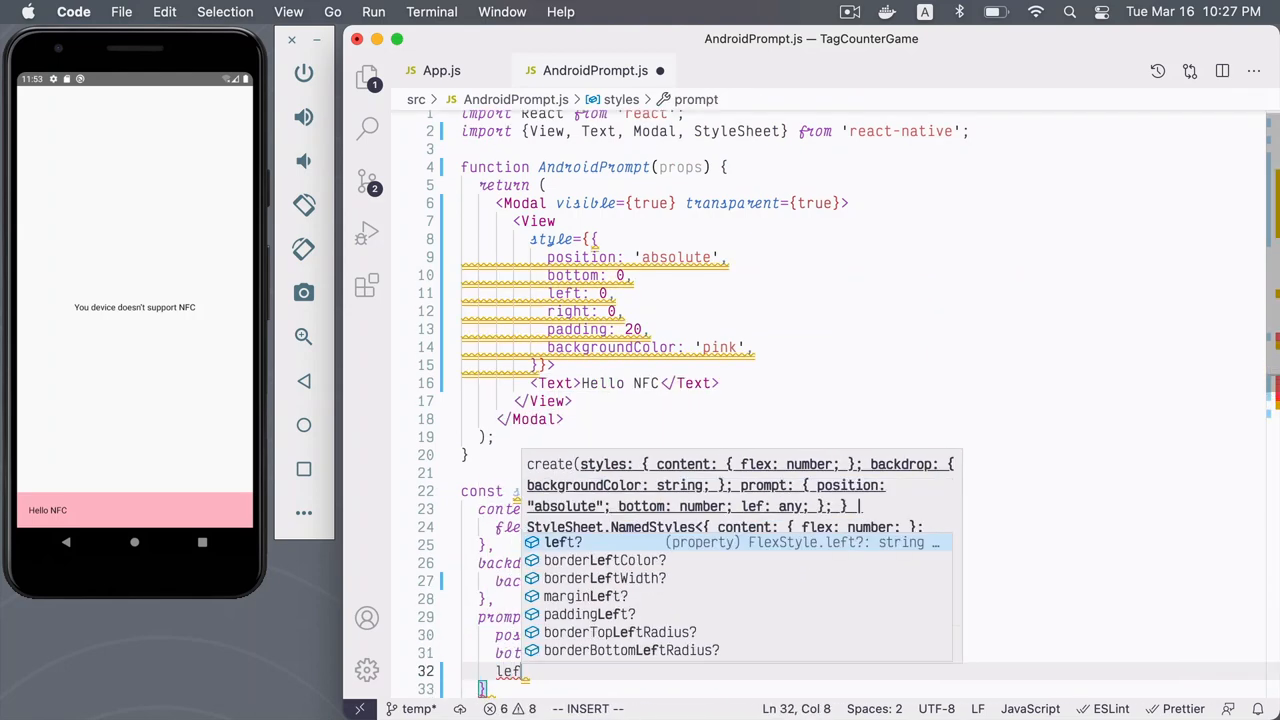
key("Escape")
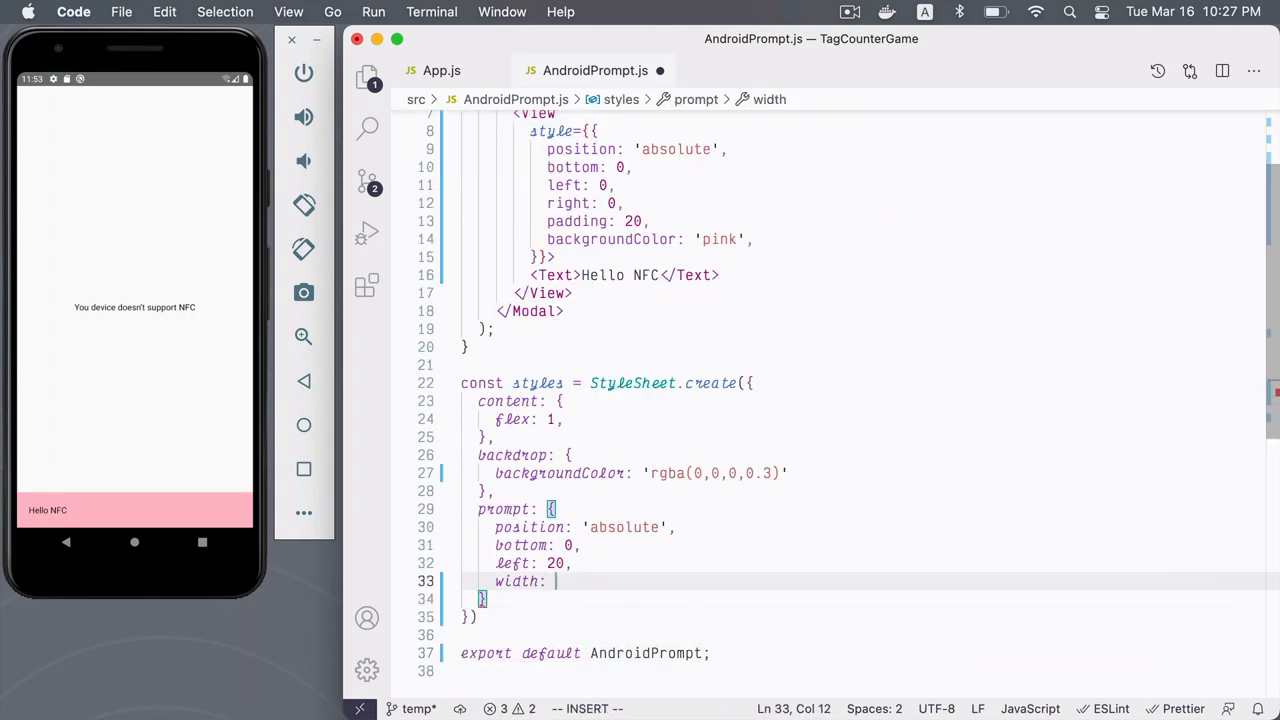
- Add a prompt style with window width minus 40 and vertical padding
type("Dimensions.get('window')")
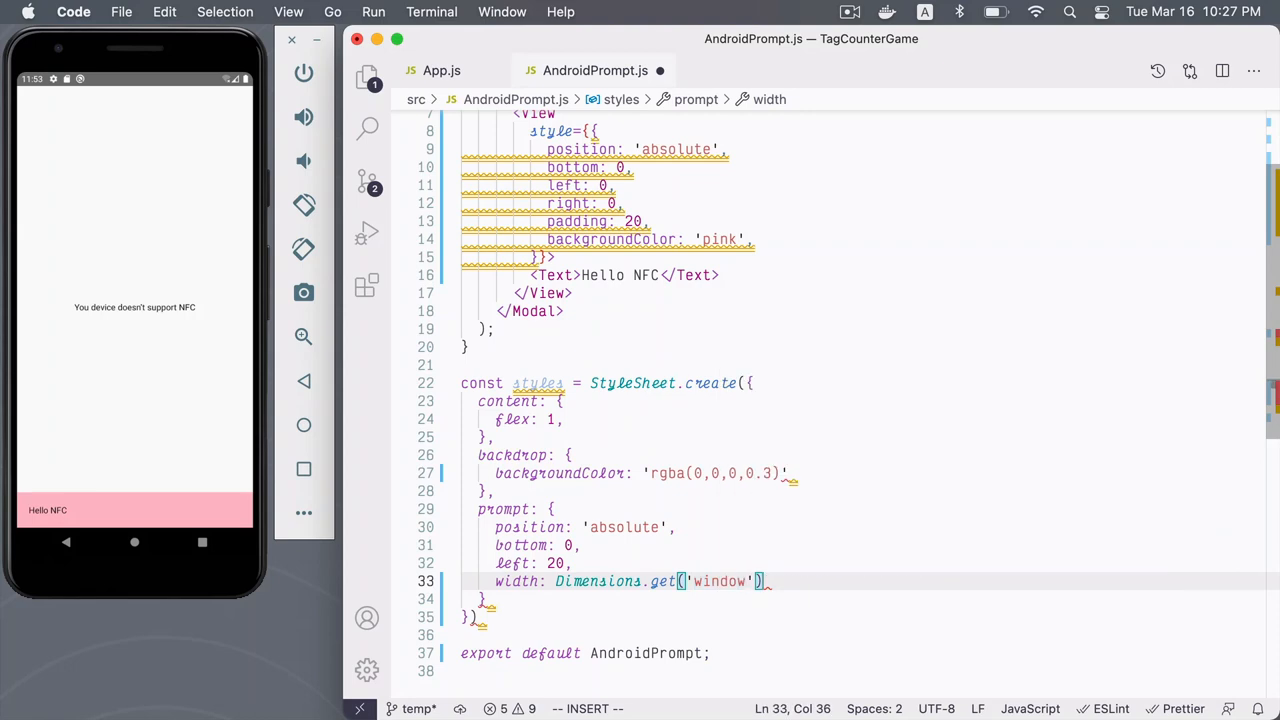
type(".width - 2 * 20,")
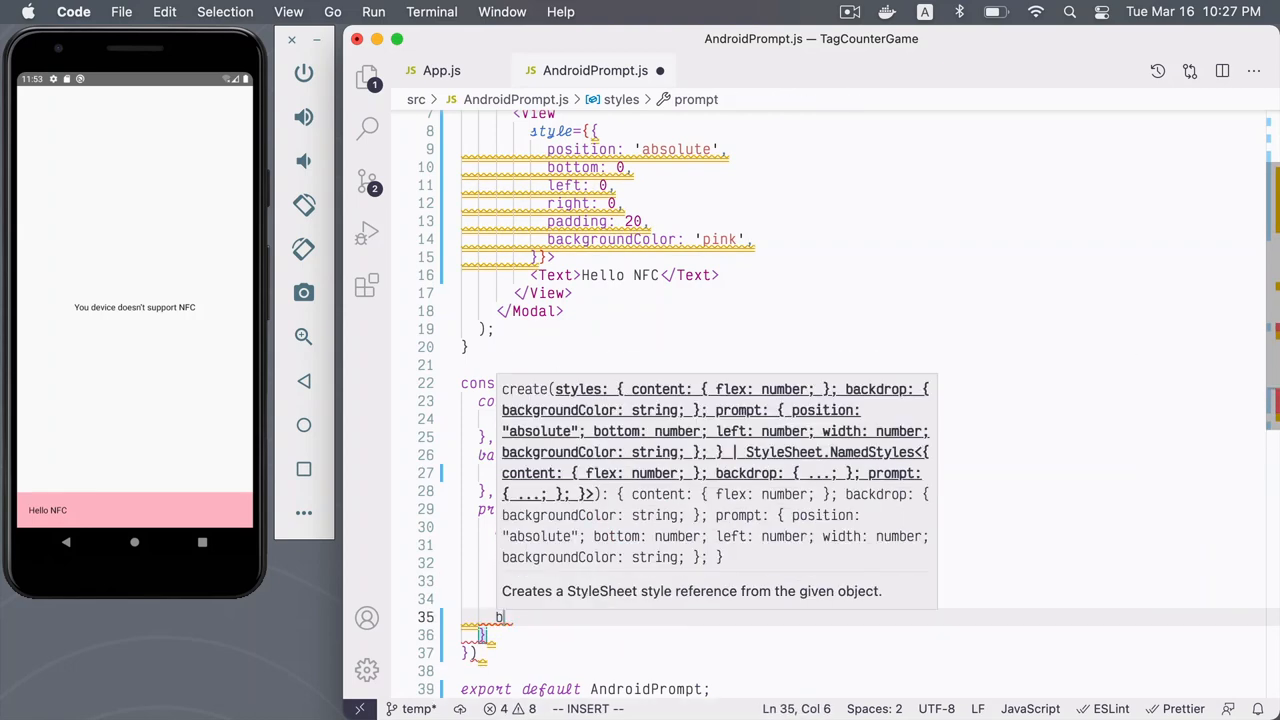
type("paddingVer")
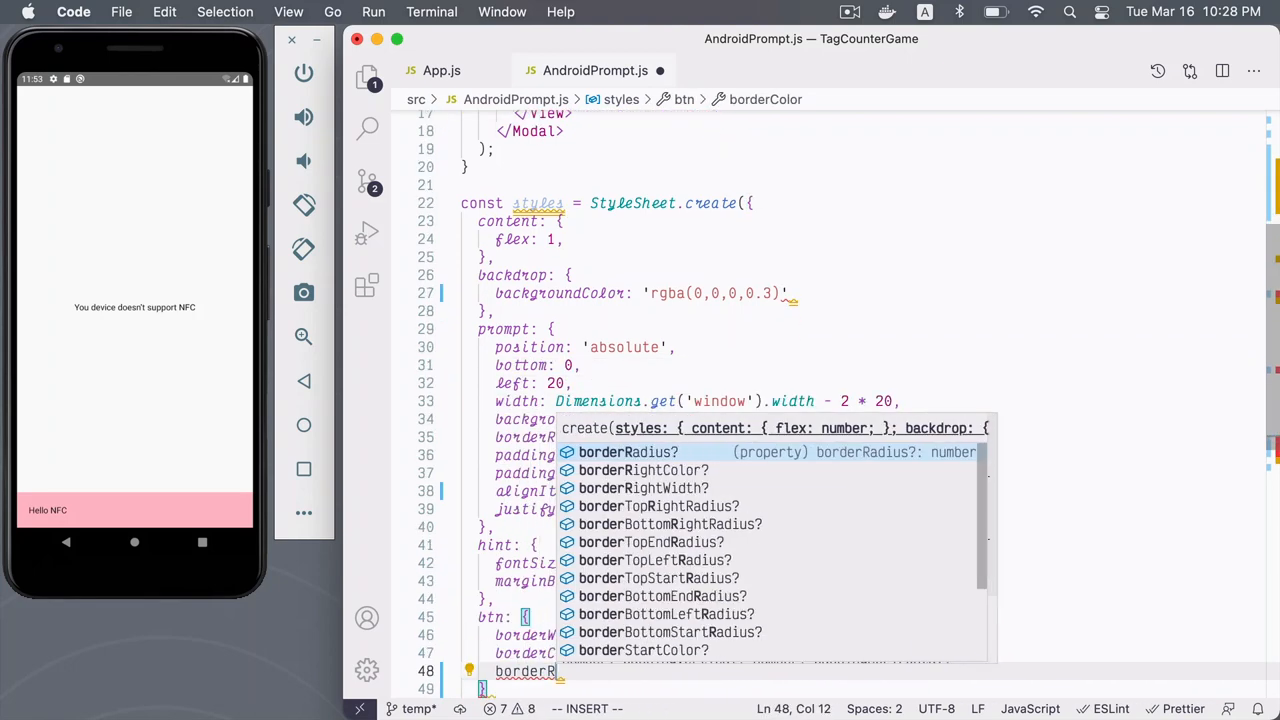
key("Escape")
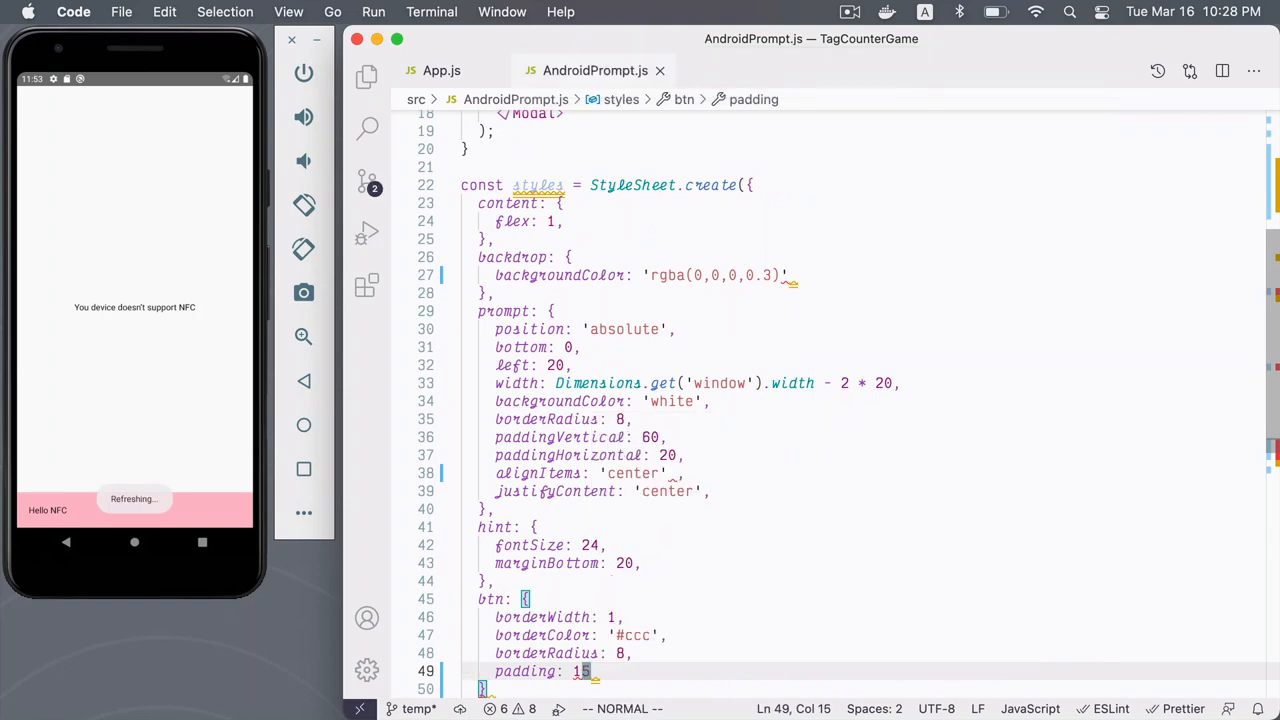
scroll("up", 3)
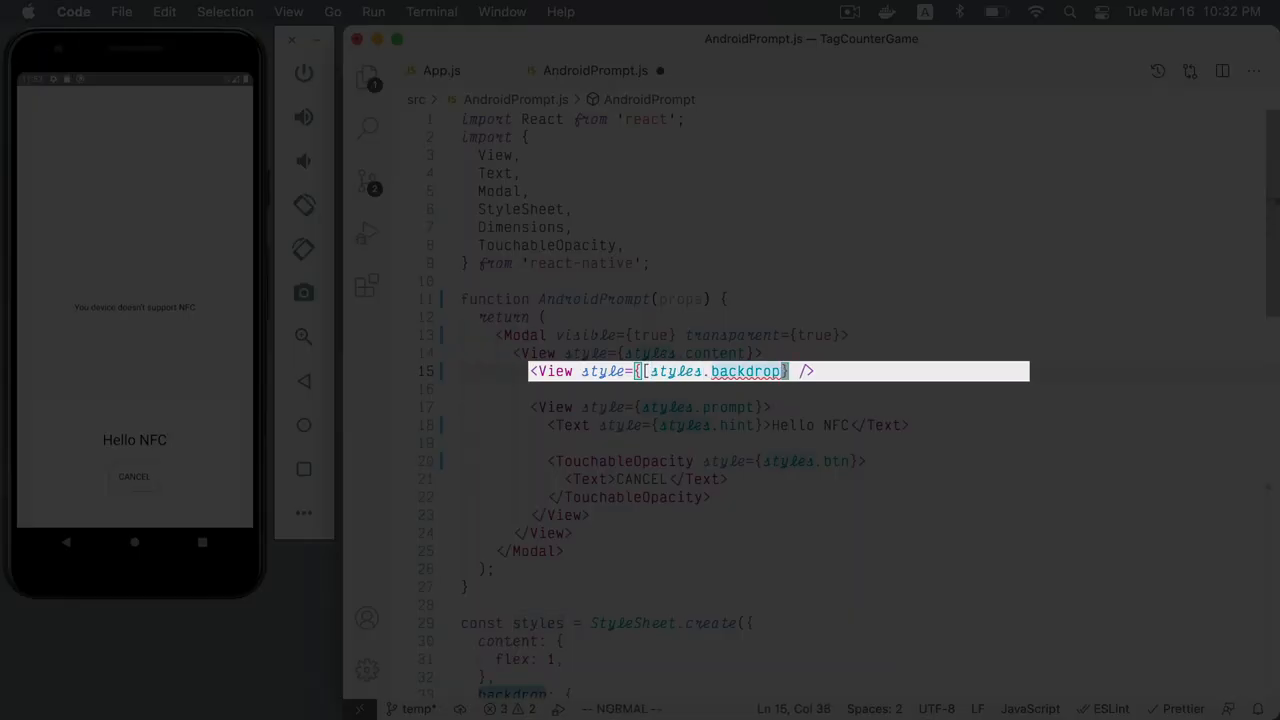
- Set the backdrop View style to [styles.backdrop, StyleSheet.absoluteFill]
type(", StyleSheet.absoluteFill")
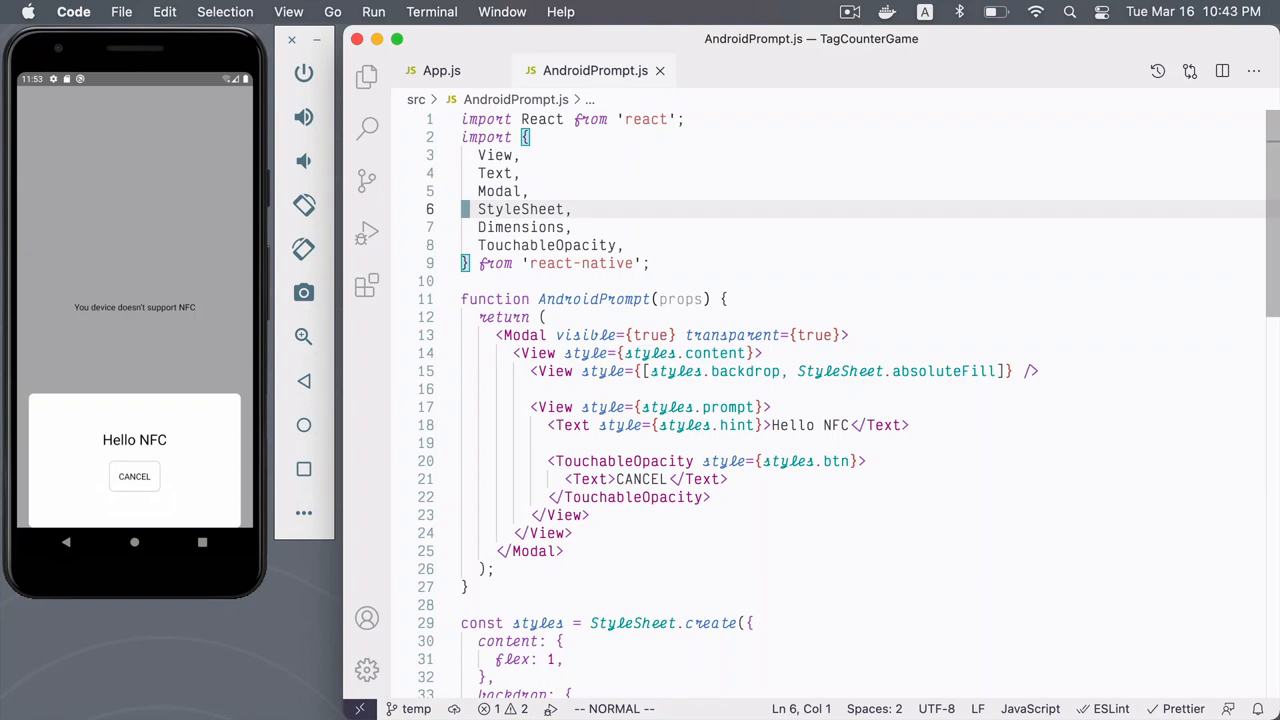
- Wrap the AndroidPrompt export in React.forwardRef and add a ref parameter
scroll("down", 3)
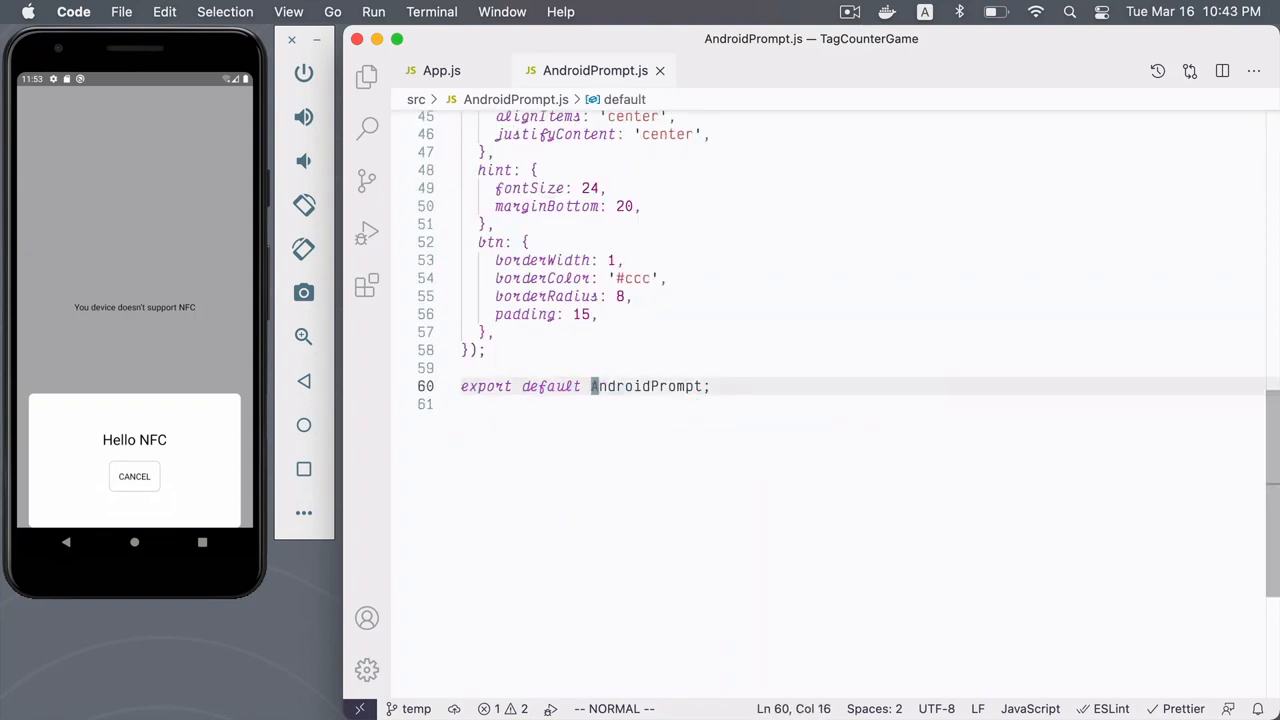
type("React.for")
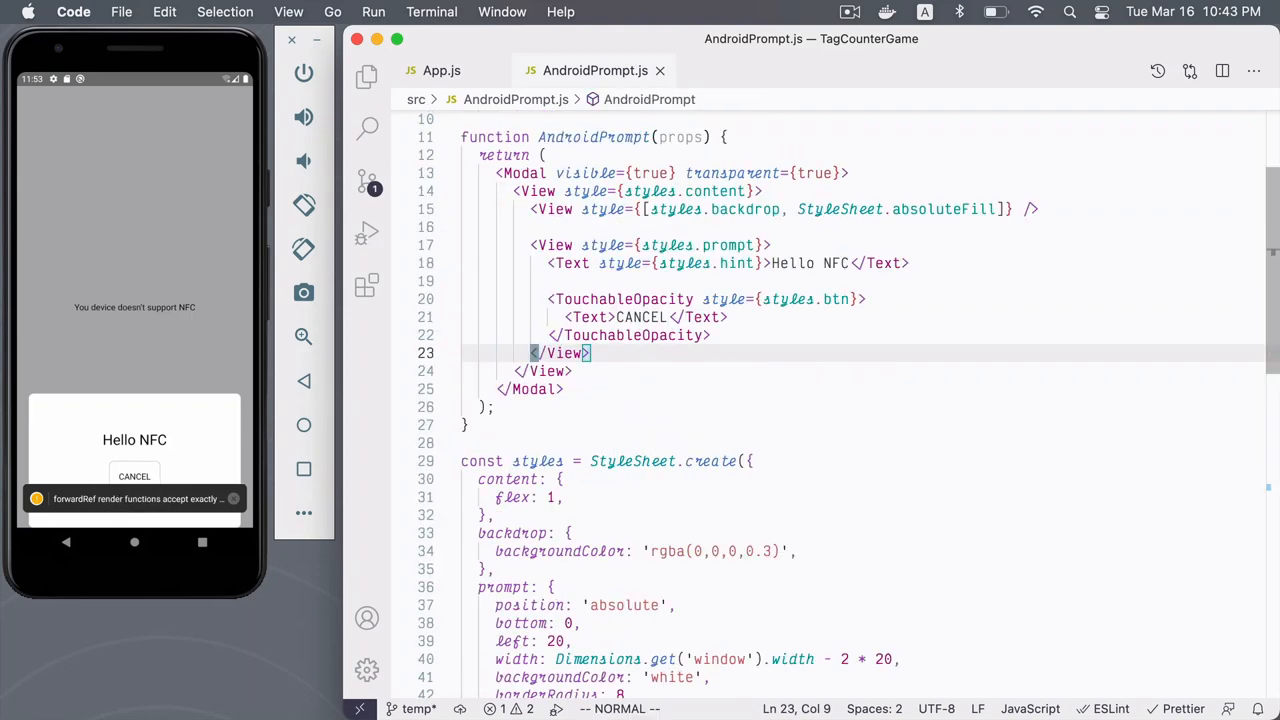
scroll("up", 3)
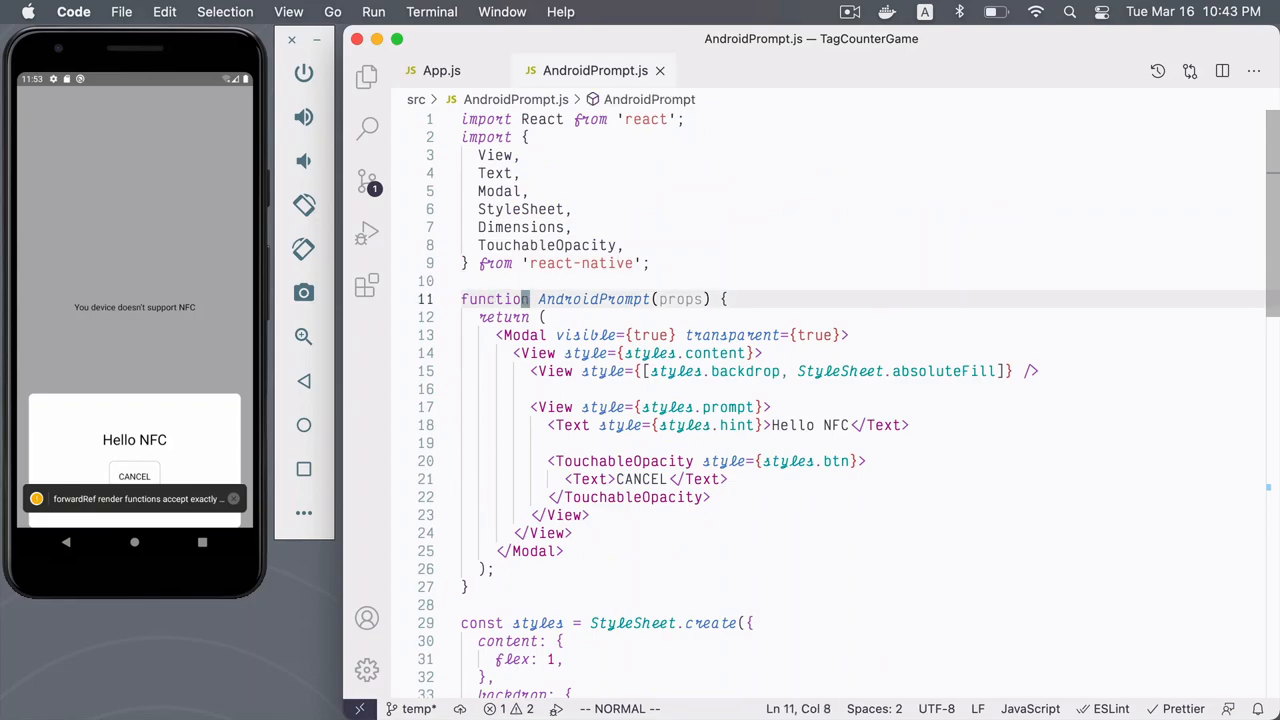
type(", re")
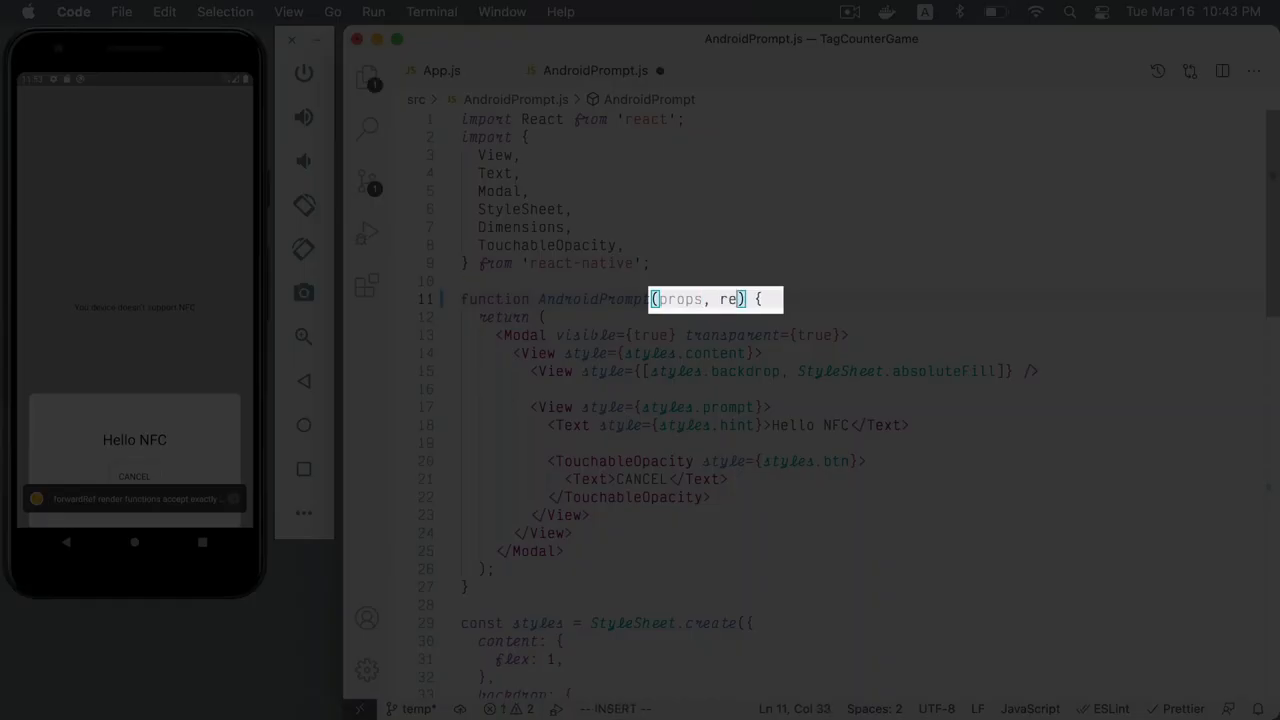
key("Escape")
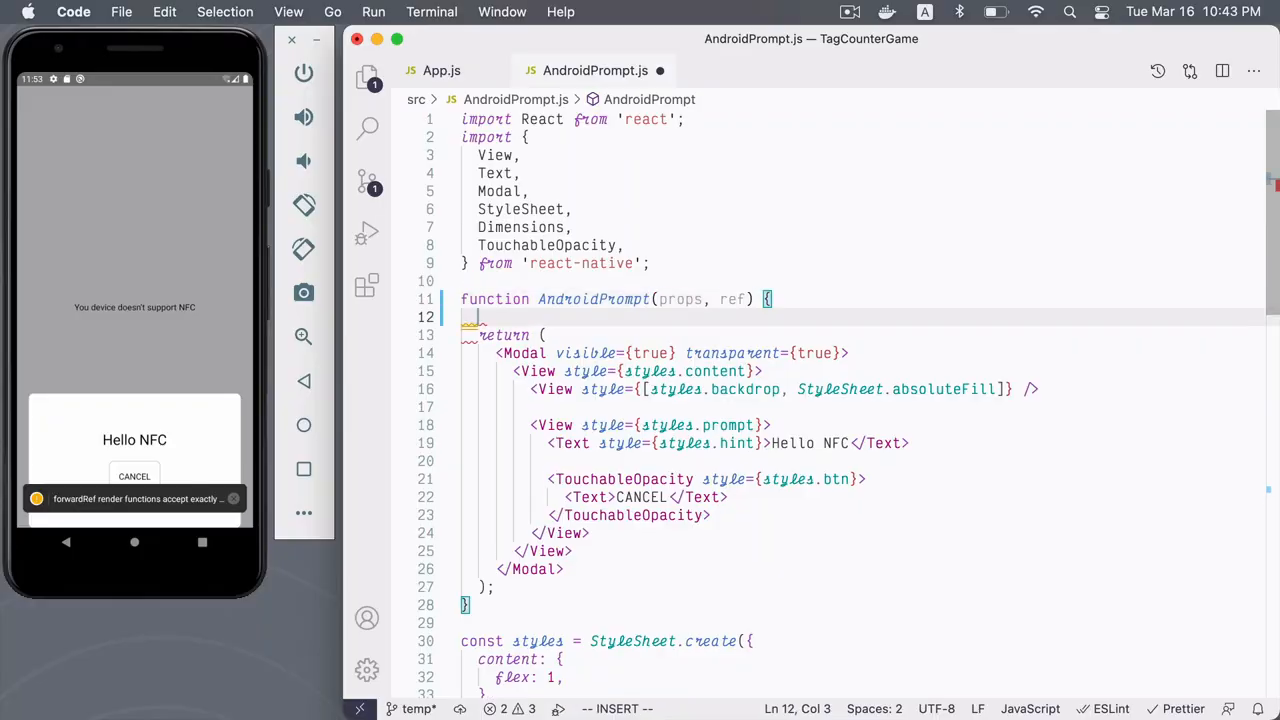
- Declare visible/setVisible and hintText/setHintText state with React.useState
type("const [visible]")
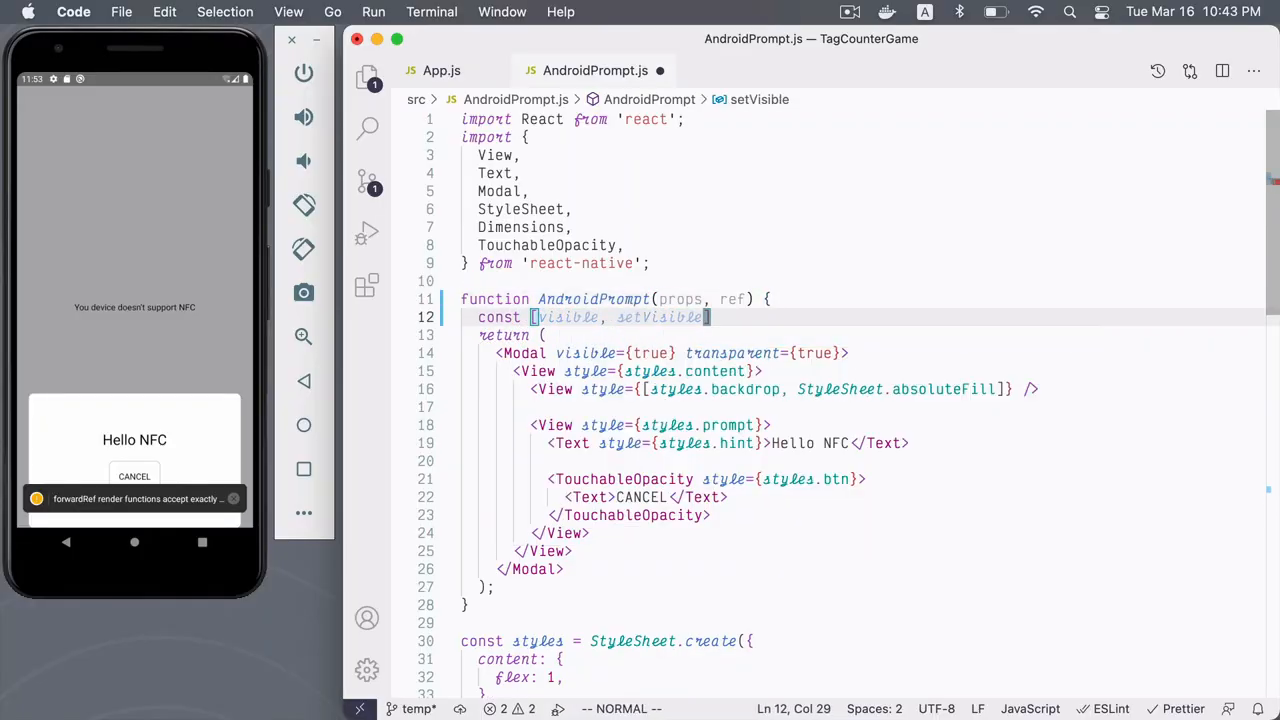
type("= React.useState(false);")
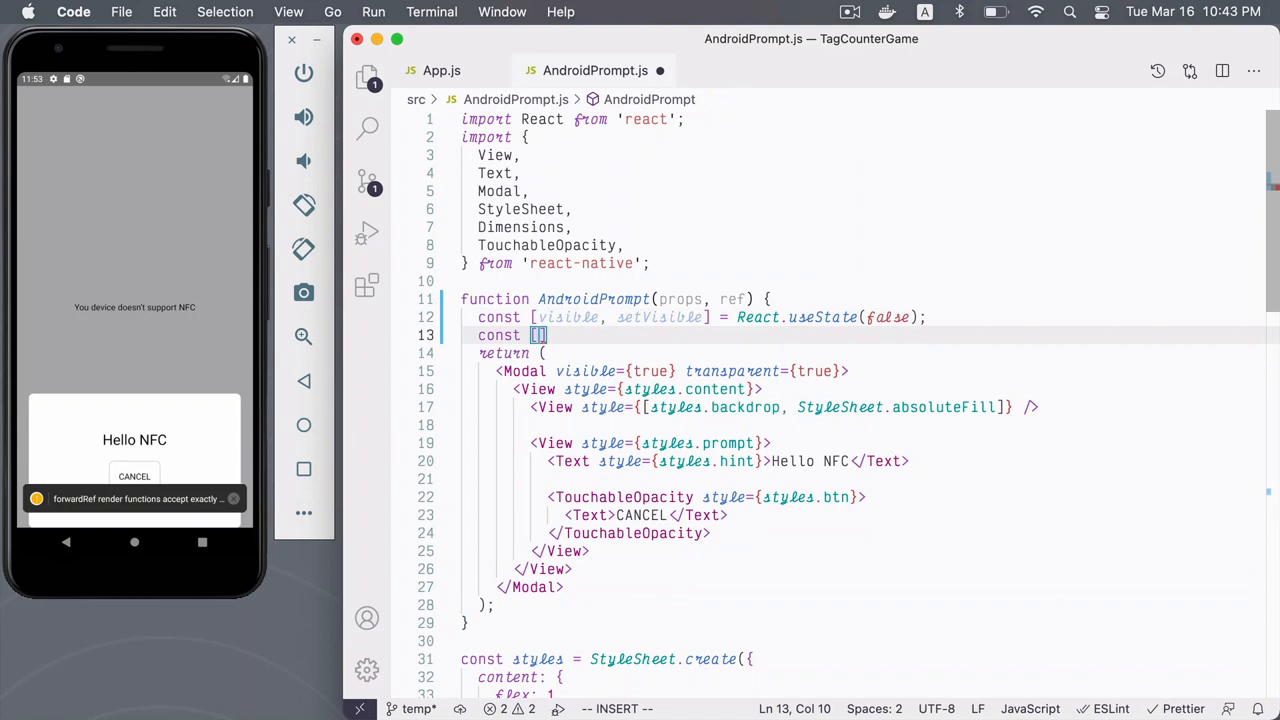
type("hintText, setHintText")
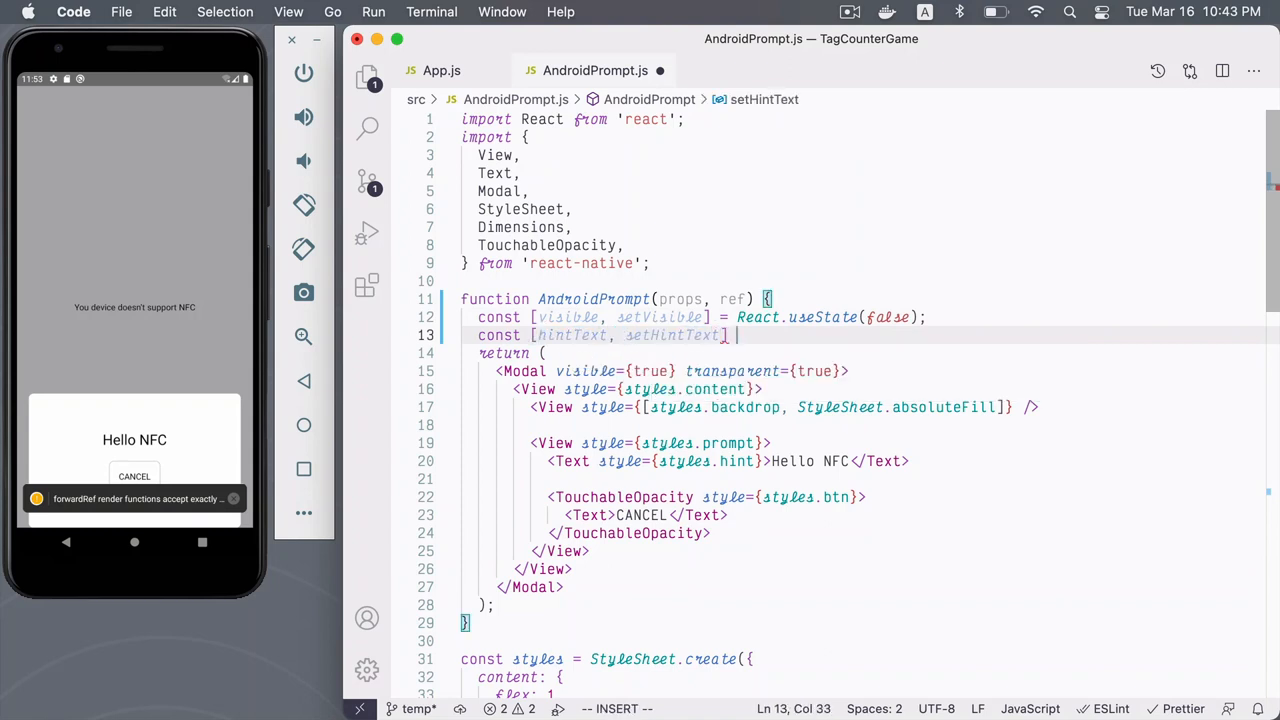
type("React.useState('');")
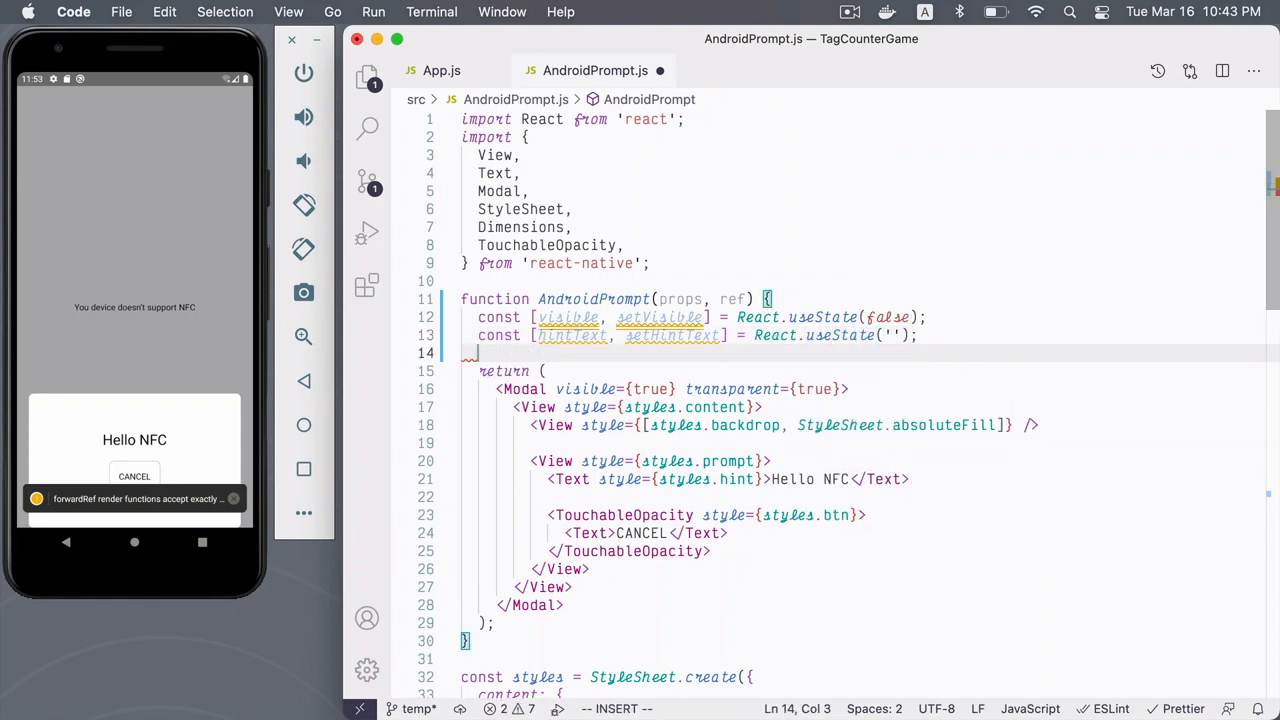
- Expose setVisible and setHintText to the parent by assigning them to ref.current
type("React.useEffect(() => {")
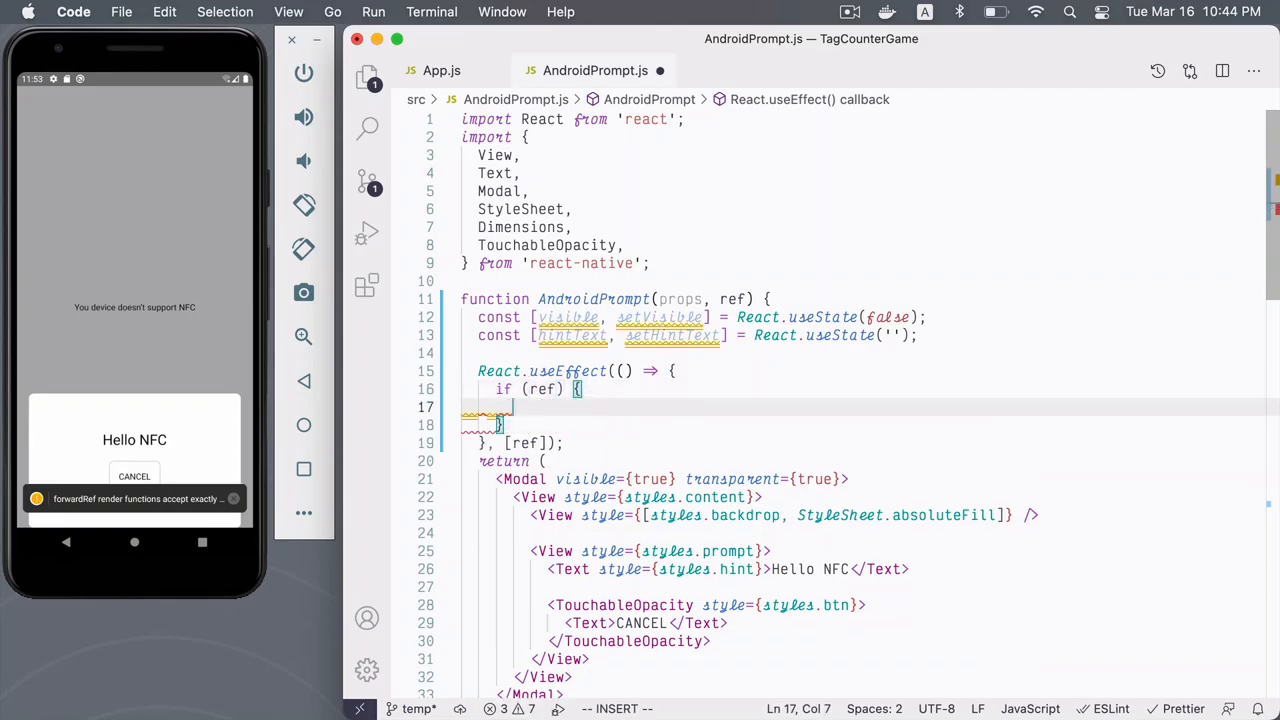
type("ref.")
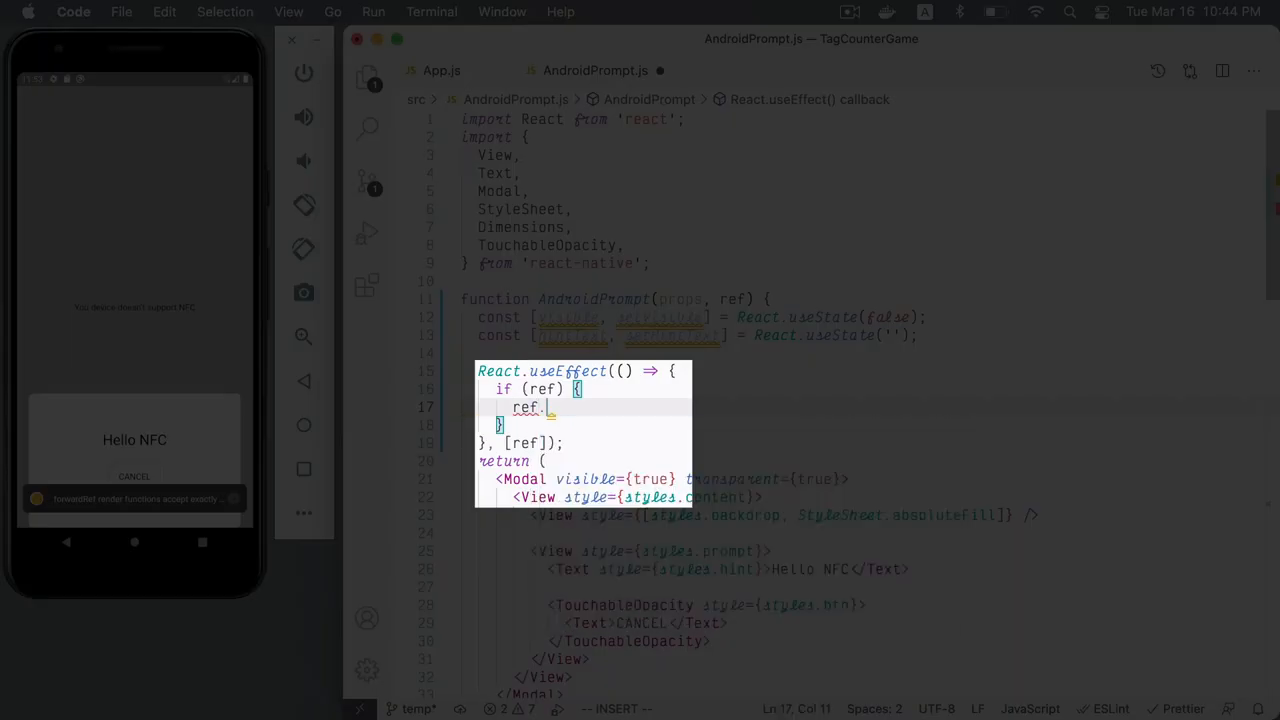
type(".current = {}")
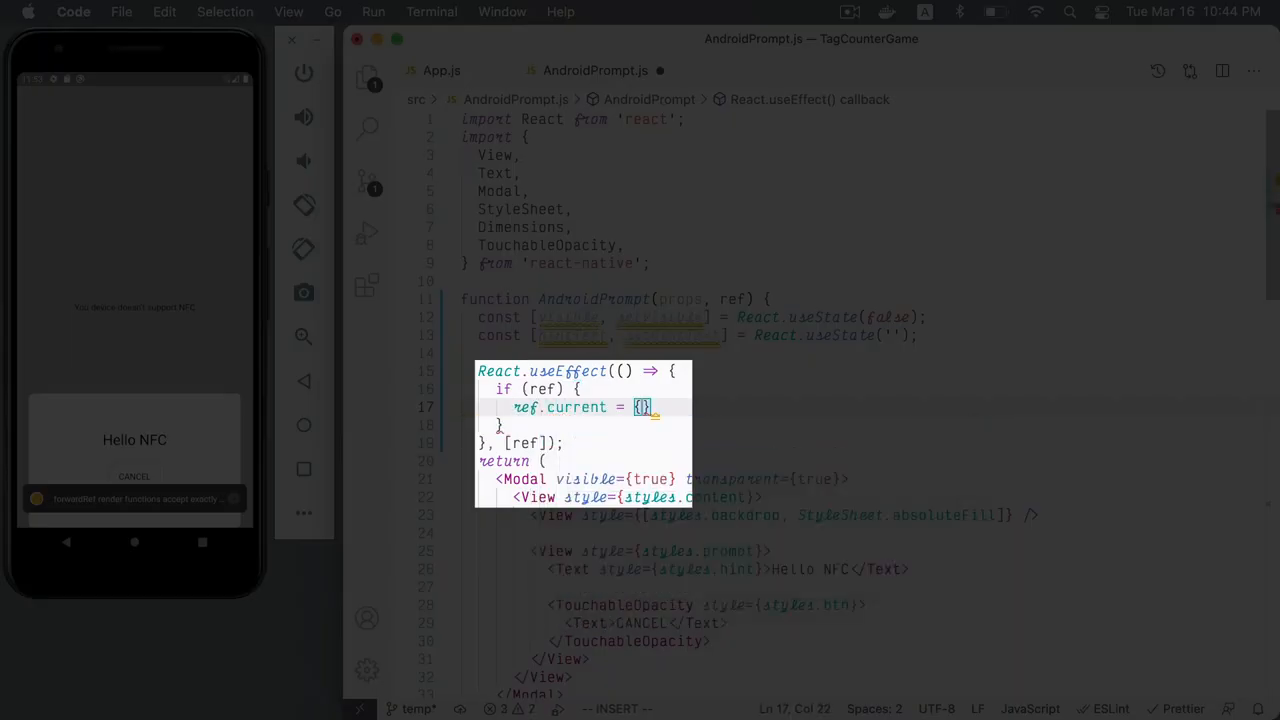
type("setVisible,")
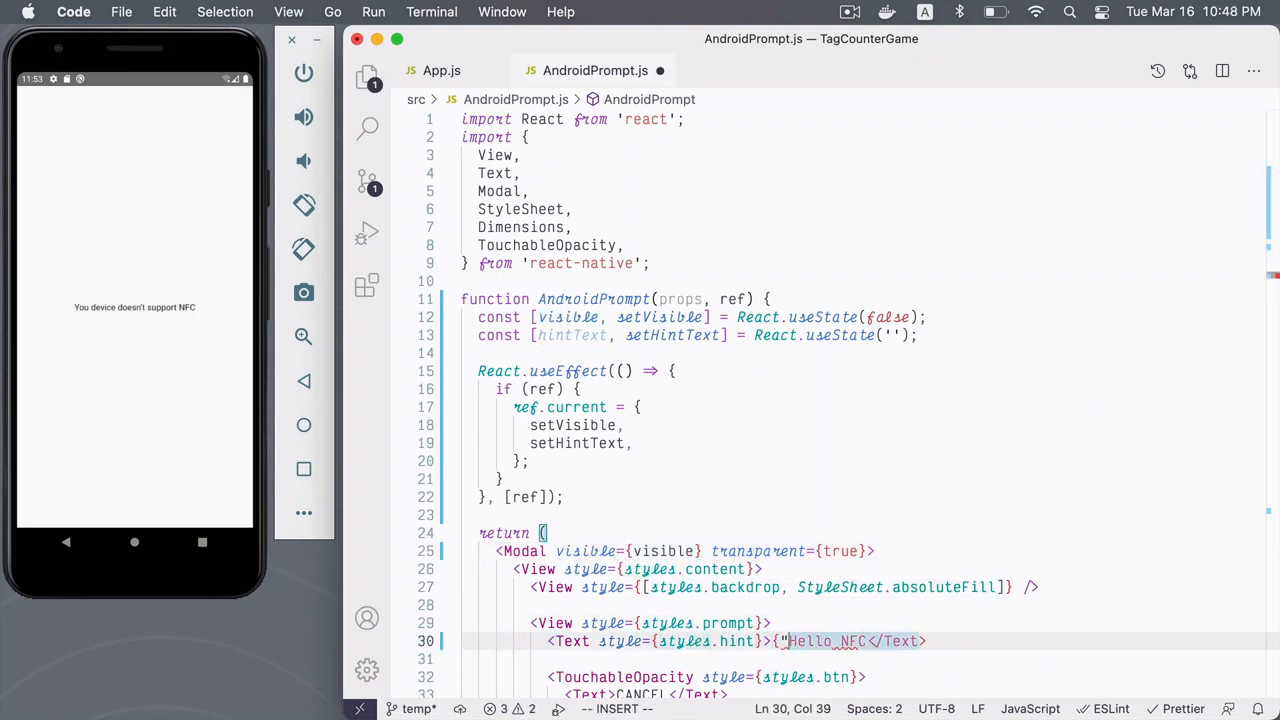
- Show {hintText || 'Hello NFC'} and make CANCEL call setVisible(false) and setHintText('')
key("left")
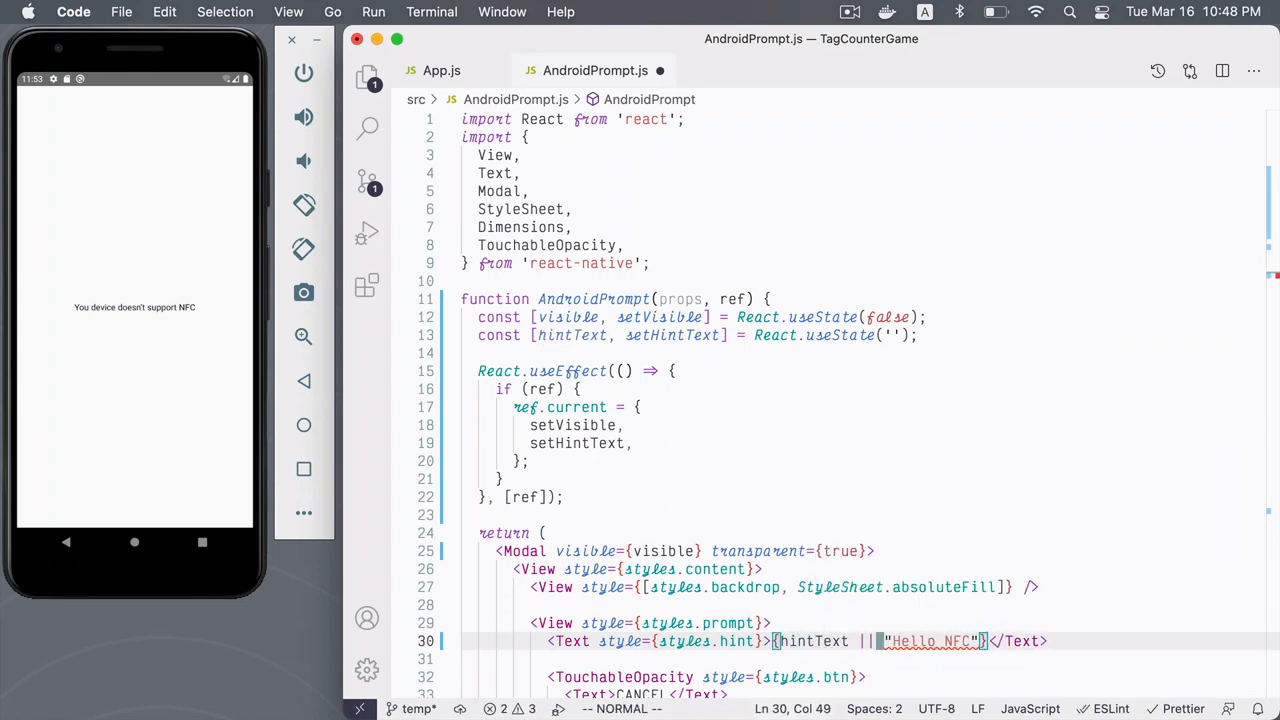
scroll("down", 3)
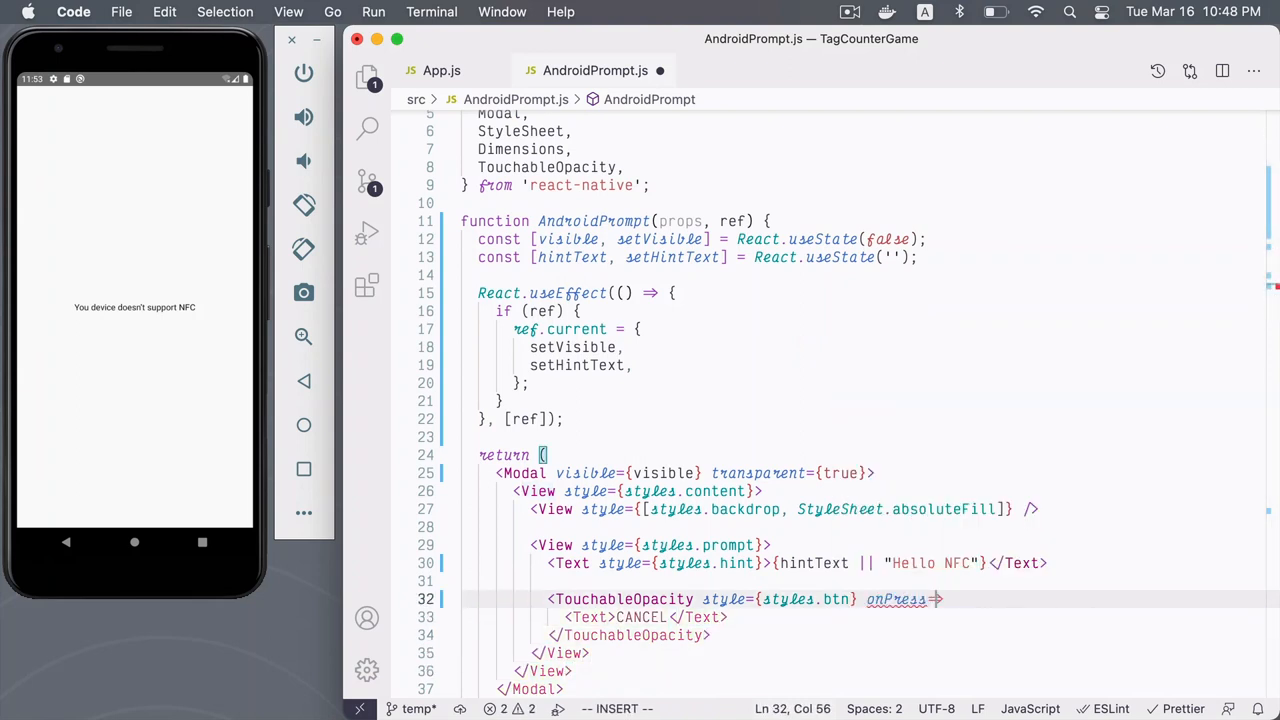
type("{() => {")
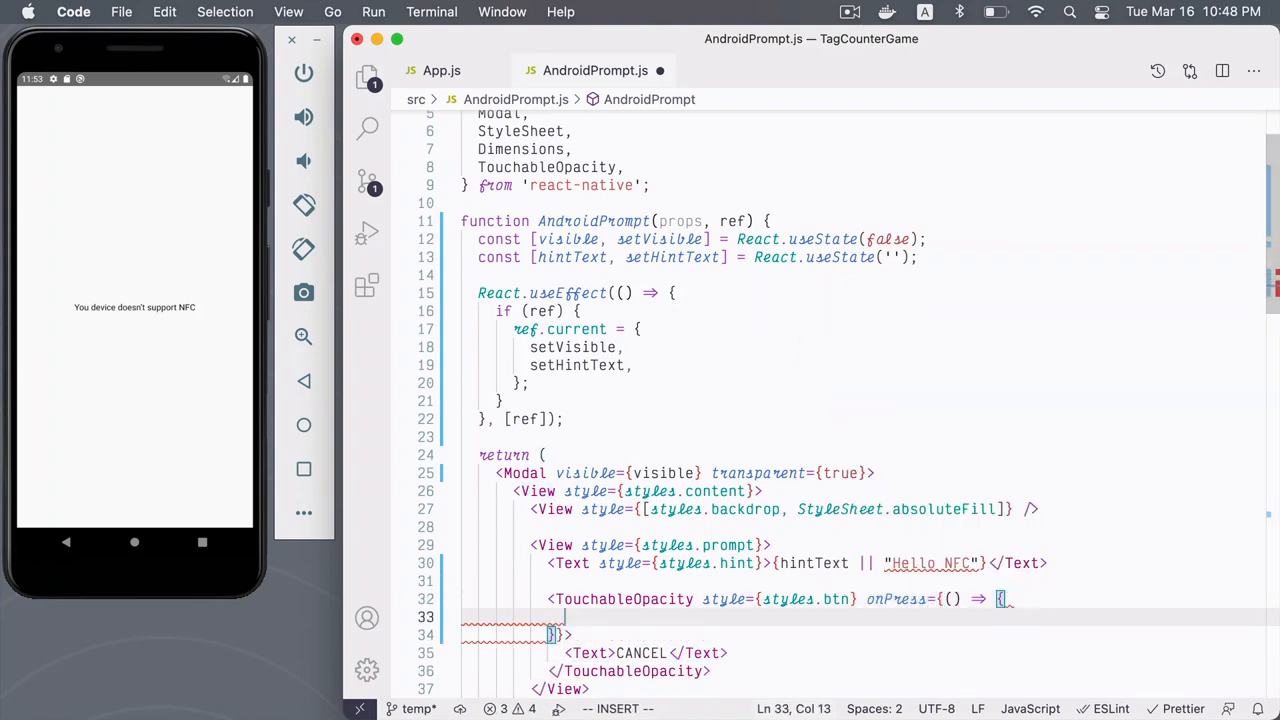
type("setVisible(false);")
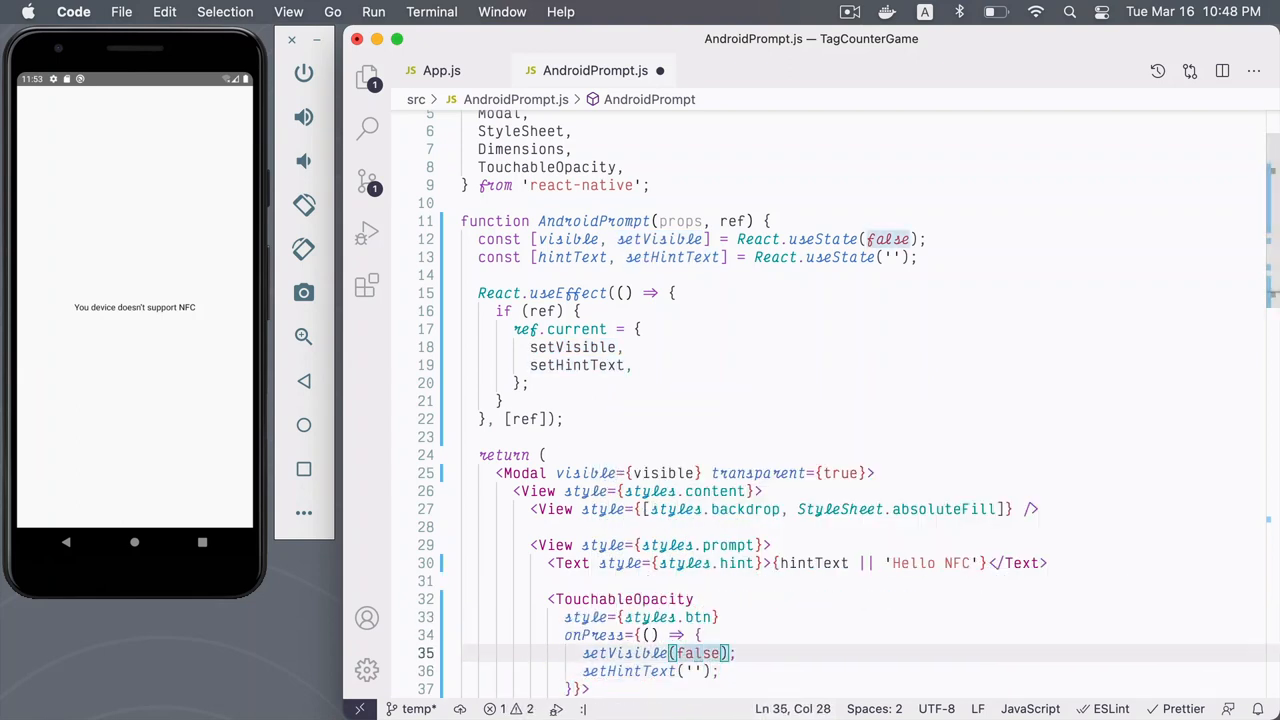
left_click(441, 70)
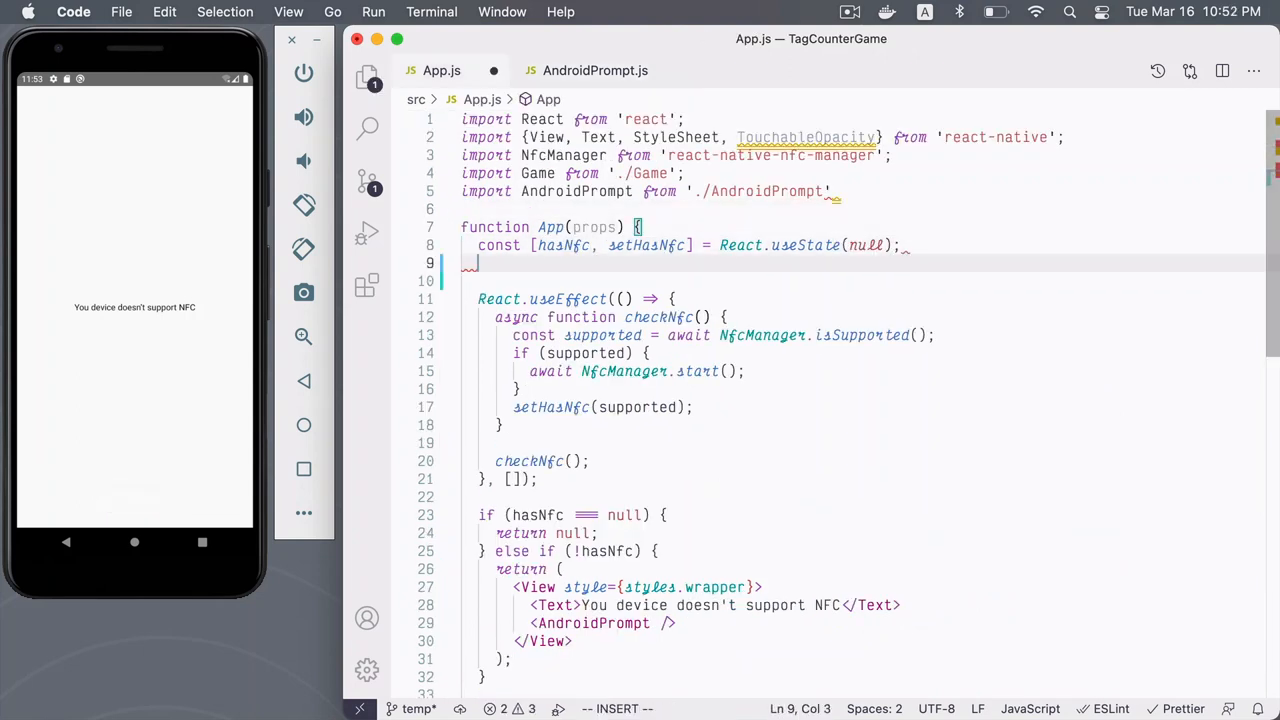
- Create promptRef, pass ref={promptRef} to AndroidPrompt, and add a 'test' button calling setVisible(true)
type("const promptRef = React.useRef();")
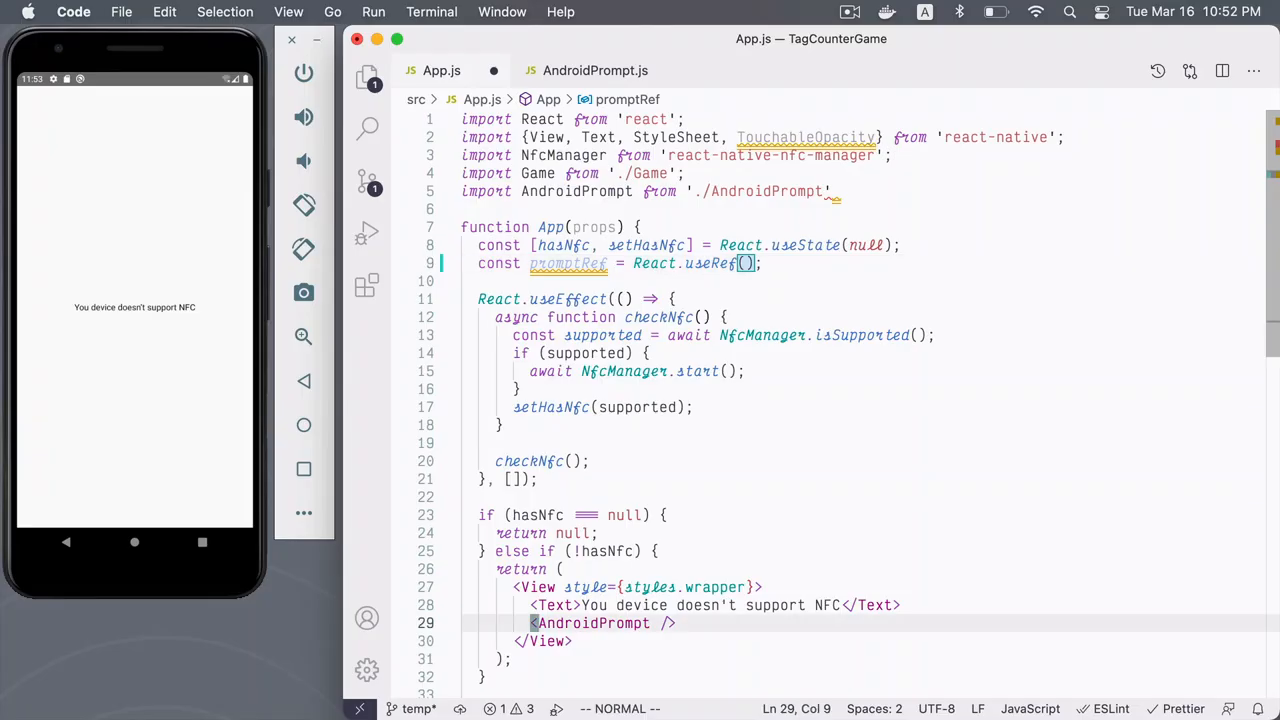
type("ref={")
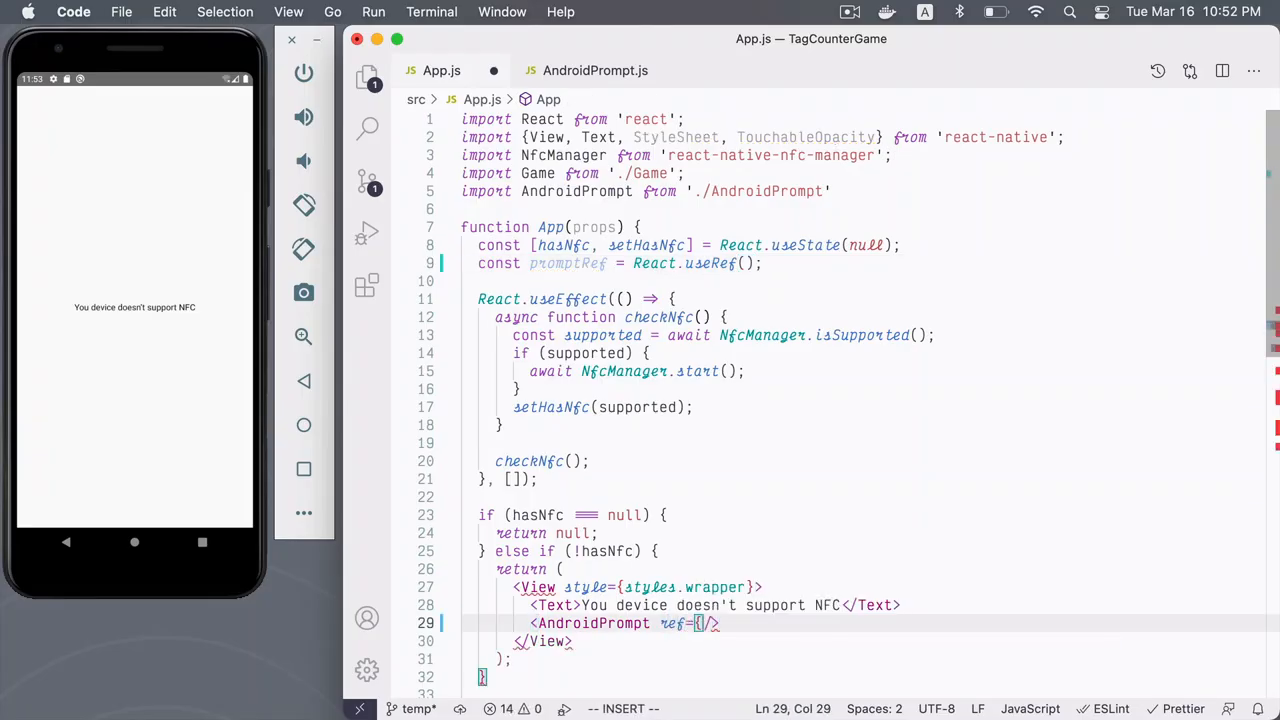
type("promptRef")
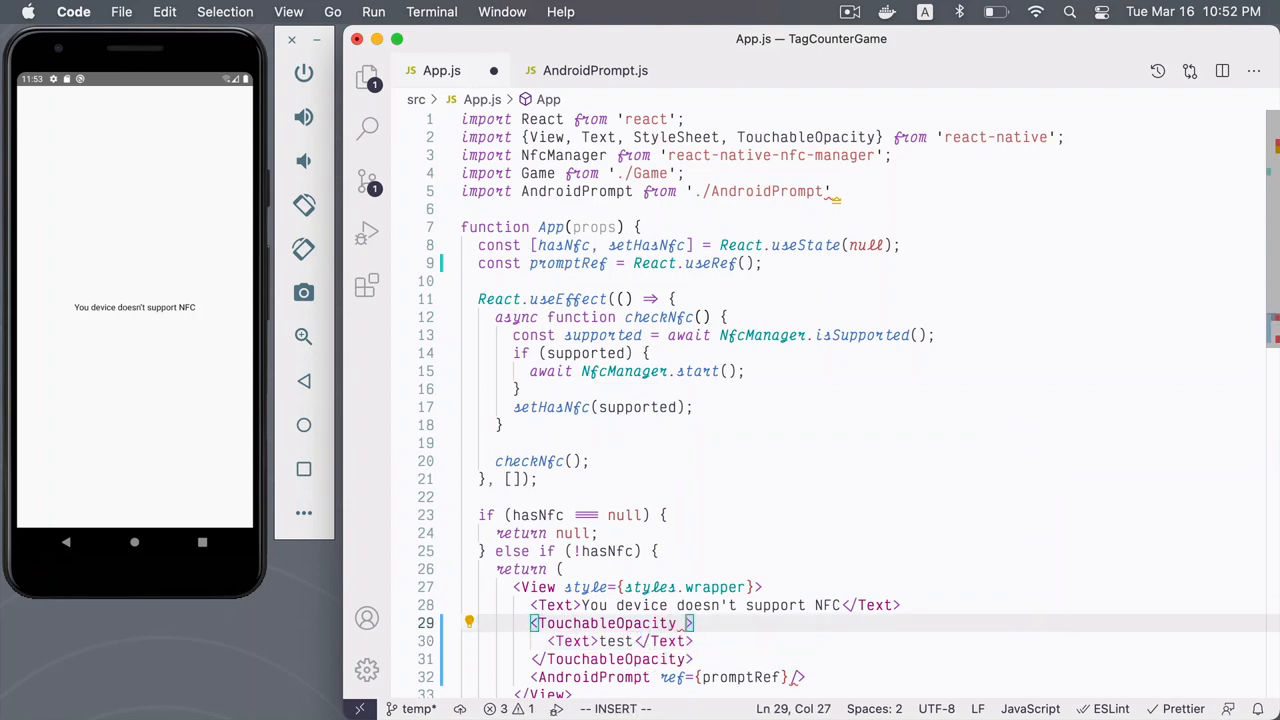
type("onPress={() =")
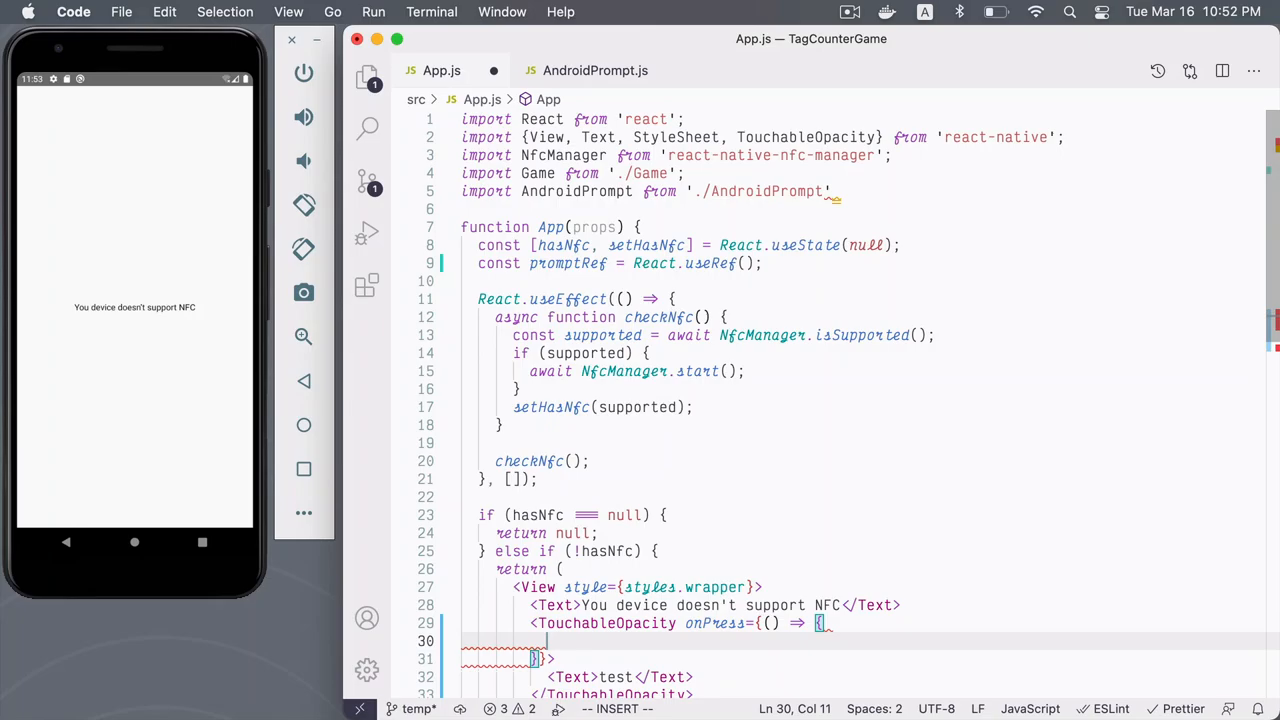
type("promptRef.current.setVisible(true);")
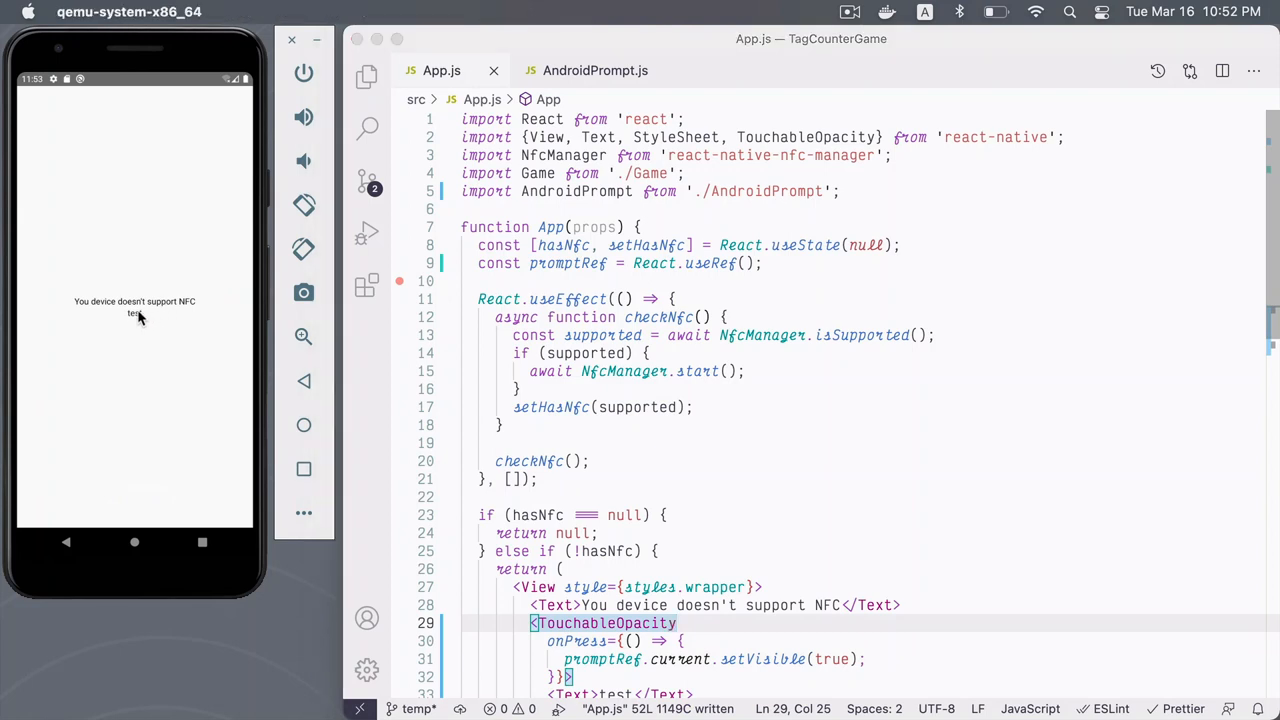
left_click(134, 313)
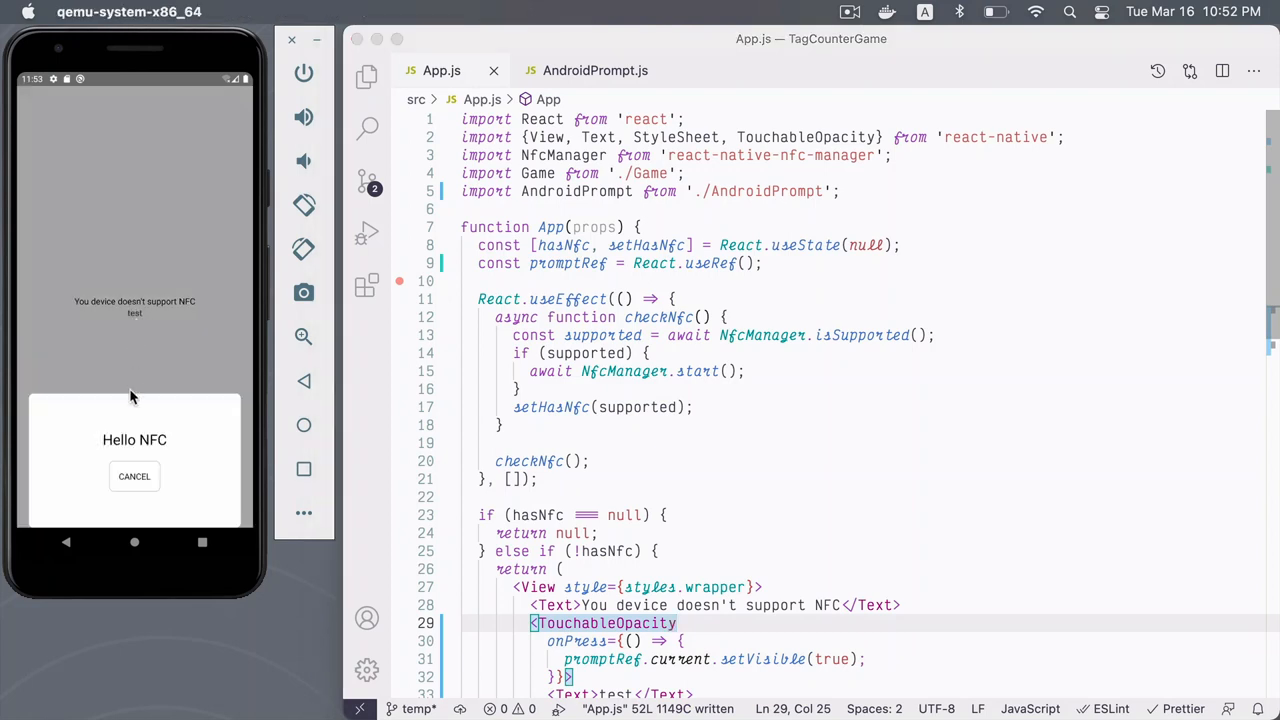
left_click(134, 476)
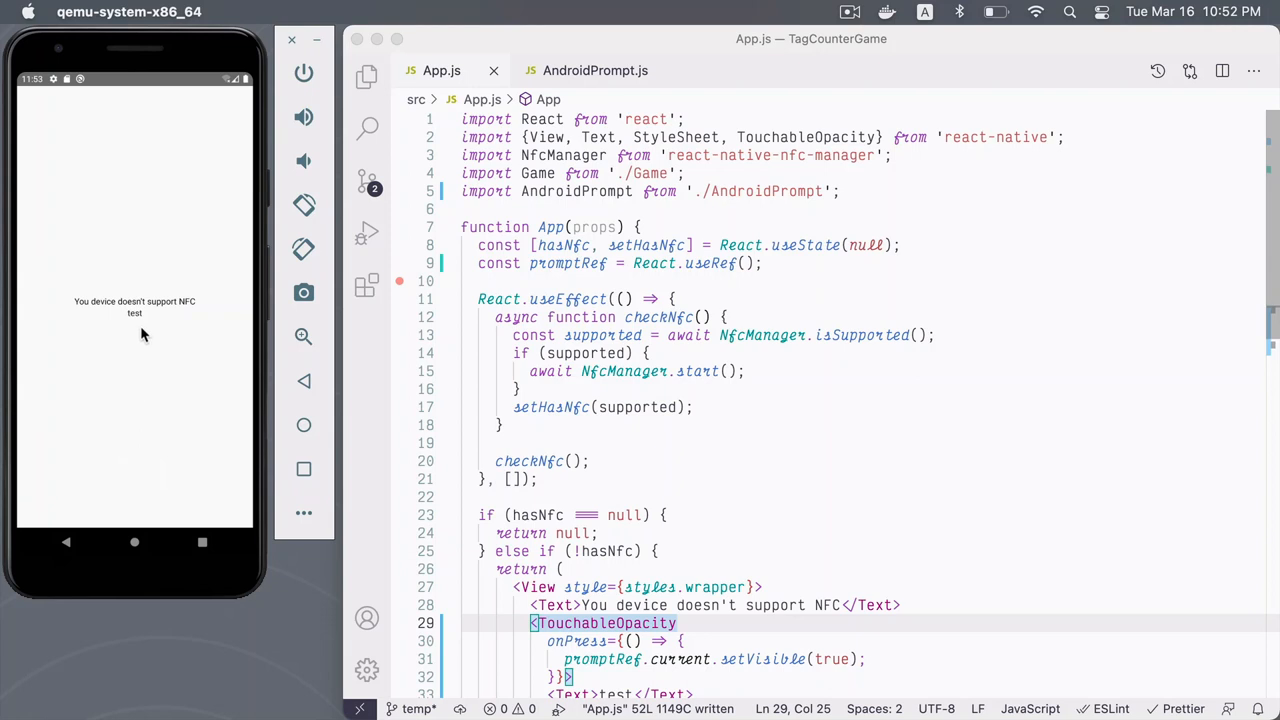
left_click(134, 313)
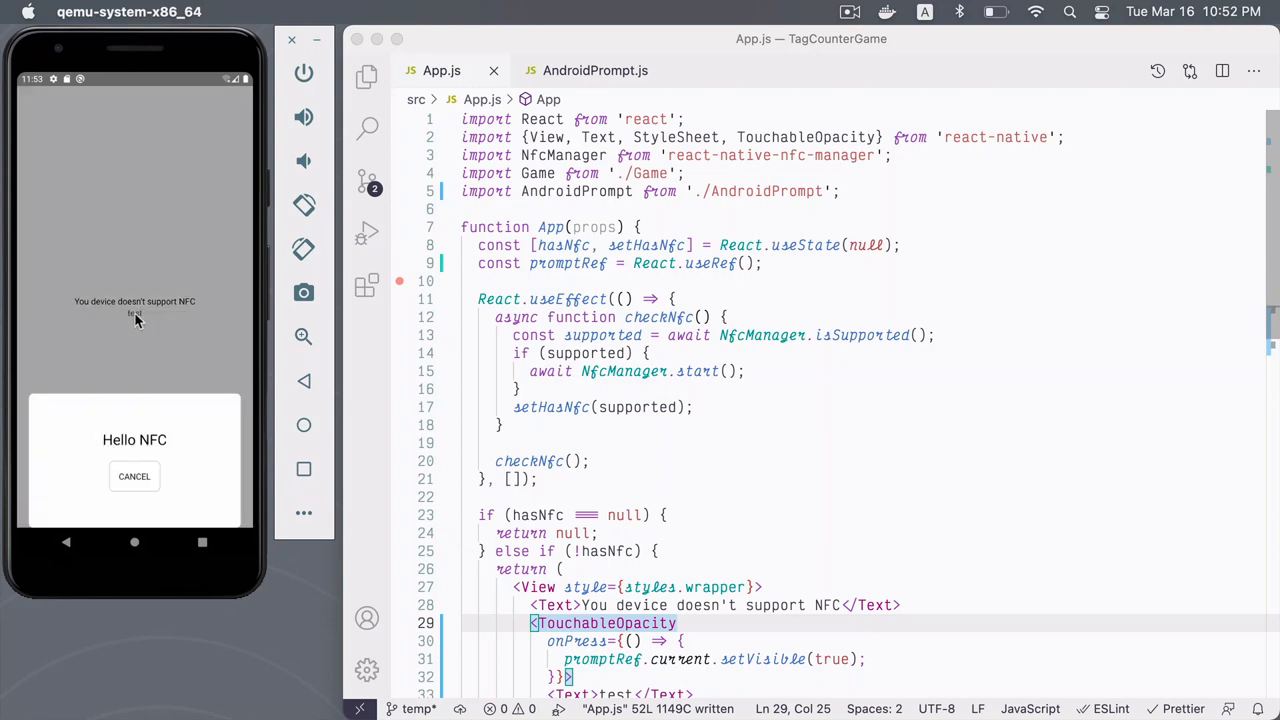
left_click(134, 476)
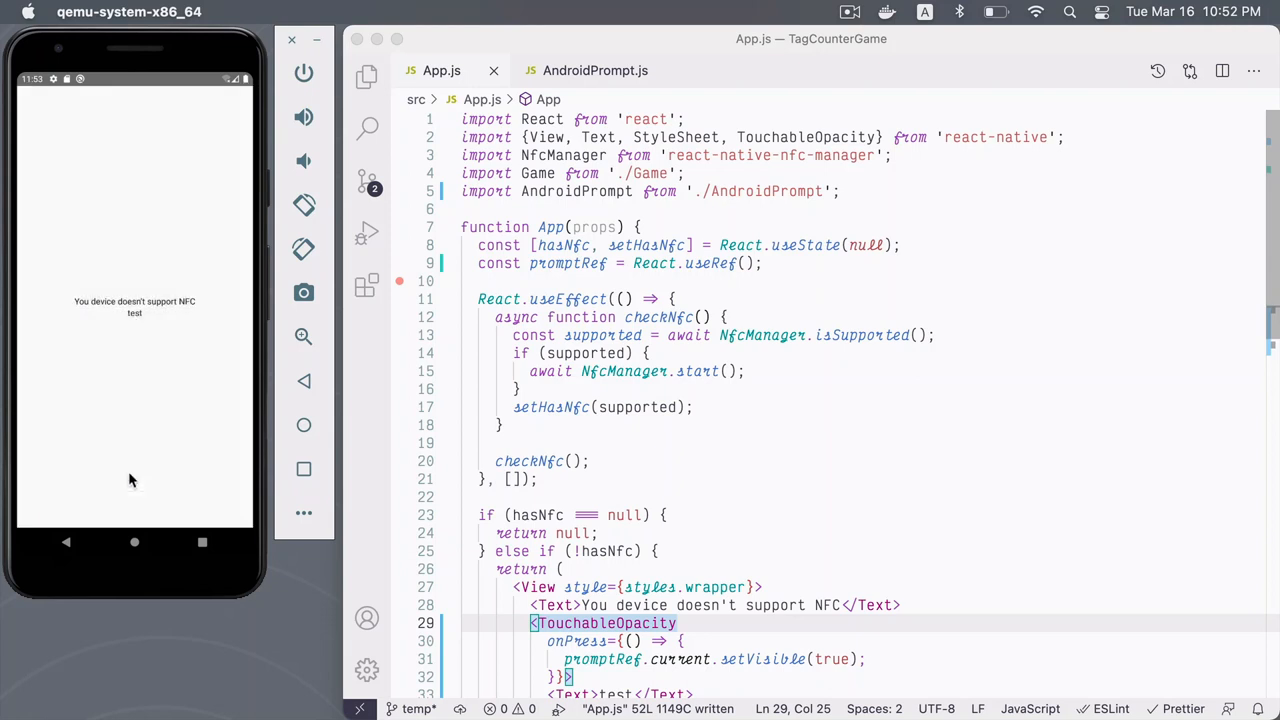
mouse_move(464, 460)
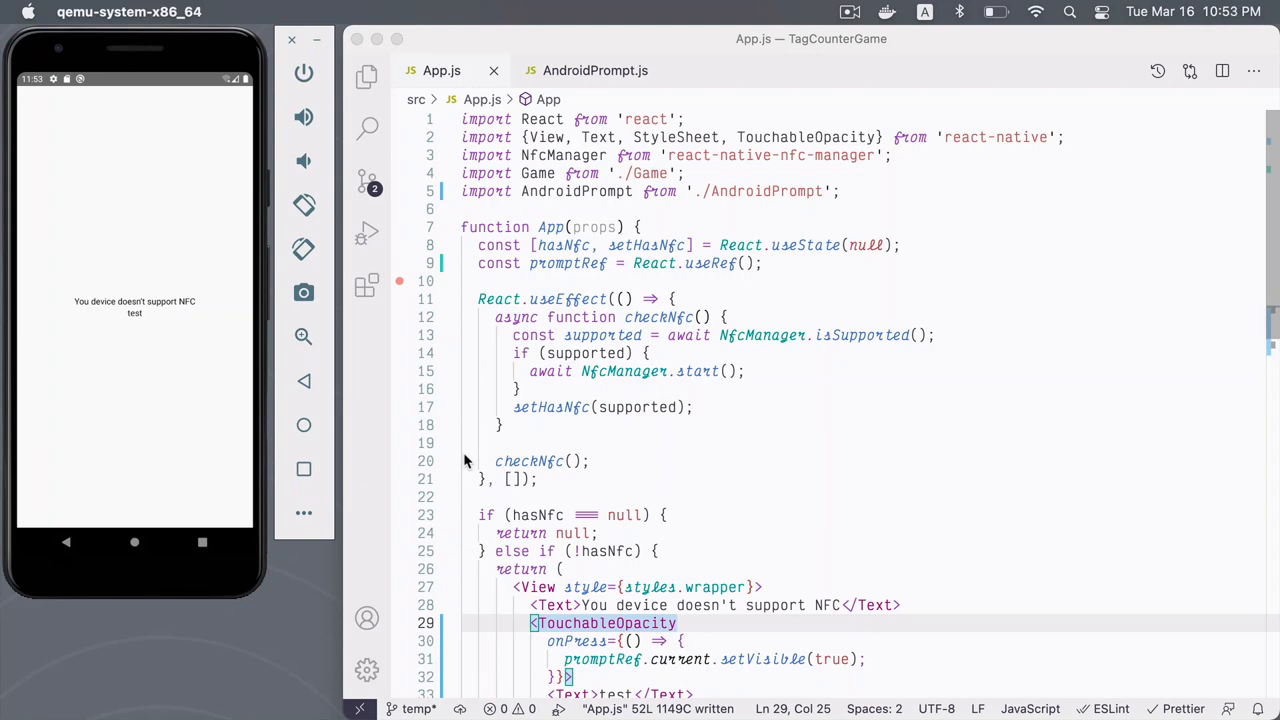
- Switch back to the AndroidPrompt.js editor tab
left_click(589, 70)
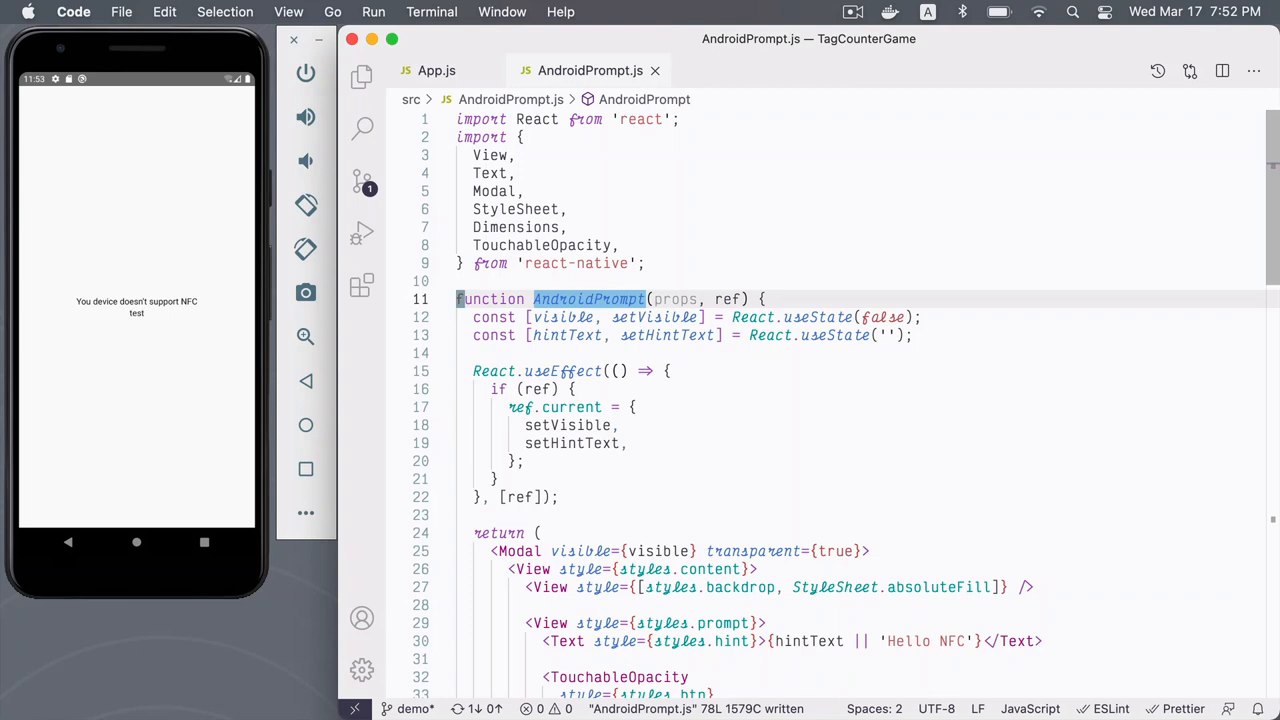
- Import Animated, add animValue as useRef(new Animated.Value(0)).current, and begin _visible/_setVisible state
type("Animated,")
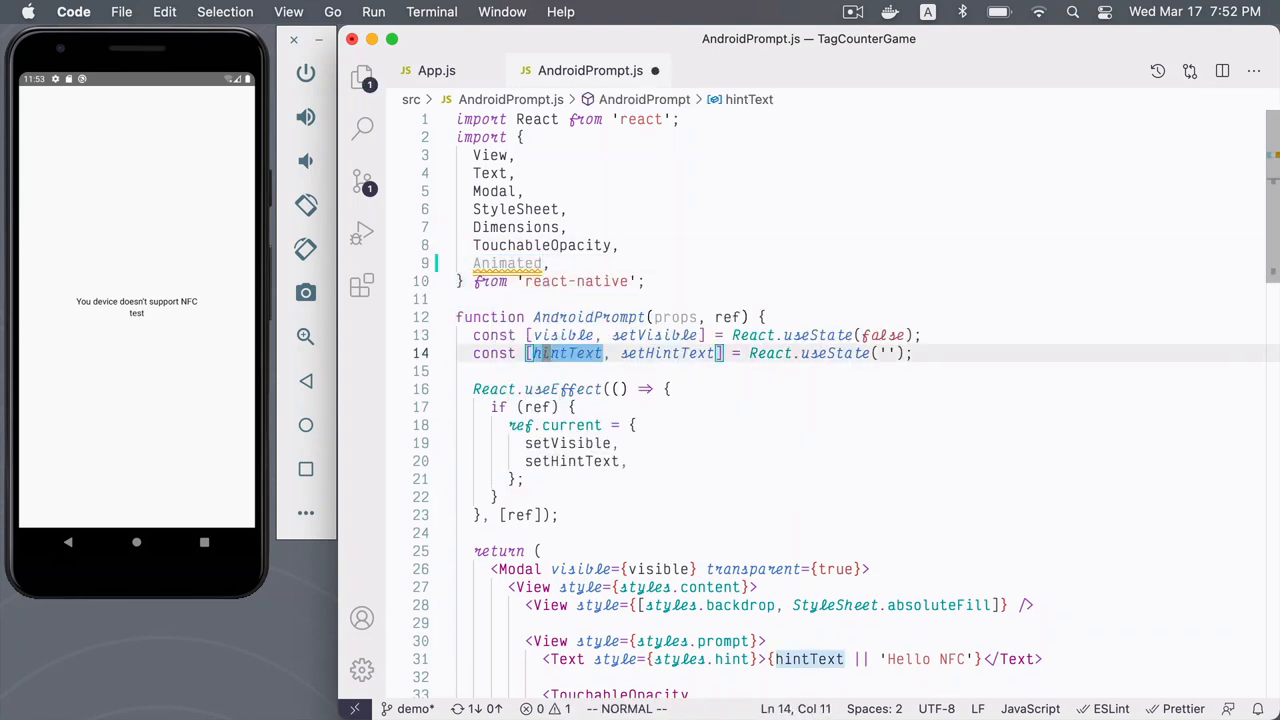
type("const animValue")
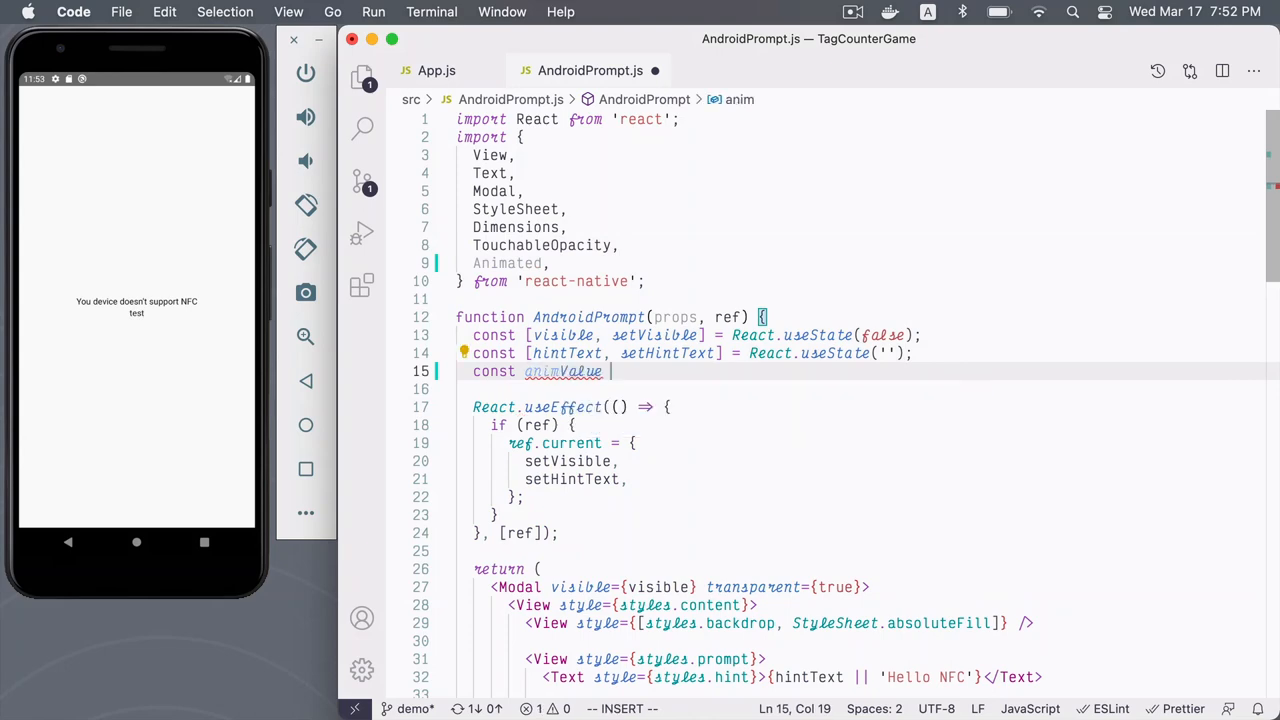
type("= React.useRef(new Animated.")
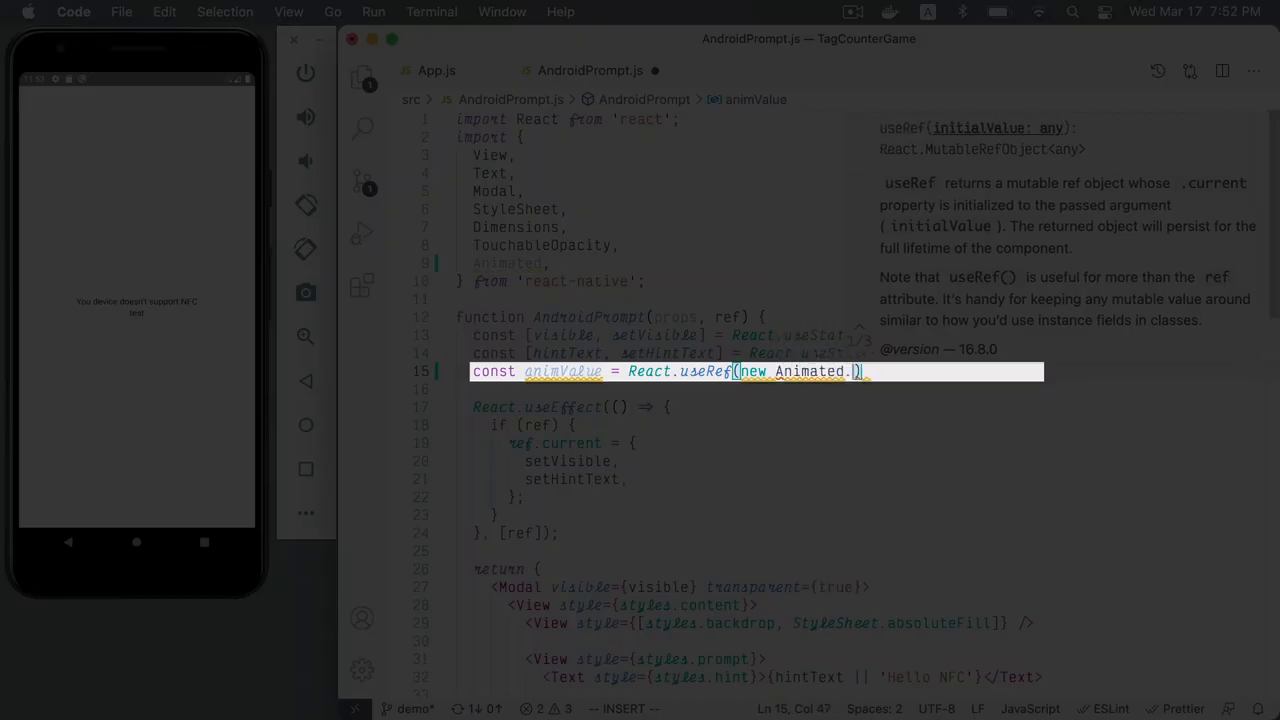
type("Value(0)).current;")
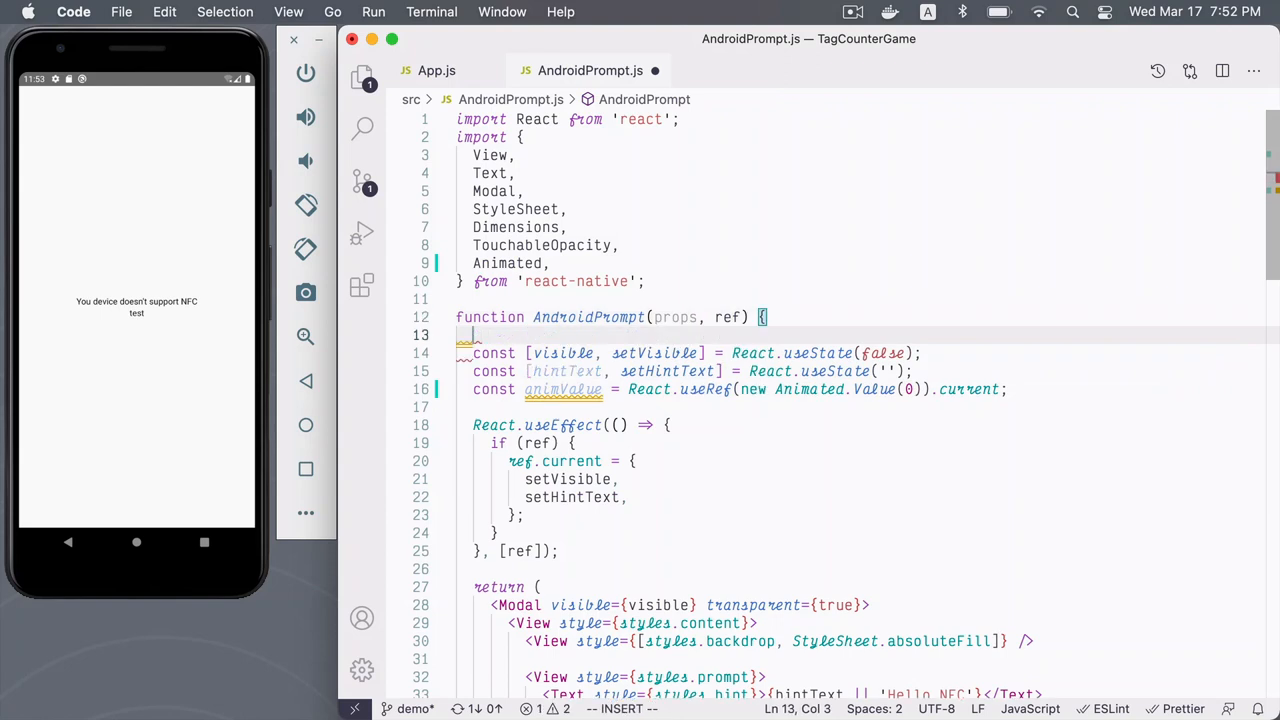
type("const []")
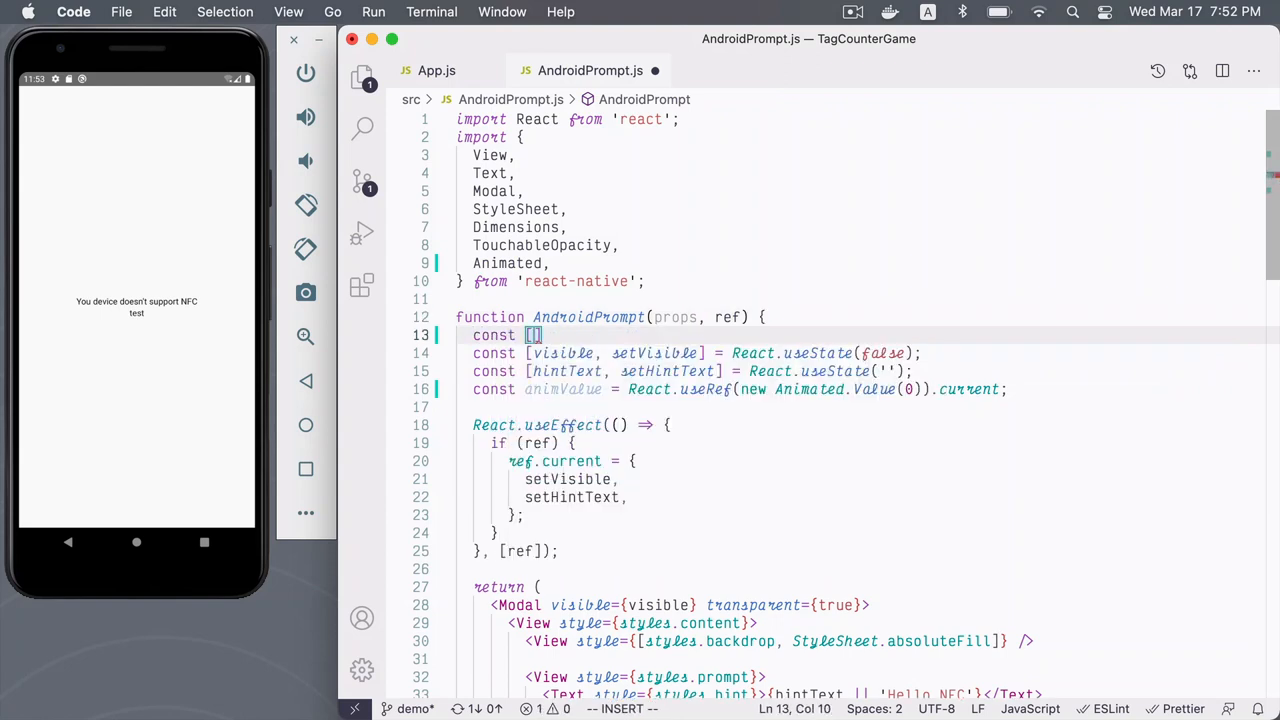
type("visible,")
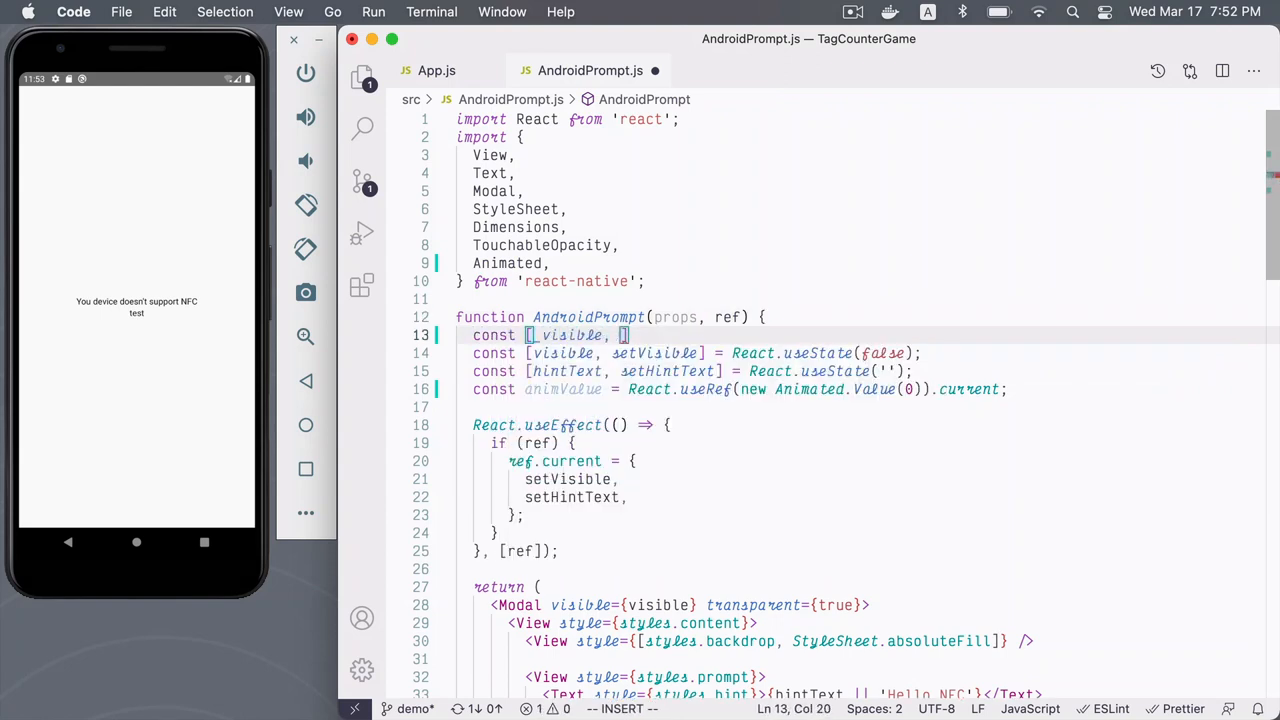
type("setVisible")
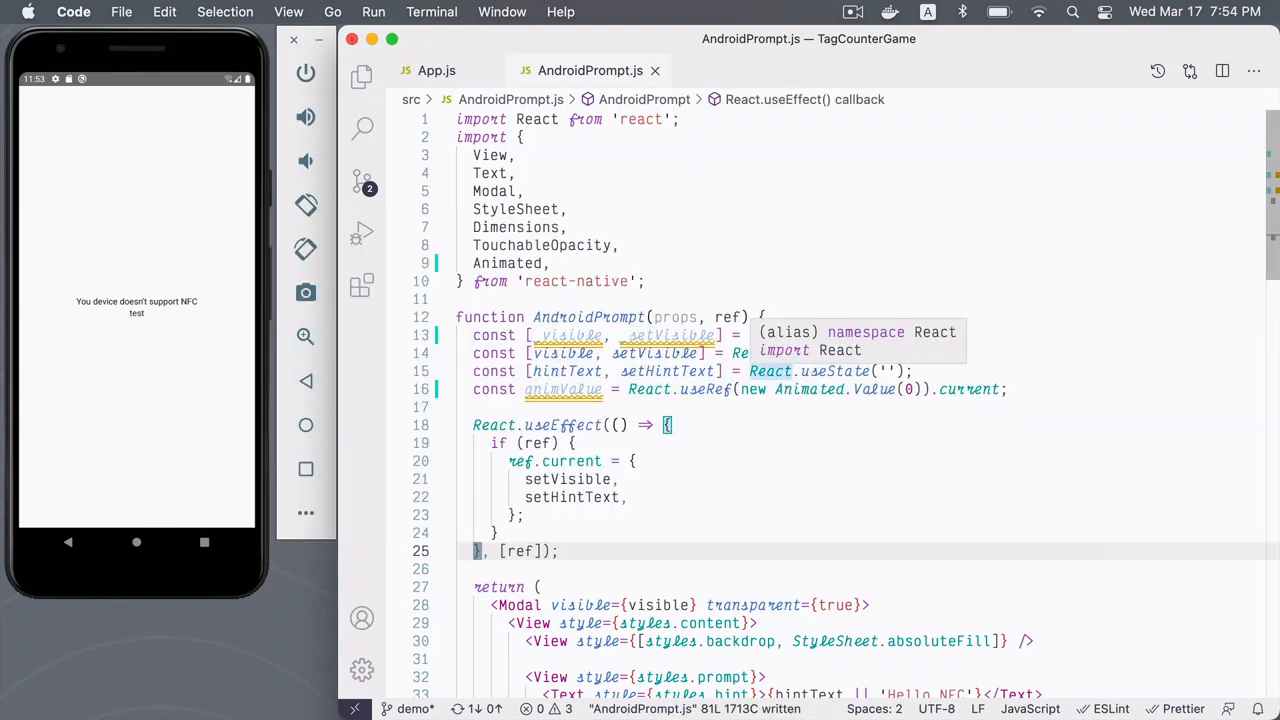
- Add a React.useEffect on _visible with animValue in its dependency list
type("React.useEffect")
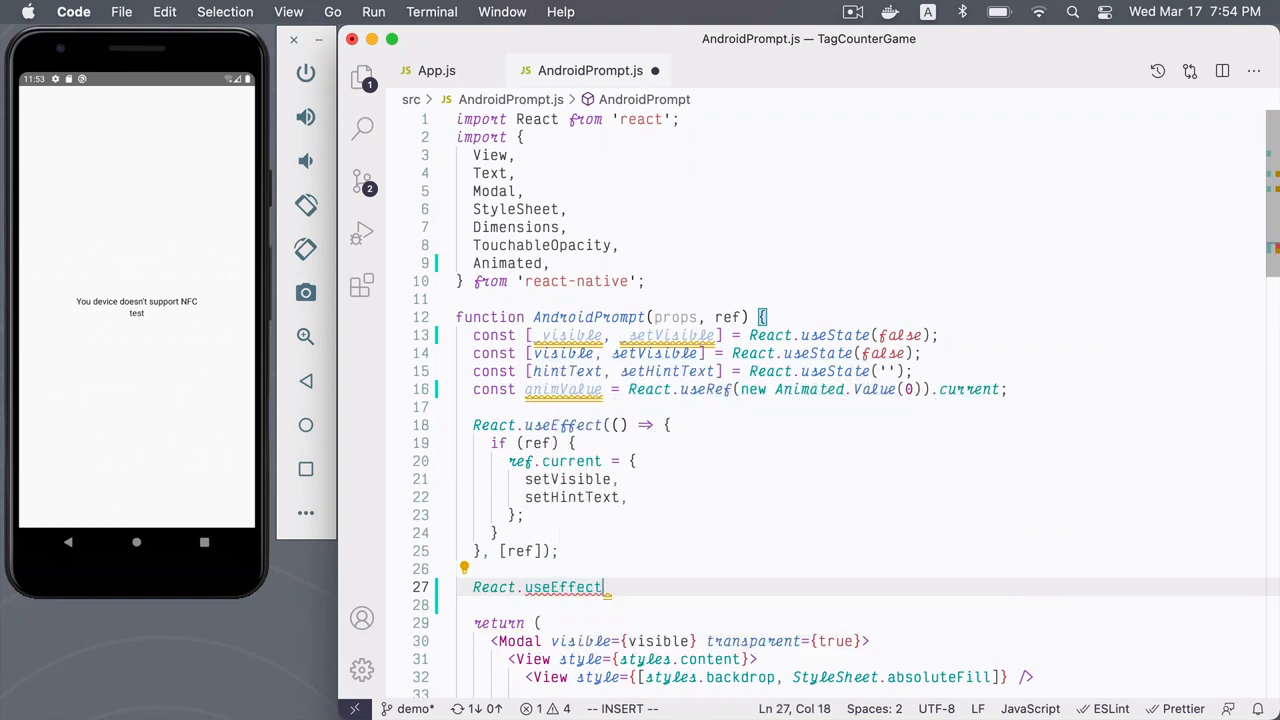
type("(() => {")
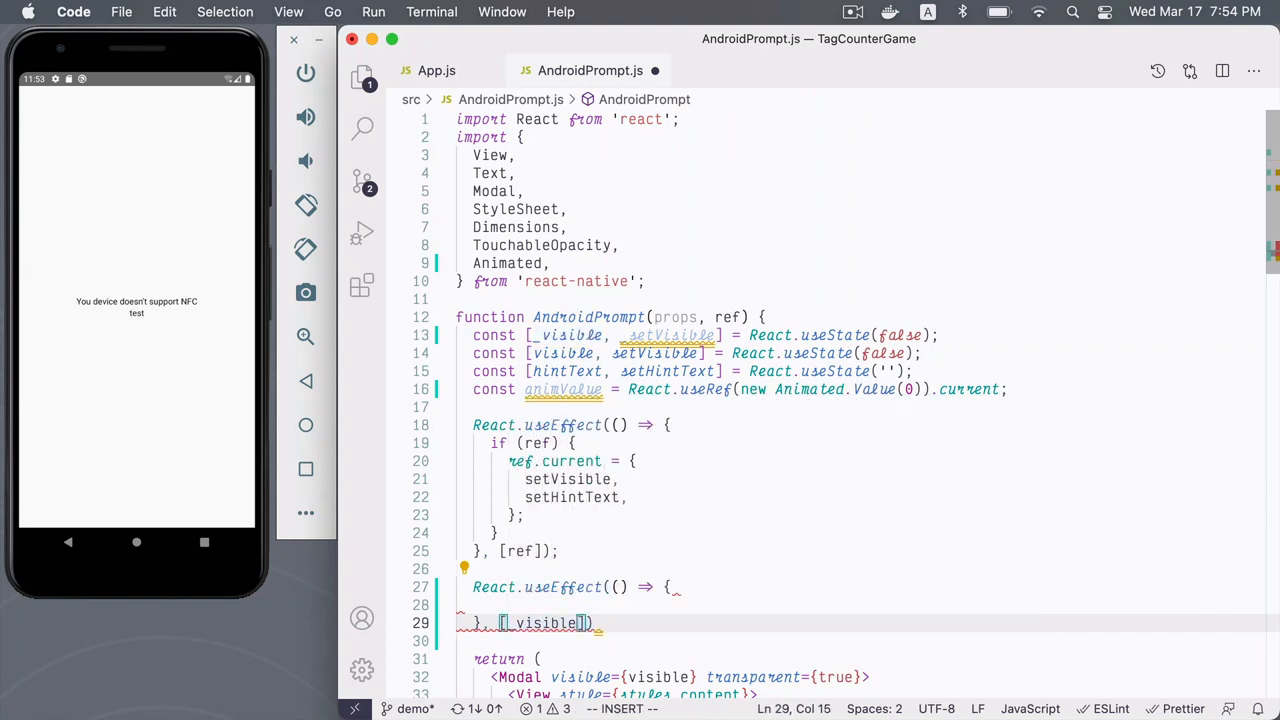
type("anim")
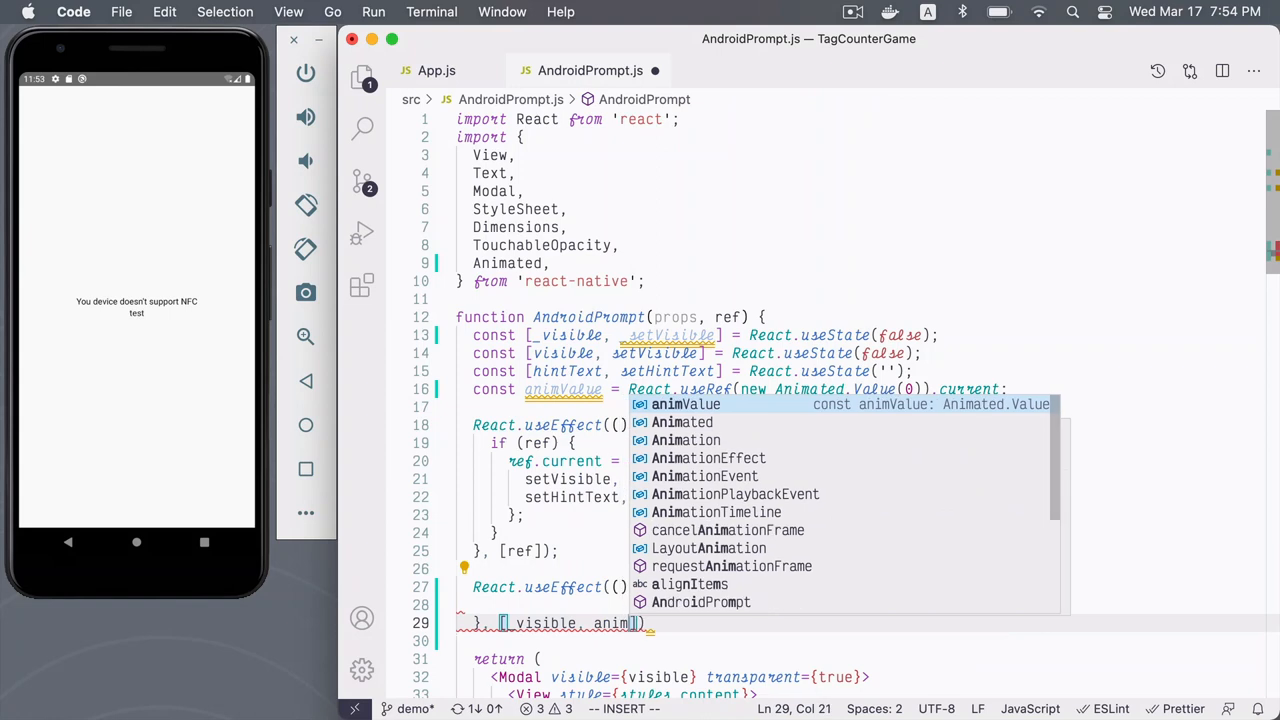
key("Escape")
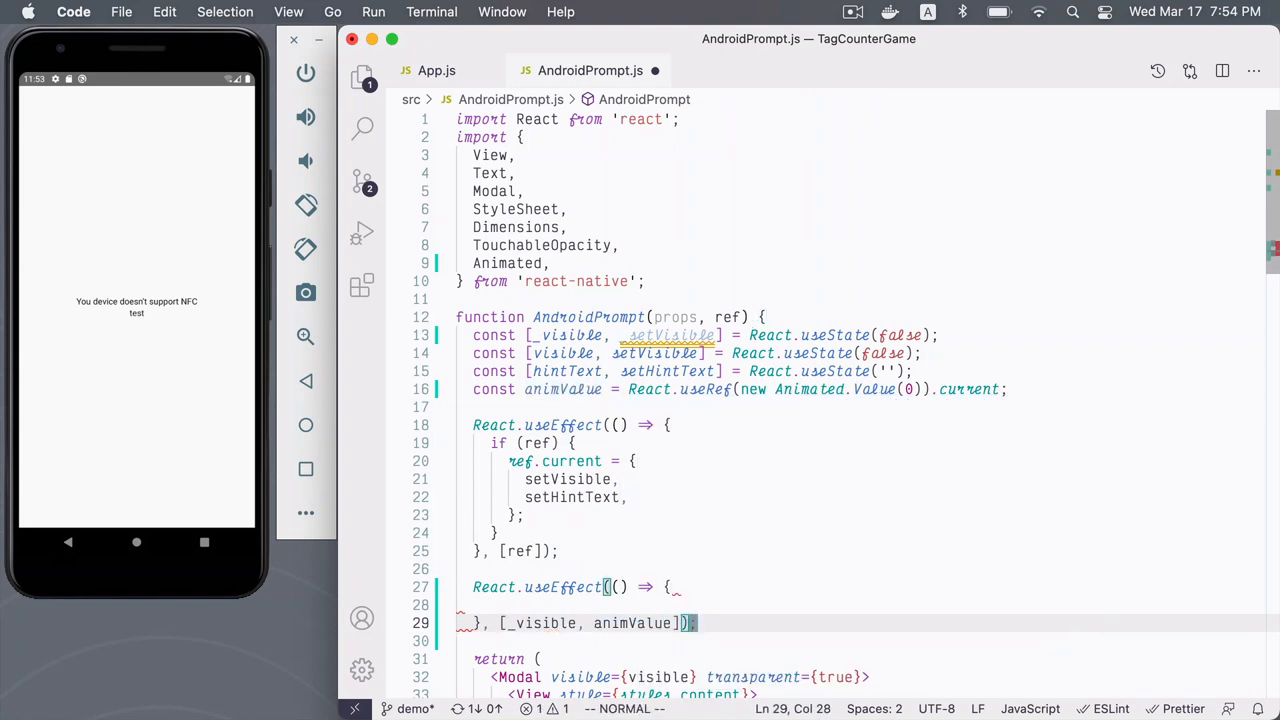
scroll("down", 3)
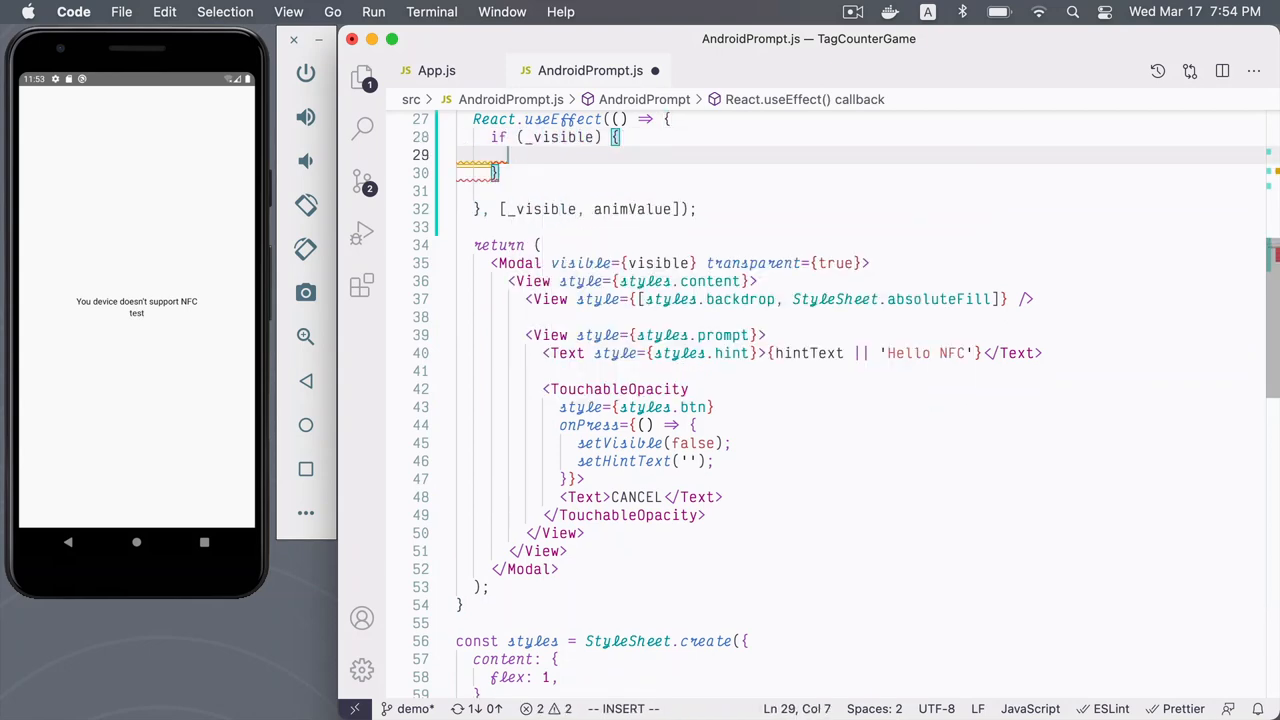
- When _visible is true, call setVisible(true) and start Animated.timing to 1 over 300 ms
type("setVisible(true")
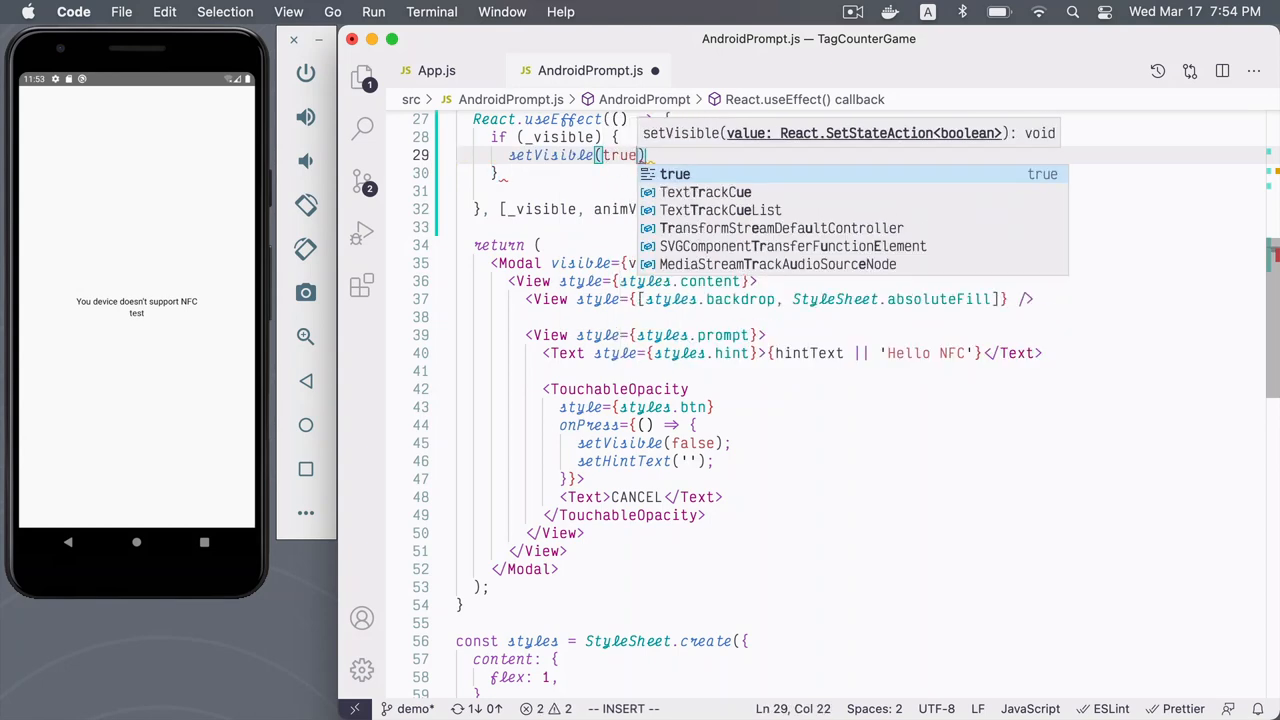
type("Animated.timing(animValue, {")
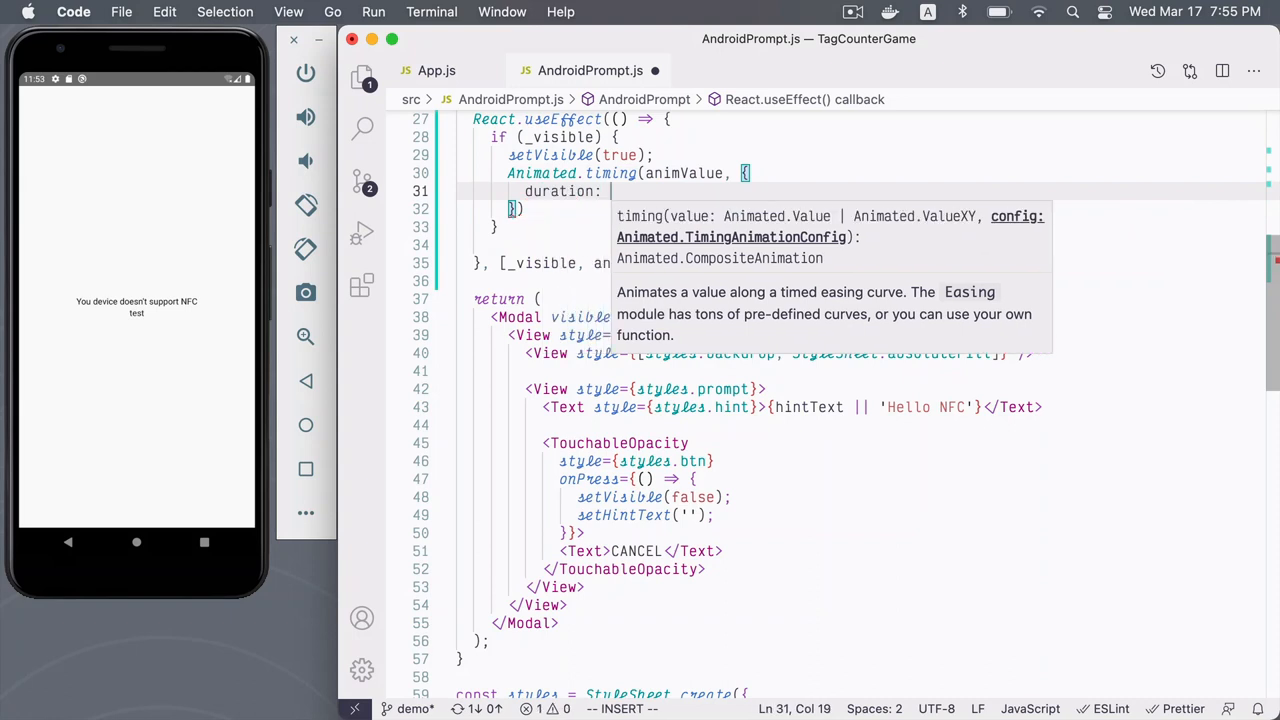
type("toValue: 1")
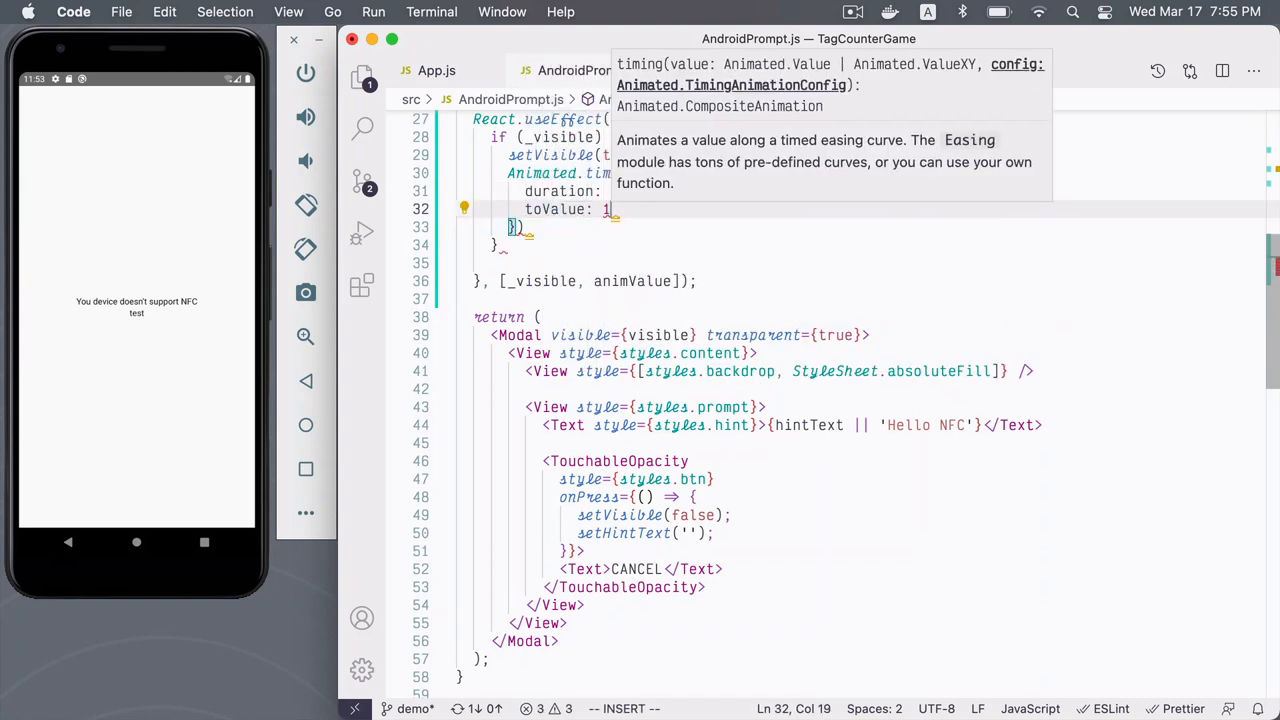
type("useNativeDriver: t")
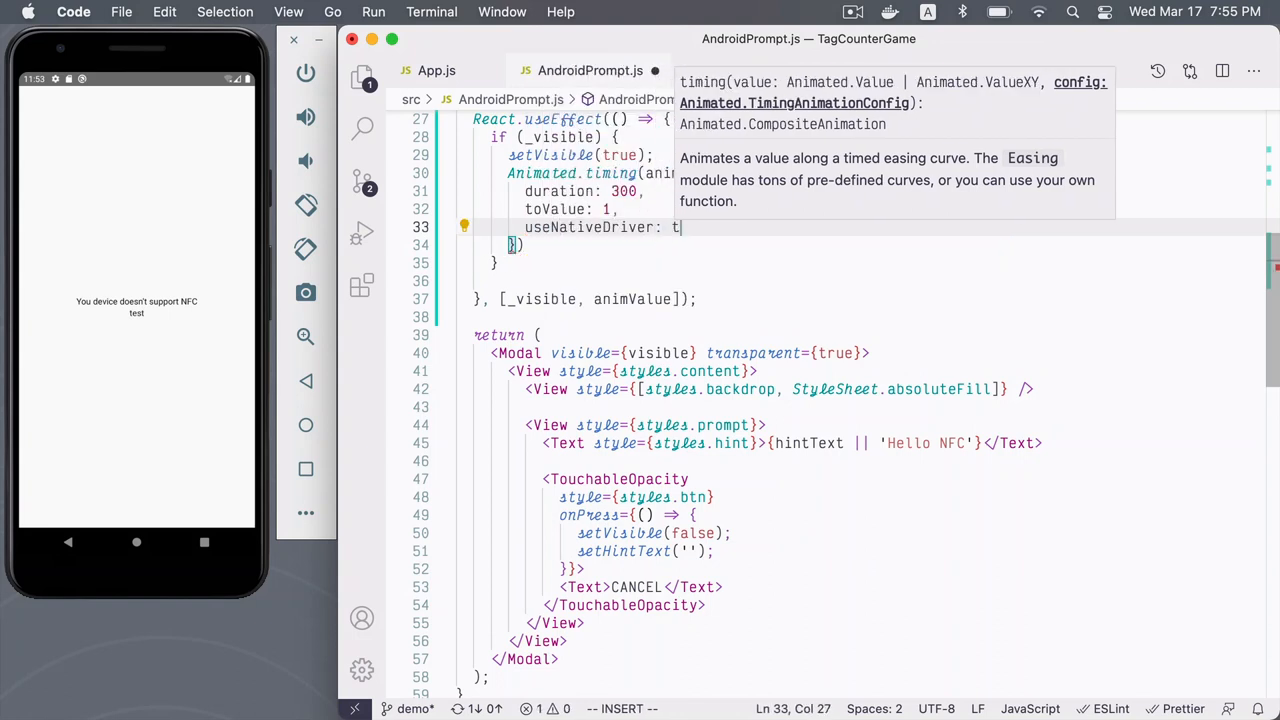
key("Escape")
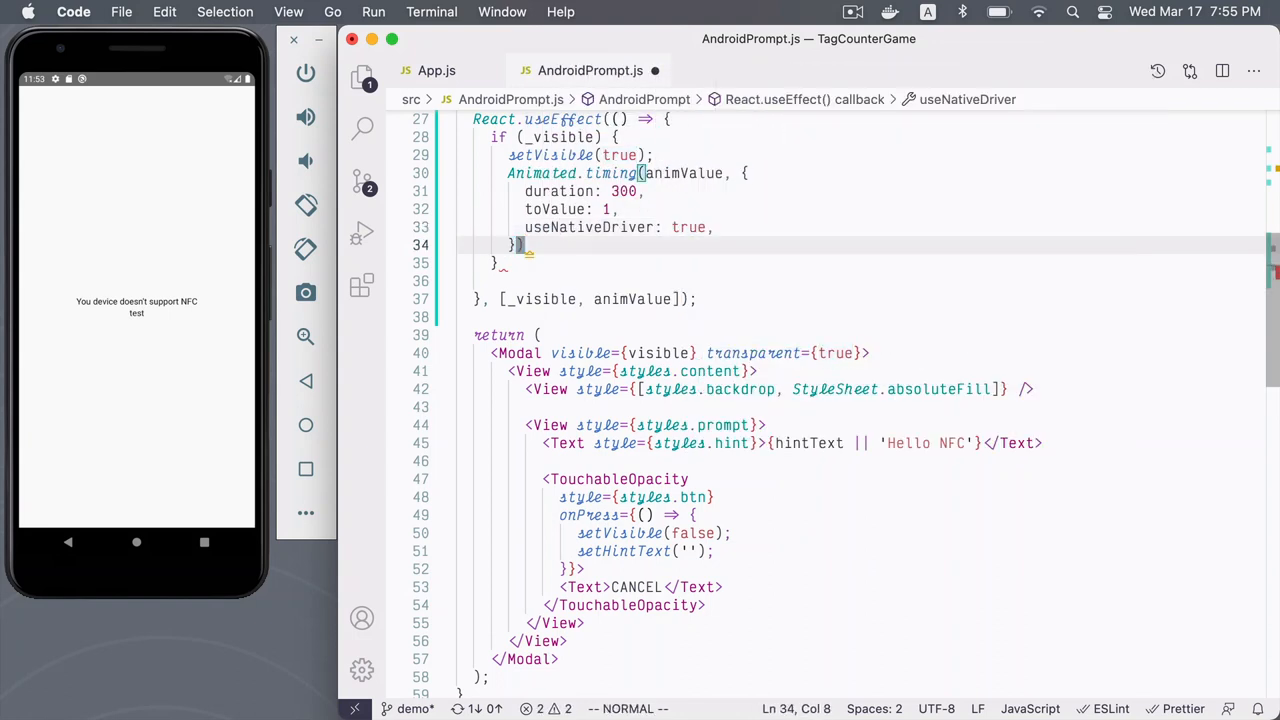
type(".start();")
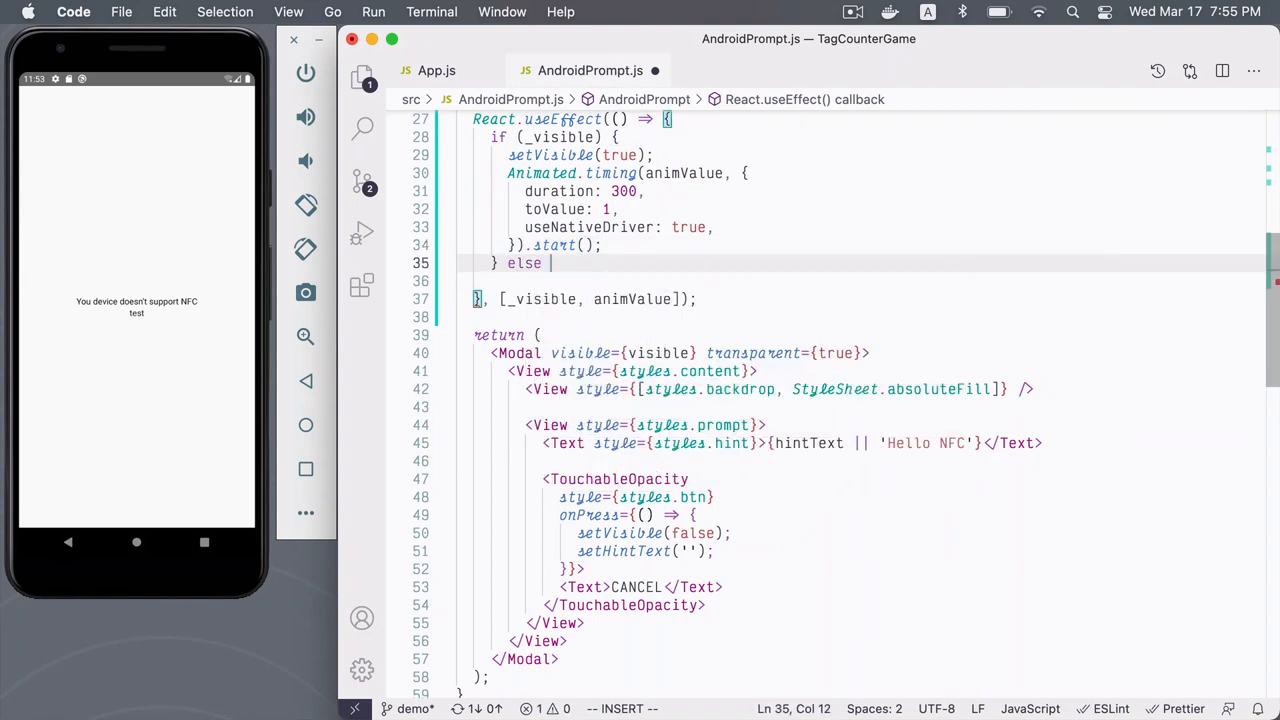
- In the else branch, animate animValue to 0 over 300 ms with useNativeDriver true
type("Ani")
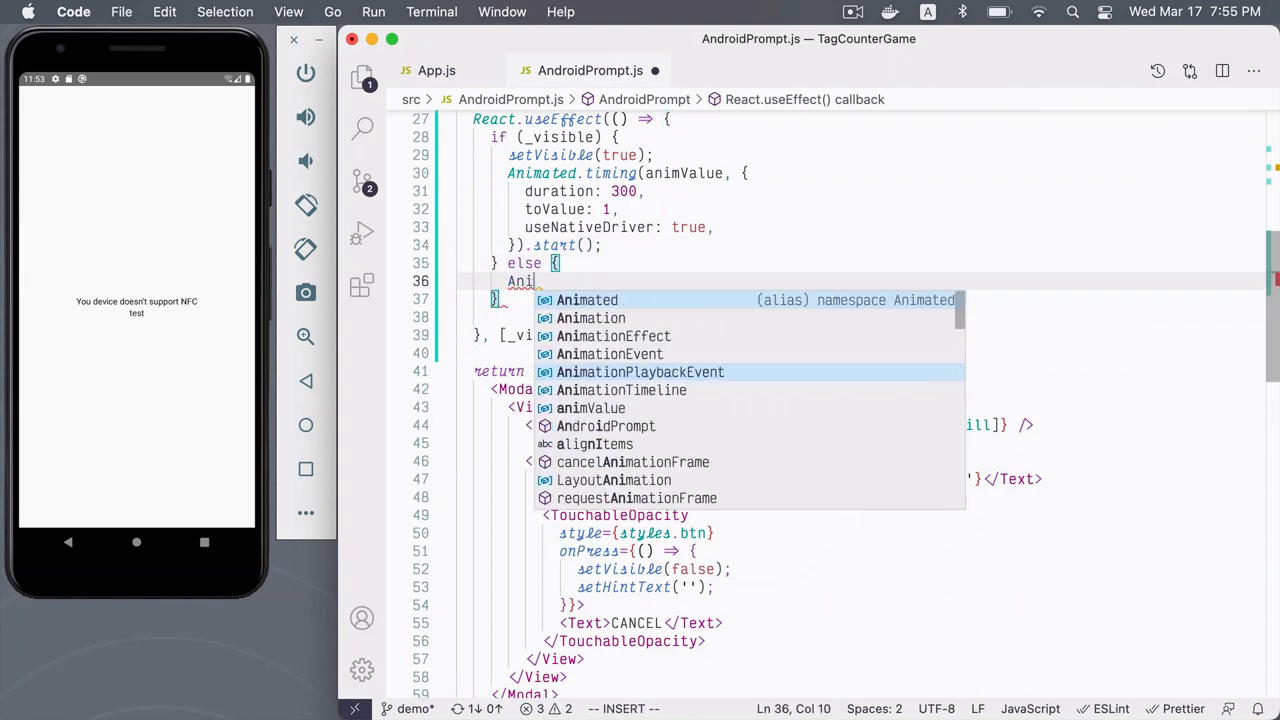
type("mated.timing(animValue")
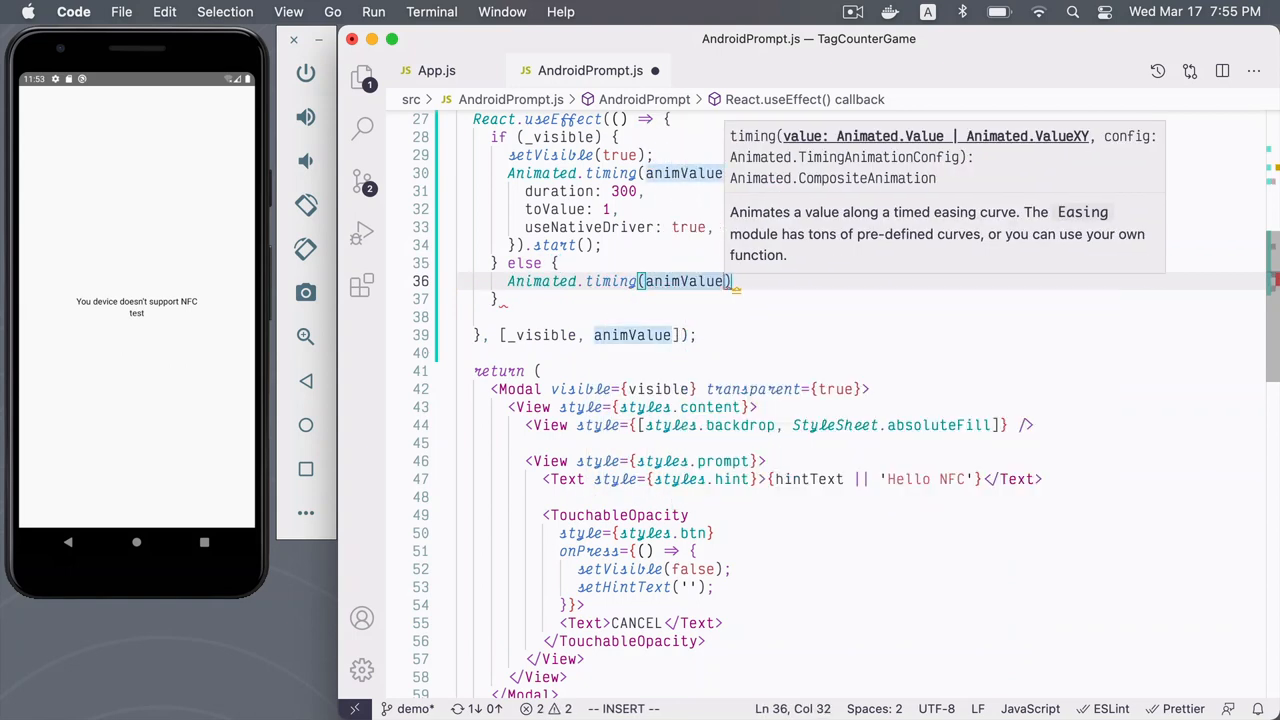
type("dur")
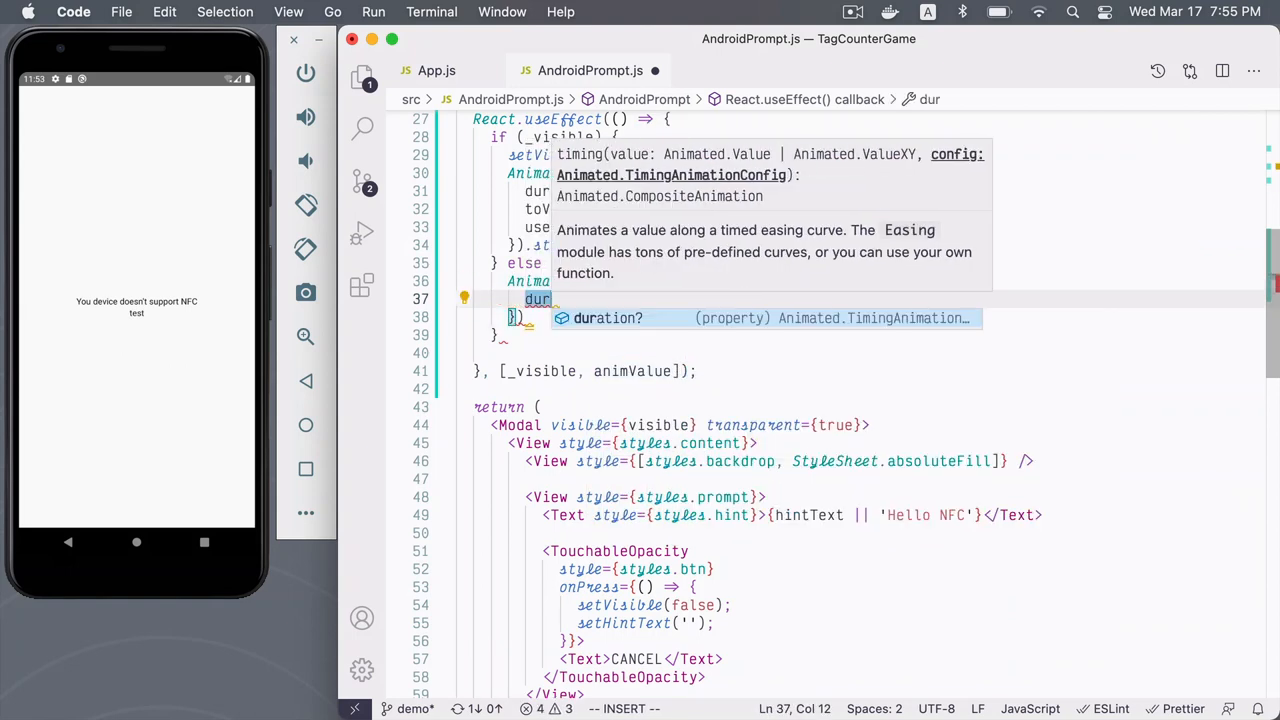
key("Enter")
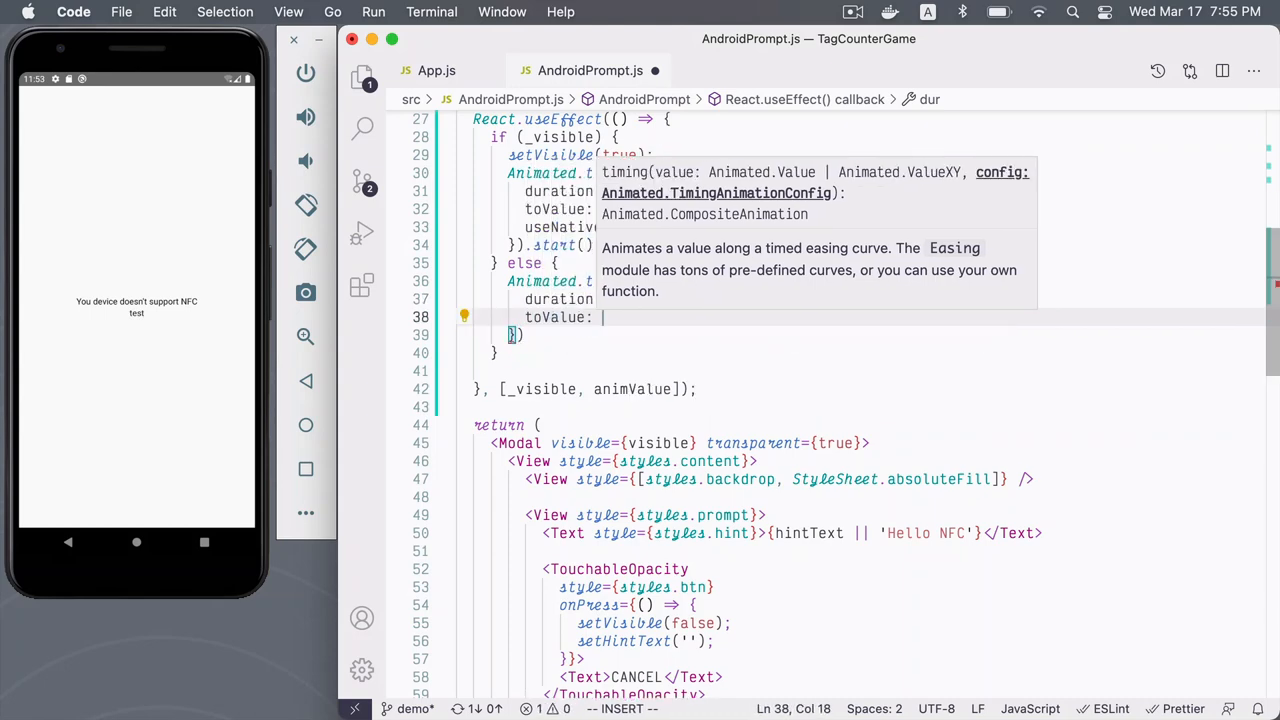
type("useNativeDriver:")
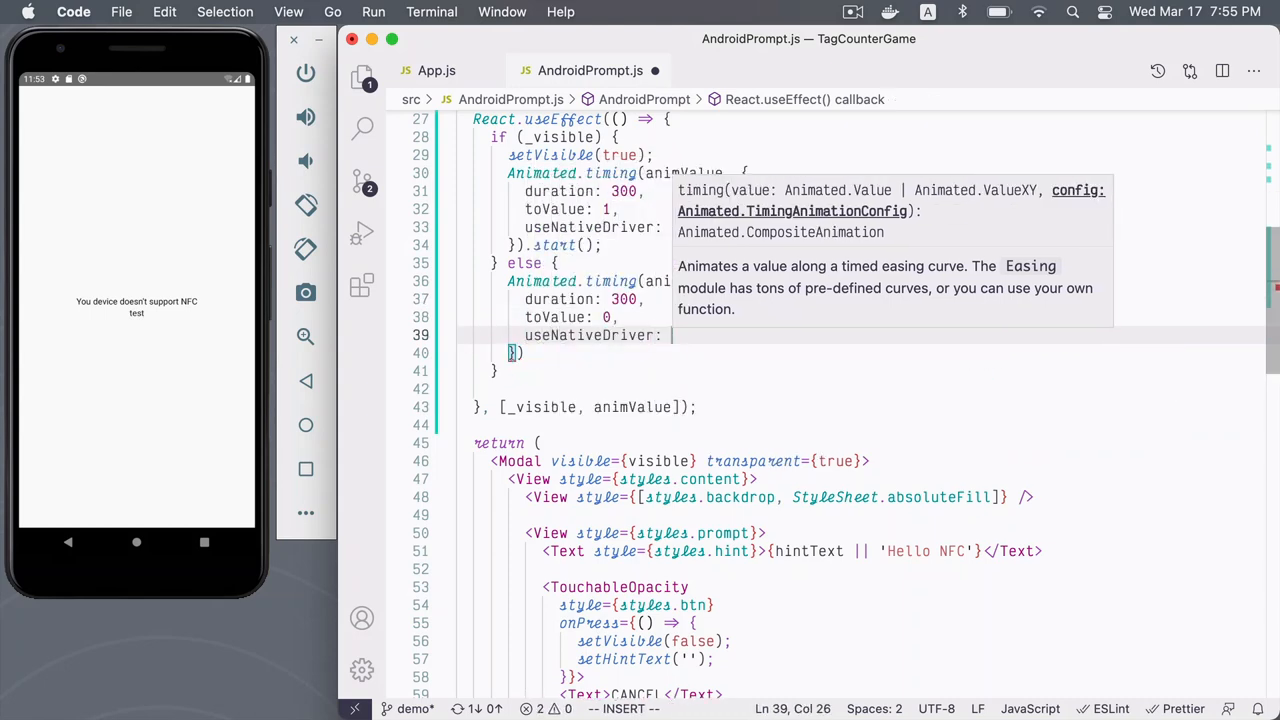
type("true")
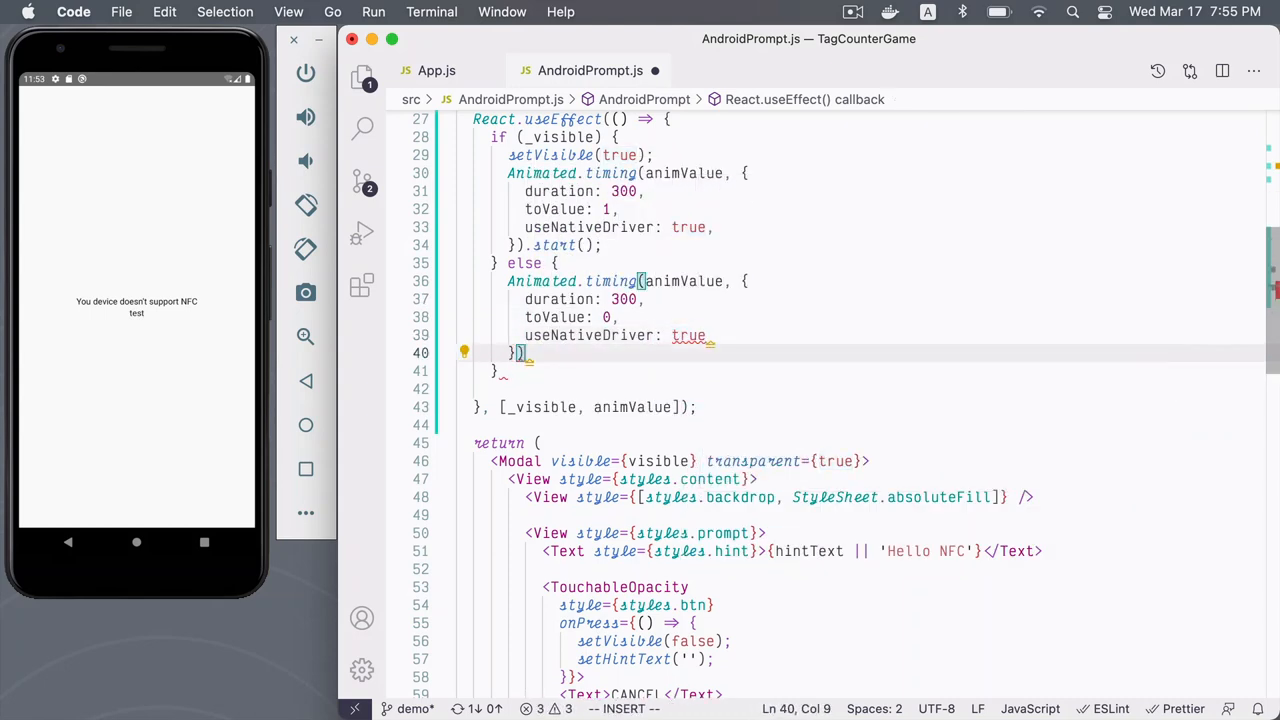
- Add a start() callback that calls setVisible(false) and setHintText('')
type("((")
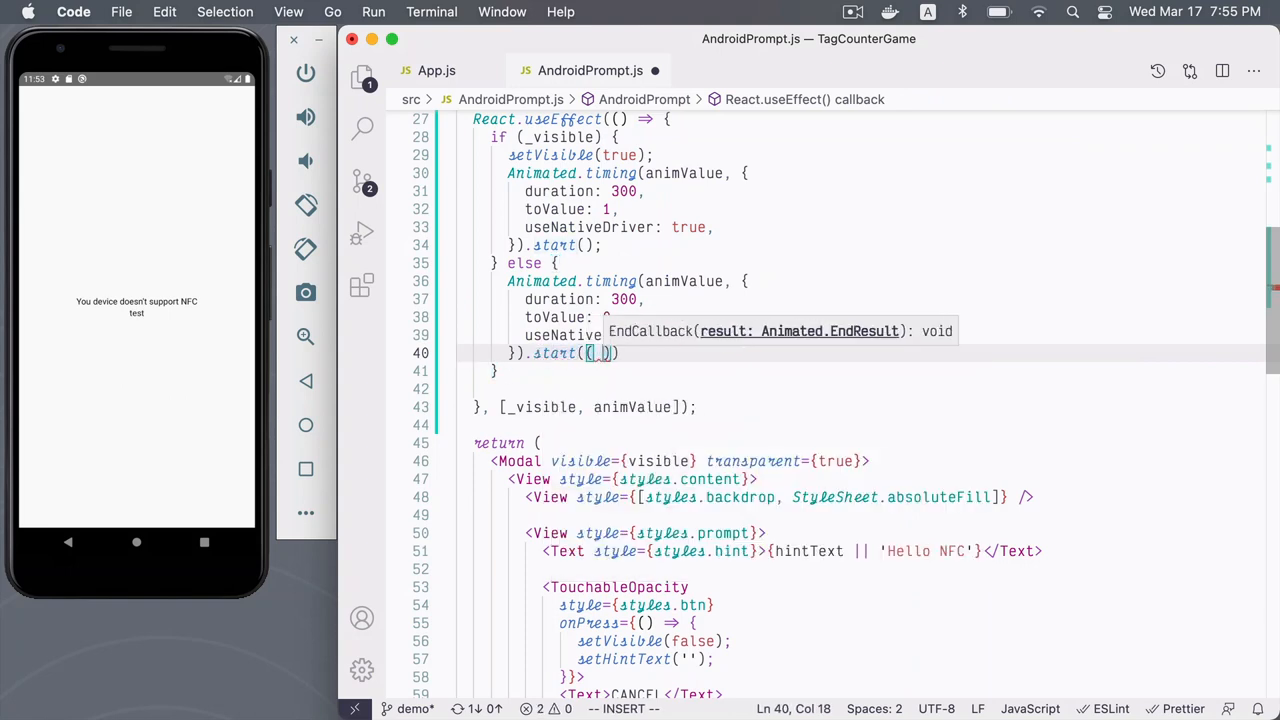
type("() => {}")
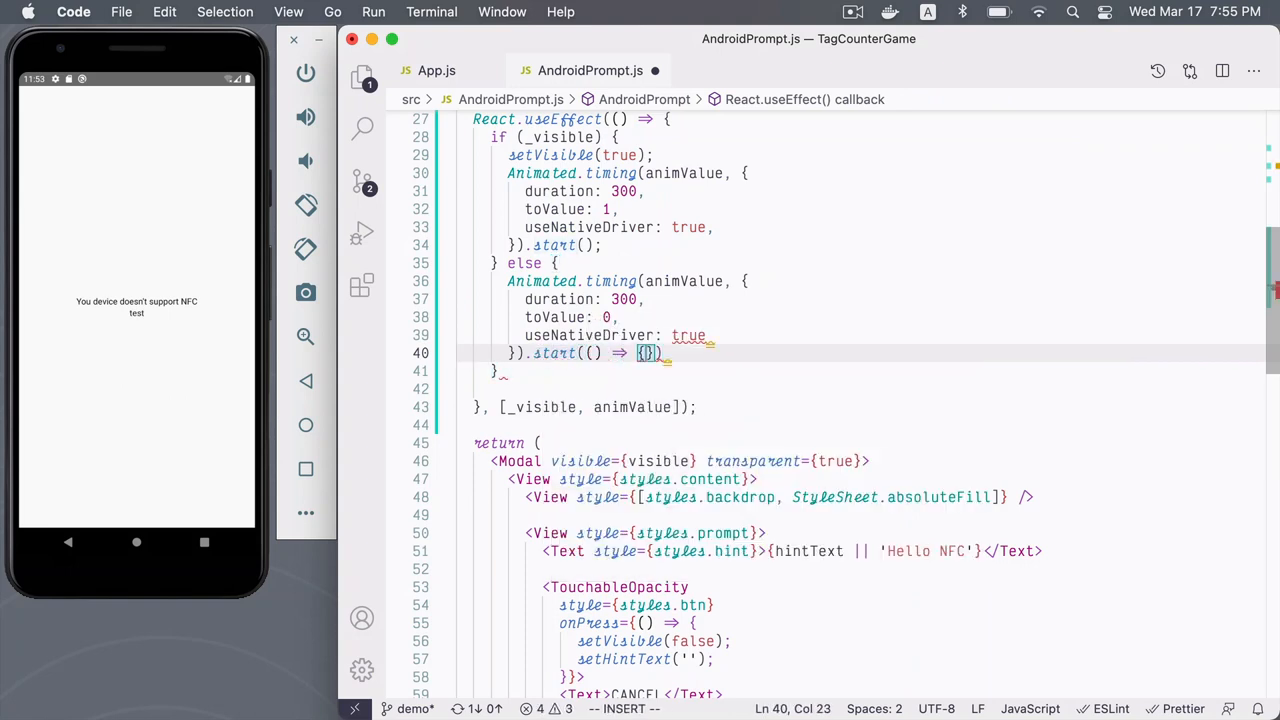
type("setVisible(false);")
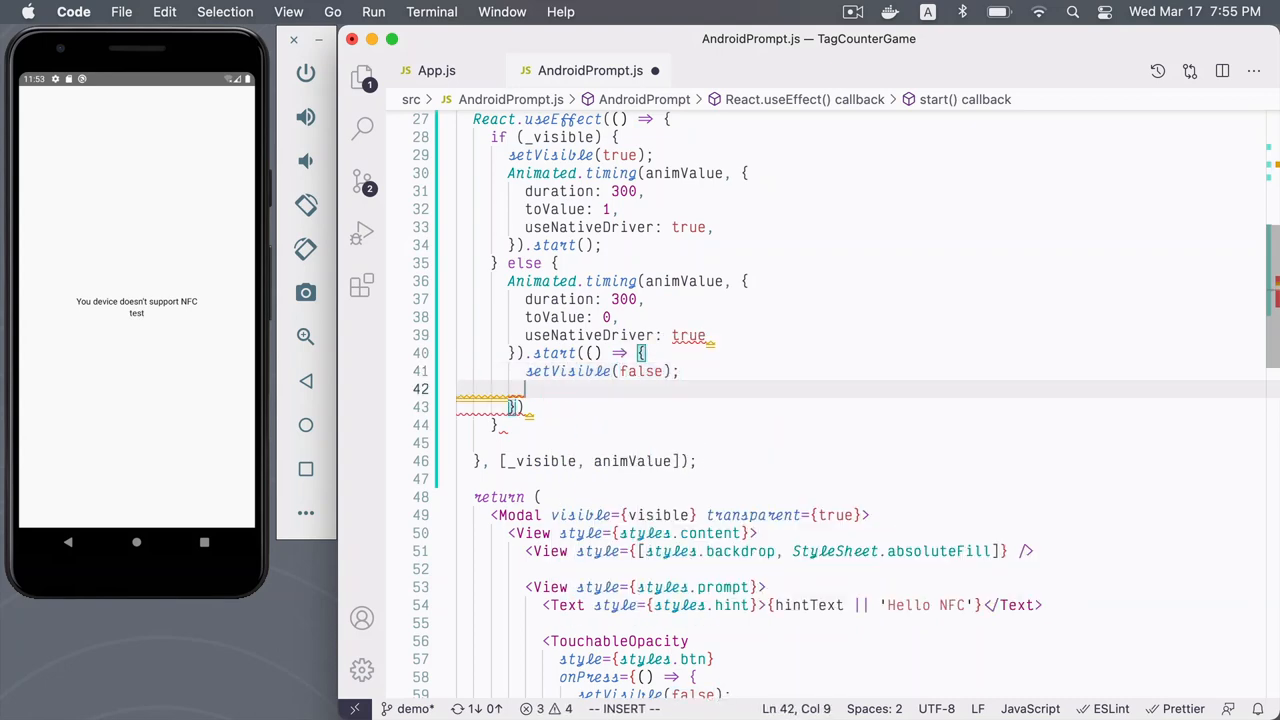
type("setHintText(")
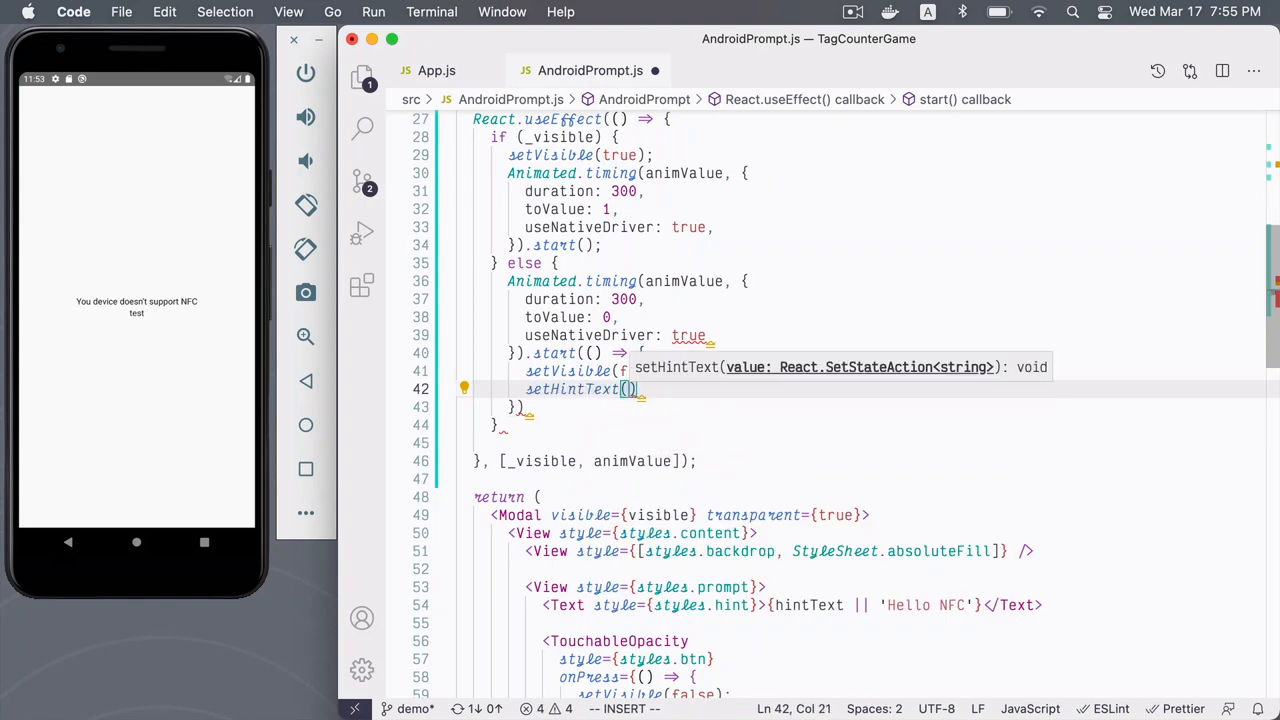
type("''")
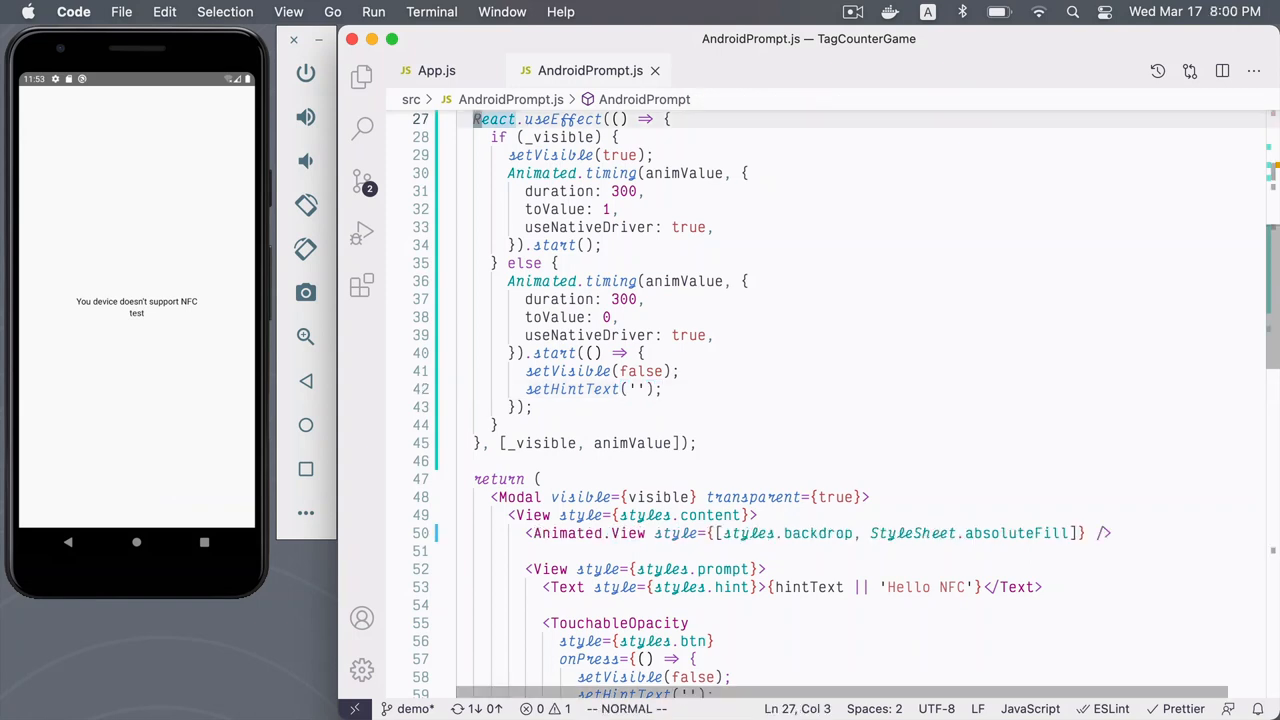
- Make the backdrop an Animated.View and change the CANCEL handler to _setVisible(false)
scroll("up", 3)
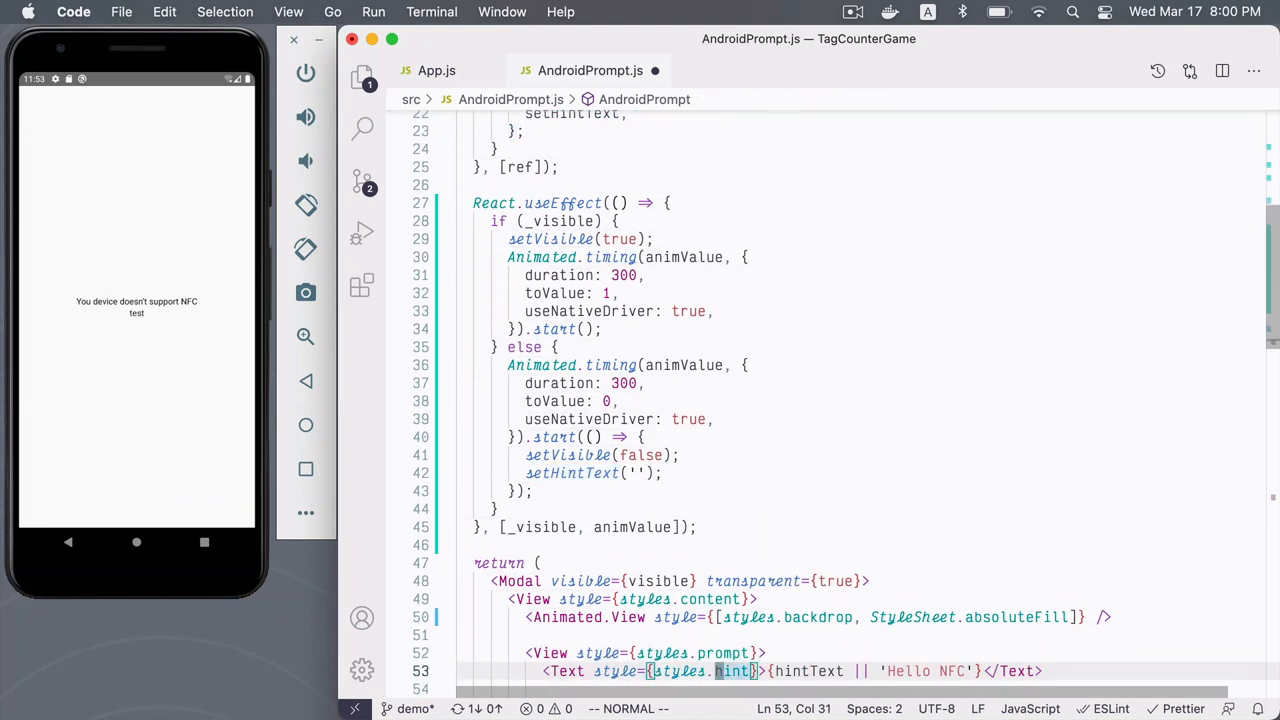
scroll("down", 3)
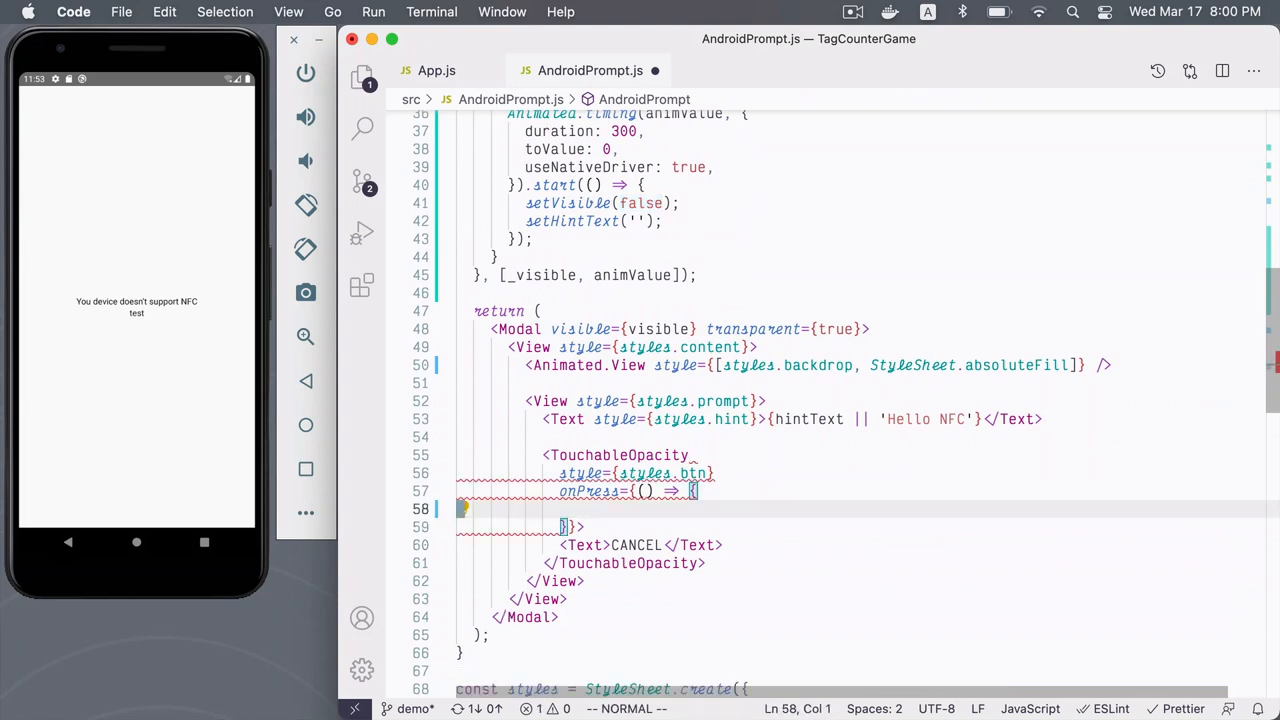
key("i")
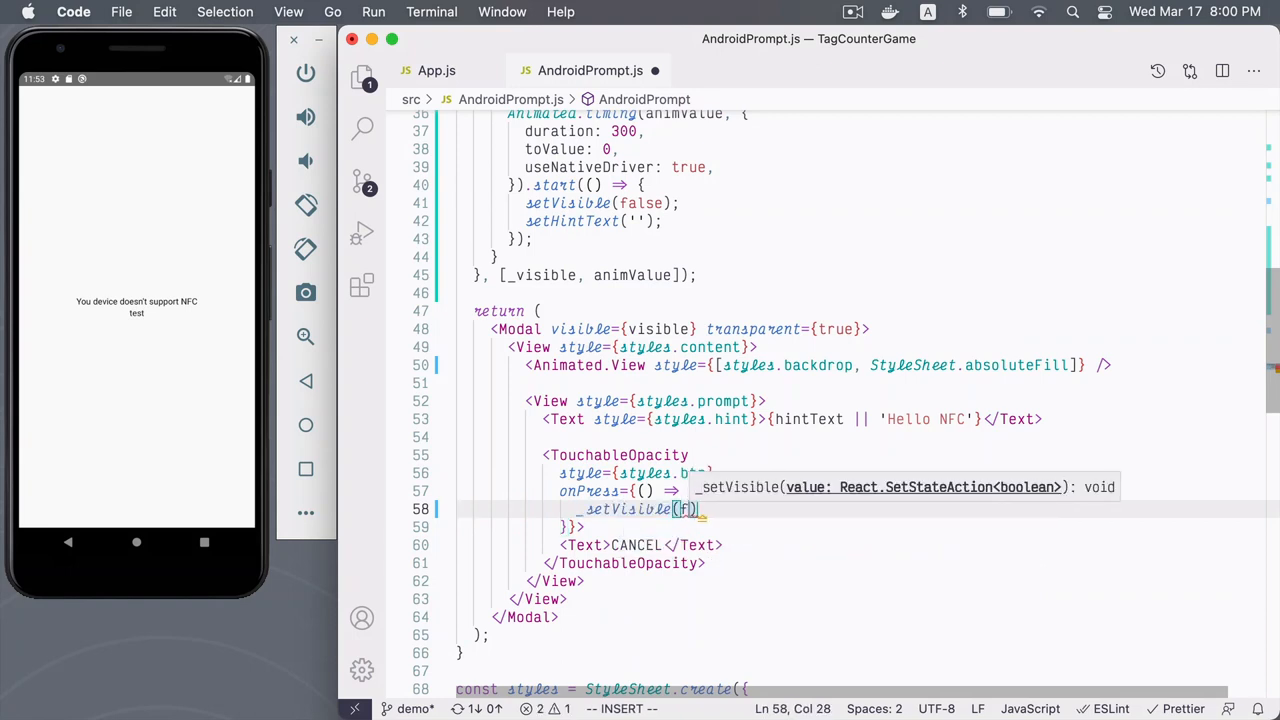
key("Escape")
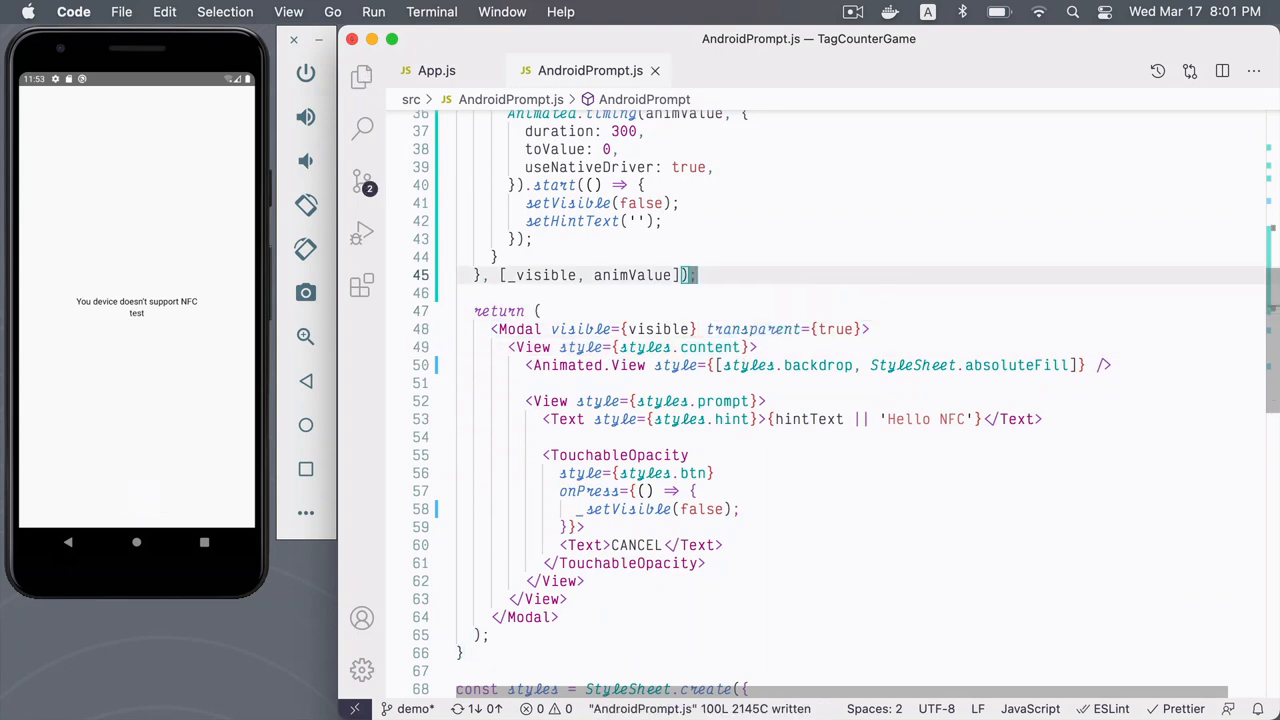
- Define backdropAnimStyle and begin a new const on the line below it
type("const backdropAnimStyle = {")
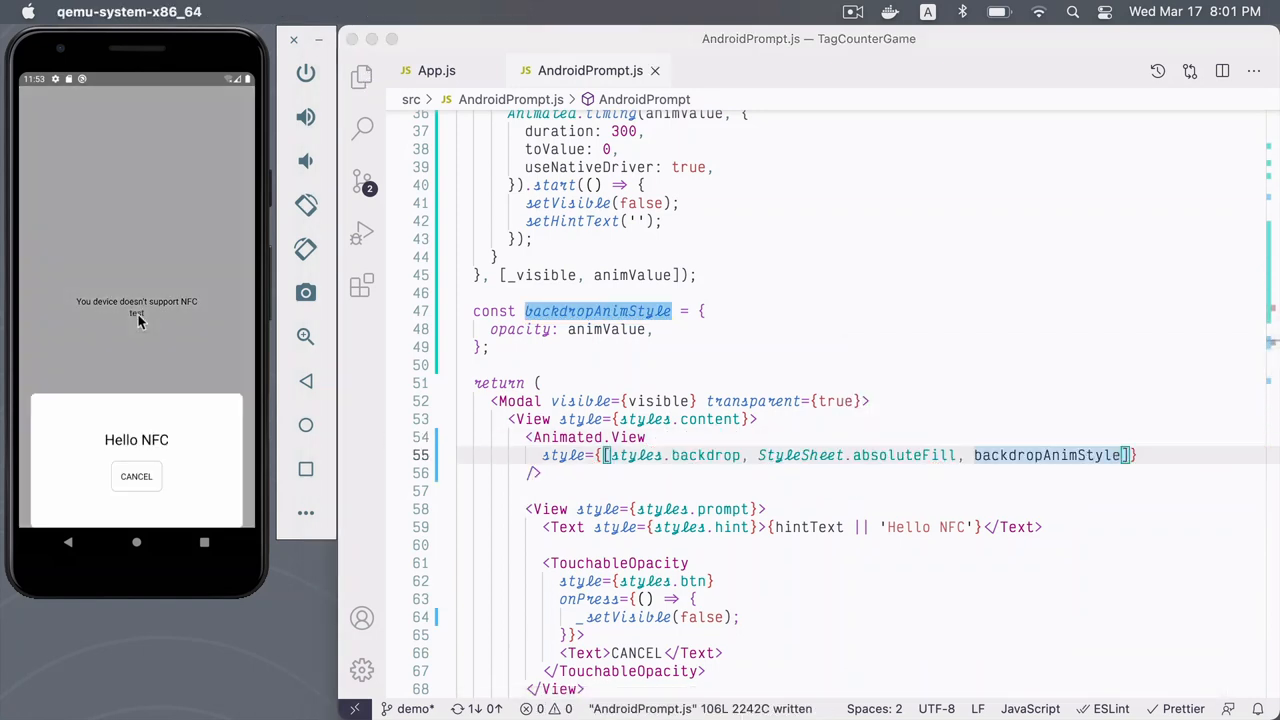
left_click(136, 476)
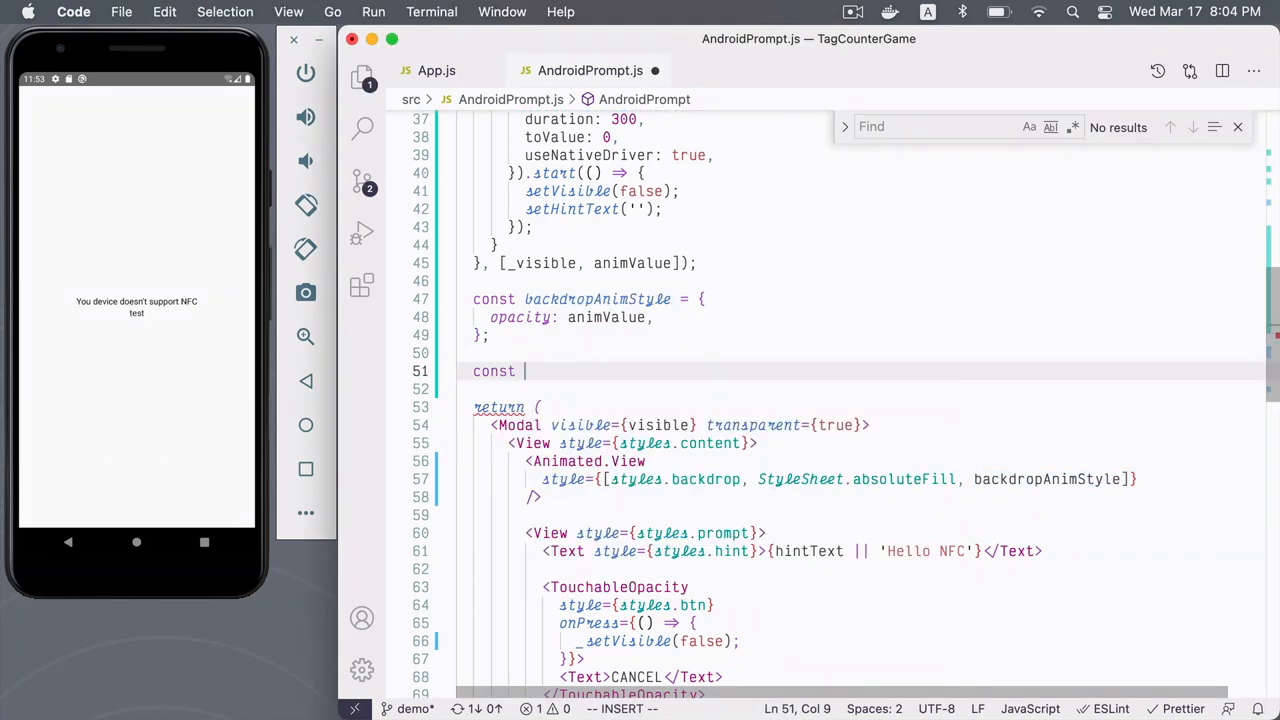
- Define promptAnimStyle translating Y from 500 to 0 and apply it to the prompt Animated.View
type("promptAnimStyle = {")
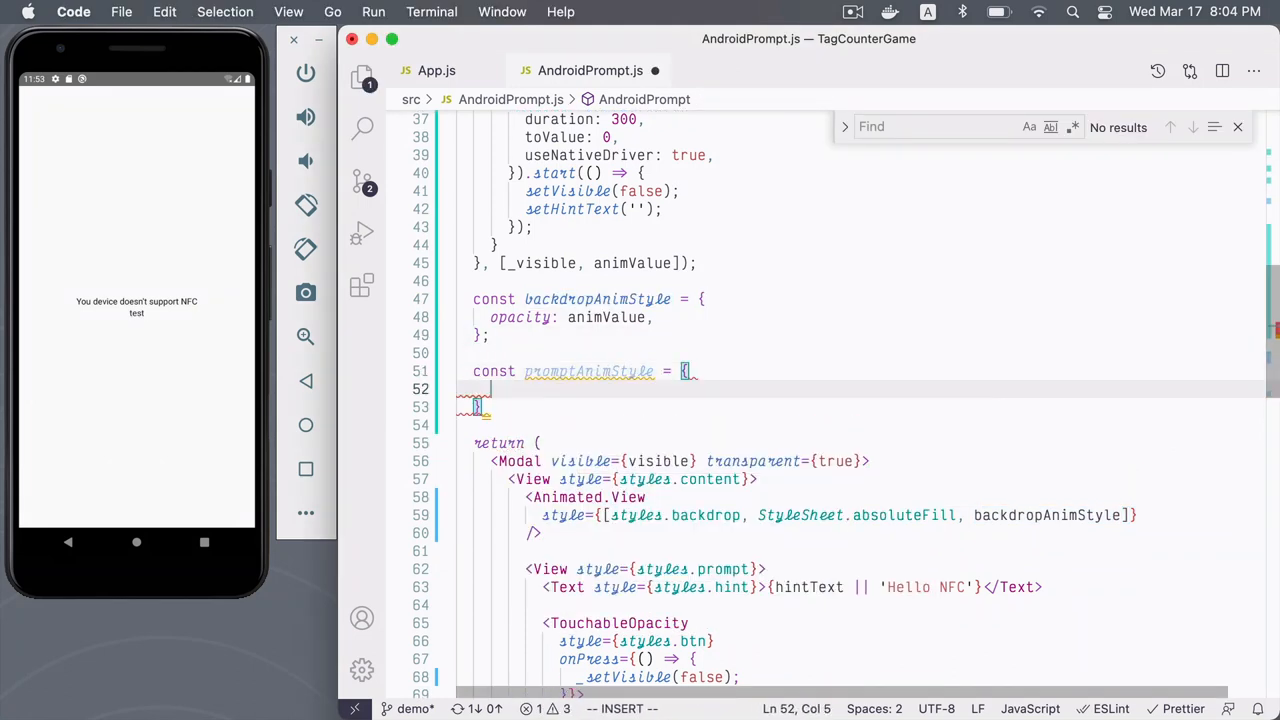
type("transform: [")
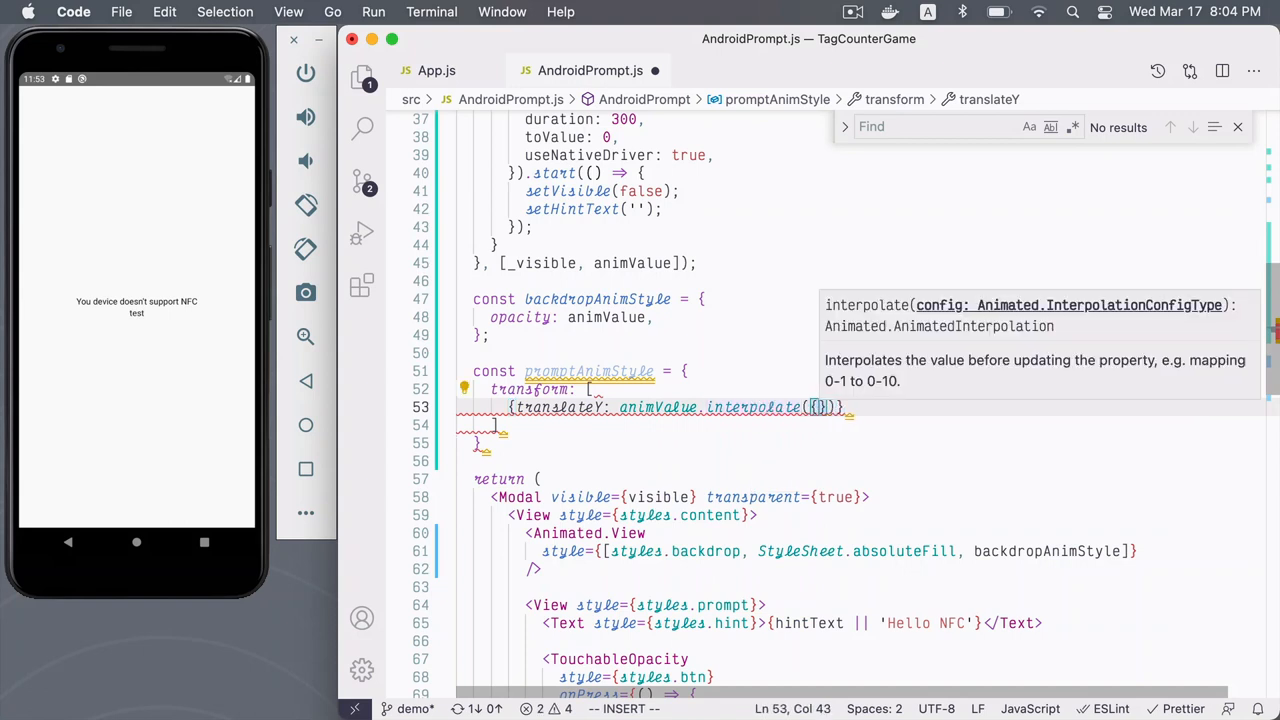
type("inputRange: [0, 1],")
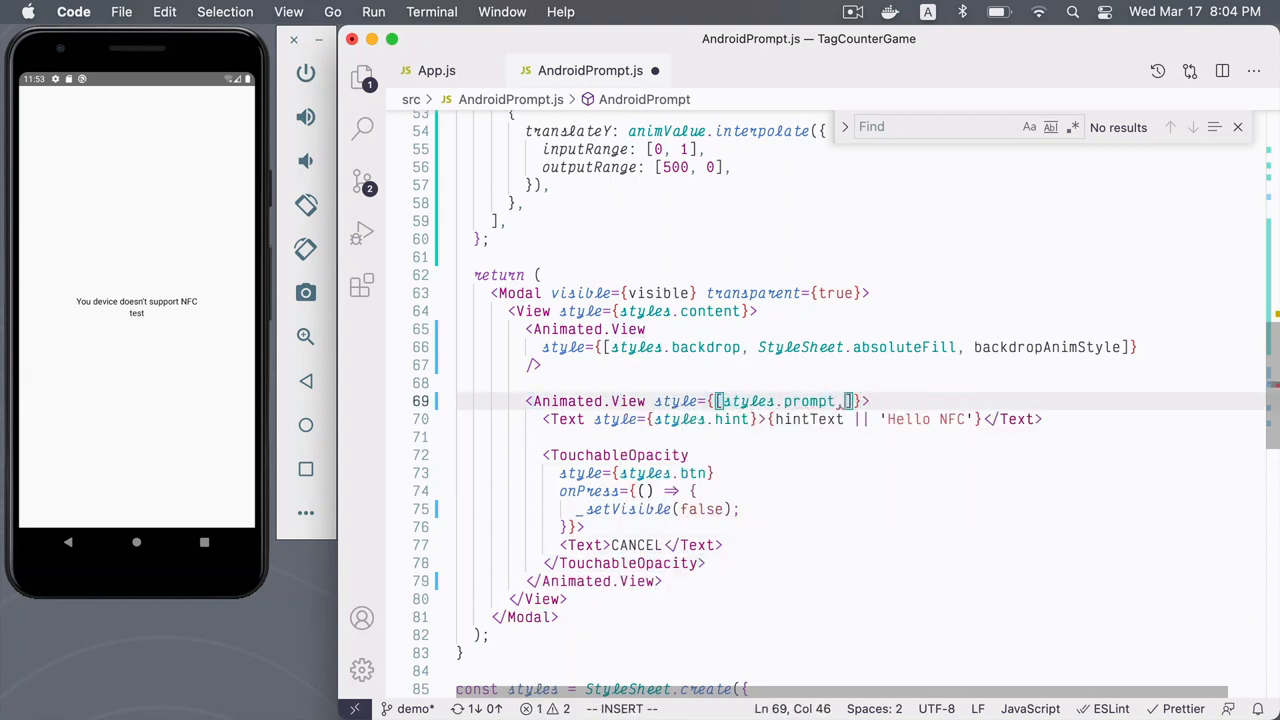
type("promptAnimStyle")
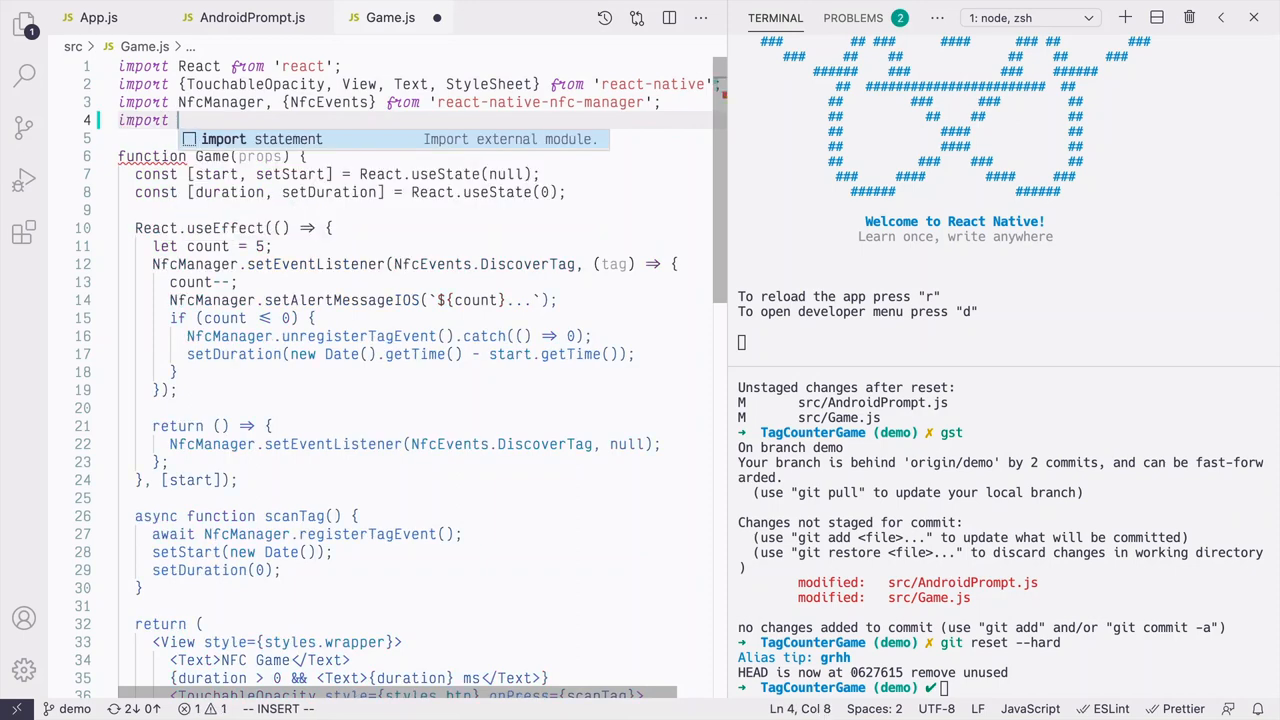
- Import AndroidPrompt into Game.js, render <AndroidPrompt ref={androidPromptRef} />, and save
type("AndroidPrompt from './And")
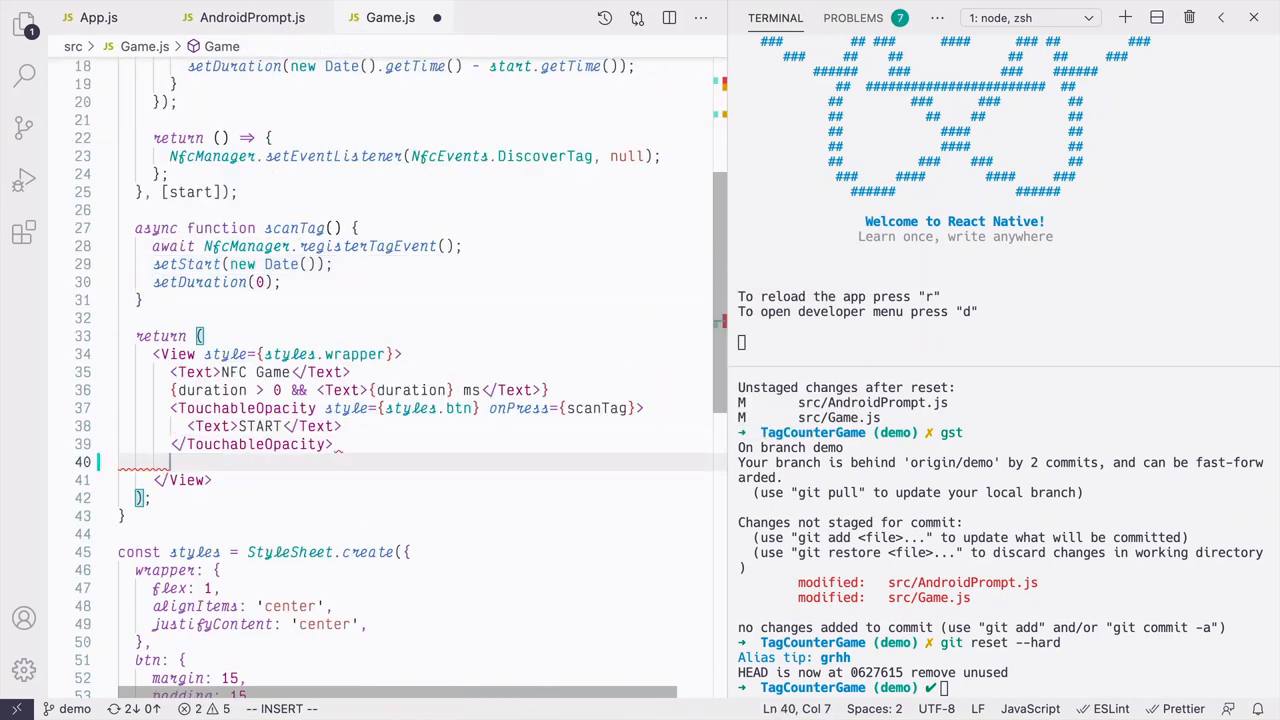
type("<AndroidPrompt ref={androidPromptRef} />")
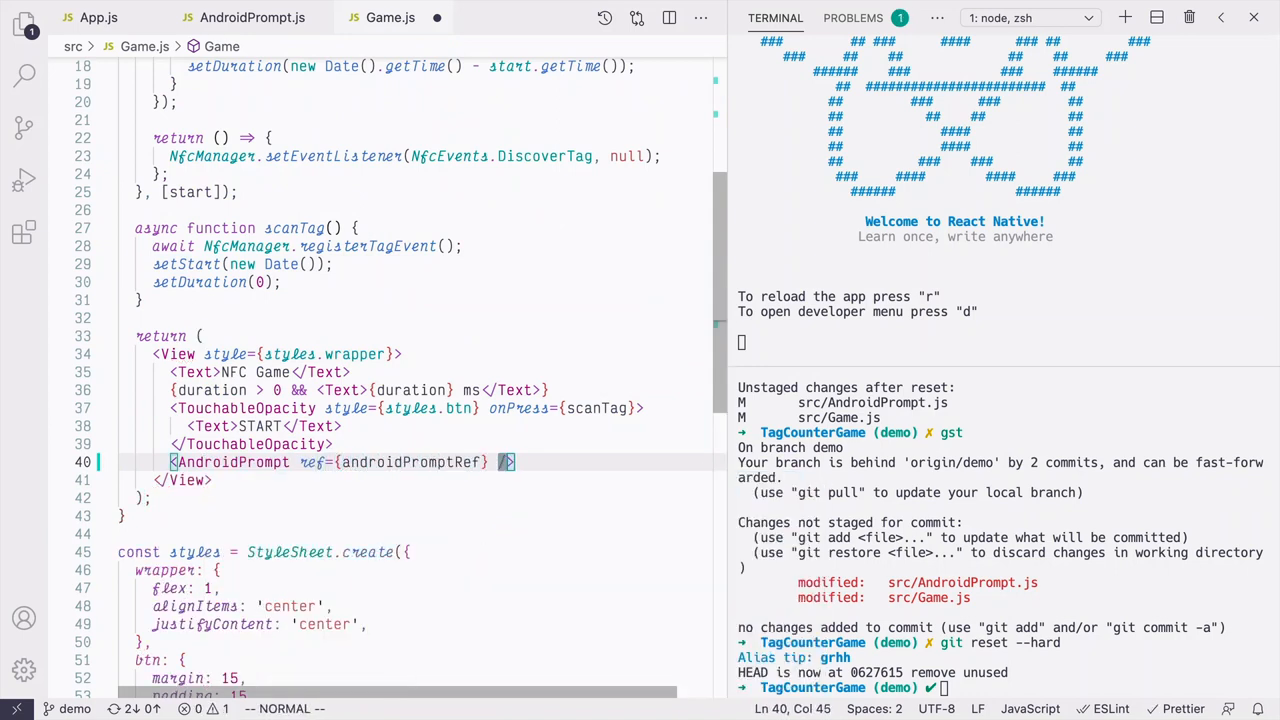
key("ctrl+s")
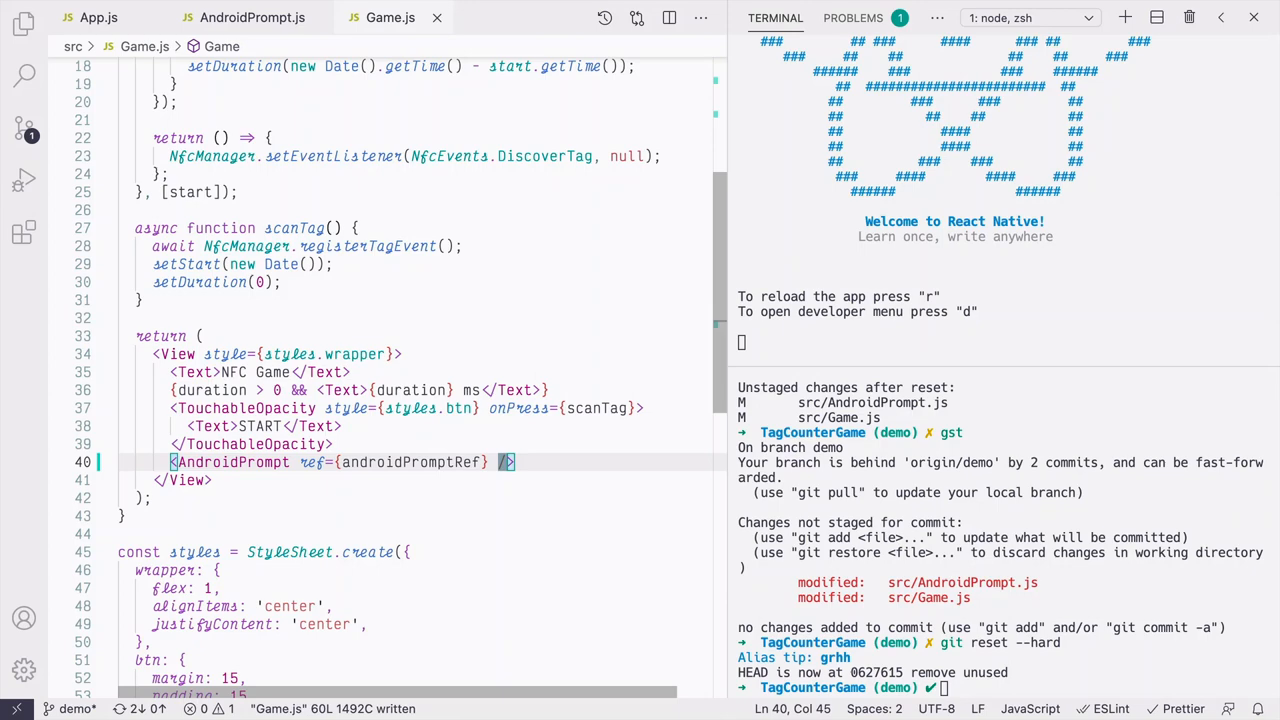
- In scanTag, call androidPromptRef.current.setVisible(true) when Platform.OS === 'android'
type("if")
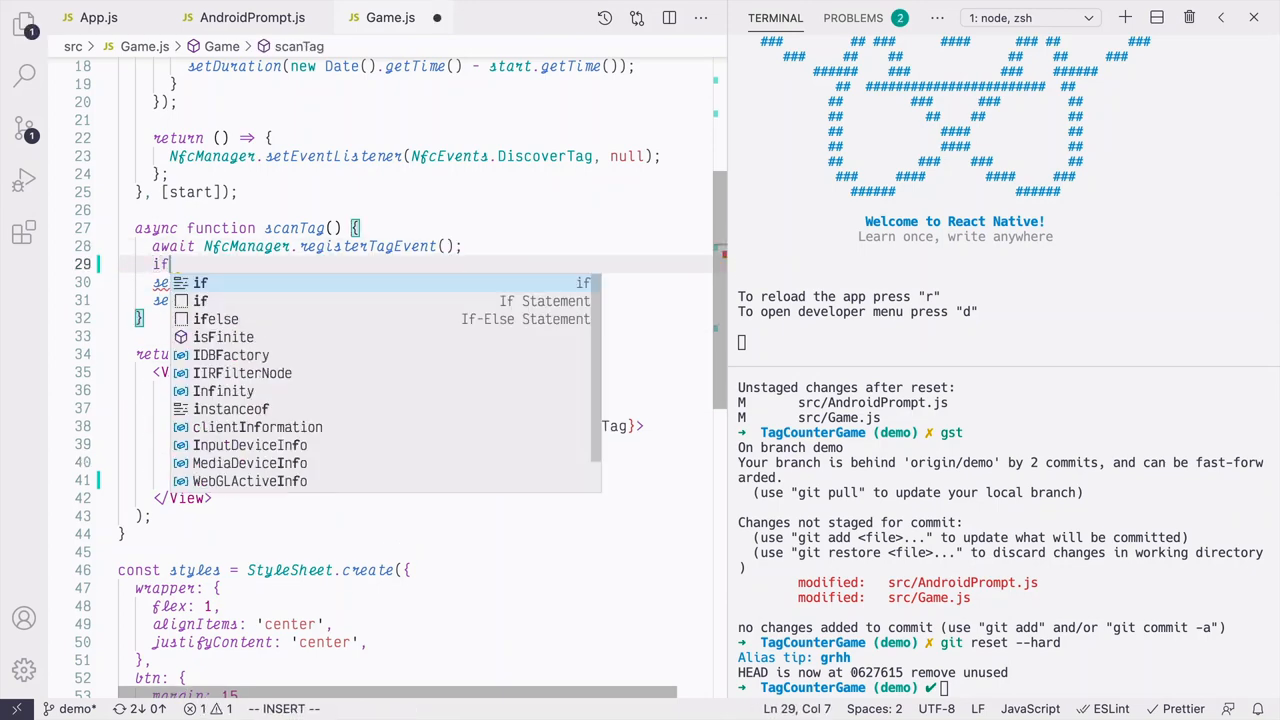
type("(Platform.OS")
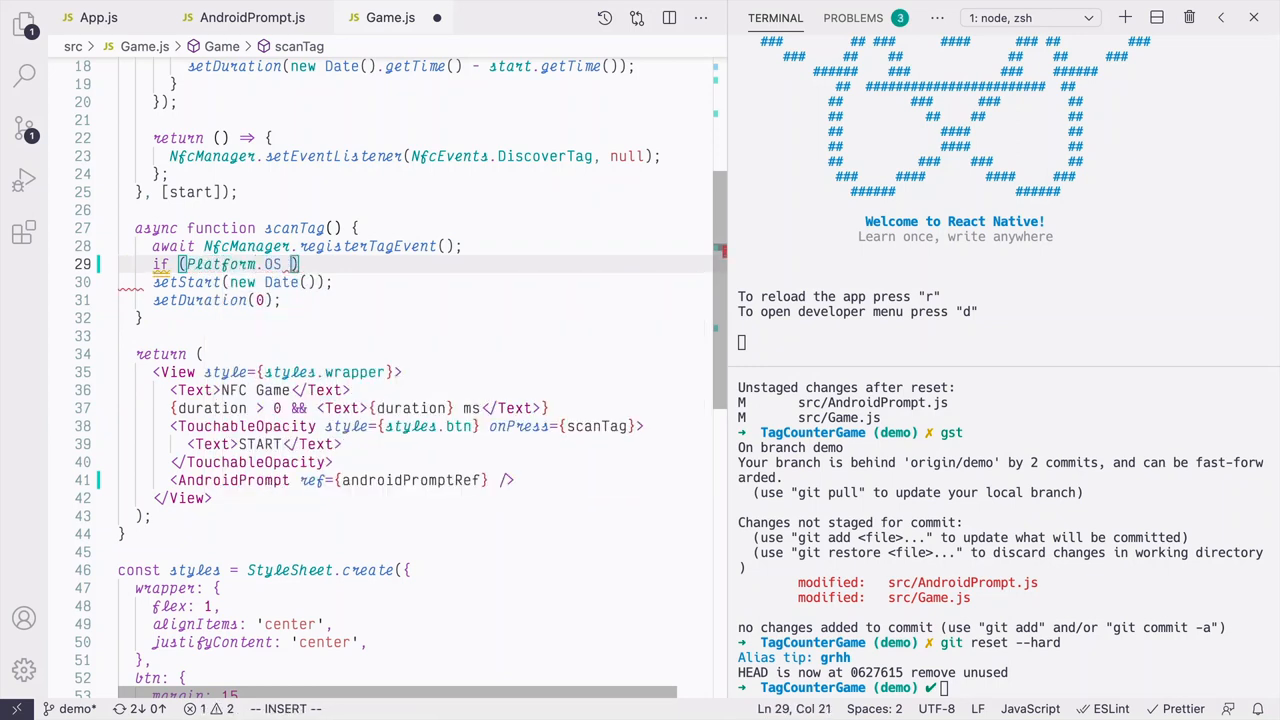
type("=== 'android'")
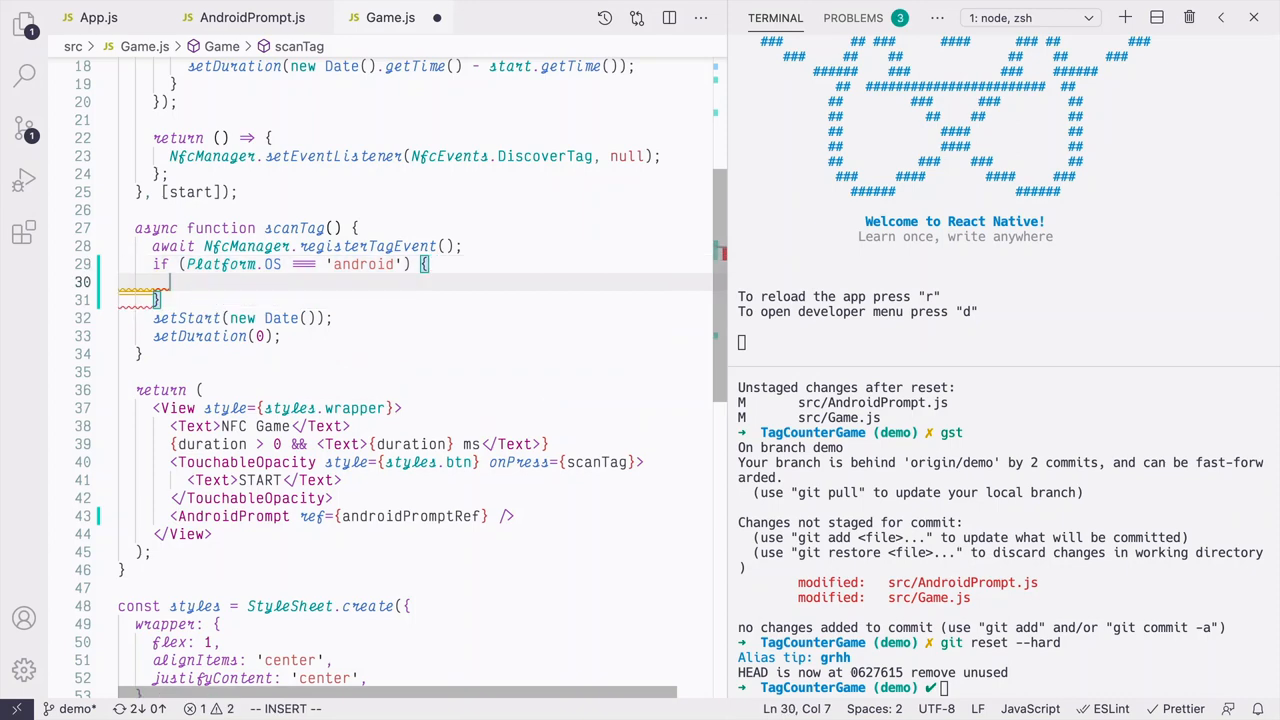
type("androidPromptRef.")
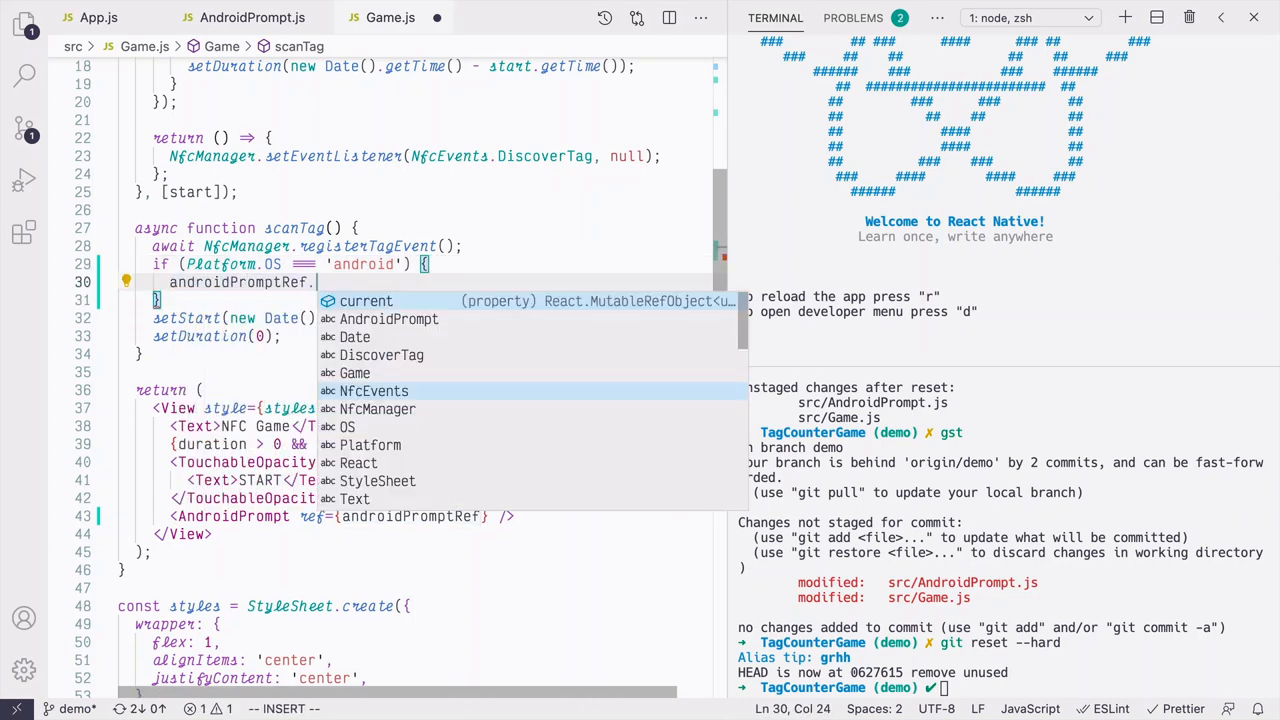
type("current.")
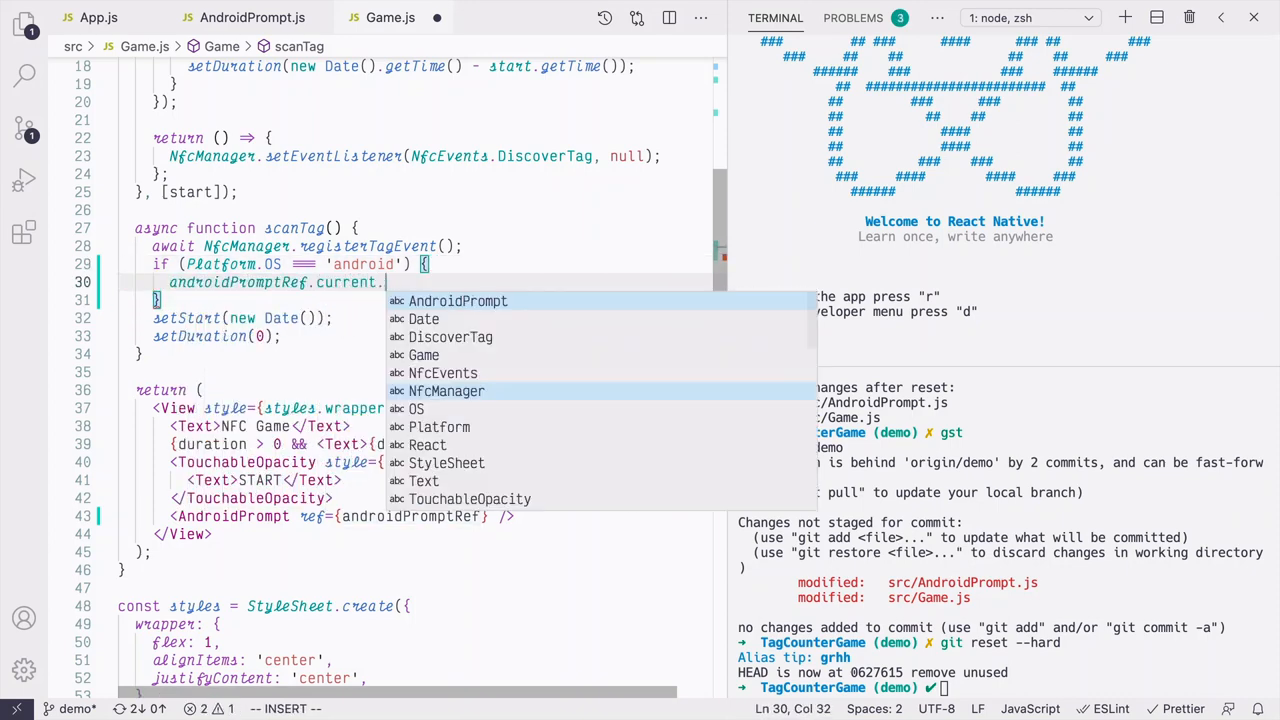
type("setVisibl")
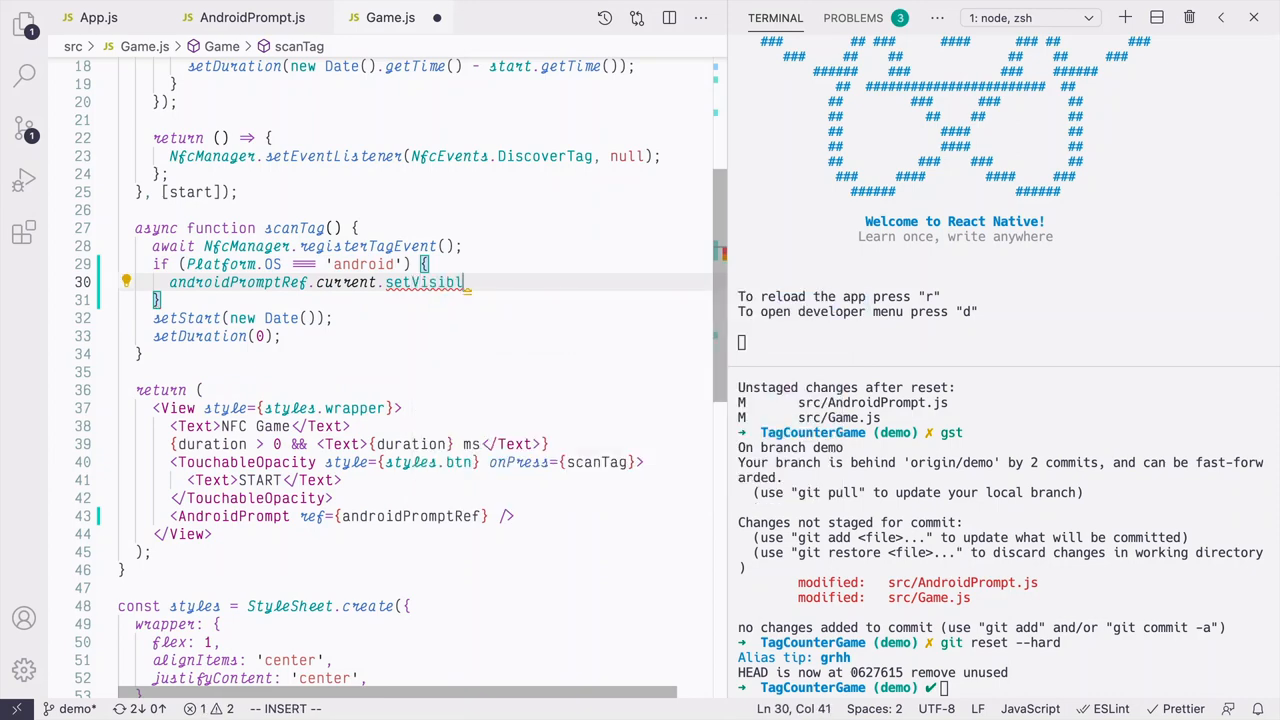
type("(true)")
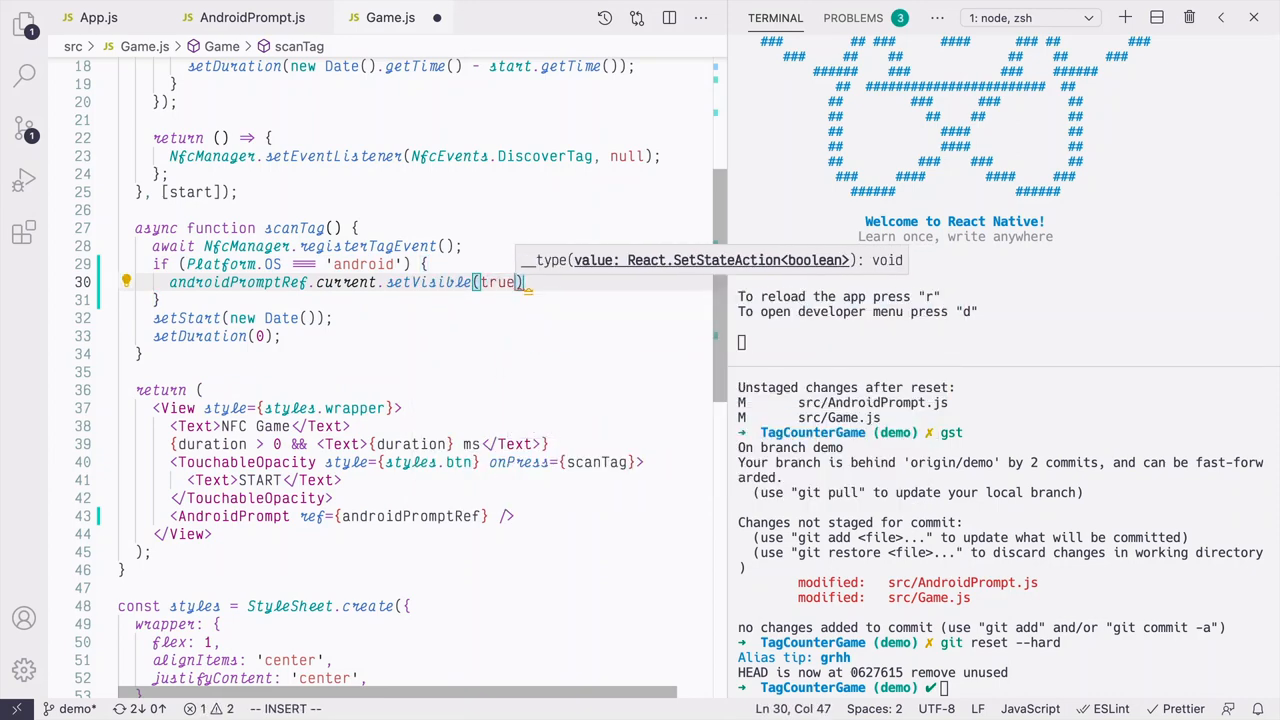
key("Escape")
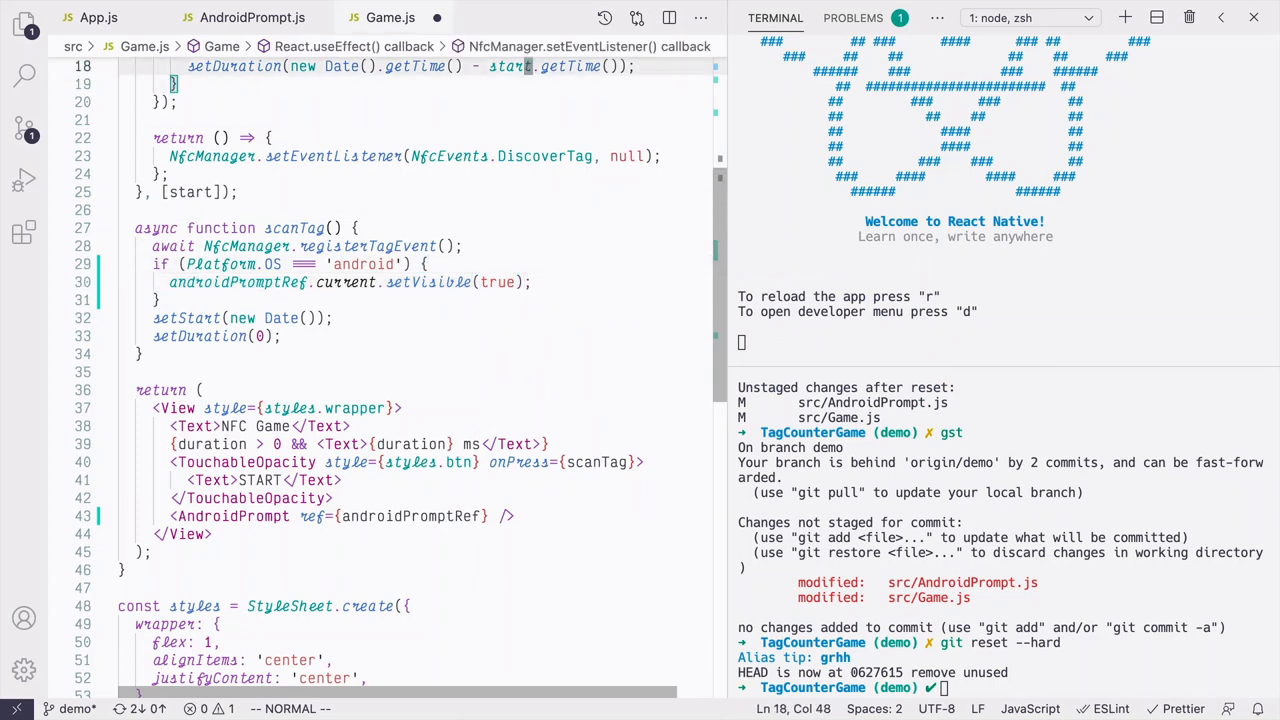
- In the DiscoverTag listener, setHintText with the count on Android, else NfcManager.setAlertMessageIOS
scroll("up", 3)
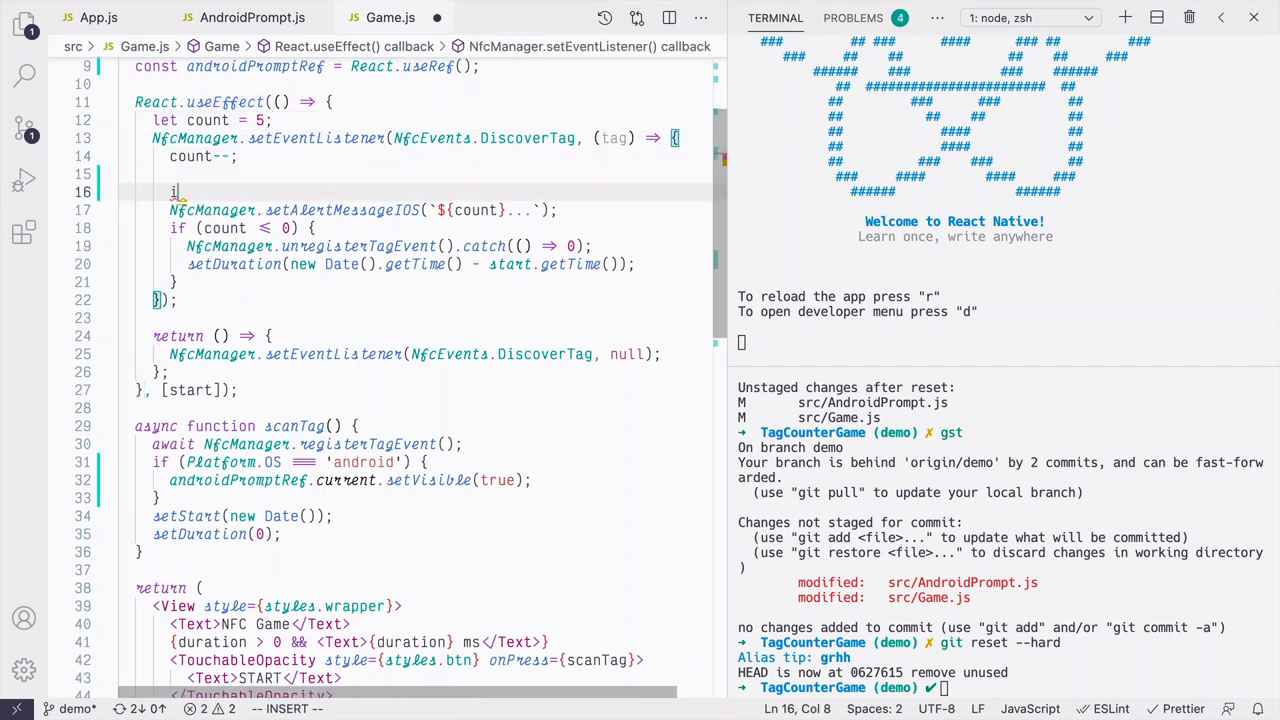
type("if (Platform.OS )")
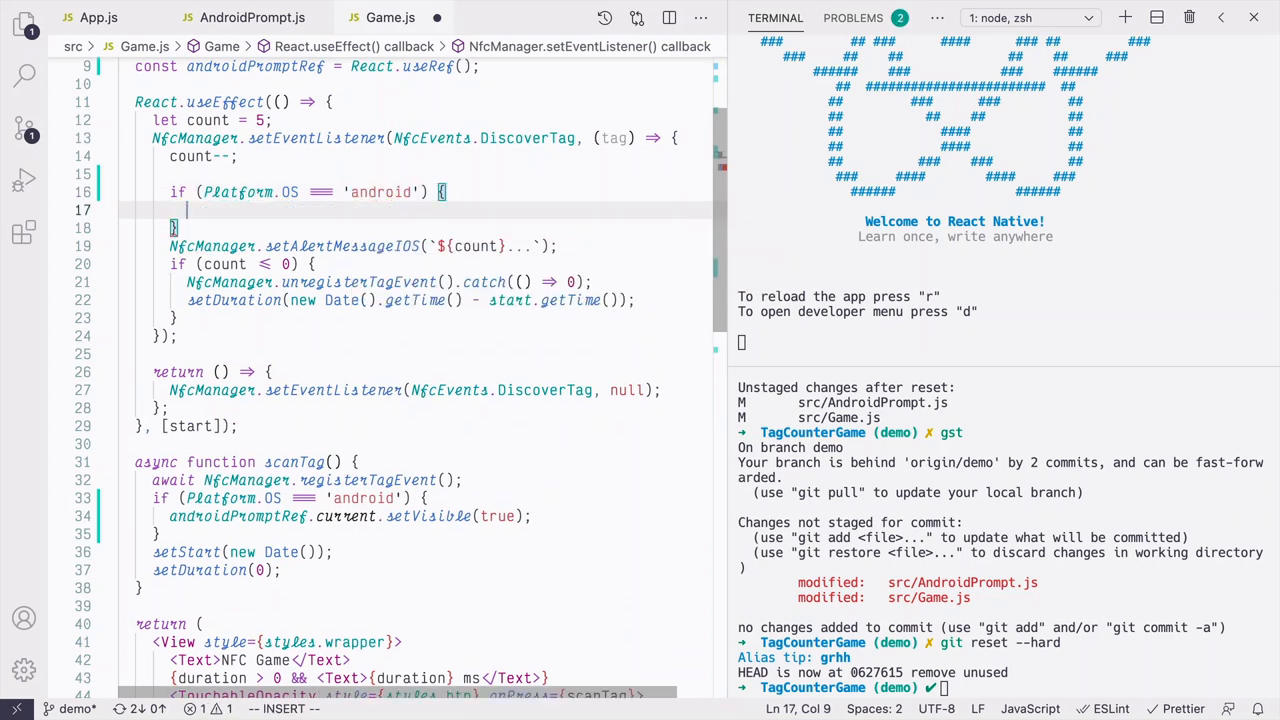
type("androidPromptRef.current.setHintText(`${count}...`);")
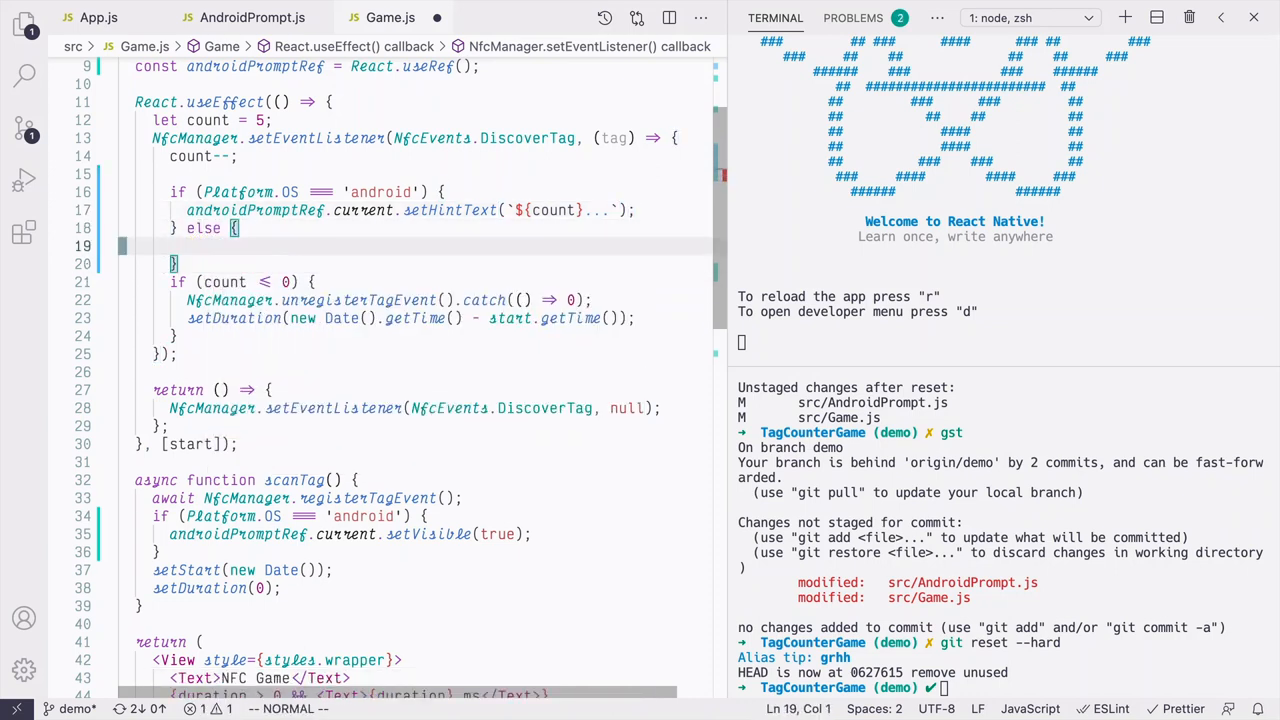
type("NfcManager.setAlertMessageIOS(`${count}...`);")
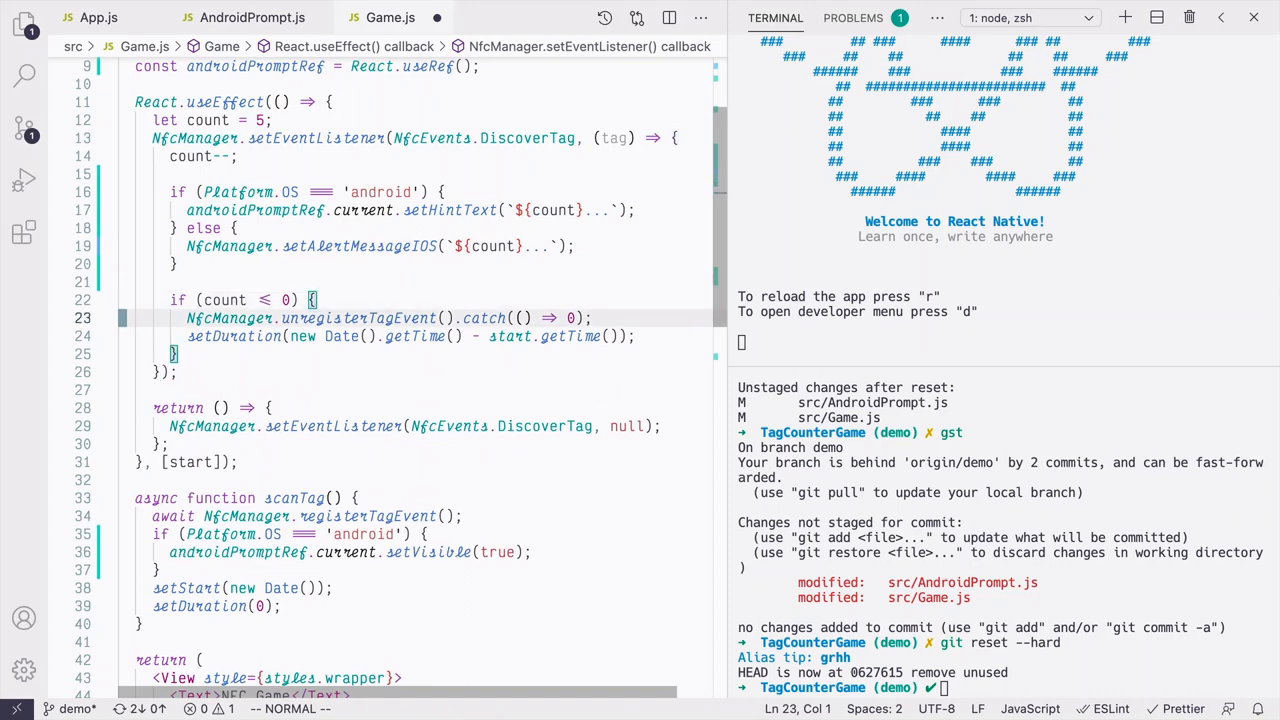
type("if (Platform.OS === '")
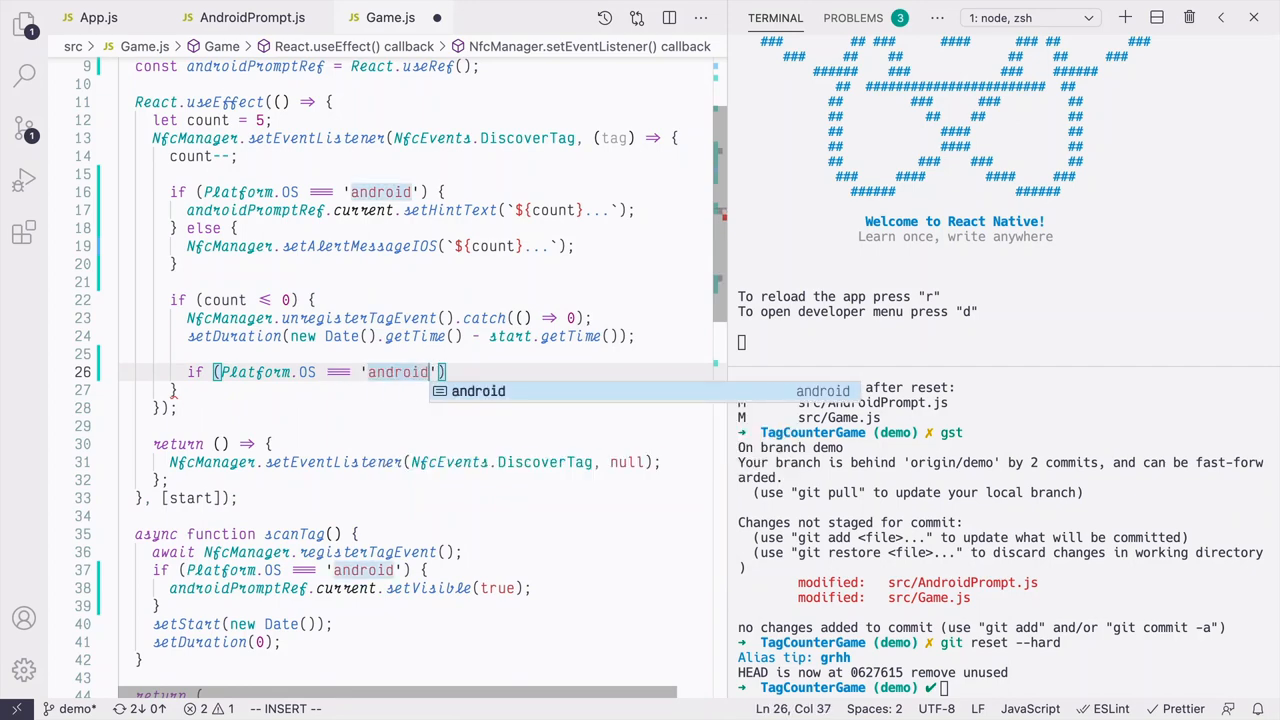
type("android")
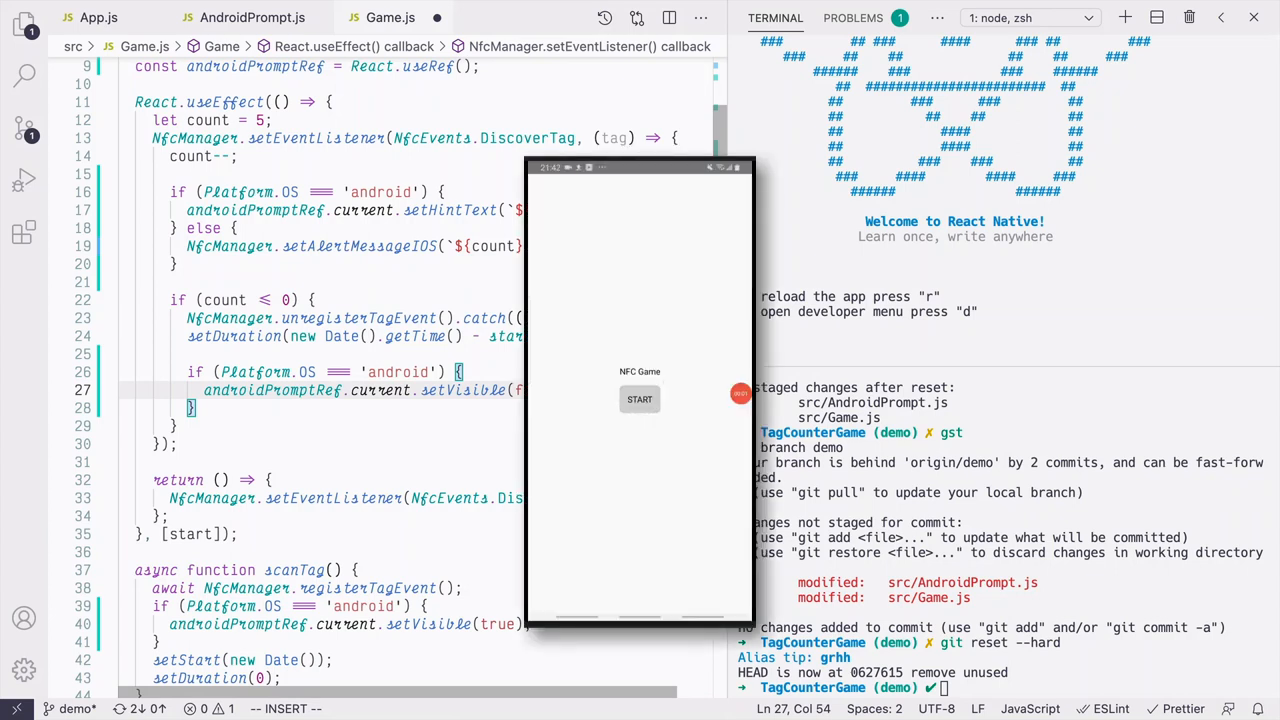
- In the count <= 0 block, call androidPromptRef.current.setVisible(false) on Android, then save
left_click(639, 399)
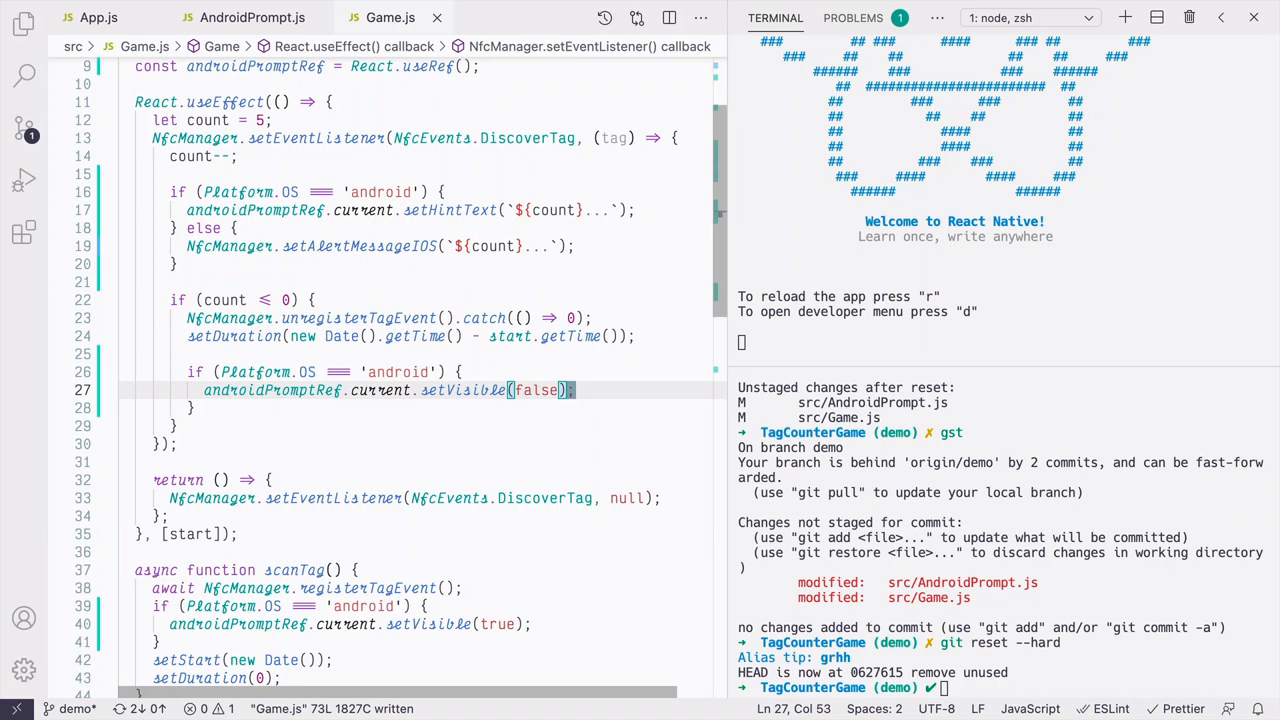
- In AndroidPrompt.js, destructure onCancelPress from props and call onCancelPress() in CANCEL's onPress
left_click(252, 17)
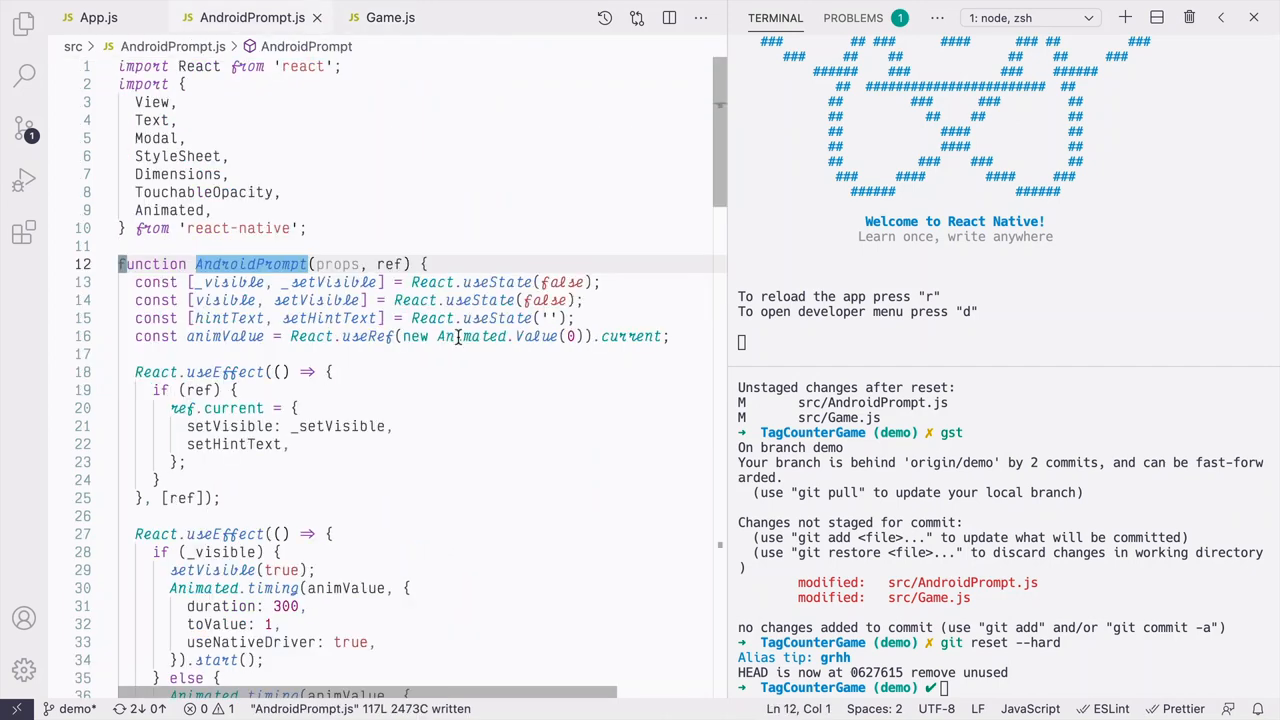
type("const {onCancelPress")
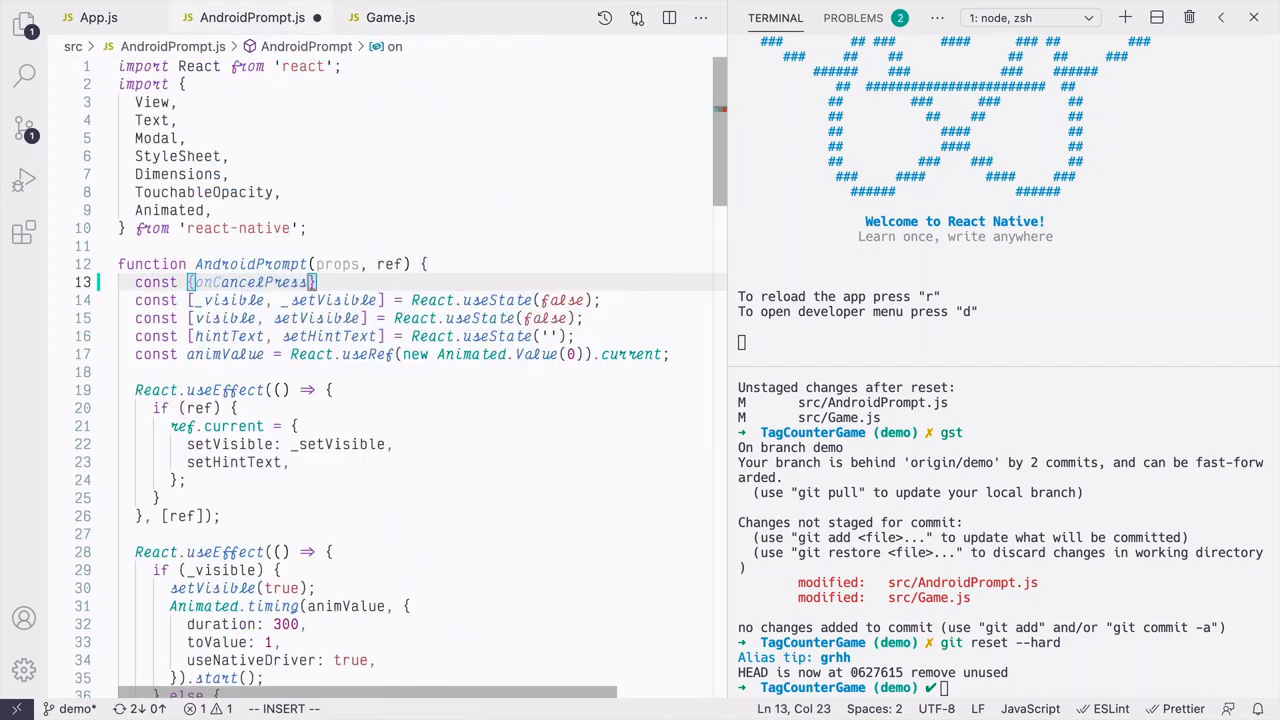
type("= props;")
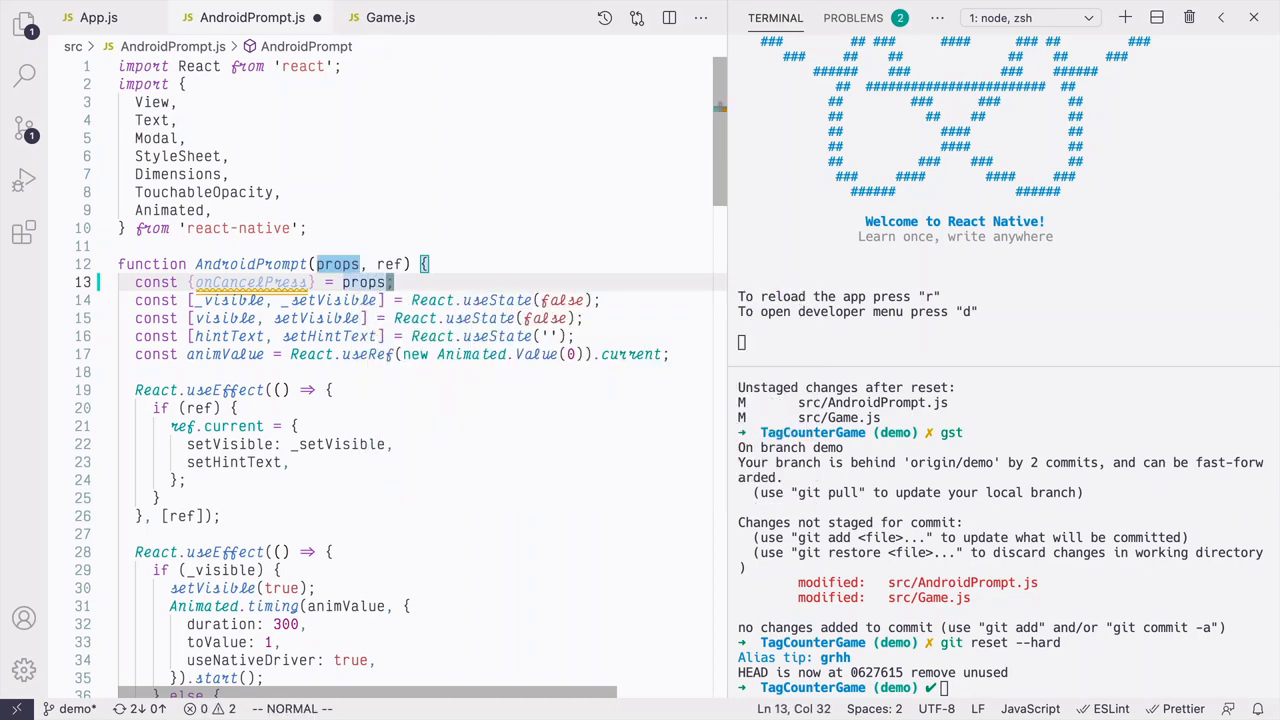
scroll("down", 3)
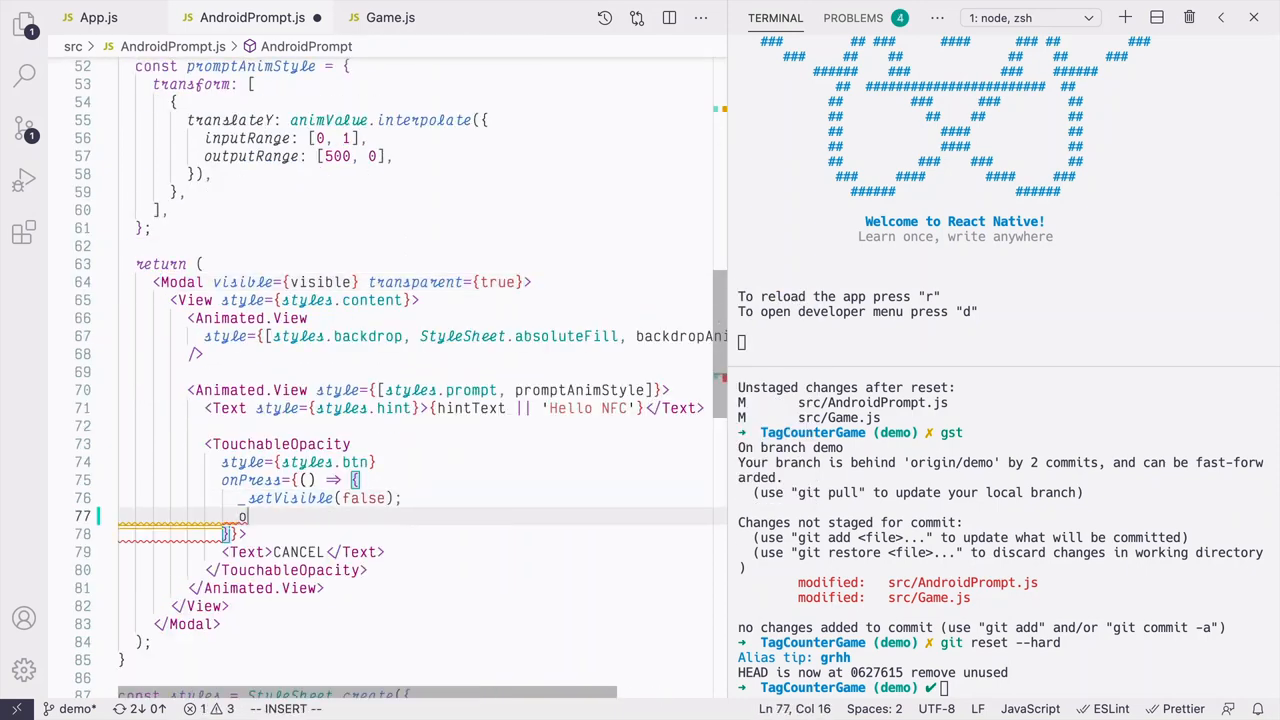
type("onCancelPress();")
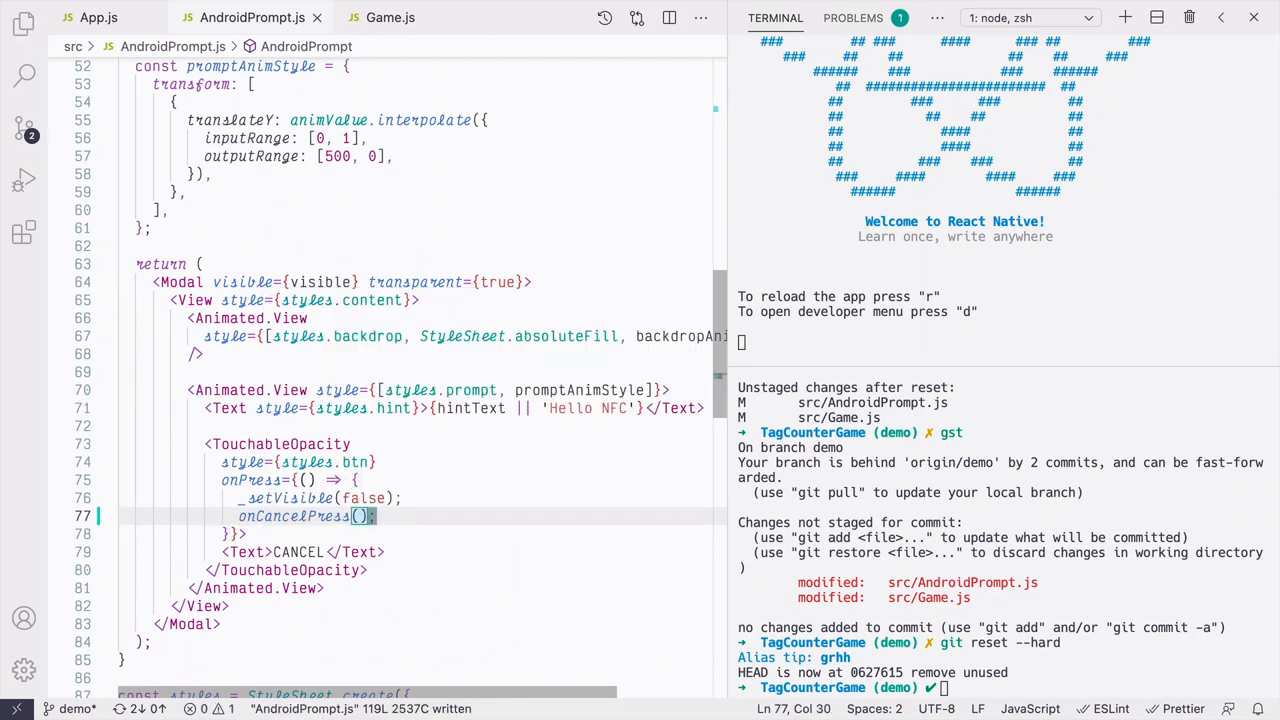
- Pass AndroidPrompt onCancelPress calling NfcManager.unregisterTagEvent().catch(() => 0), and save Game.js
left_click(390, 17)
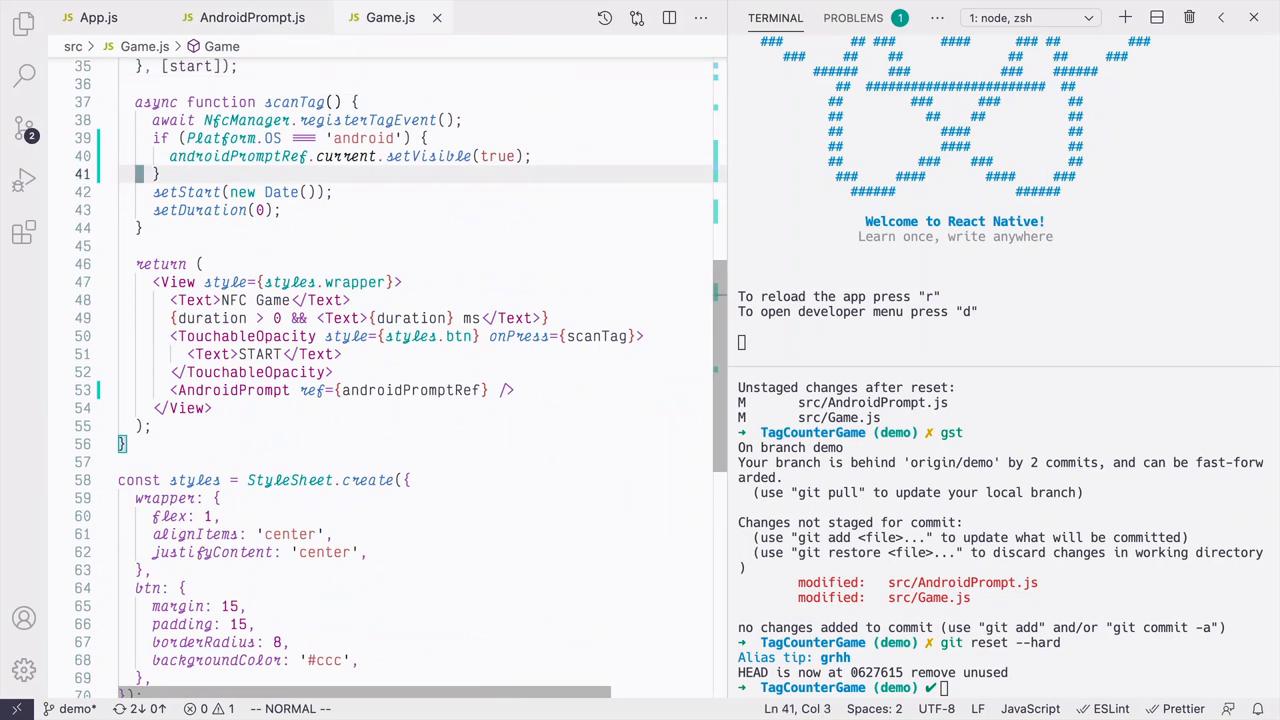
type("onCancelPress={")
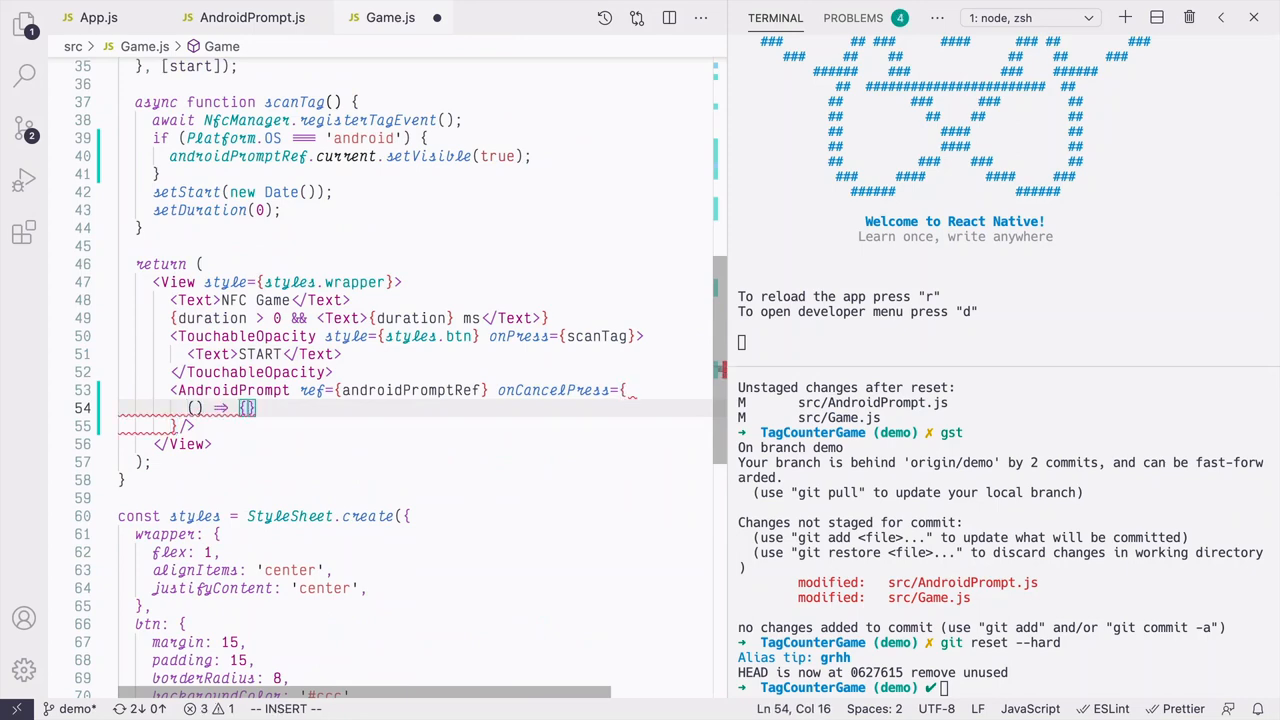
type("NfcManager.")
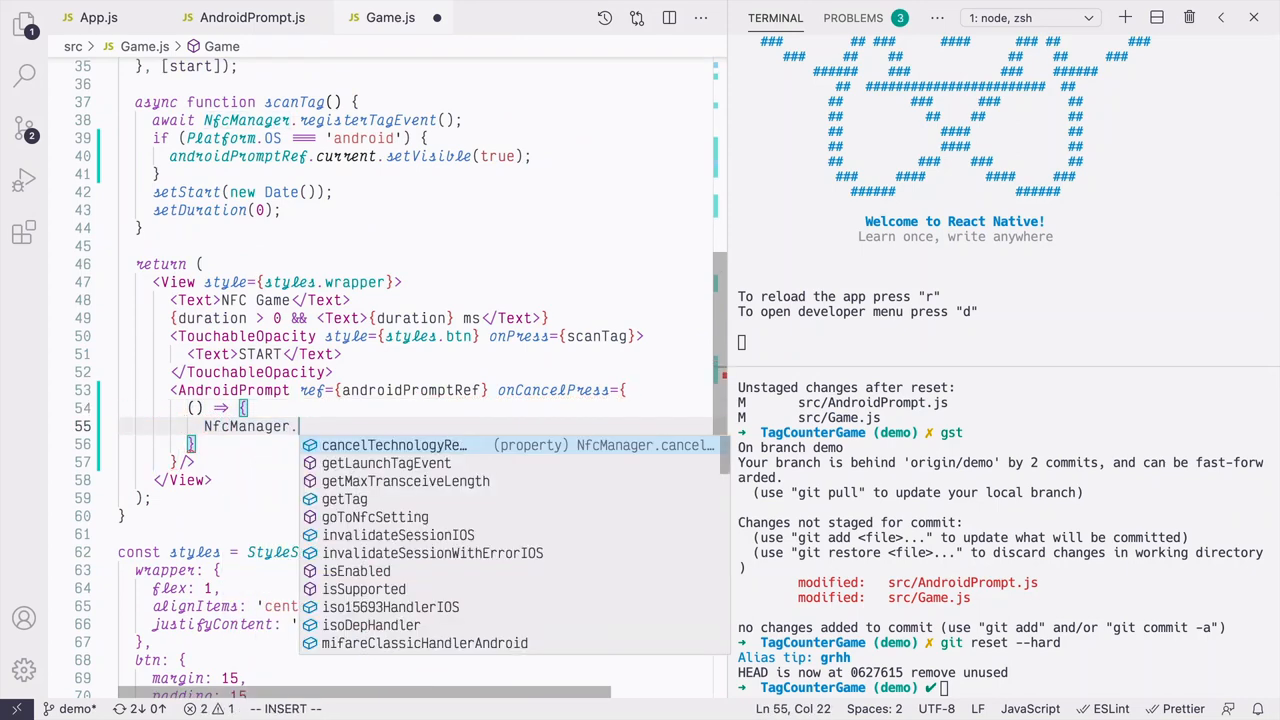
type("unregisterTagEvent().catch(() => 0);")
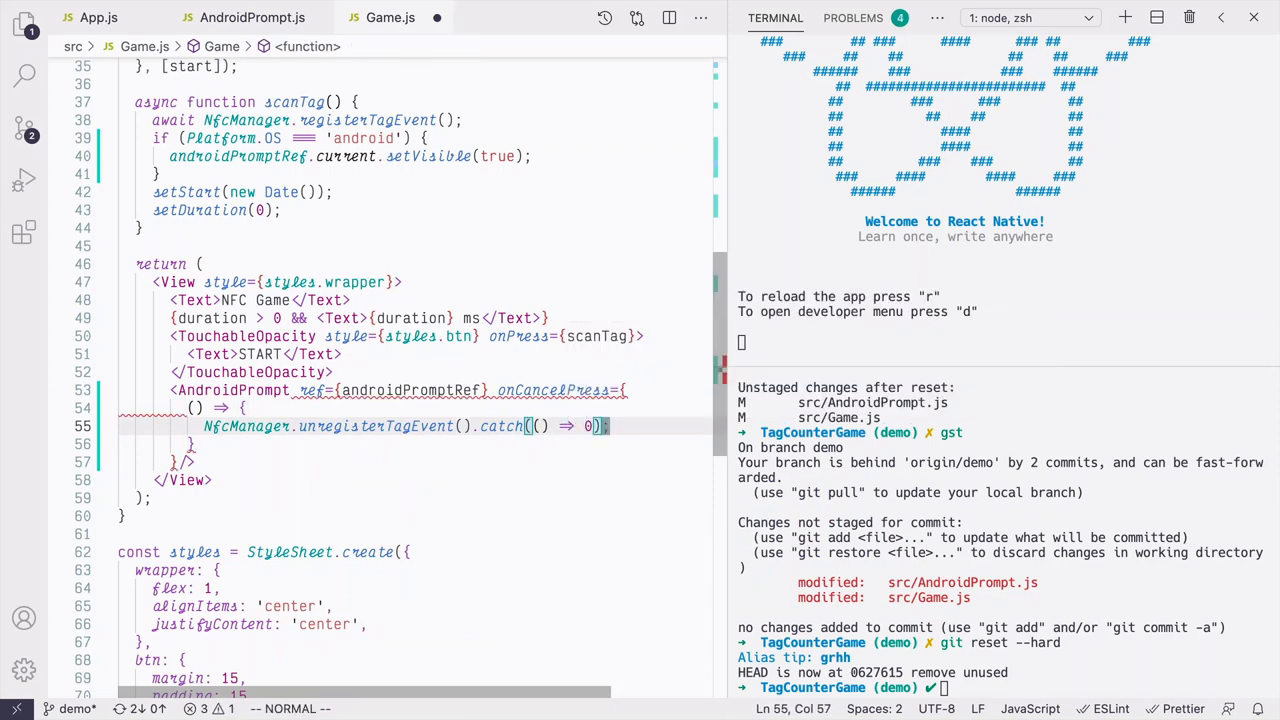
key("ctrl+s")
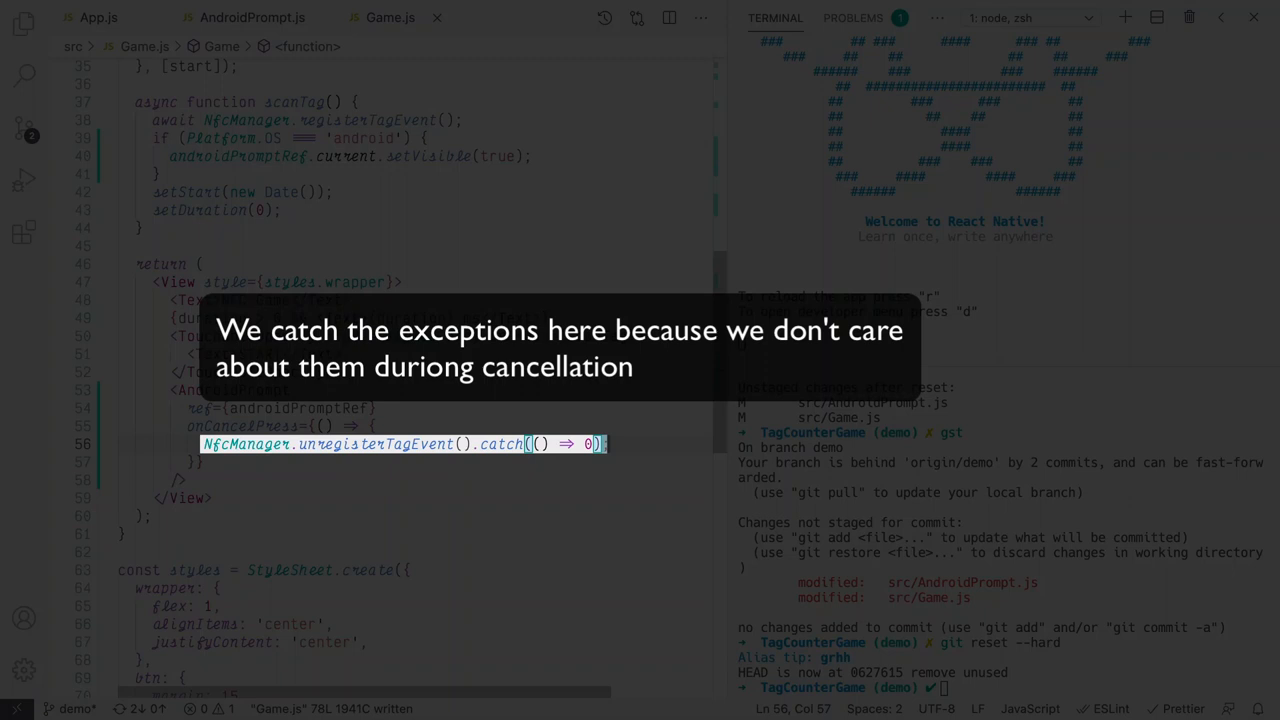
left_click(239, 17)
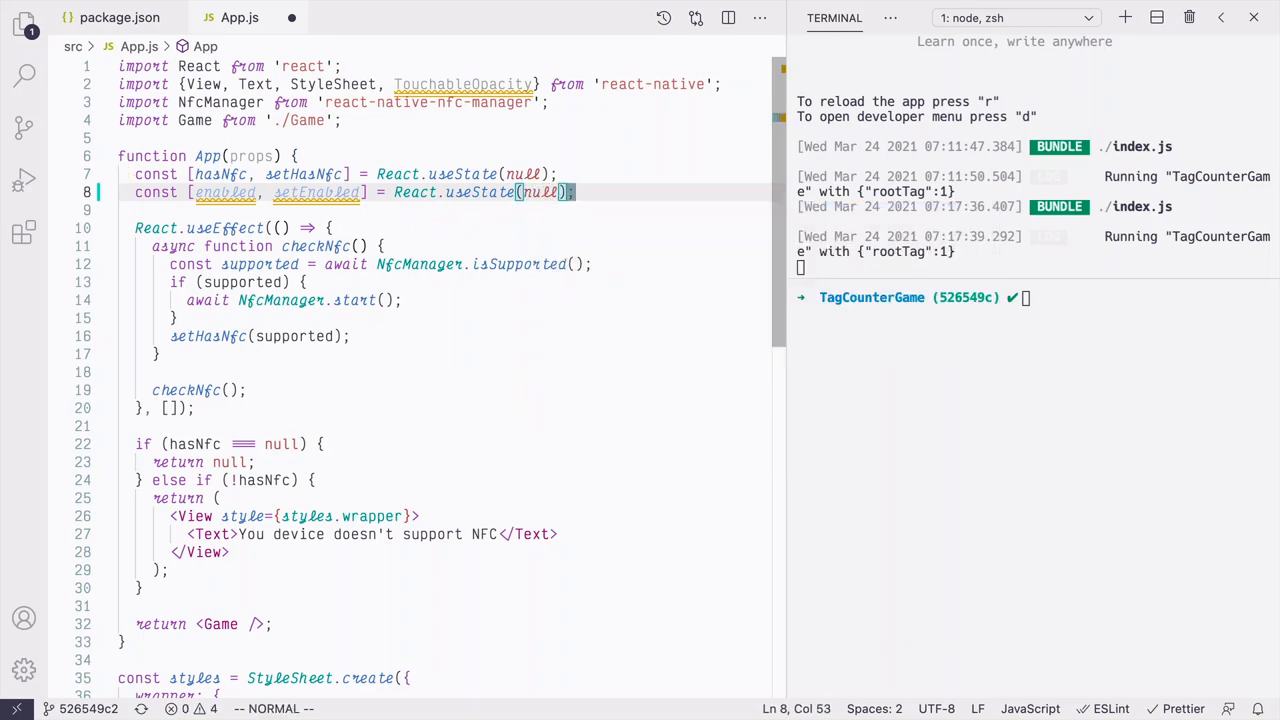
- Set enabled from NfcManager.isEnabled() and add a !enabled view with GO TO SETTINGS and CHECK AGAIN
type("setEnabled(await NfcManager.isEnabled());")
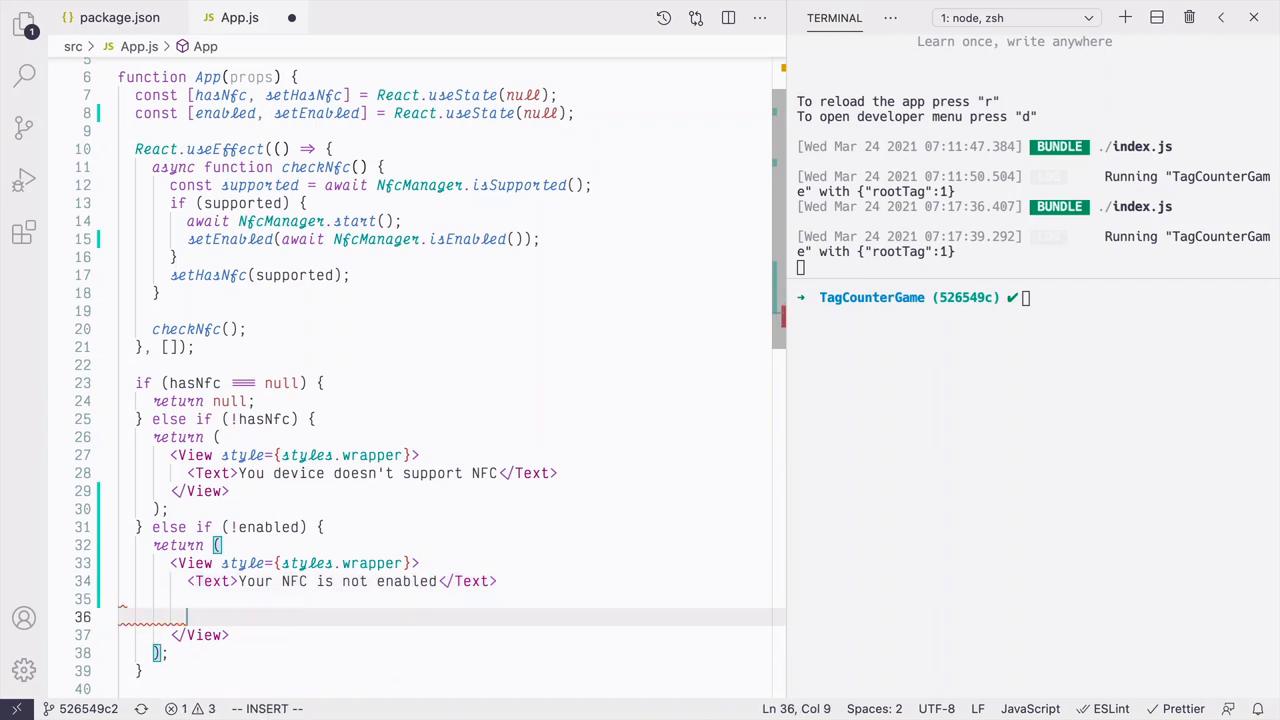
type("<TouchableOpacity></TouchableOpacity>")
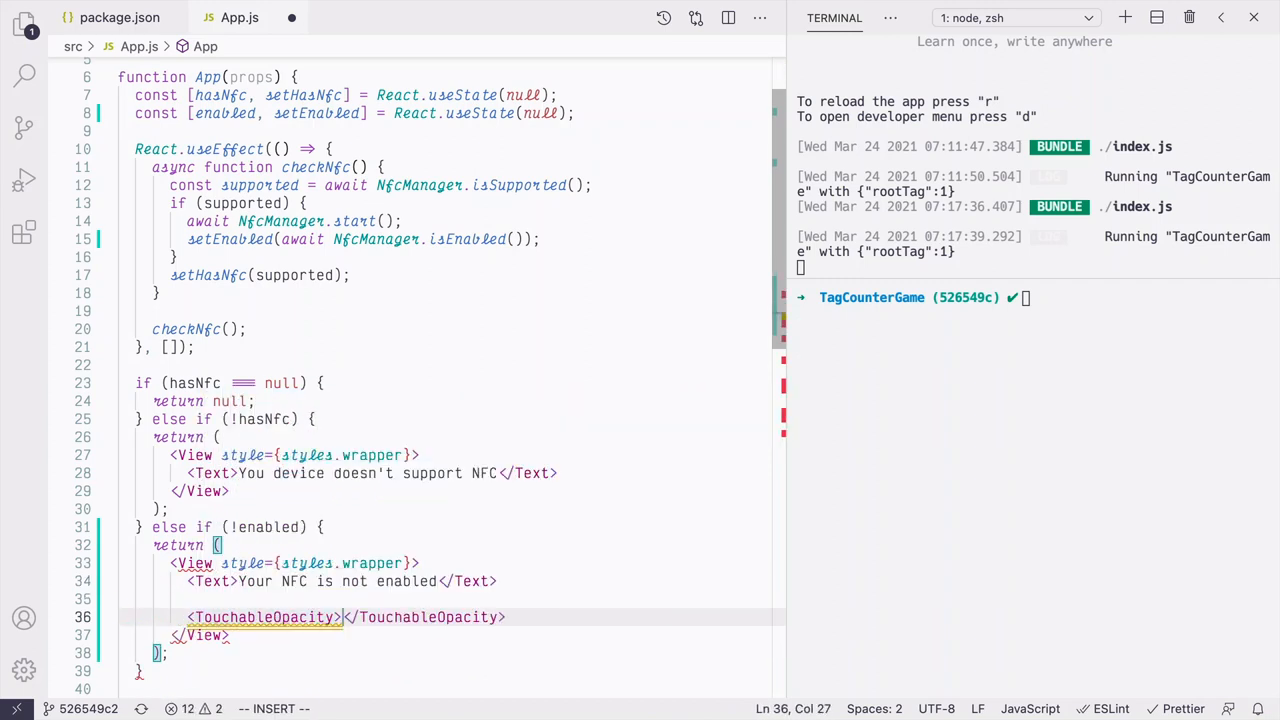
type("<Text>GO TO </Text>")
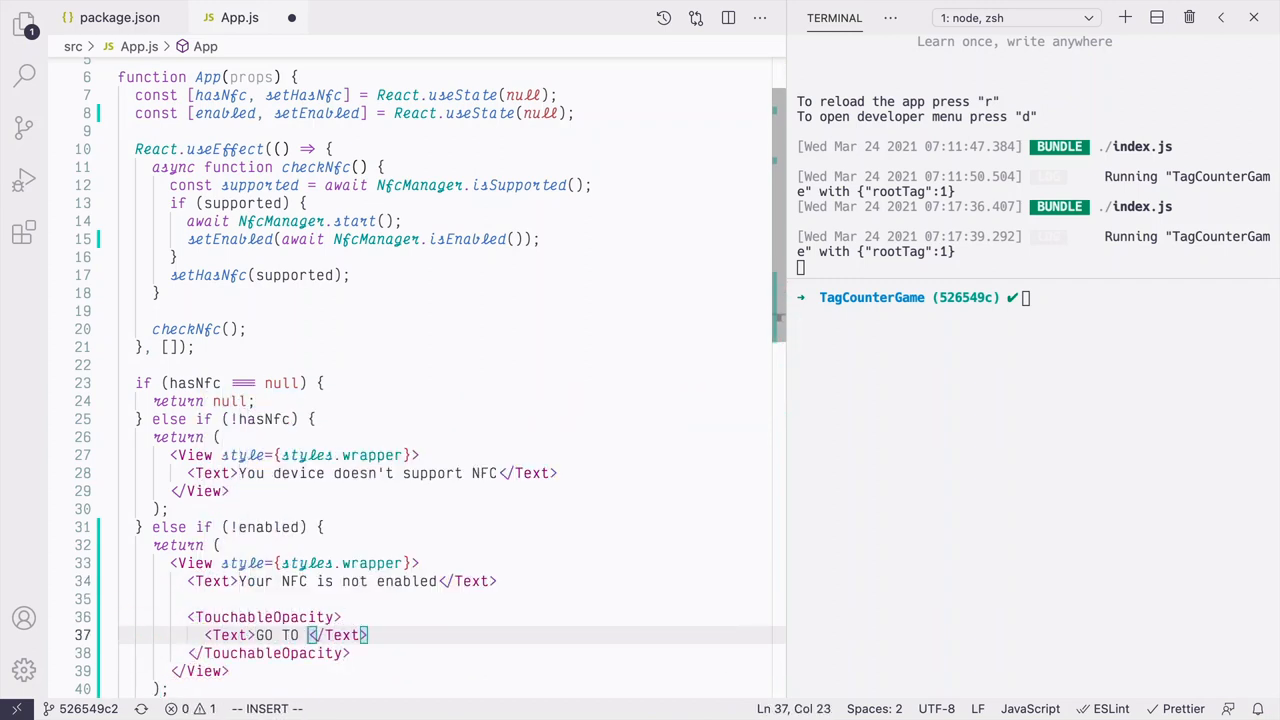
type("onPress={() =")
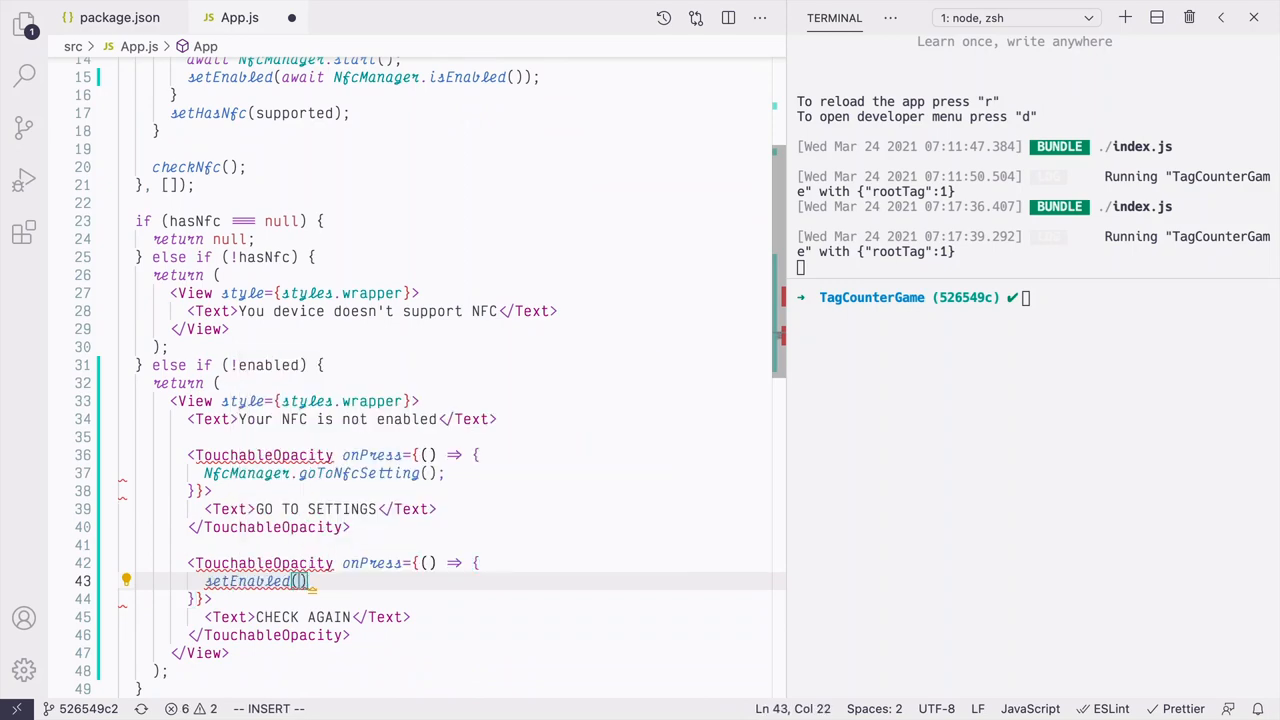
type("await NfcManager.isEnabled()")
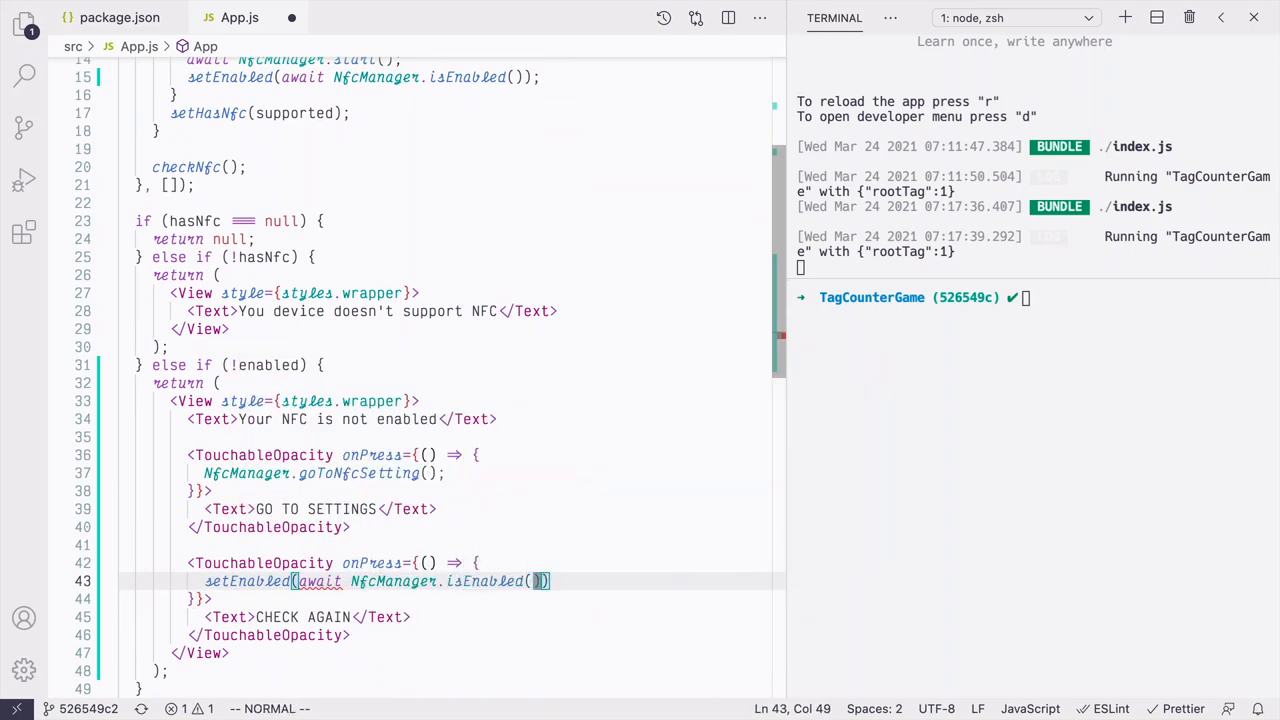
type("async () => {")
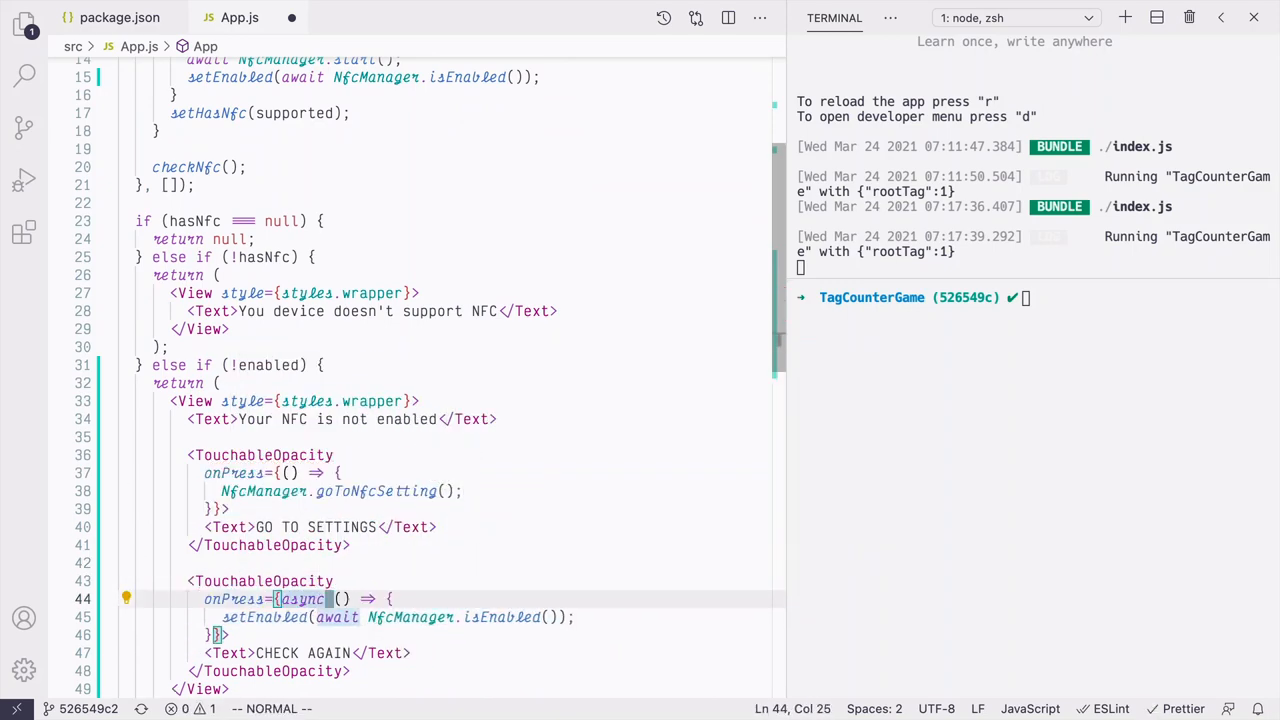
key("ctrl+s")
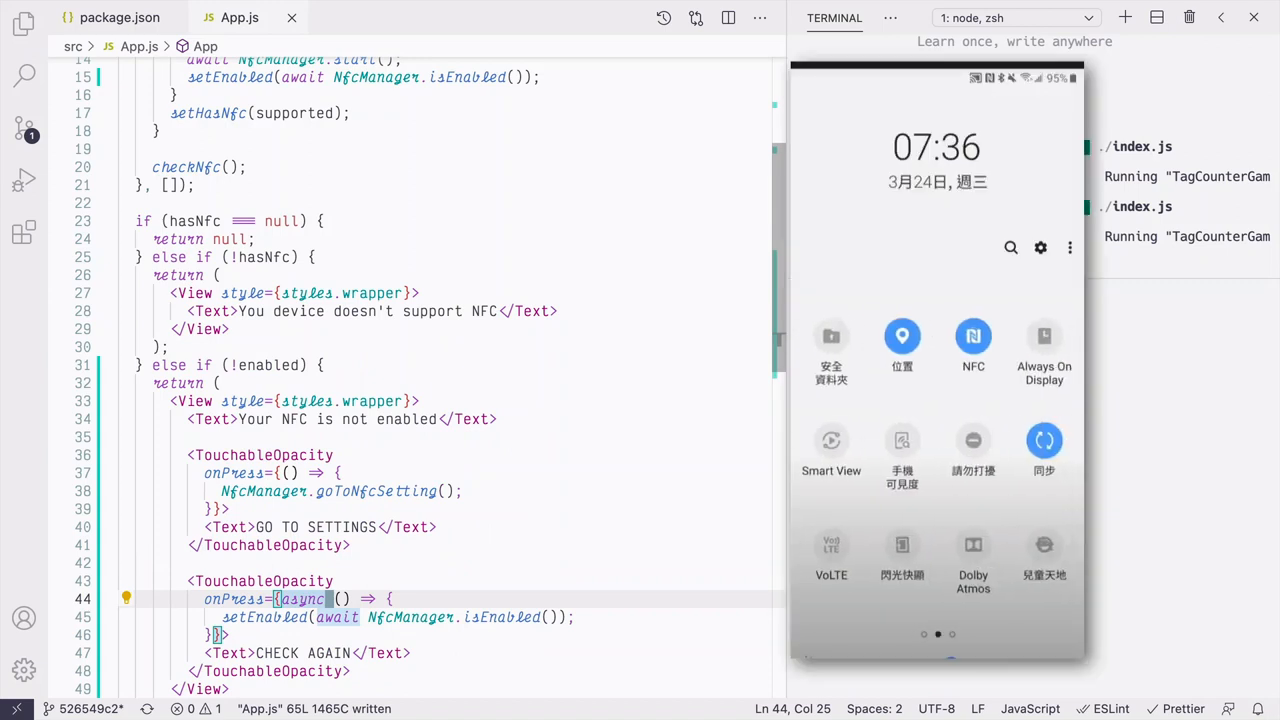
- Turn NFC off in quick settings, then open the phone's NFC settings via the app's button
left_click(973, 336)
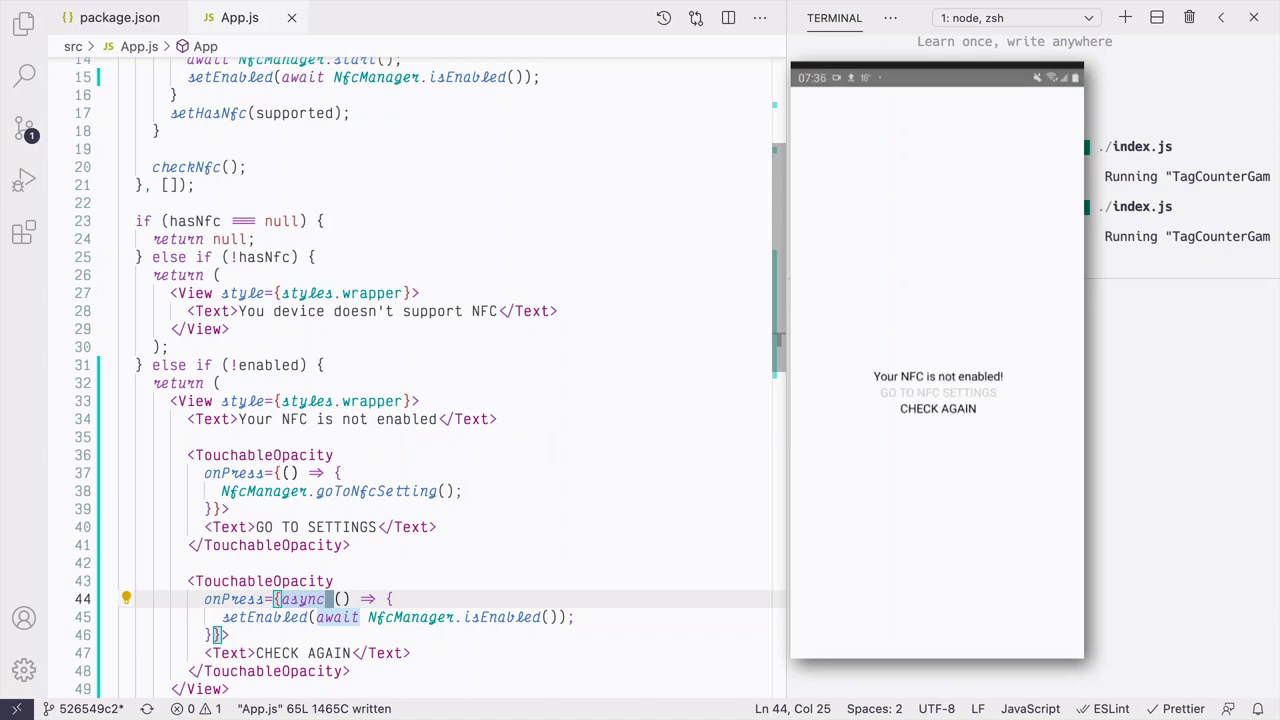
left_click(937, 391)
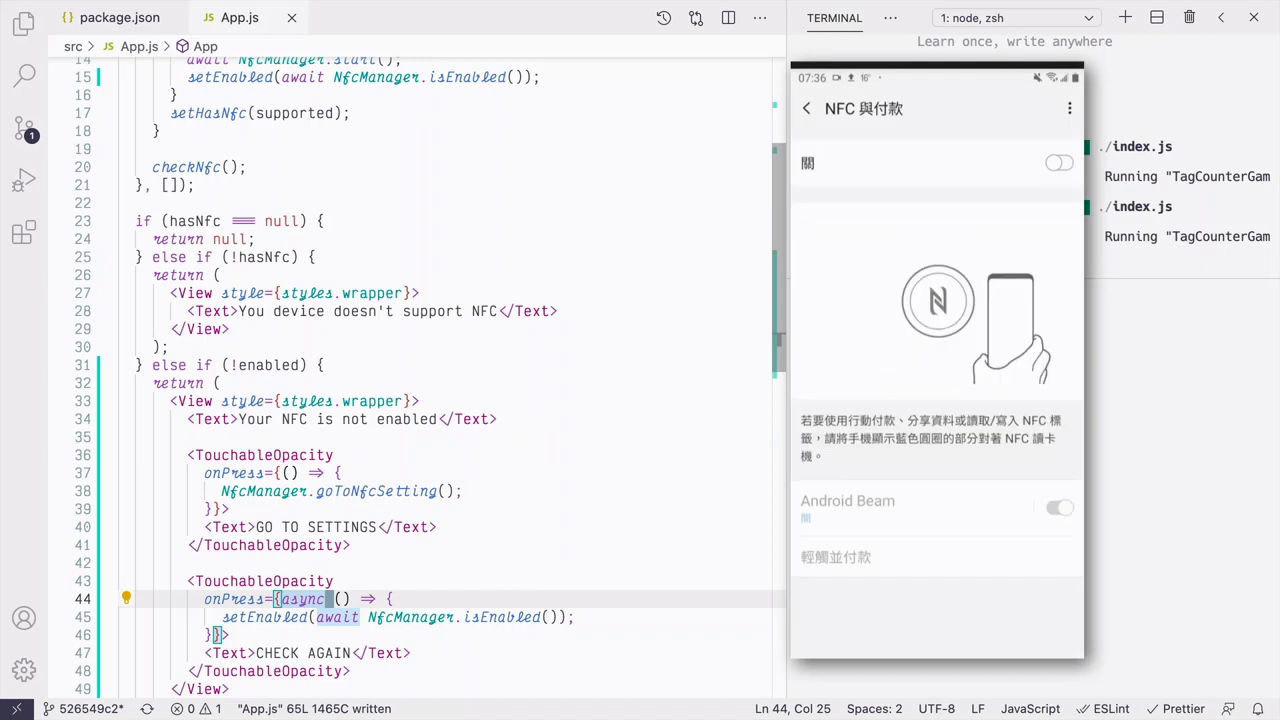
left_click(1059, 163)
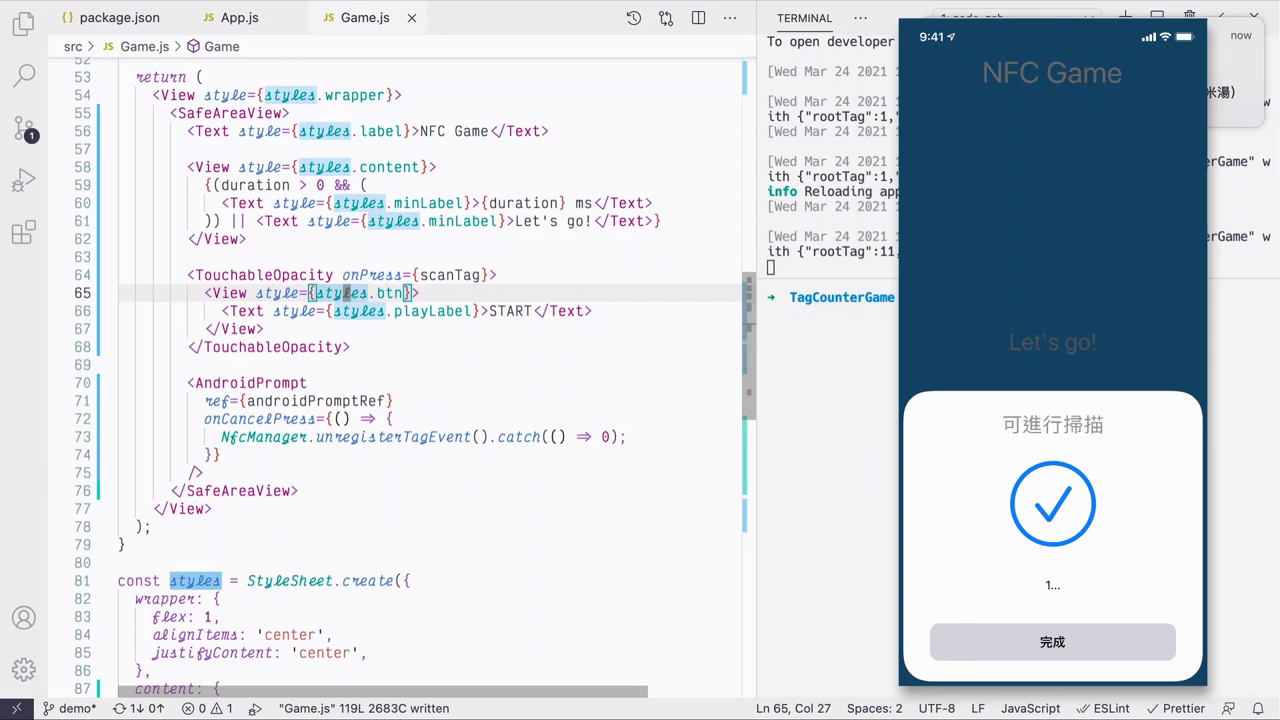
- Close the finished scan sheet to reveal the 7770 ms scan time and PLAY! button
left_click(1052, 642)
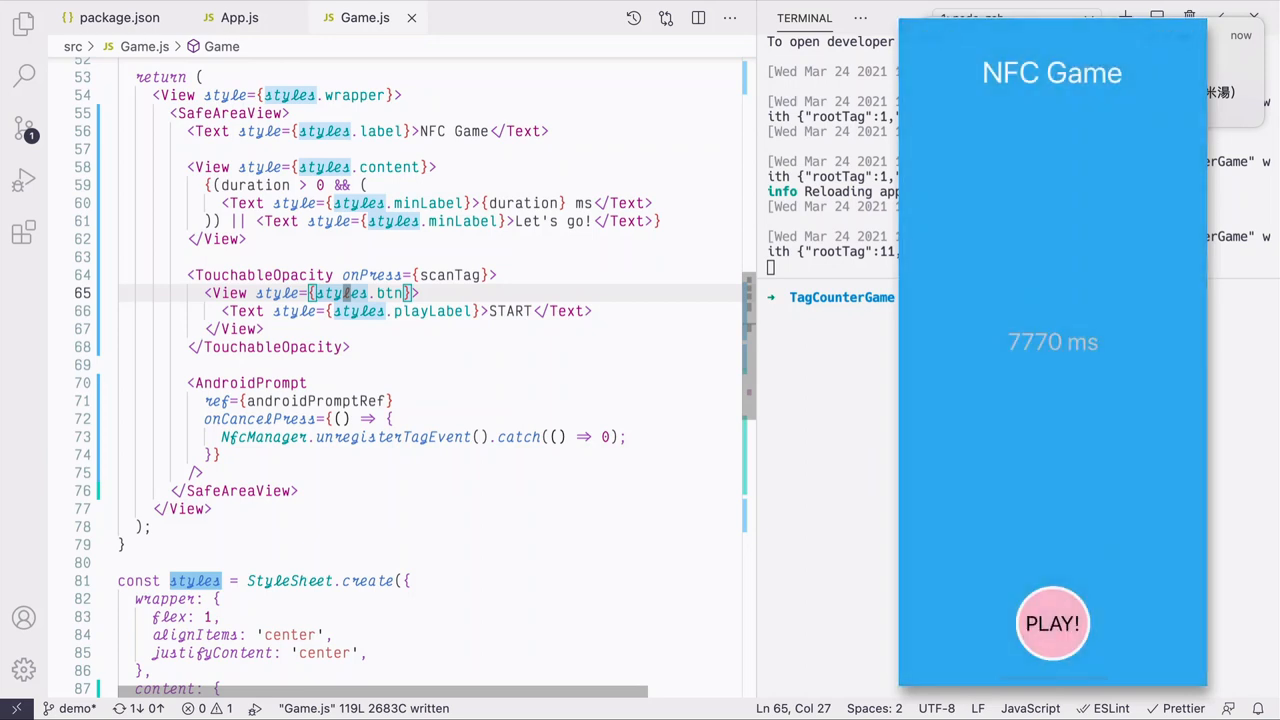